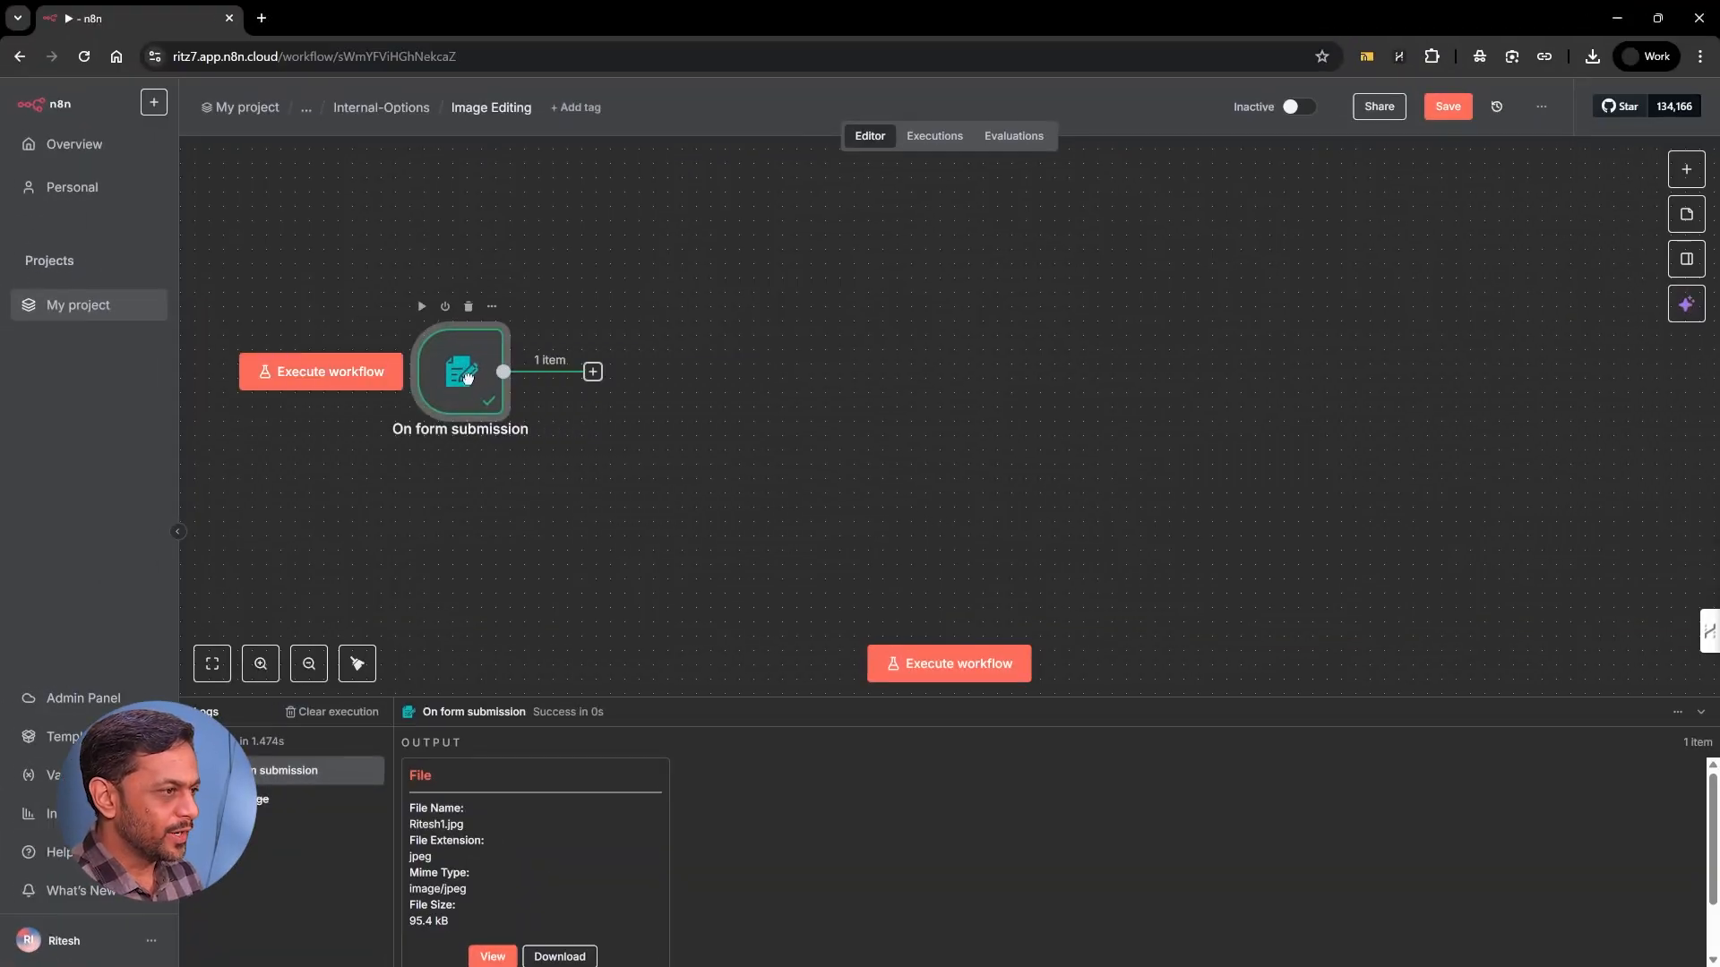
{"action": "mouse_move", "coordinate": [483, 404]}
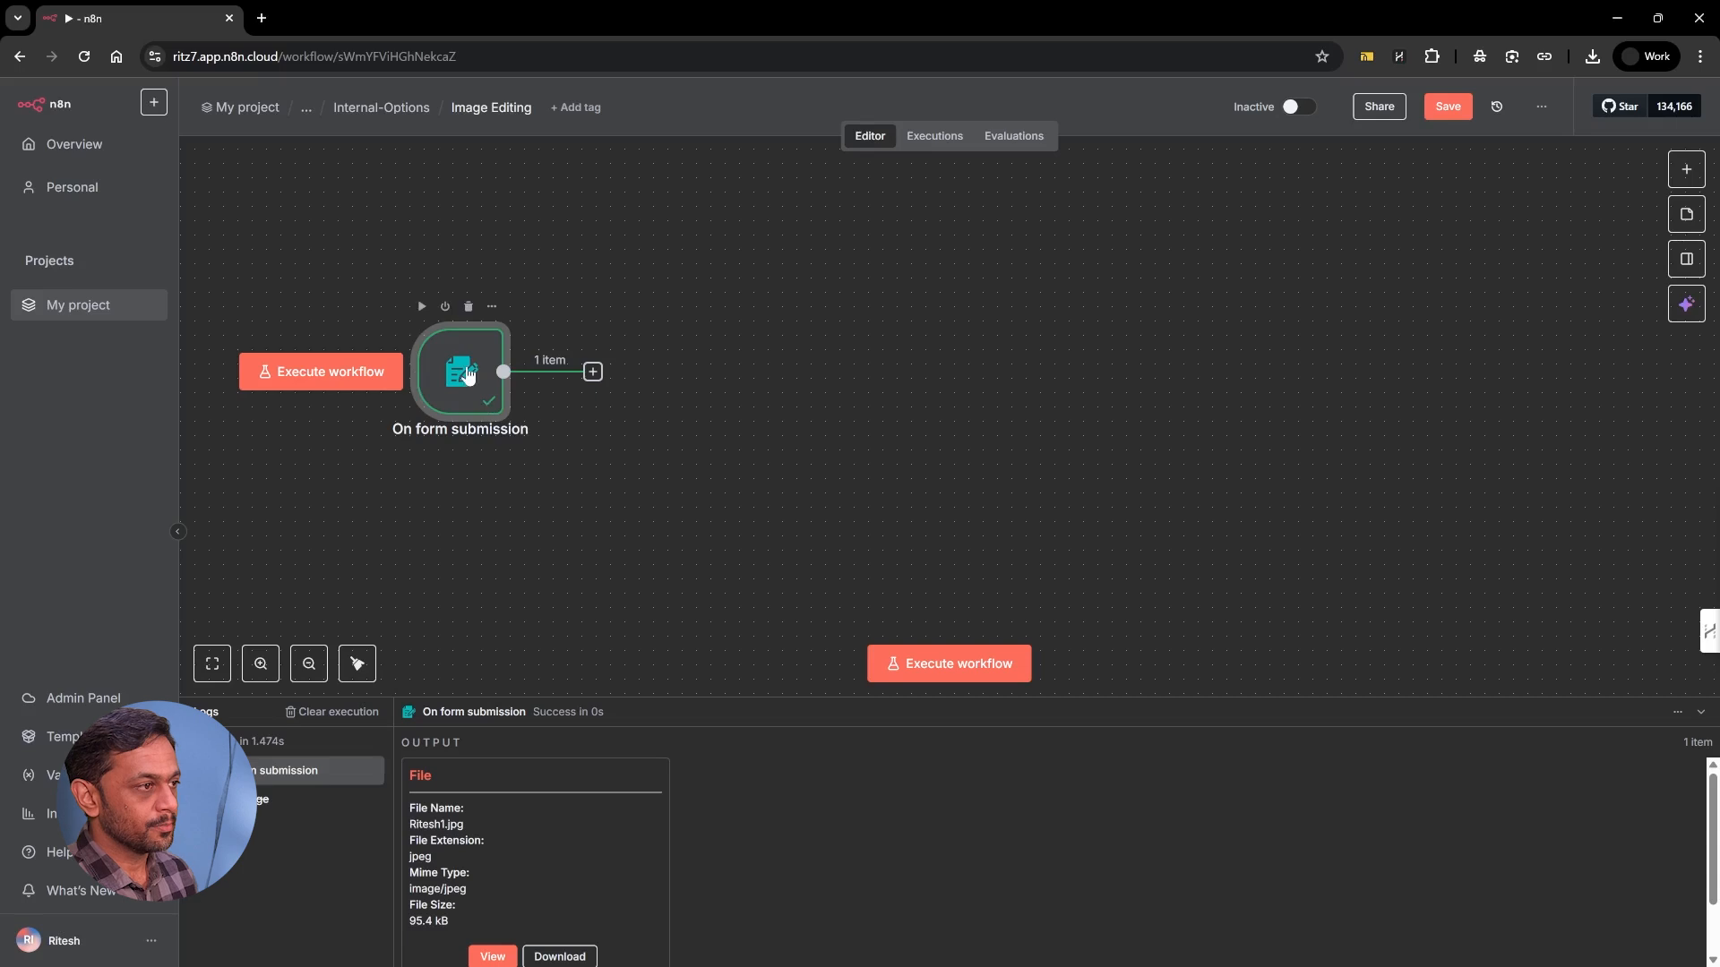
Add a step after the form trigger, search 'image', and view Edit Image's 13 actions.
{"action": "double_click", "coordinate": [460, 370]}
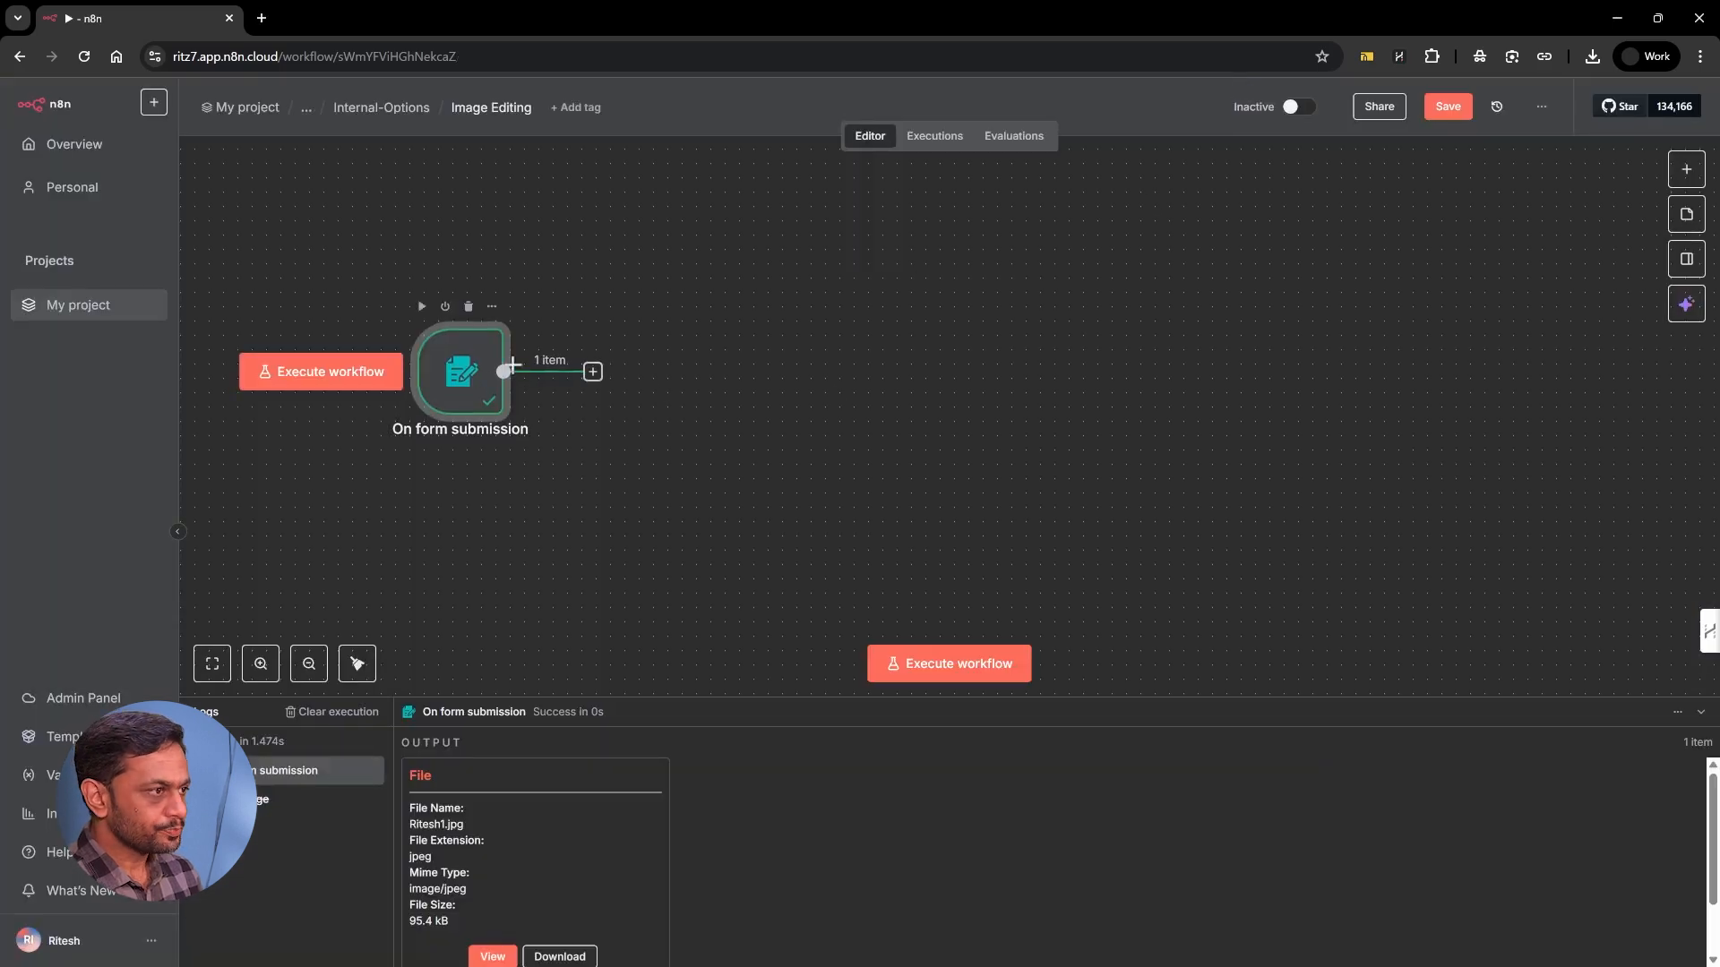
{"action": "left_click", "coordinate": [591, 370]}
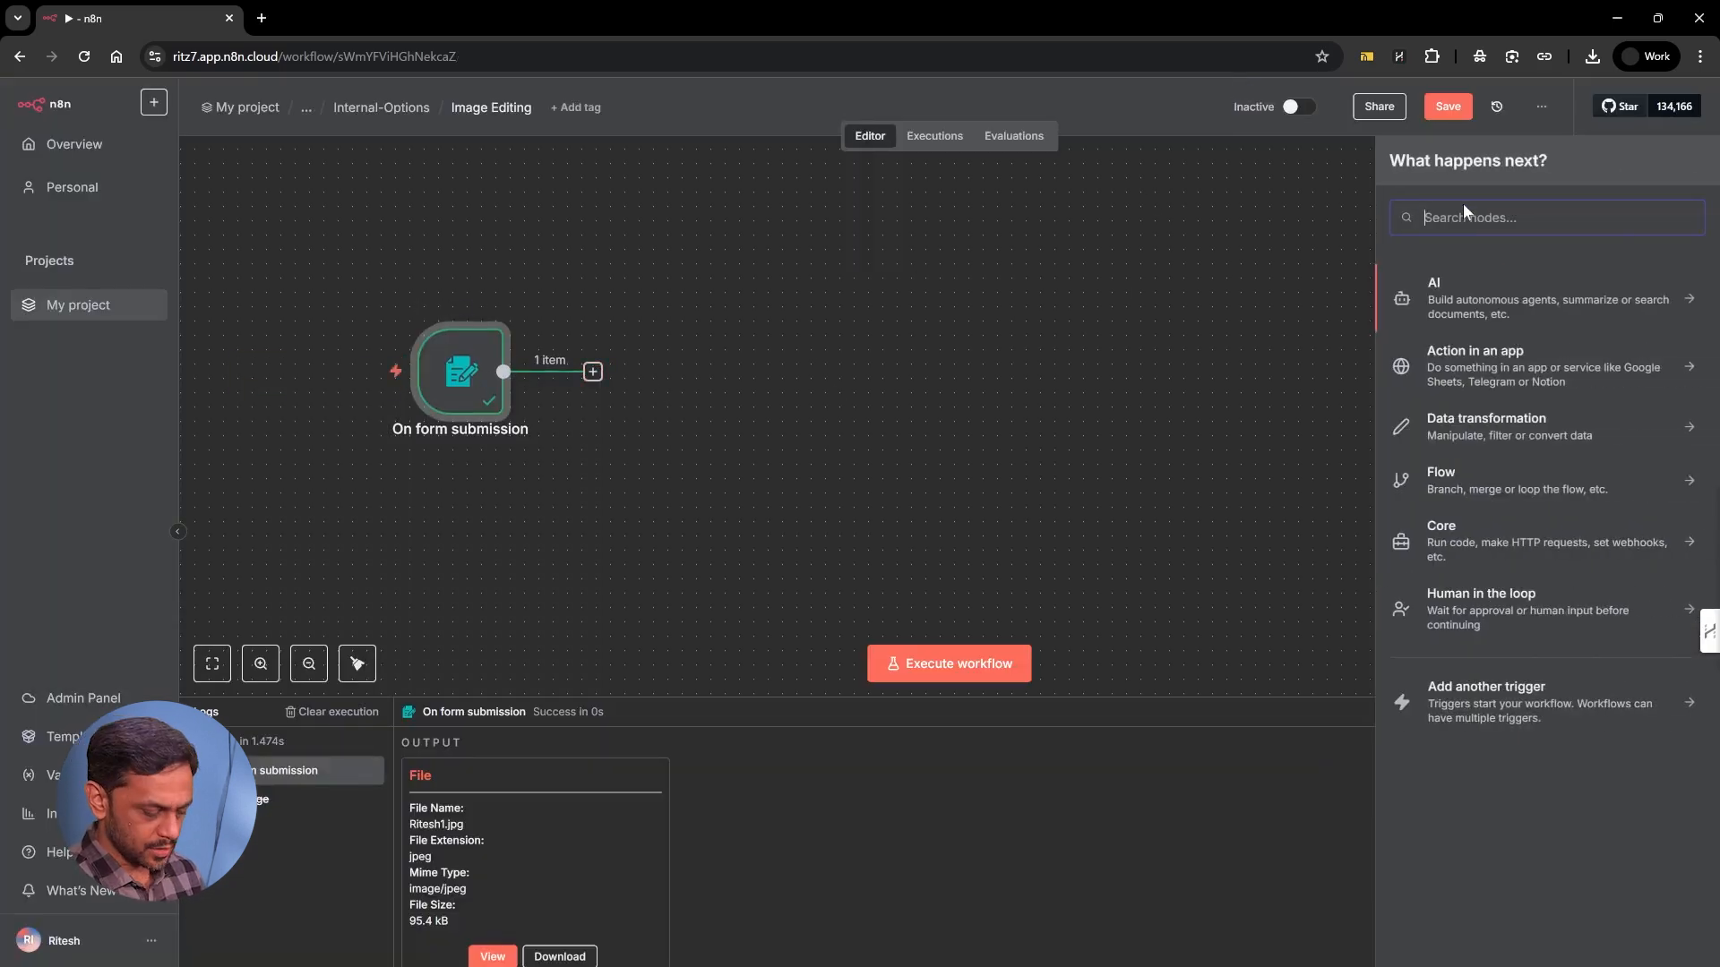
{"action": "type", "text": "image"}
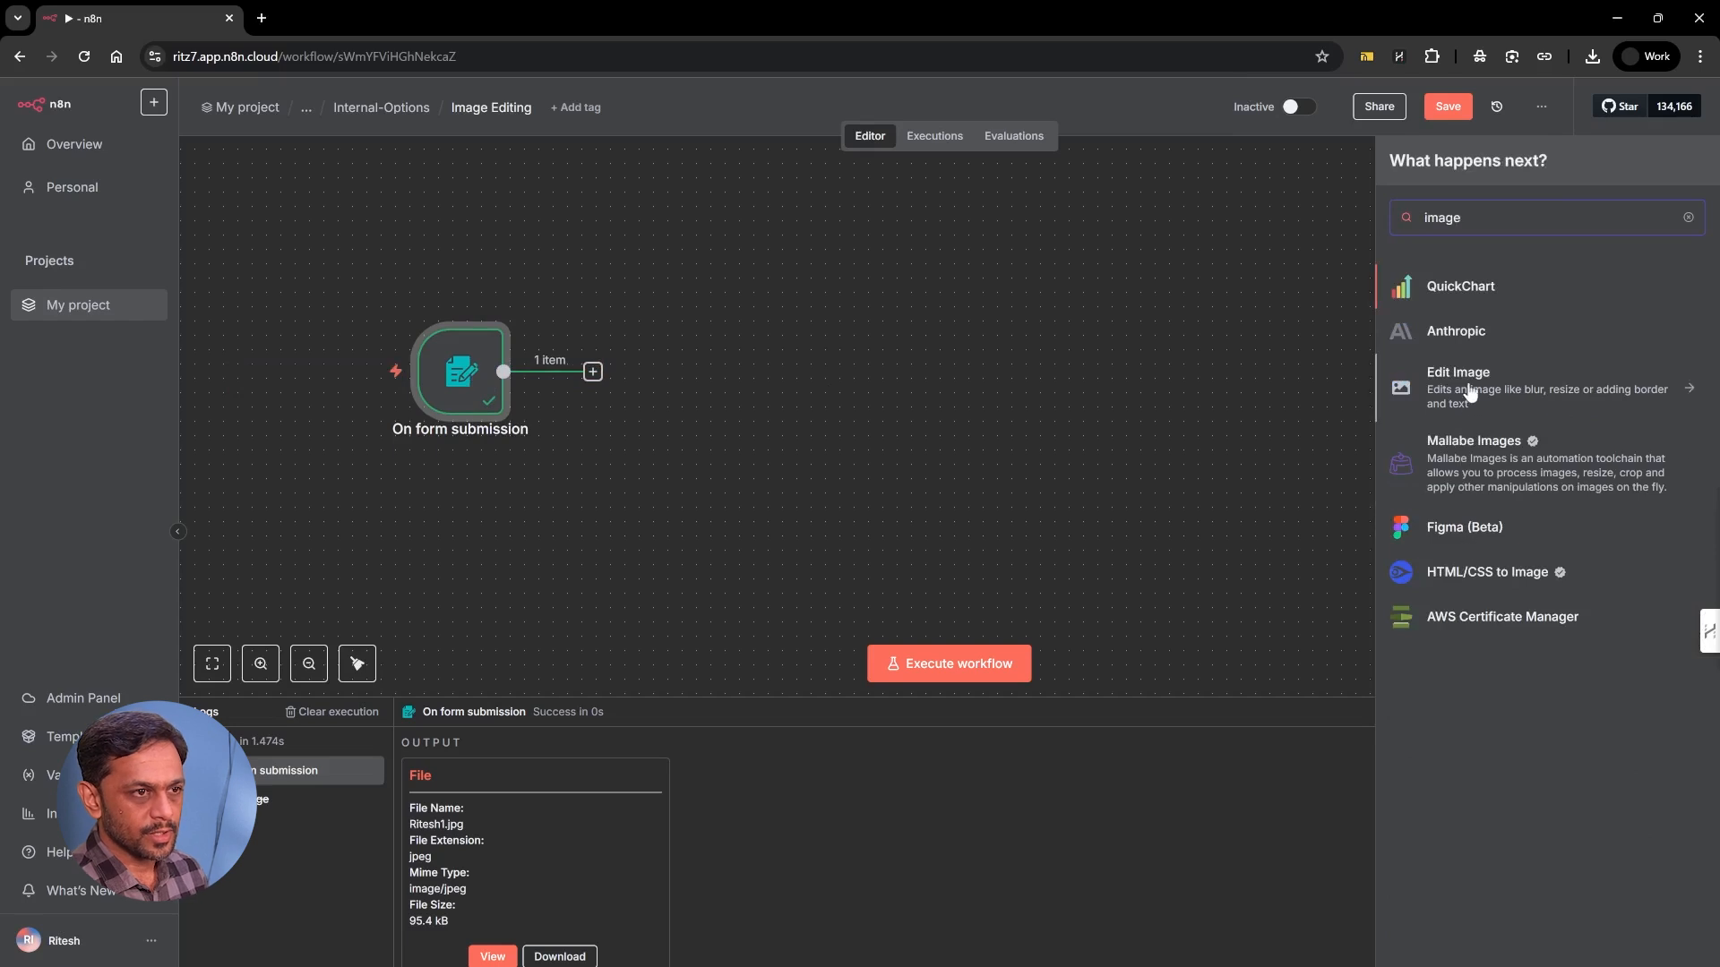
{"action": "left_click", "coordinate": [1457, 387]}
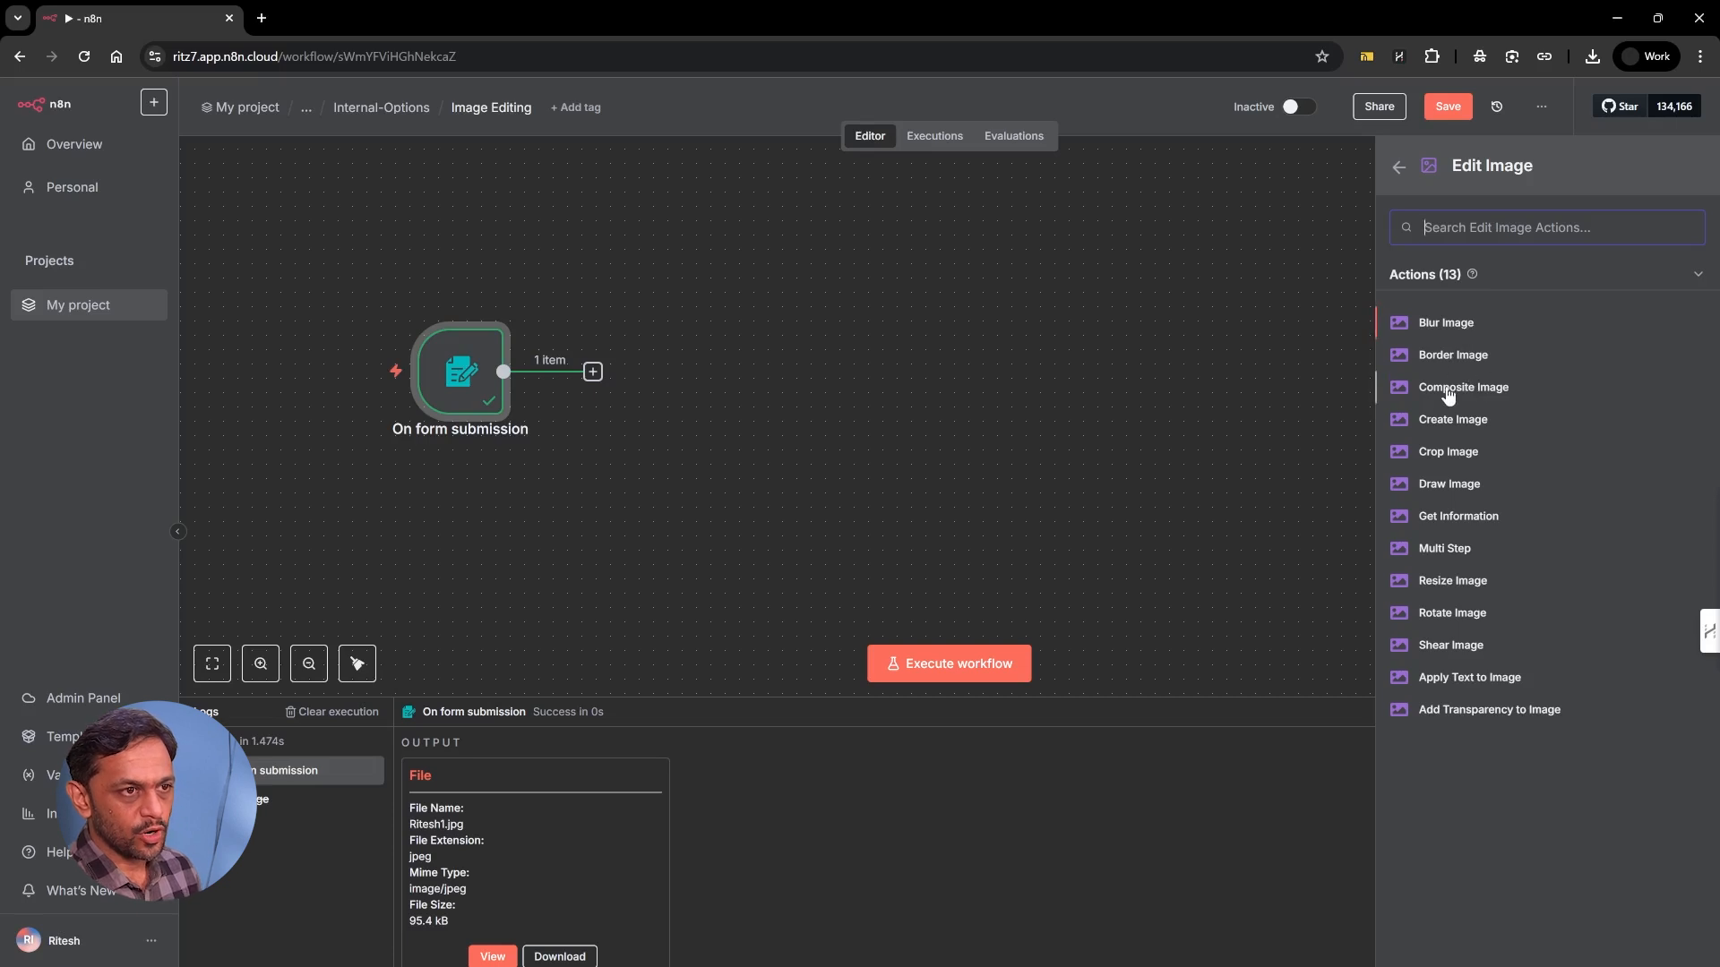
{"action": "mouse_move", "coordinate": [1460, 461]}
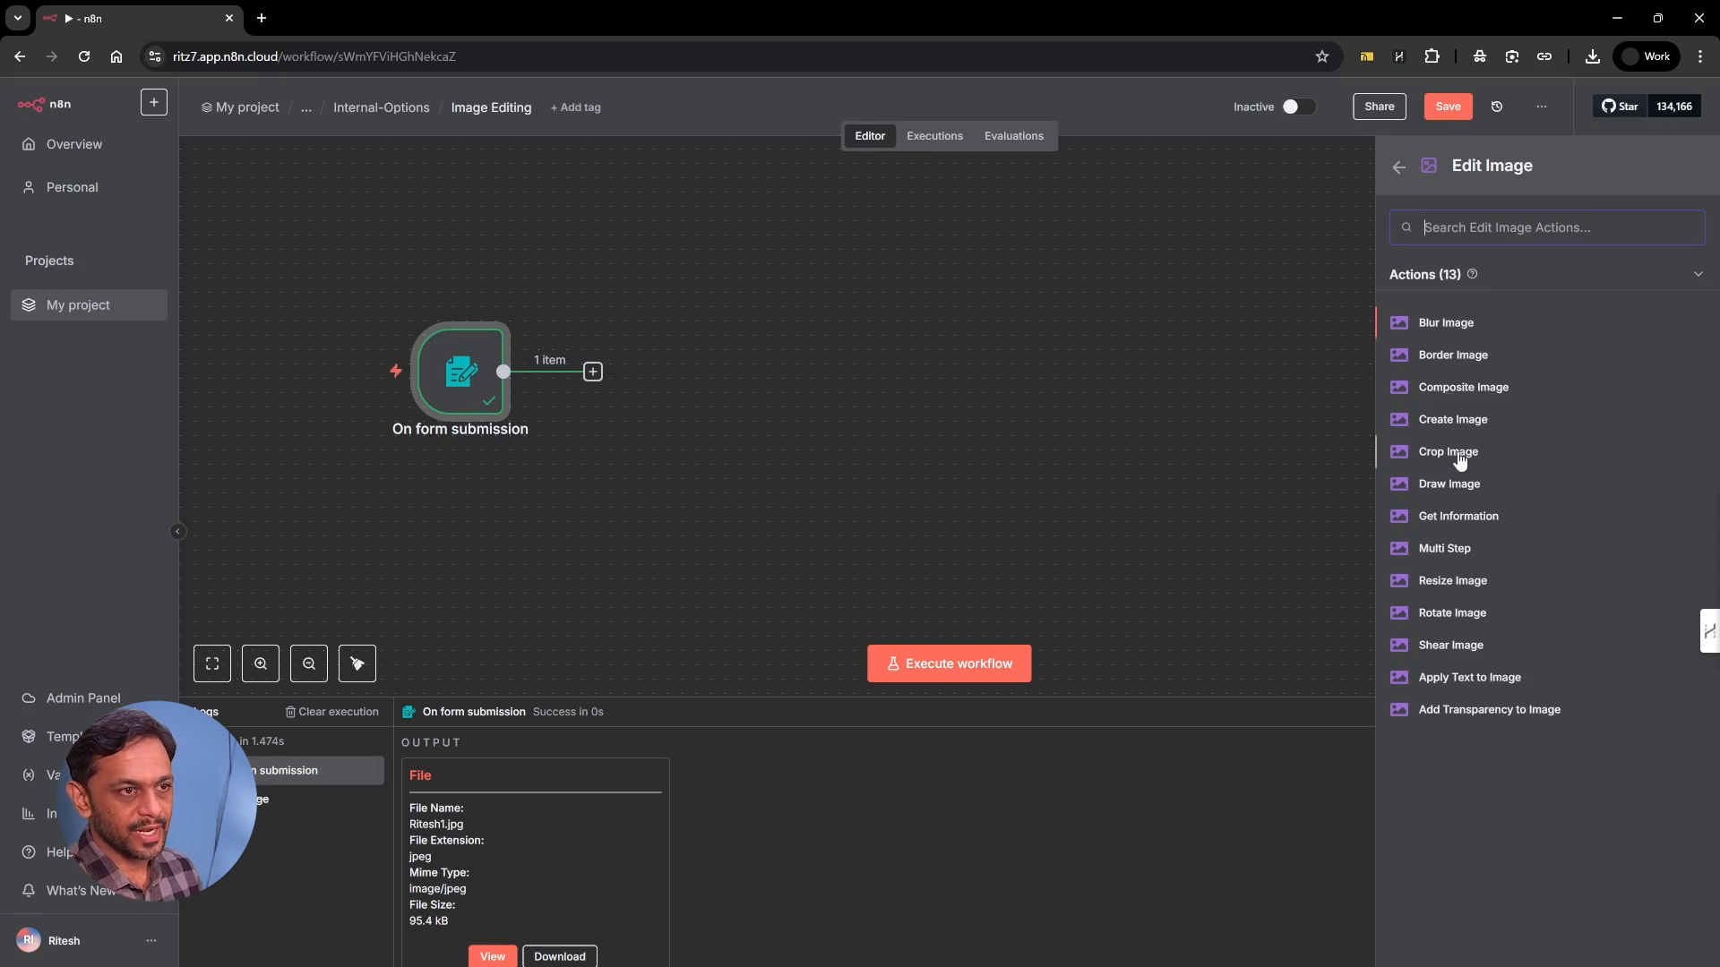
{"action": "mouse_move", "coordinate": [1427, 493]}
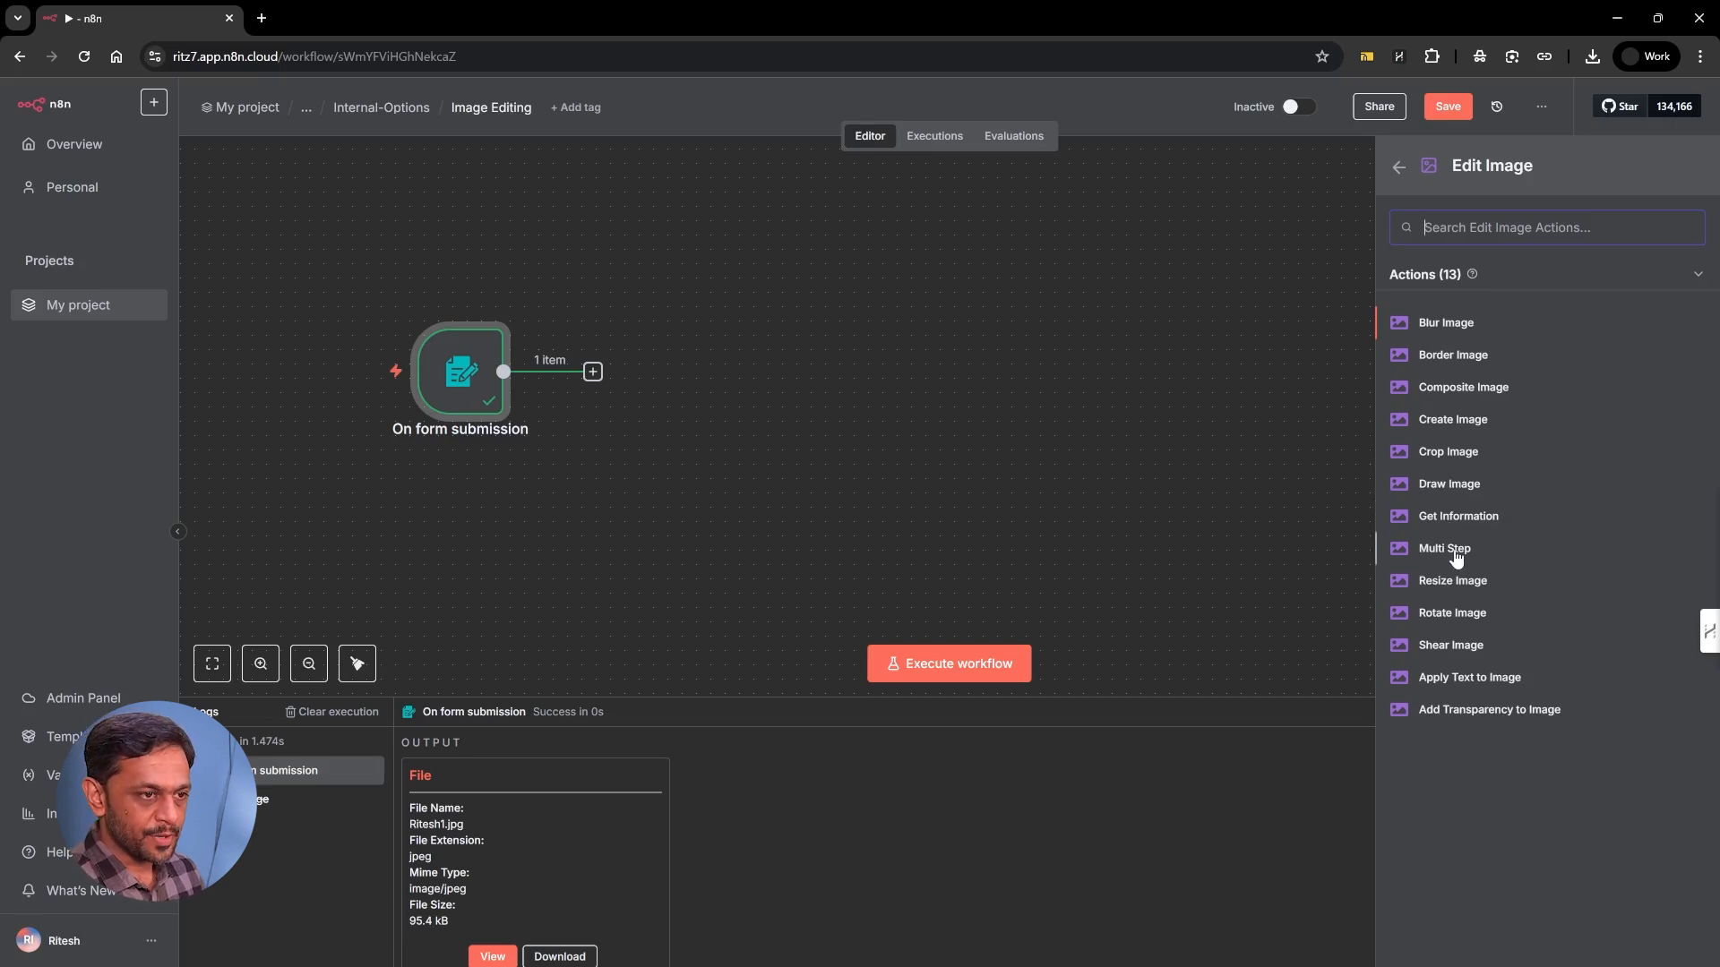
{"action": "mouse_move", "coordinate": [1449, 582]}
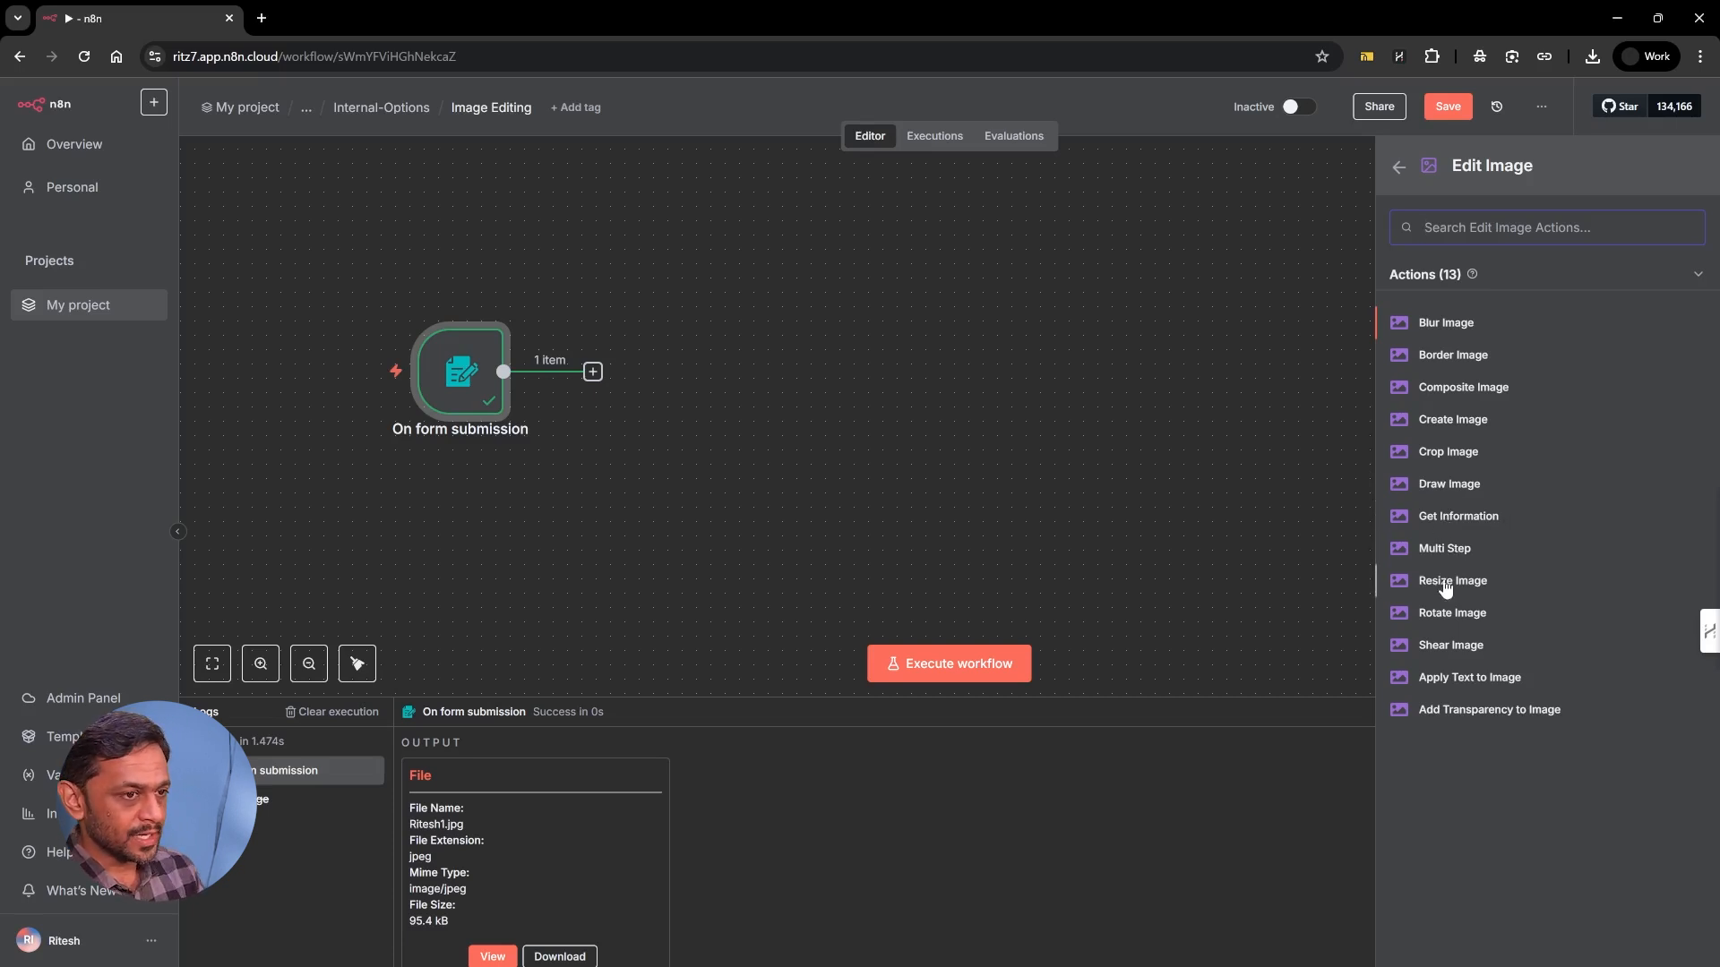
{"action": "mouse_move", "coordinate": [1447, 646]}
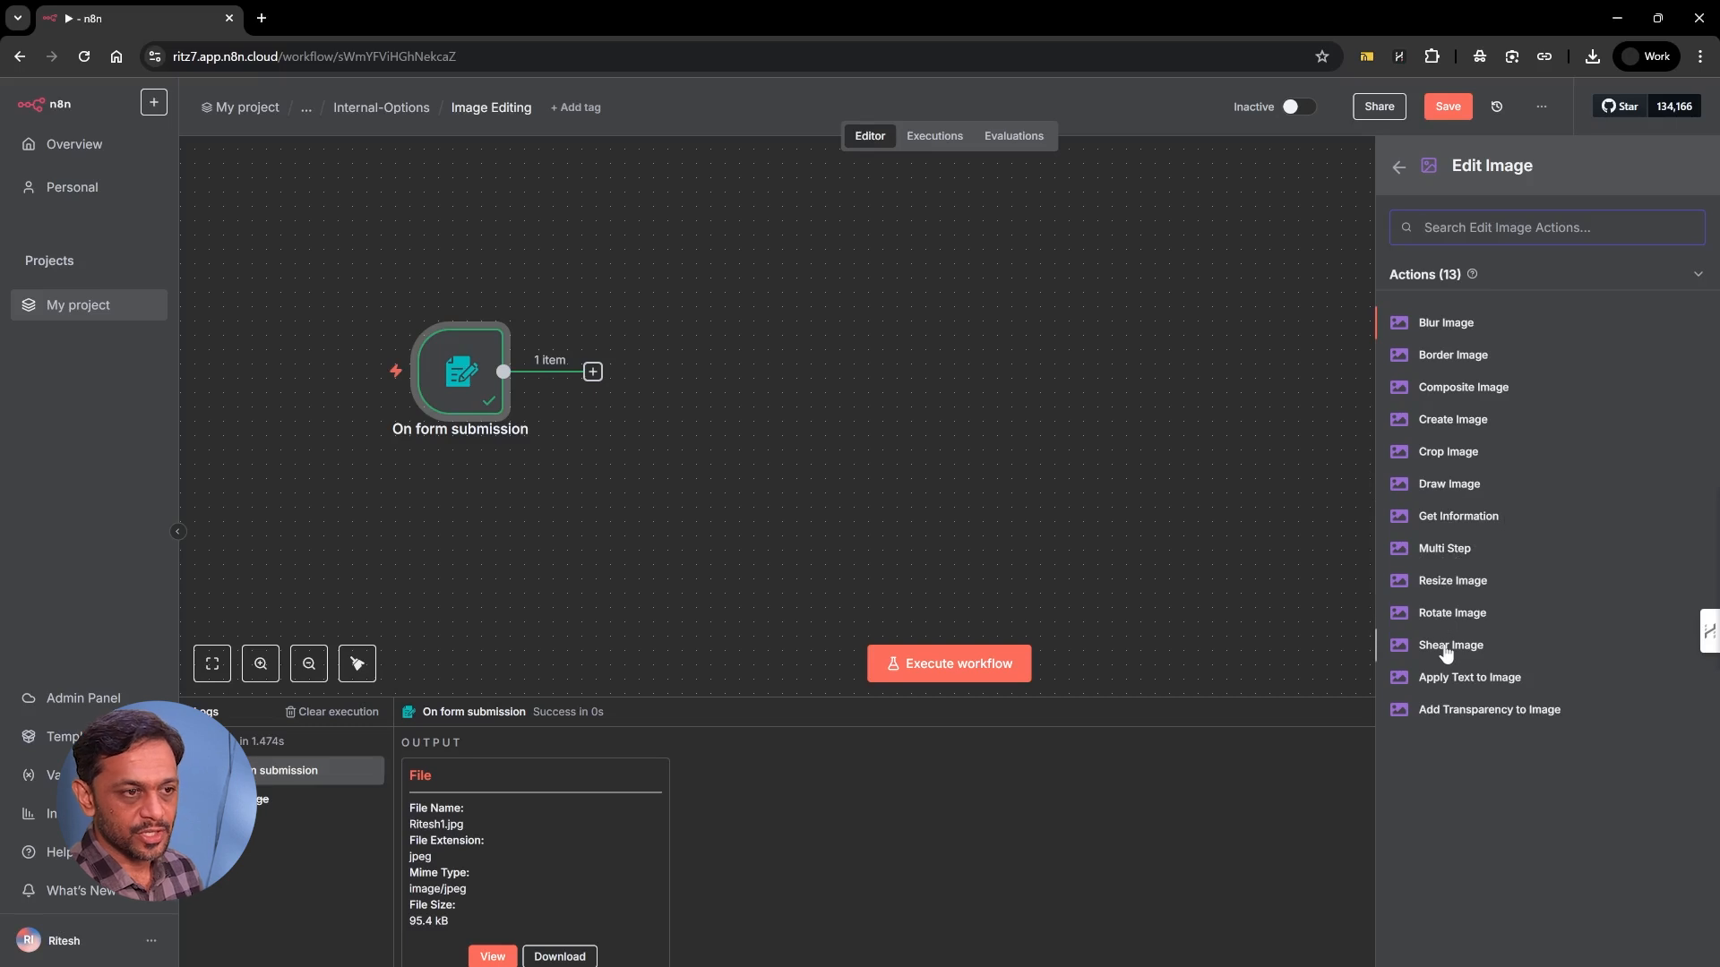
{"action": "mouse_move", "coordinate": [1447, 726]}
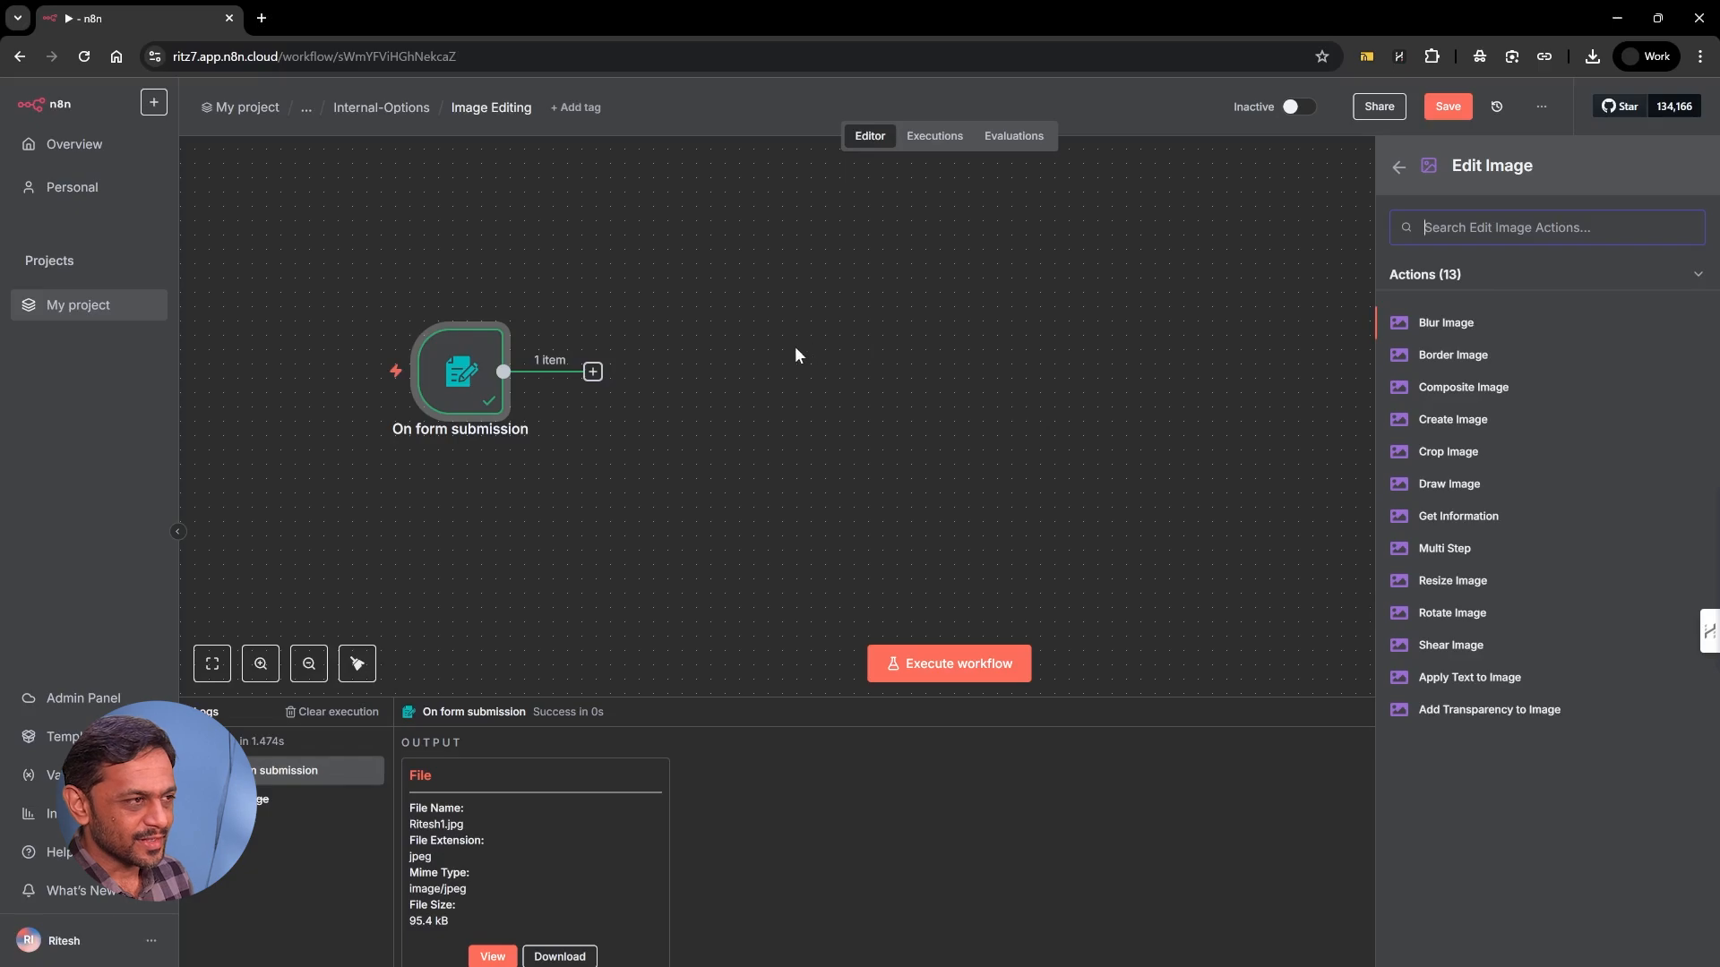
Open remove.bg in a new Chrome tab and log in to the account.
{"action": "left_click", "coordinate": [260, 18]}
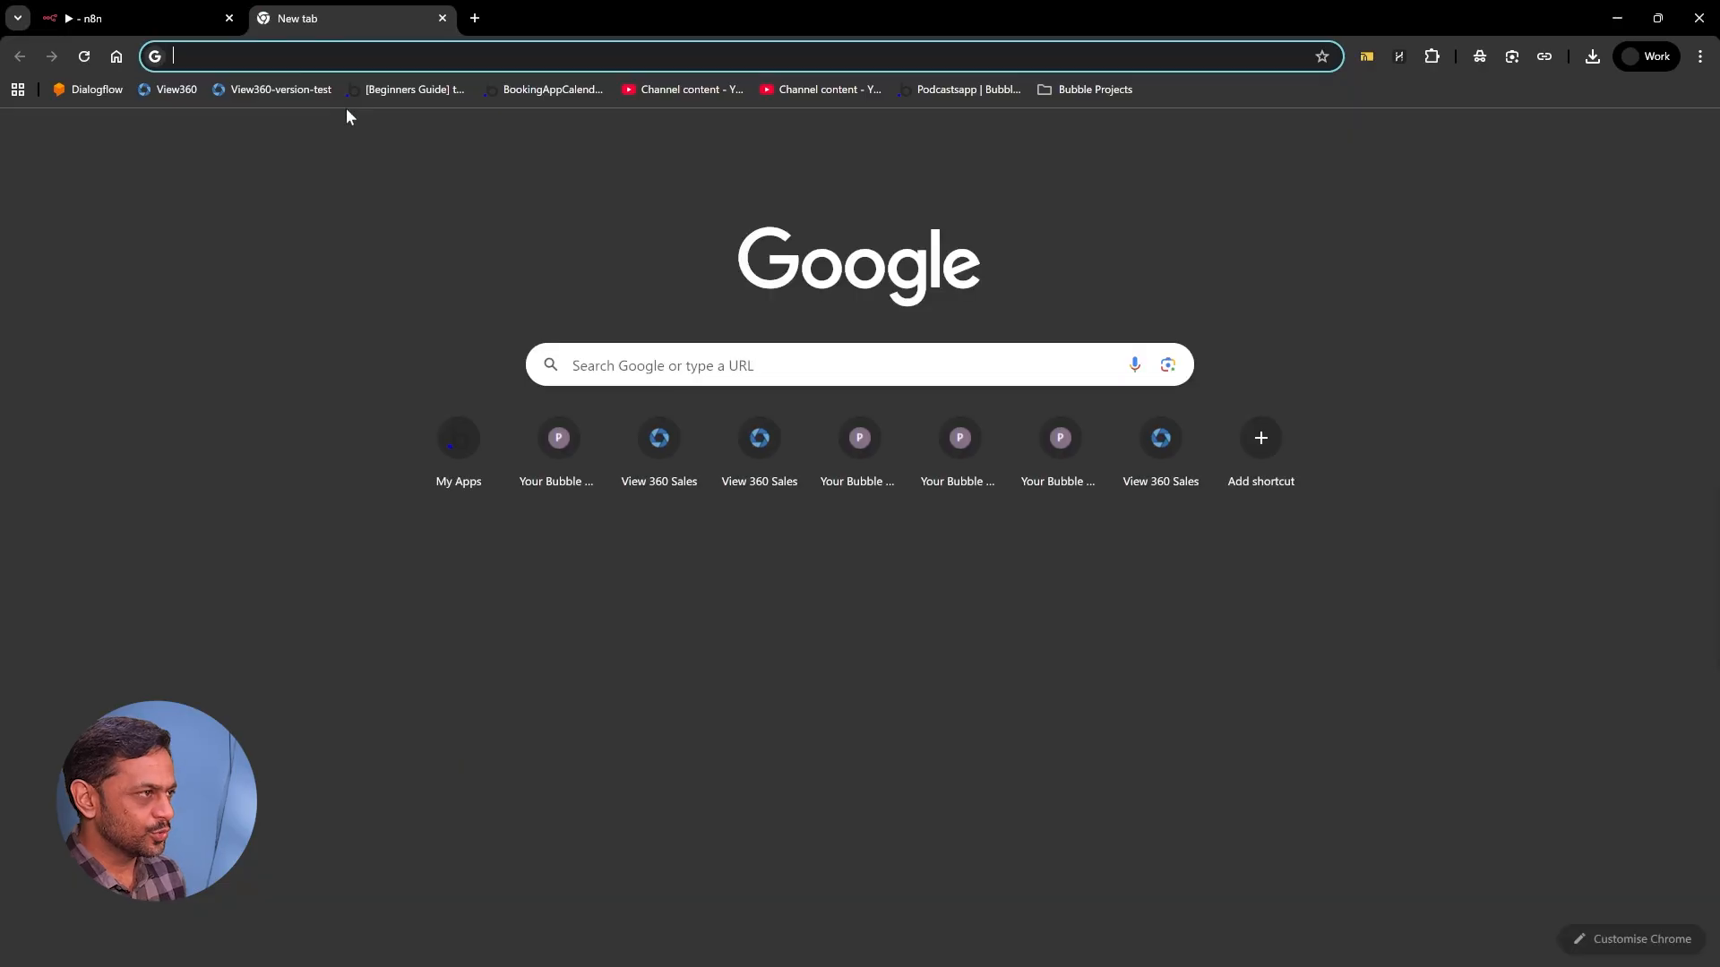
{"action": "type", "text": "remove."}
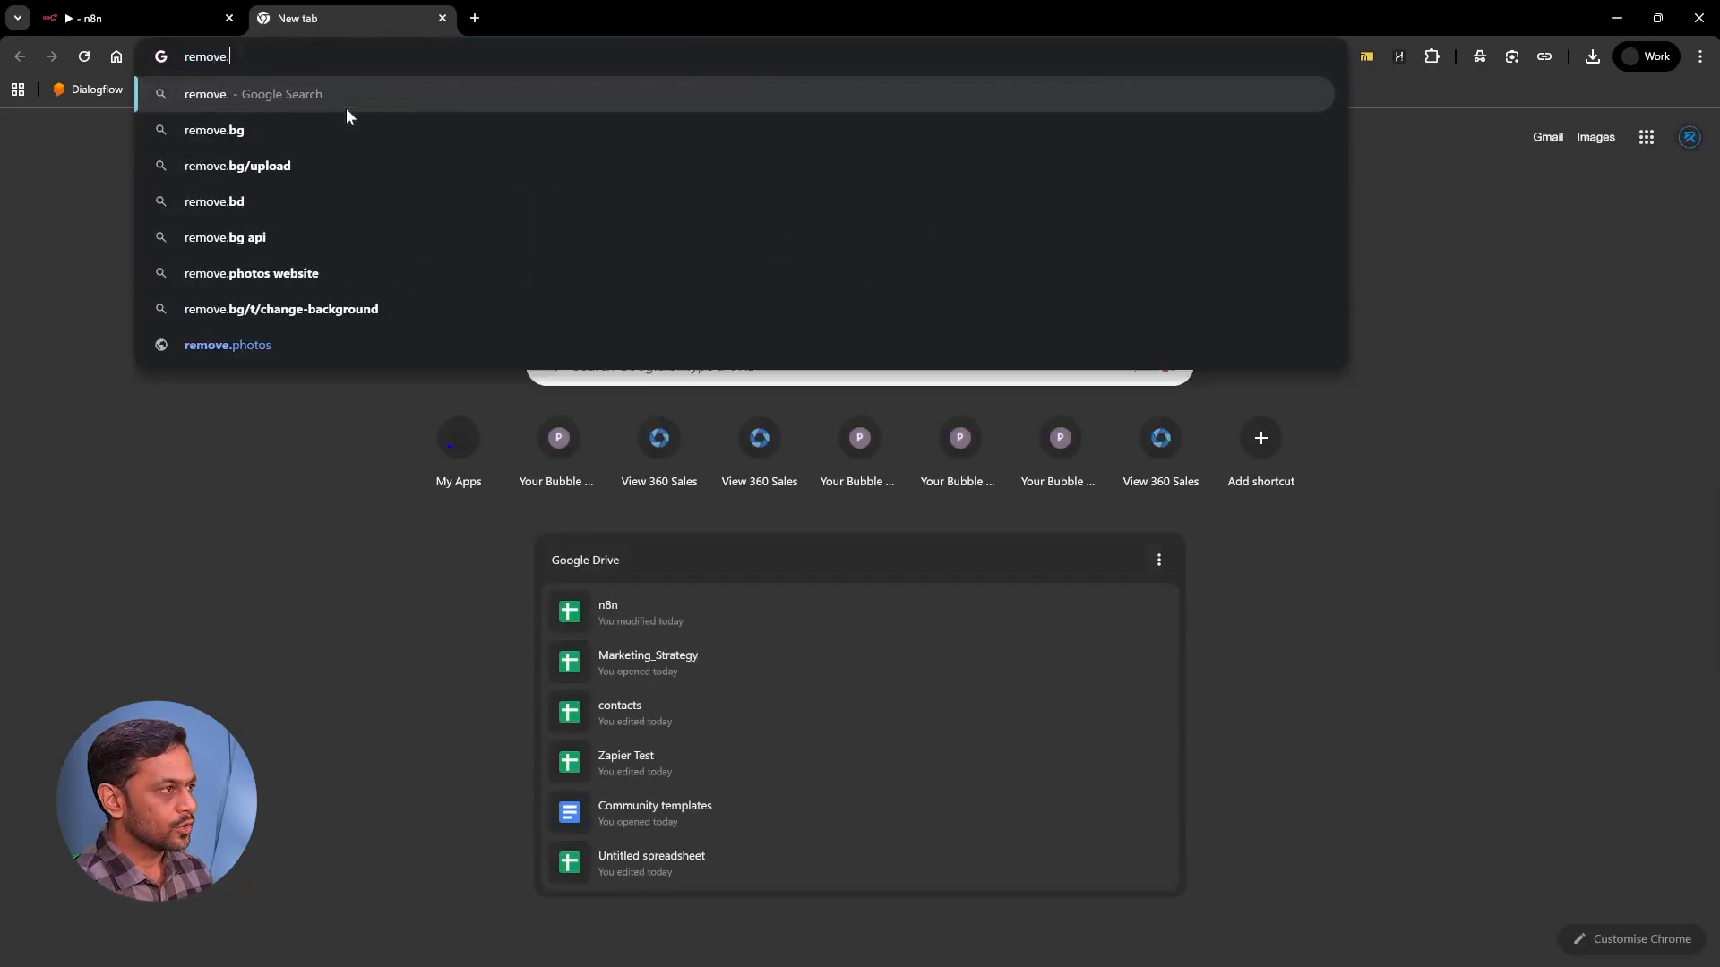
{"action": "left_click", "coordinate": [213, 129]}
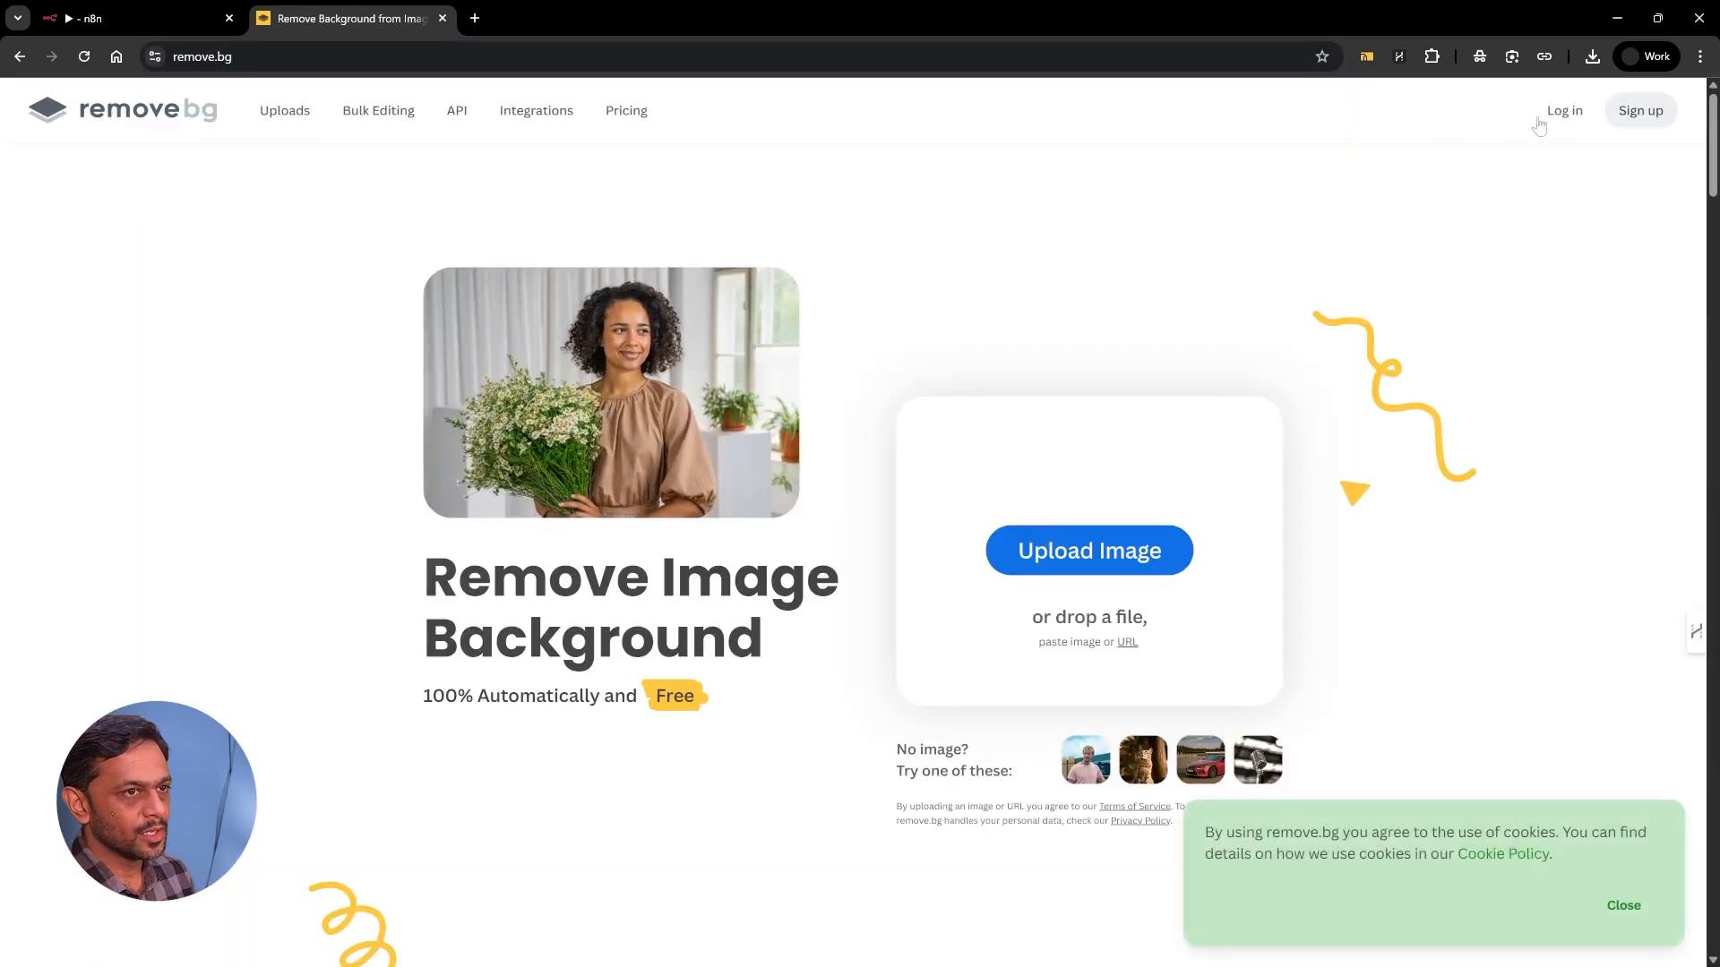
{"action": "left_click", "coordinate": [1563, 109]}
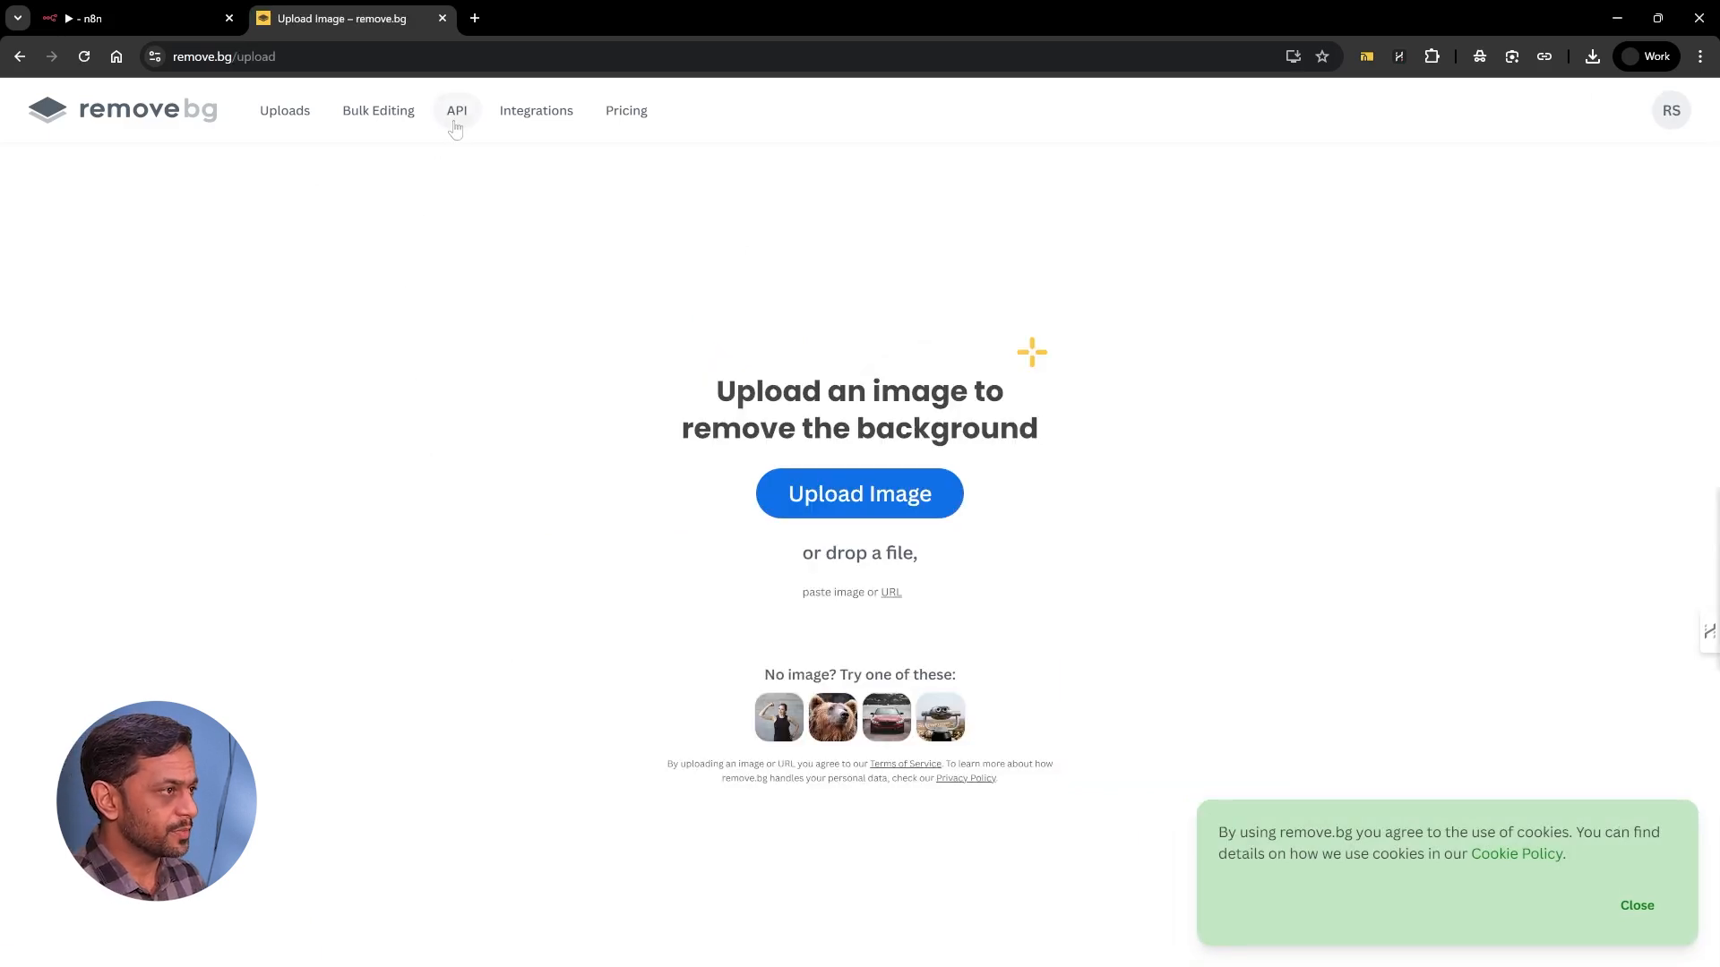
Create a remove.bg API key labelled 'n8n 1000 days', copy it, and return to n8n.
{"action": "left_click", "coordinate": [458, 109]}
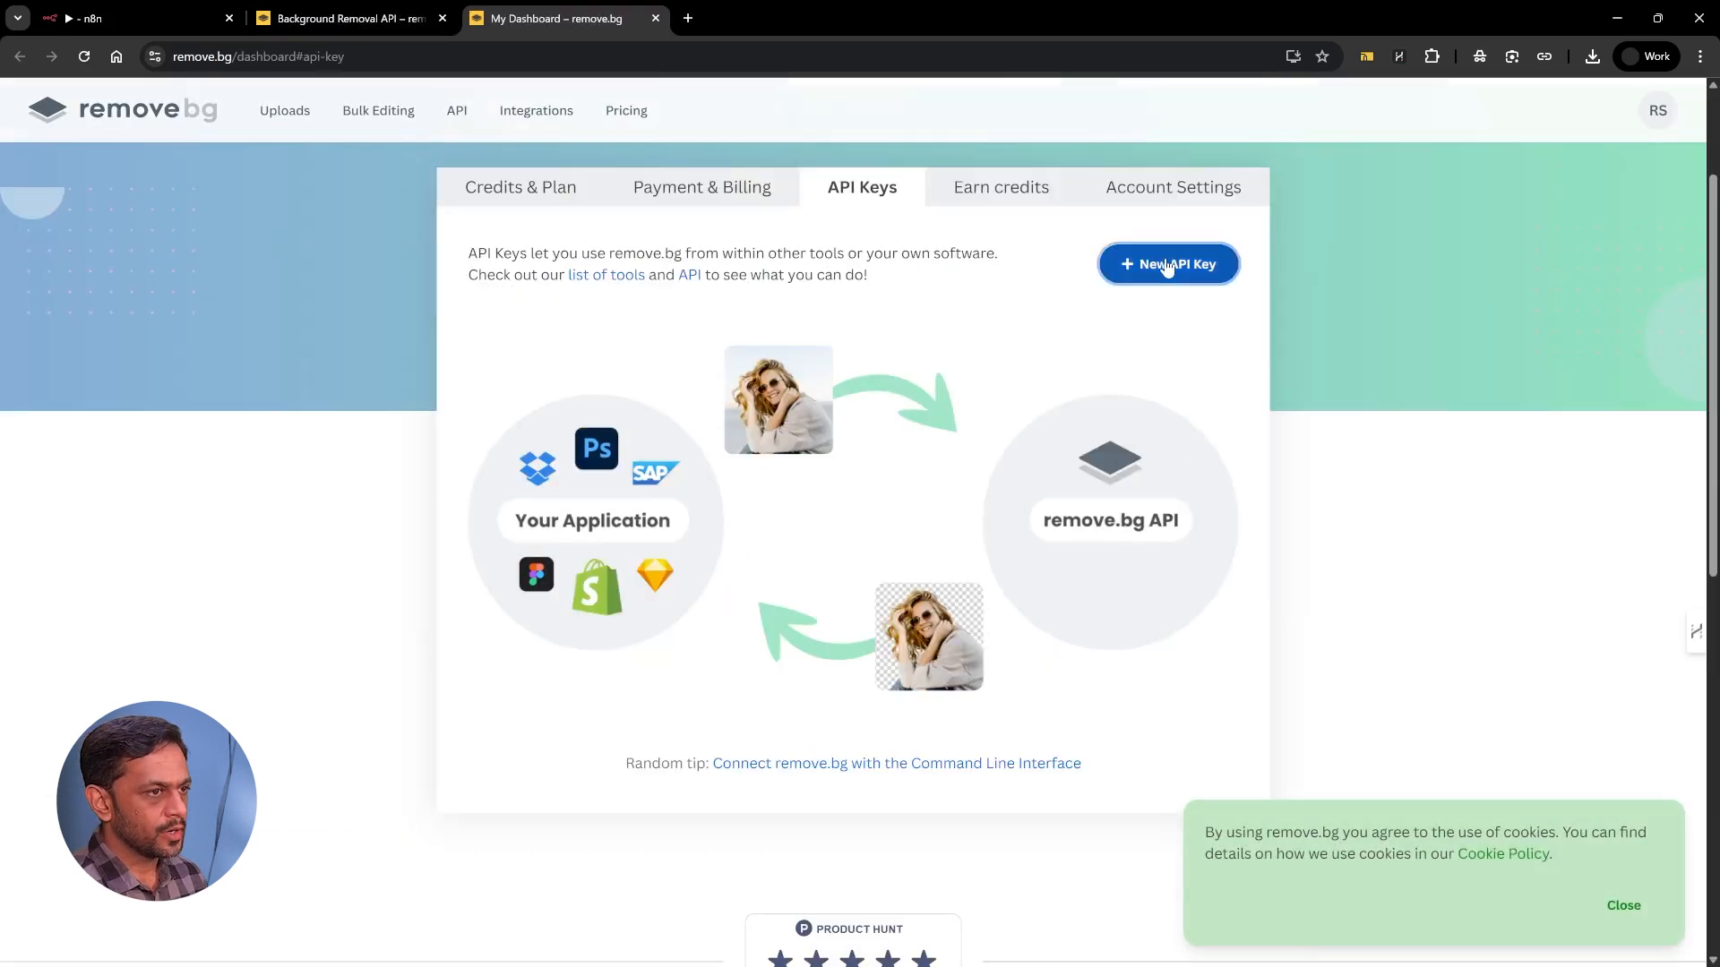
{"action": "left_click", "coordinate": [1167, 264]}
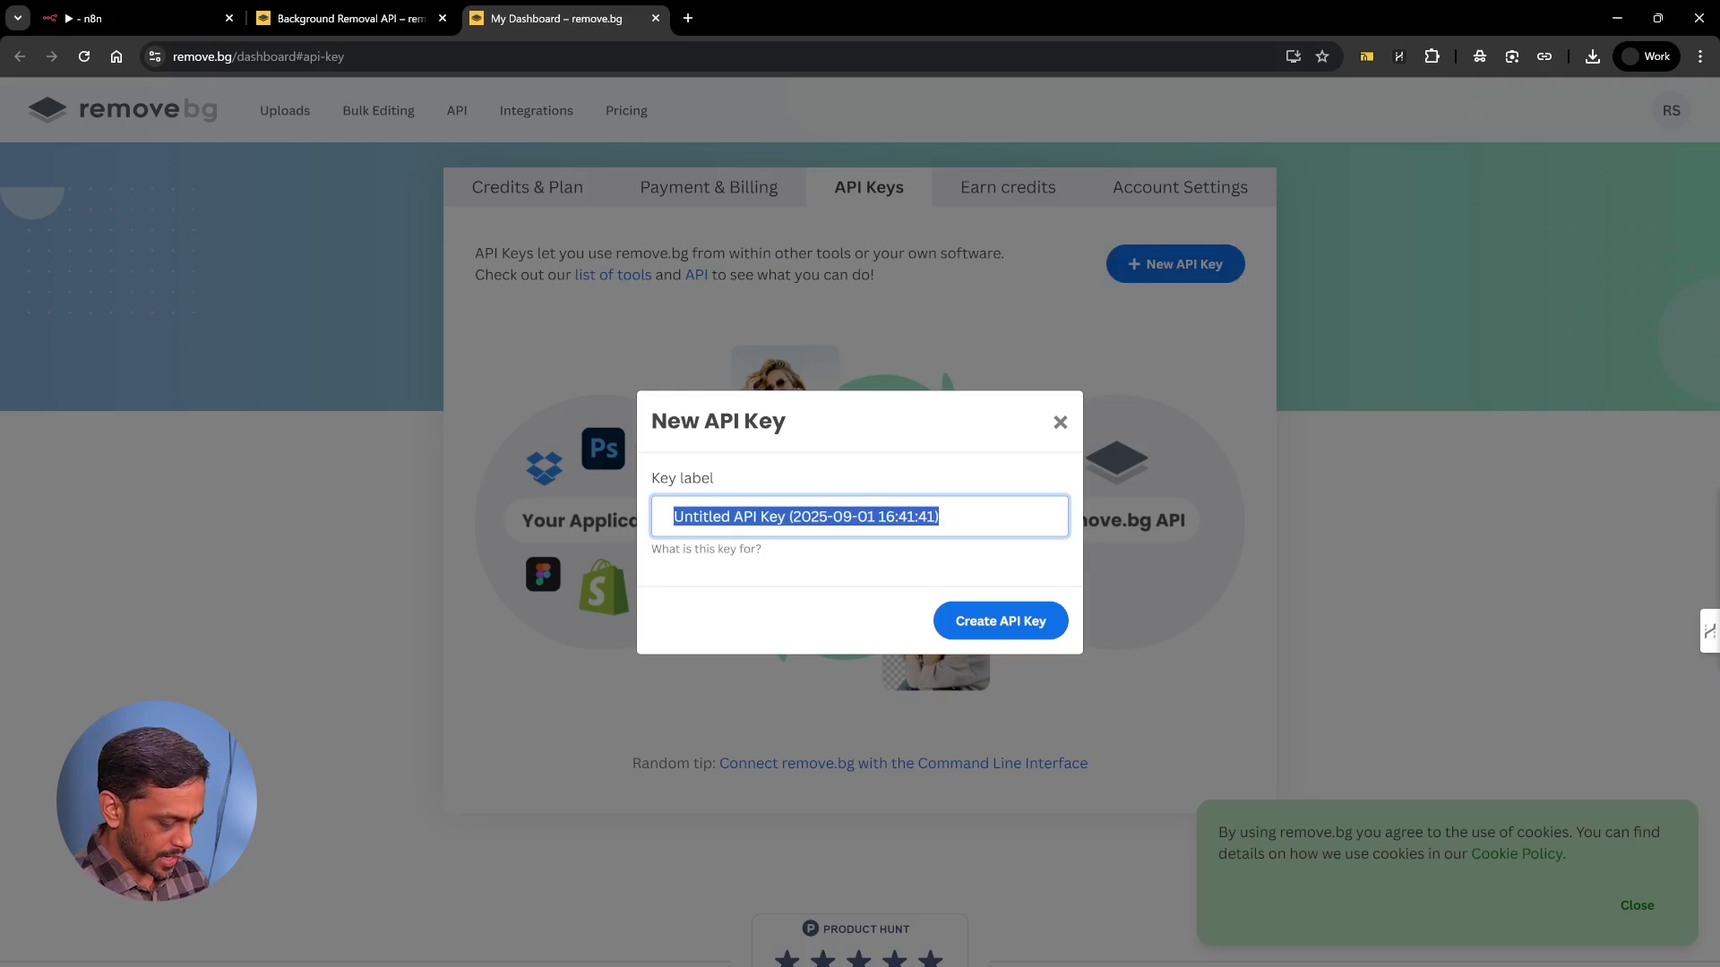
{"action": "type", "text": "n8n 100"}
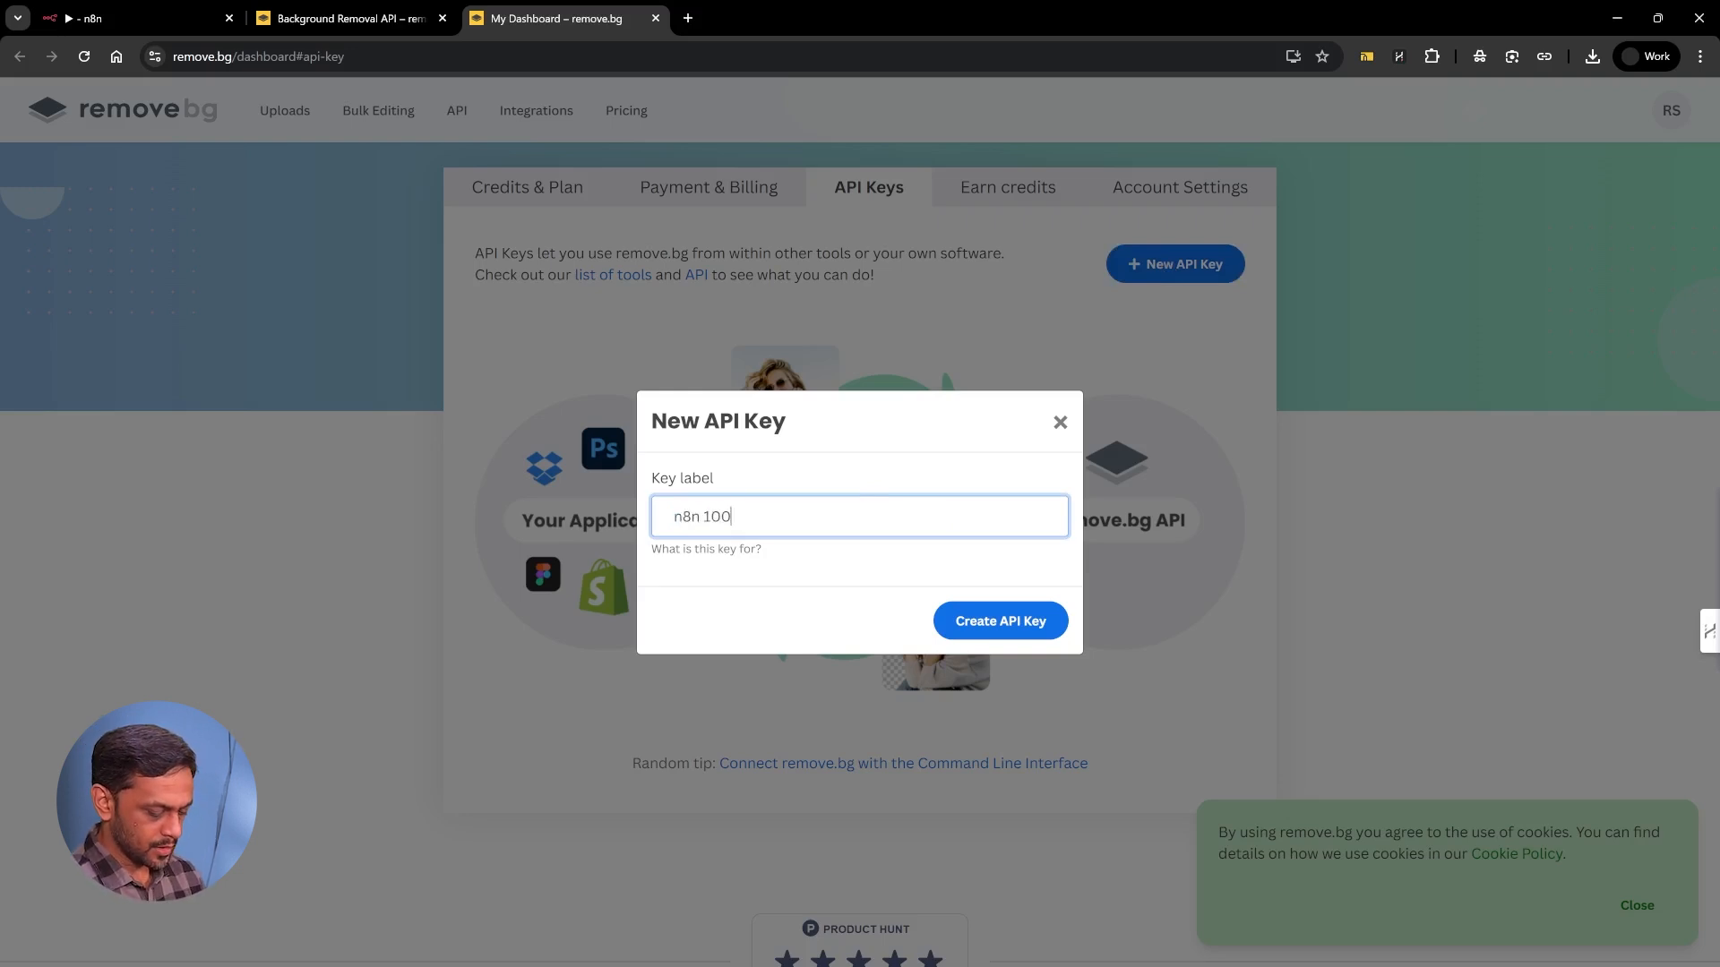
{"action": "type", "text": "days"}
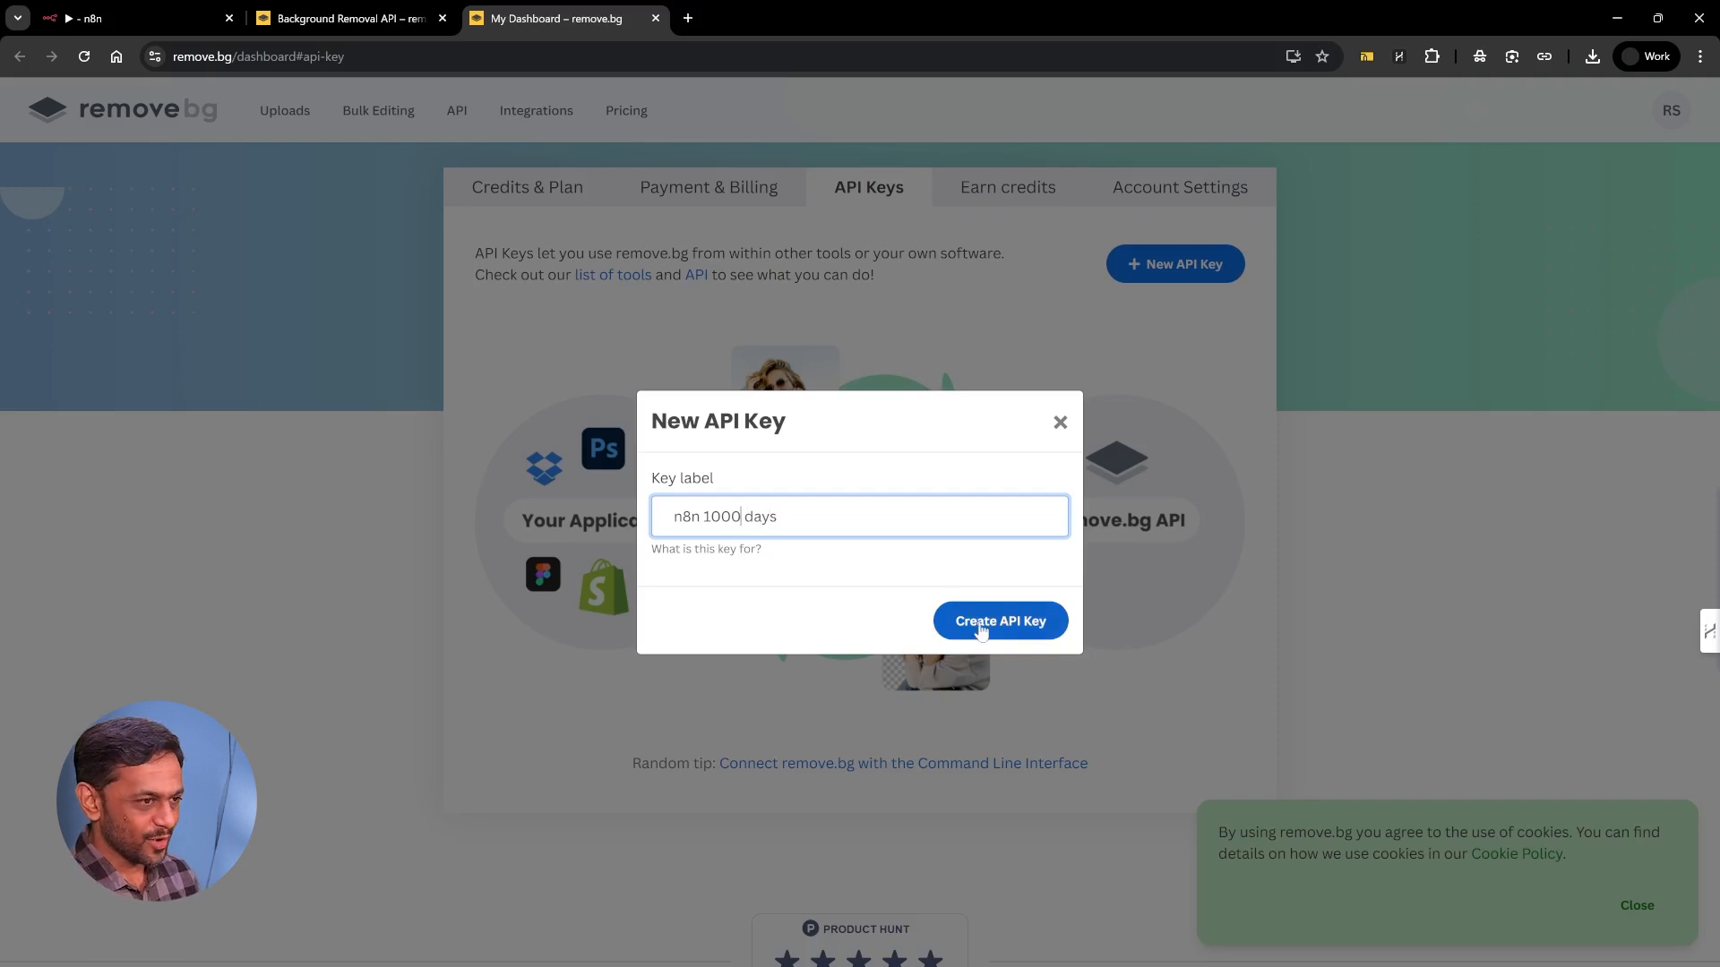
{"action": "left_click", "coordinate": [1000, 620]}
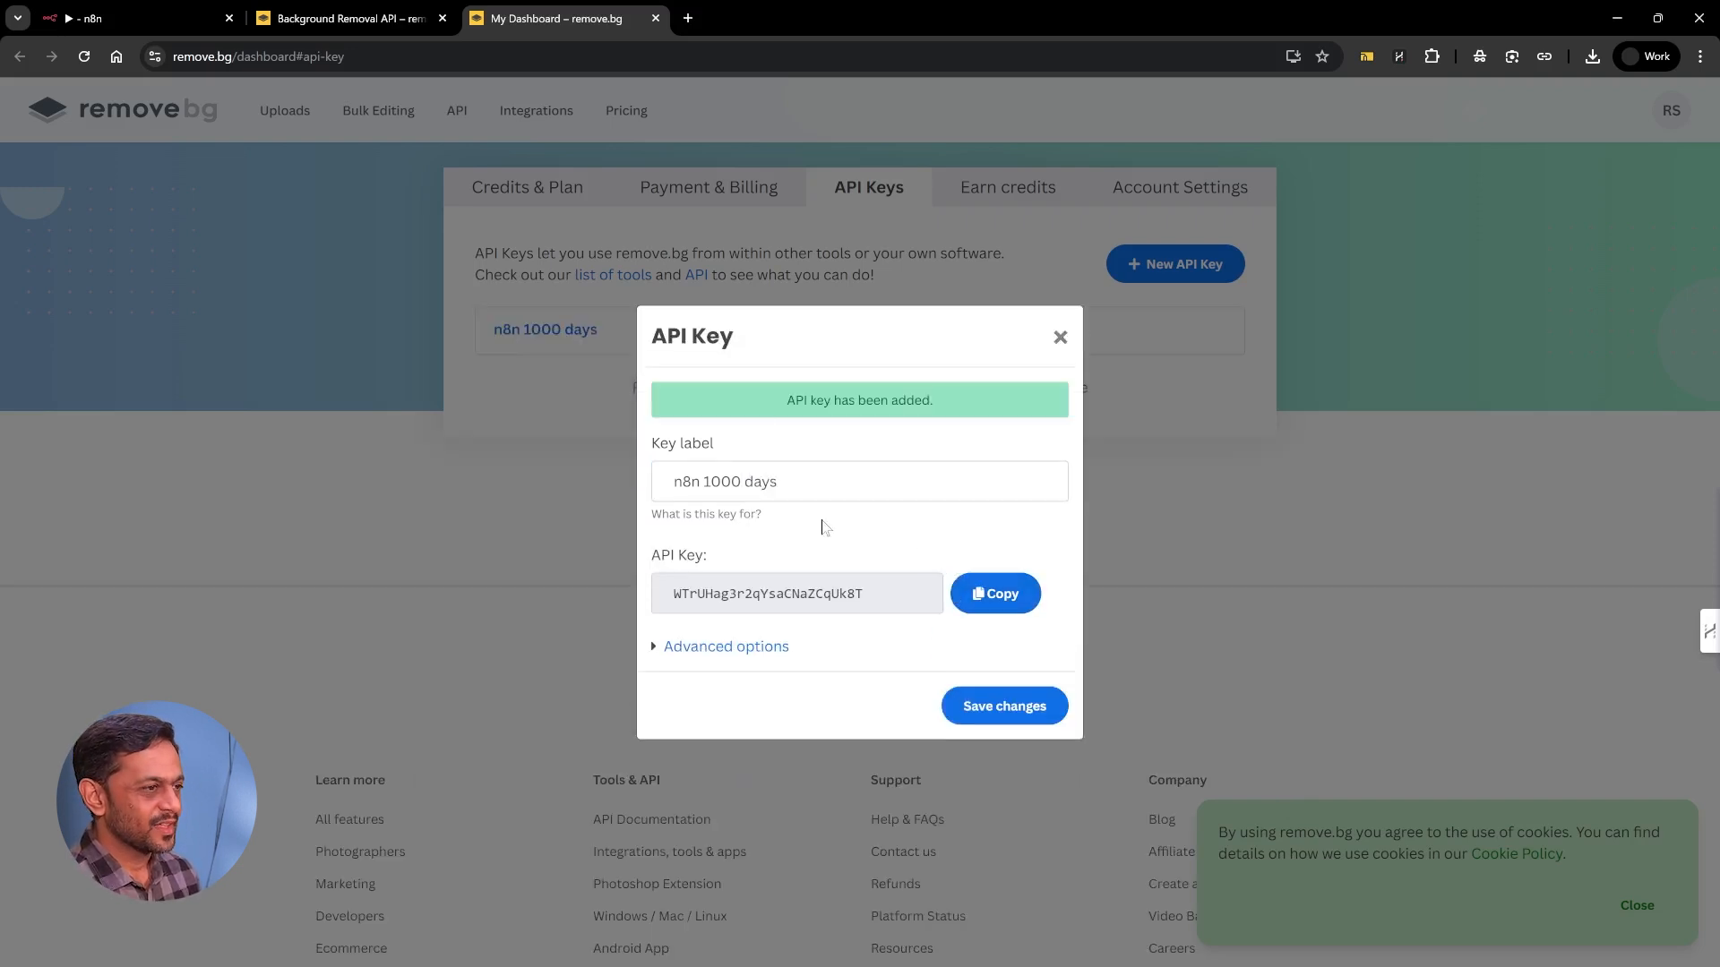
{"action": "left_click", "coordinate": [994, 593]}
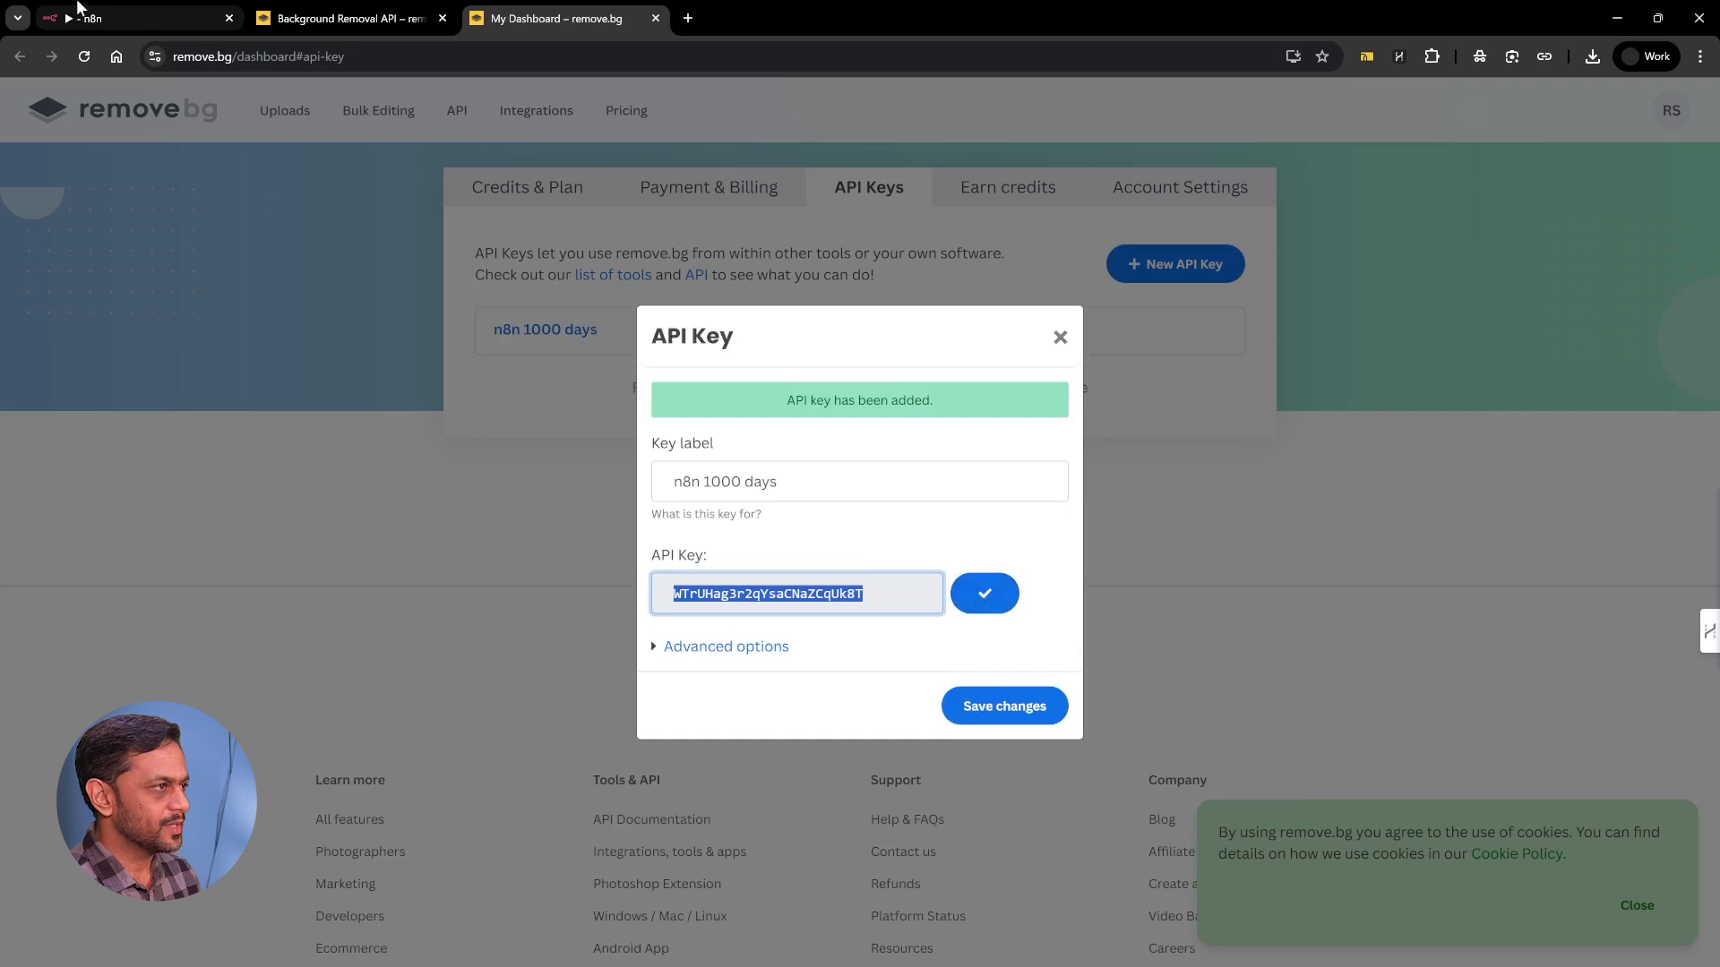
{"action": "left_click", "coordinate": [132, 18]}
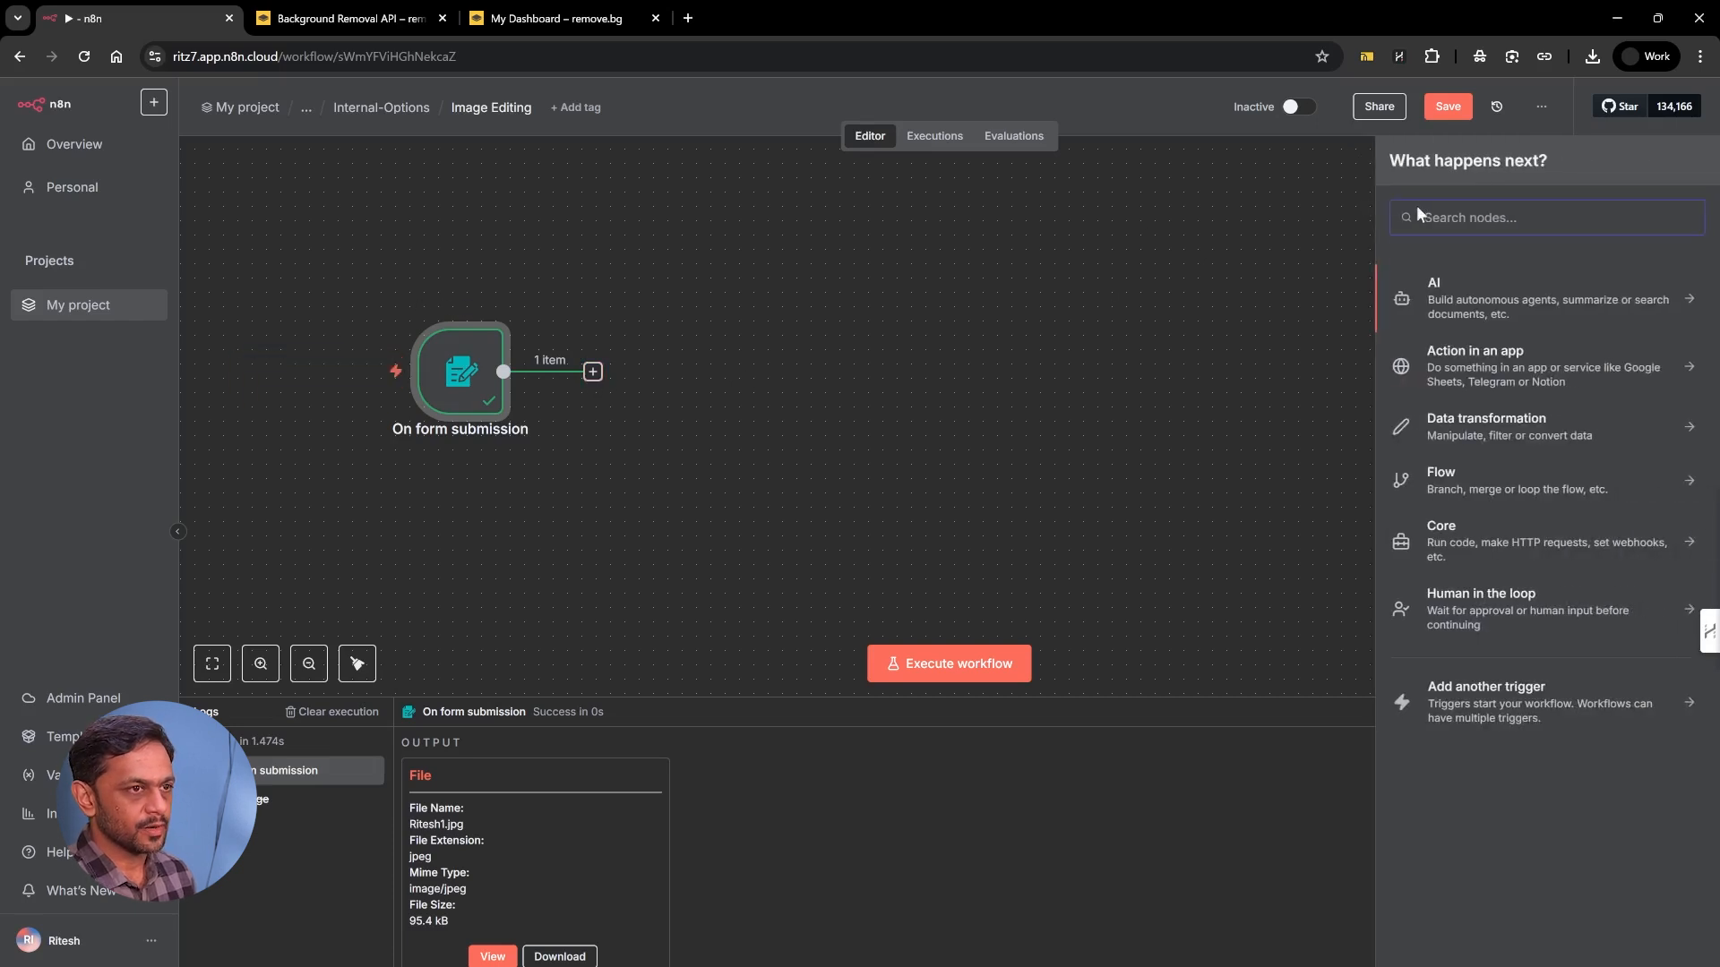
{"action": "type", "text": "http"}
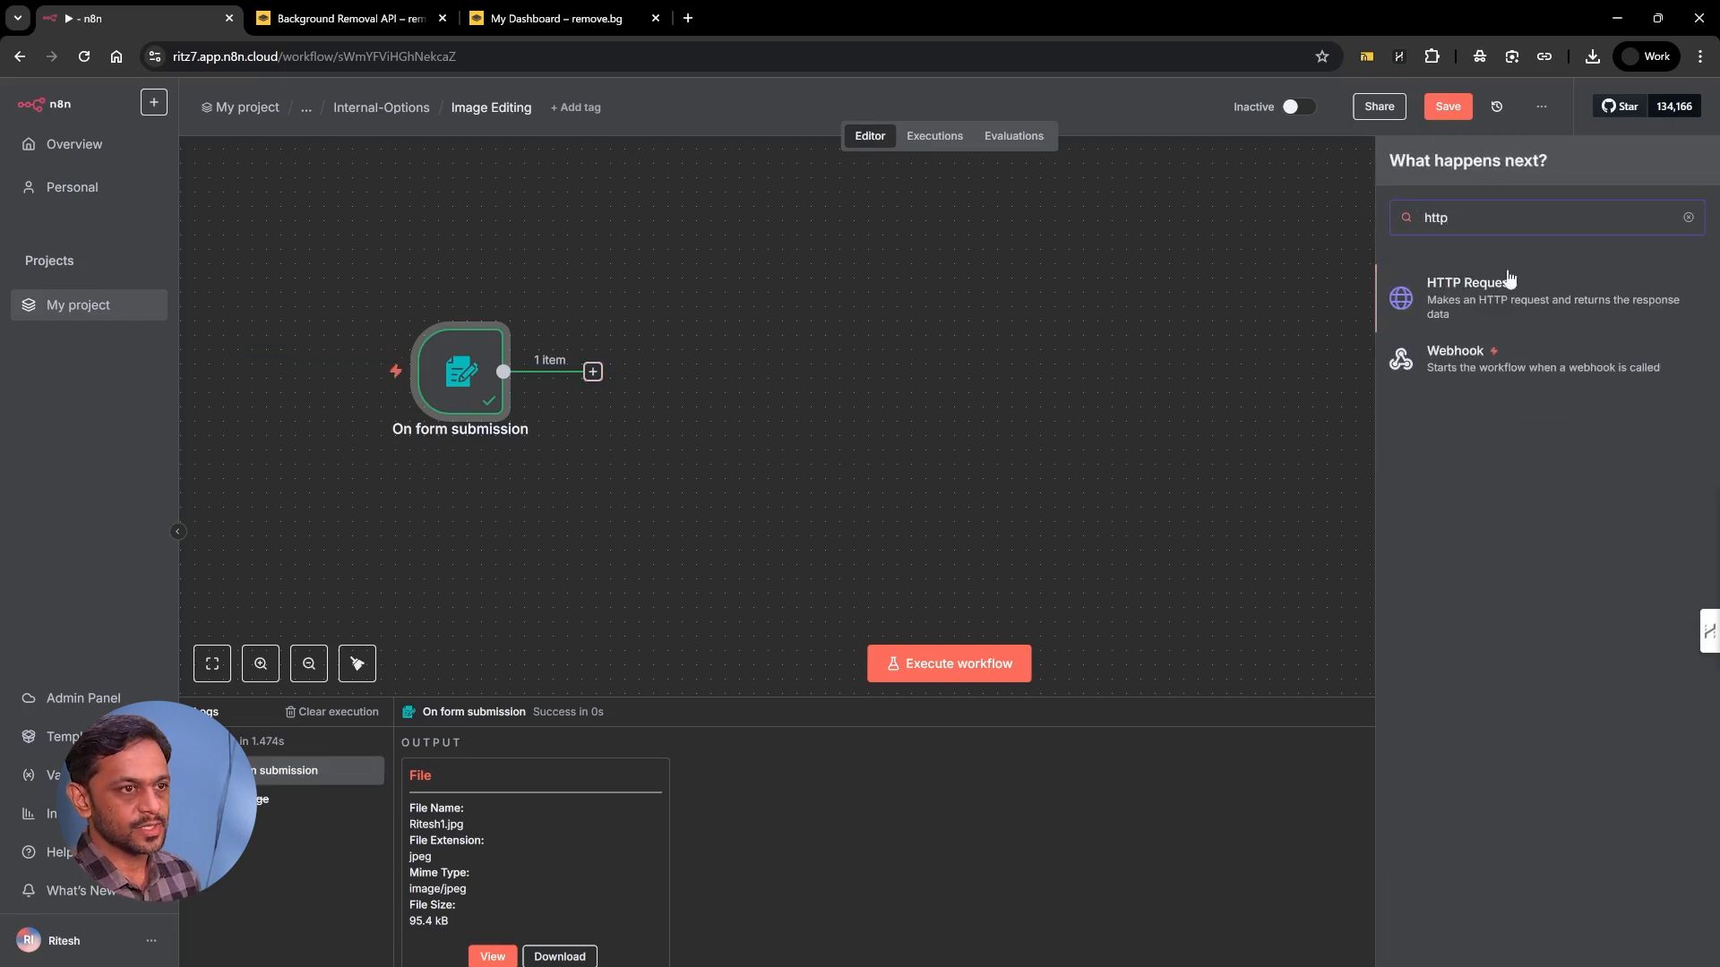
{"action": "left_click", "coordinate": [1467, 283]}
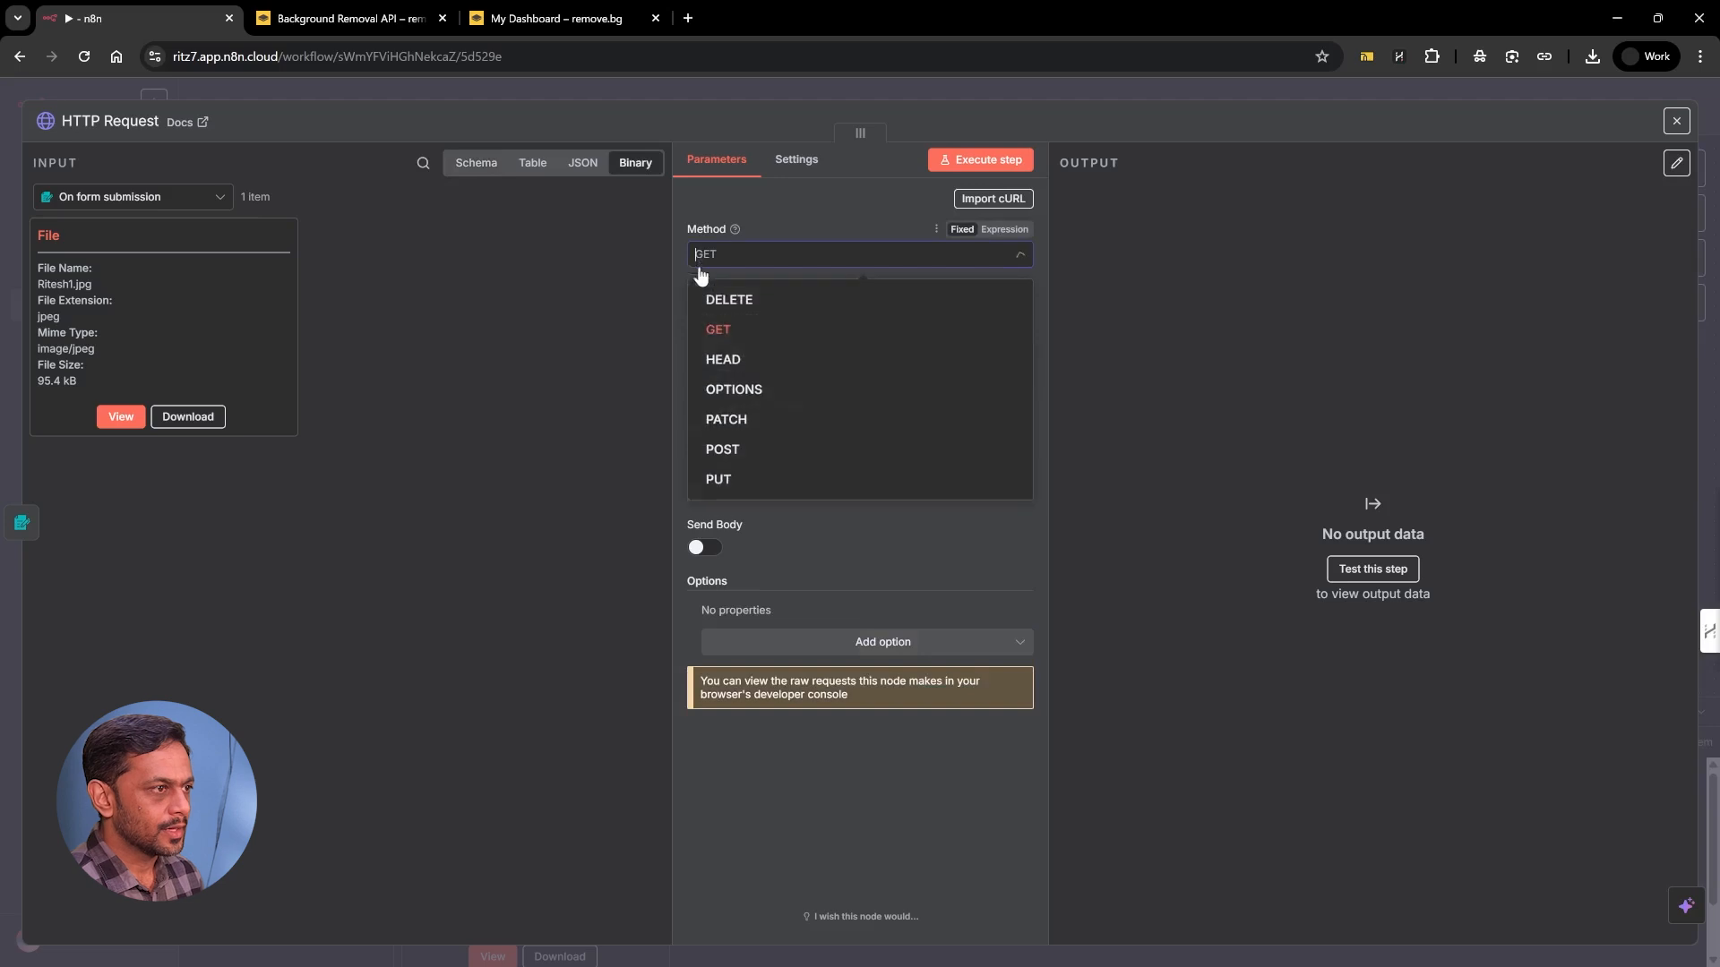
{"action": "left_click", "coordinate": [722, 448]}
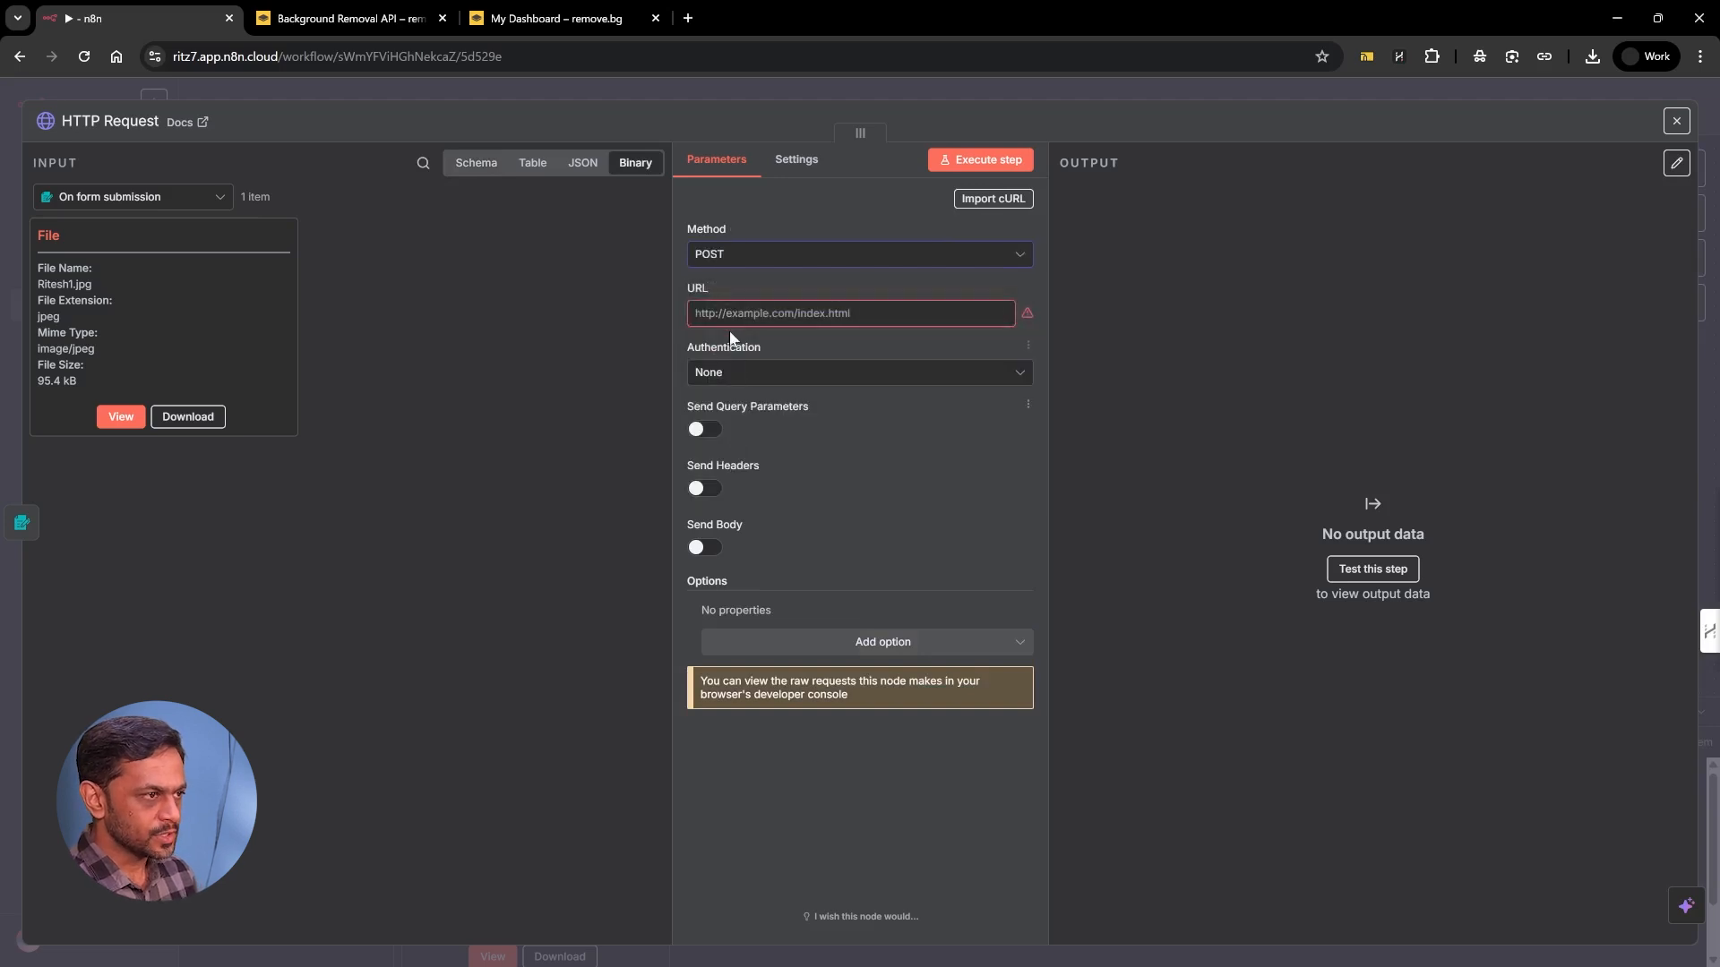
{"action": "type", "text": "https://api.remove.bg/v1.0/removebg"}
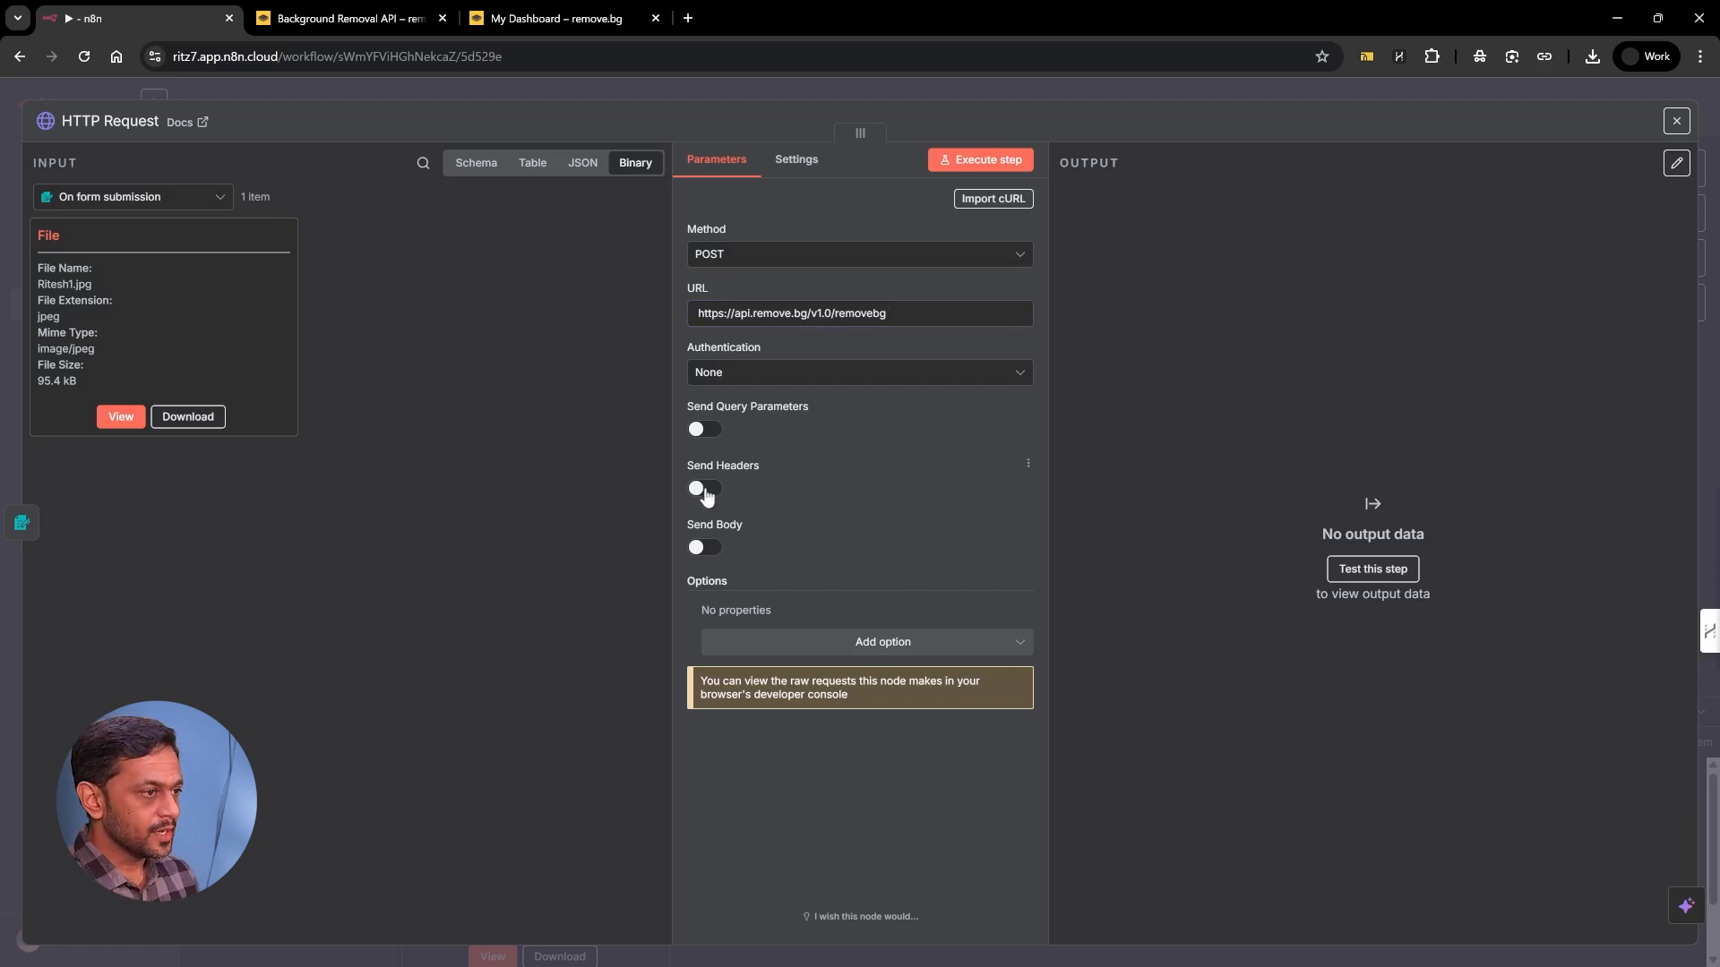
{"action": "left_click", "coordinate": [703, 488]}
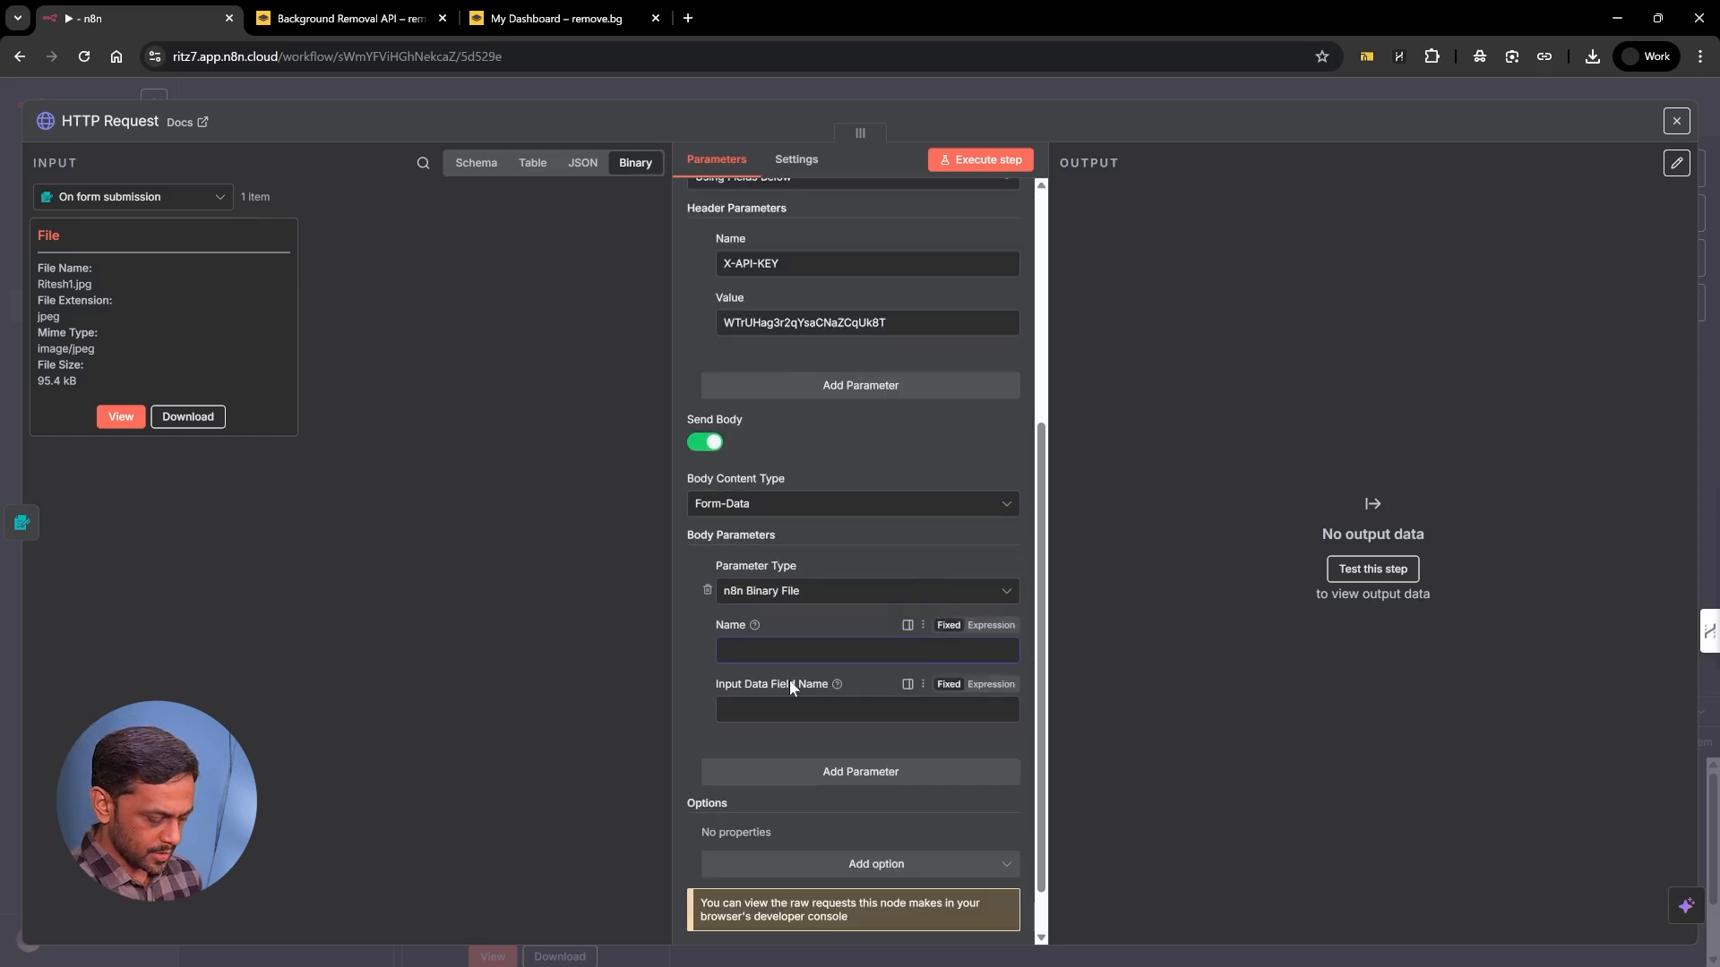
Send a form-data binary parameter image_file taken from the input field File.
{"action": "type", "text": "image_file"}
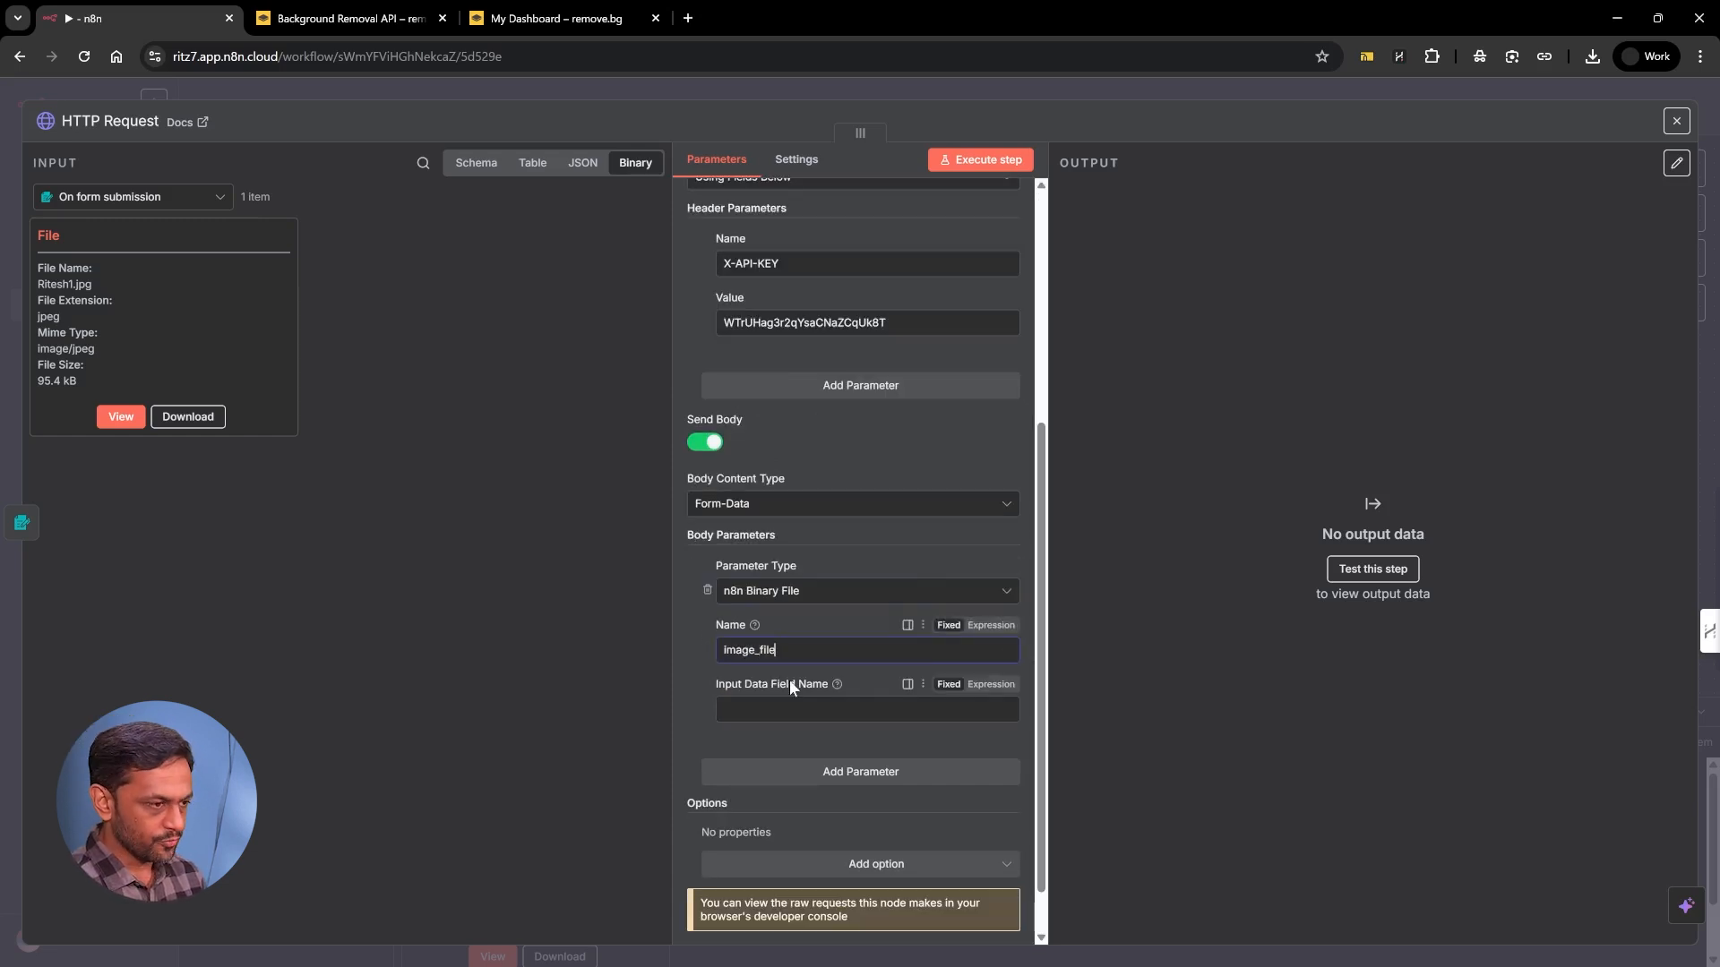
{"action": "left_click", "coordinate": [866, 708]}
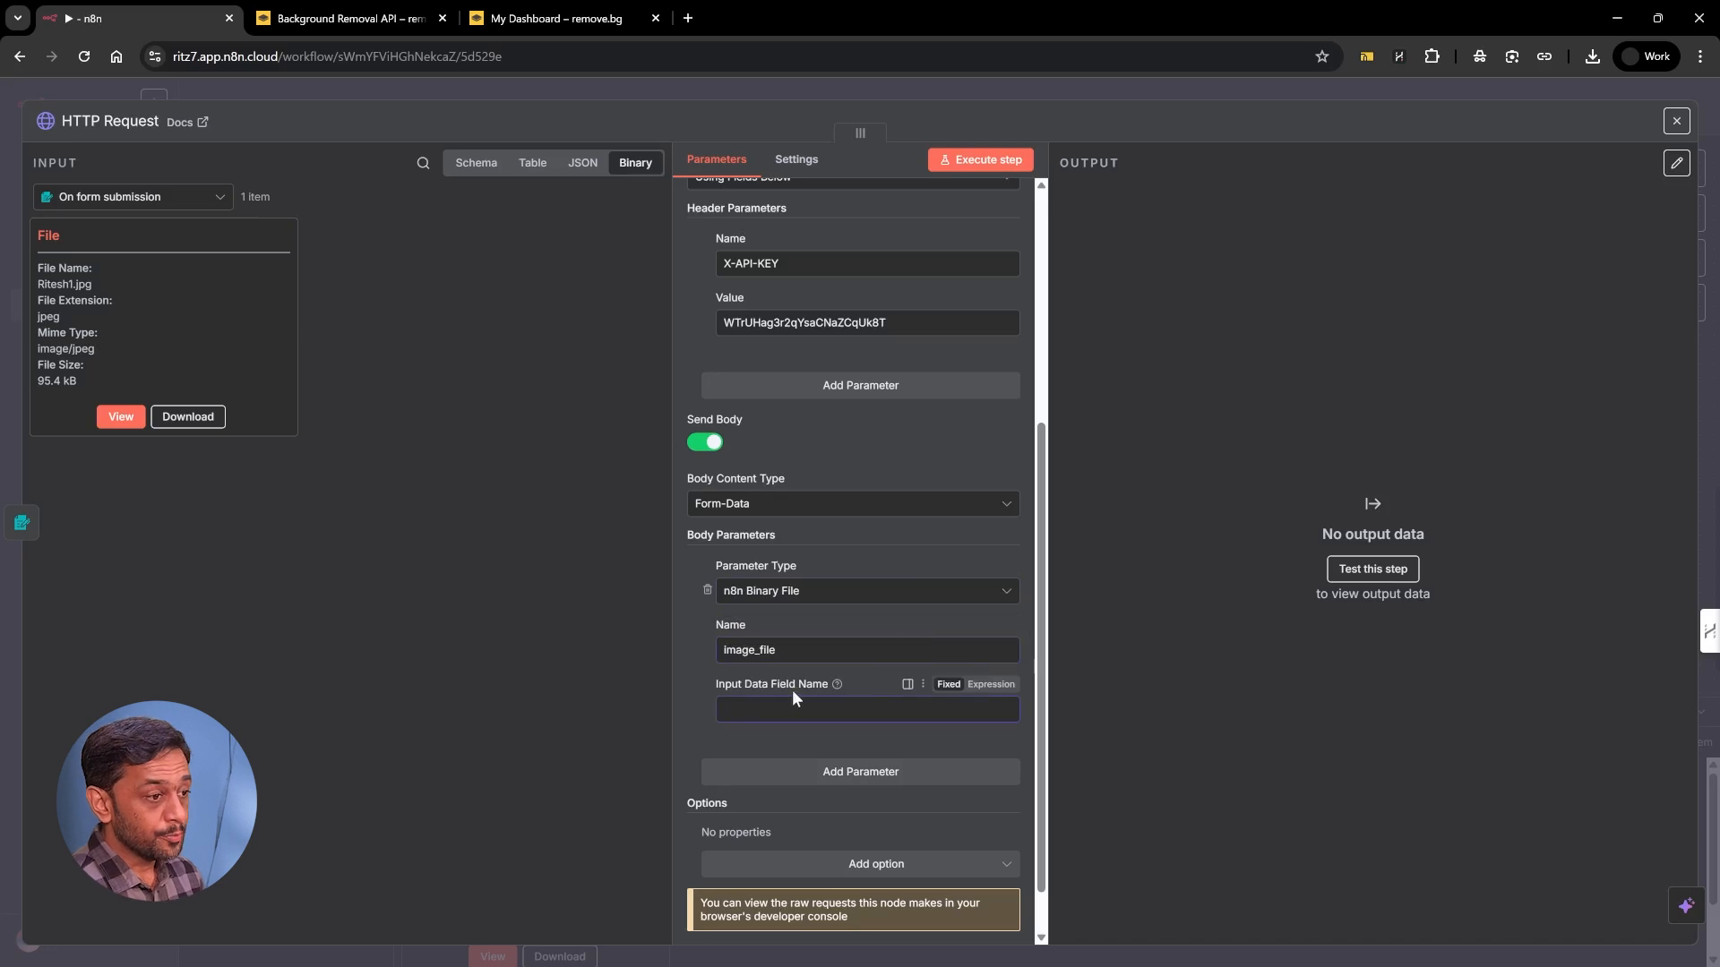
{"action": "type", "text": "Fil"}
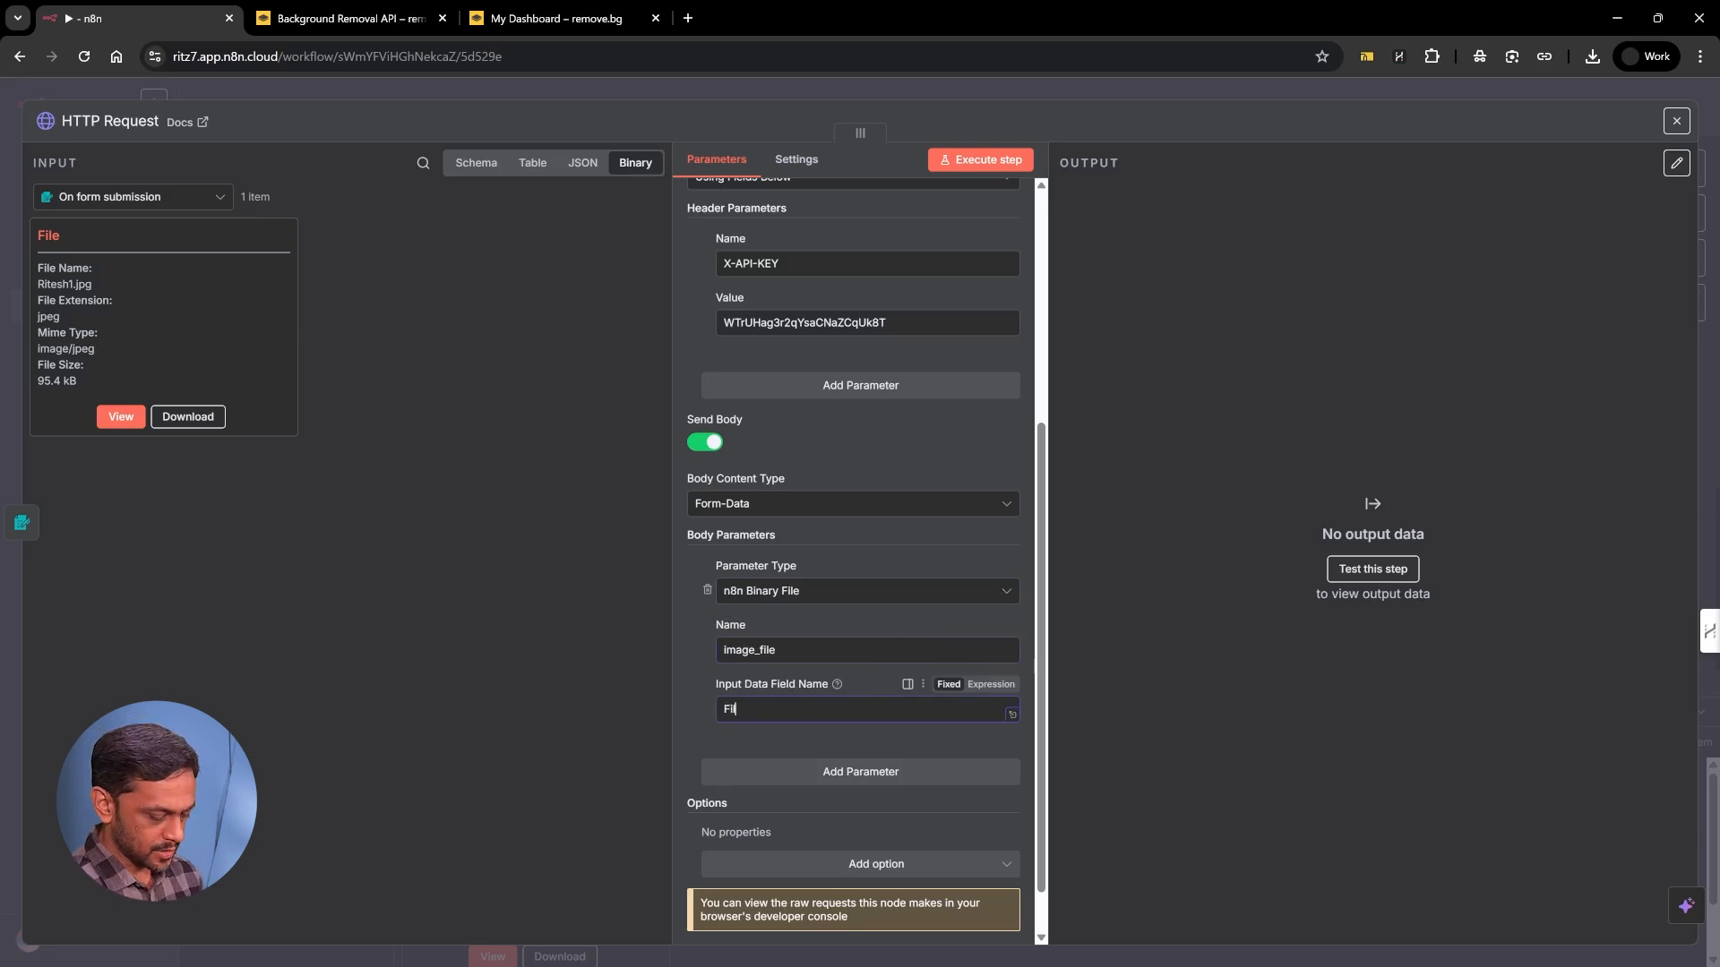
{"action": "type", "text": "e"}
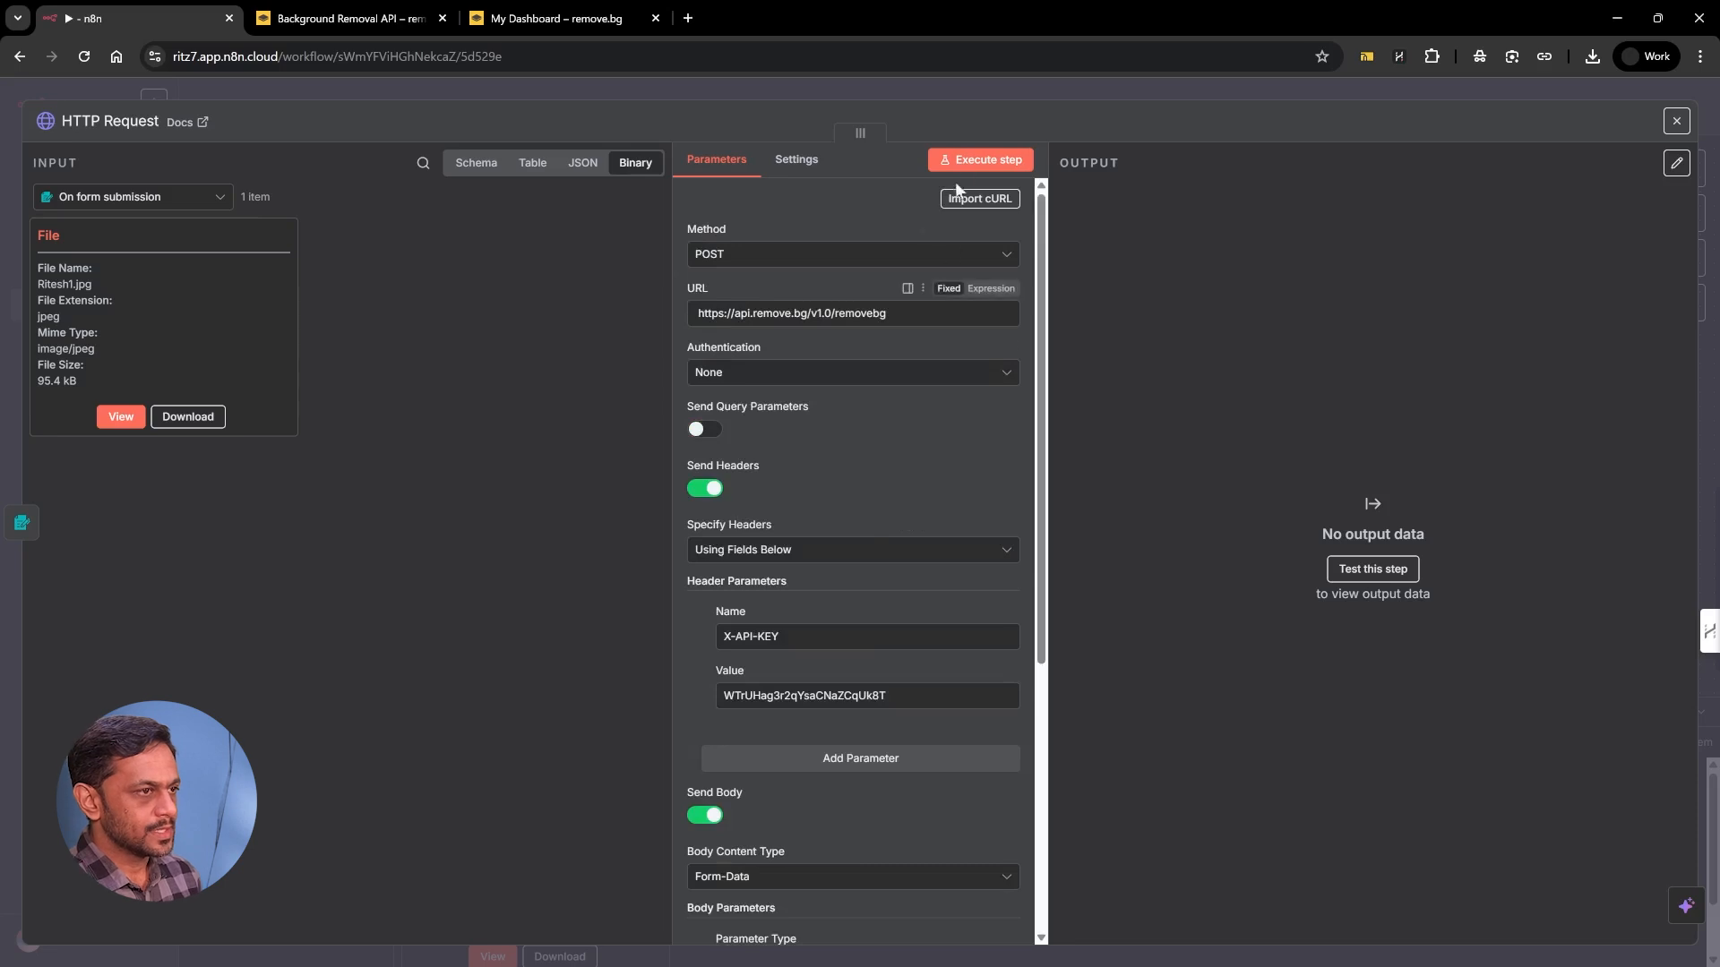
Execute the HTTP Request to get the background-removed cutout, then close the node.
{"action": "left_click", "coordinate": [977, 160]}
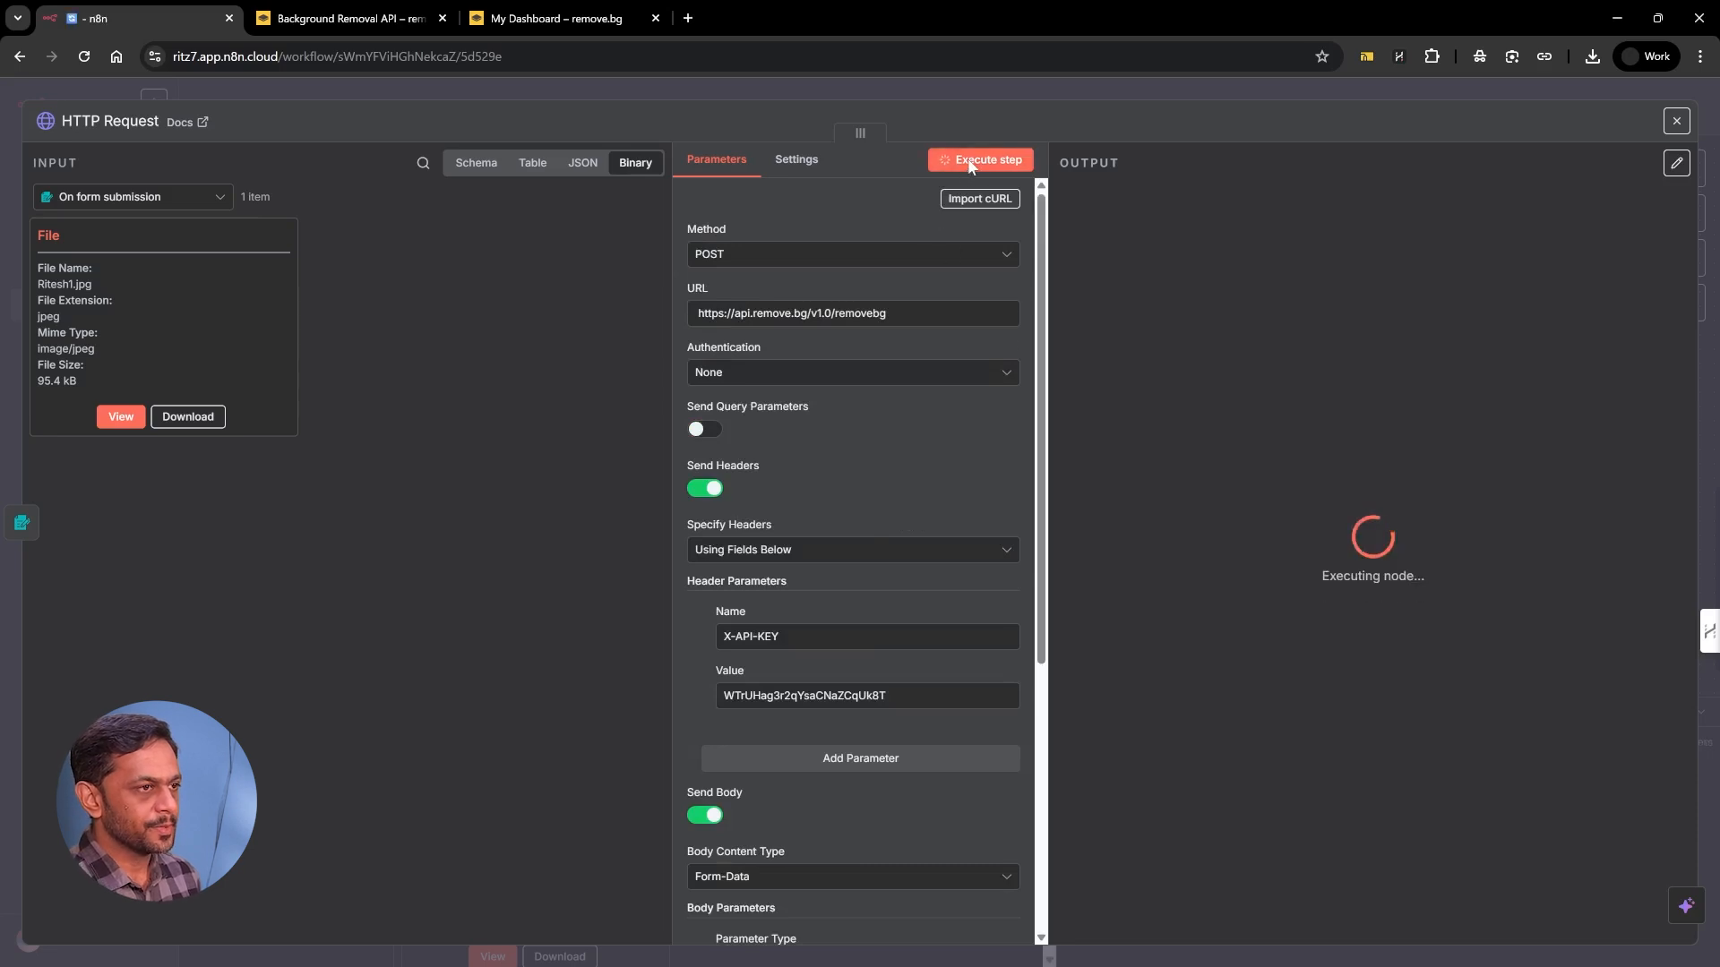
{"action": "left_click", "coordinate": [986, 161]}
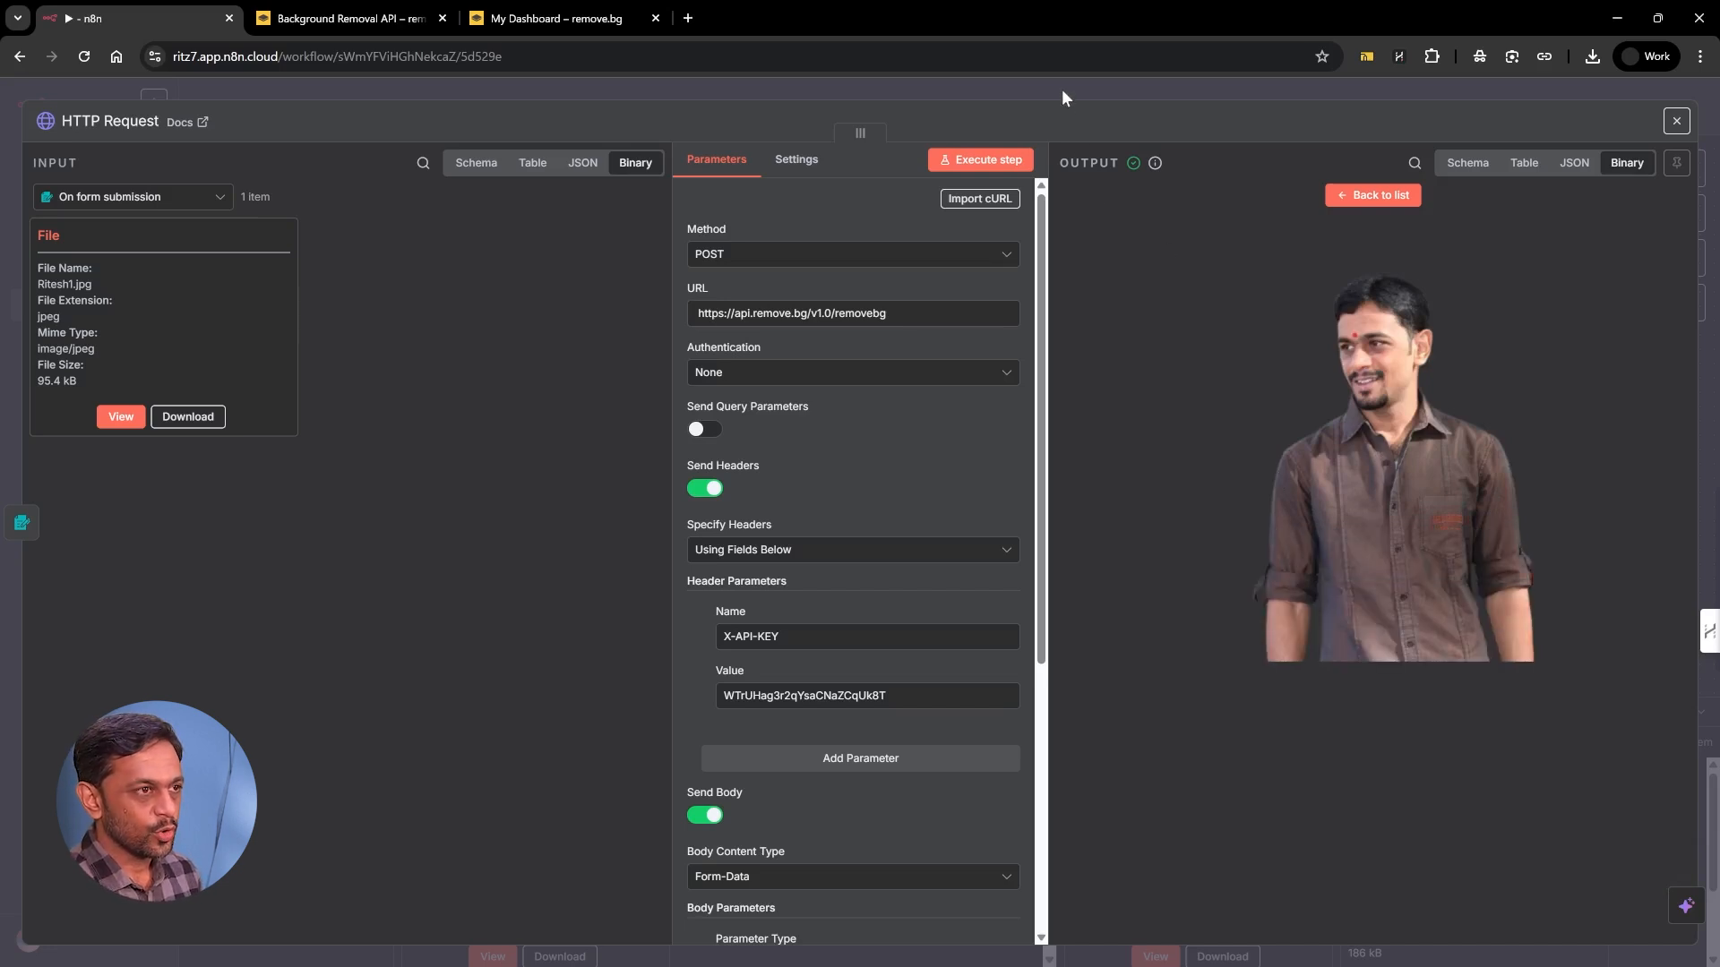
{"action": "left_click", "coordinate": [1676, 120]}
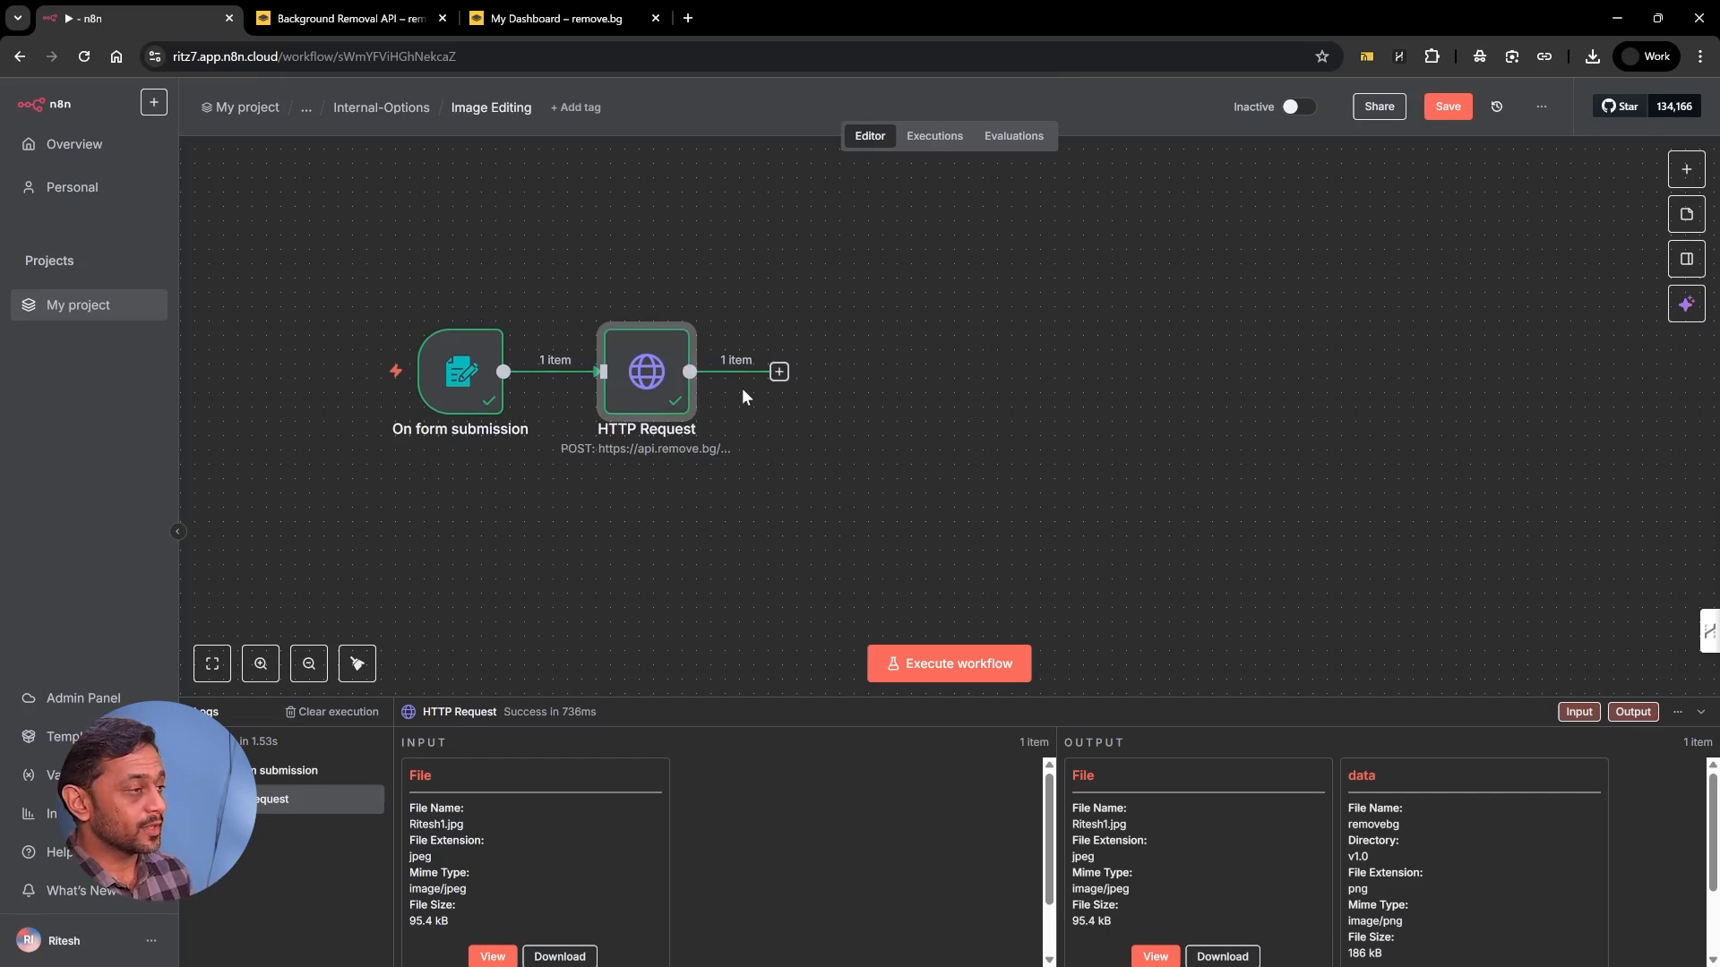
Add an Edit Image node with the Create Image action after HTTP Request.
{"action": "left_click", "coordinate": [778, 371]}
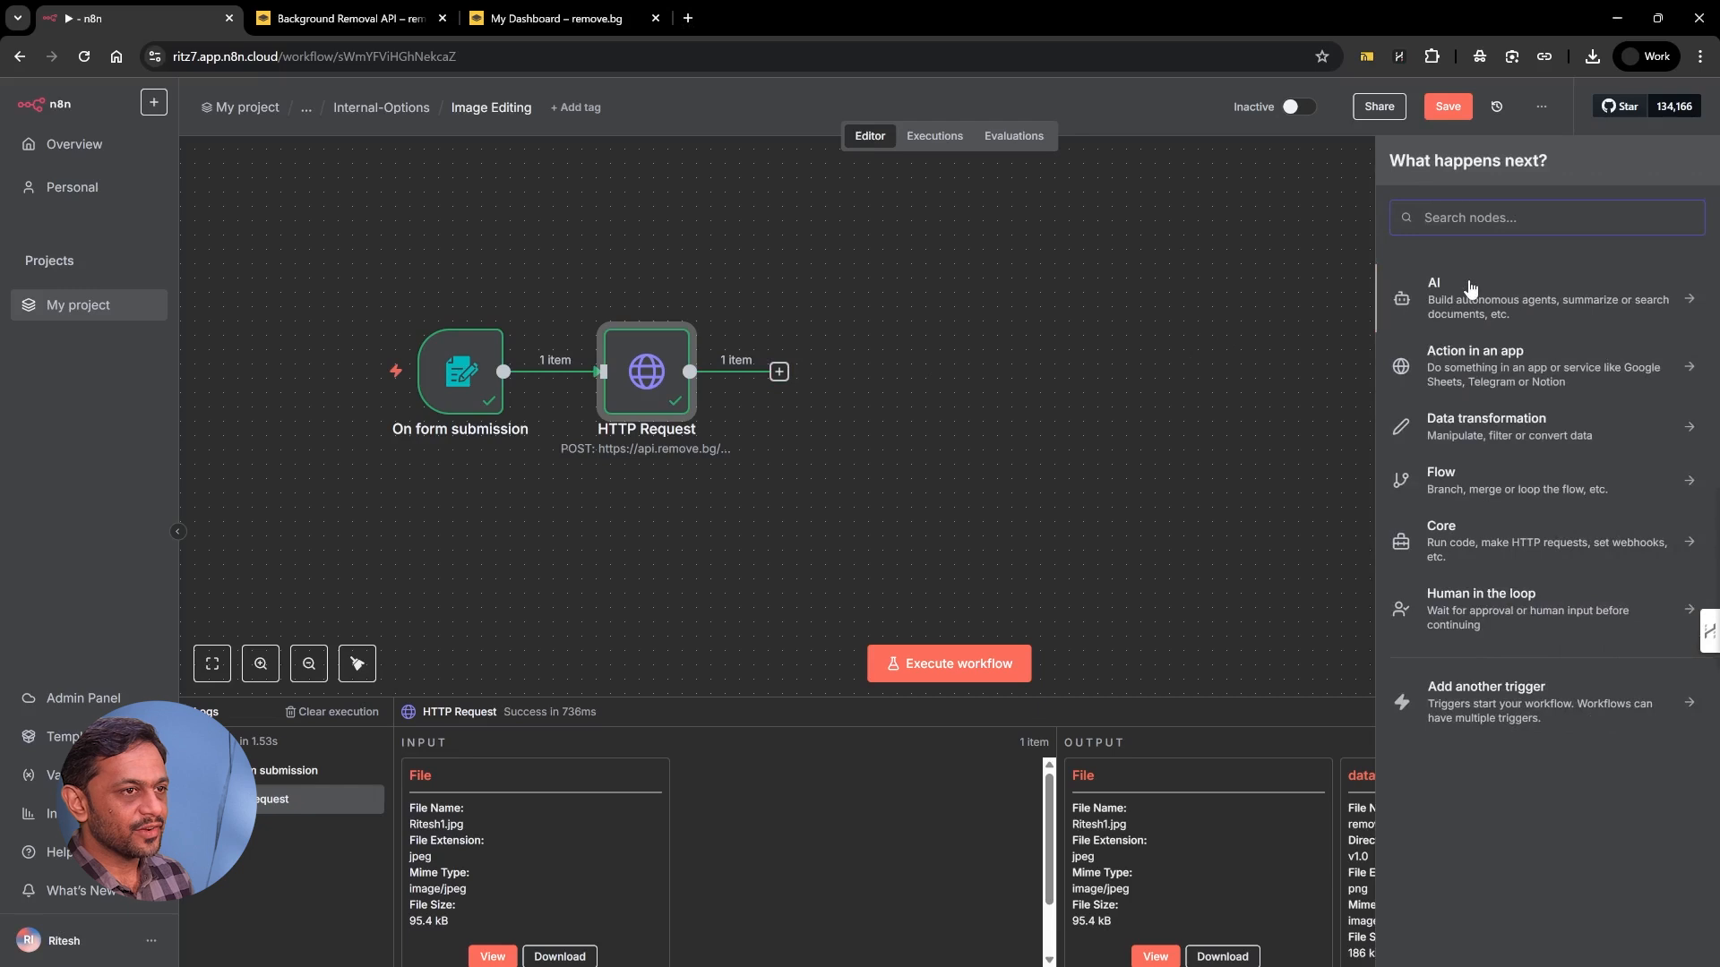
{"action": "type", "text": "image"}
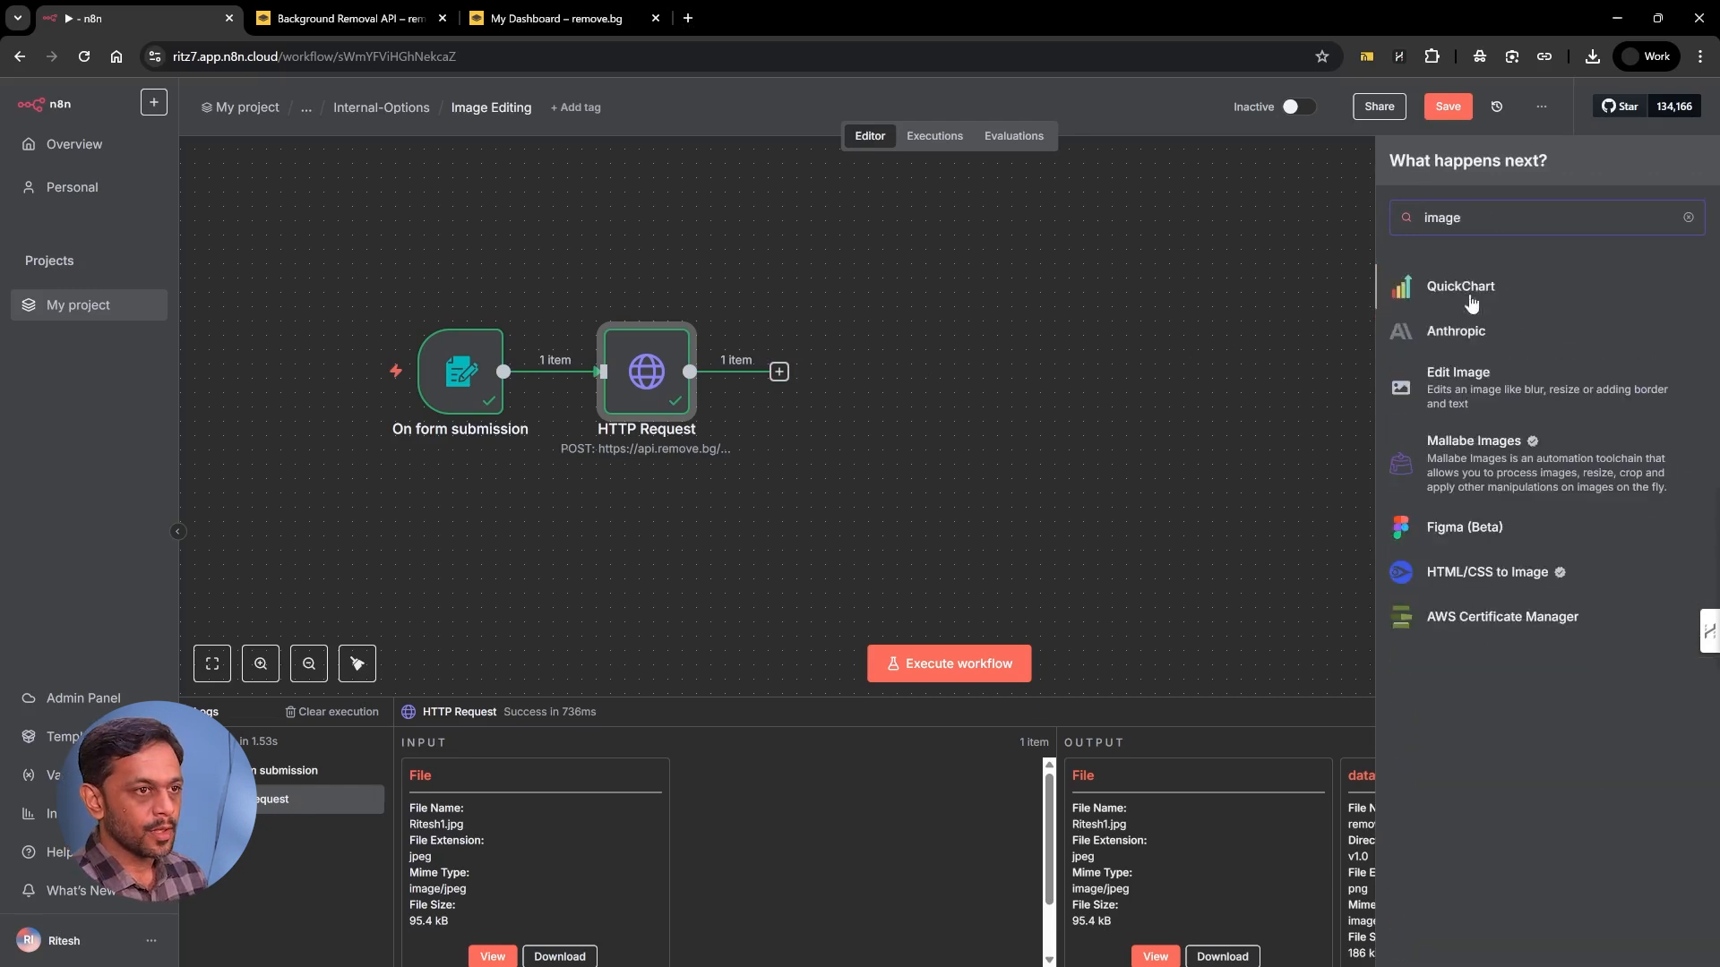
{"action": "left_click", "coordinate": [1456, 386]}
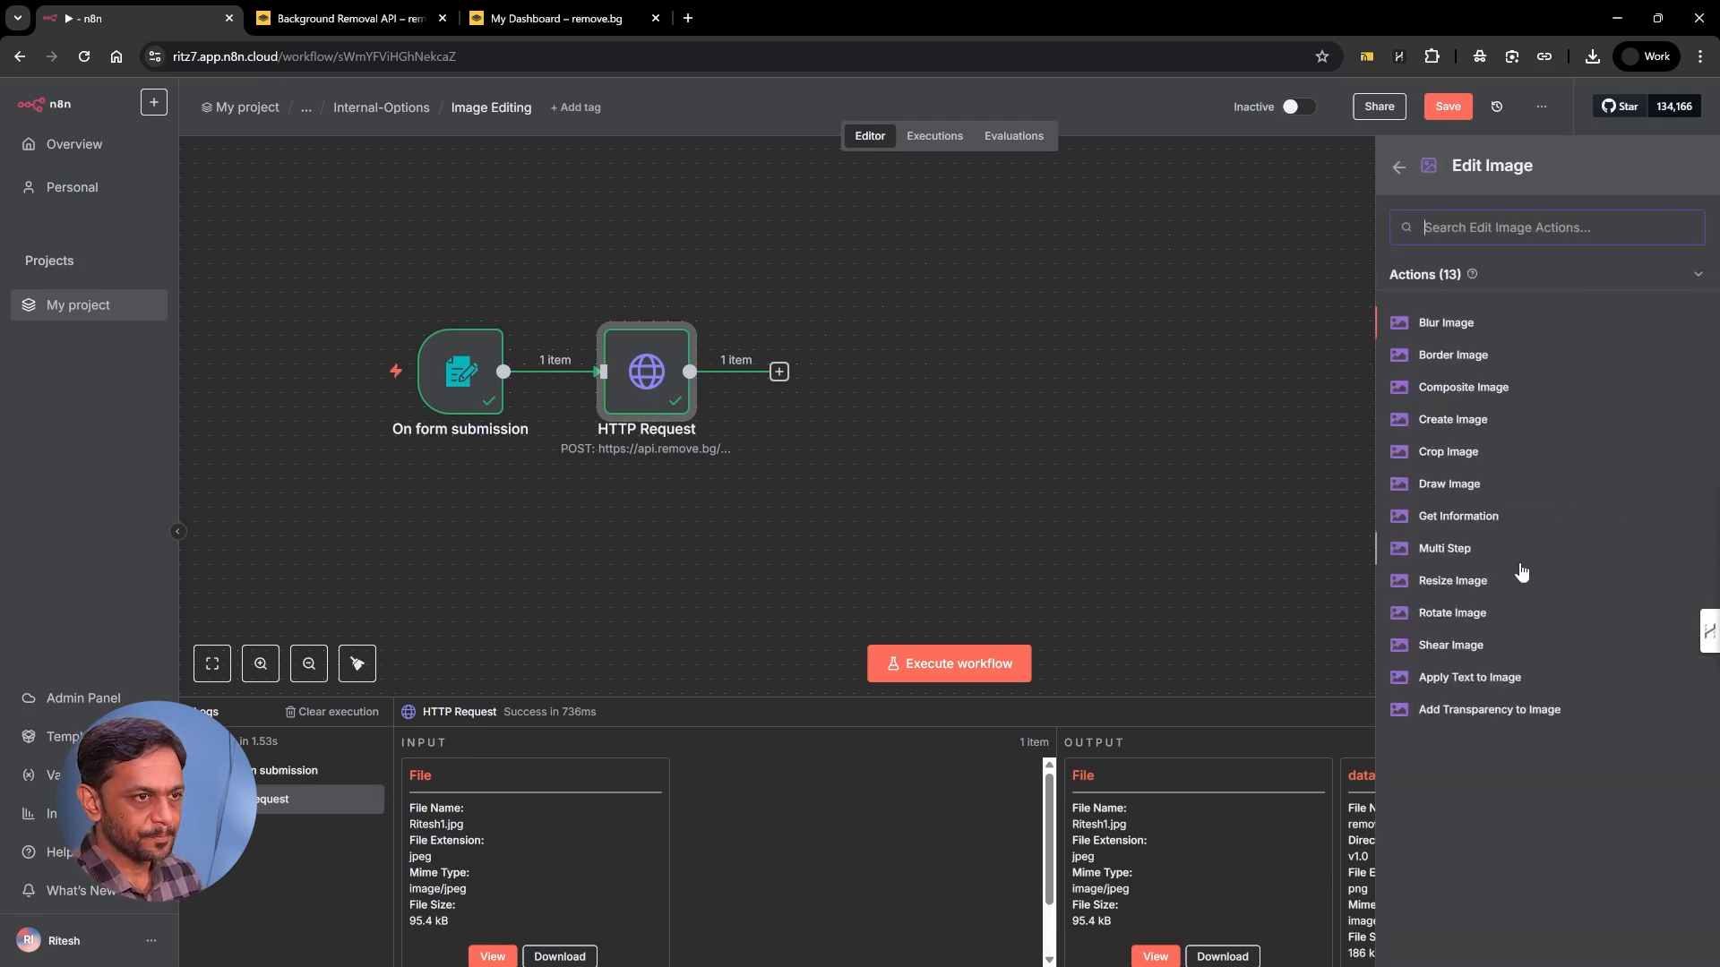
{"action": "left_click", "coordinate": [1451, 419]}
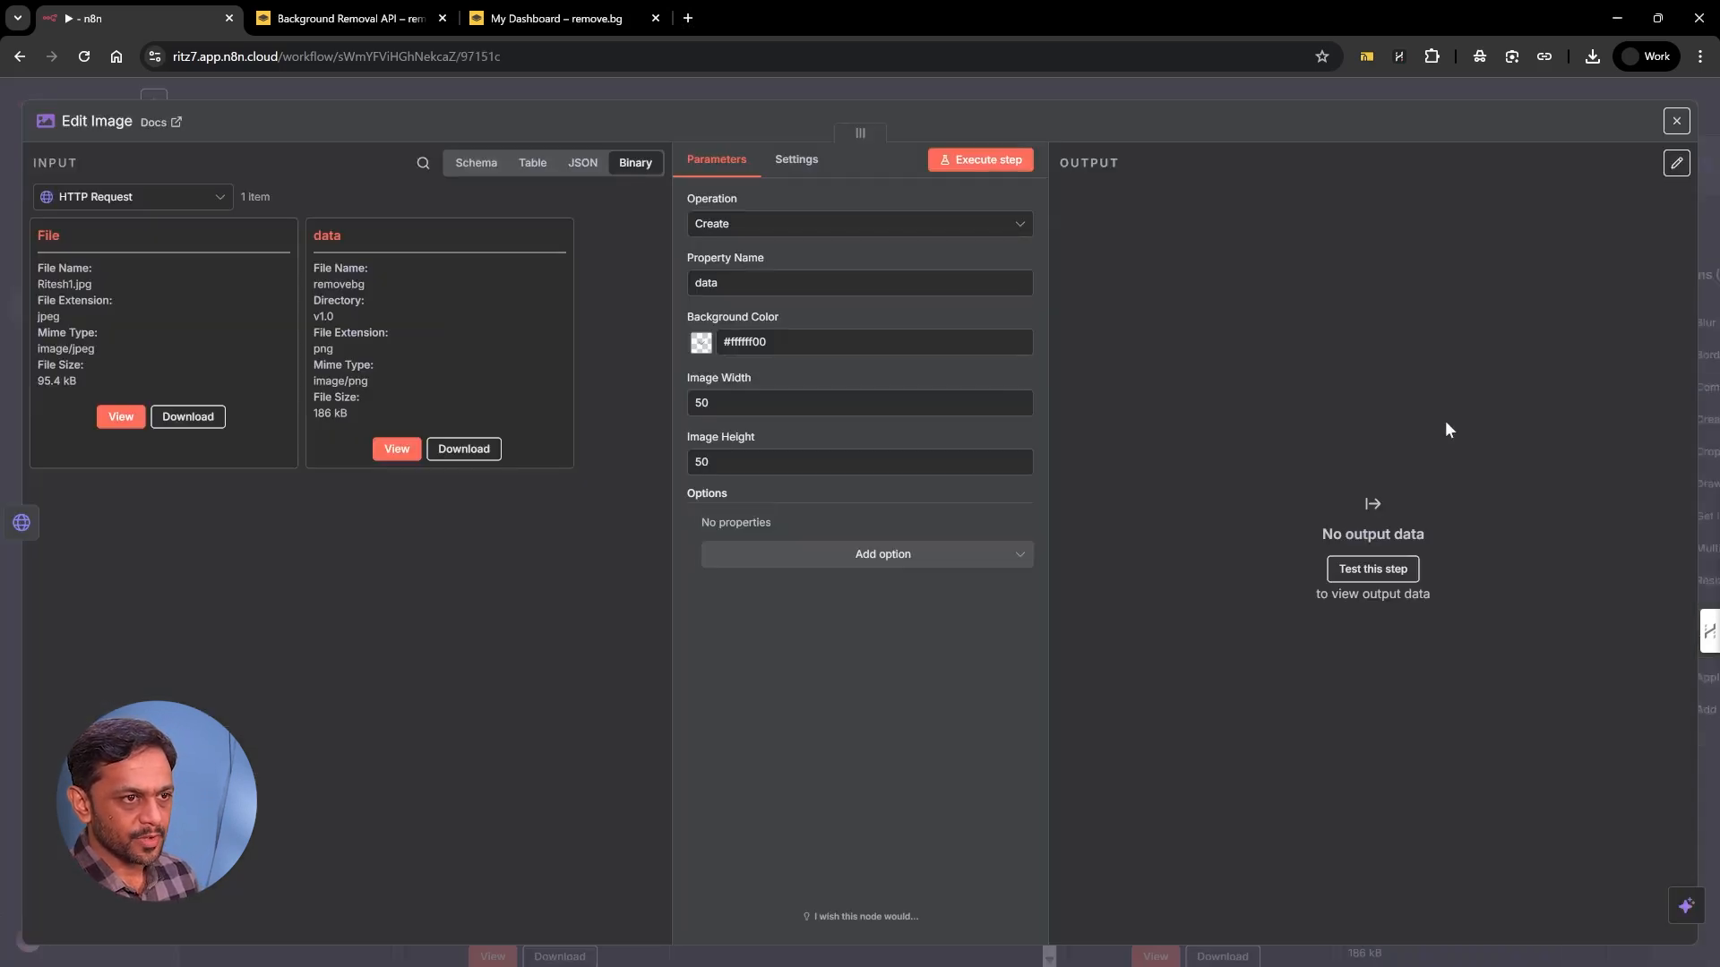
{"action": "mouse_move", "coordinate": [859, 282]}
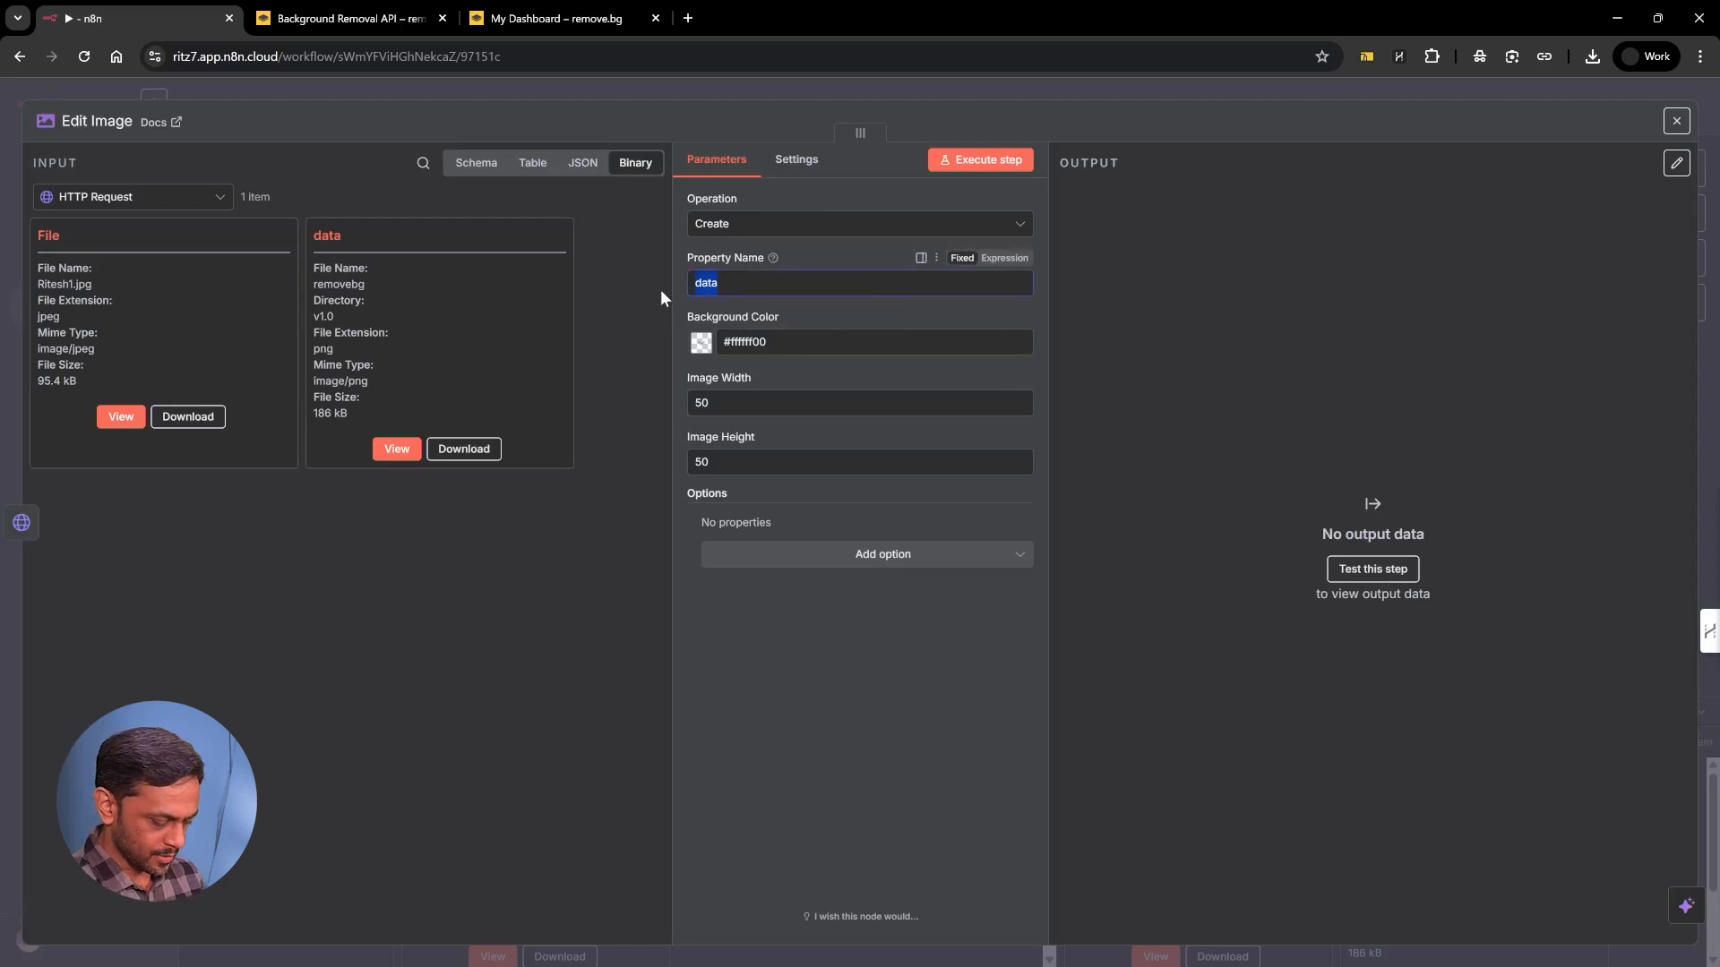
Name the image bg with a translucent #0462cb background and 1080×1080 size.
{"action": "type", "text": "bg"}
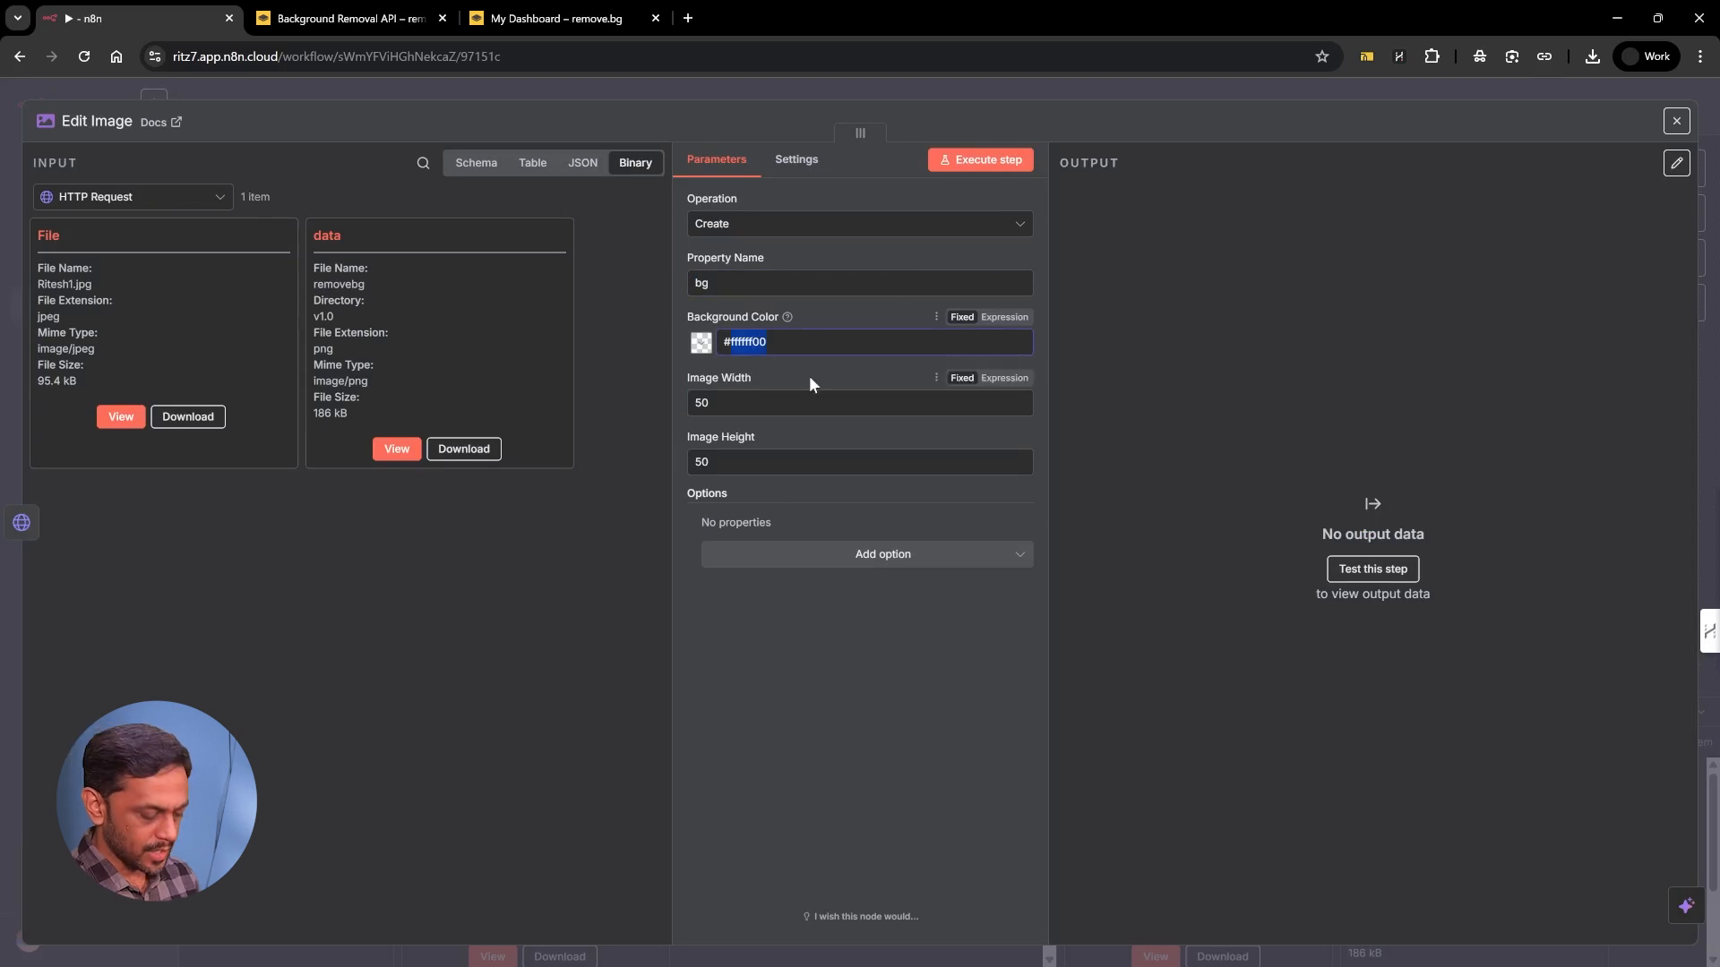
{"action": "type", "text": "#0462cb"}
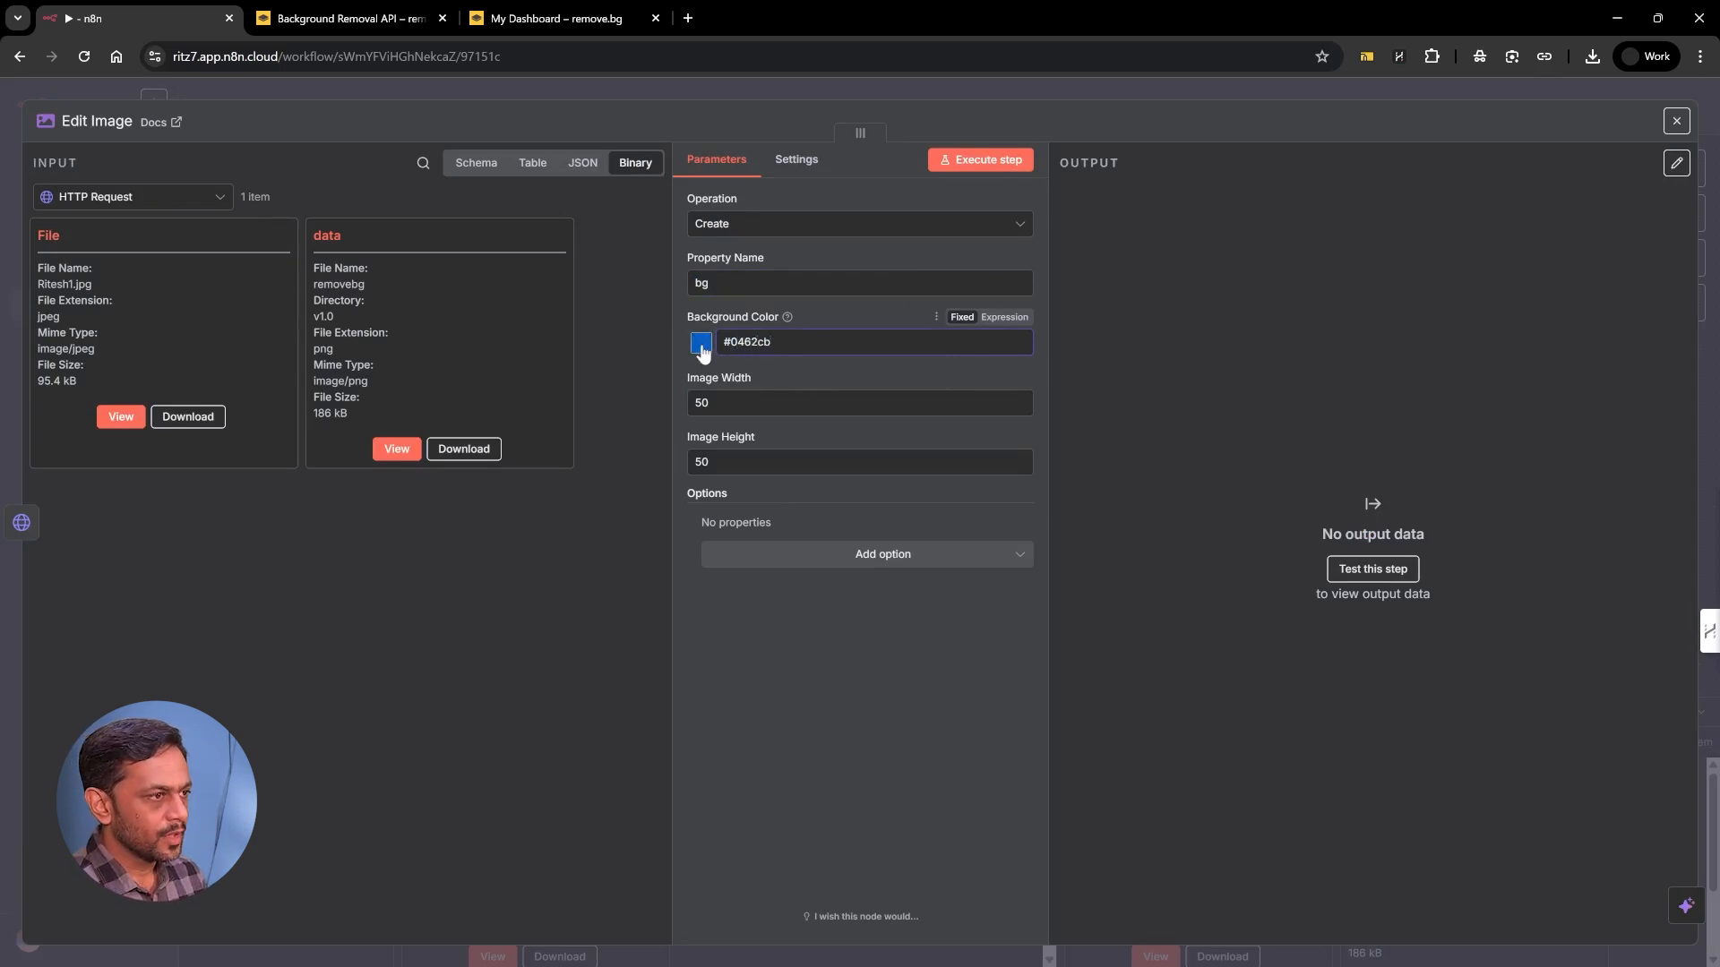
{"action": "left_click", "coordinate": [701, 341]}
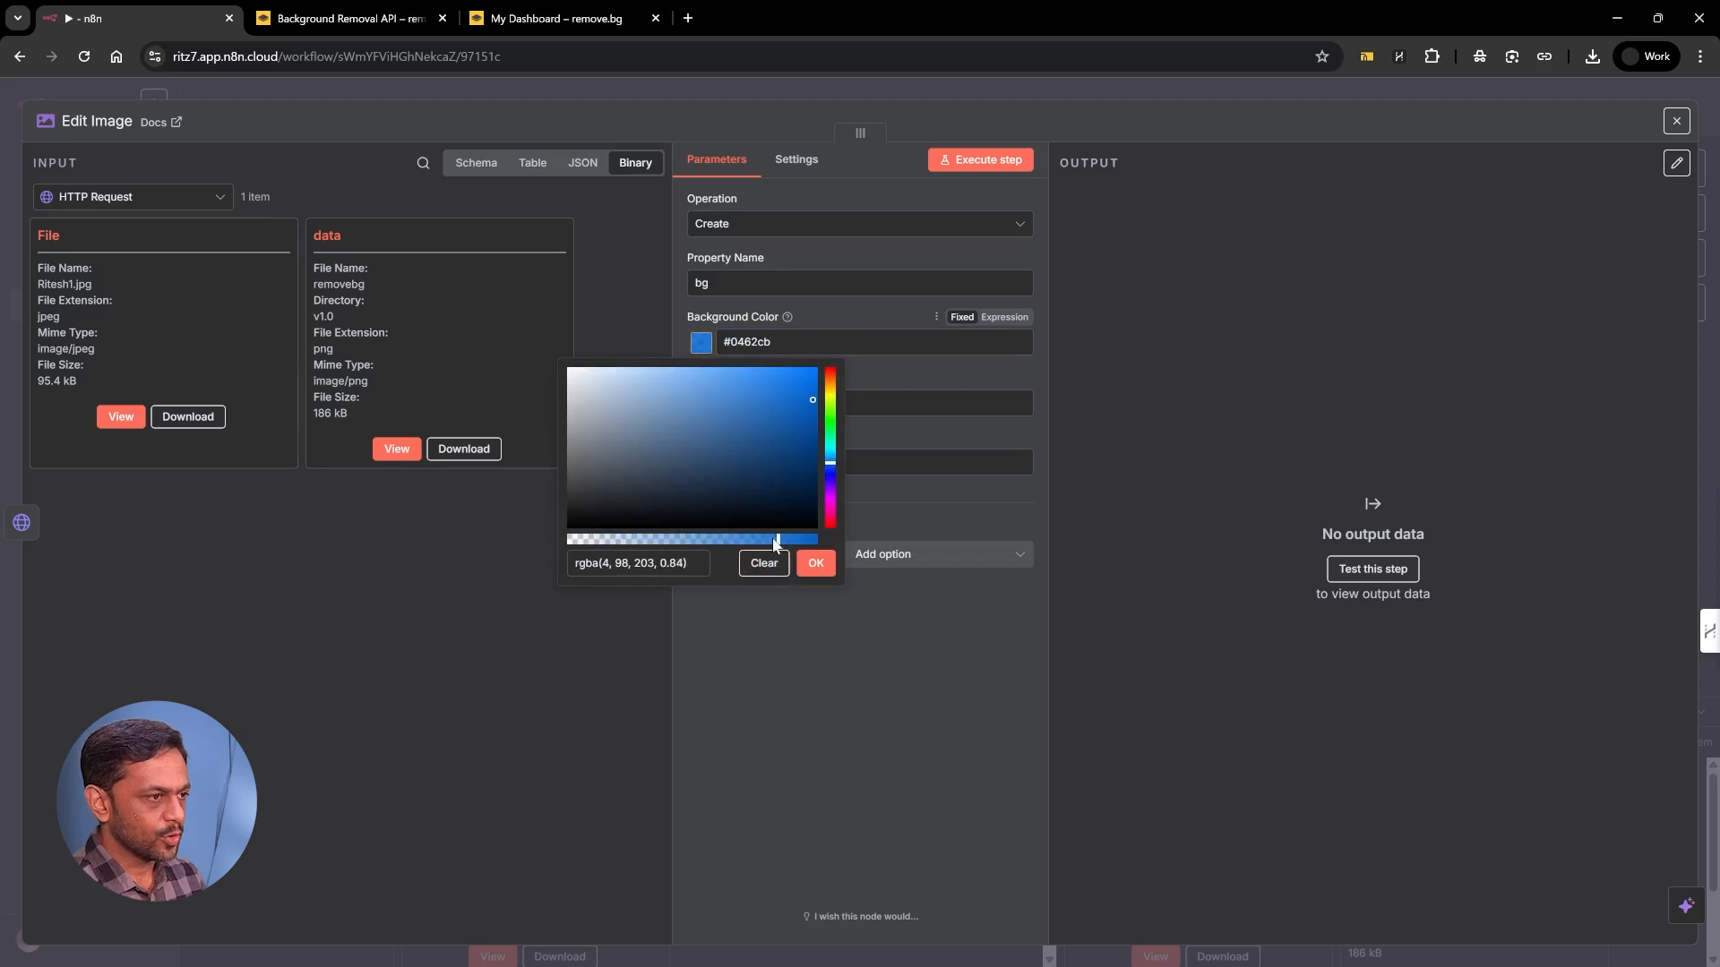
{"action": "left_click_drag", "start_coordinate": [773, 538], "coordinate": [746, 537]}
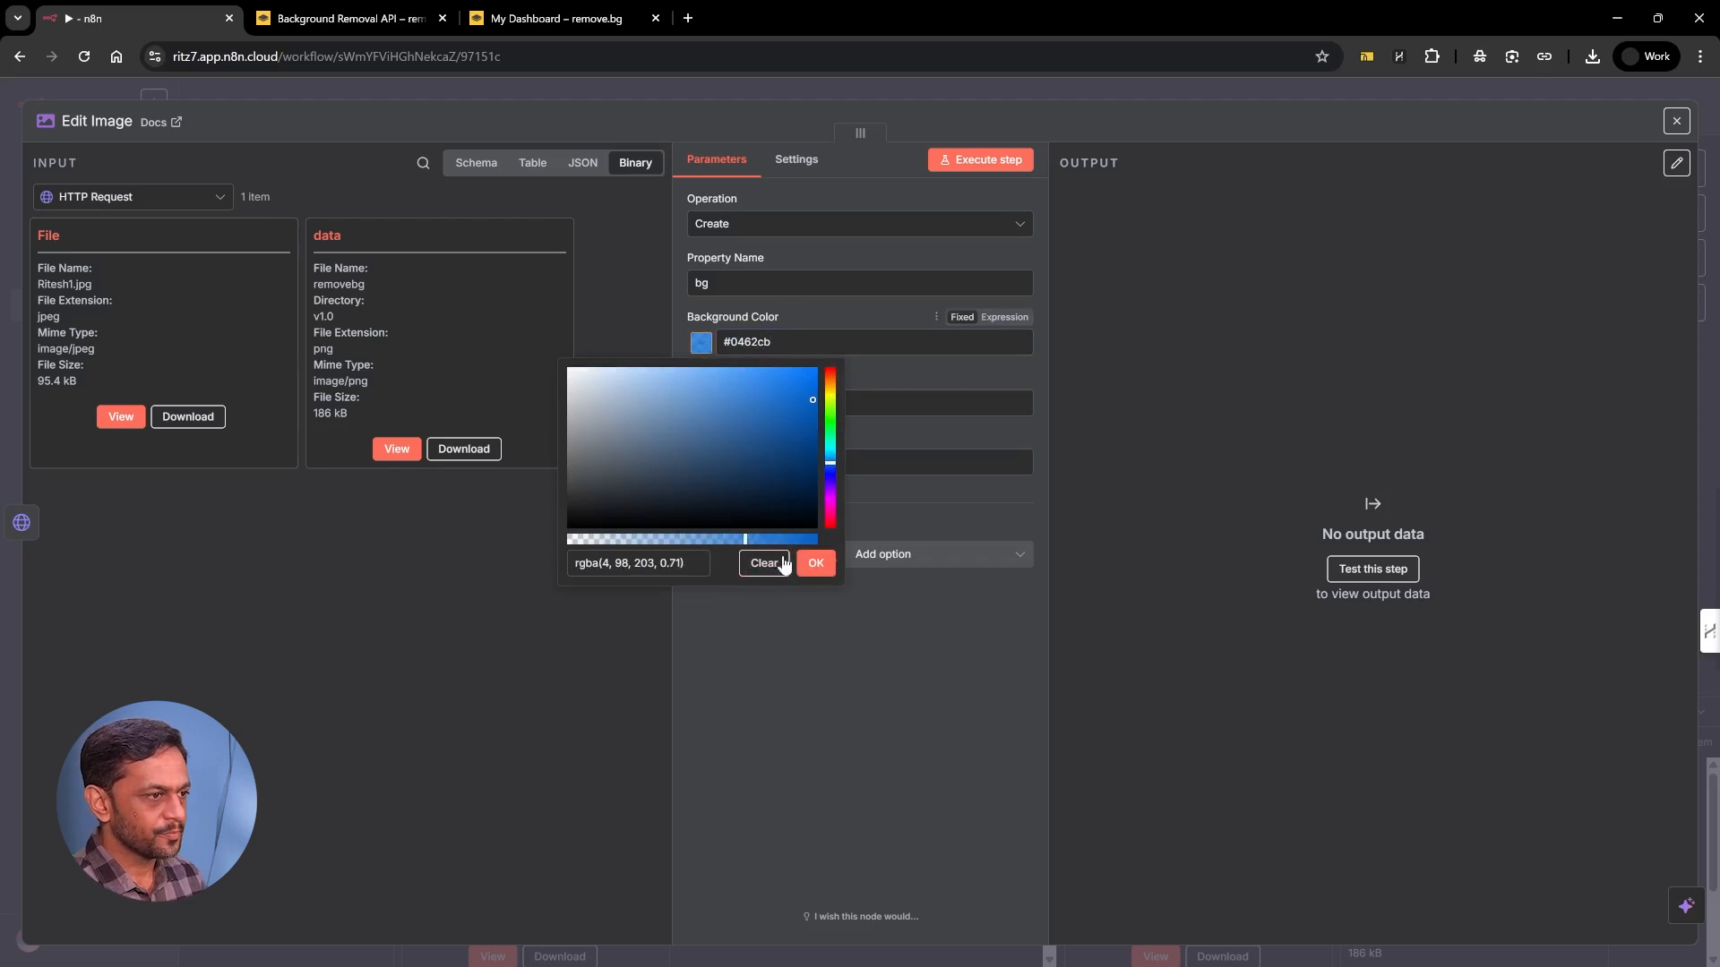
{"action": "left_click", "coordinate": [816, 563]}
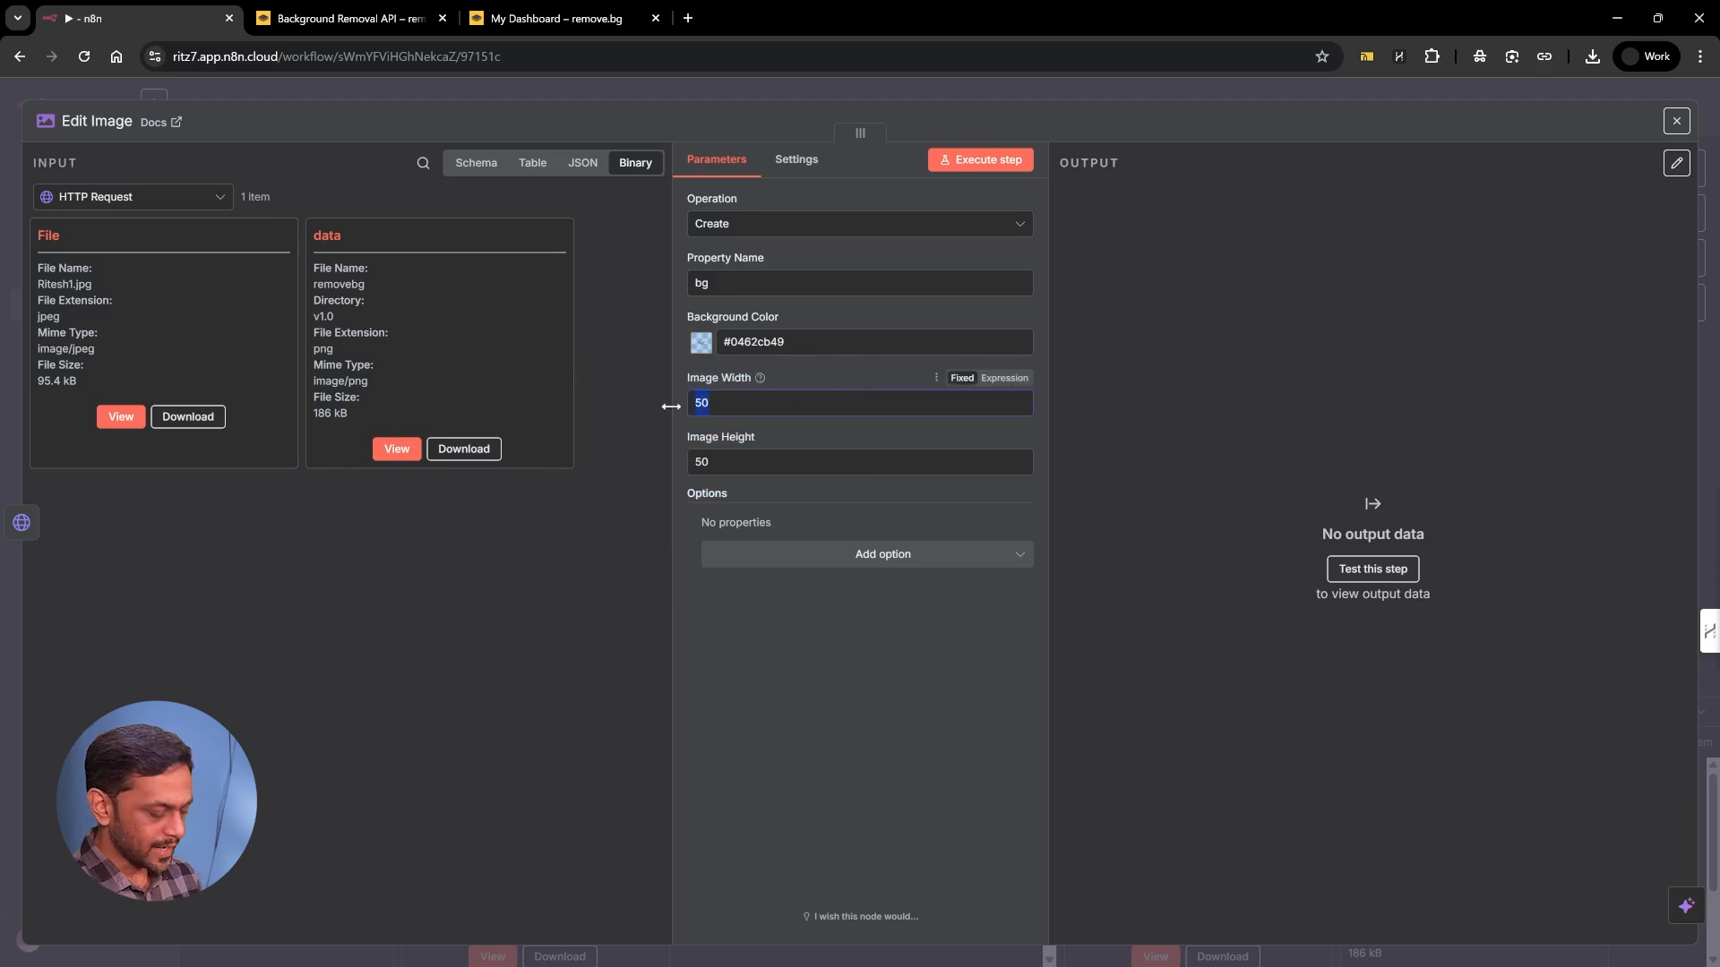
{"action": "type", "text": "1080"}
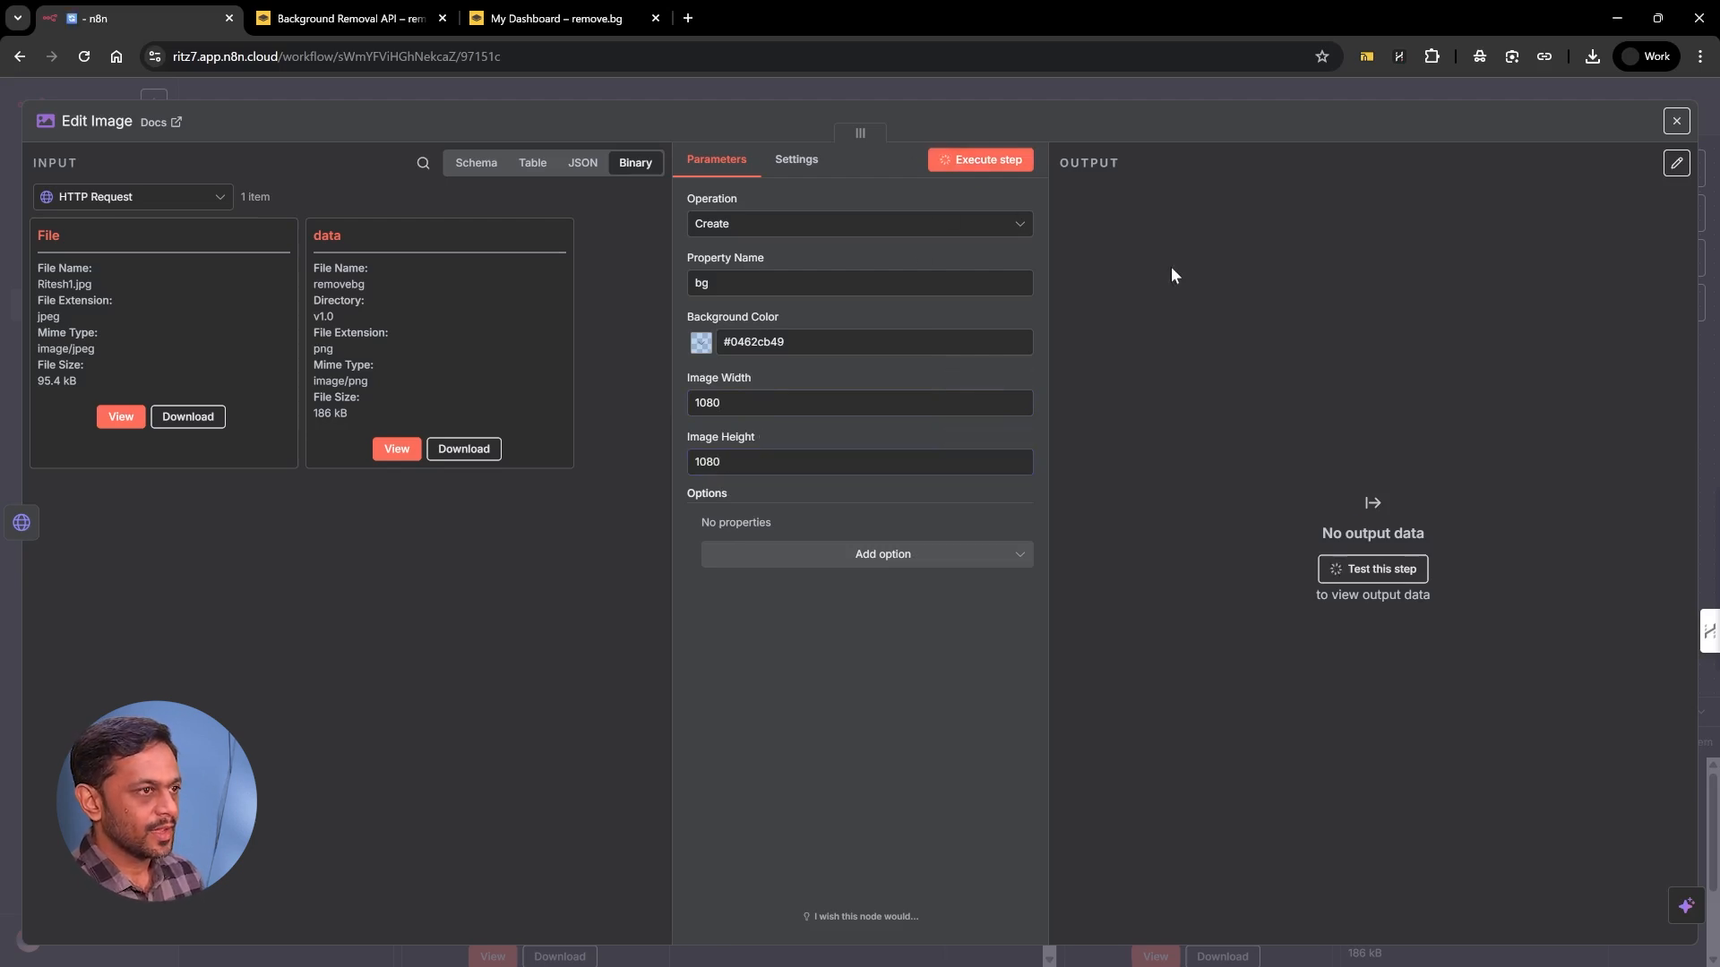
Run the node, preview bg, adjust the colour's opacity, rerun, and close the node.
{"action": "left_click", "coordinate": [979, 160]}
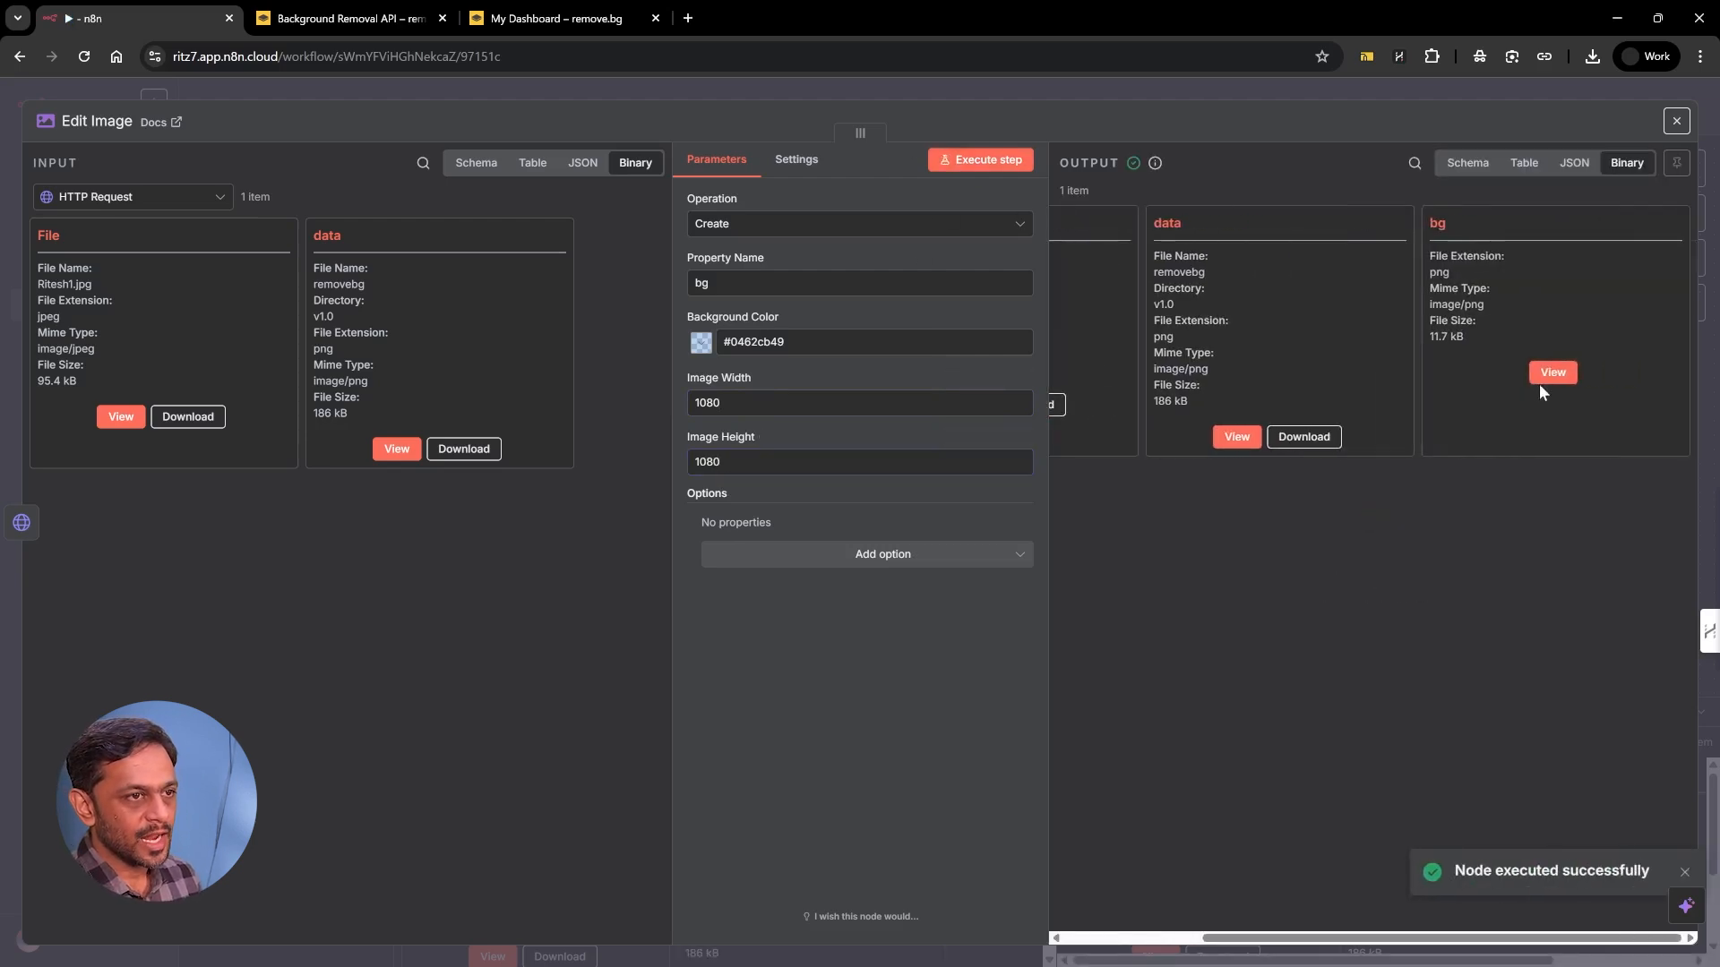
{"action": "left_click", "coordinate": [1551, 371]}
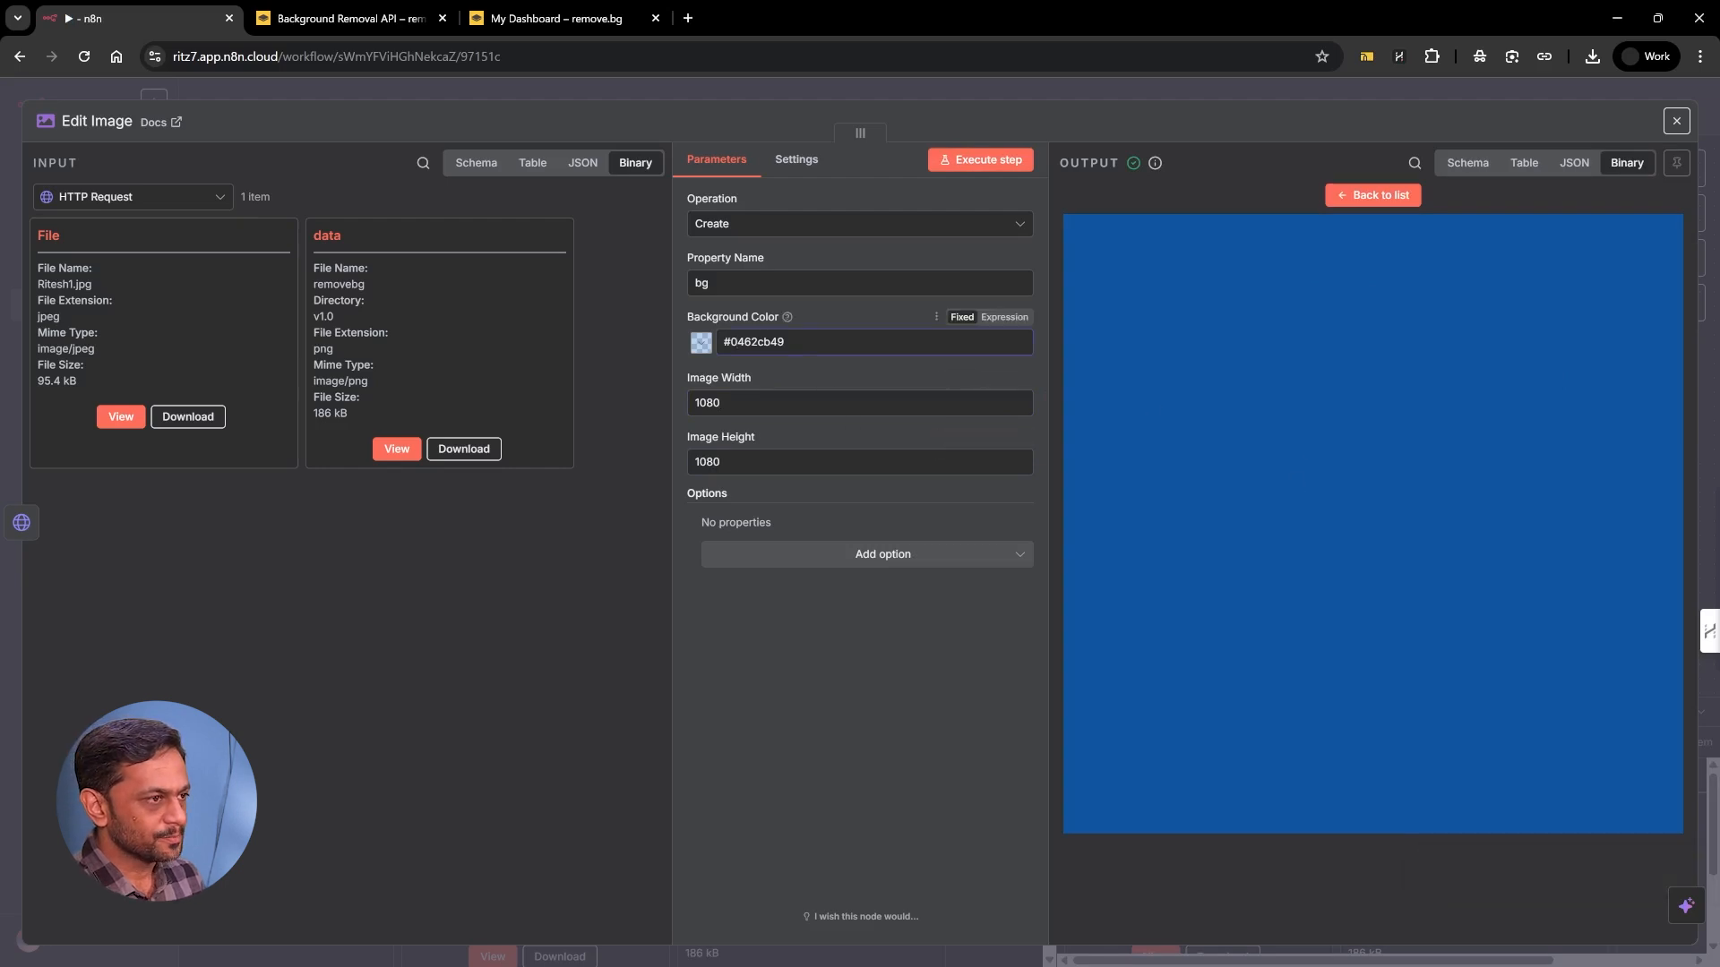
{"action": "left_click", "coordinate": [700, 342]}
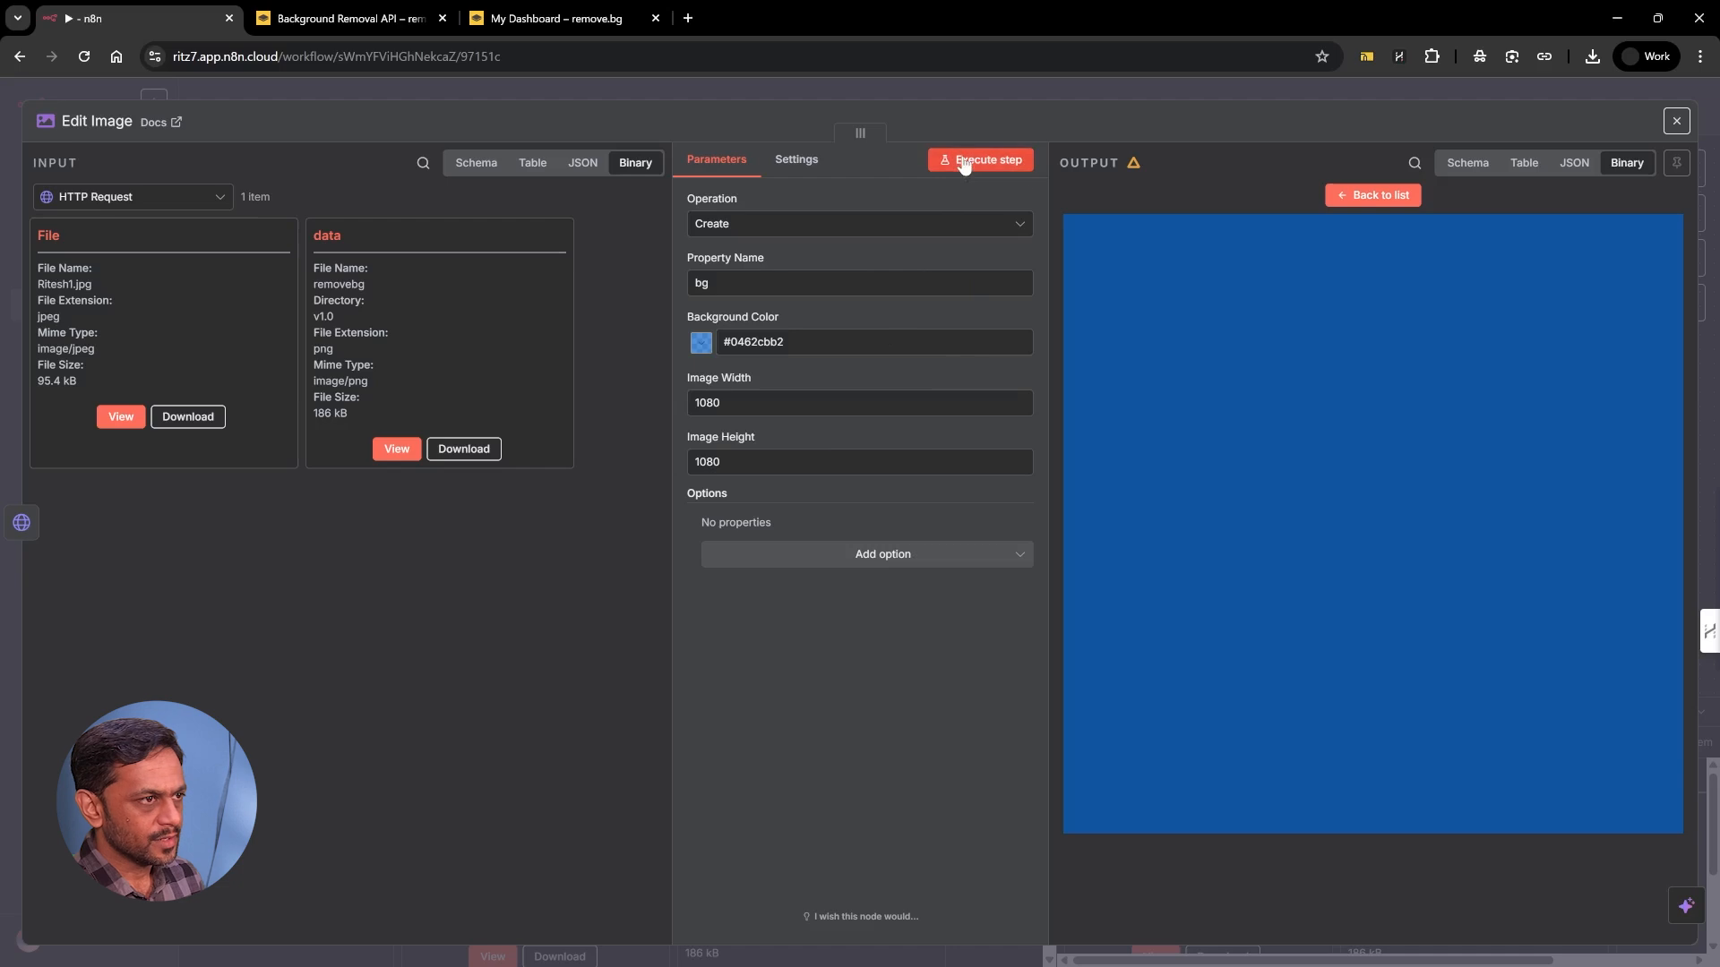
{"action": "left_click", "coordinate": [979, 160]}
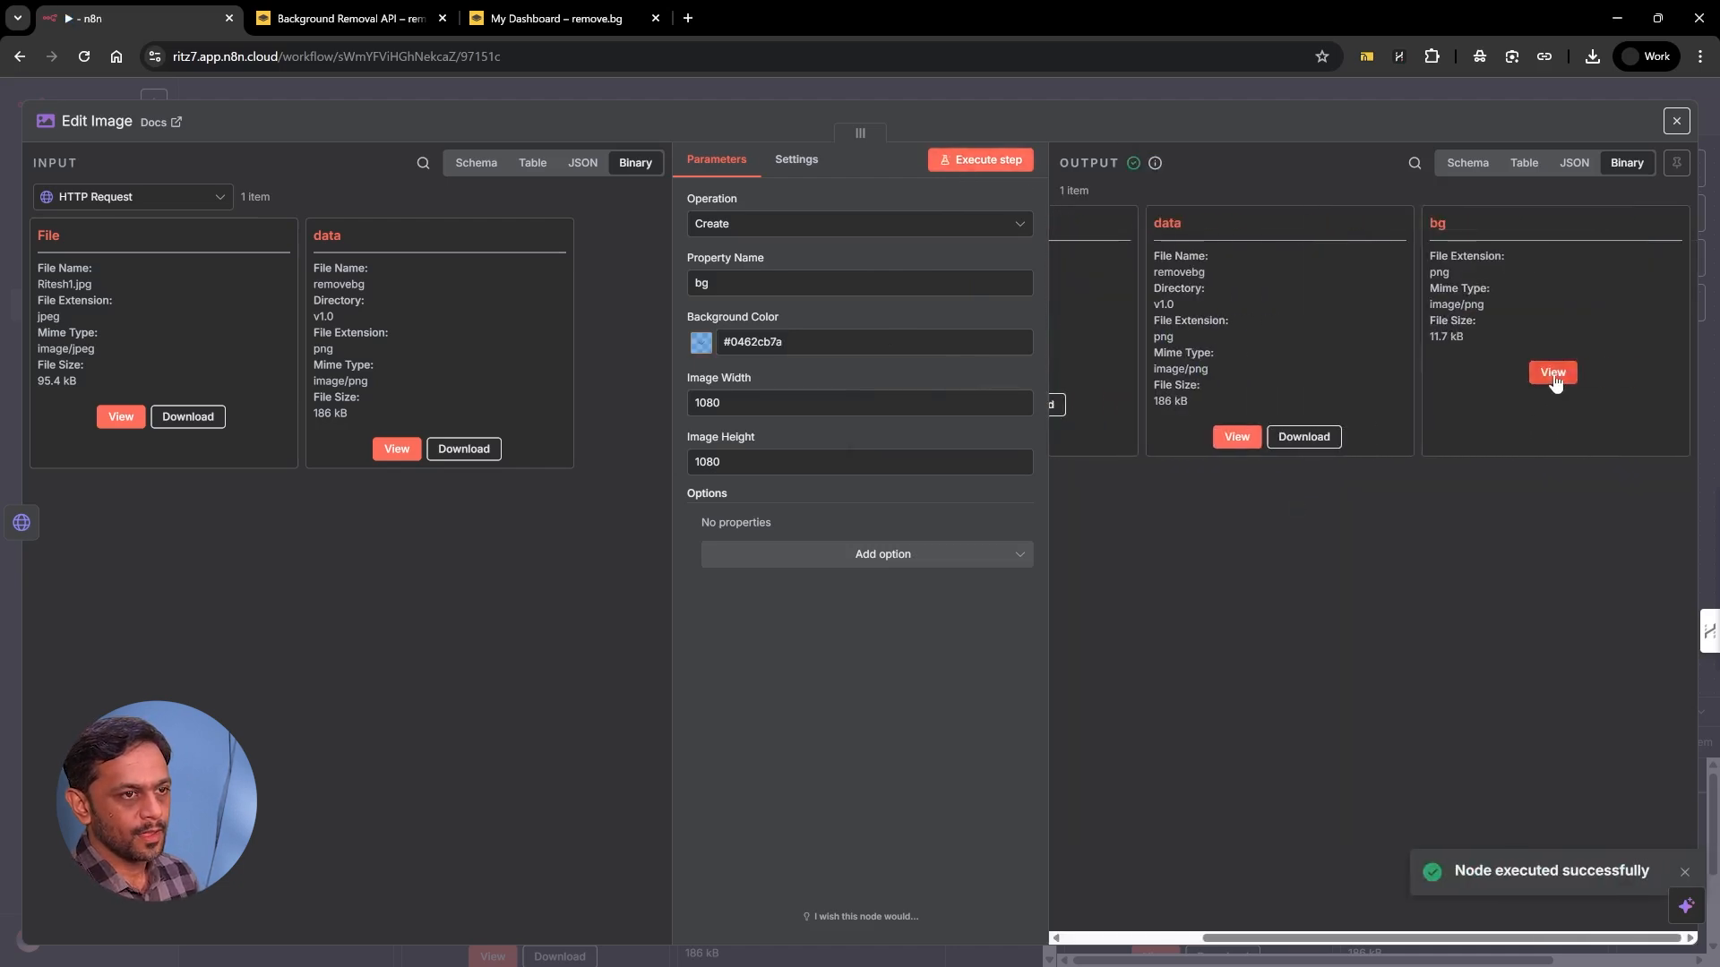
{"action": "left_click", "coordinate": [1553, 372]}
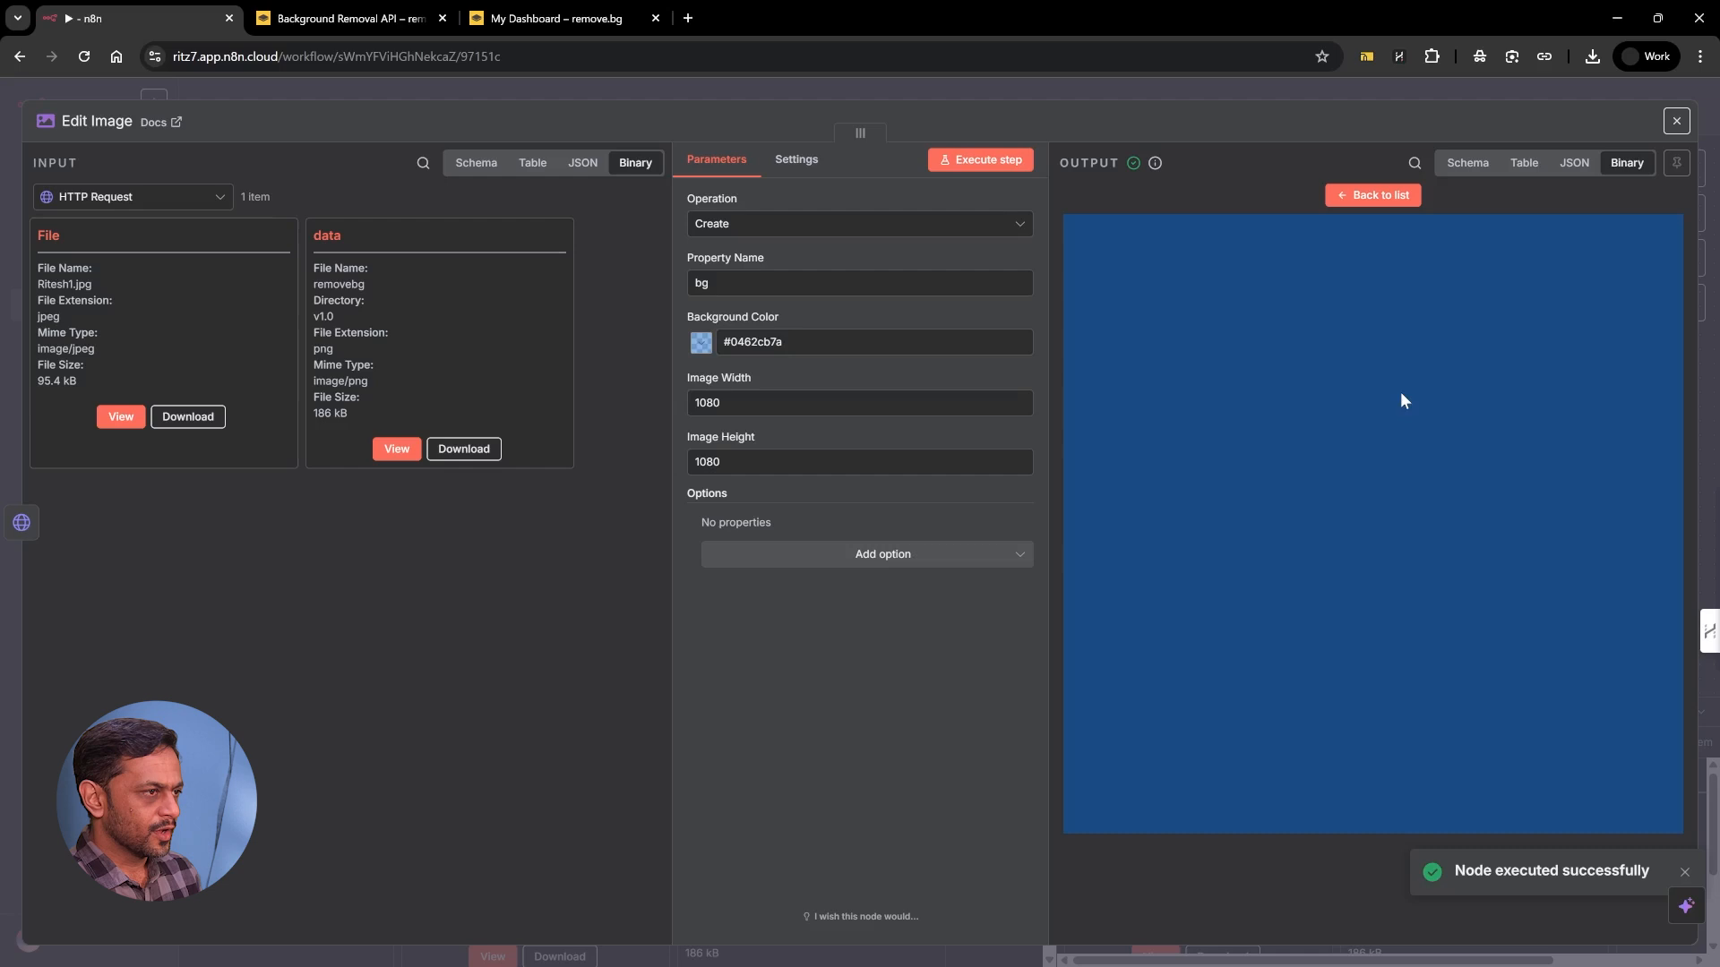
{"action": "left_click", "coordinate": [1675, 121]}
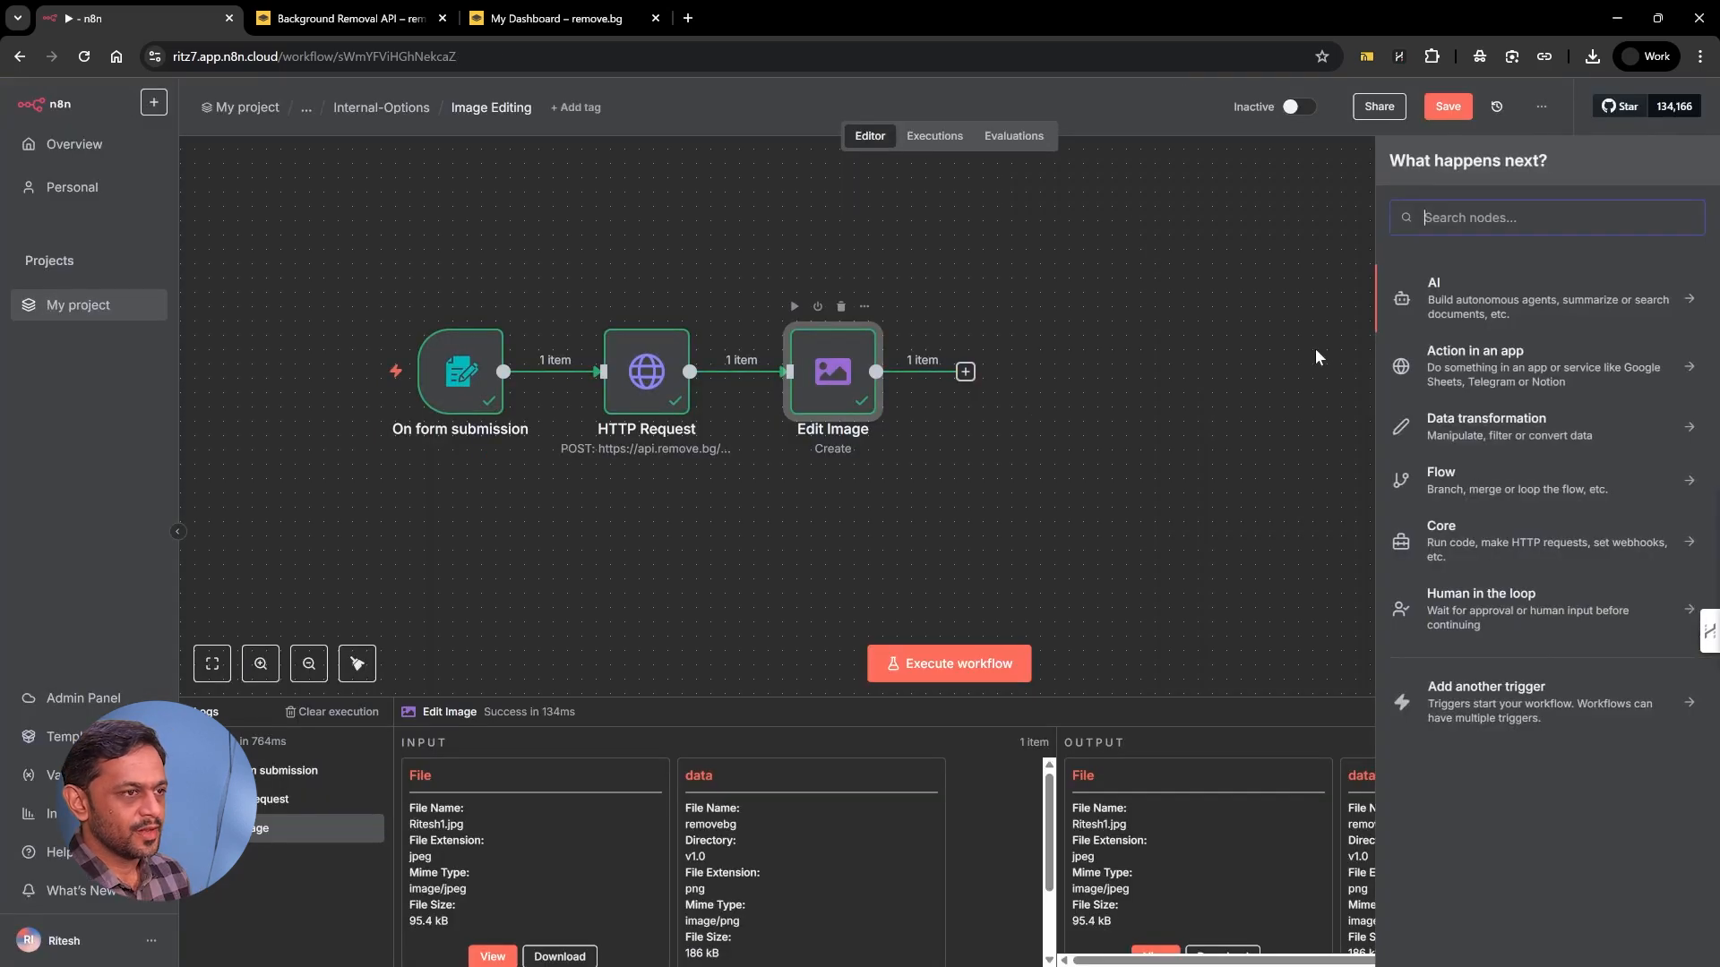
Add Edit Image1 resizing the cutout to 800×1000 with Maximum Area mode, then close it.
{"action": "type", "text": "image"}
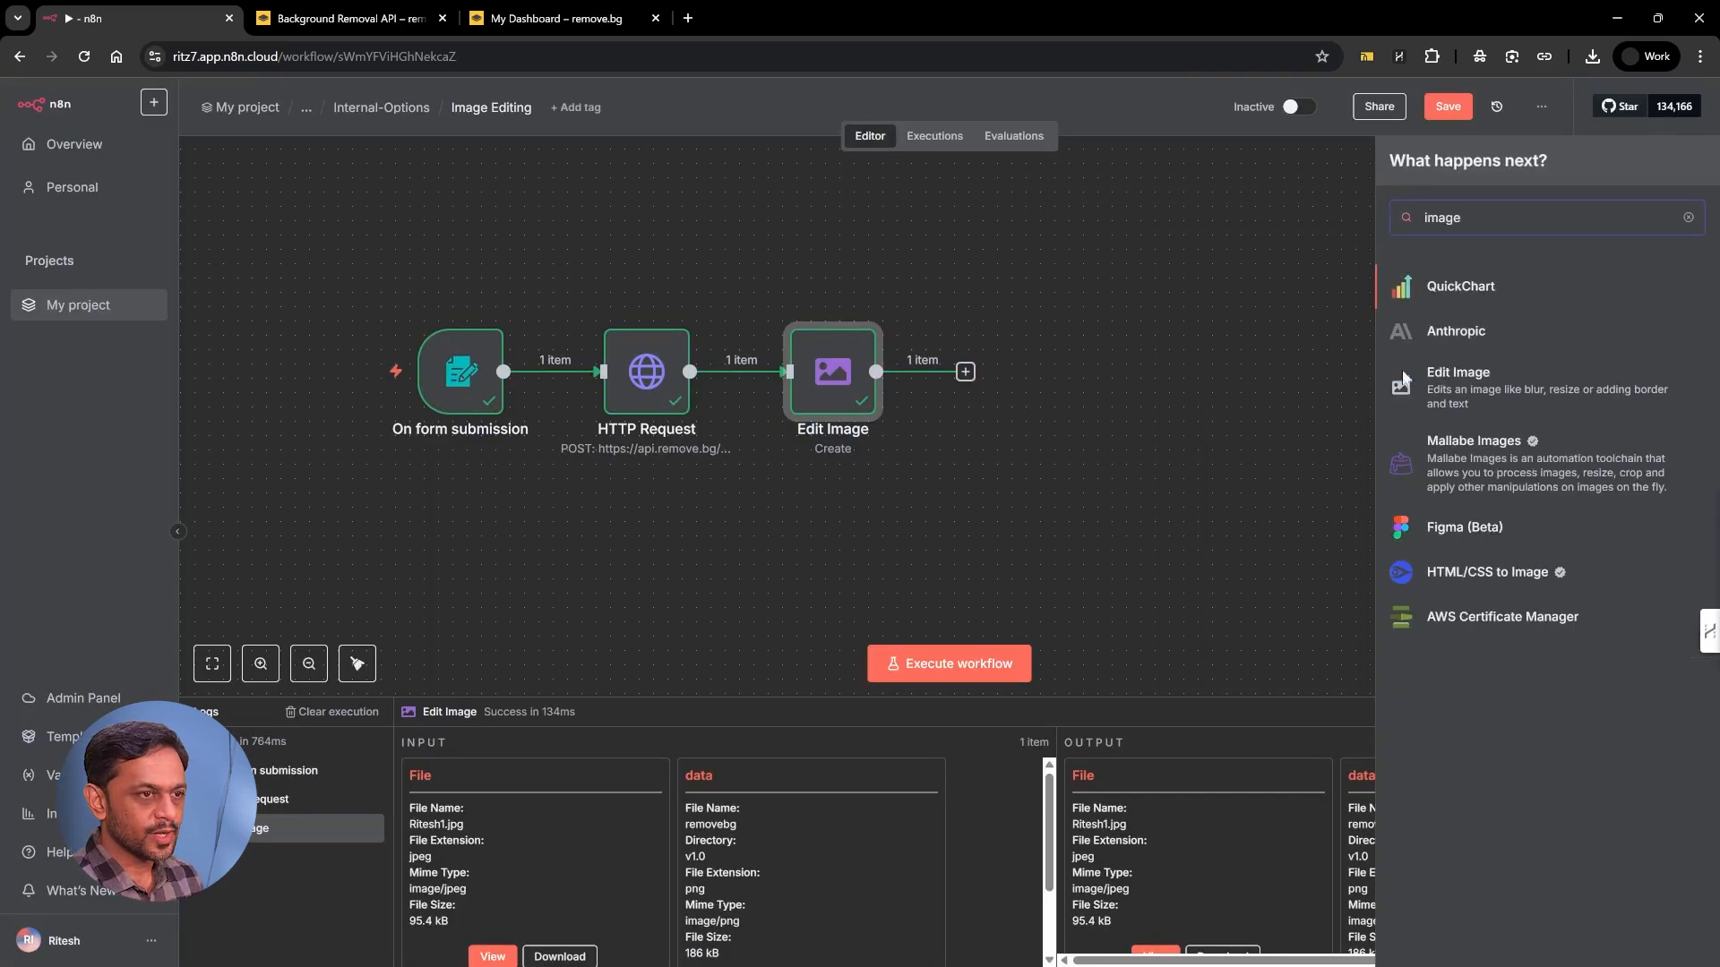
{"action": "left_click", "coordinate": [1459, 386]}
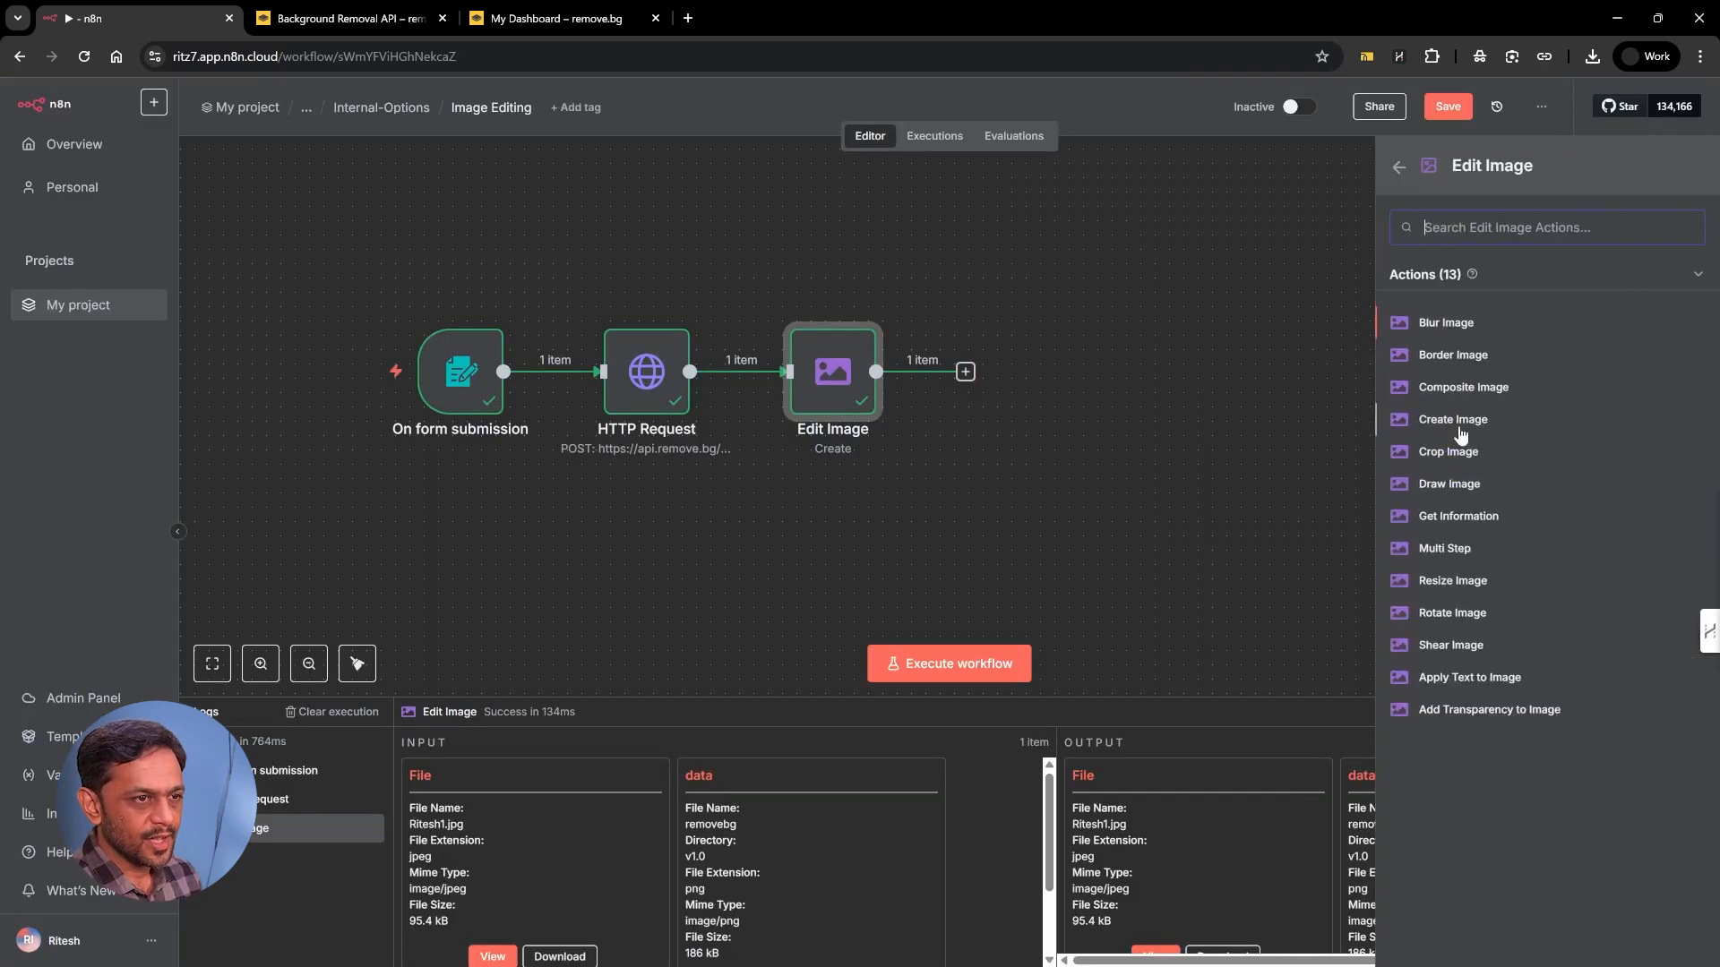
{"action": "left_click", "coordinate": [1452, 580]}
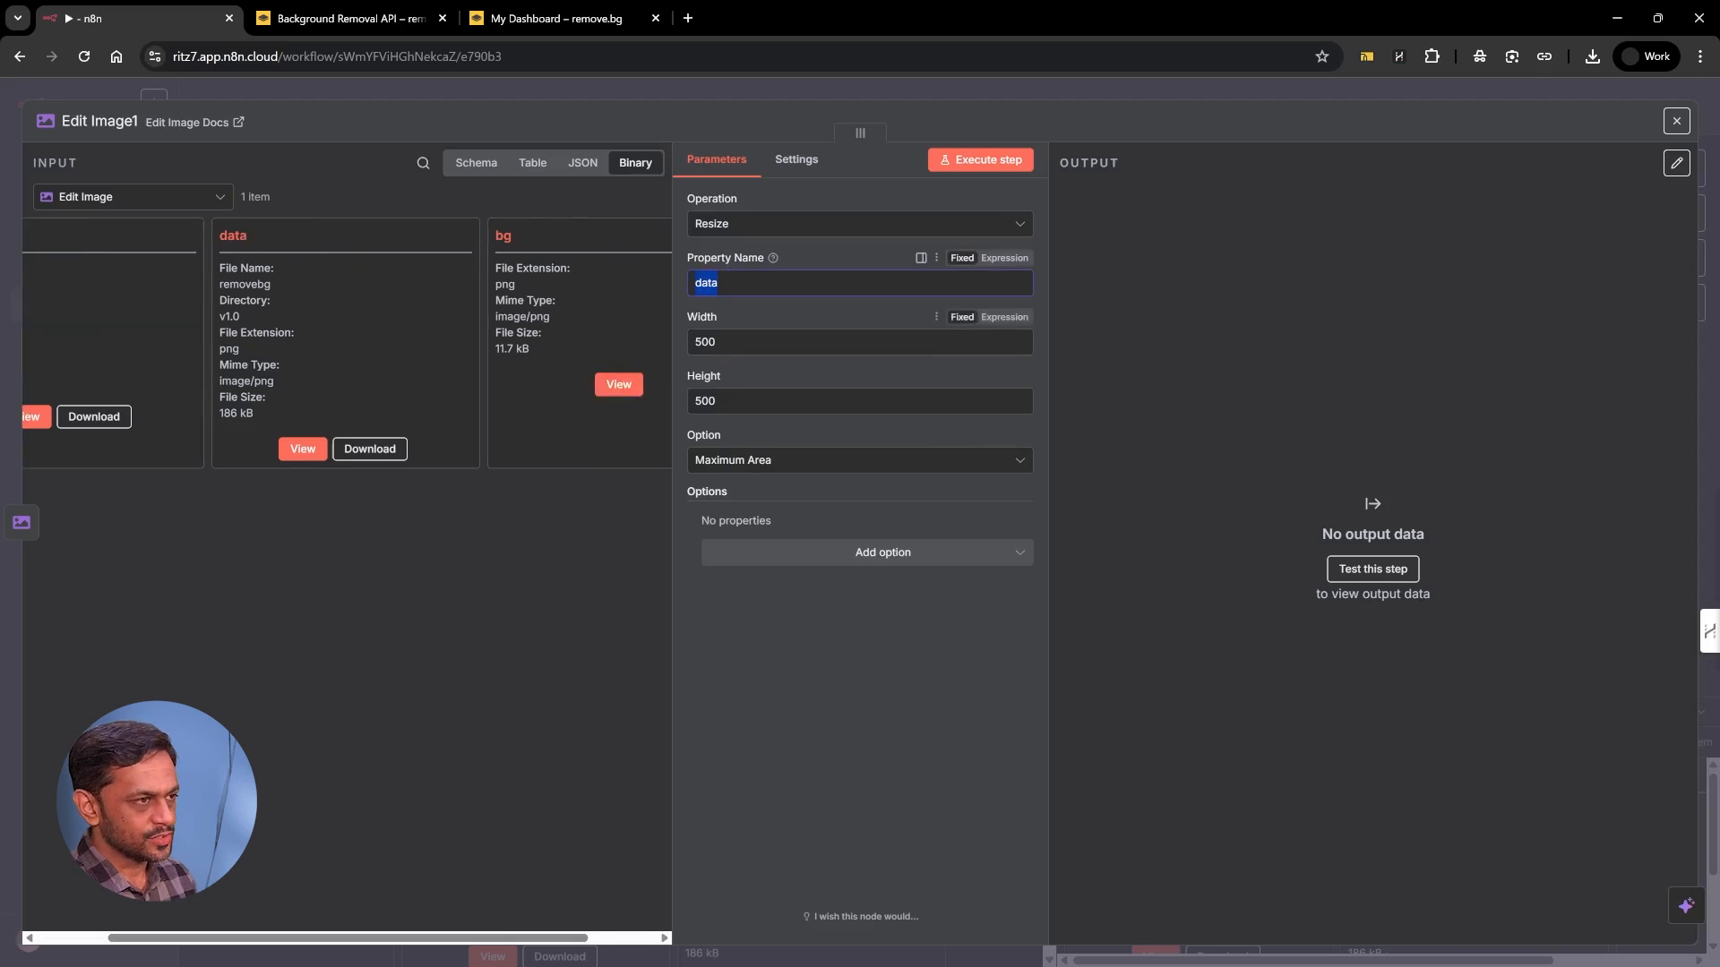
{"action": "left_click", "coordinate": [858, 342]}
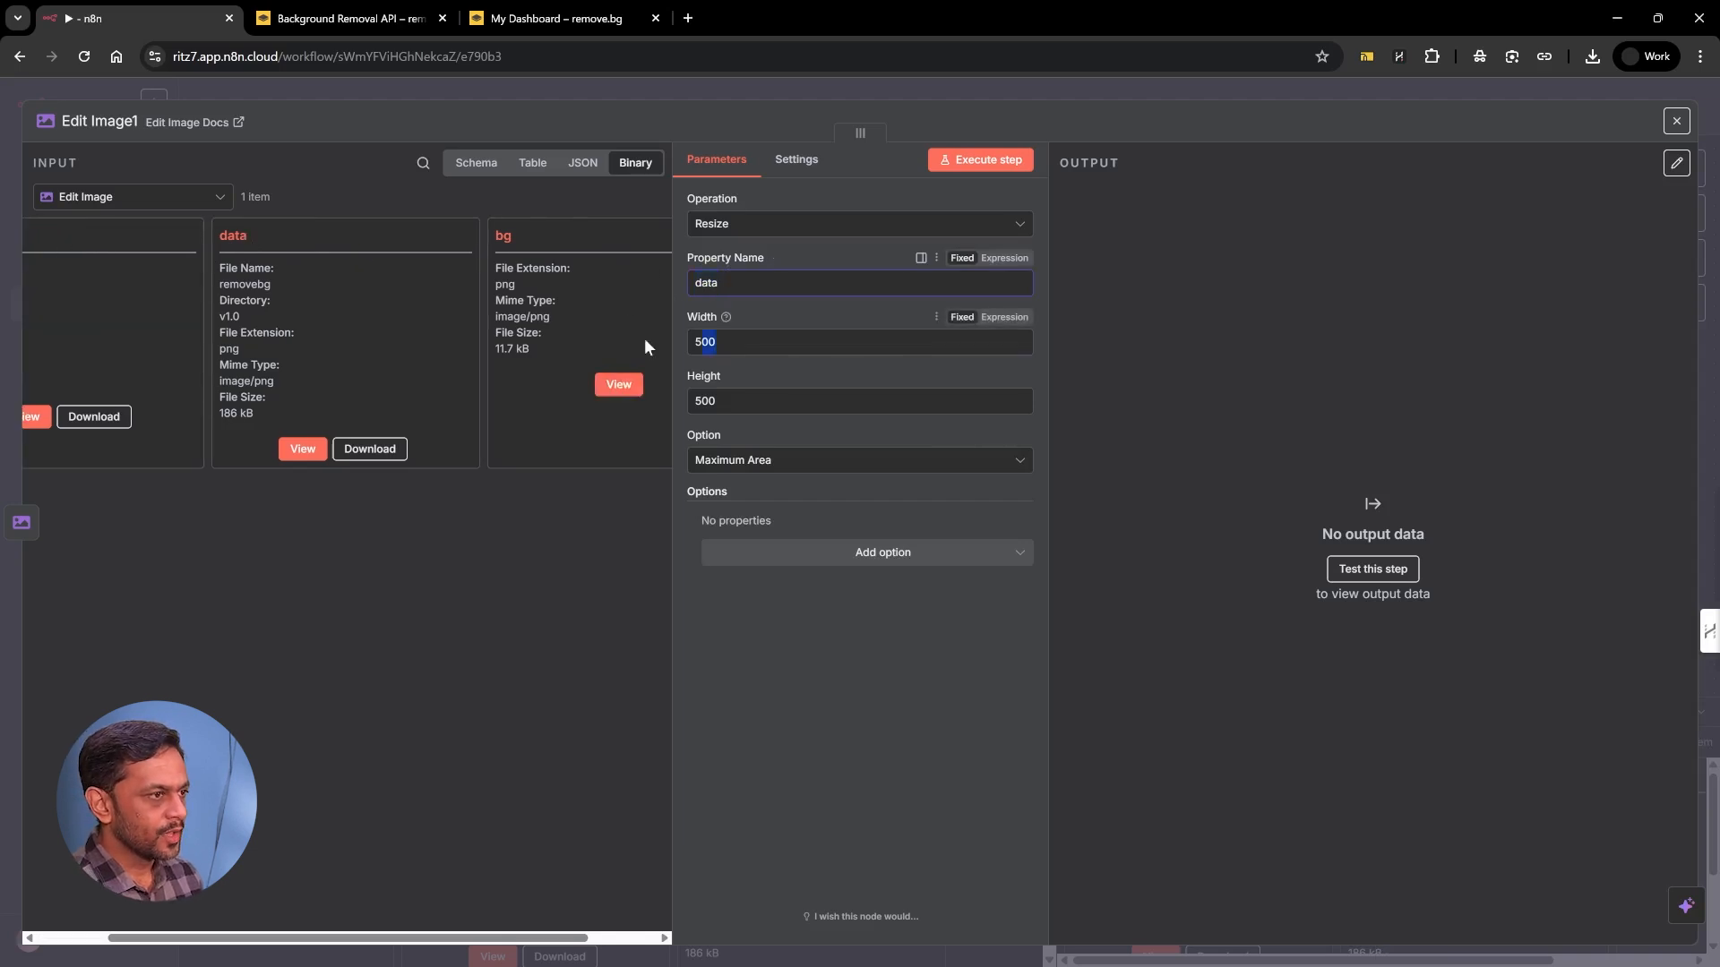
{"action": "type", "text": "800"}
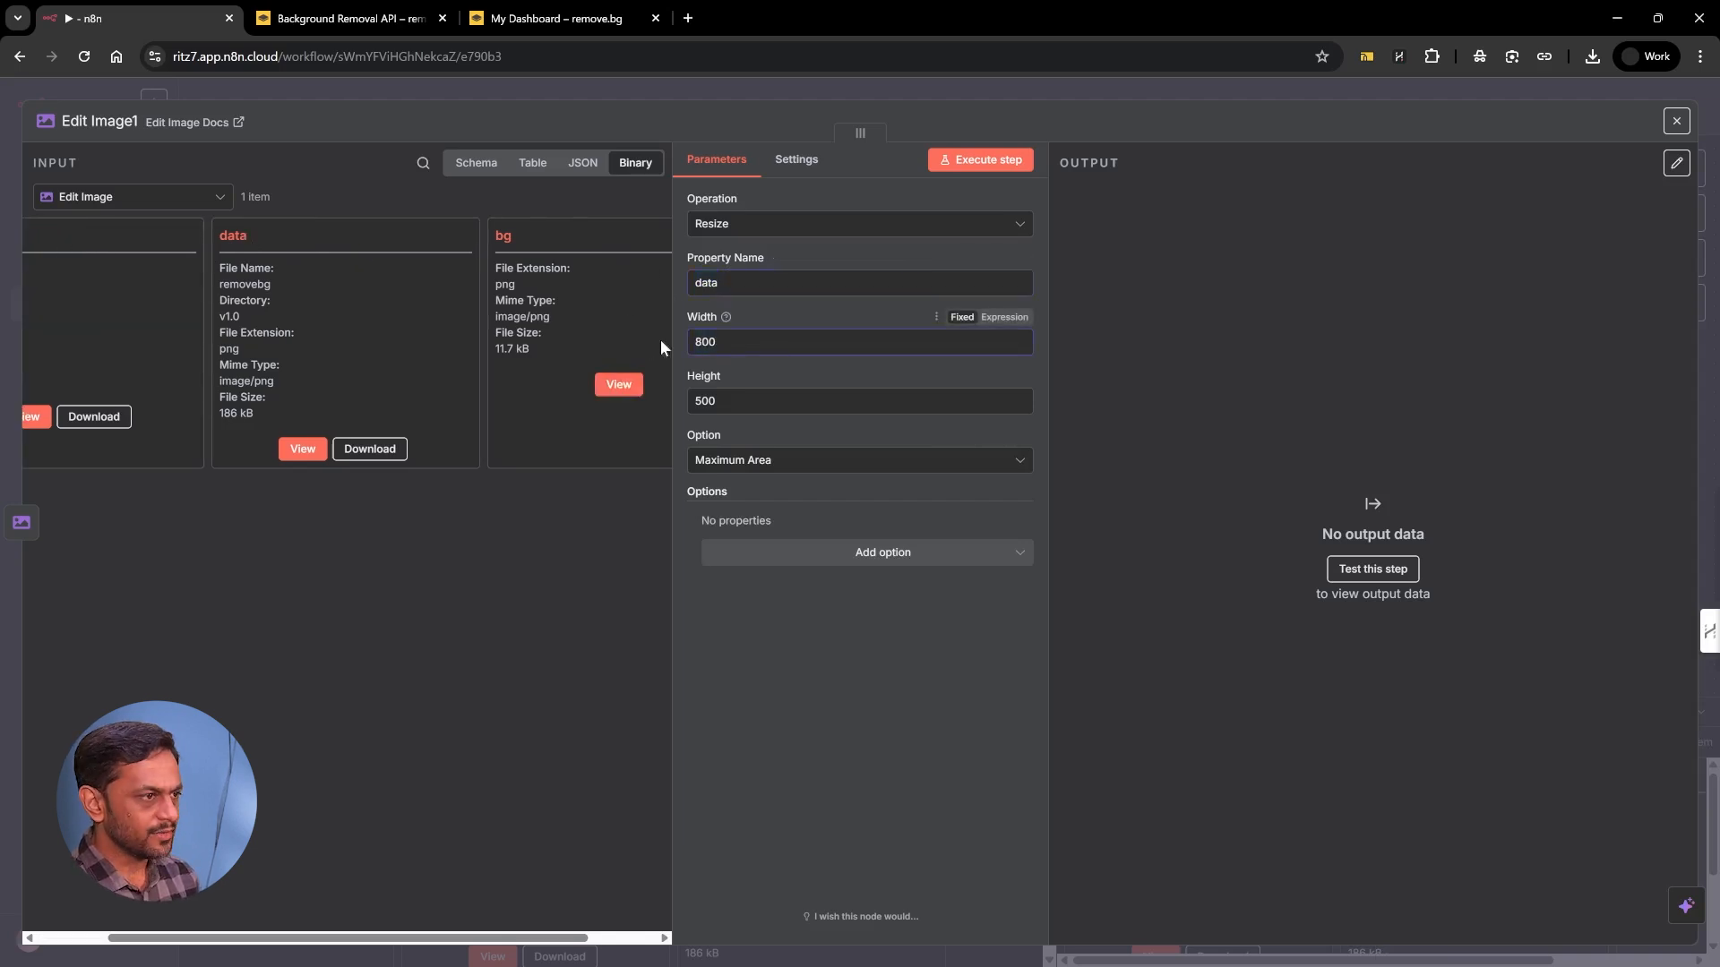
{"action": "type", "text": "100"}
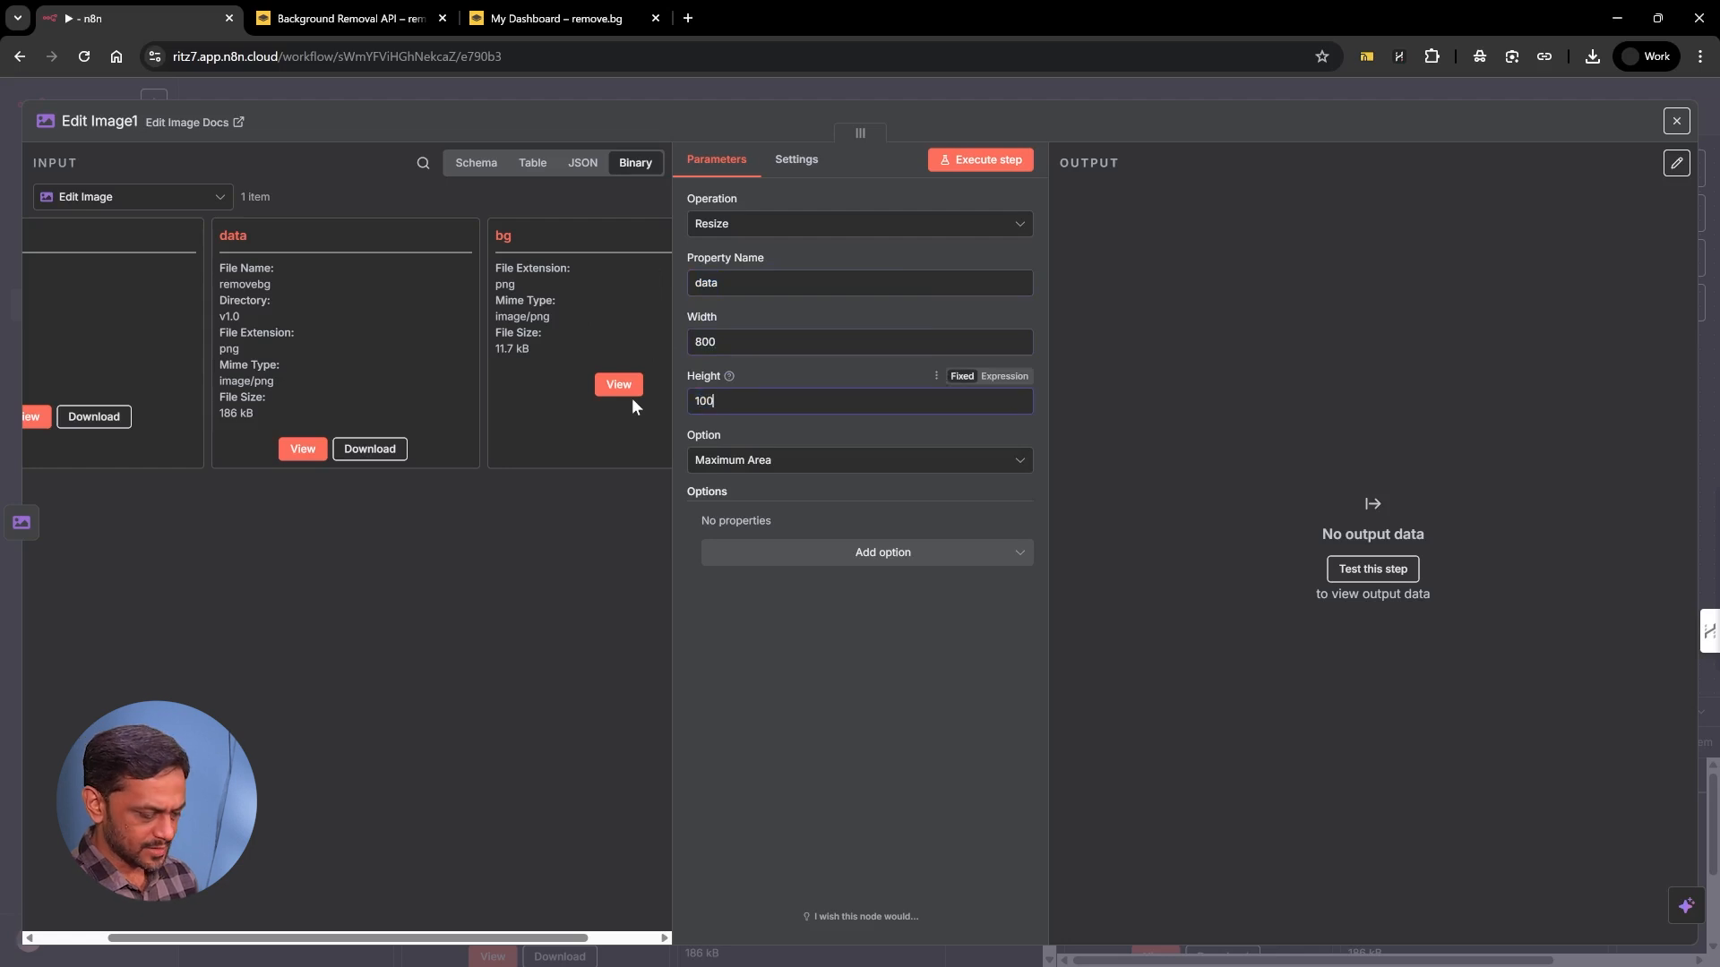
{"action": "left_click", "coordinate": [859, 460]}
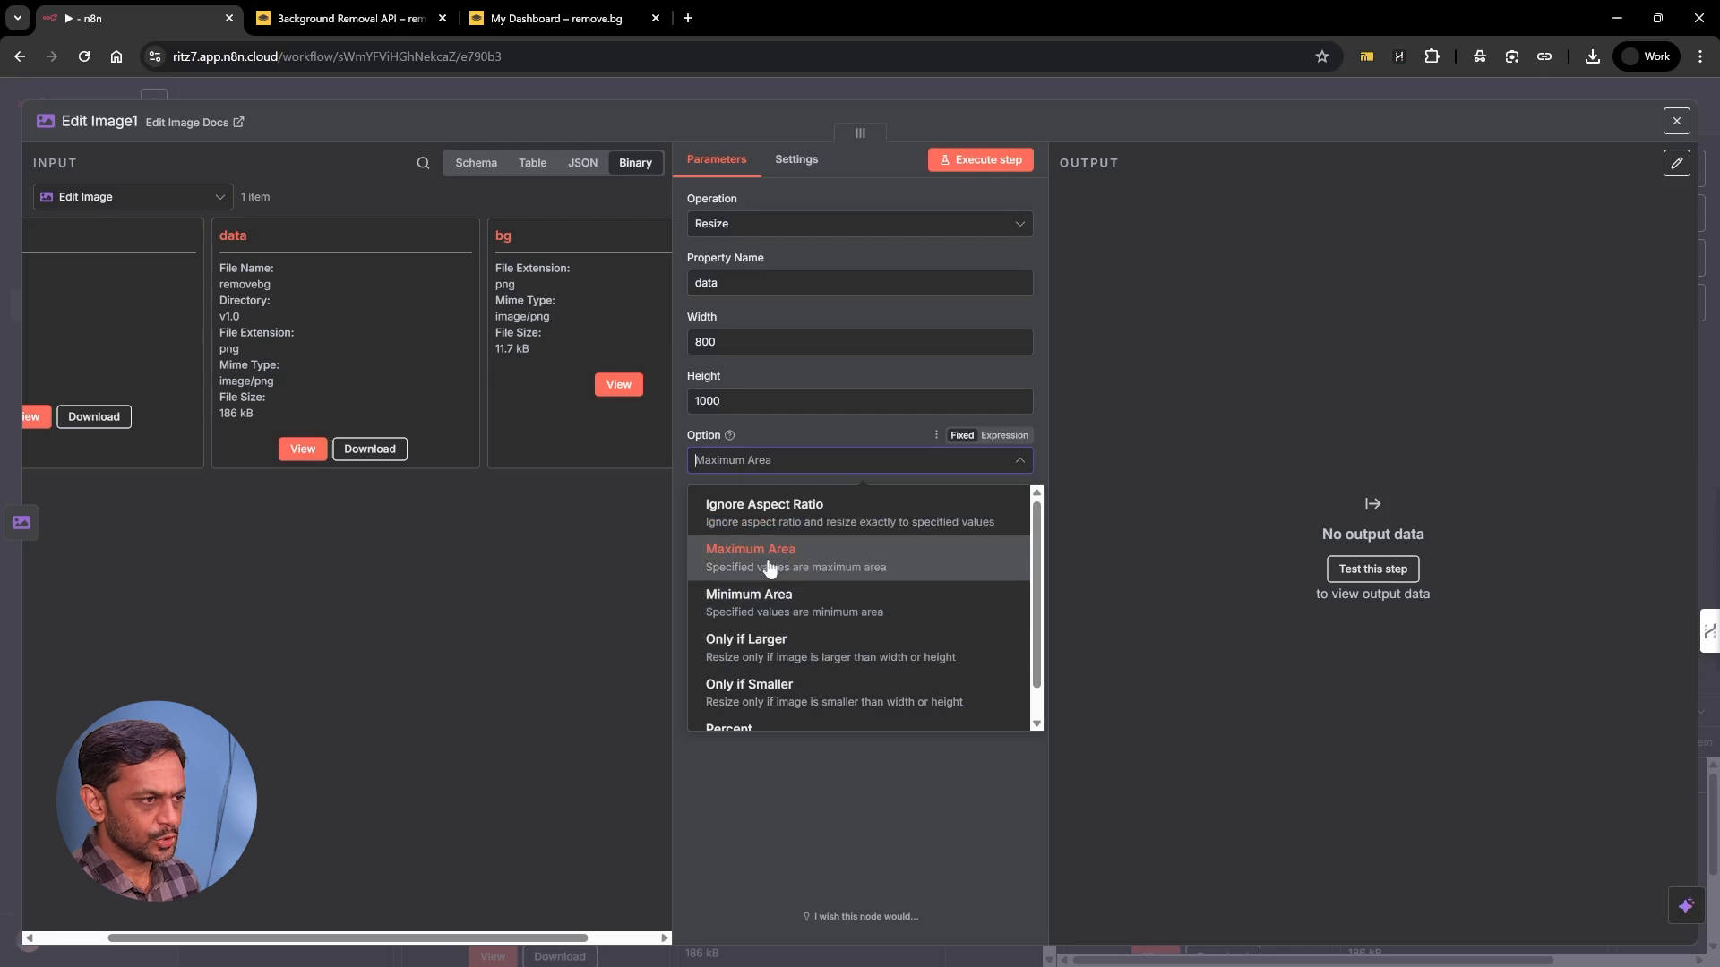
{"action": "left_click", "coordinate": [749, 557]}
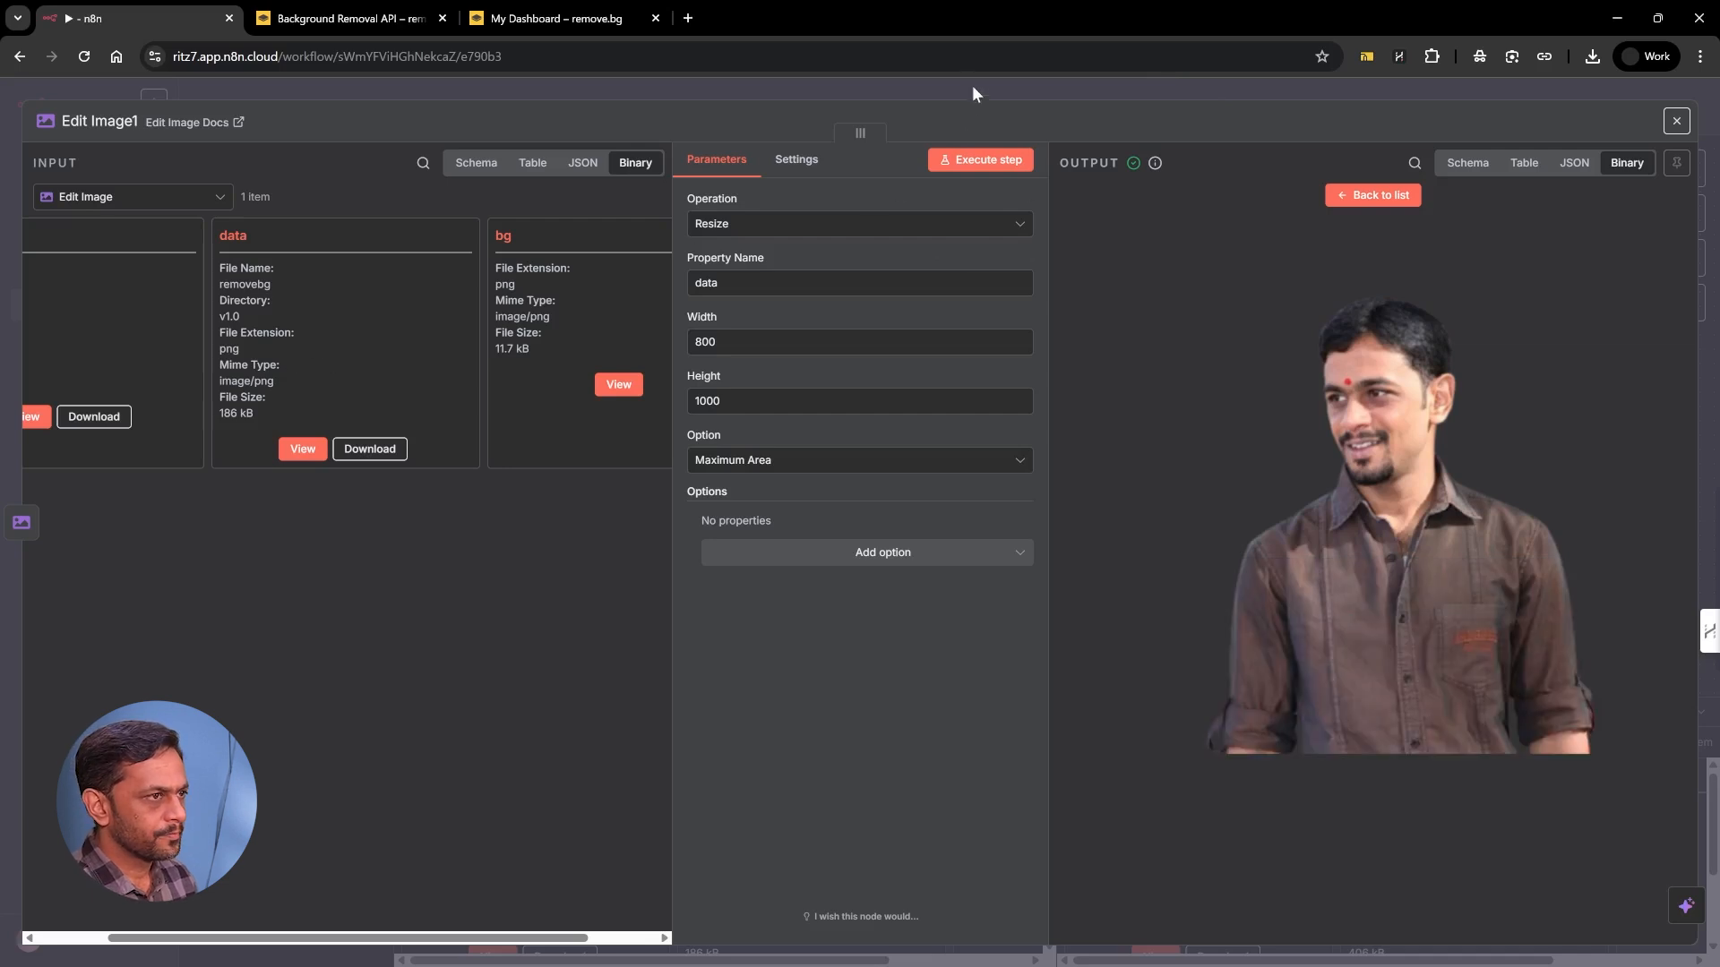
{"action": "left_click", "coordinate": [1675, 121]}
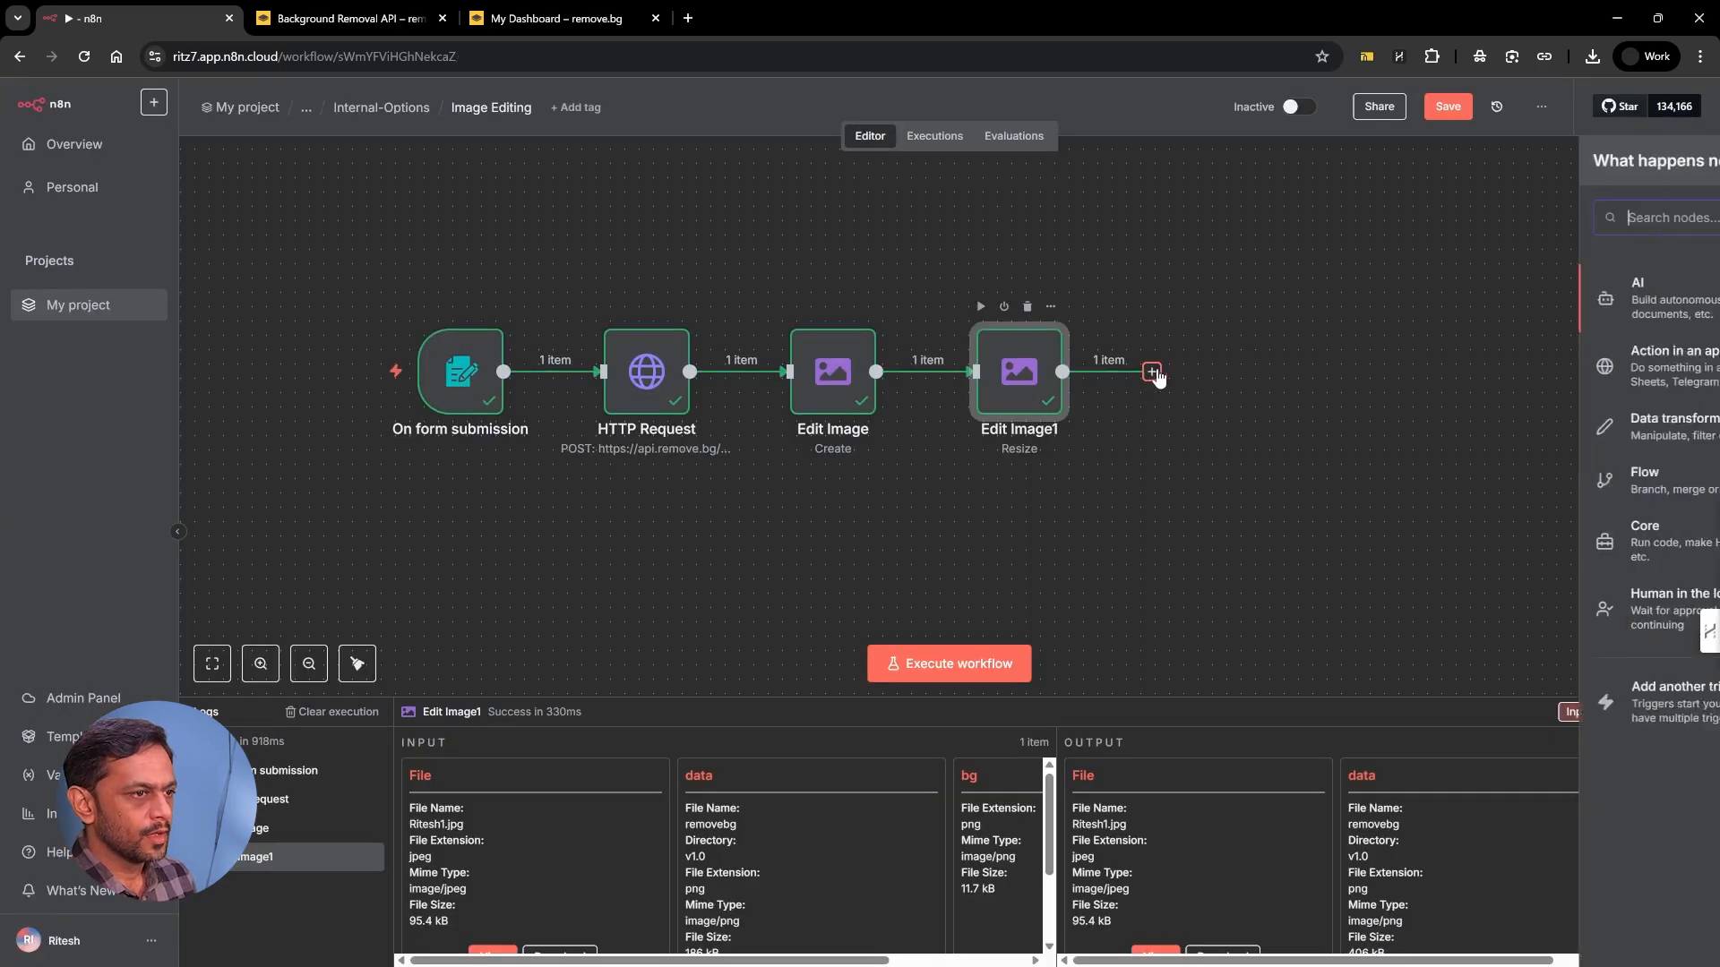
Add Edit Image2 compositing onto bg with operator Atop at position 500, 30, and run it.
{"action": "type", "text": "image"}
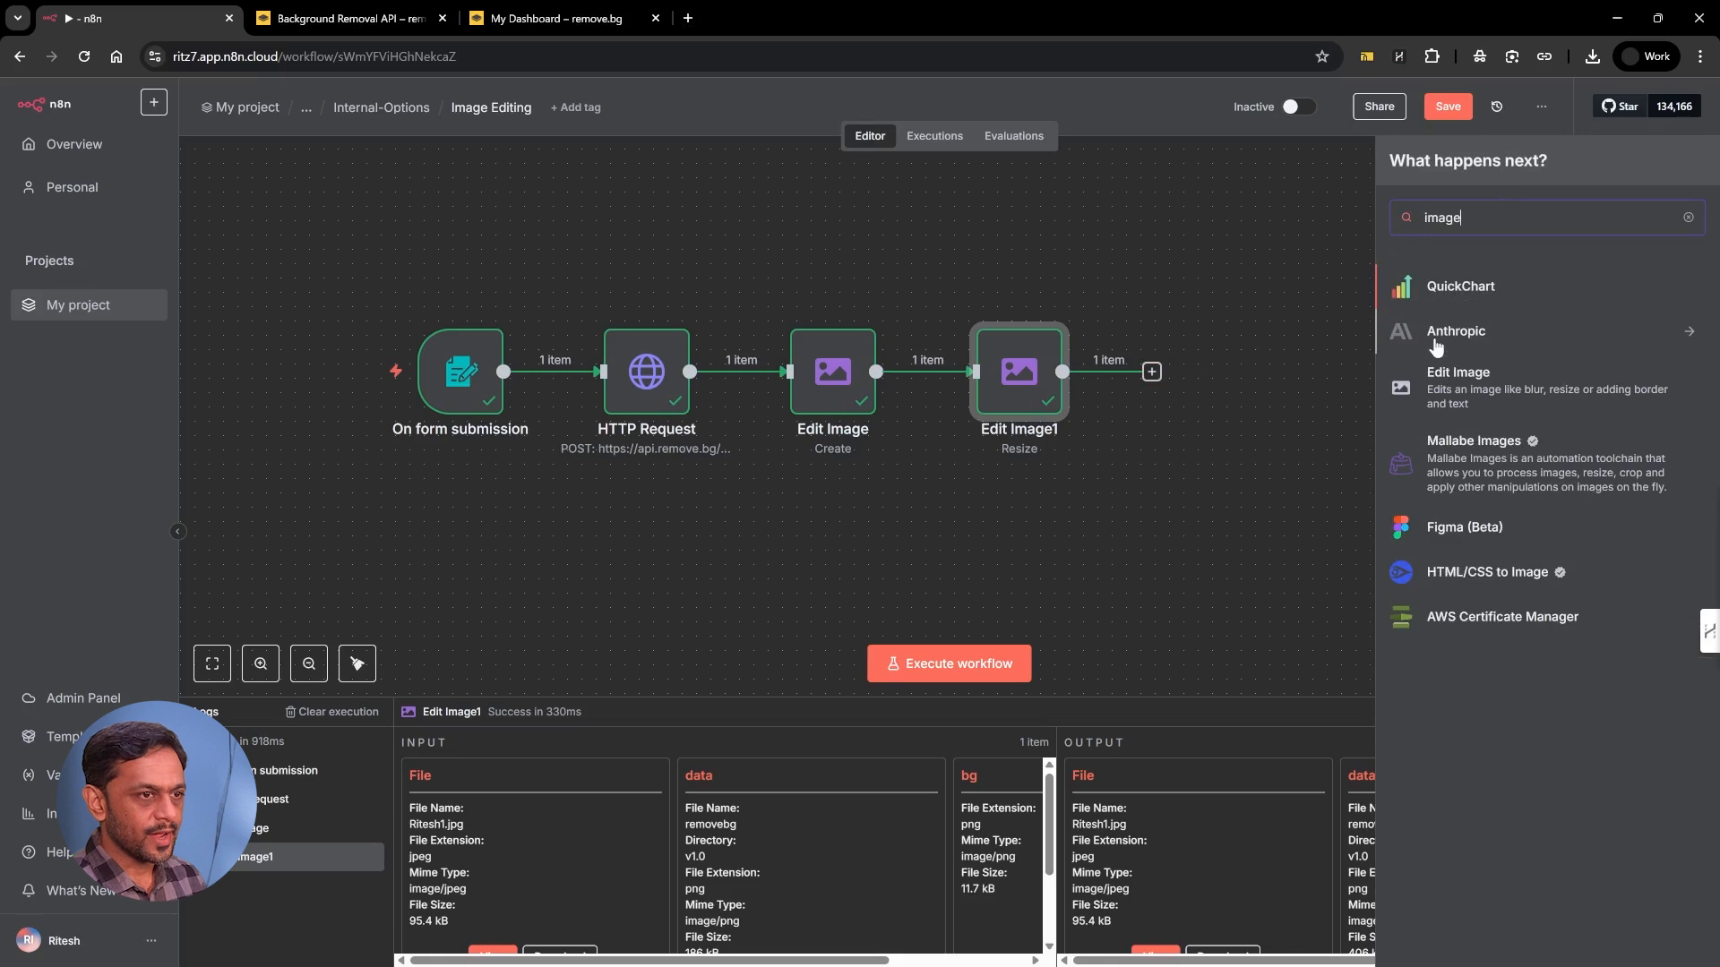
{"action": "left_click", "coordinate": [1459, 387]}
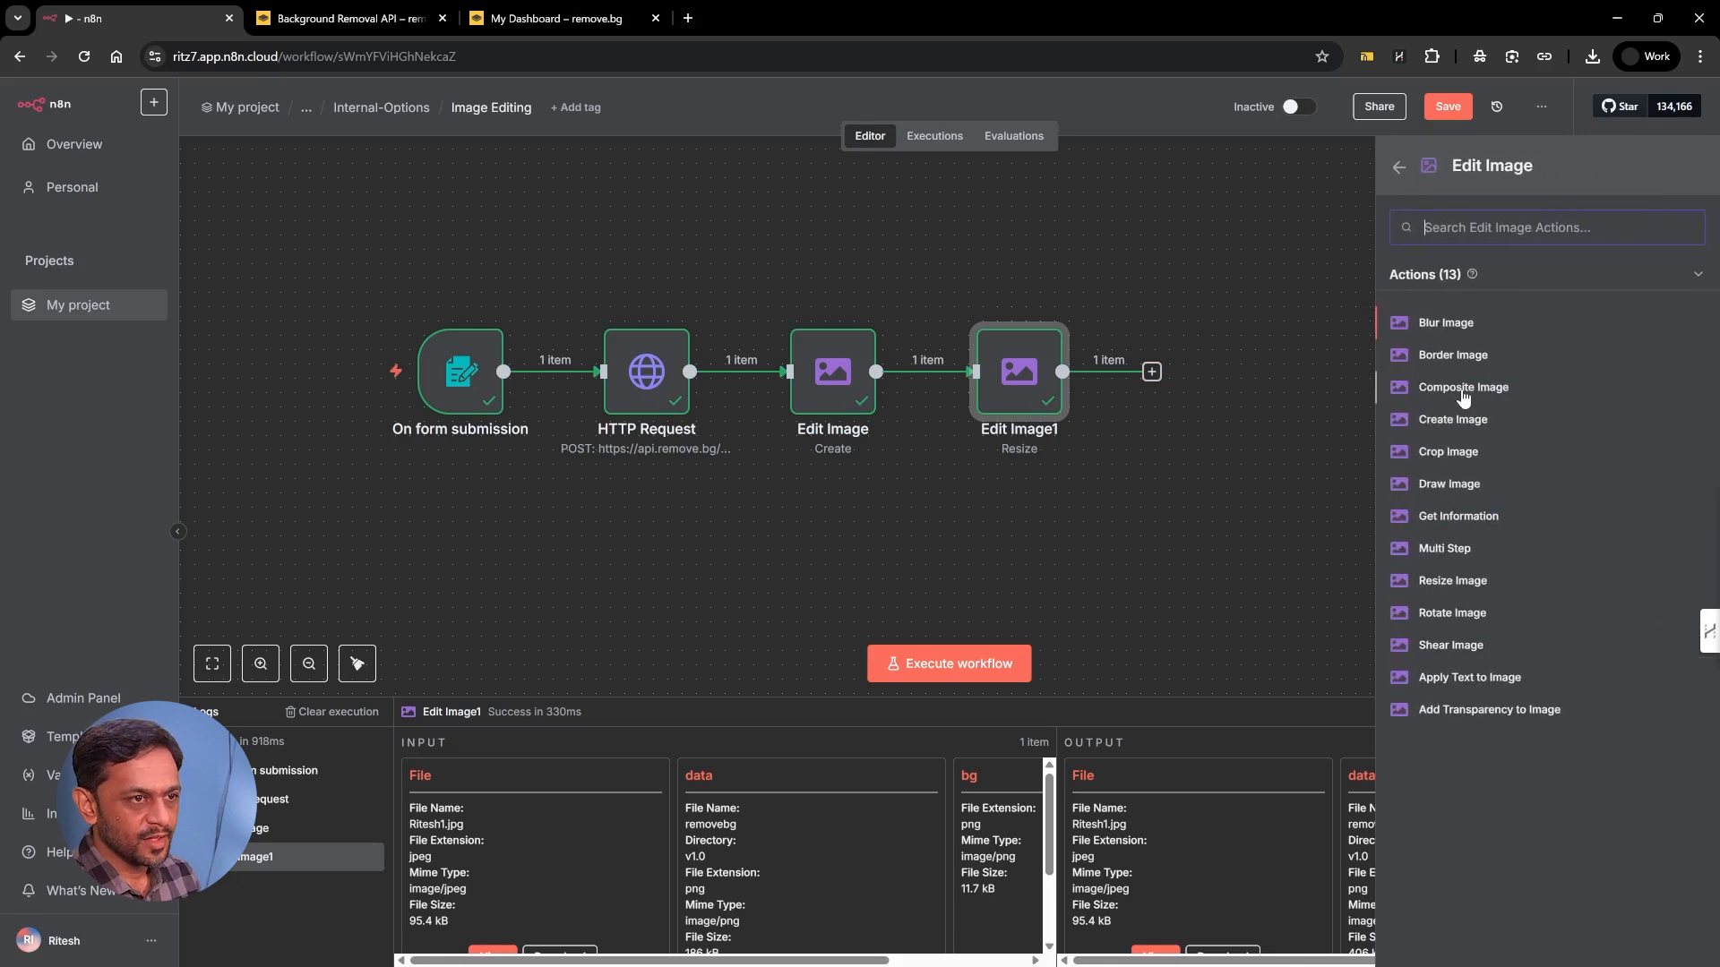
{"action": "left_click", "coordinate": [1462, 387]}
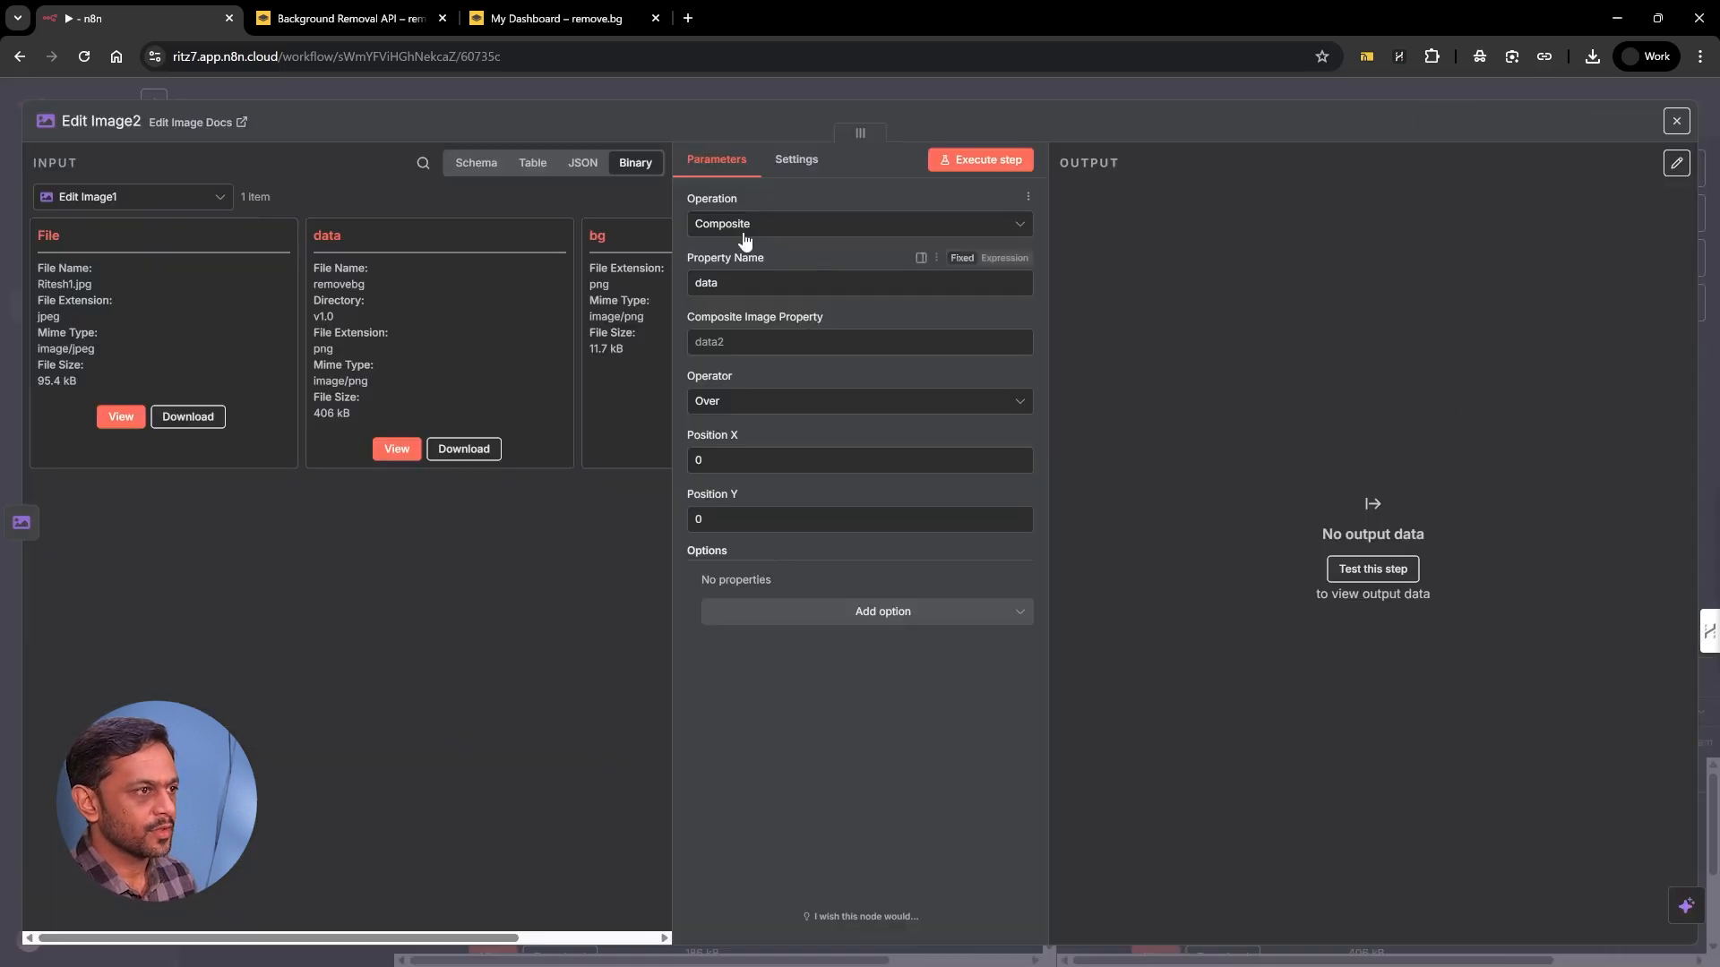
{"action": "mouse_move", "coordinate": [859, 282]}
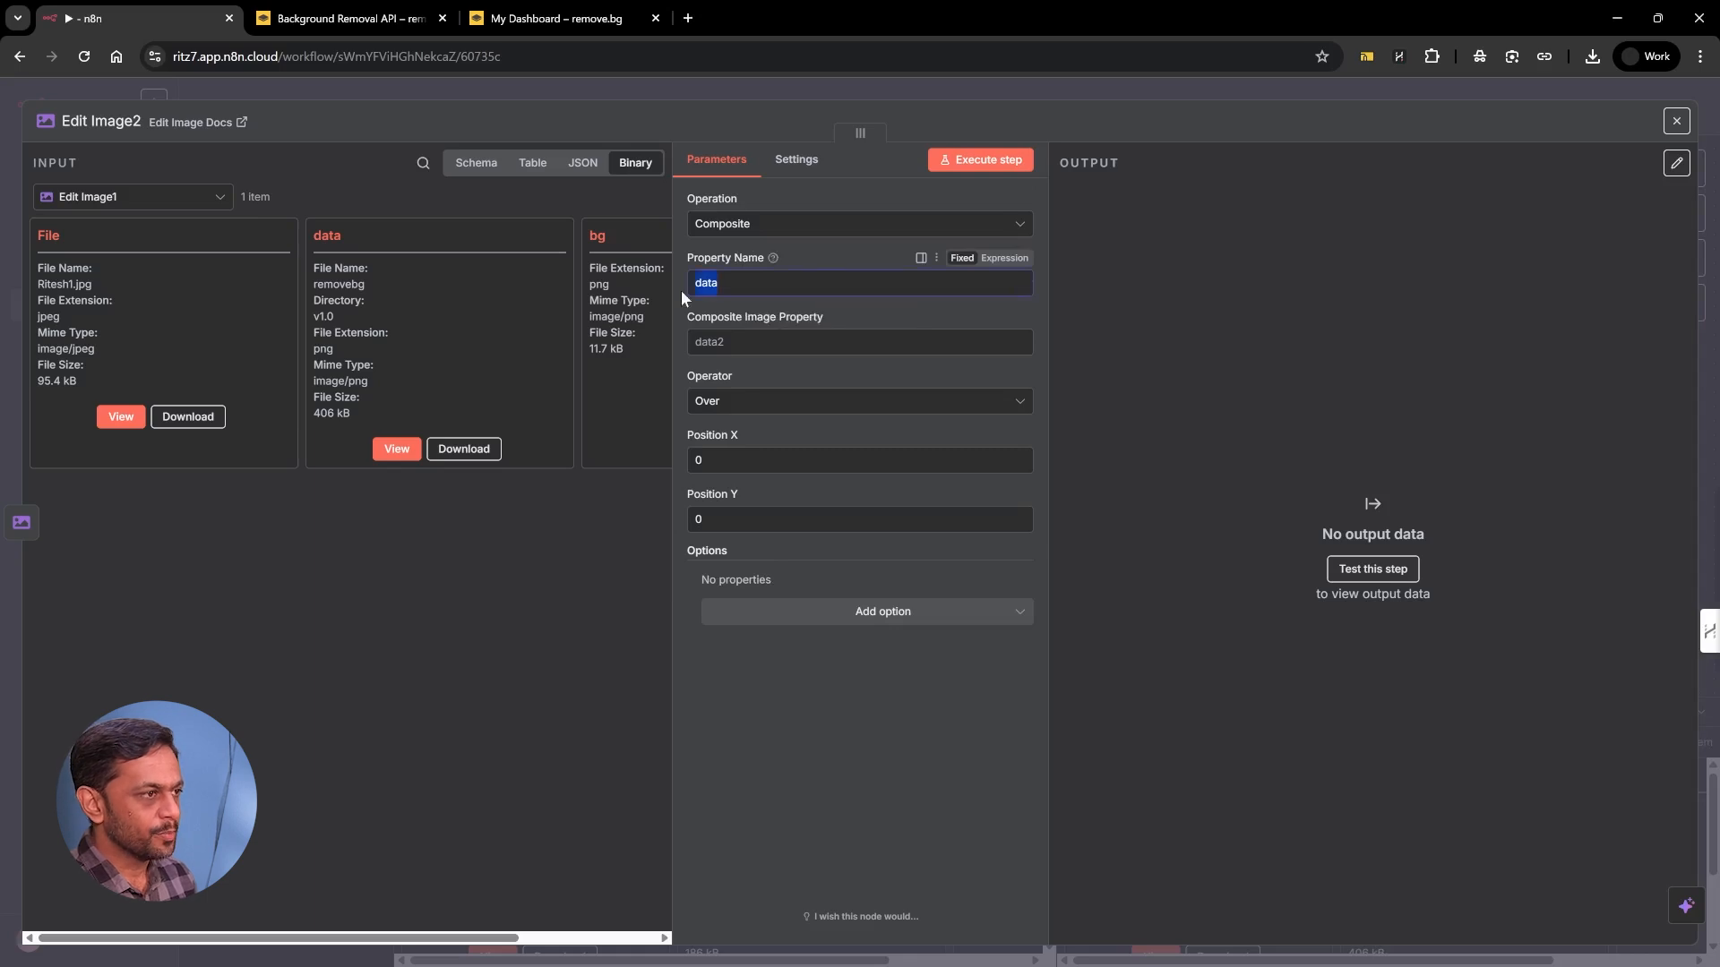
{"action": "type", "text": "bg"}
{"action": "left_click", "coordinate": [859, 343]}
{"action": "type", "text": "data"}
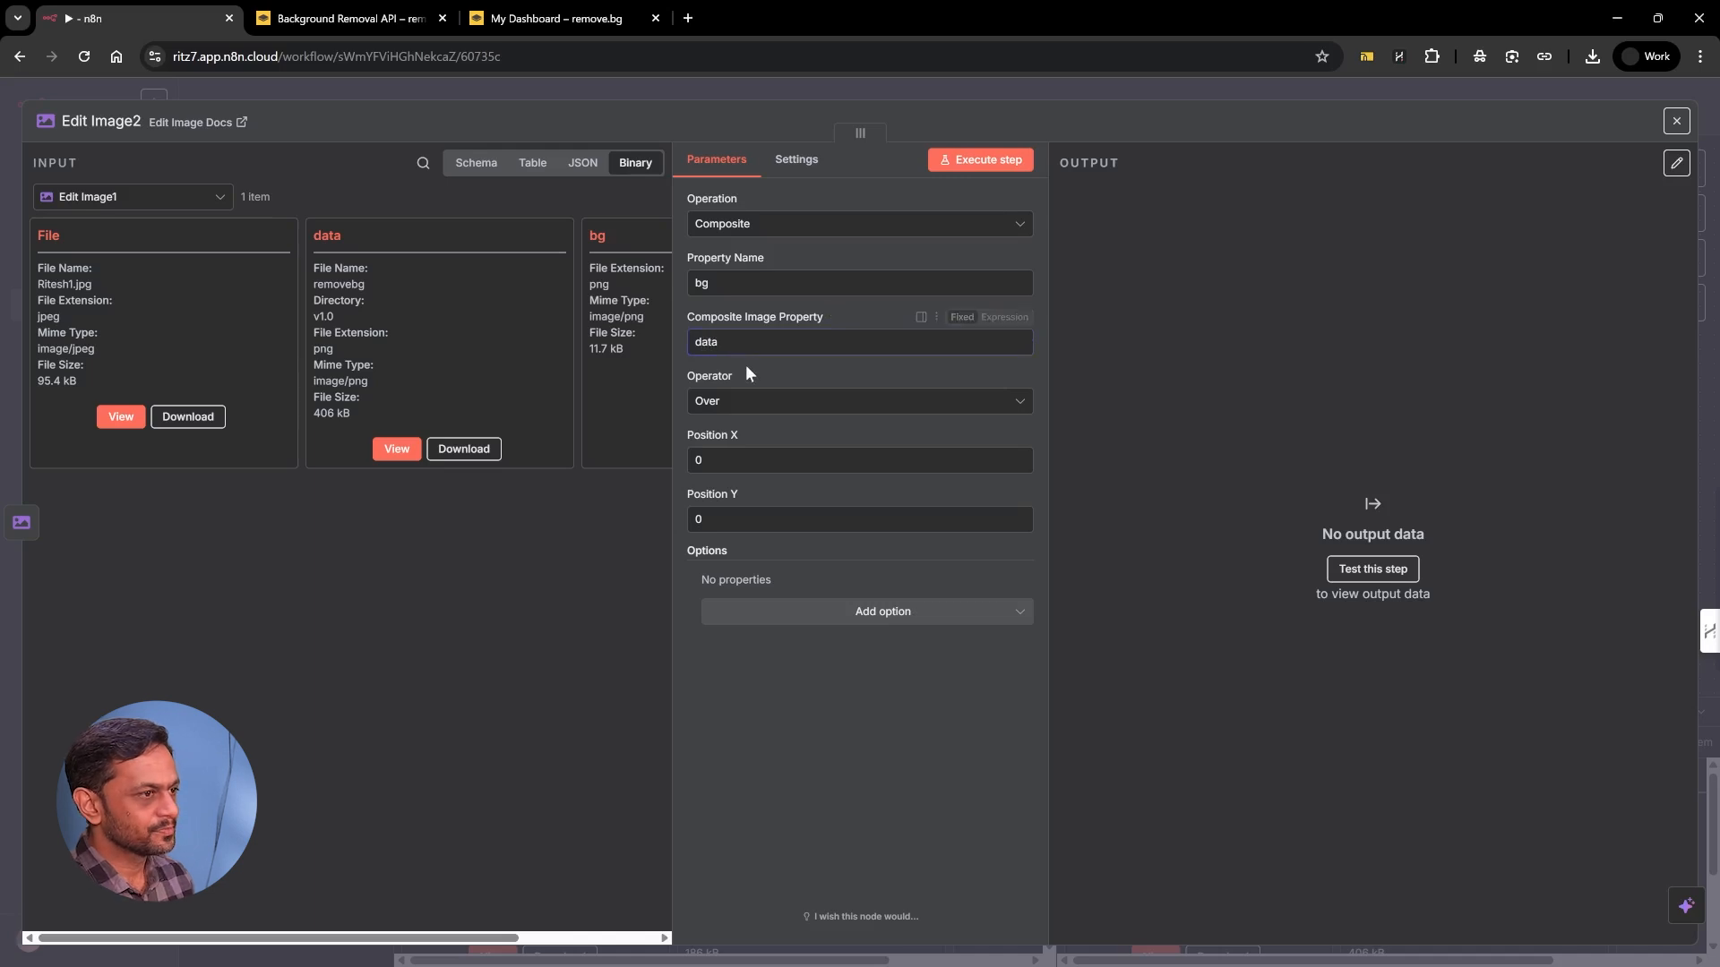
{"action": "left_click", "coordinate": [859, 400]}
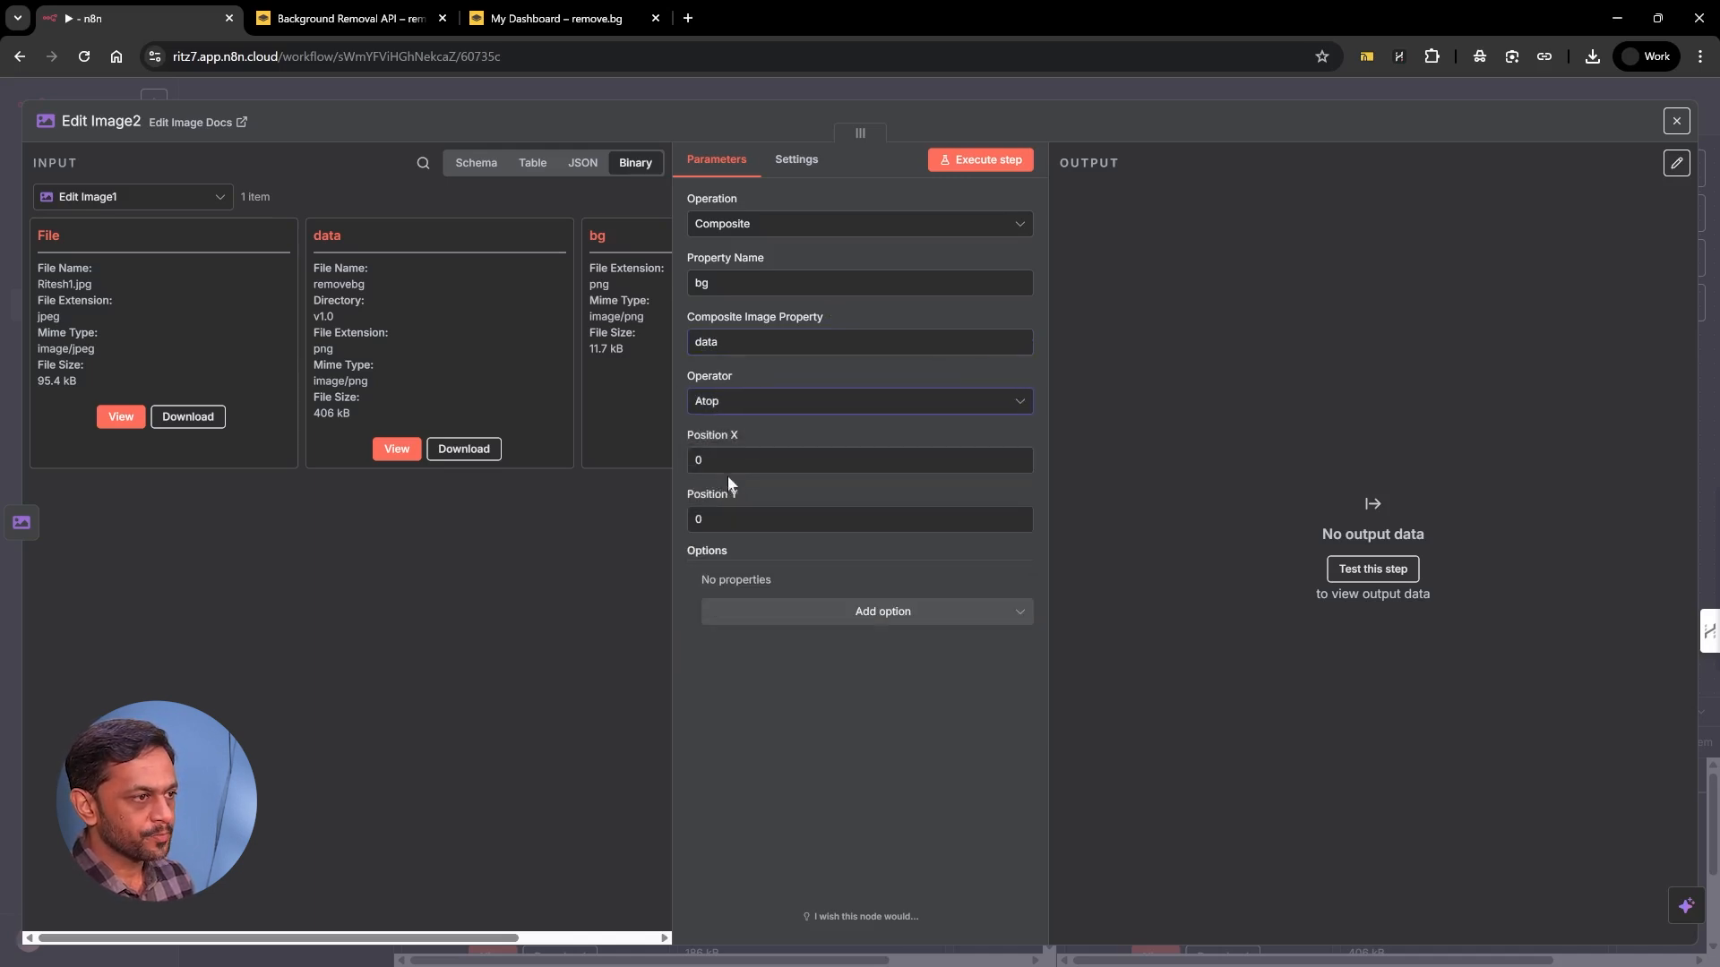
{"action": "mouse_move", "coordinate": [768, 401]}
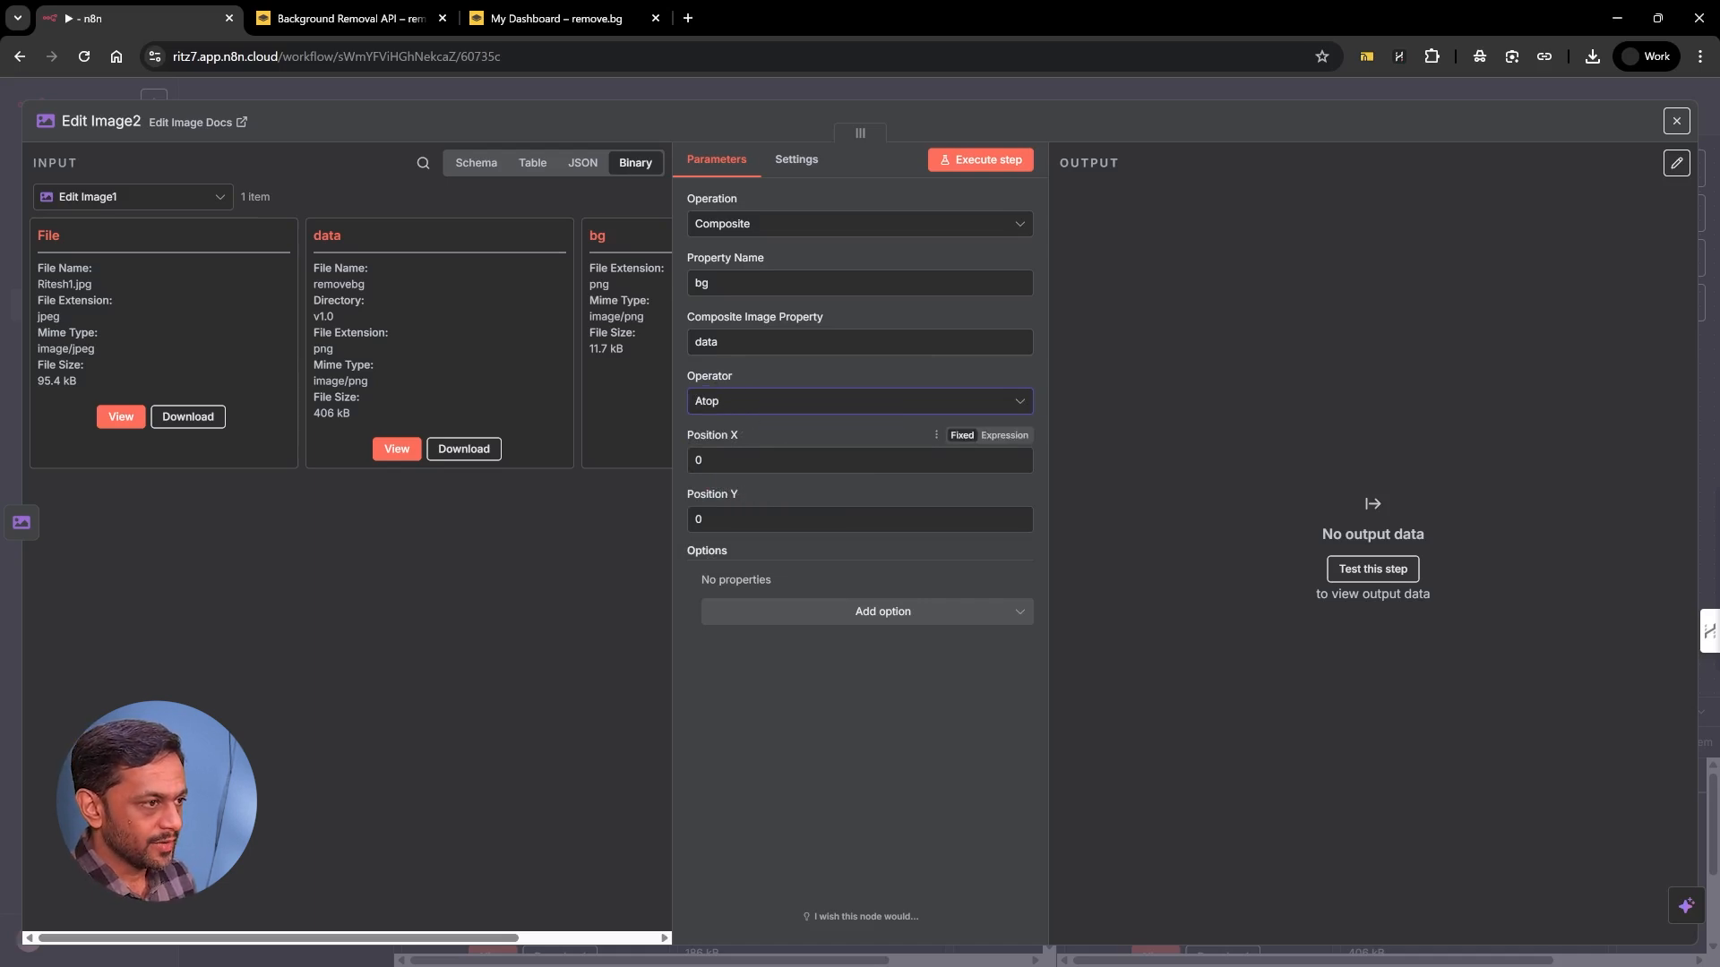
{"action": "left_click", "coordinate": [859, 460]}
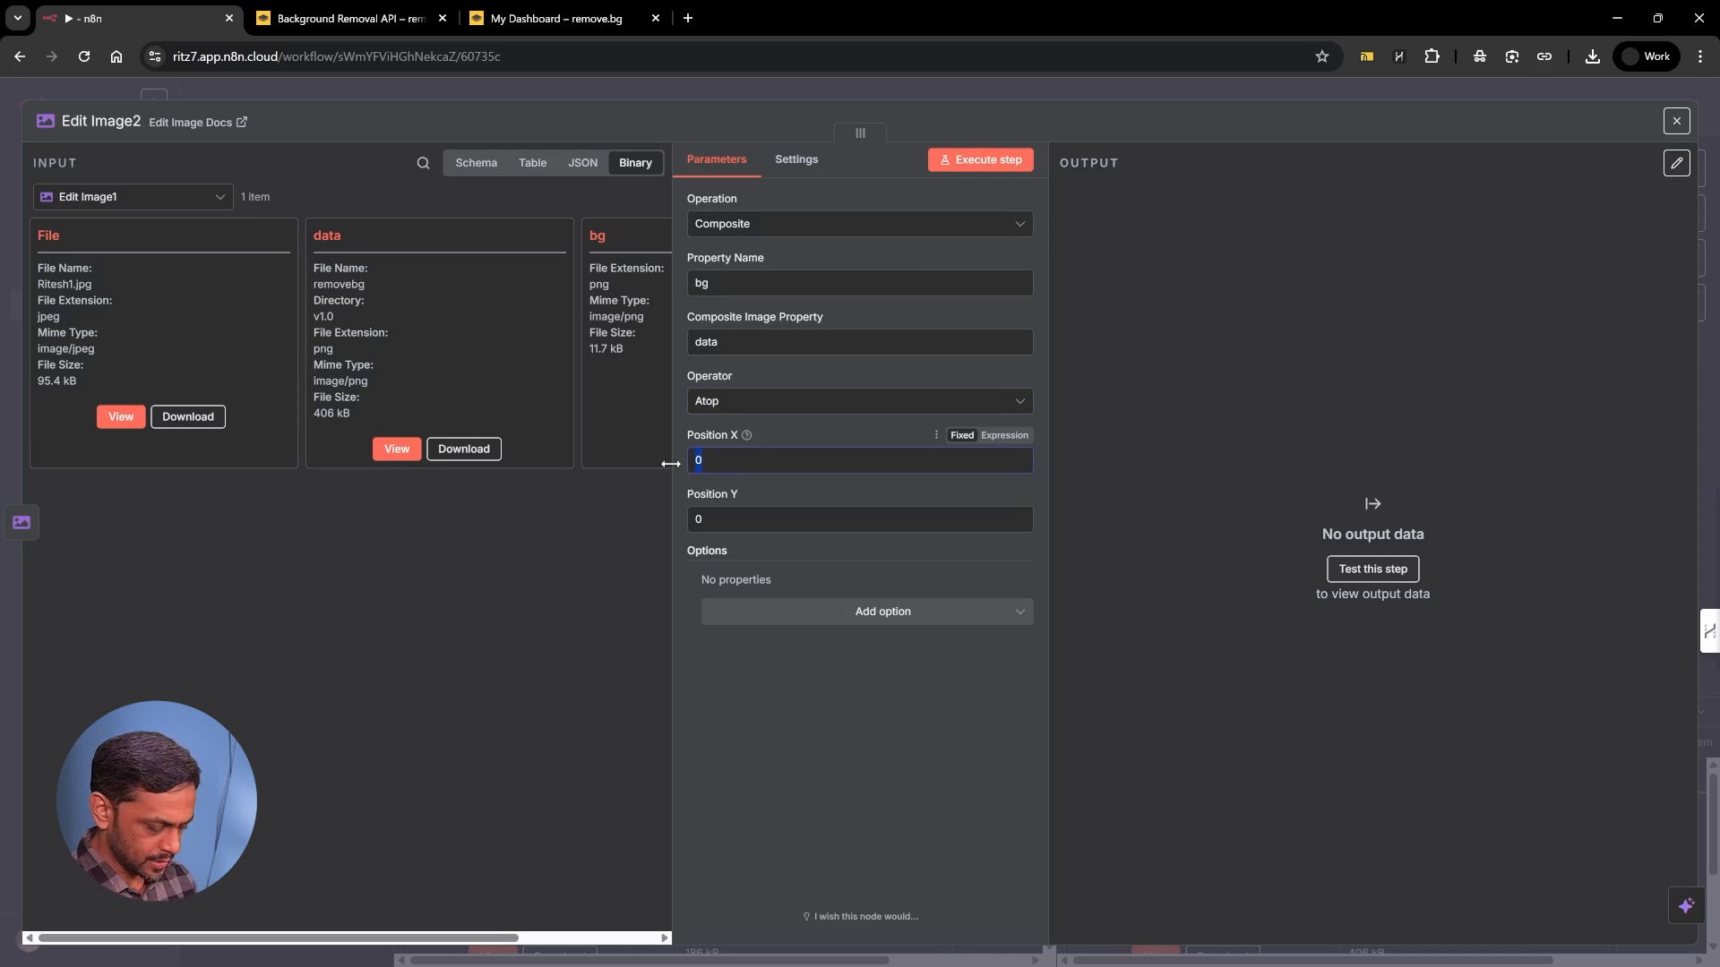
{"action": "type", "text": "500"}
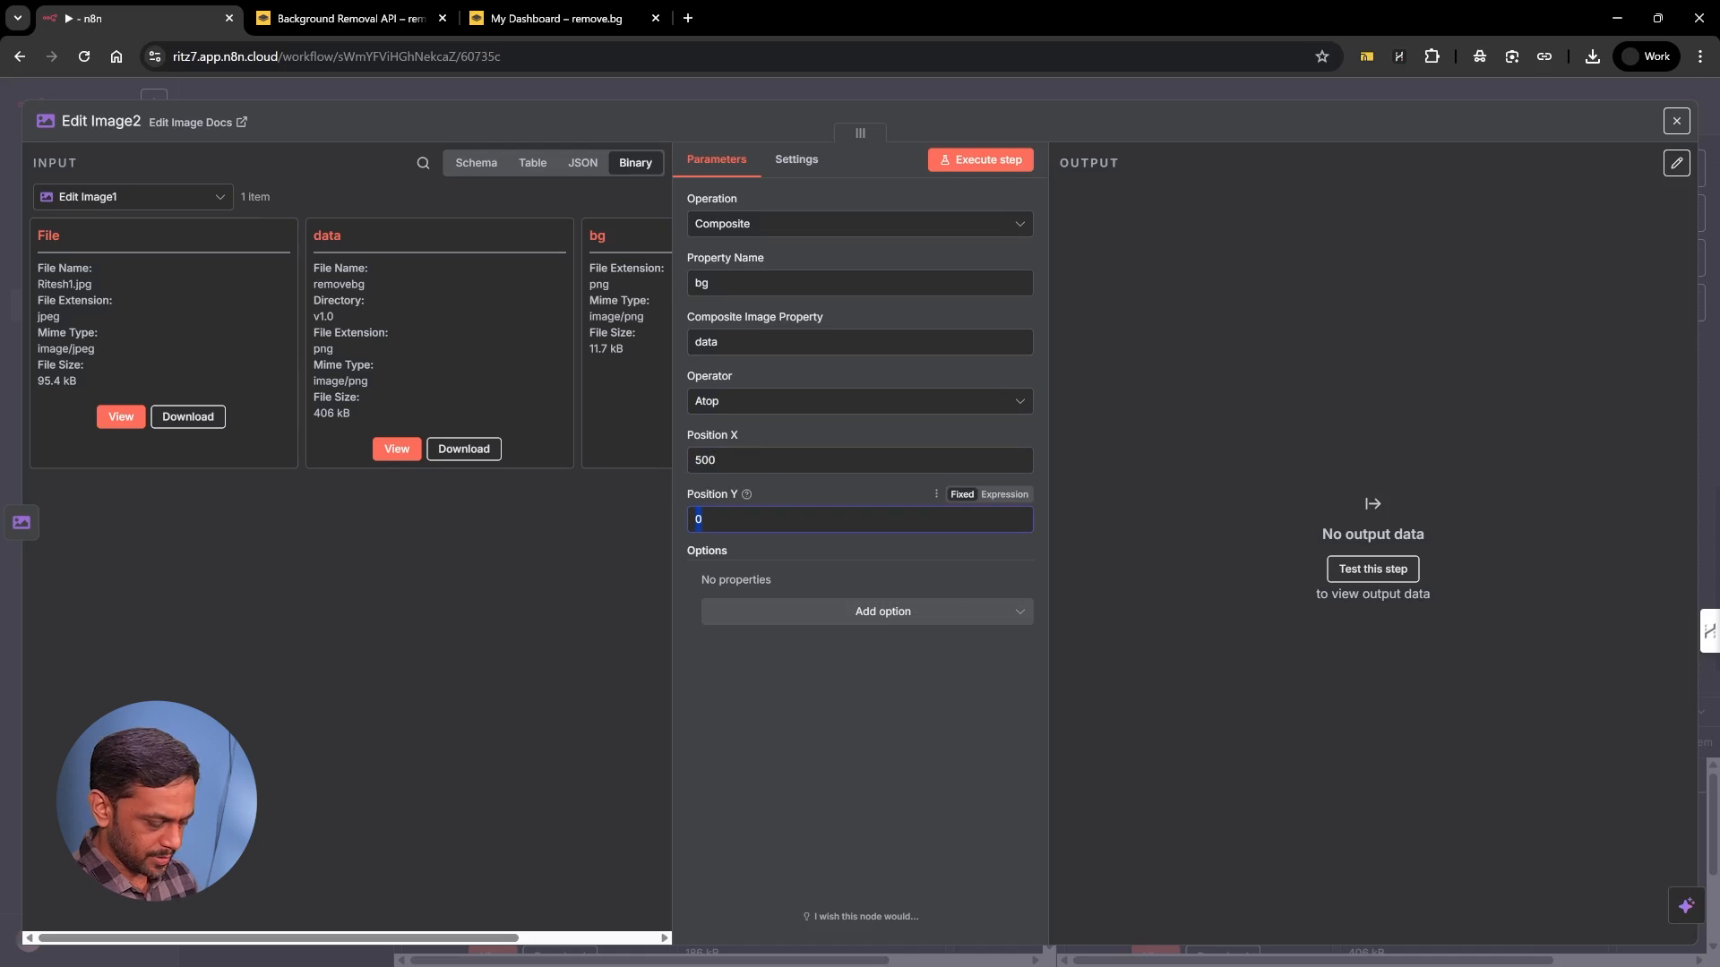
{"action": "type", "text": "30"}
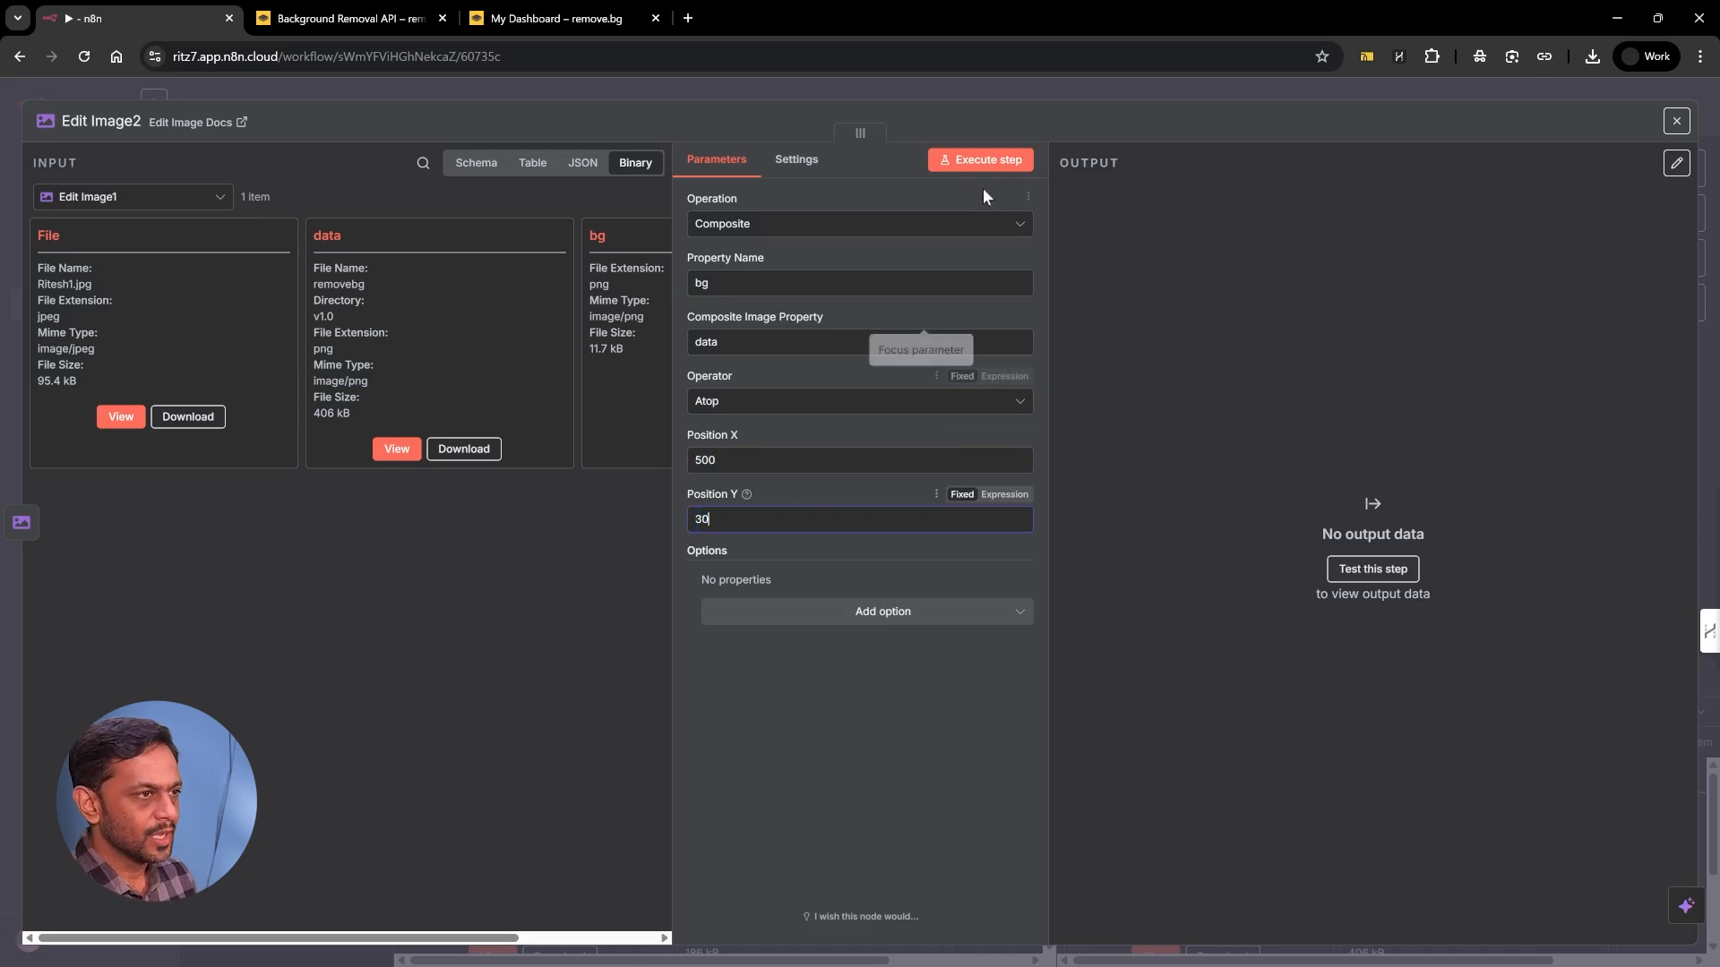
{"action": "left_click", "coordinate": [978, 160]}
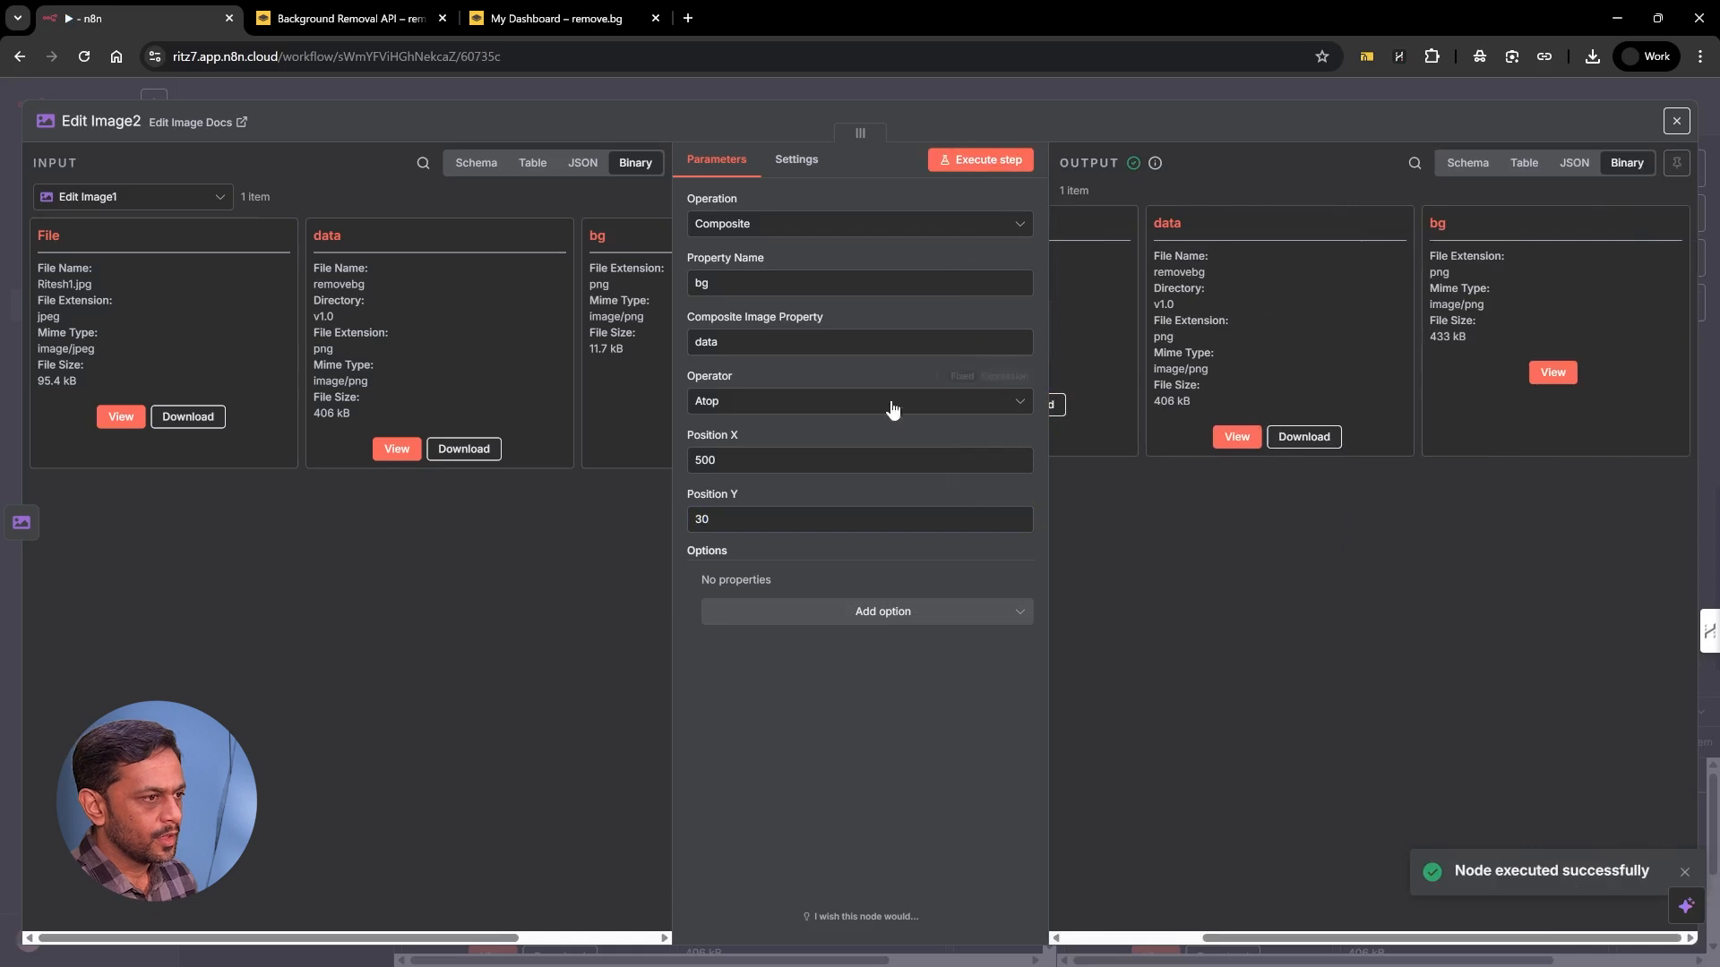
Try a File Name option 'comb', preview the composited bg image, and select Position X.
{"action": "left_click", "coordinate": [882, 611]}
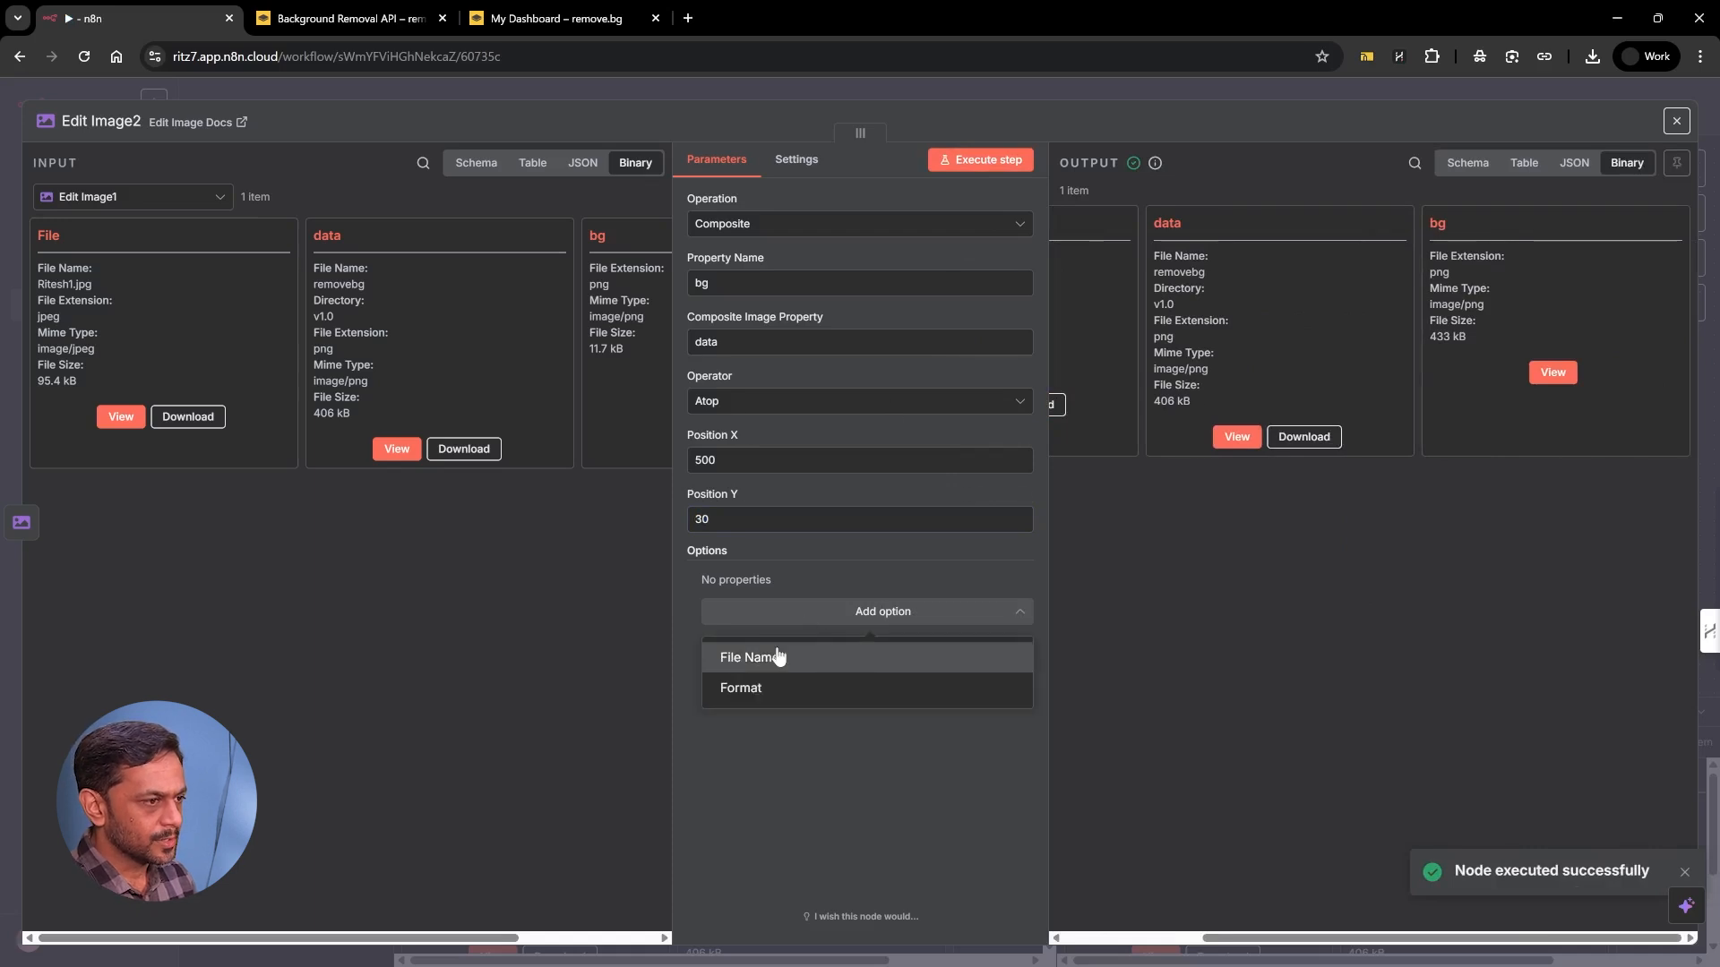
{"action": "left_click", "coordinate": [751, 656]}
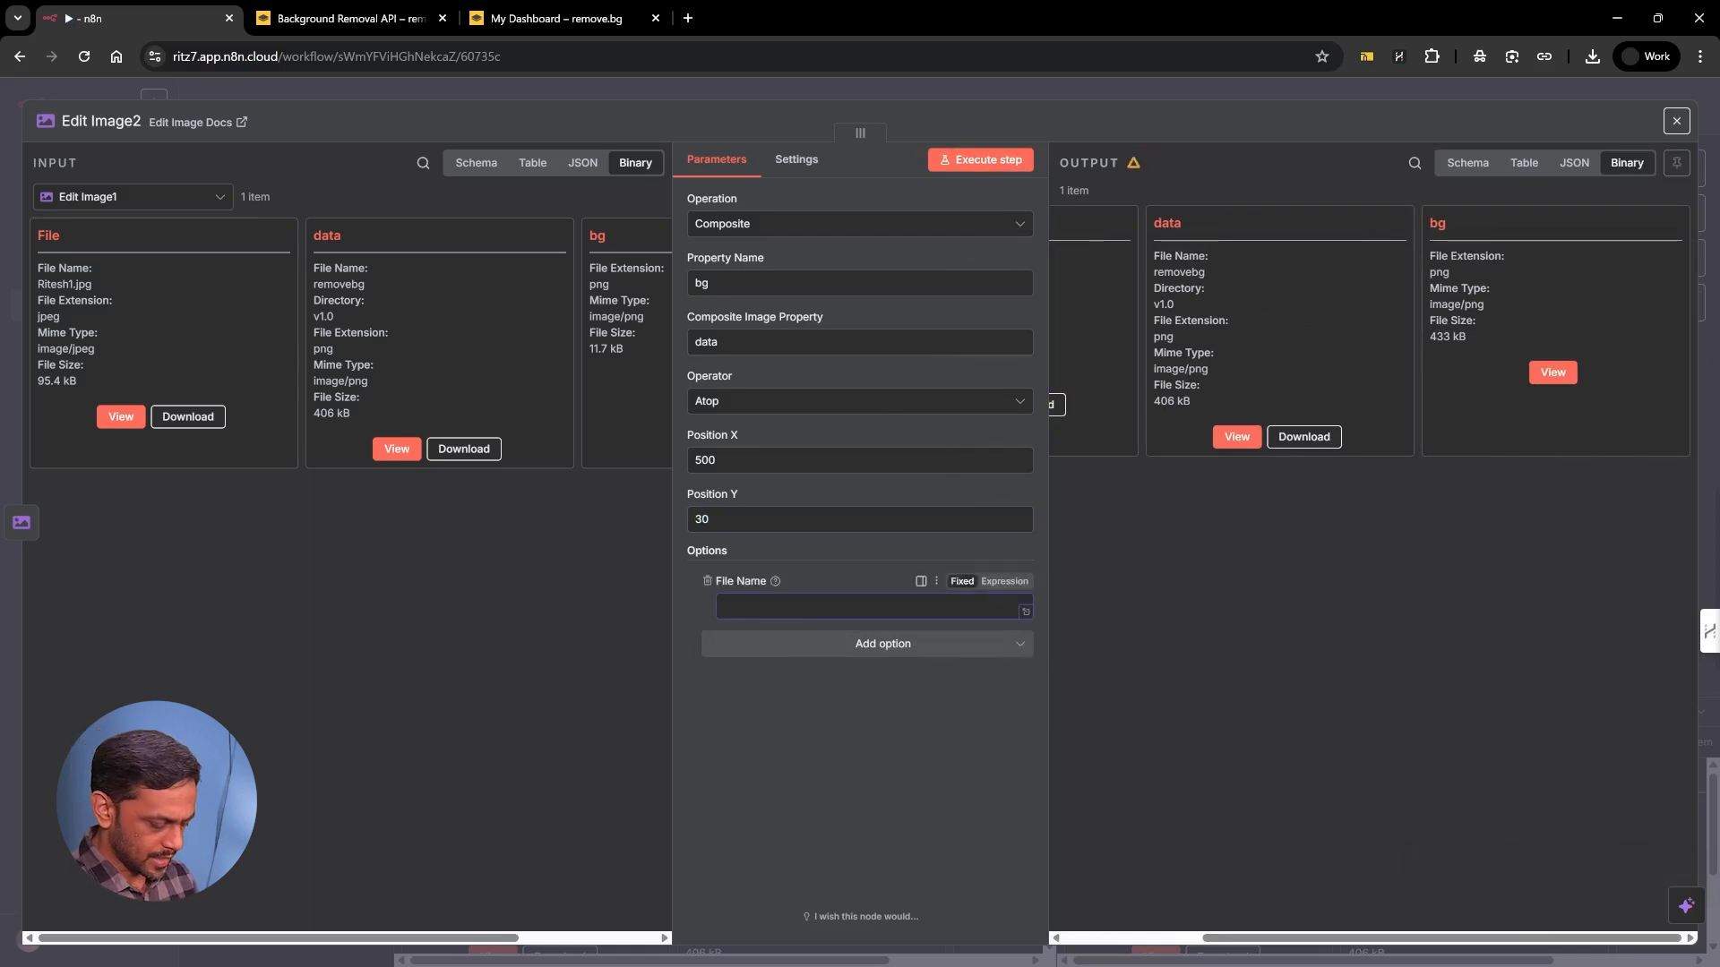
{"action": "type", "text": "comb"}
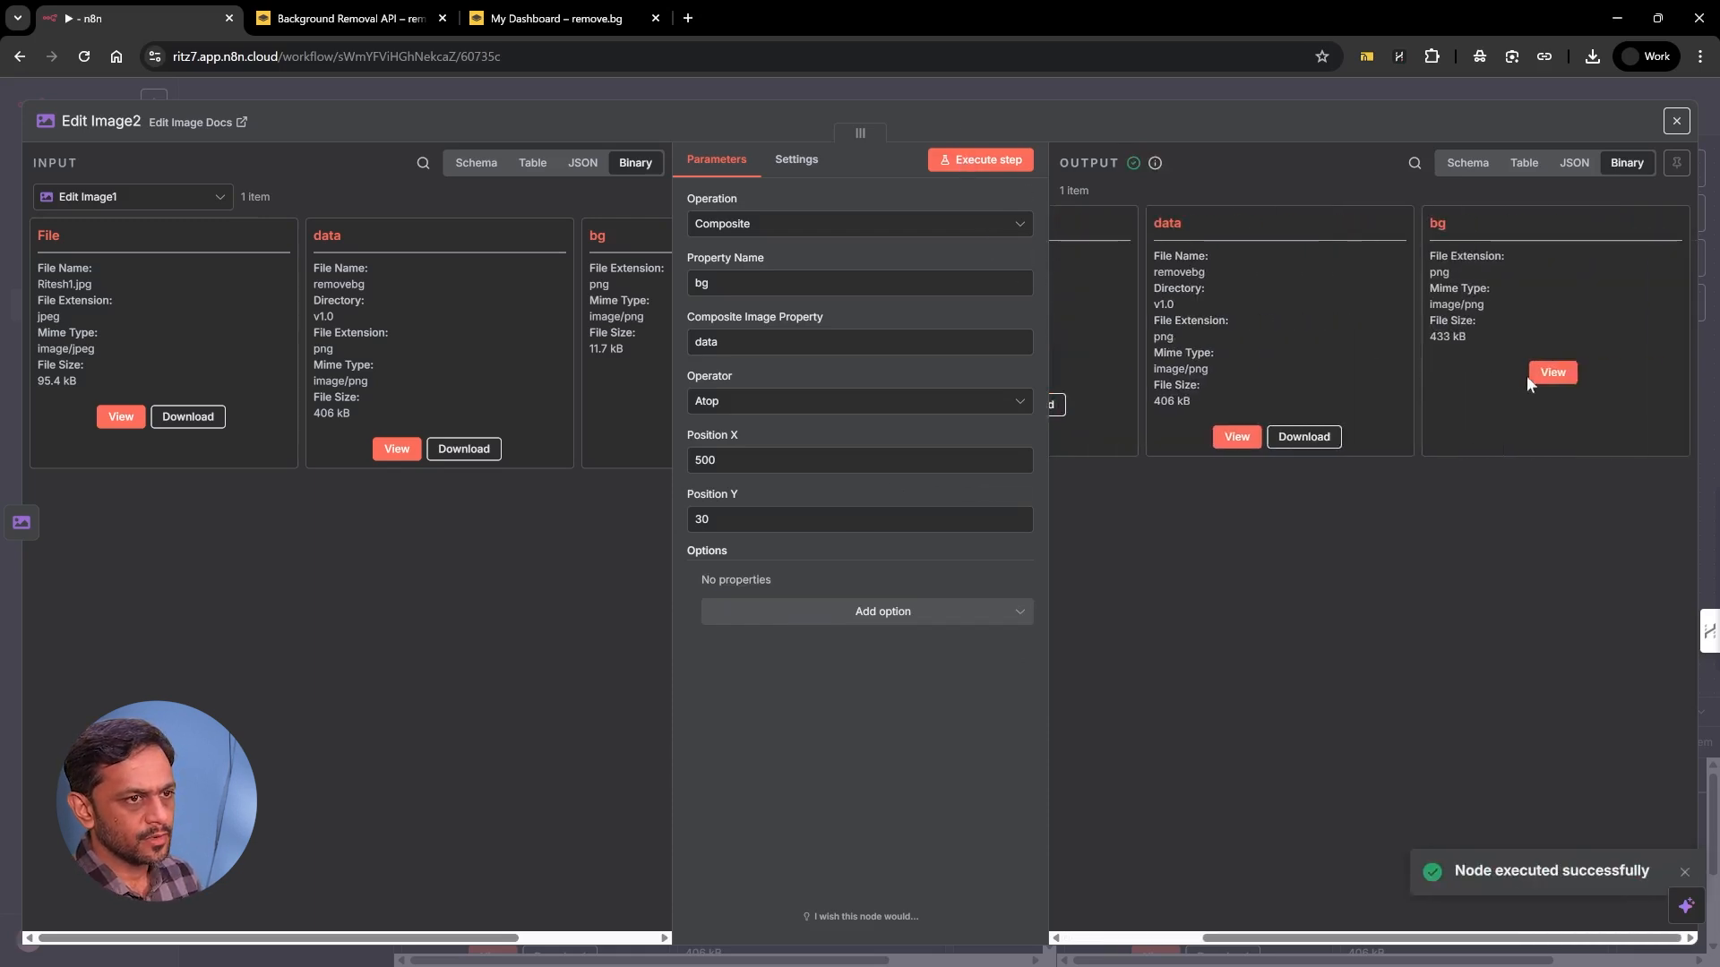
{"action": "left_click", "coordinate": [1551, 372]}
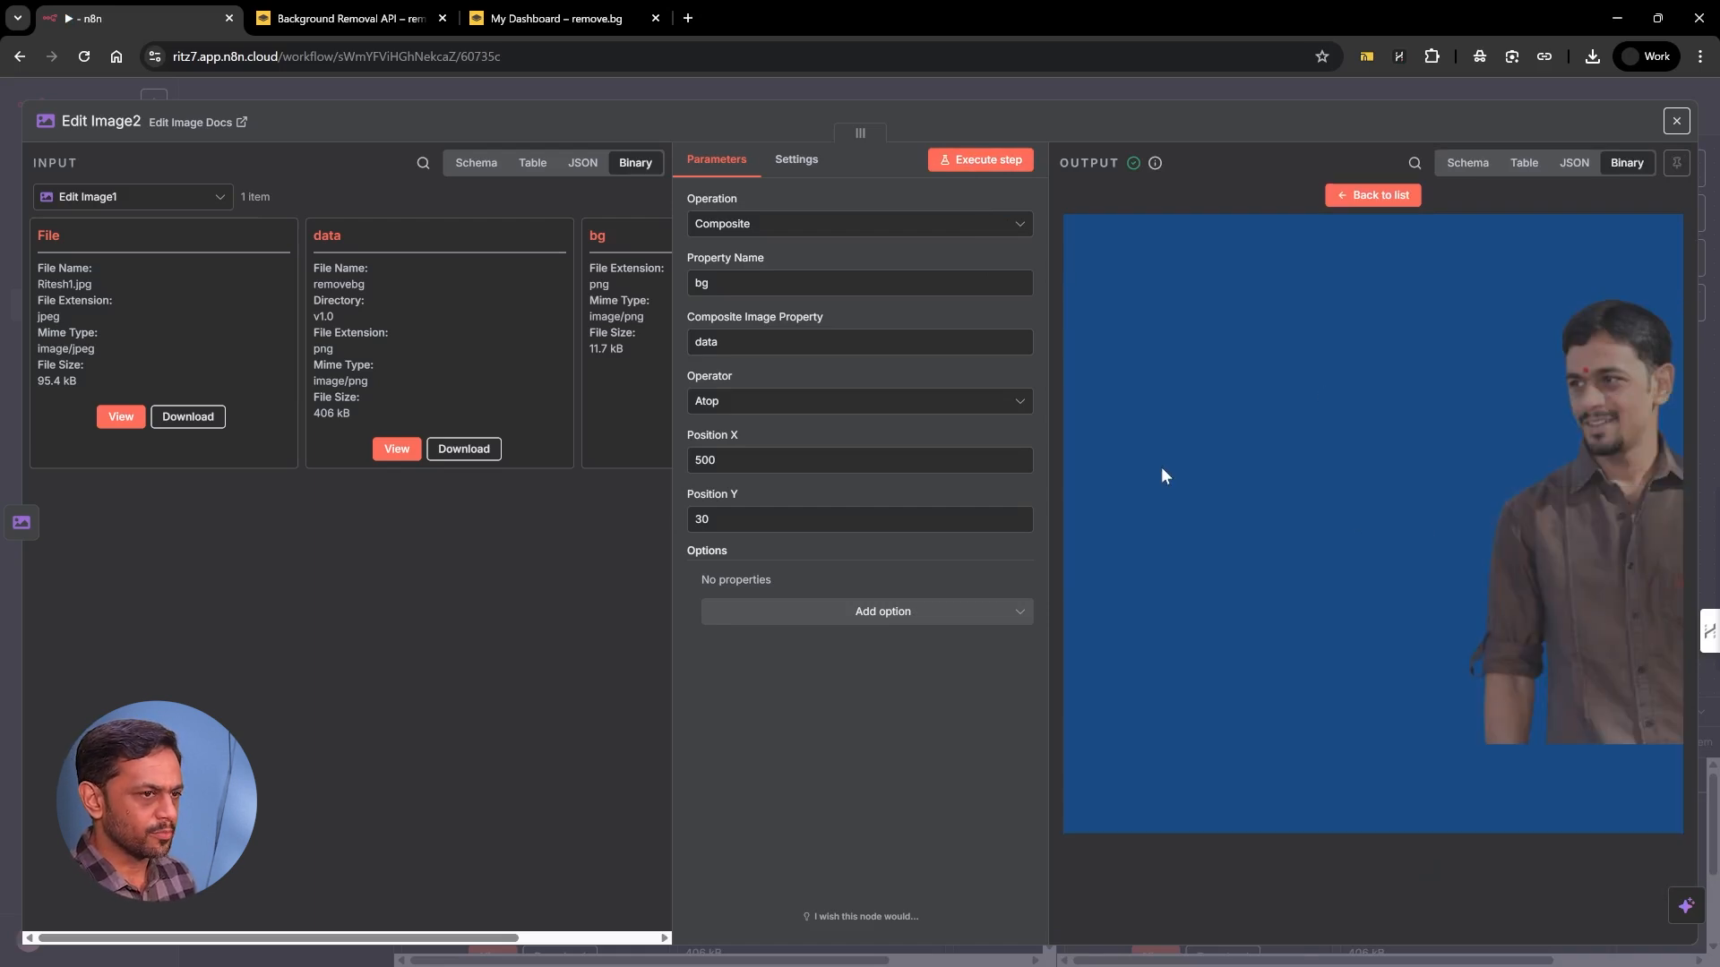
{"action": "left_click", "coordinate": [859, 460]}
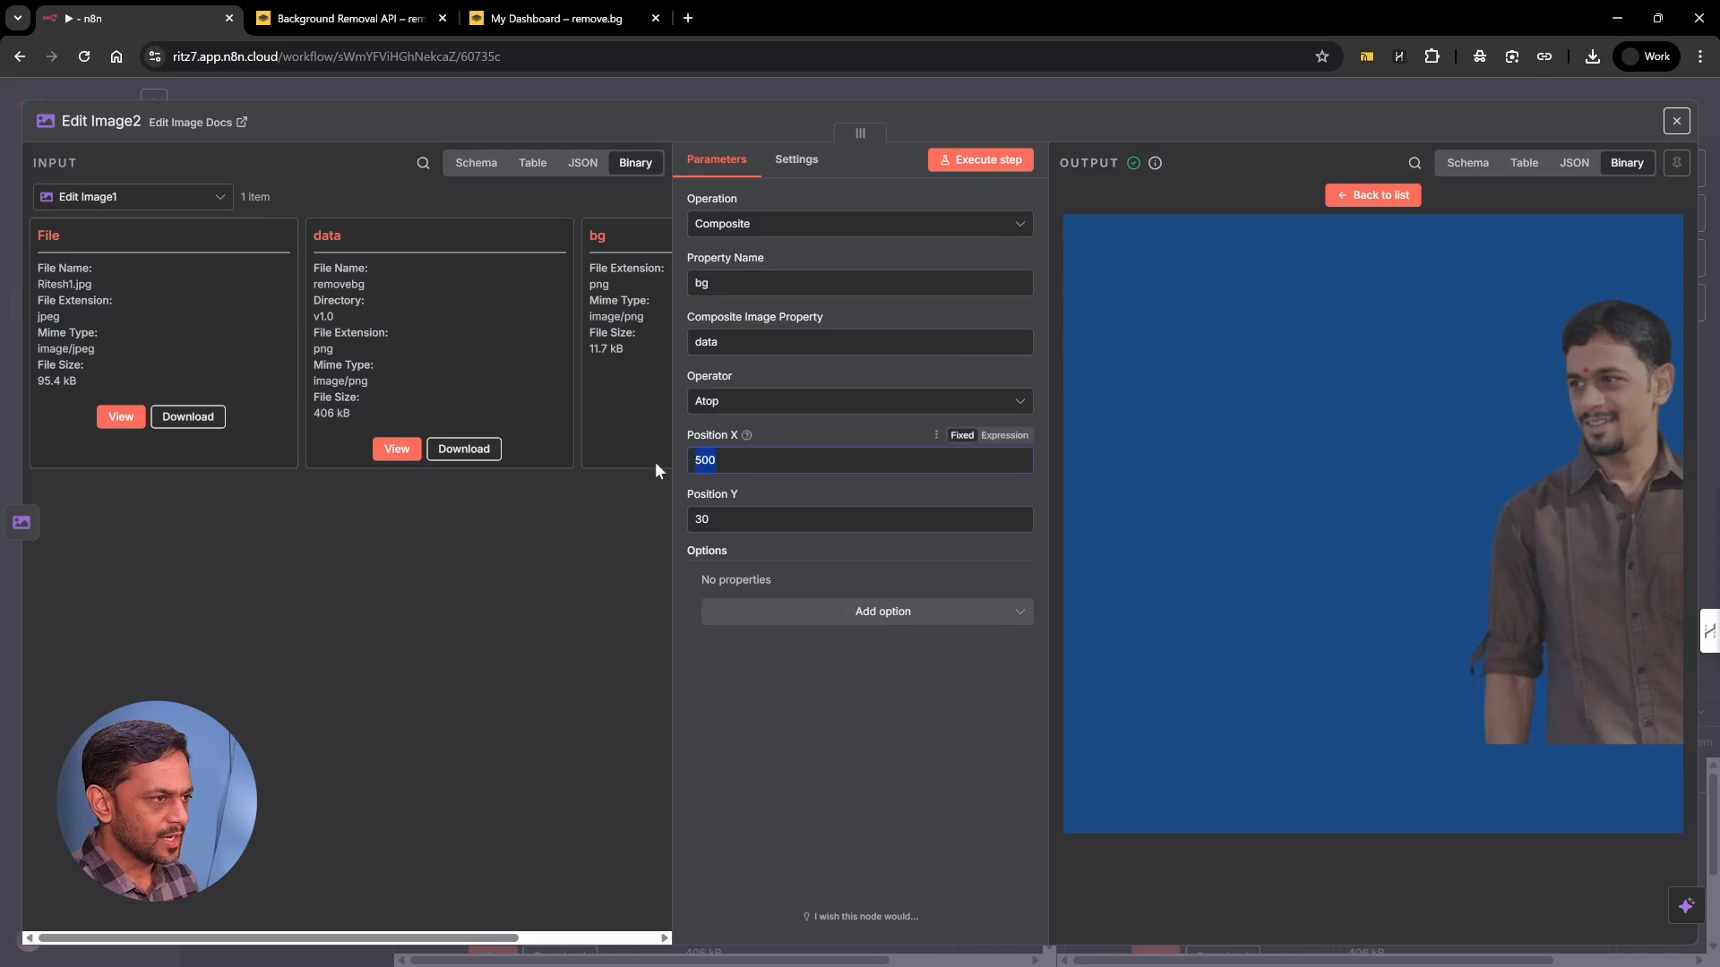
Move the cutout to X 300 and Y 70, rerunning and previewing the composite.
{"action": "type", "text": "300"}
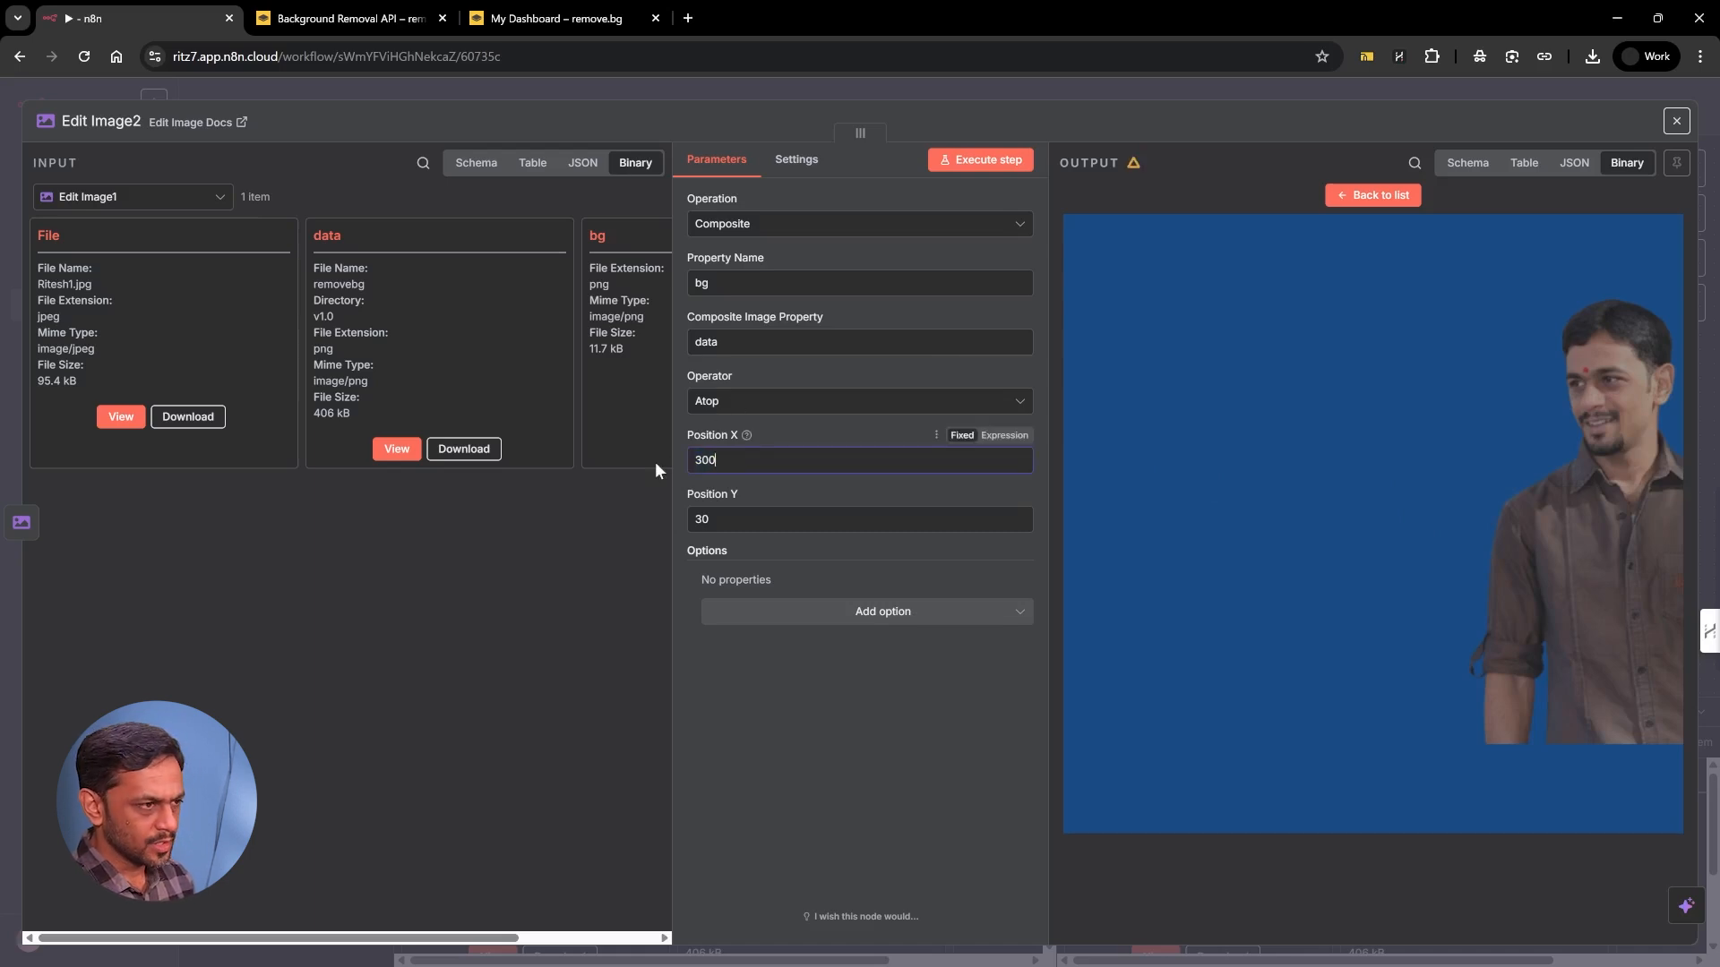
{"action": "left_click", "coordinate": [978, 160]}
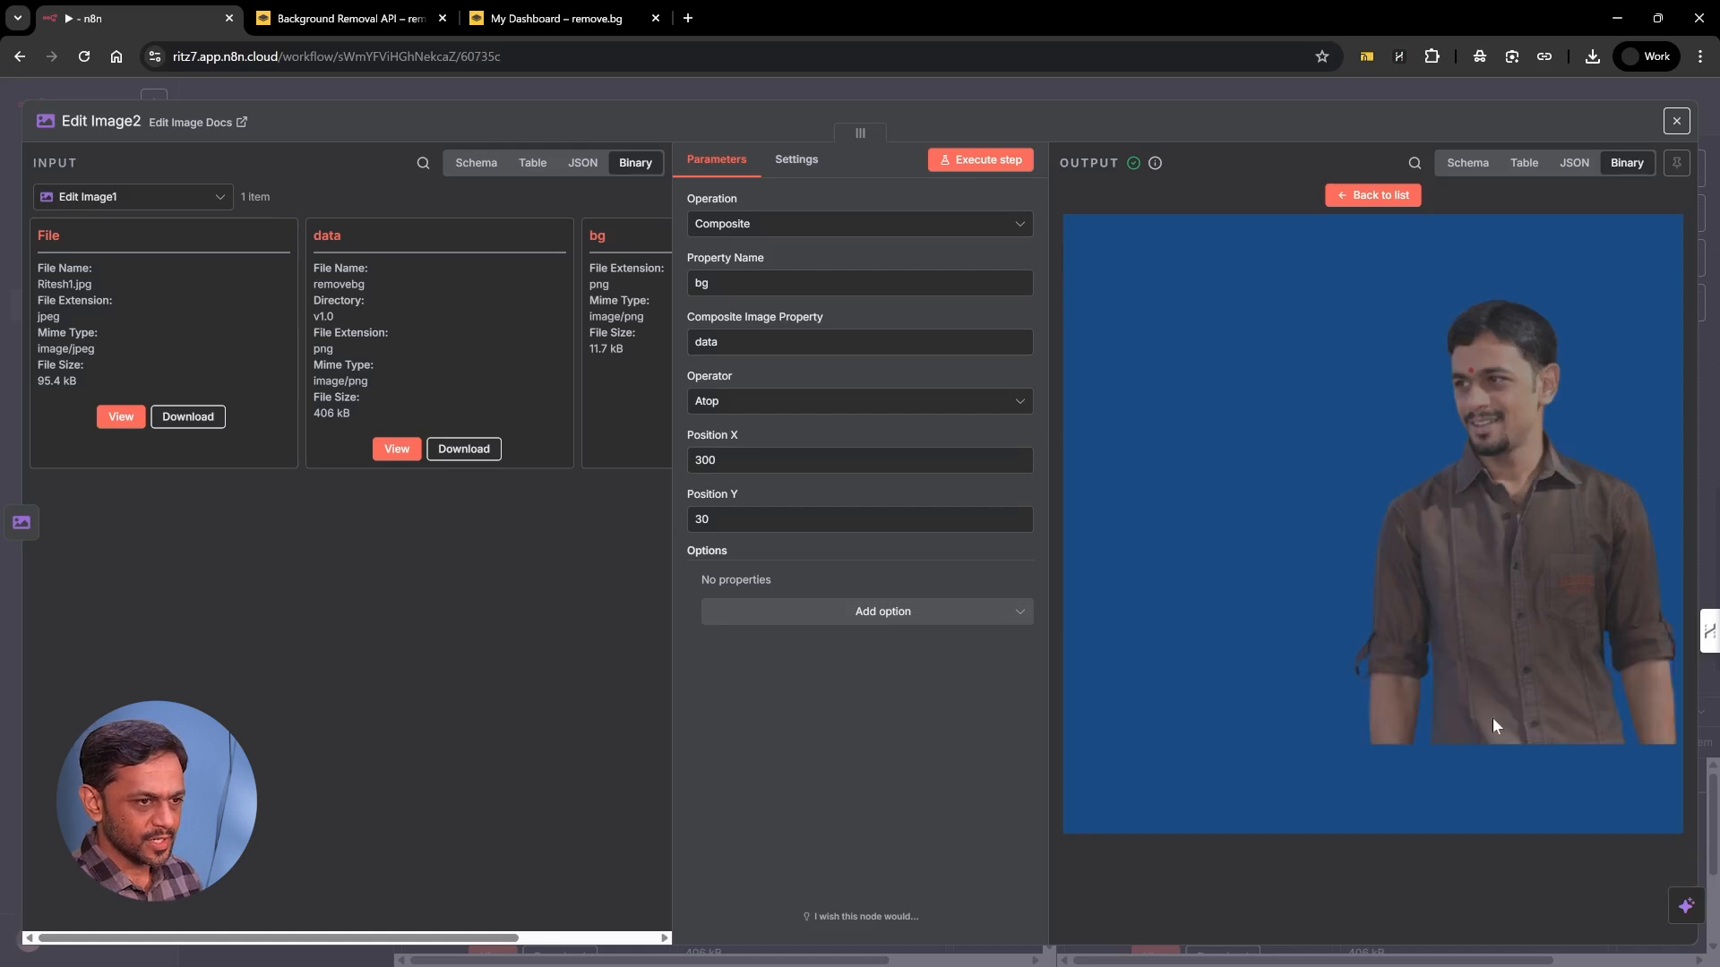
{"action": "left_click", "coordinate": [859, 518]}
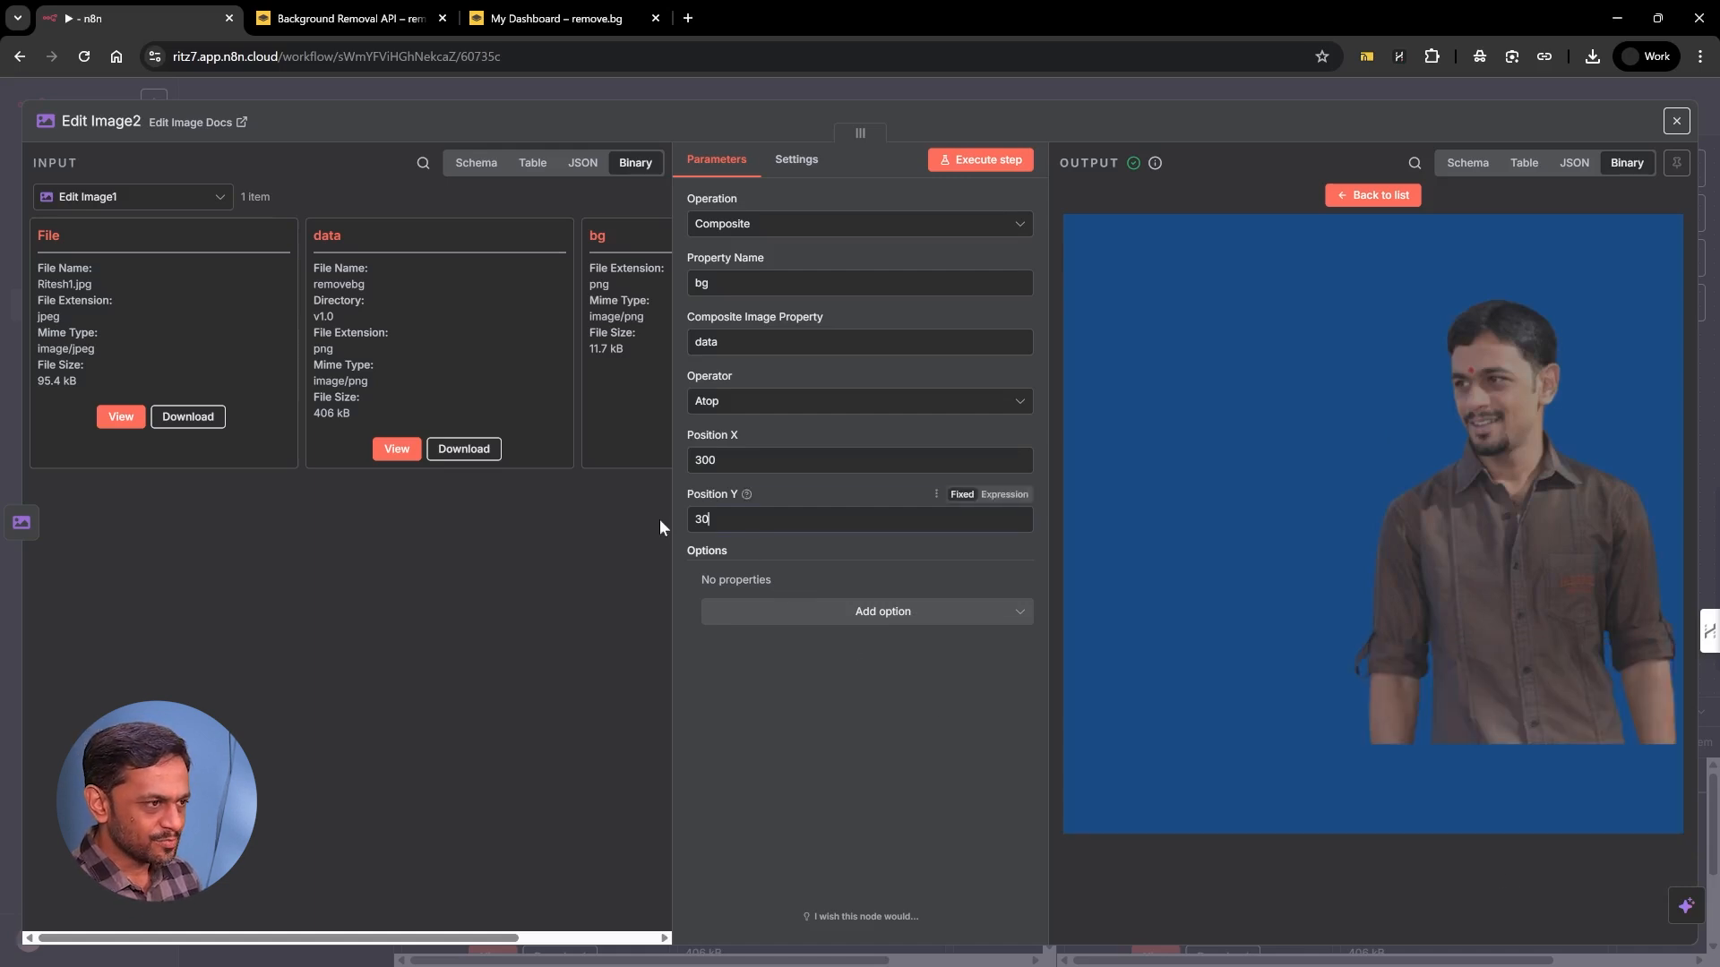
{"action": "type", "text": "70"}
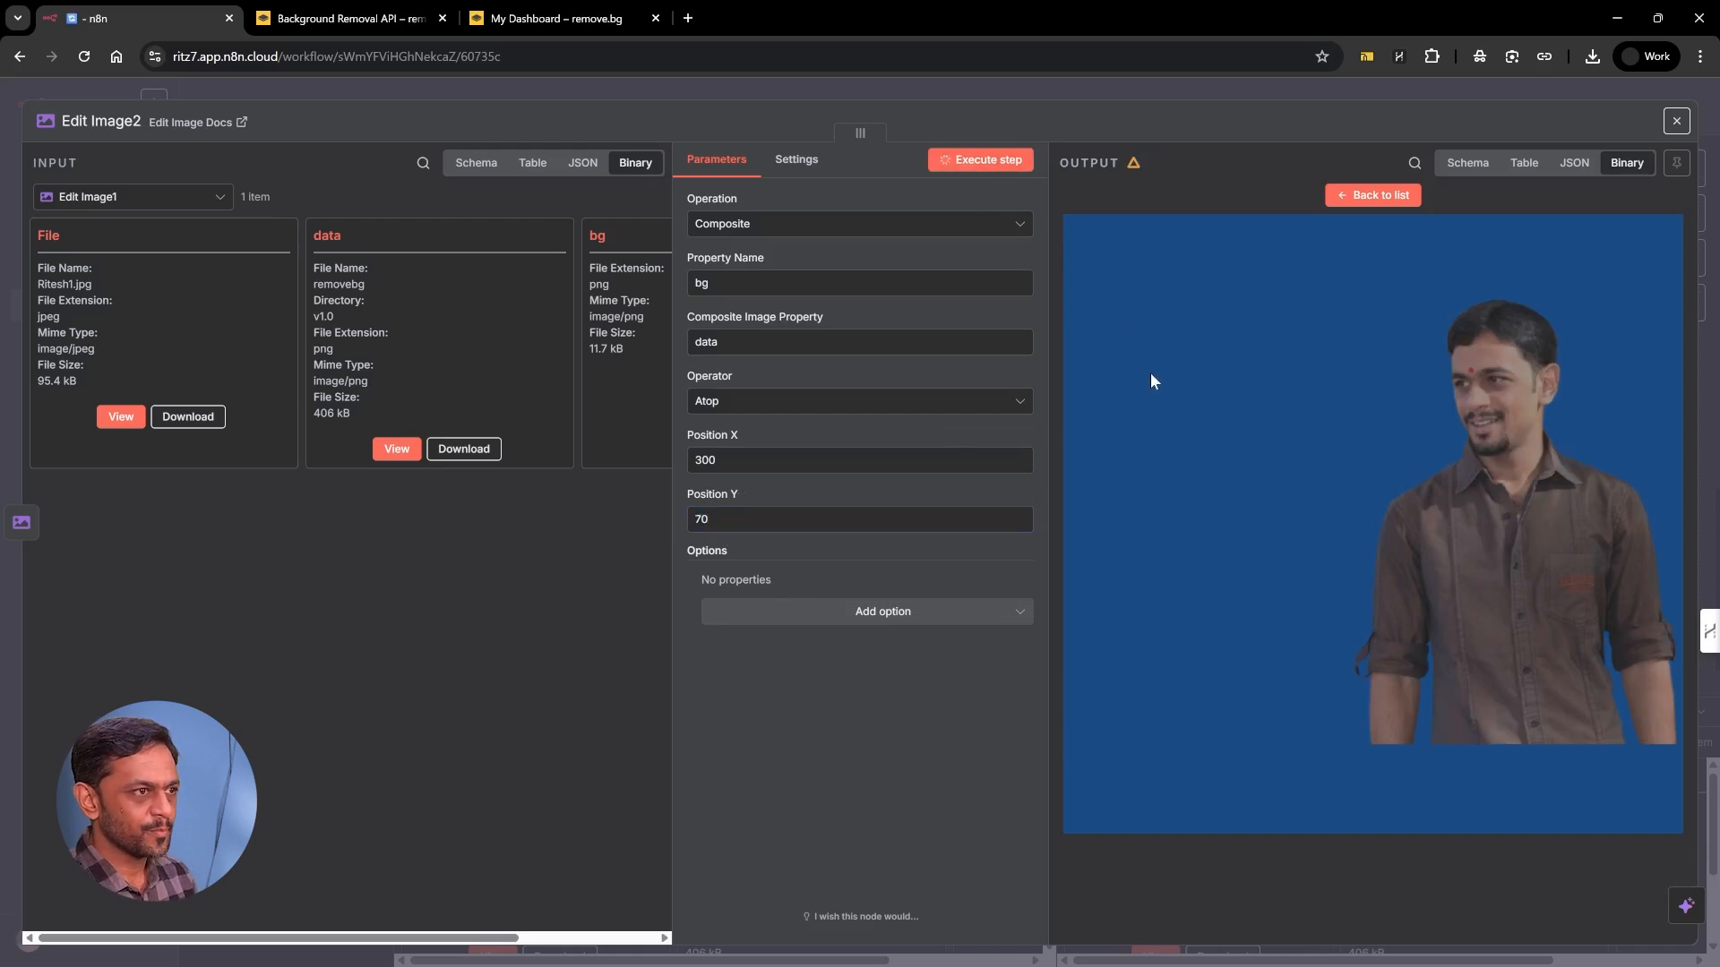
{"action": "left_click", "coordinate": [979, 159]}
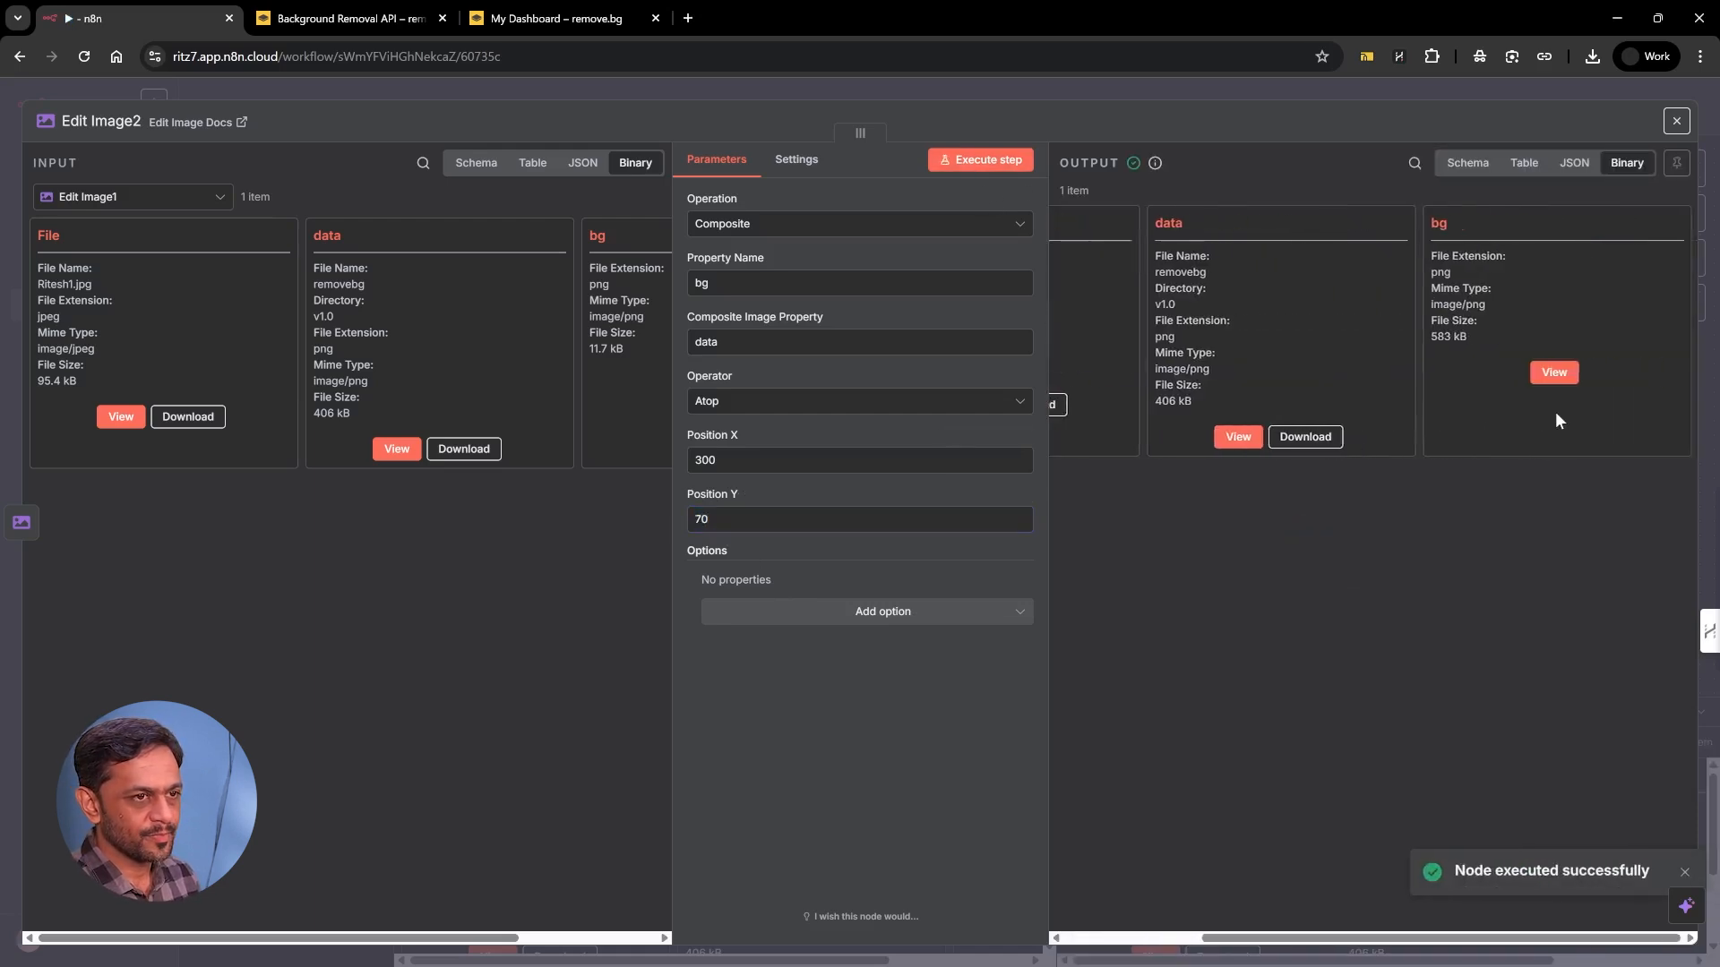
{"action": "left_click", "coordinate": [1552, 372]}
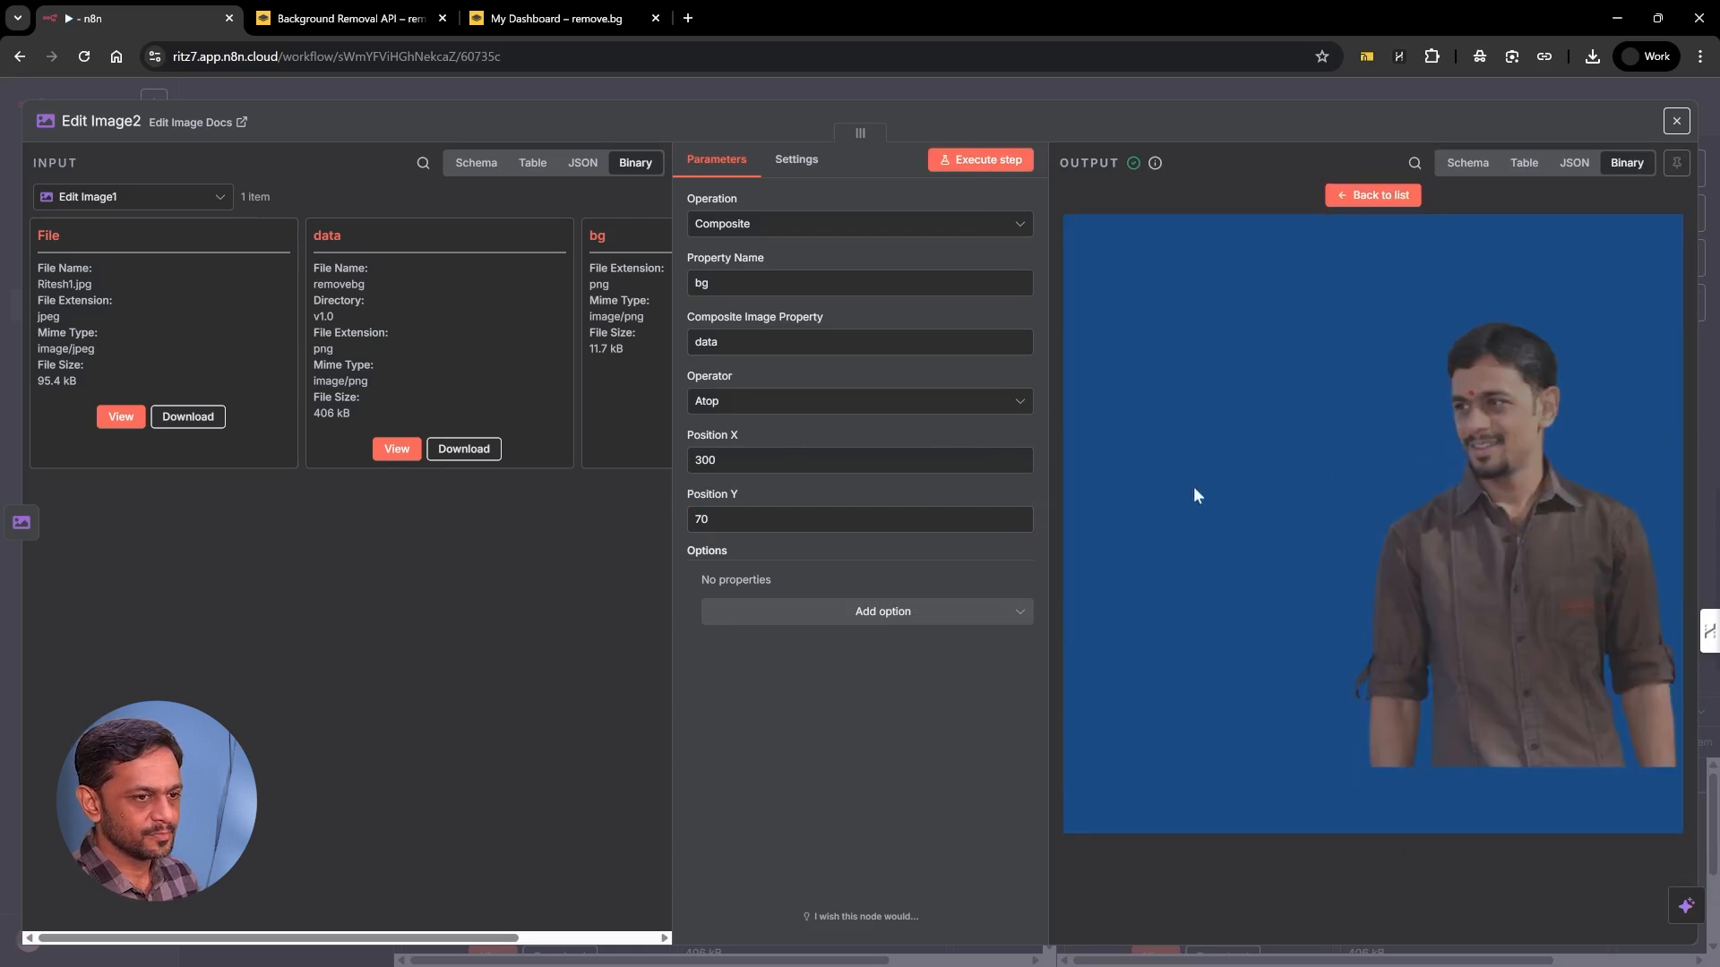
Try Y positions 100 and then 200, rerun the composite, and close the node.
{"action": "left_click", "coordinate": [859, 519]}
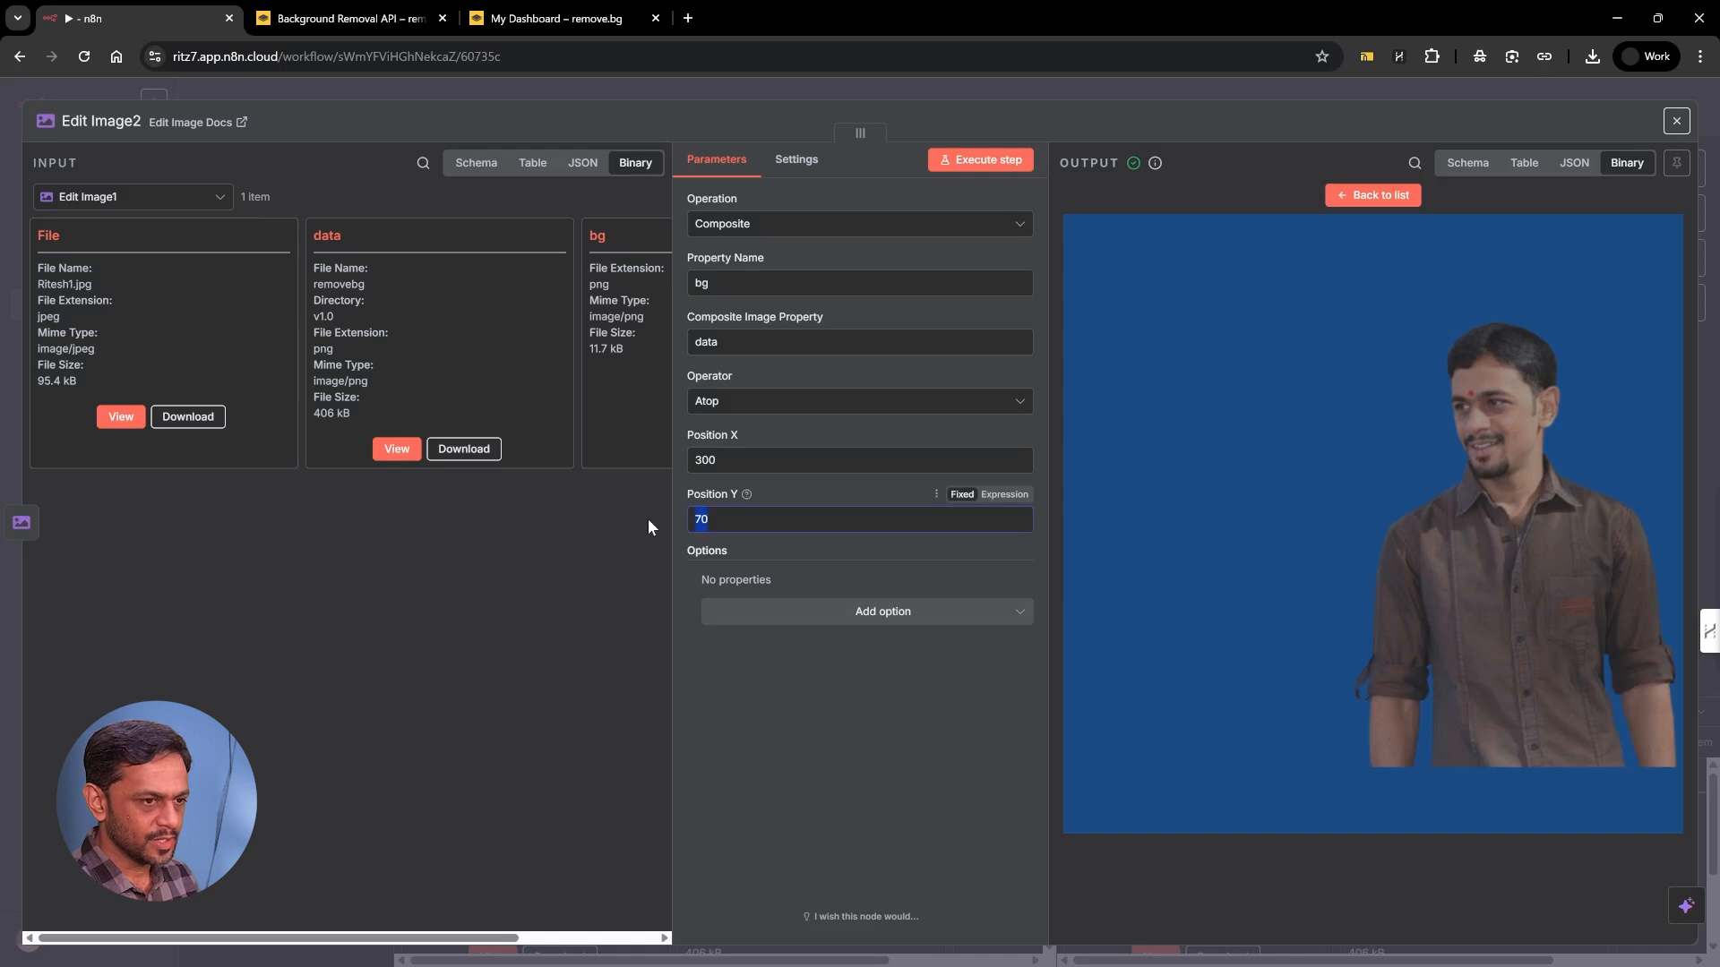
{"action": "type", "text": "100"}
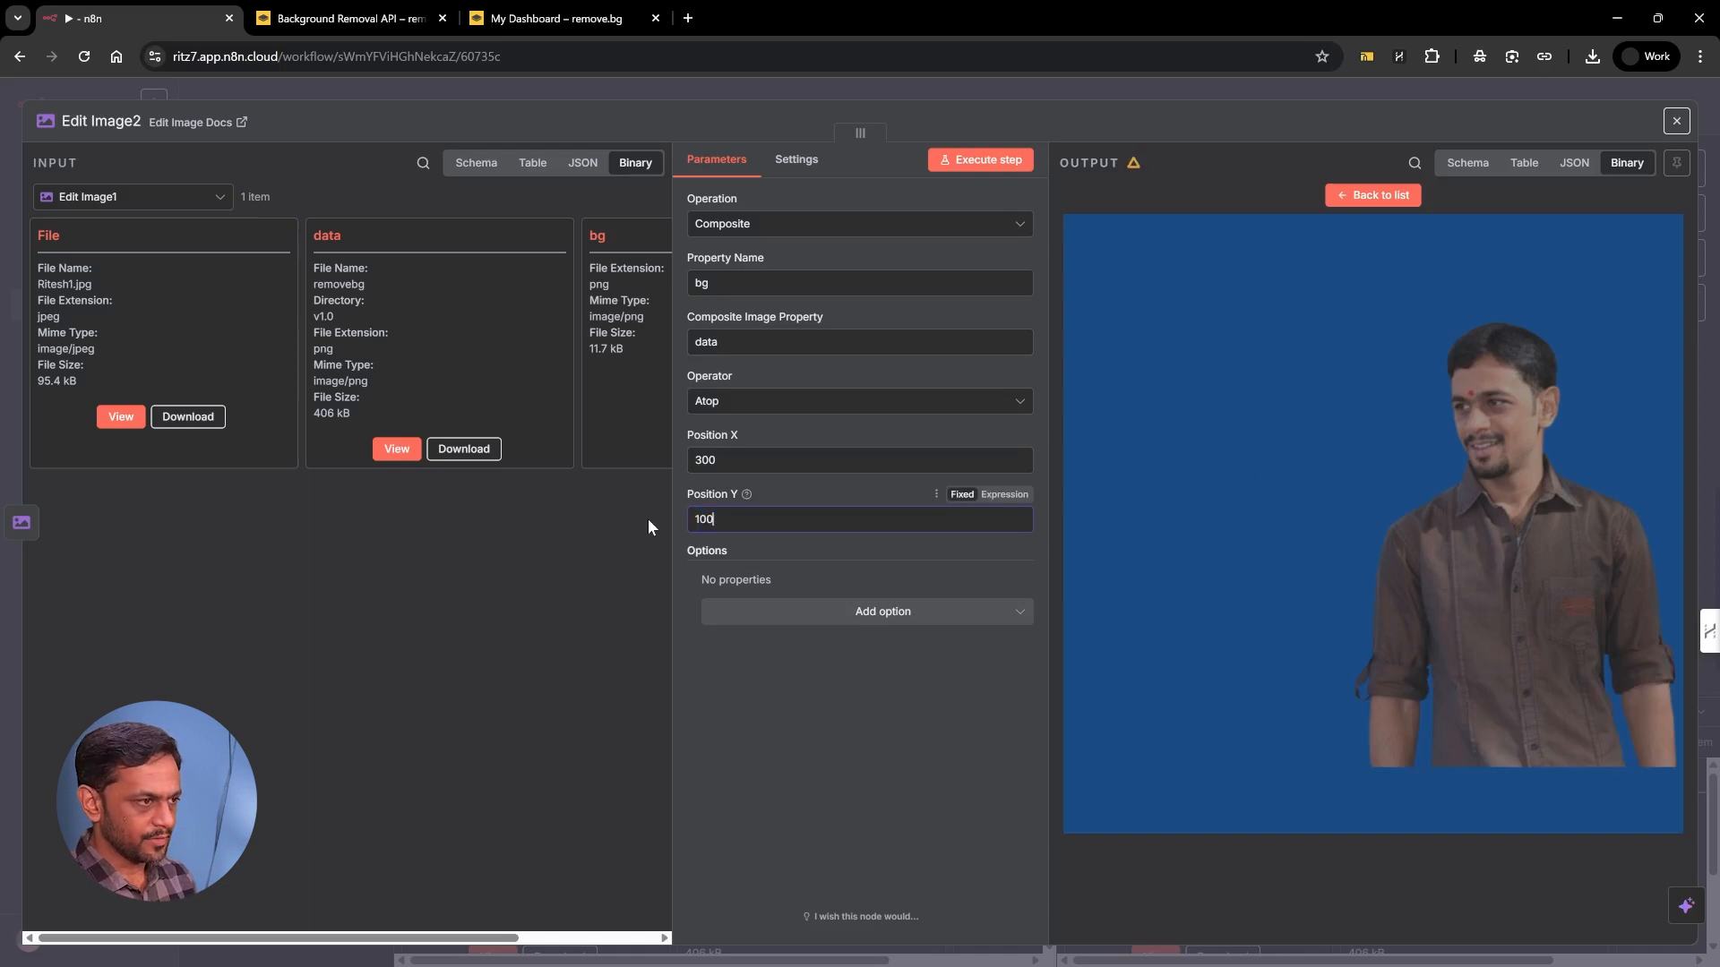
{"action": "left_click", "coordinate": [978, 159]}
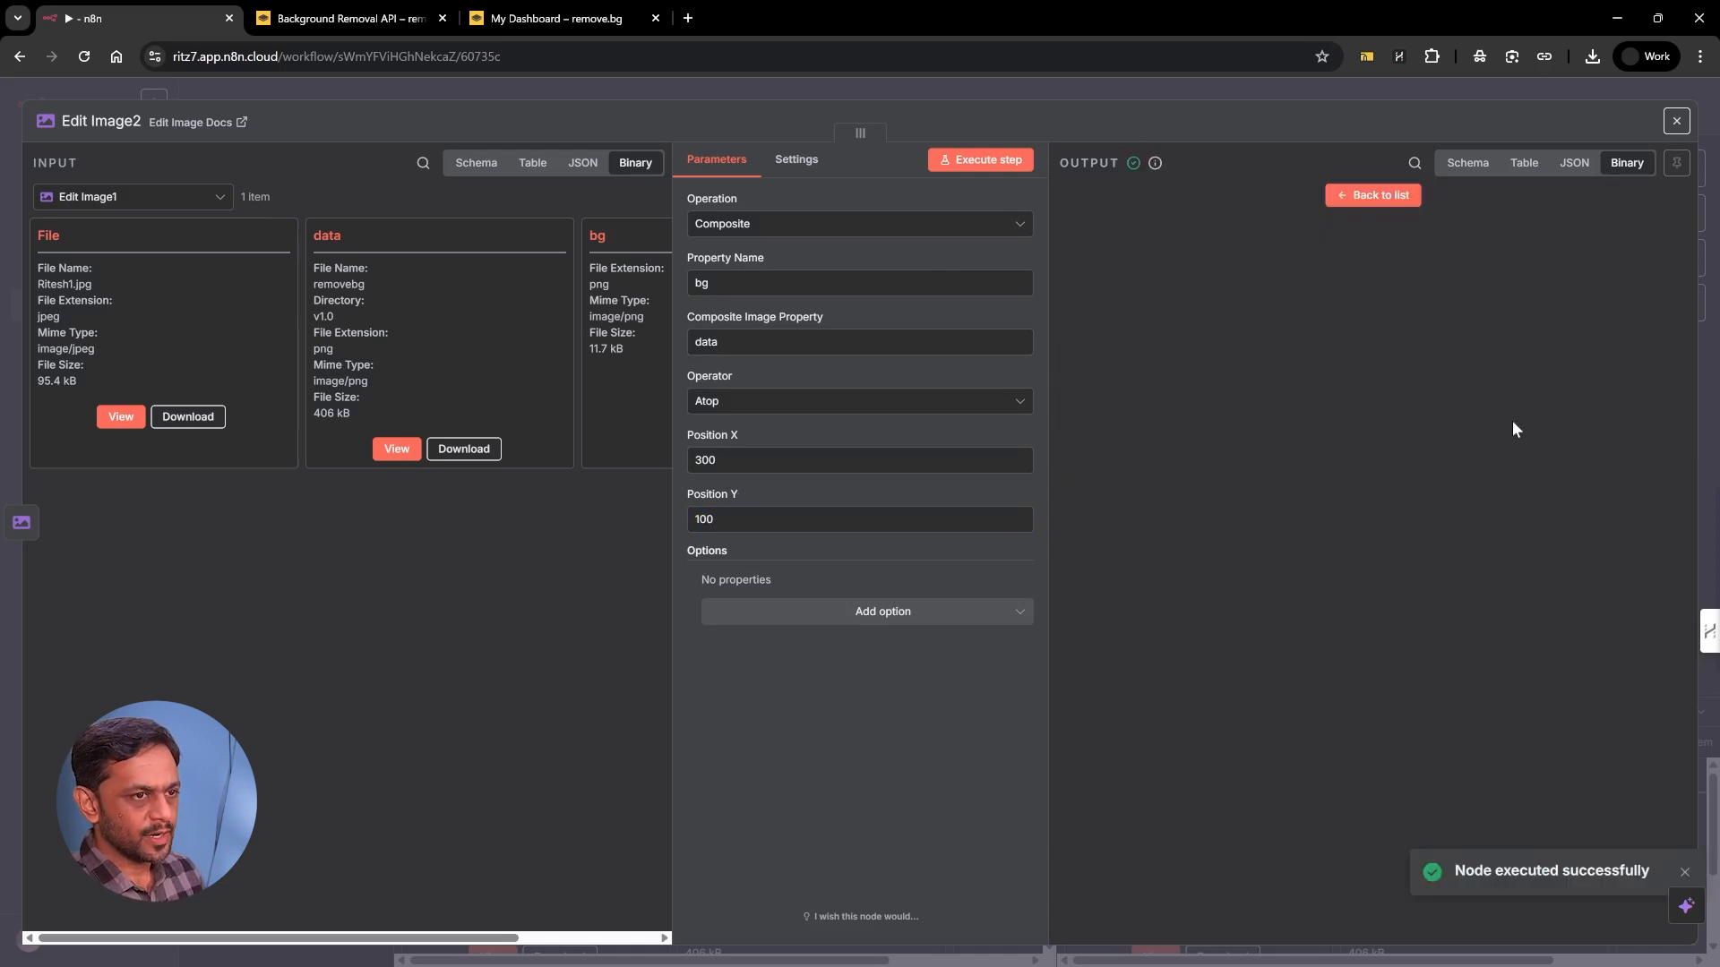
{"action": "left_click", "coordinate": [978, 159]}
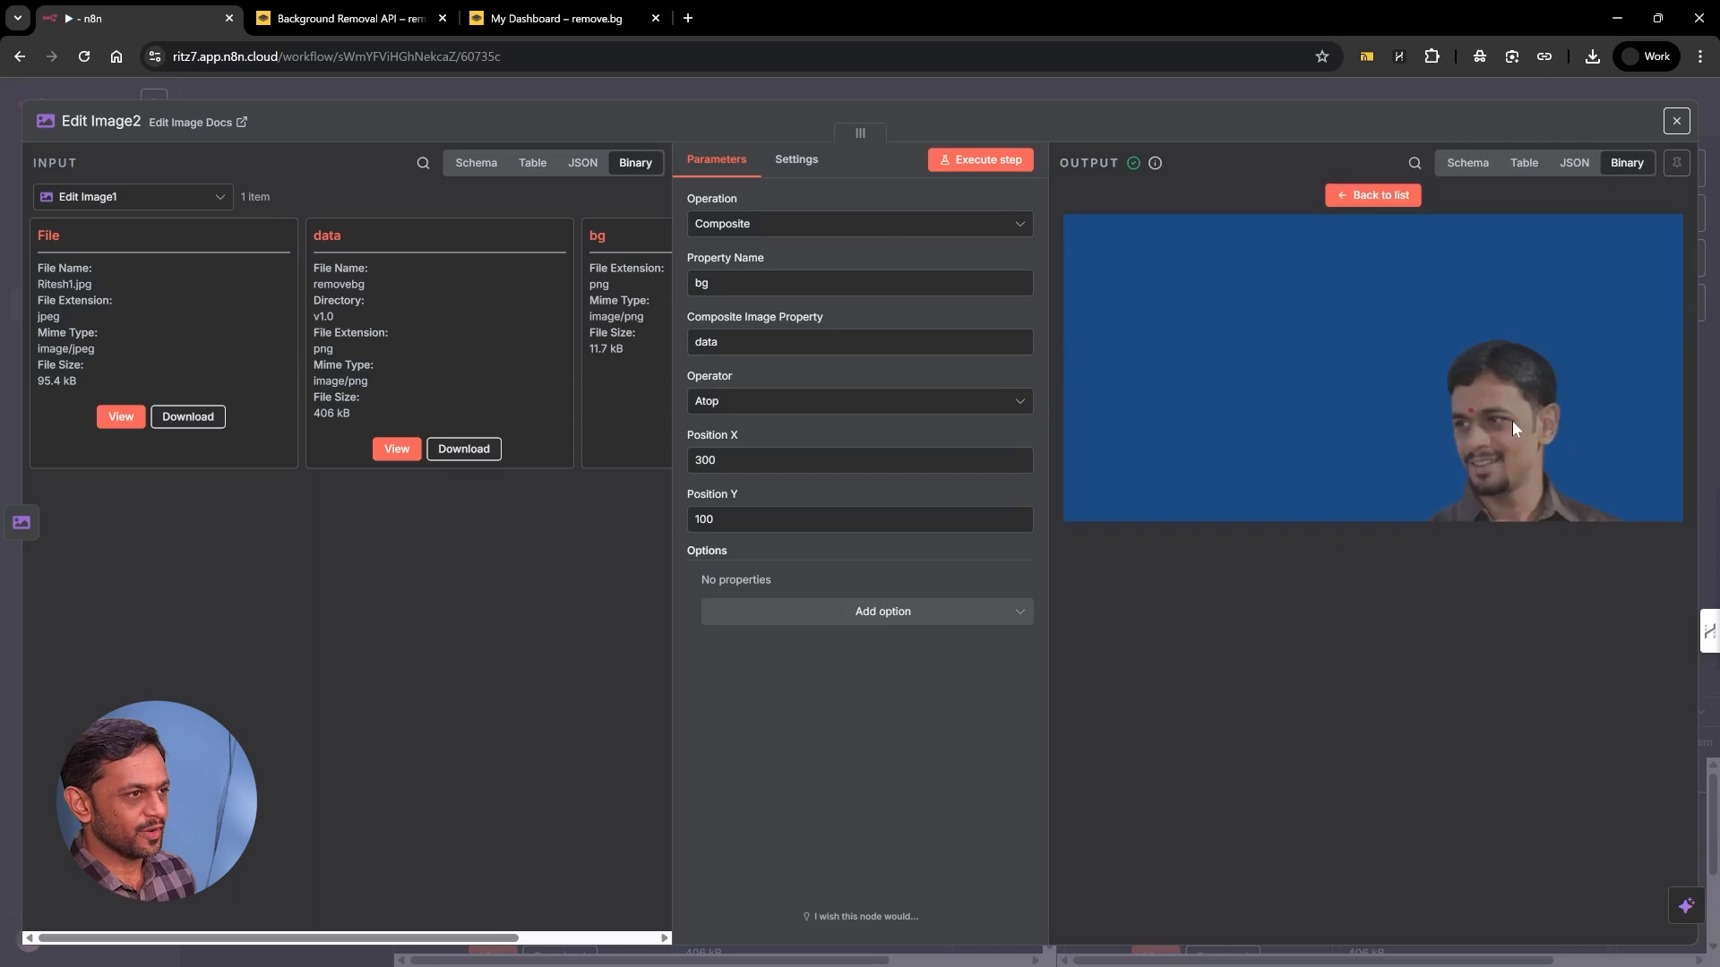
{"action": "type", "text": "200"}
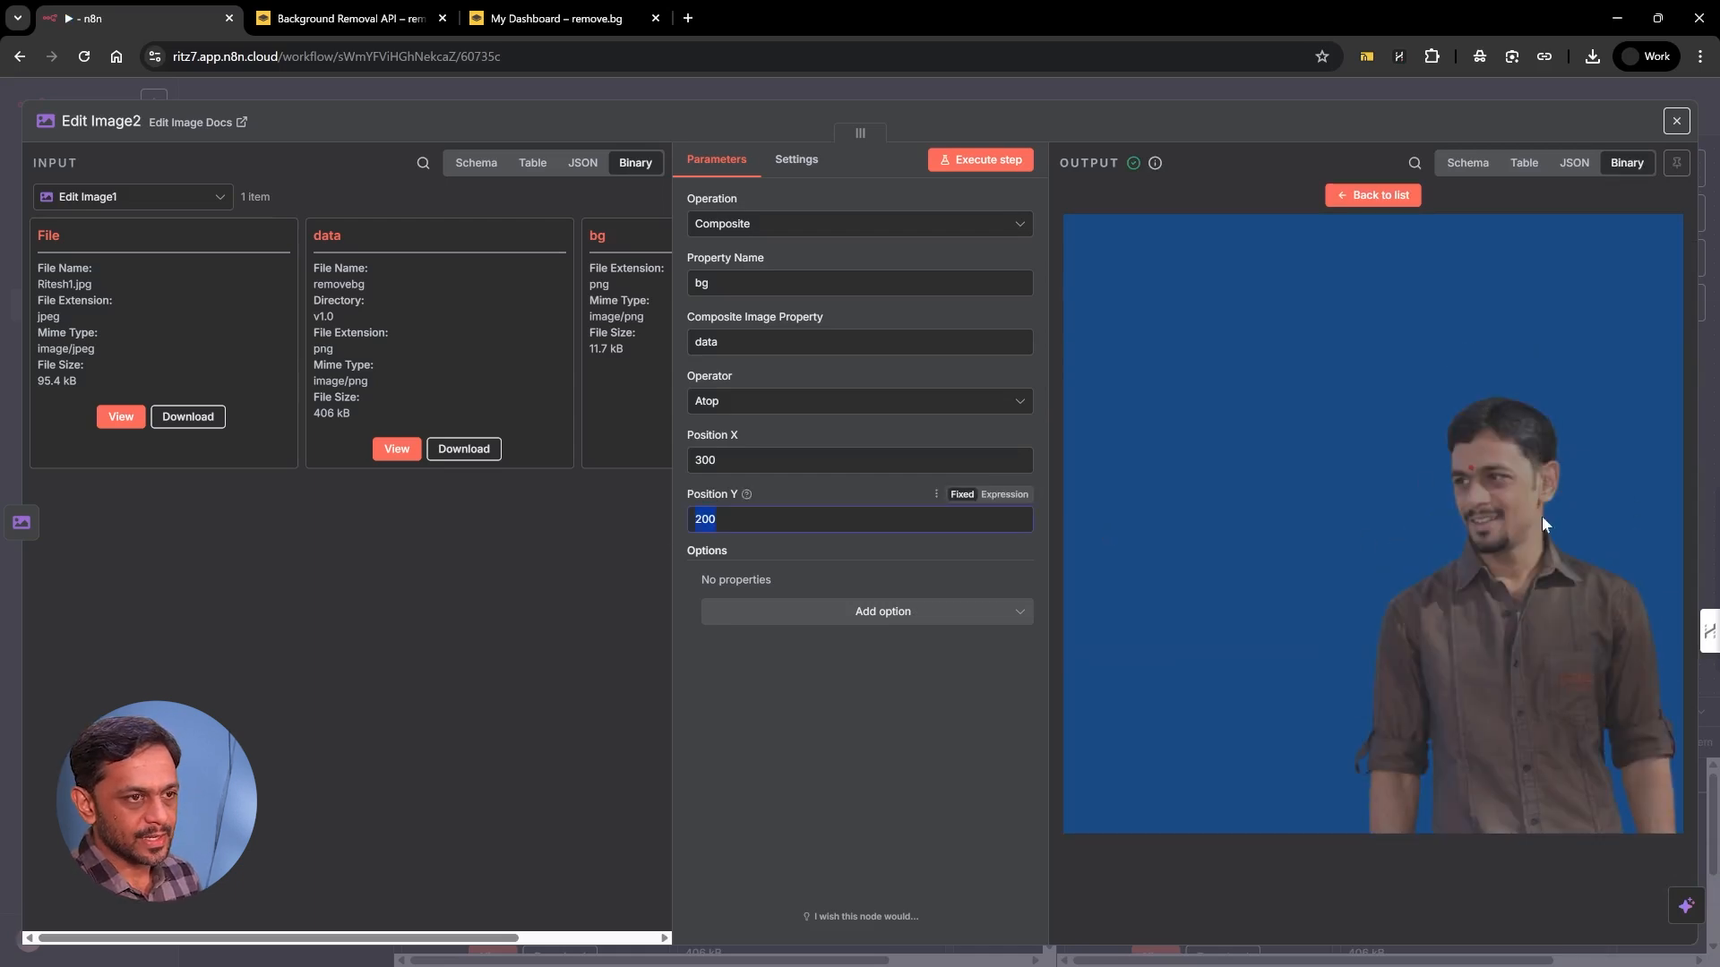
{"action": "left_click", "coordinate": [1675, 121]}
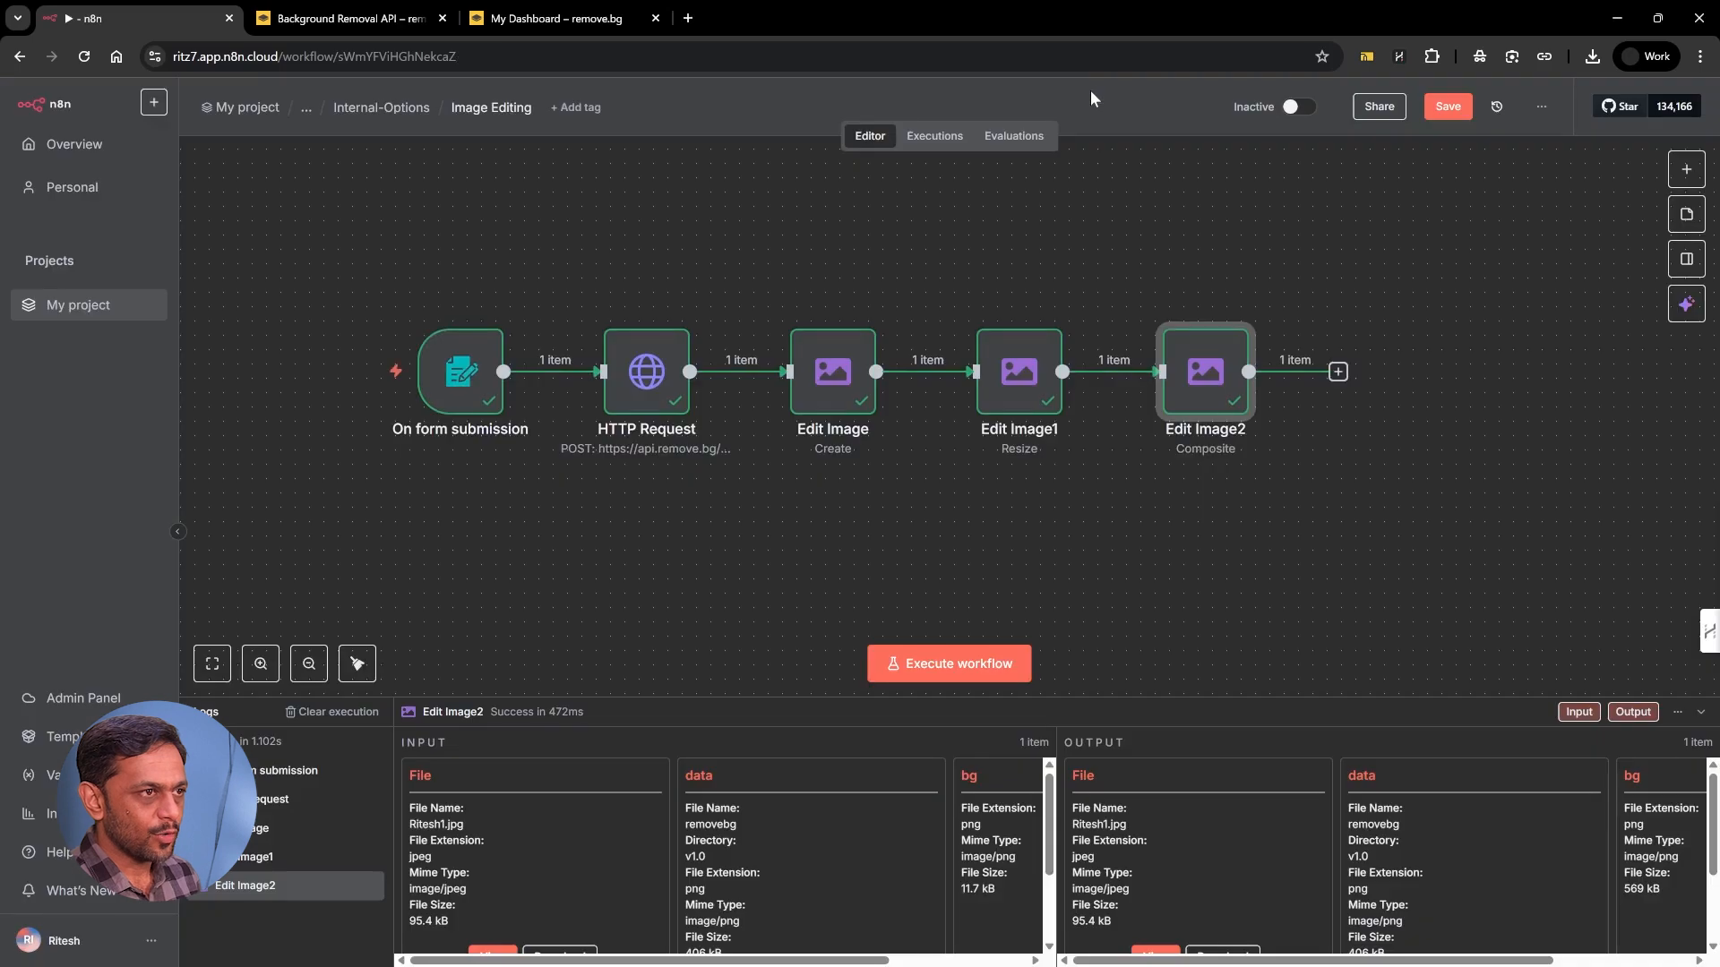
Add Edit Image3 giving bg a 4×4 #FB8989 border, run it, and close.
{"action": "left_click", "coordinate": [1337, 372]}
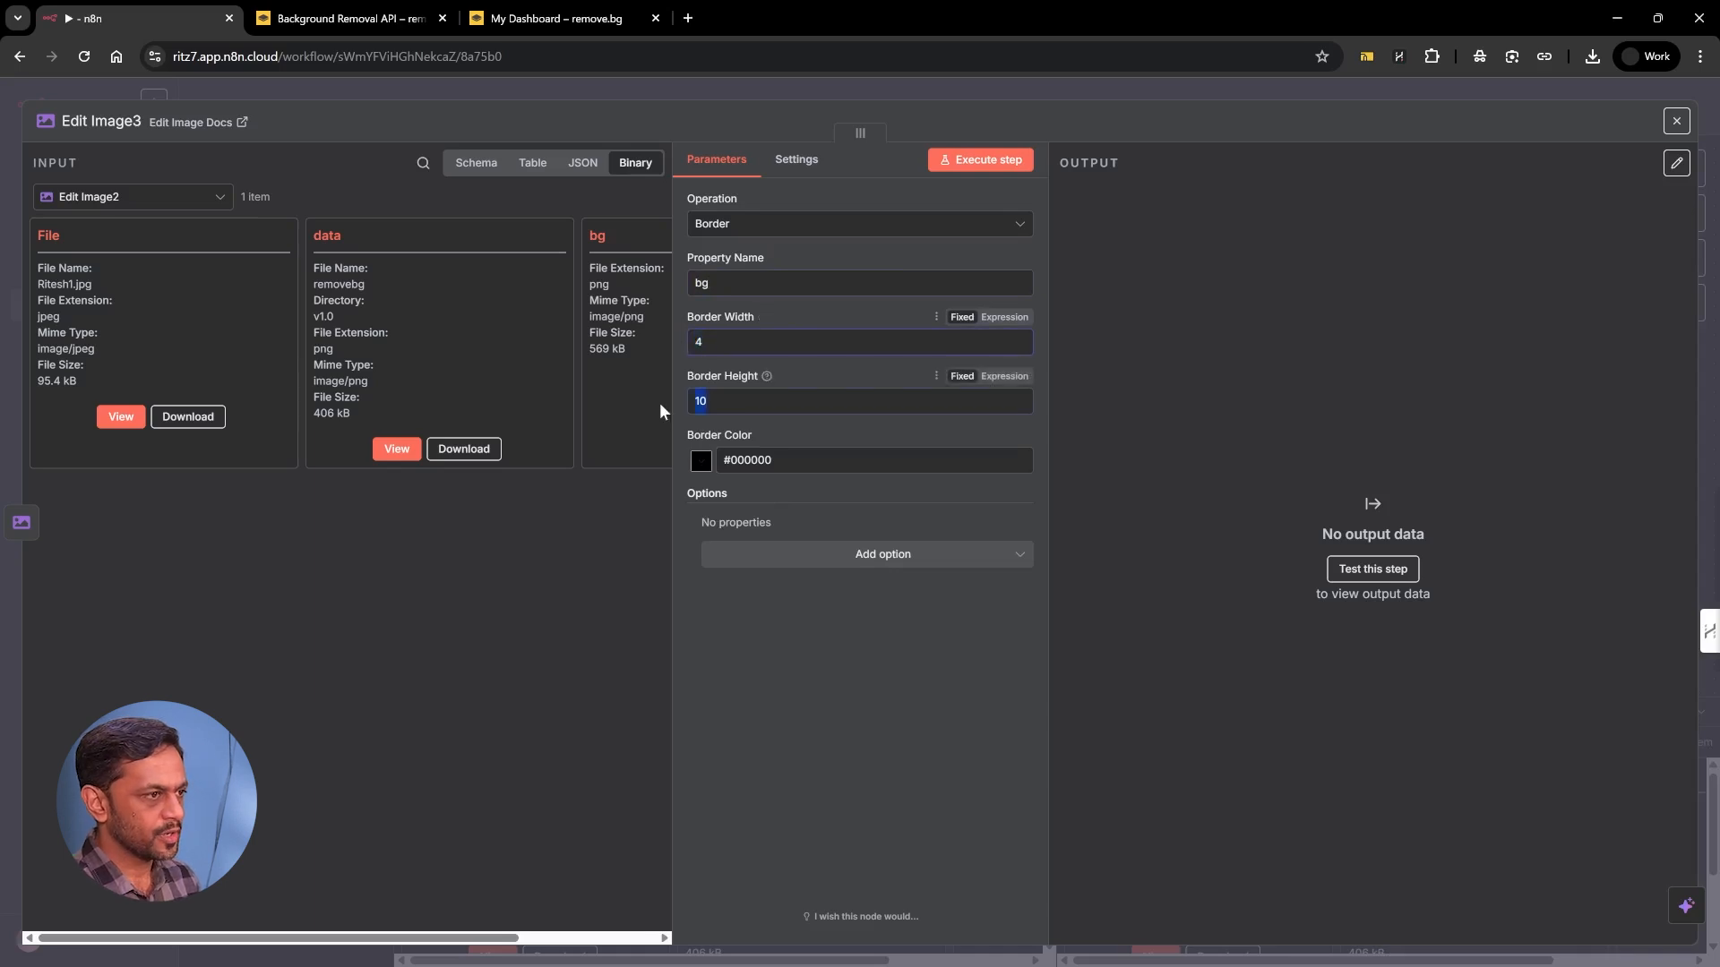
{"action": "type", "text": "4"}
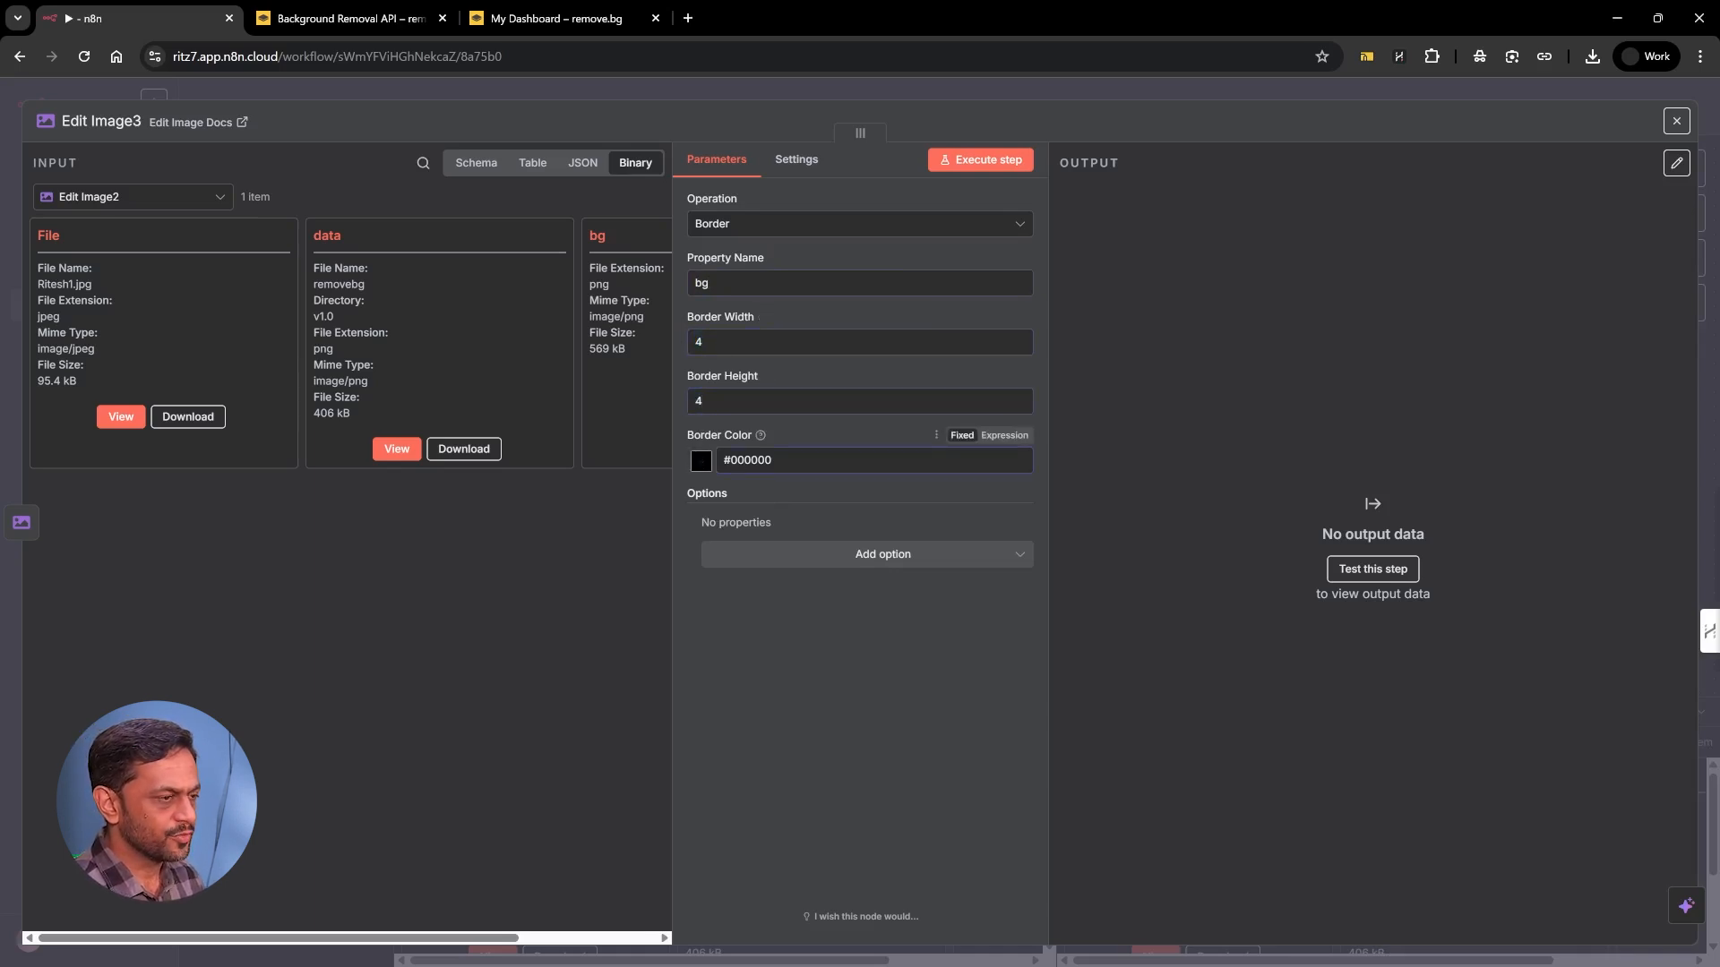
{"action": "left_click", "coordinate": [699, 460]}
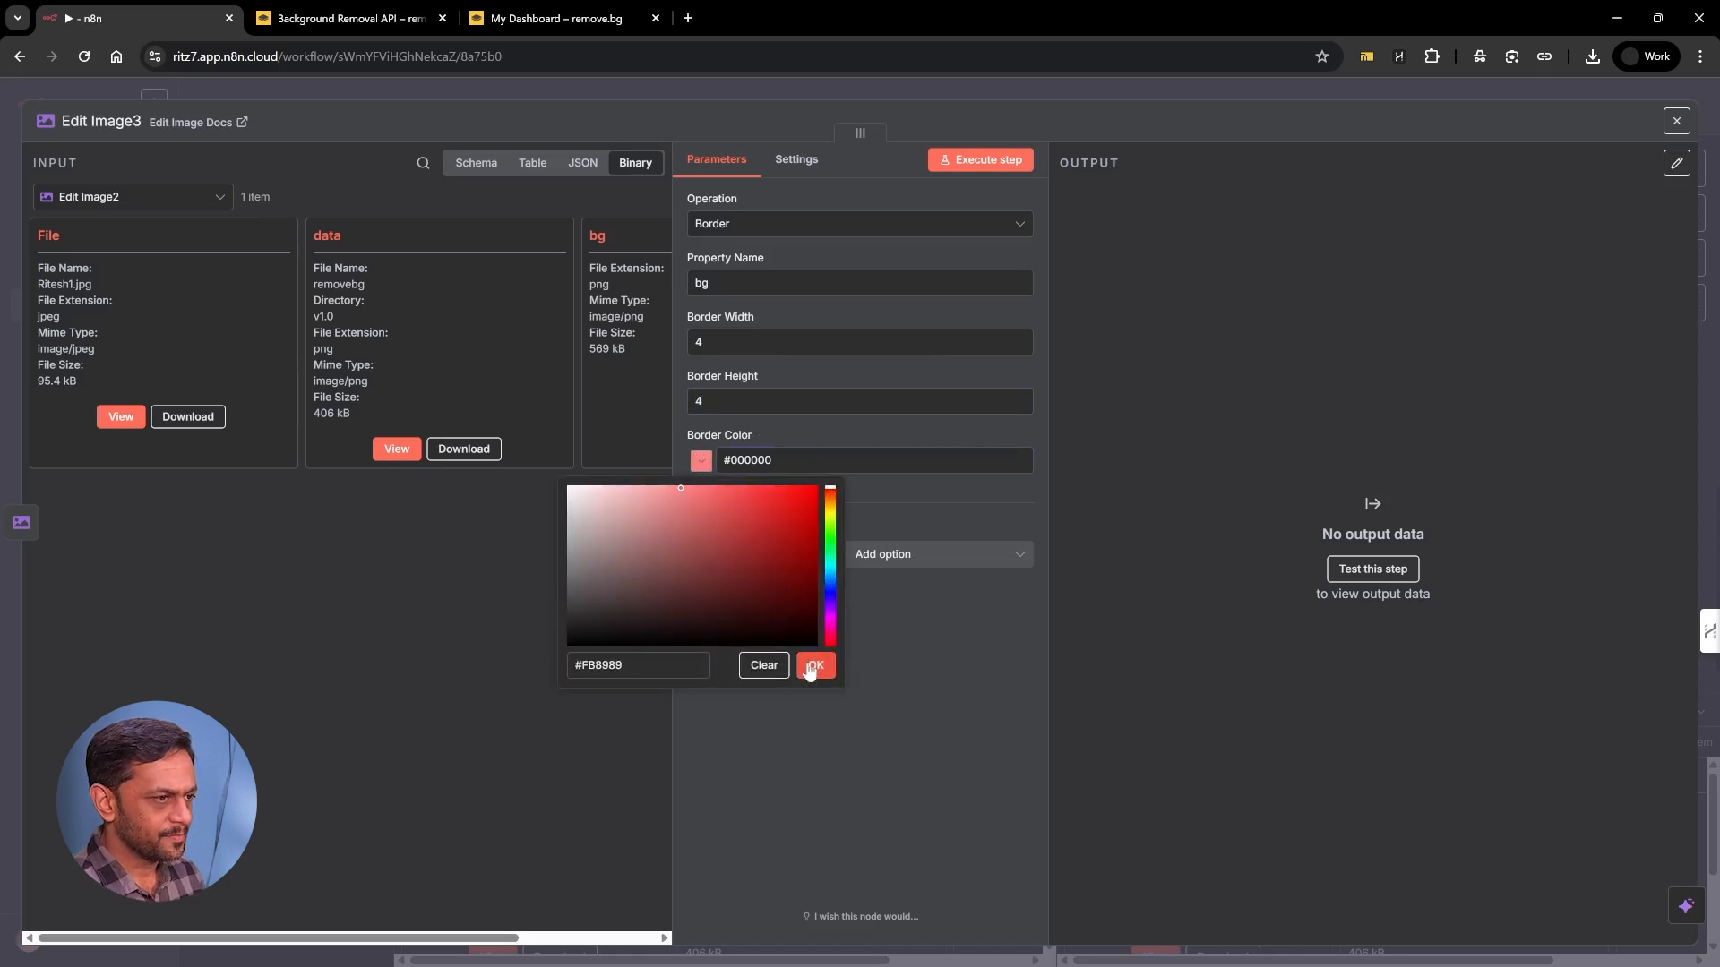
{"action": "left_click", "coordinate": [815, 665]}
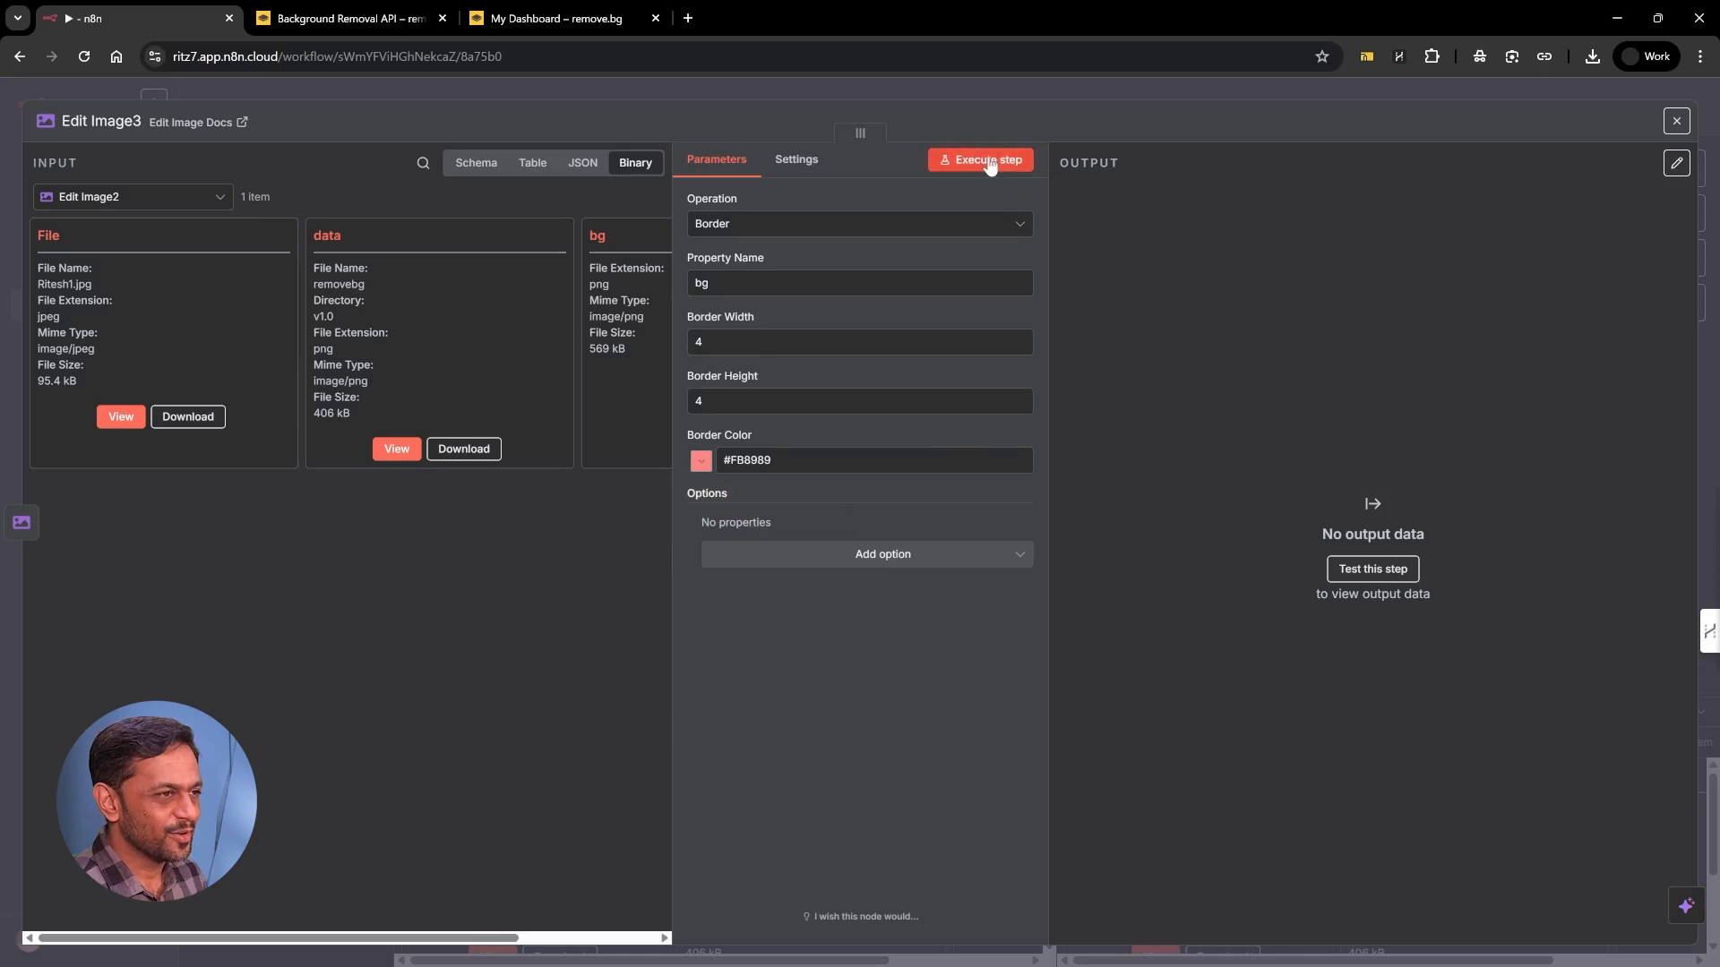
{"action": "left_click", "coordinate": [979, 159]}
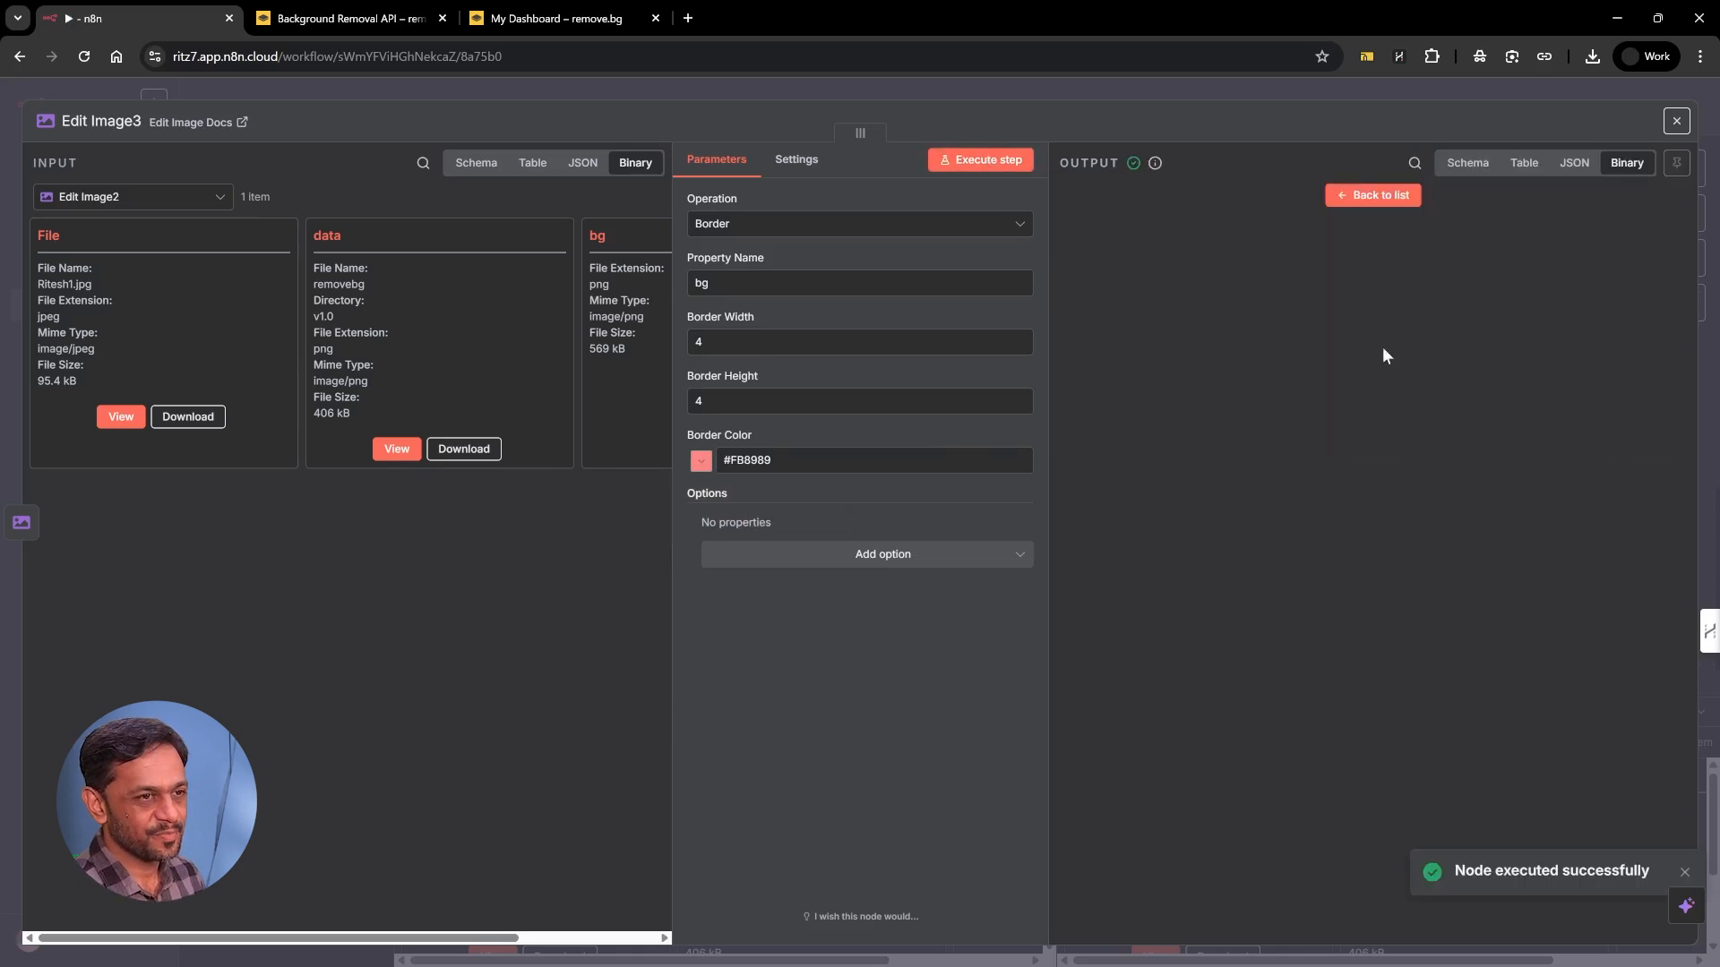
{"action": "left_click", "coordinate": [977, 161]}
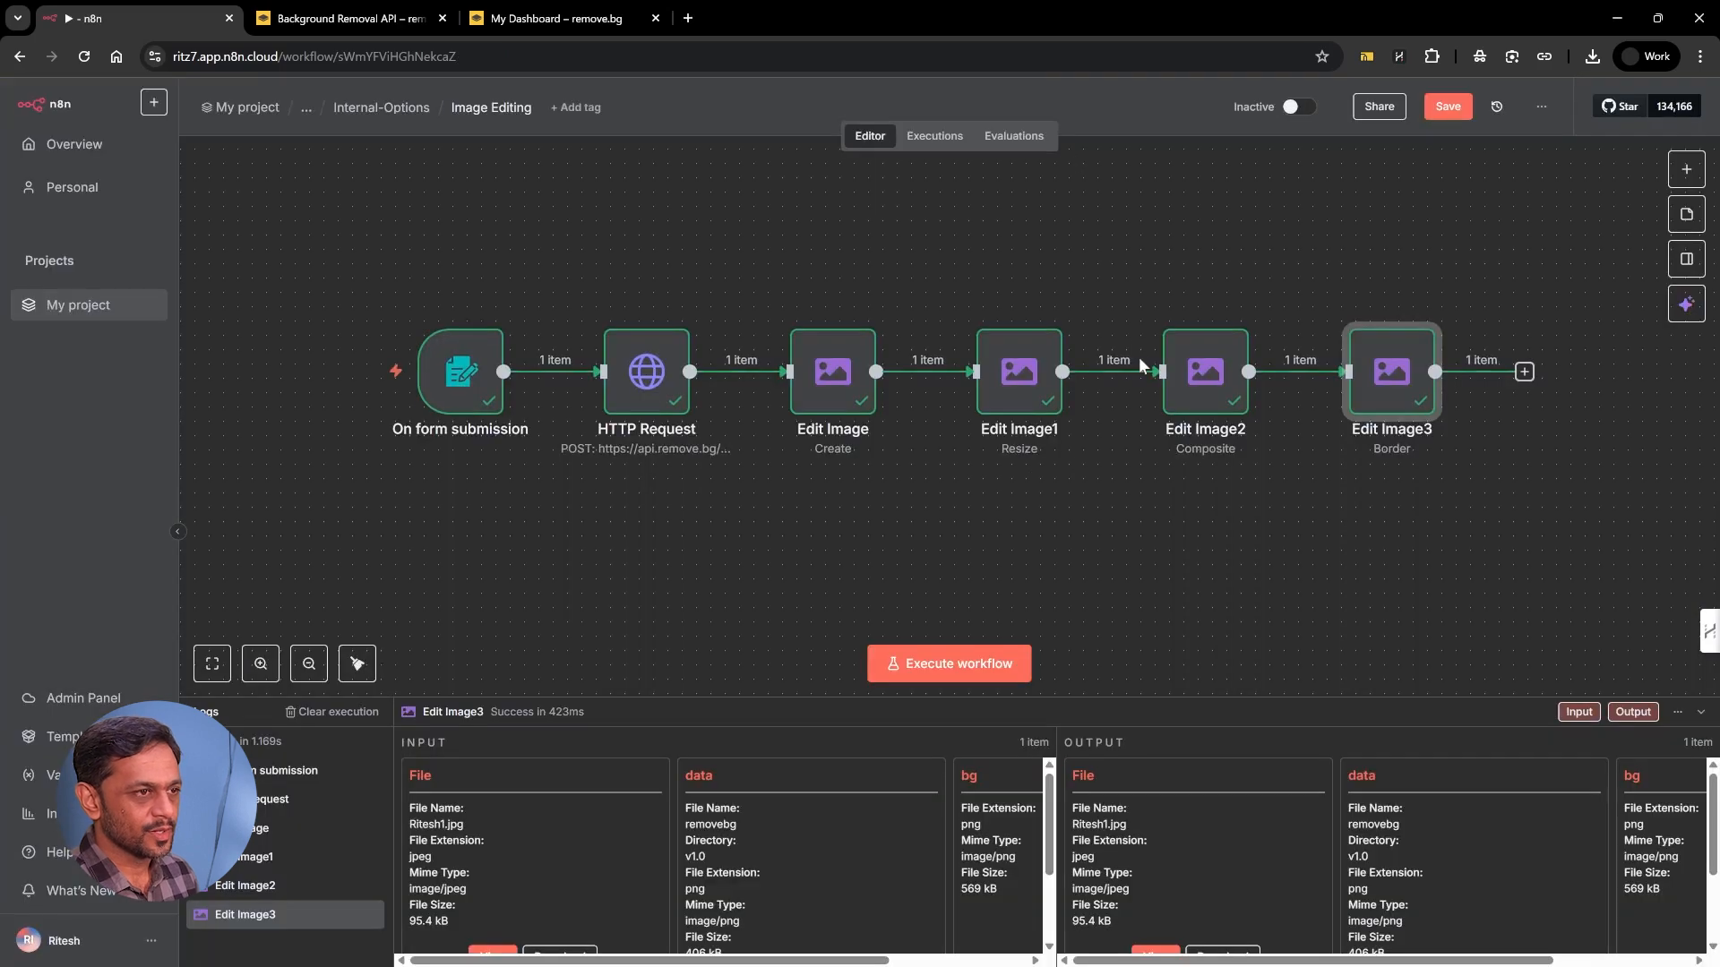
Add an Edit Image node after Edit Image3 using the Apply Text to Image action.
{"action": "left_click", "coordinate": [1523, 371]}
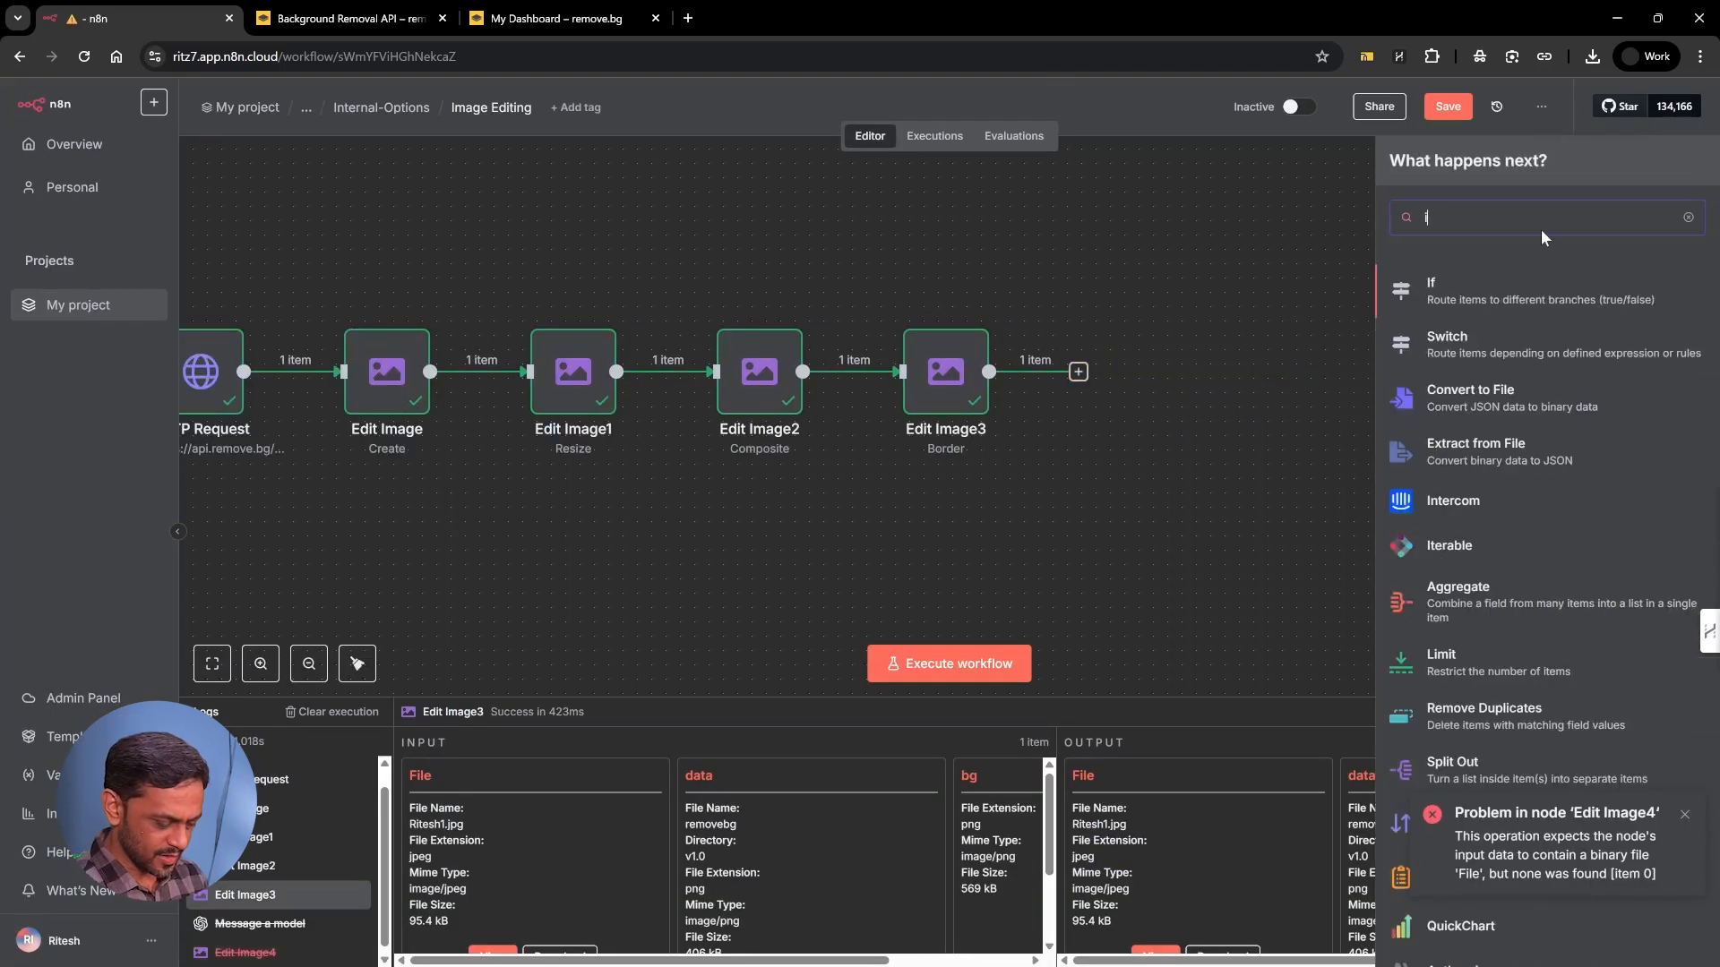
{"action": "type", "text": "mage"}
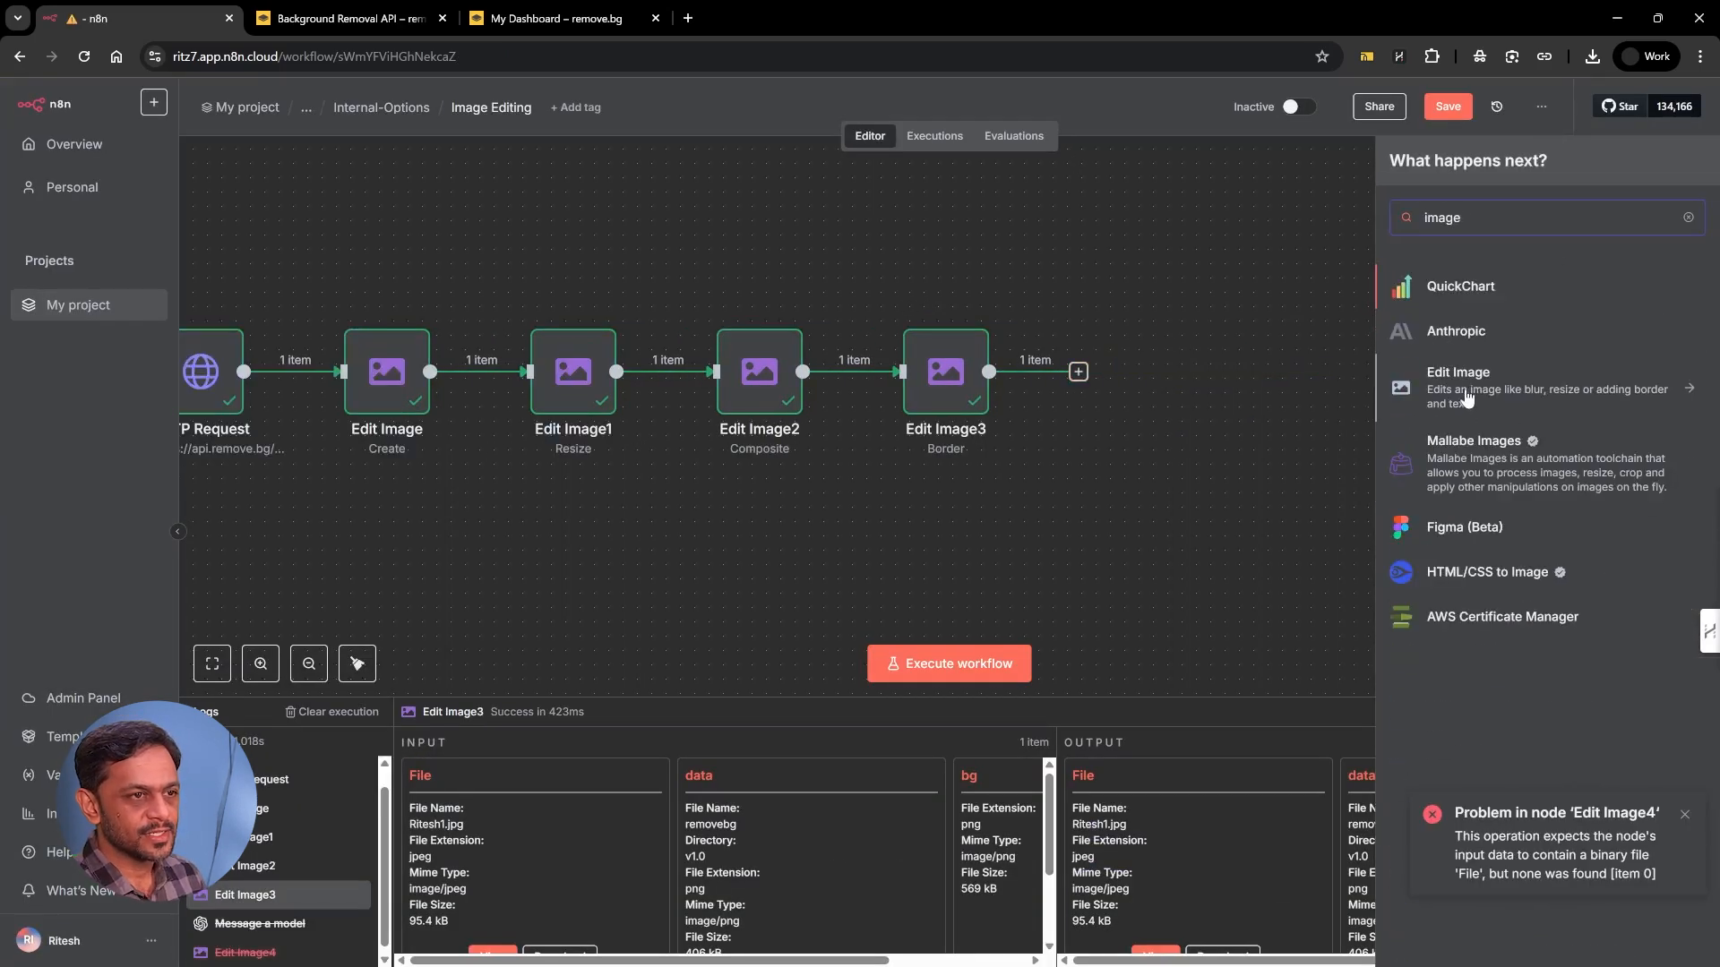
{"action": "left_click", "coordinate": [1459, 386]}
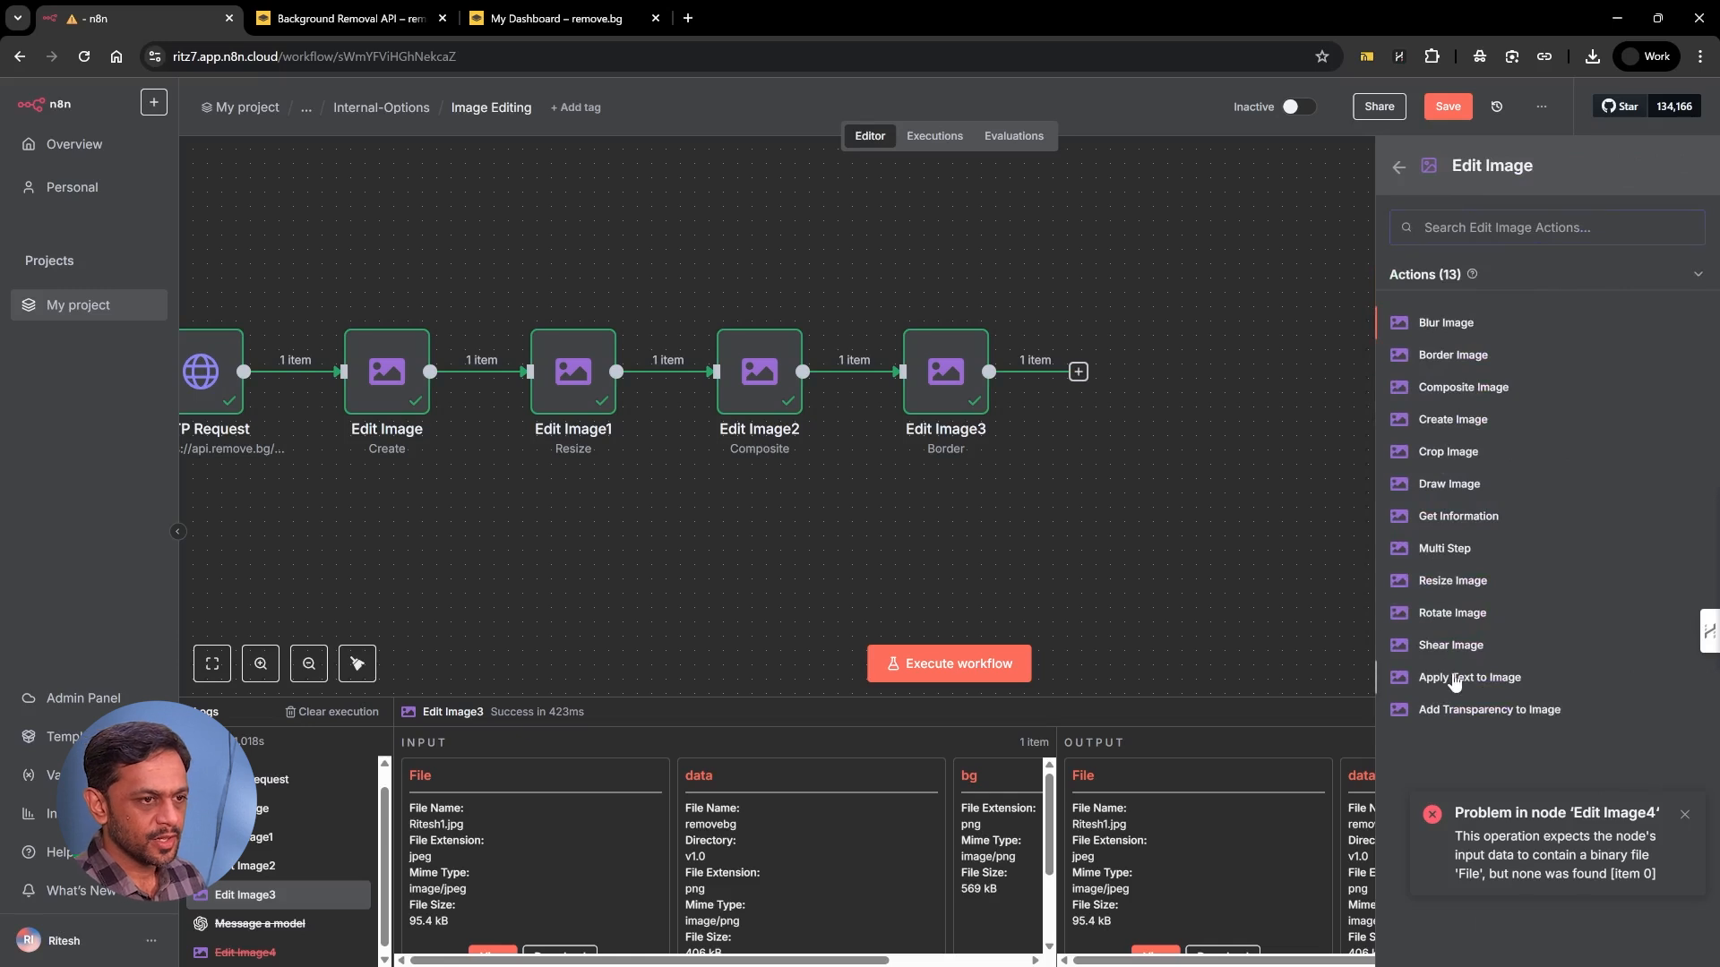
{"action": "left_click", "coordinate": [1467, 677]}
{"action": "type", "text": "b"}
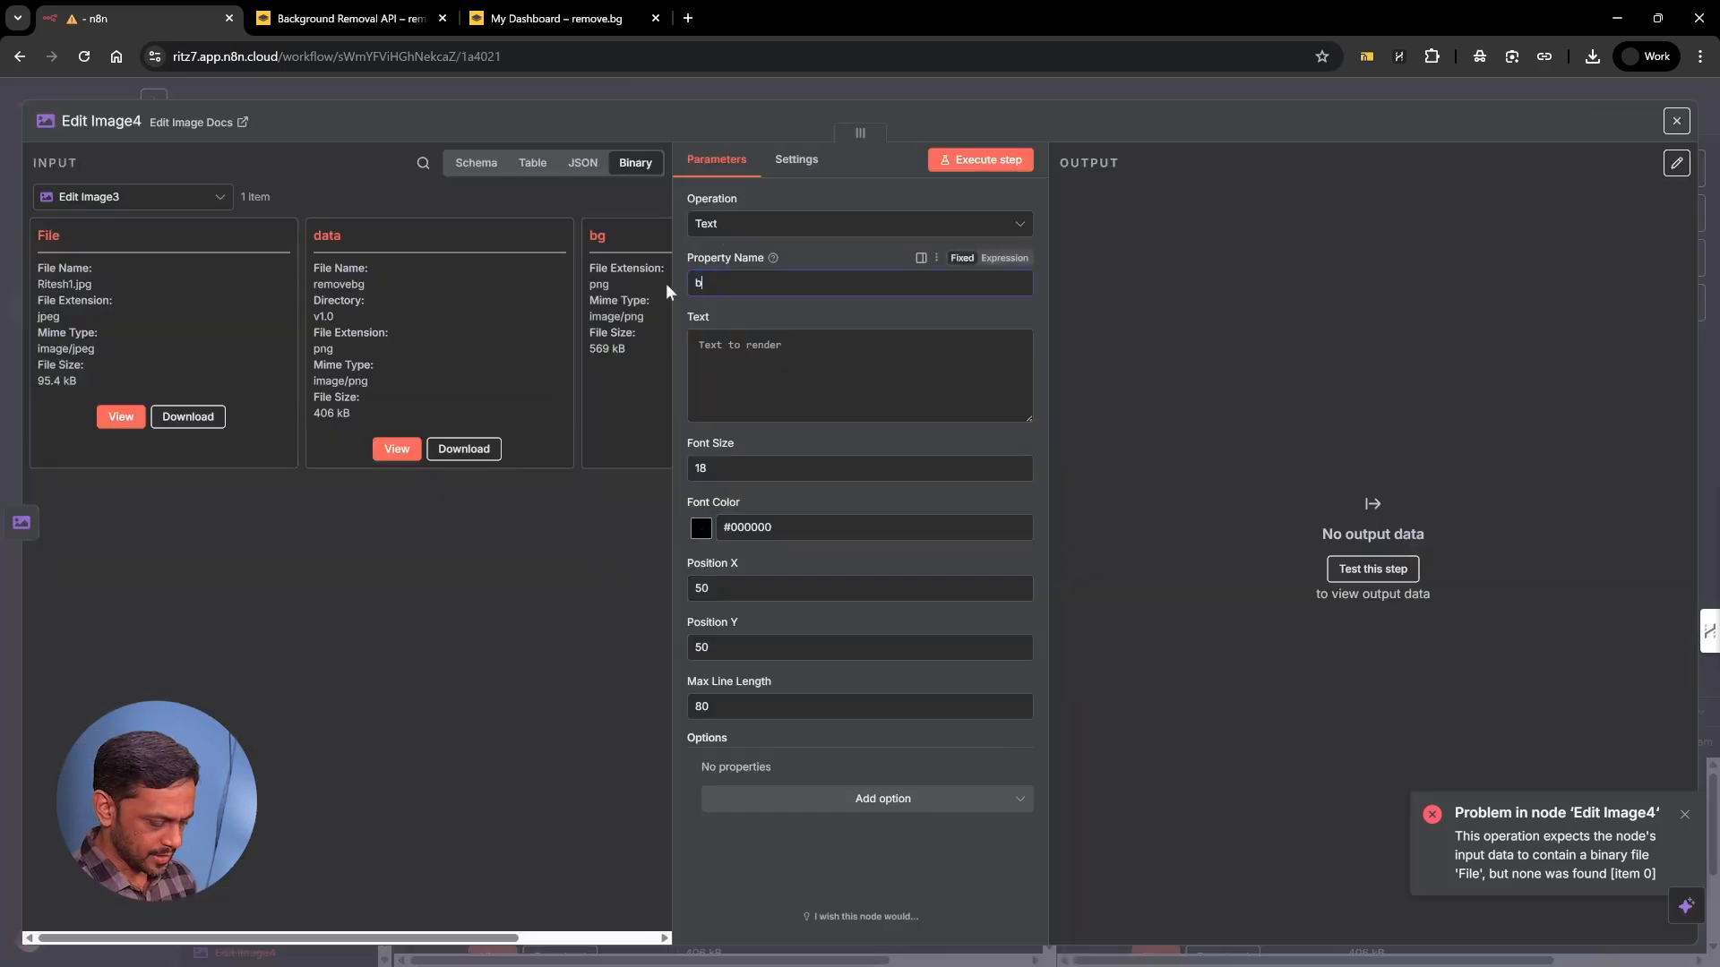
Write the Henry David Thoreau quote onto bg in #FFFFFF at font size 40, and execute.
{"action": "type", "text": "g"}
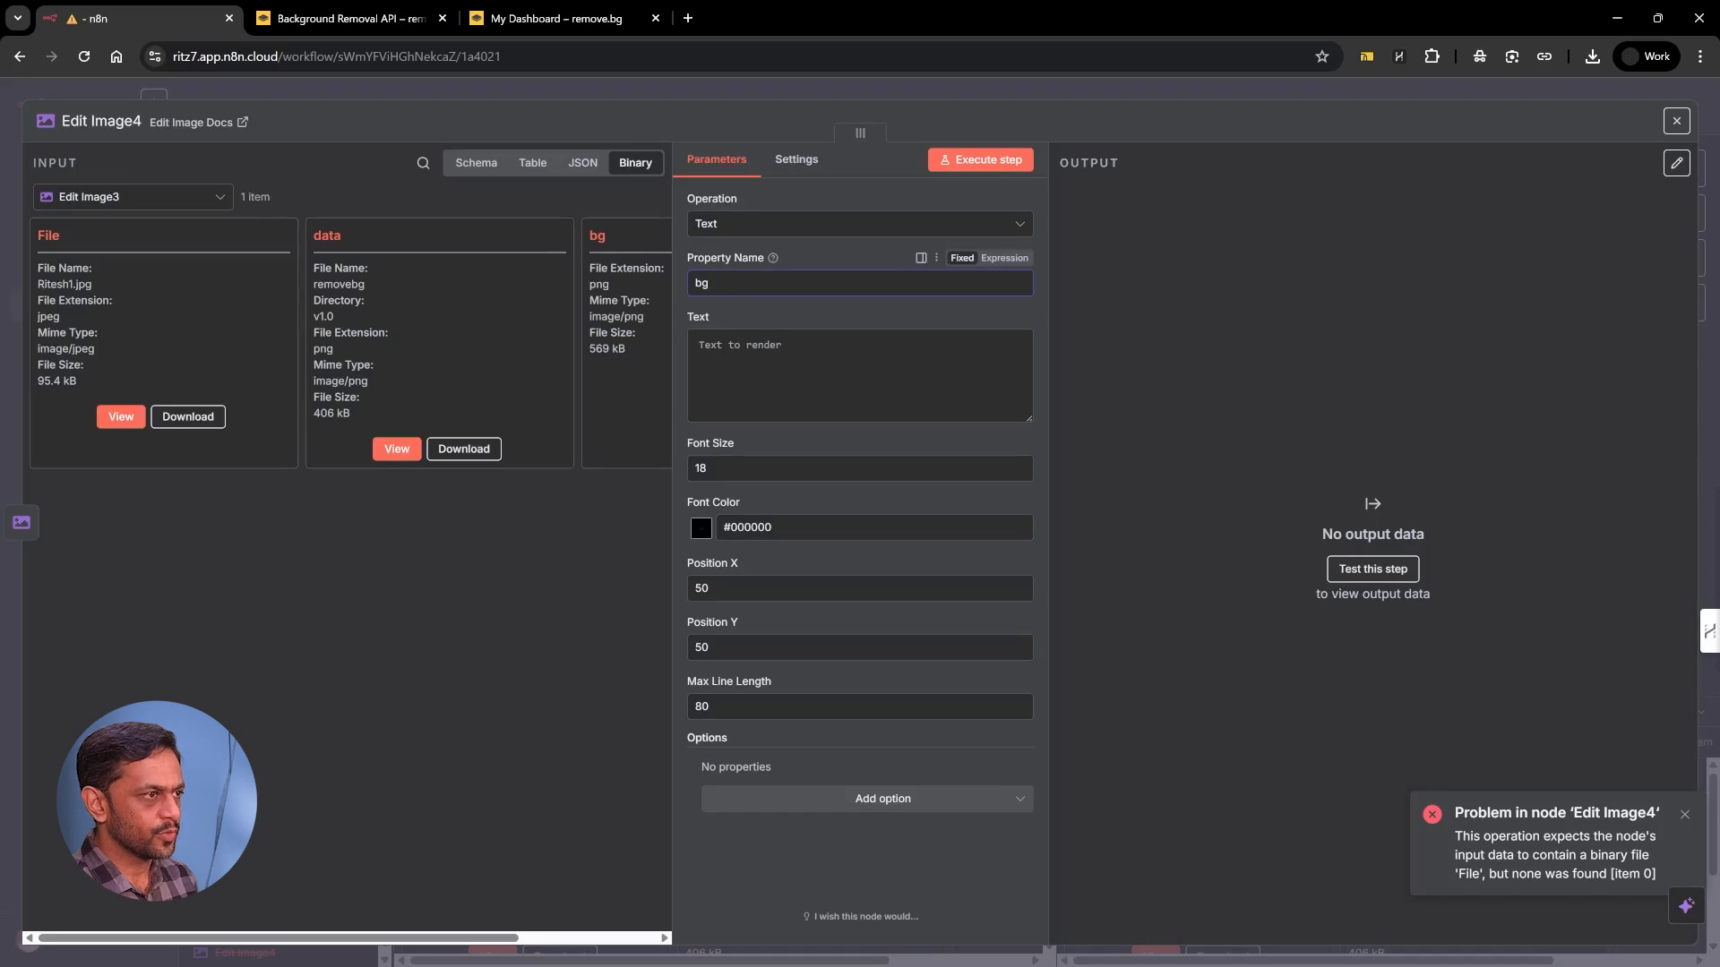
{"action": "type", "text": "\"Success usually comes to those who are too busy to be looking for it.\" - Henry David Thoreau"}
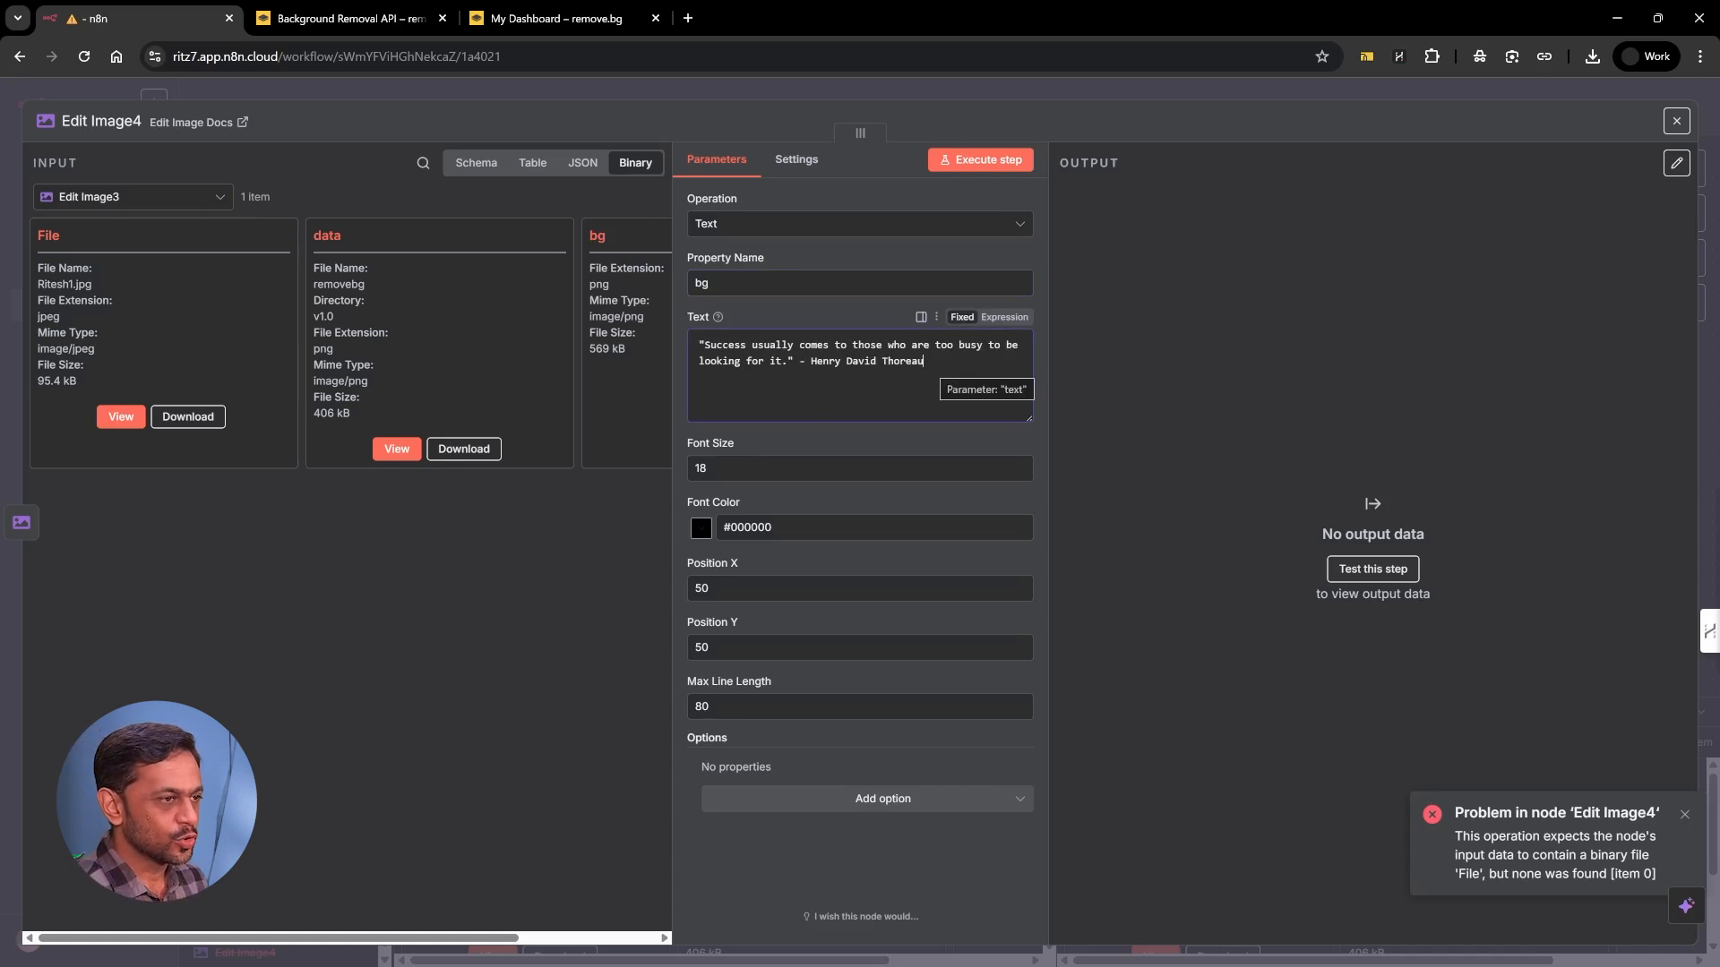
{"action": "left_click", "coordinate": [859, 469]}
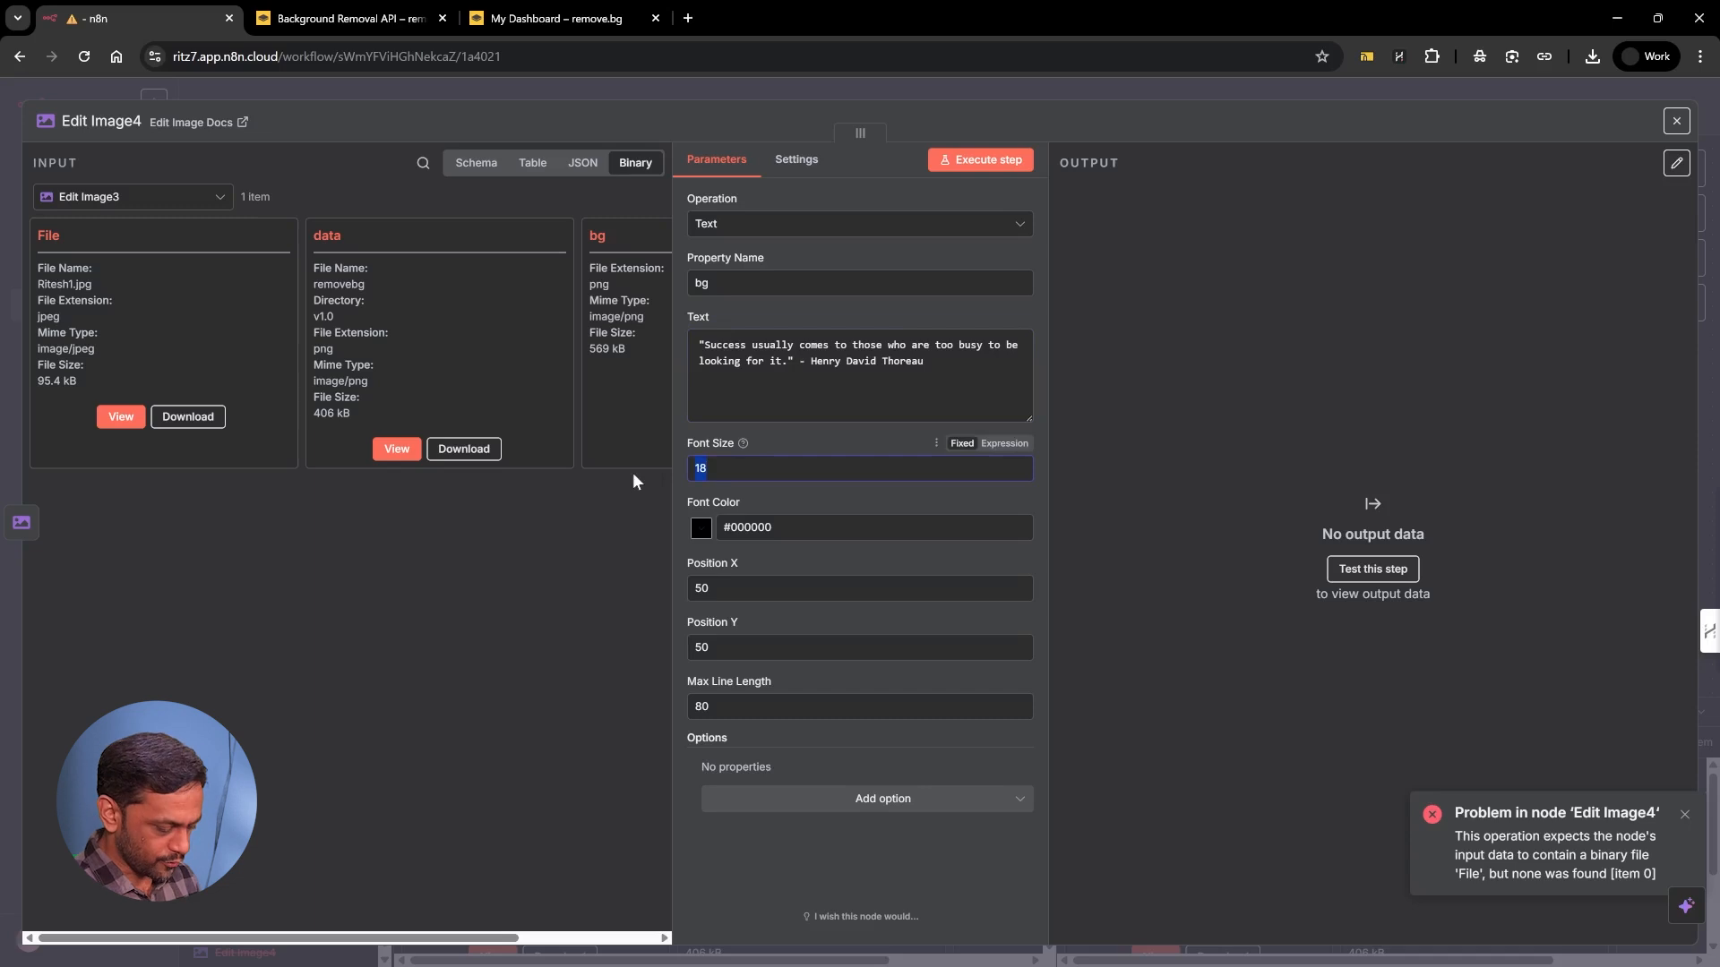
{"action": "left_click", "coordinate": [700, 527]}
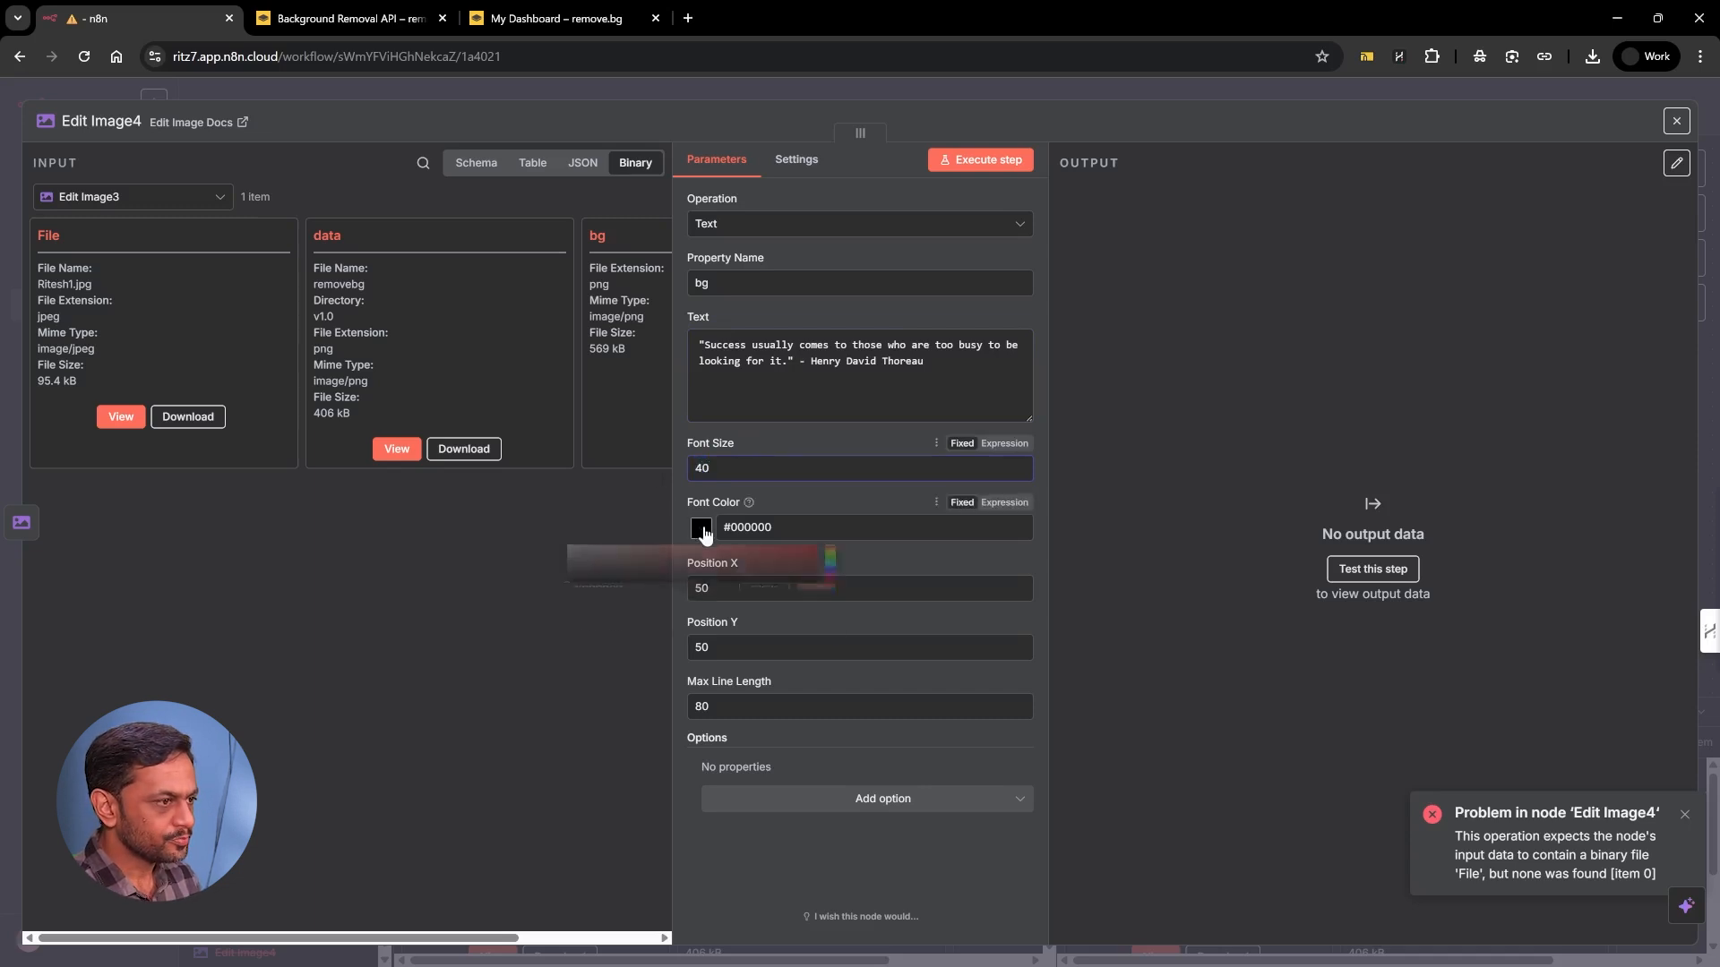
{"action": "left_click", "coordinate": [701, 528]}
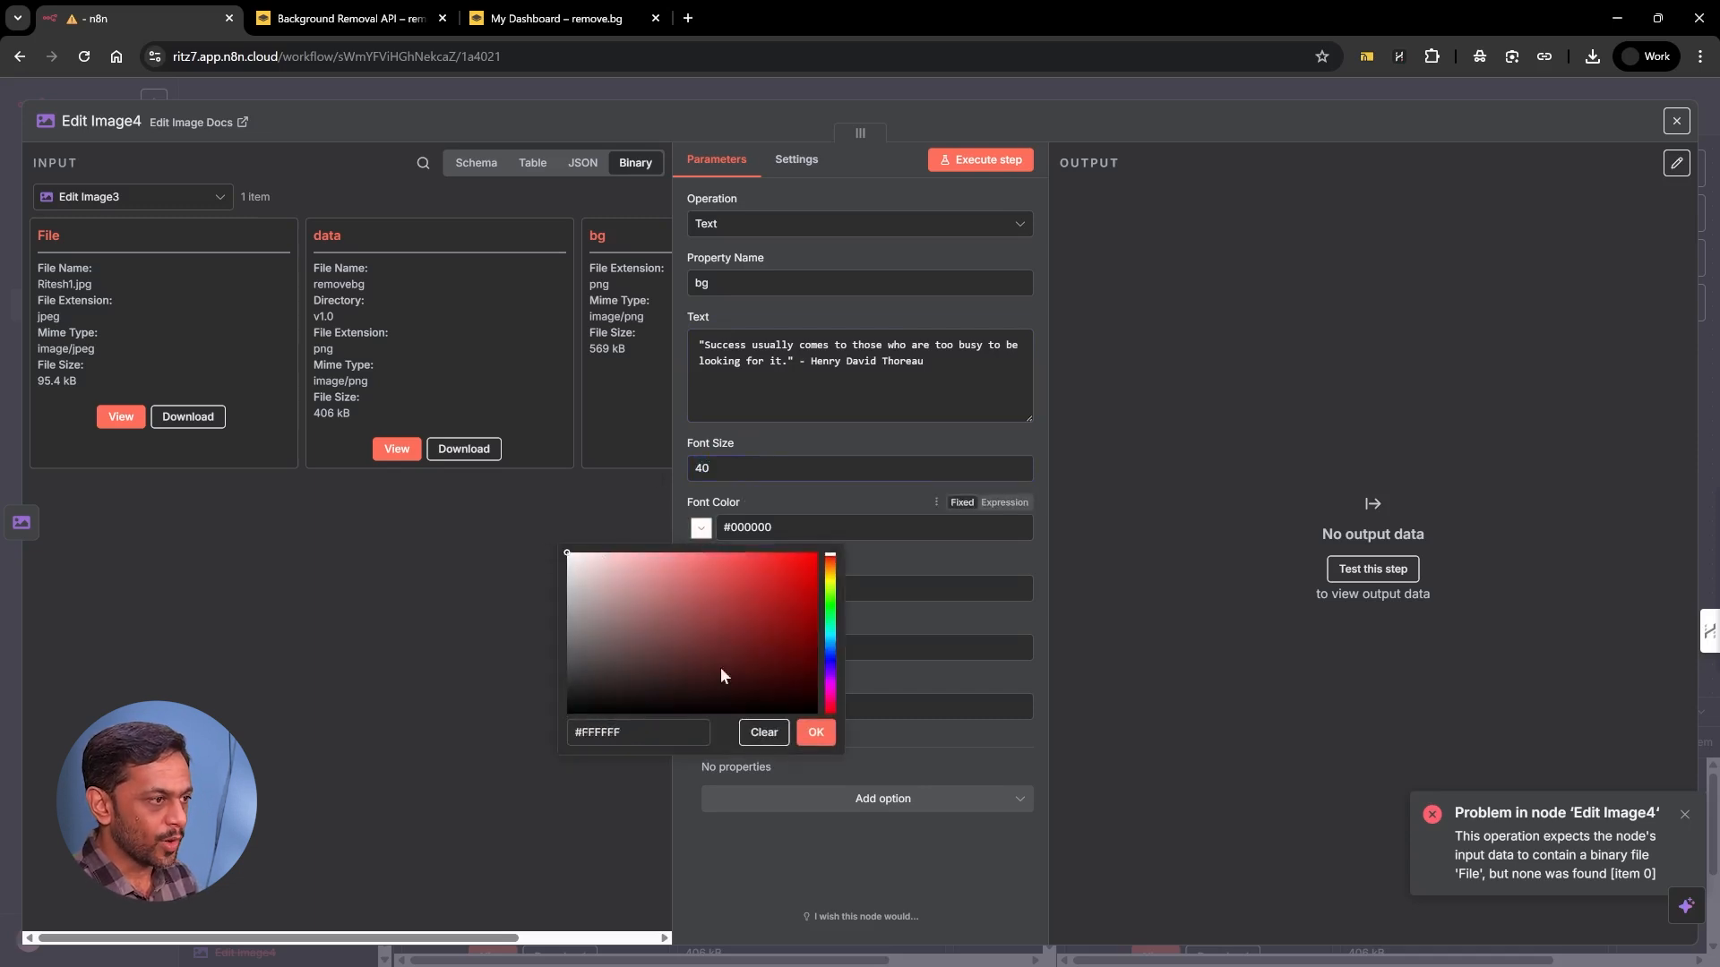
{"action": "left_click", "coordinate": [815, 731]}
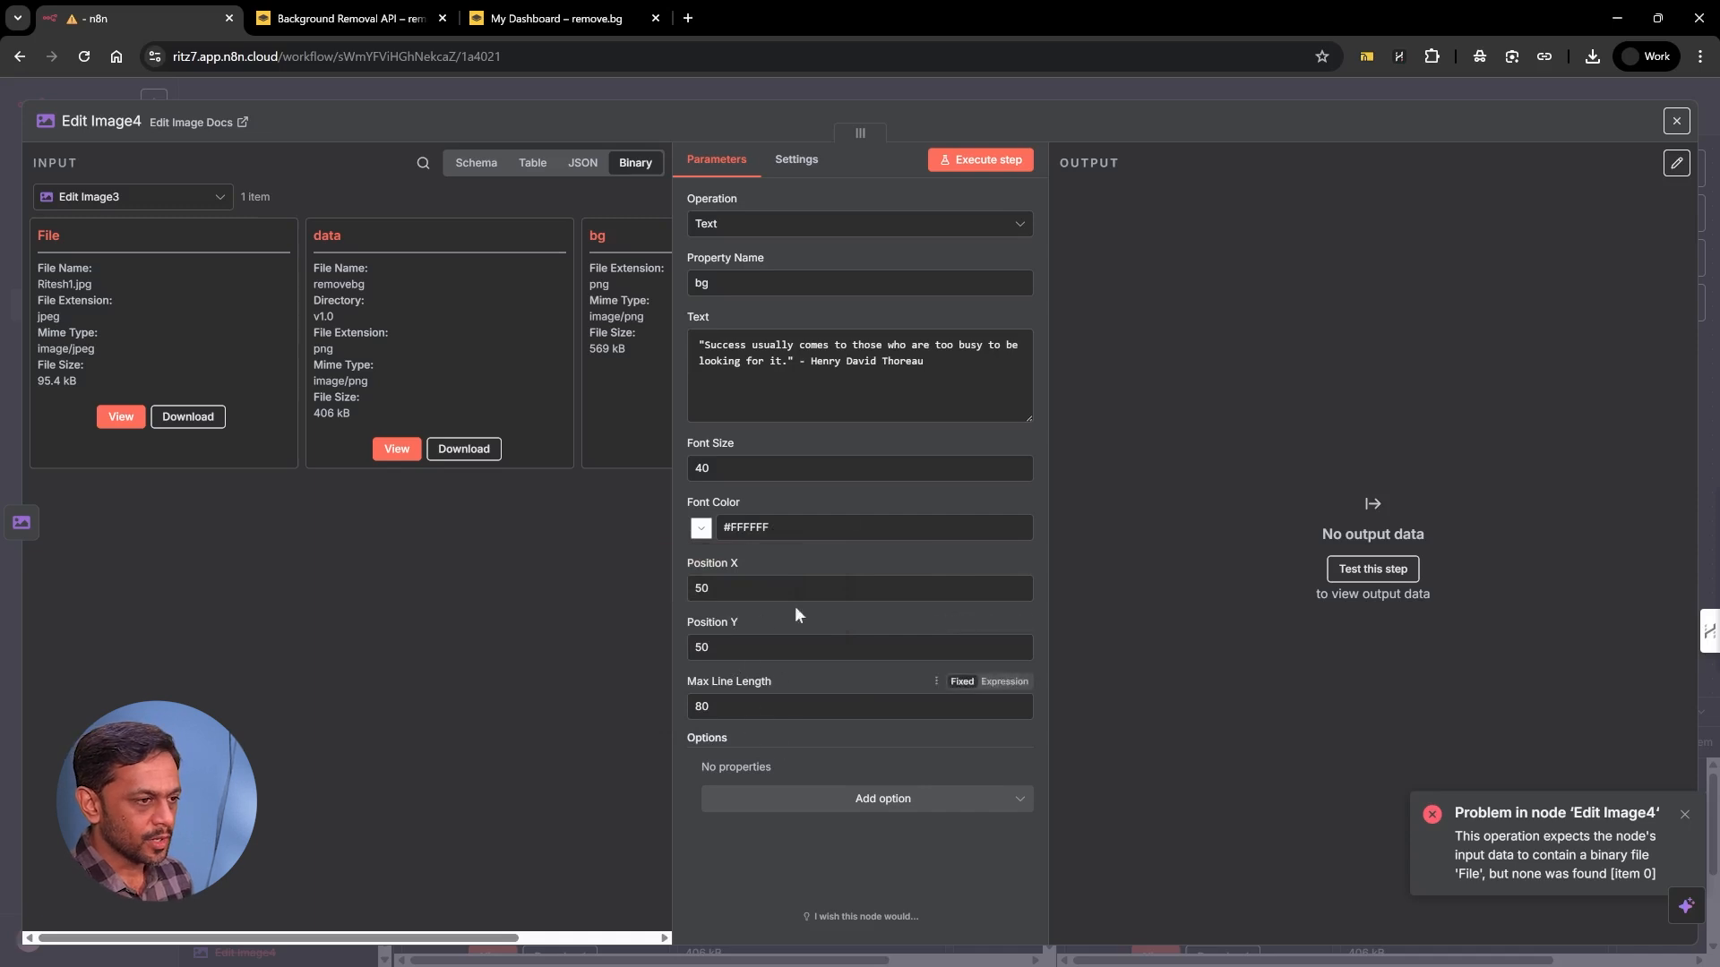
{"action": "left_click", "coordinate": [978, 160]}
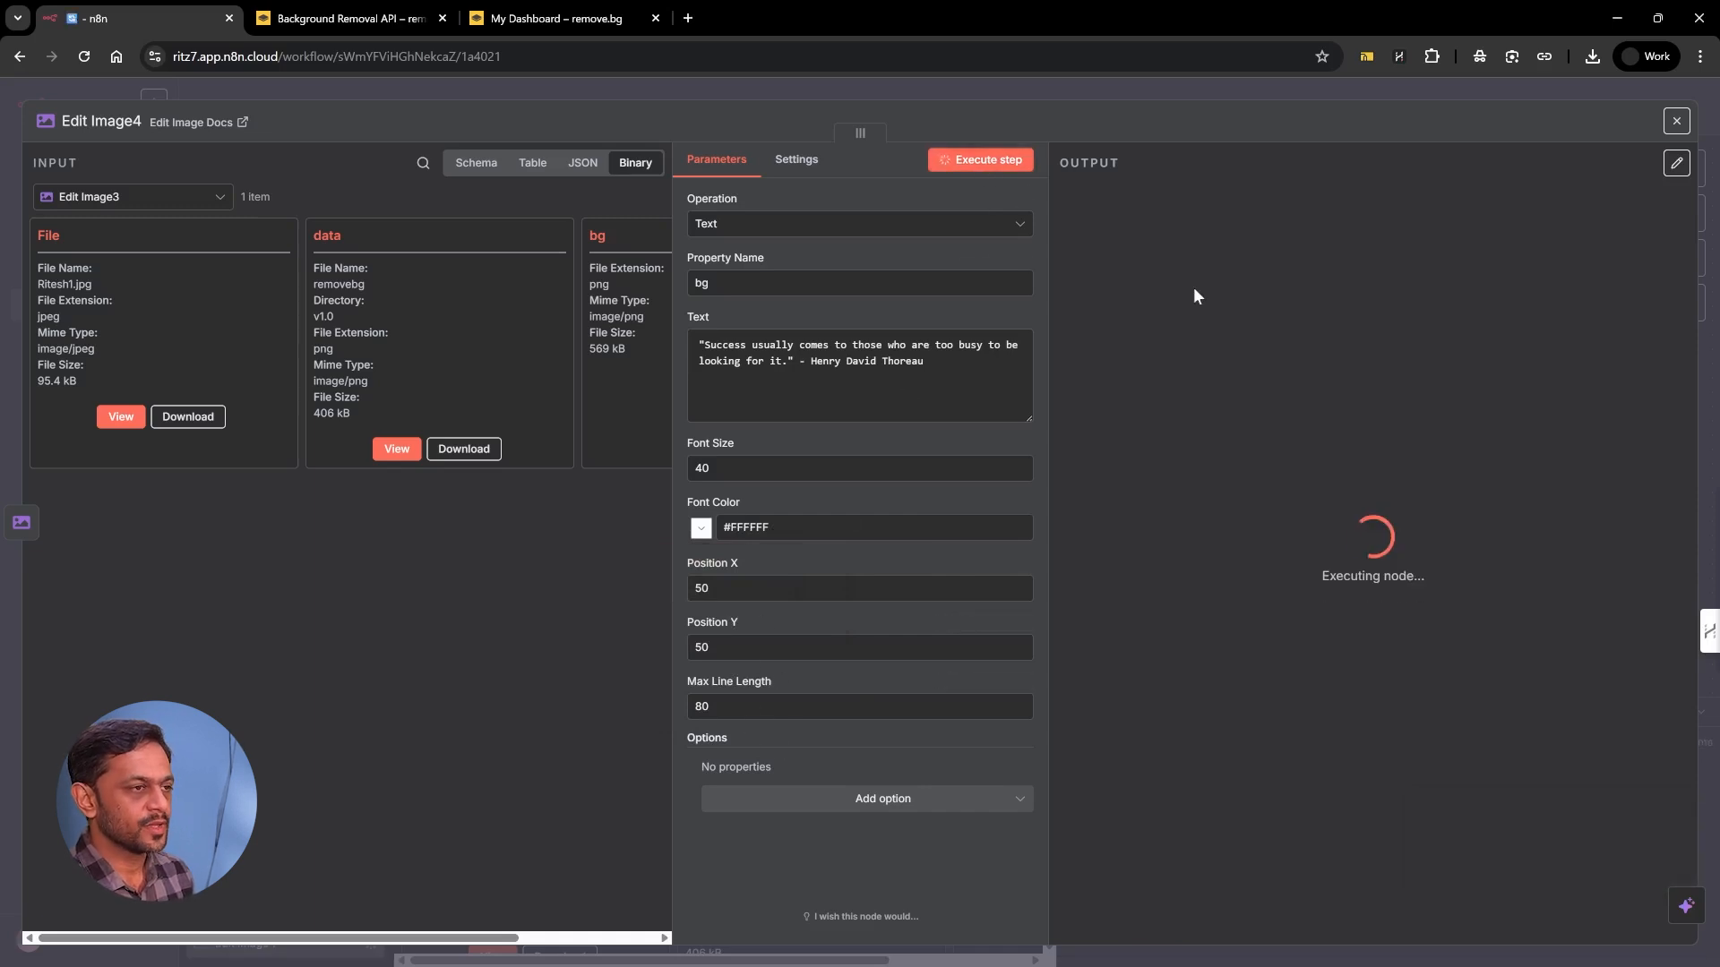
Preview bg, change Max Line Length from 80 to 45, rerun and view the wrapped quote.
{"action": "left_click", "coordinate": [978, 160]}
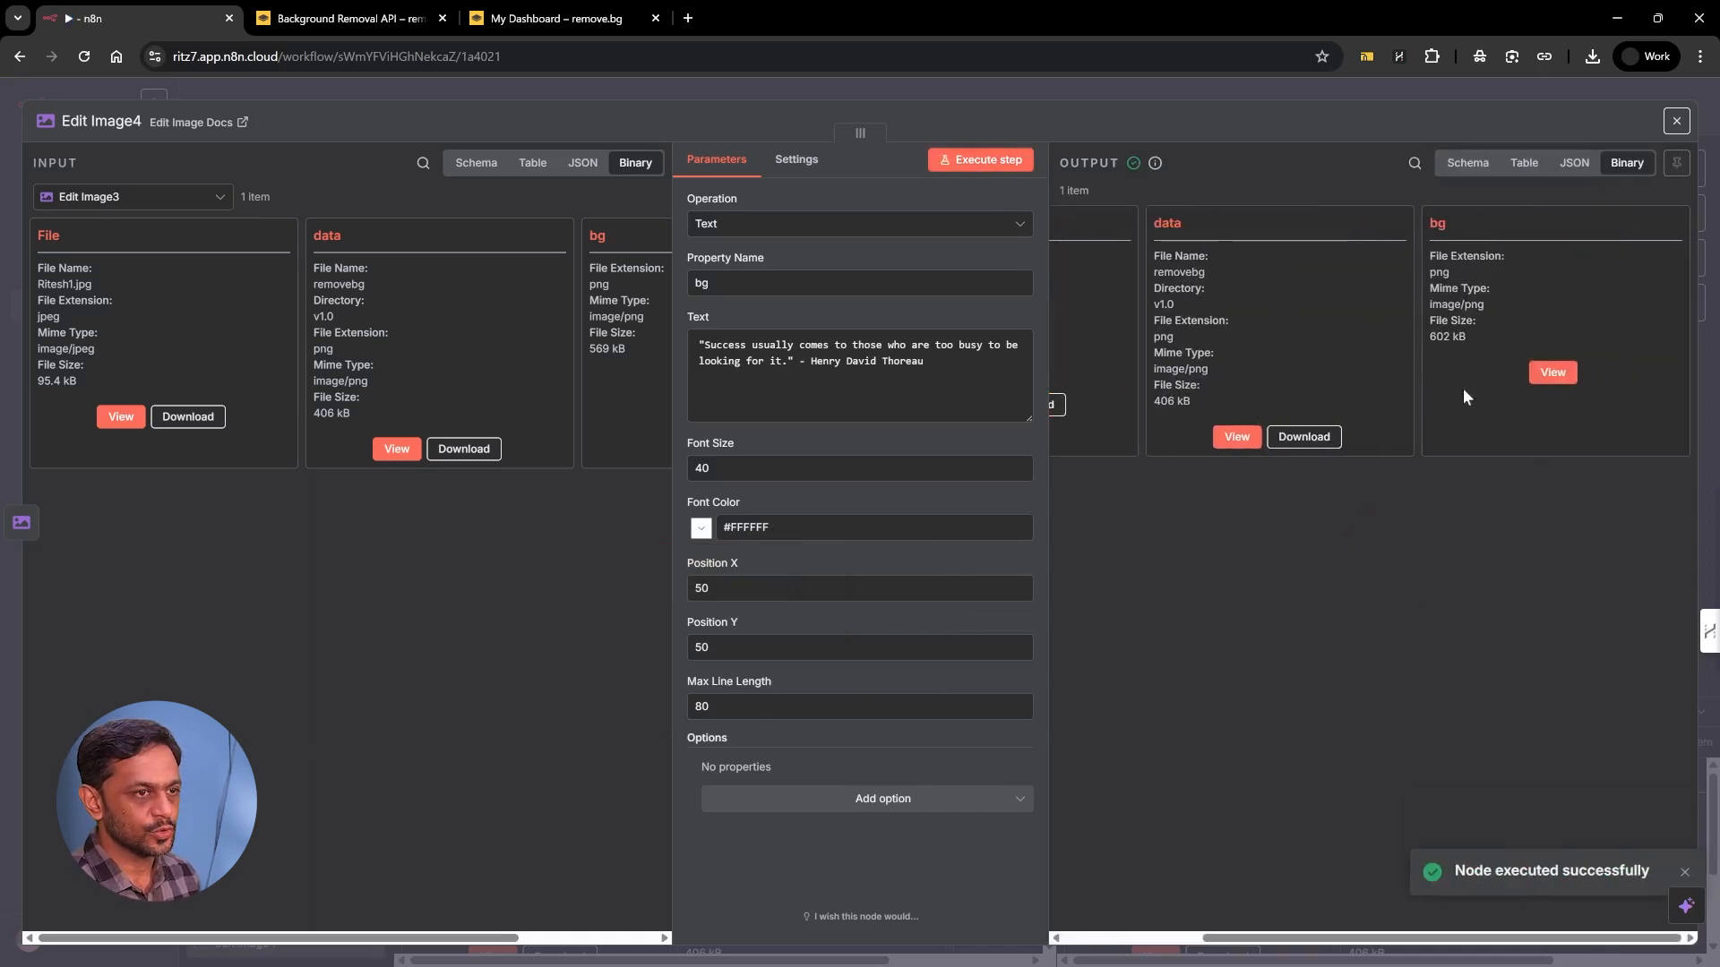
{"action": "left_click", "coordinate": [1551, 372]}
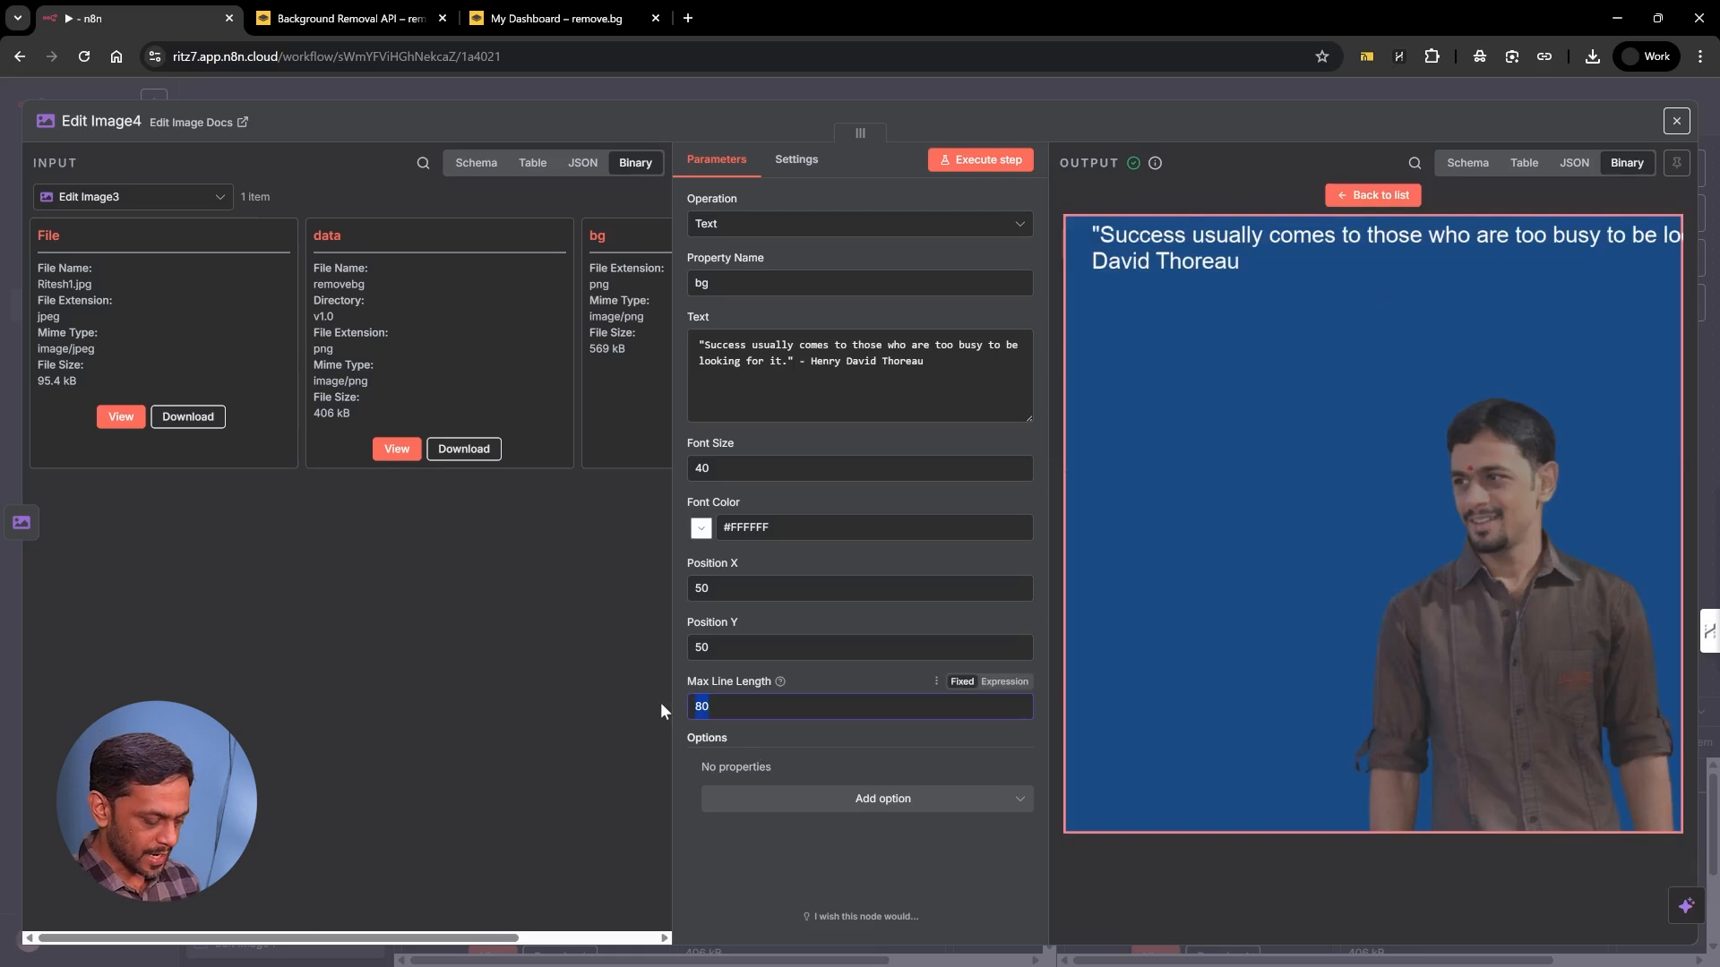
{"action": "type", "text": "4"}
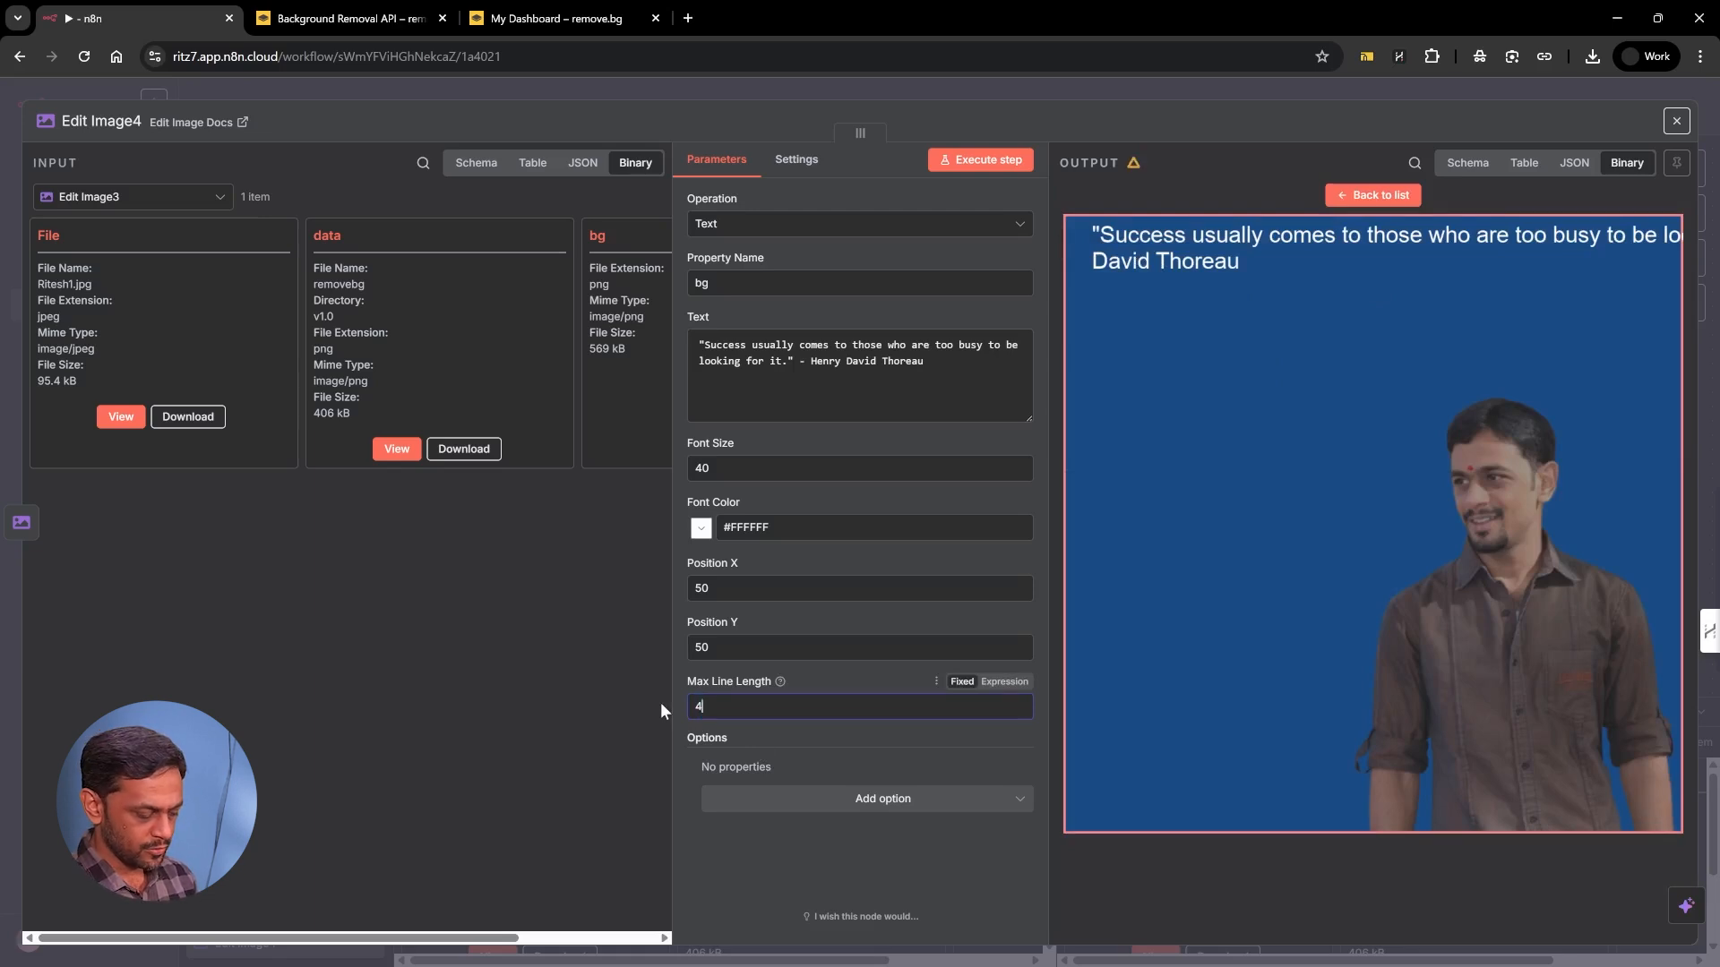
{"action": "type", "text": "5"}
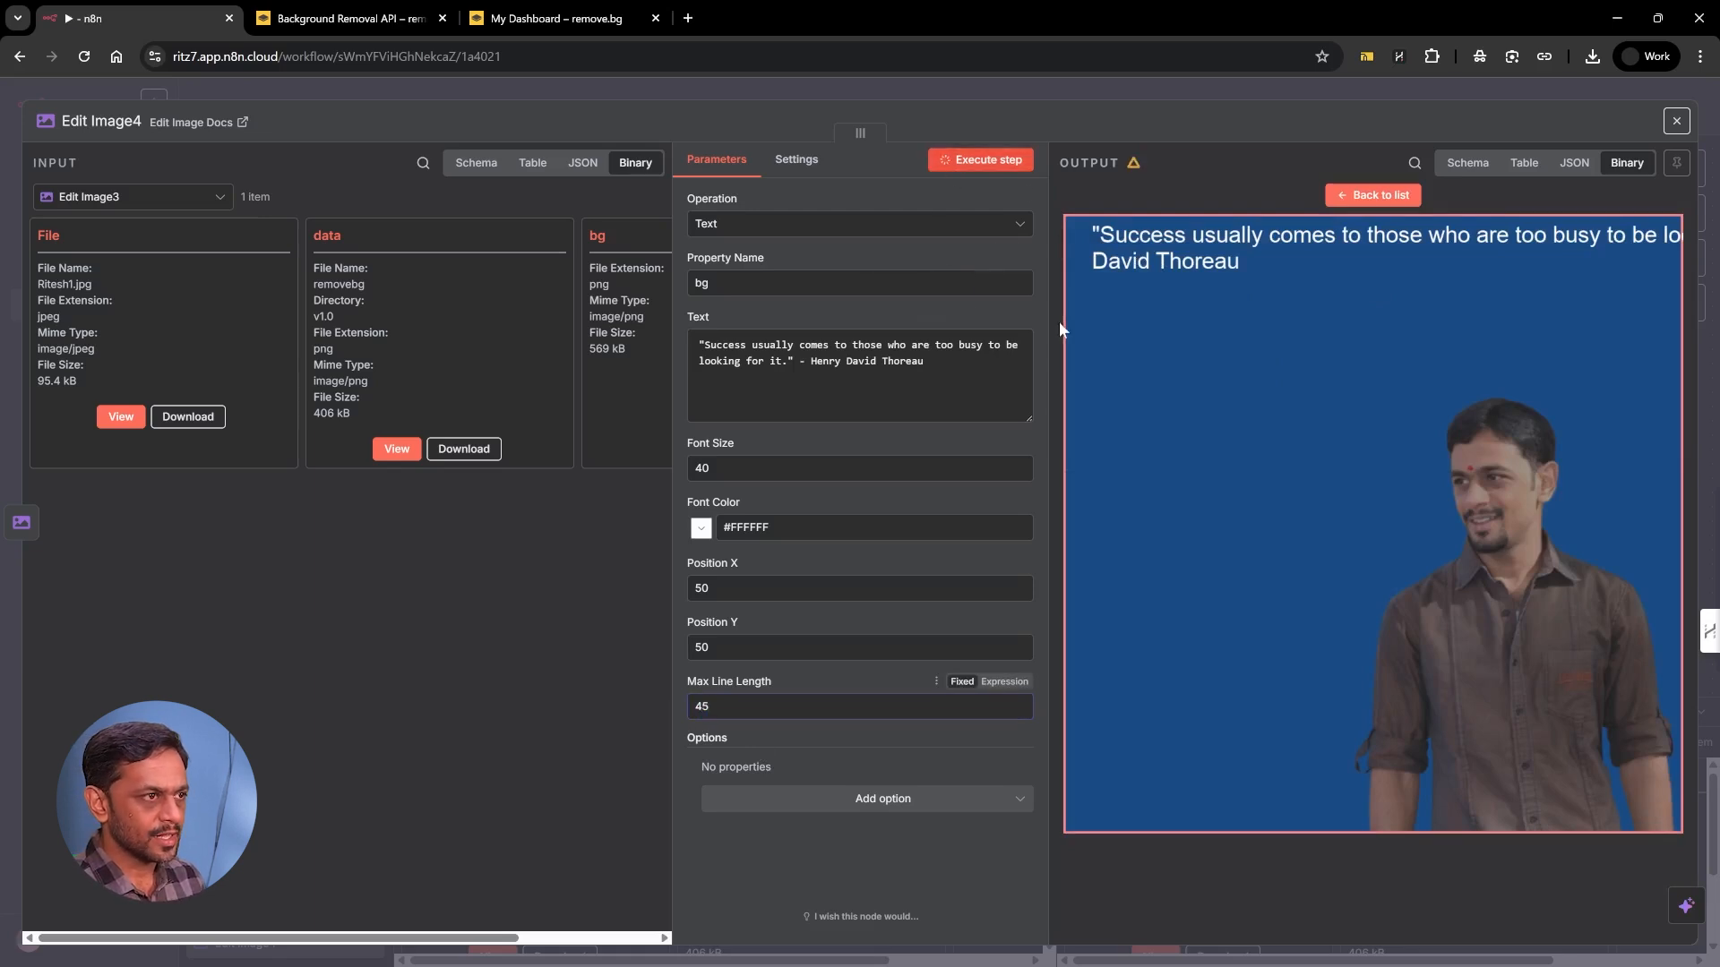
{"action": "left_click", "coordinate": [978, 160]}
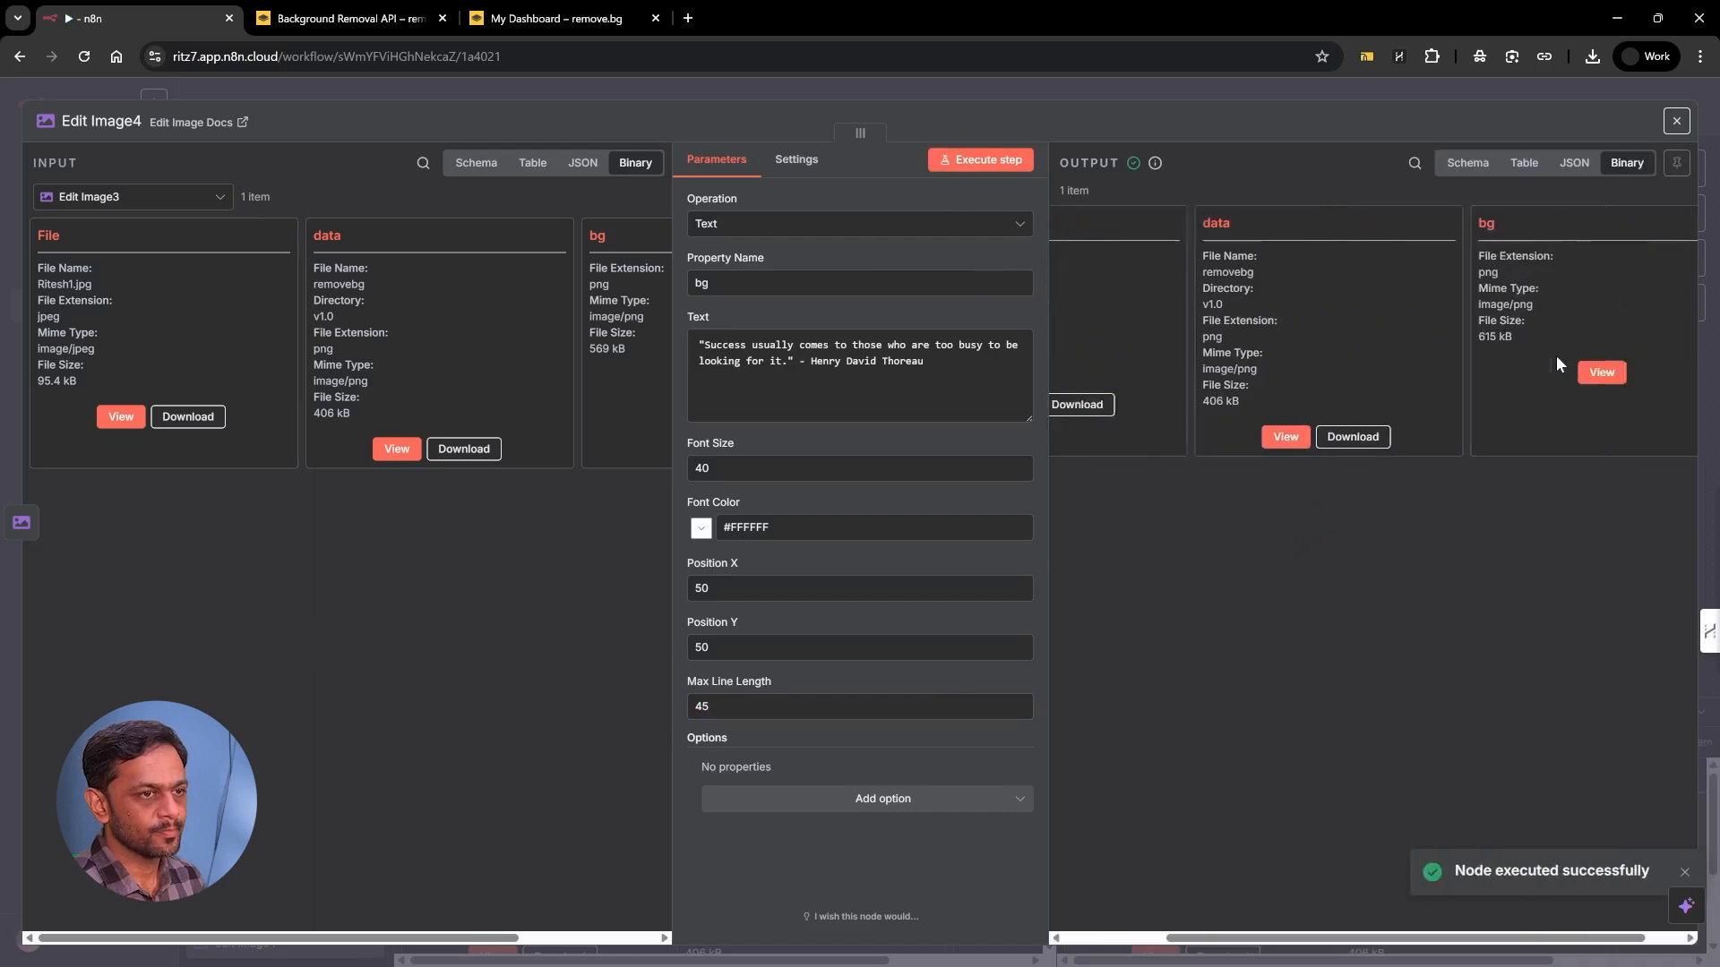
{"action": "left_click", "coordinate": [1601, 372]}
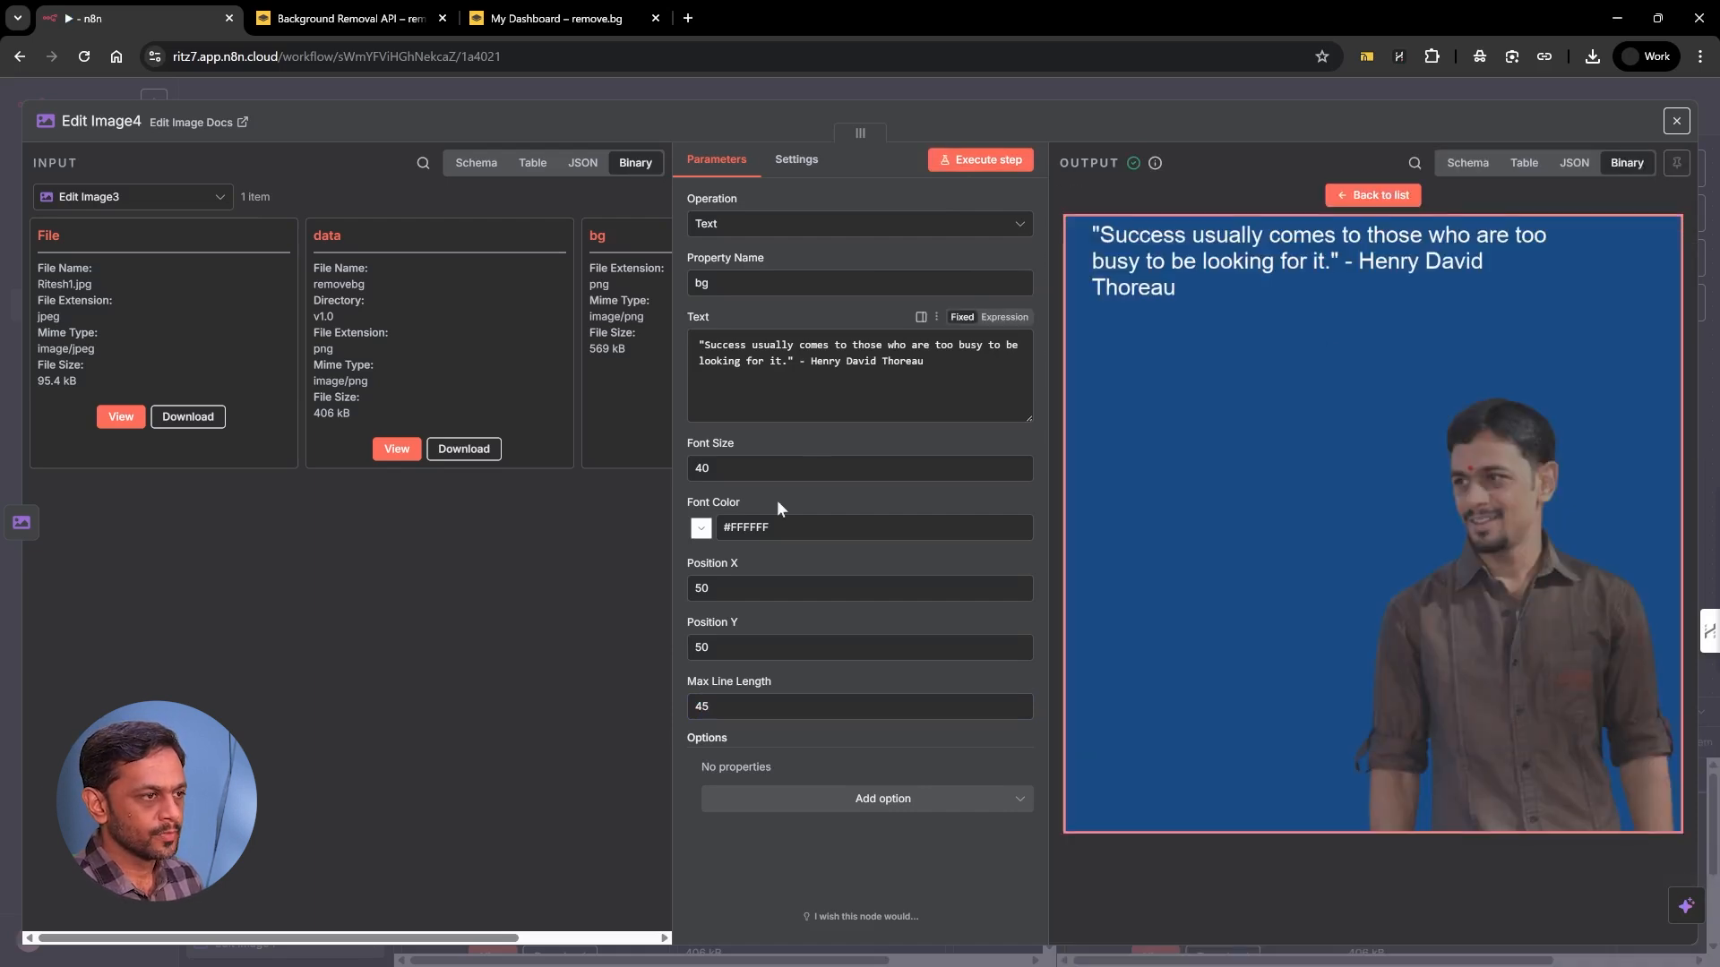
Try a new horizontal text position for the quote and rerun the step.
{"action": "left_click", "coordinate": [859, 588]}
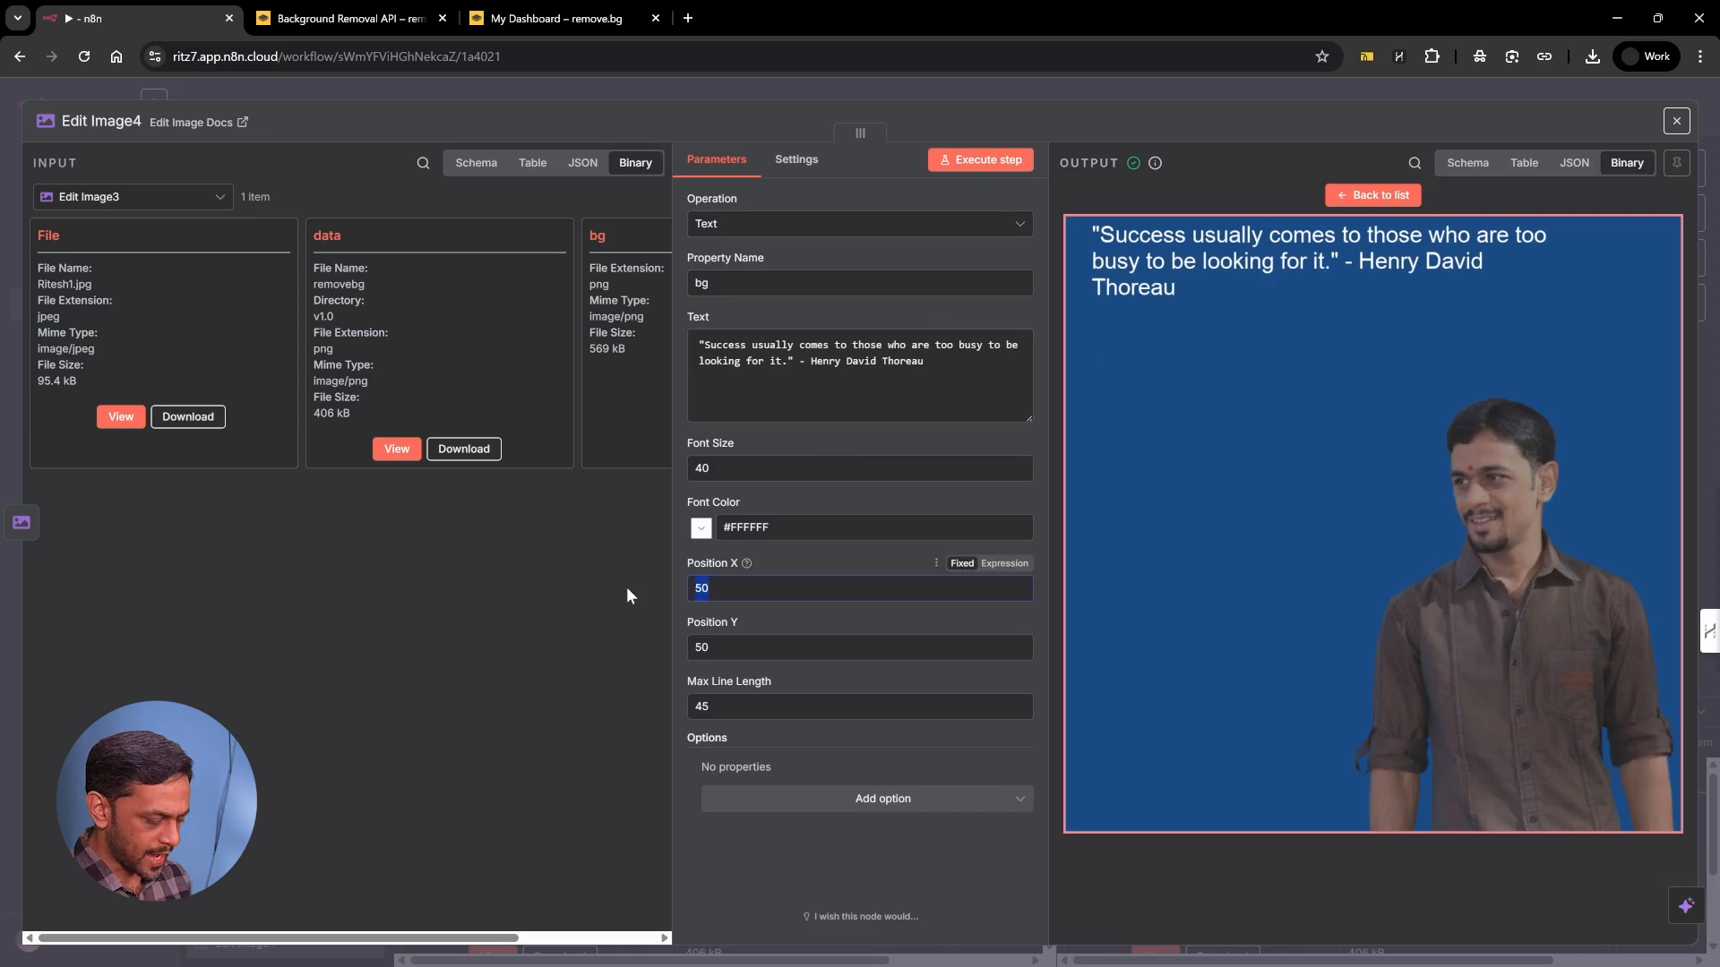
{"action": "type", "text": "200"}
{"action": "left_click", "coordinate": [860, 706]}
{"action": "type", "text": "3"}
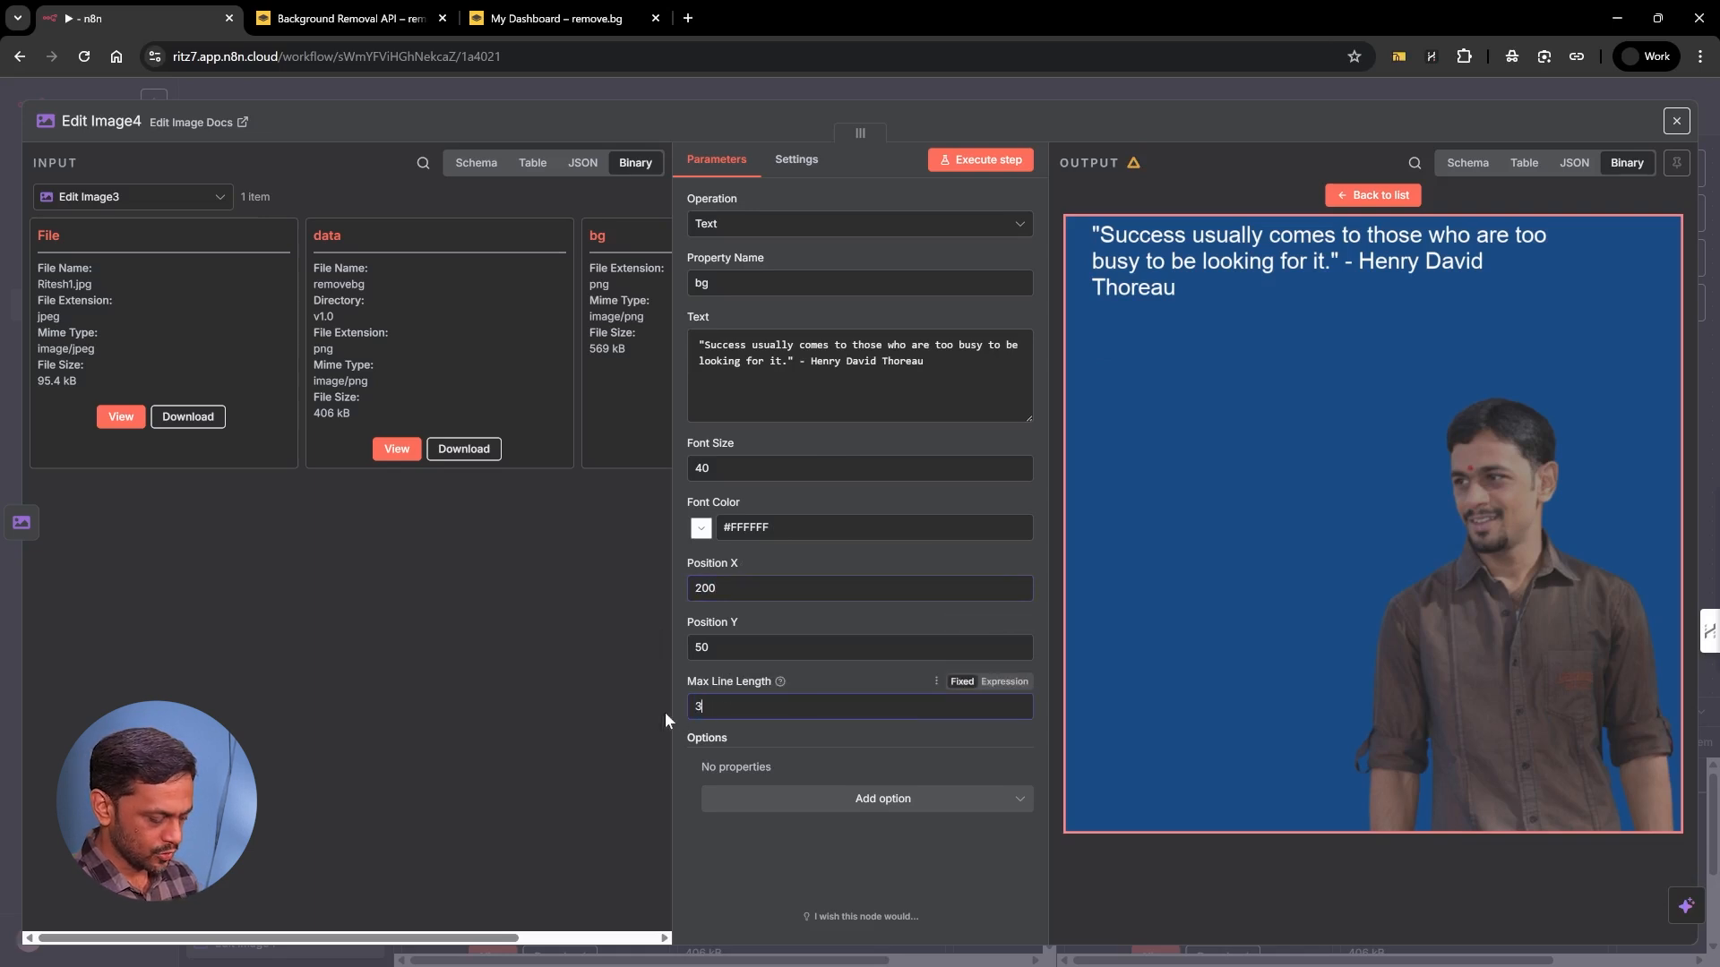
{"action": "type", "text": "5"}
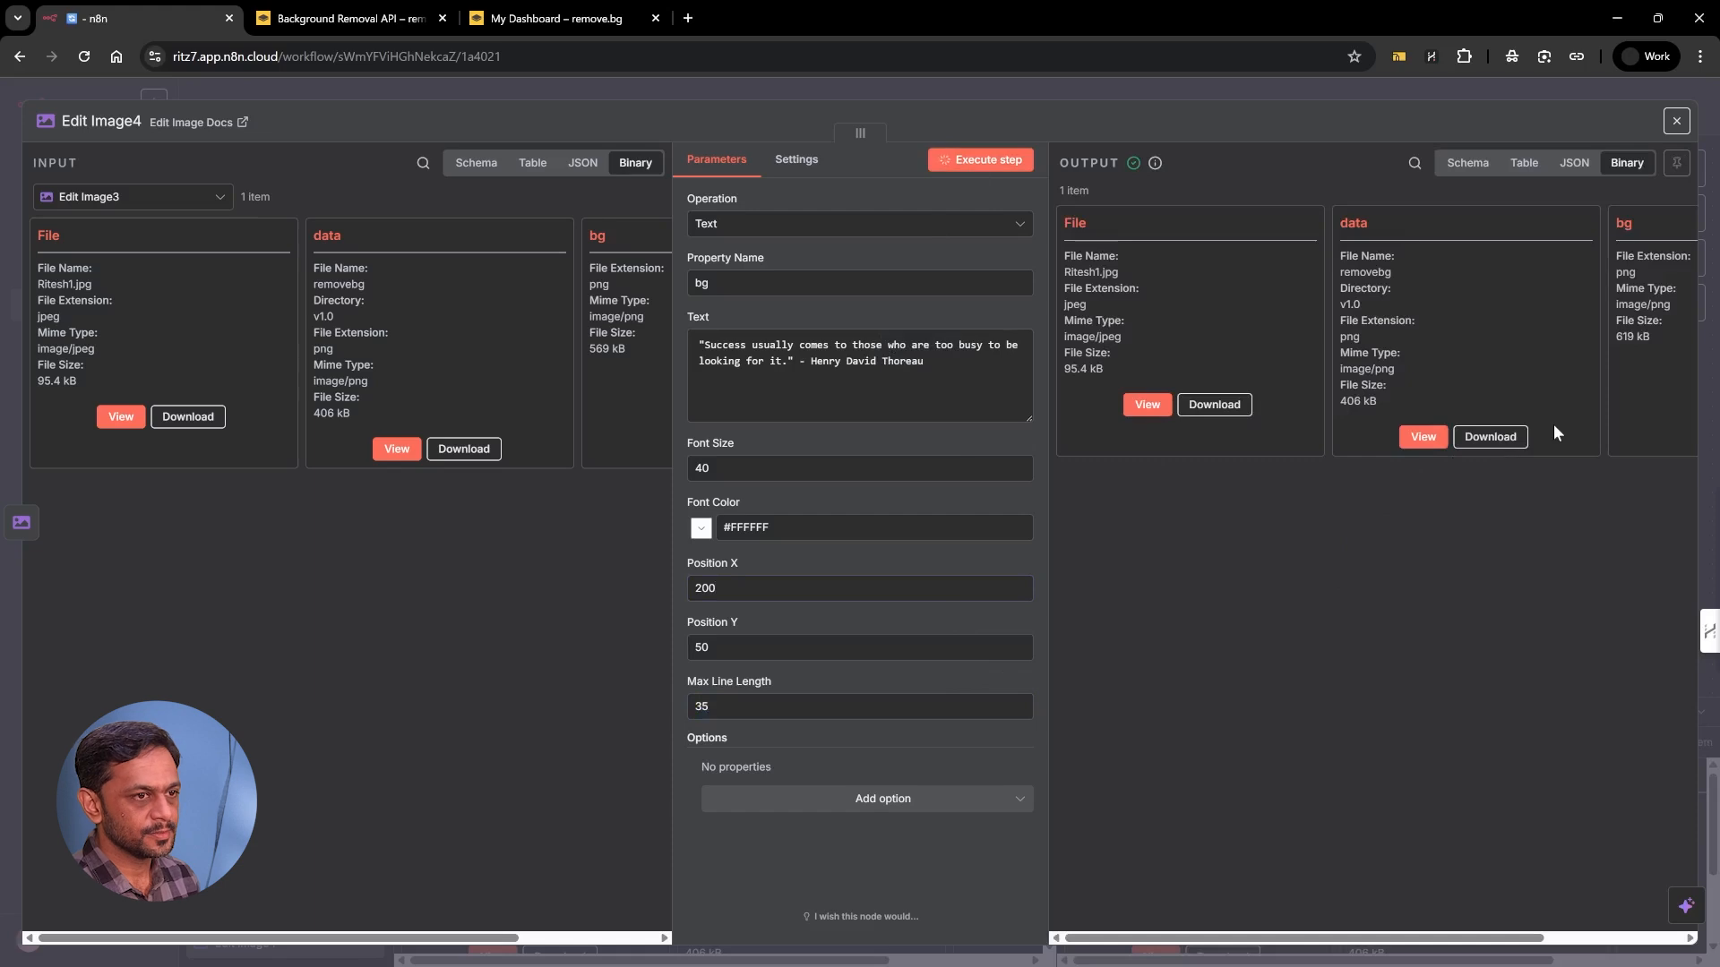
{"action": "left_click", "coordinate": [977, 159]}
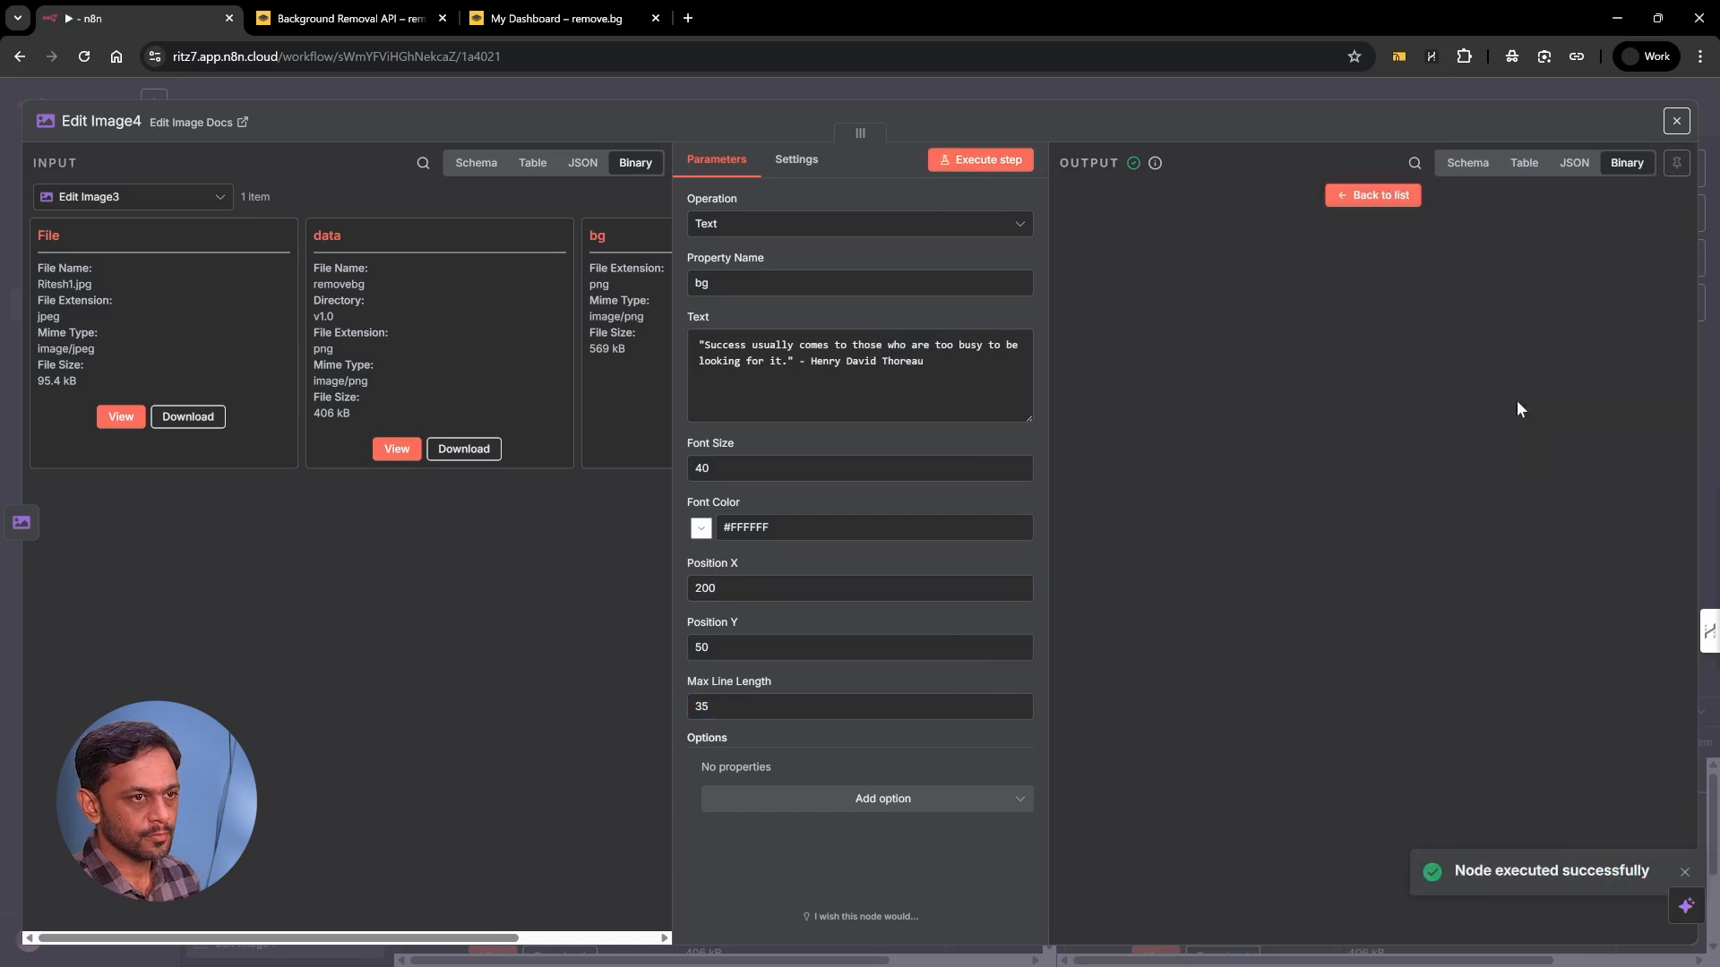
Set the quote's Position X to 50 and Max Line Length to 45, then rerun.
{"action": "left_click", "coordinate": [978, 159]}
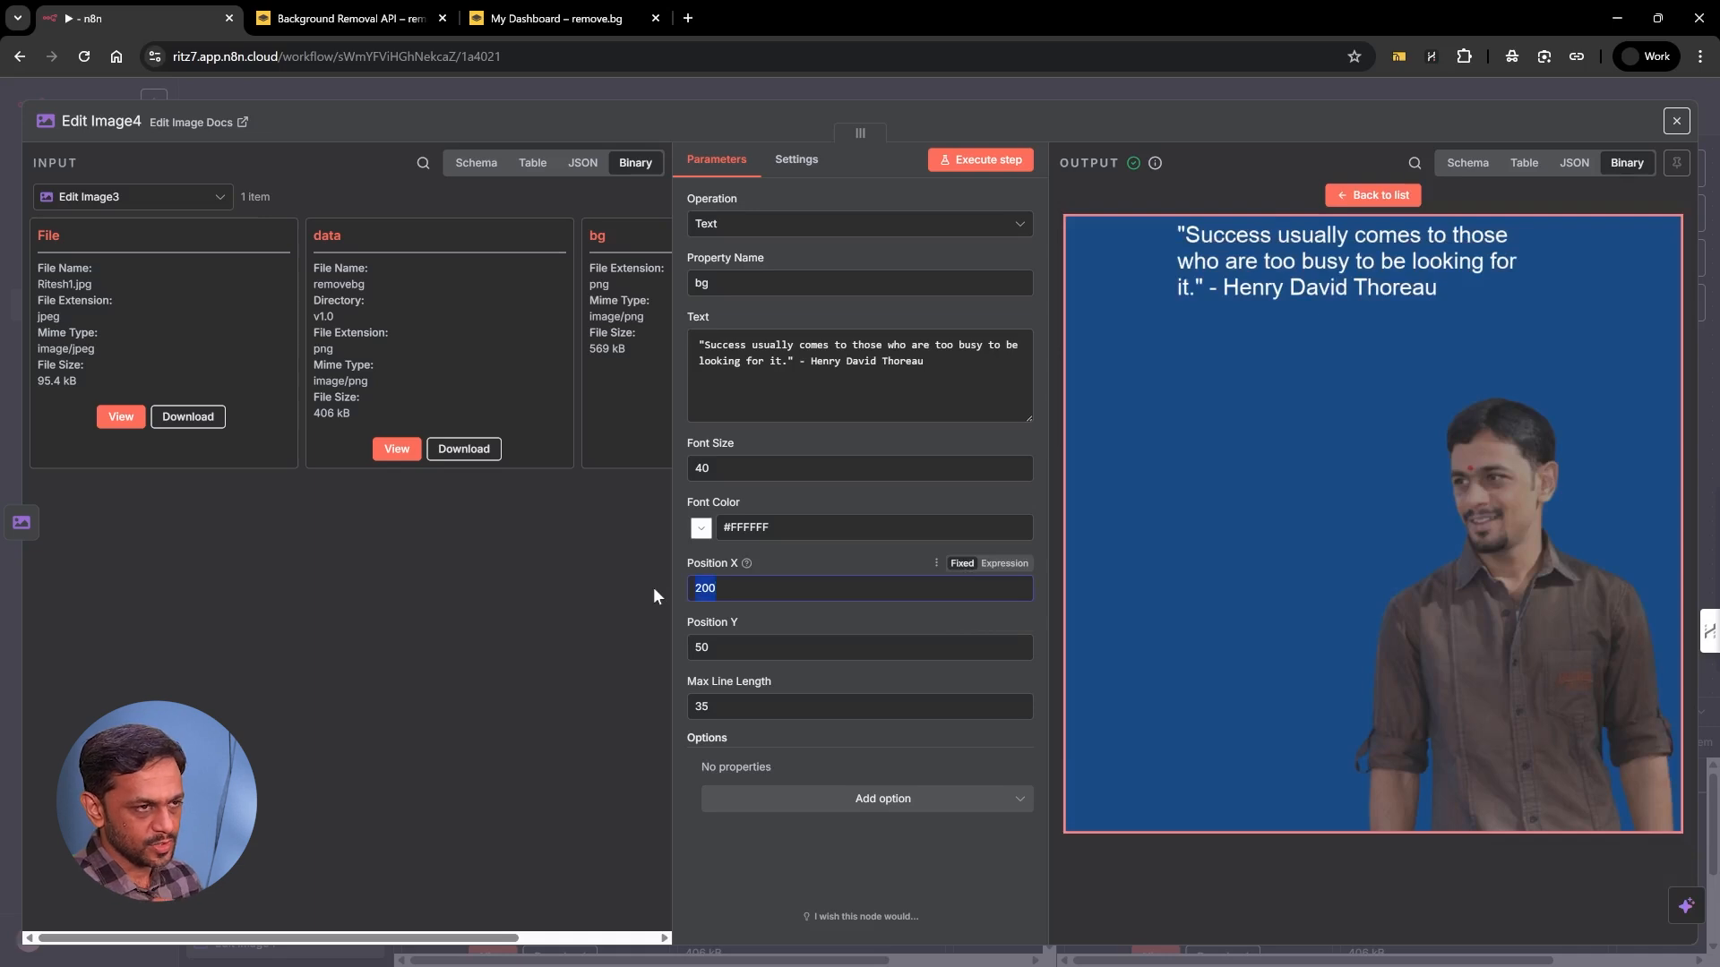
{"action": "type", "text": "50"}
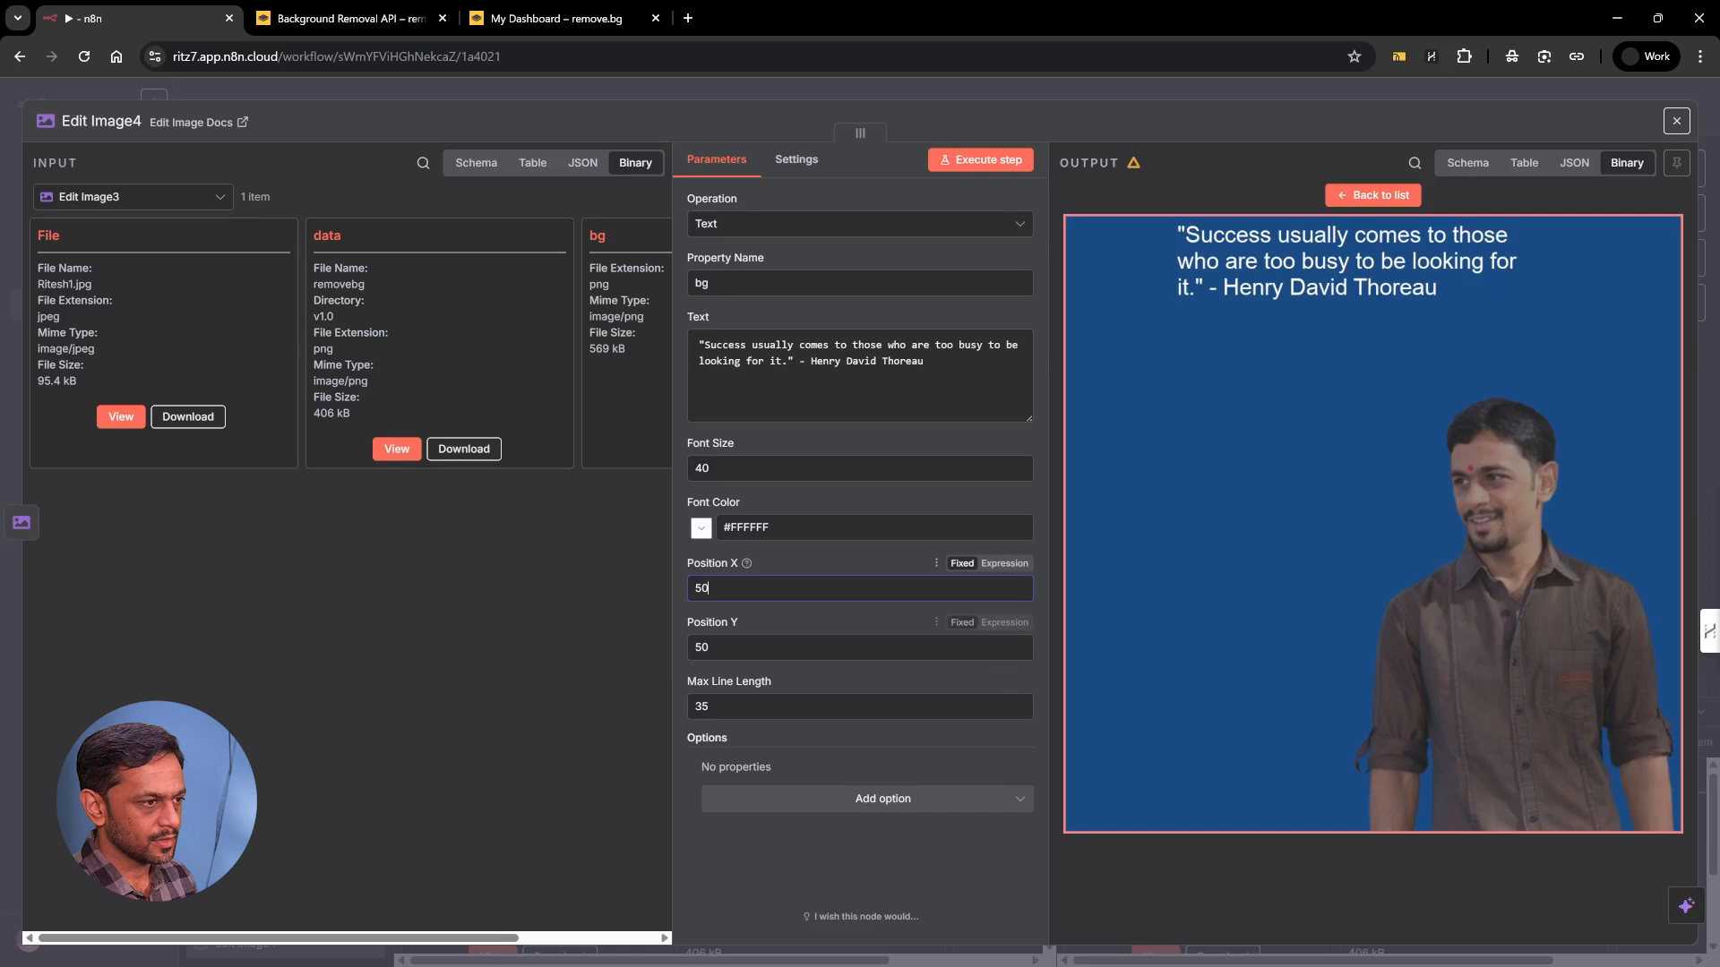
{"action": "left_click", "coordinate": [859, 707]}
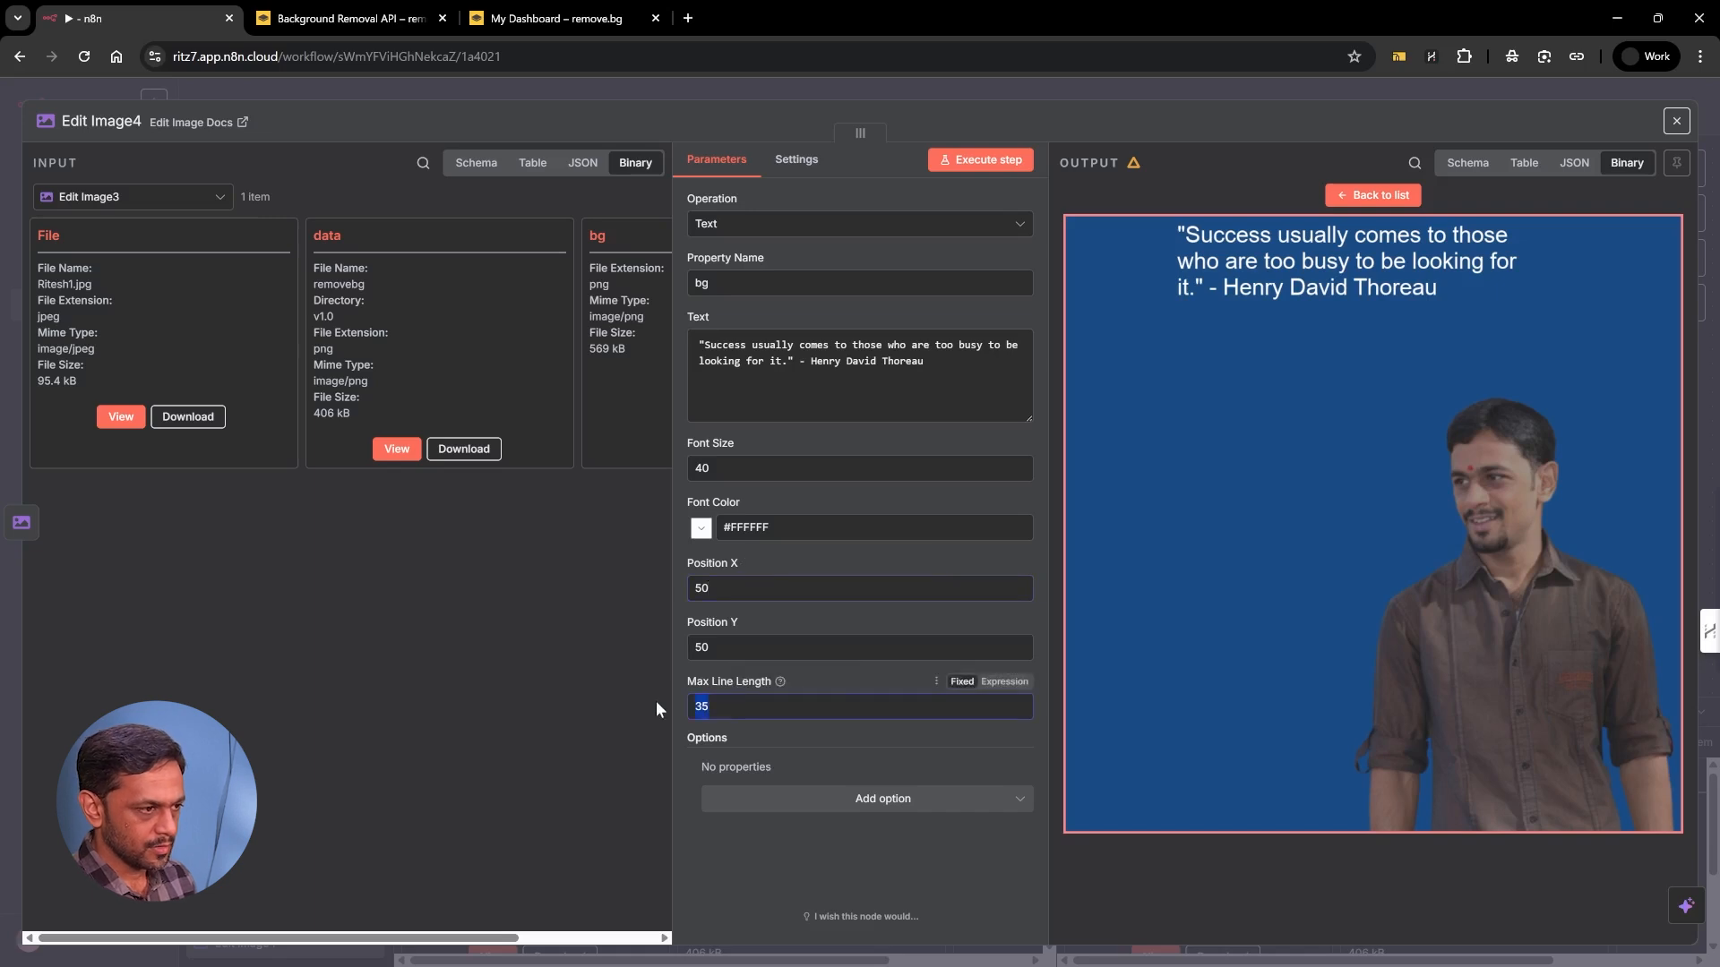
{"action": "type", "text": "45"}
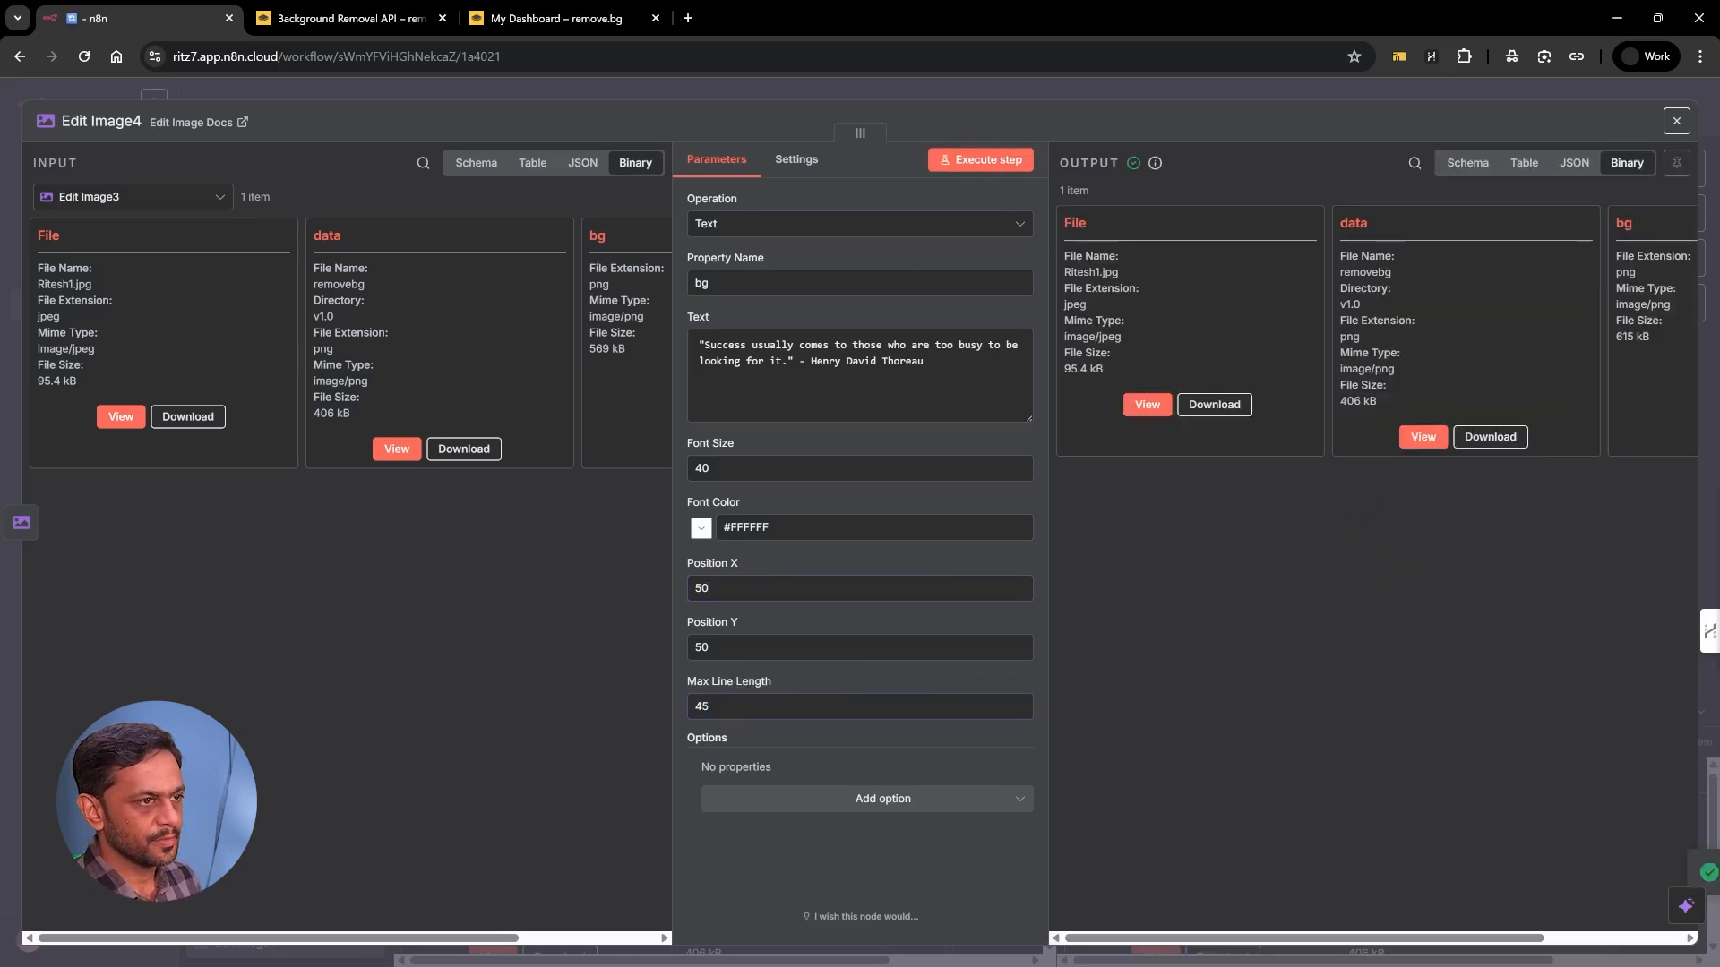
{"action": "left_click", "coordinate": [979, 160]}
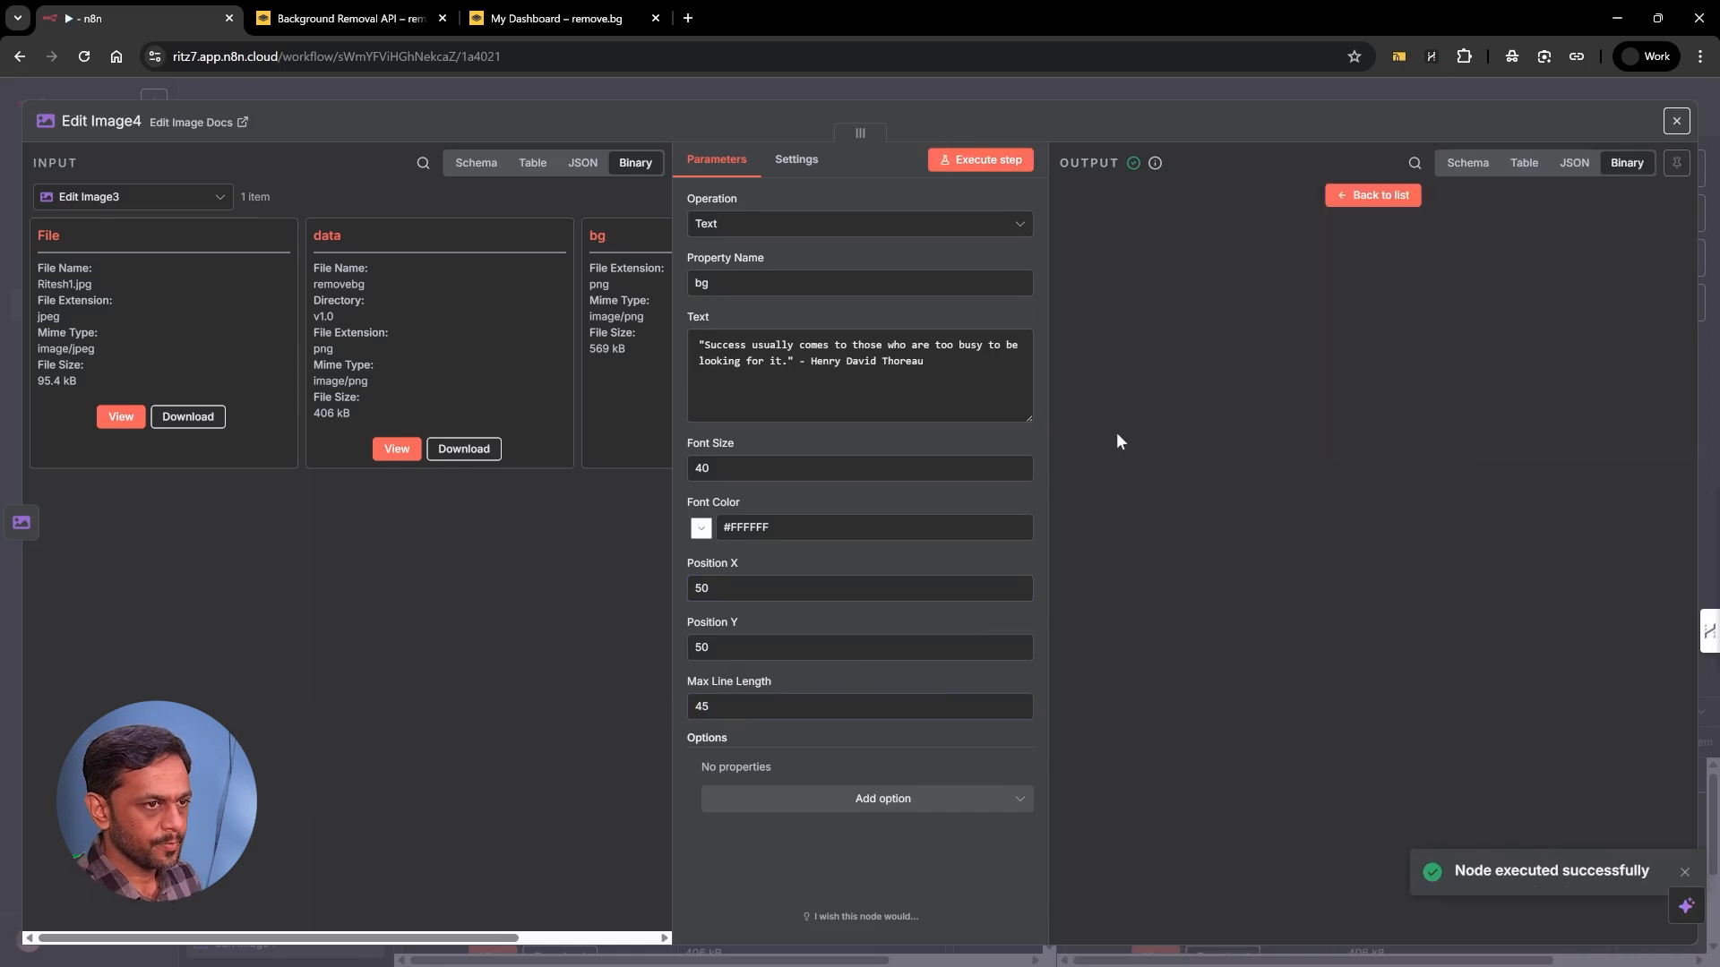
{"action": "left_click", "coordinate": [977, 160]}
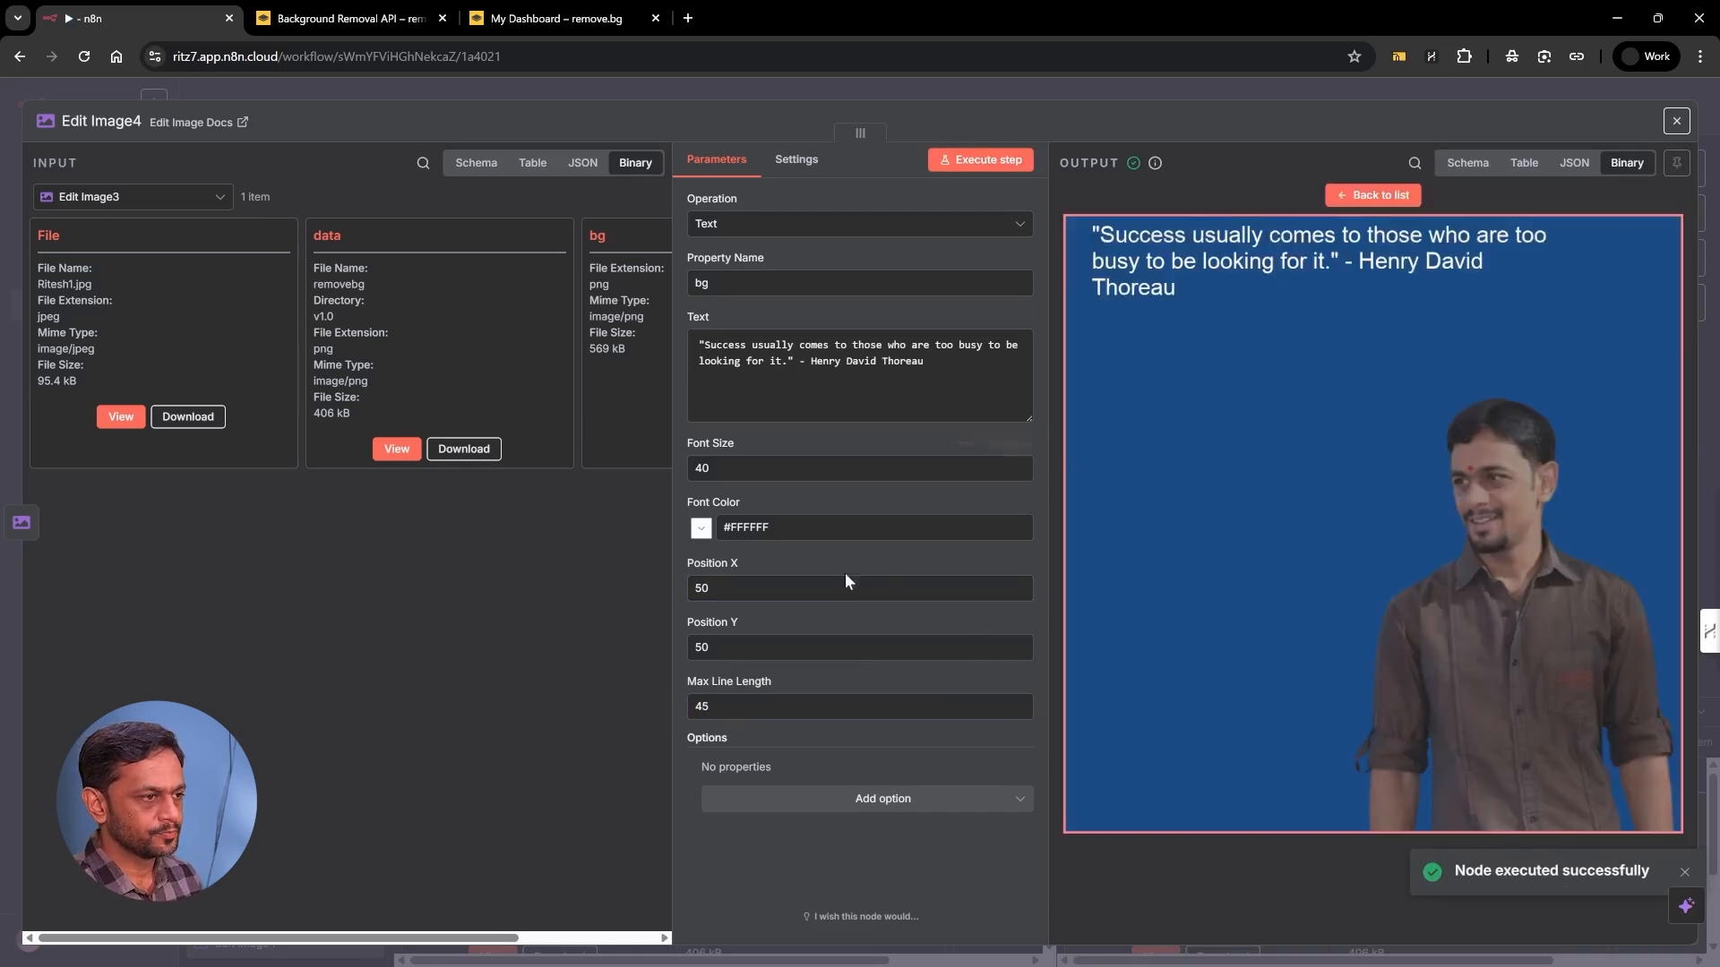
{"action": "mouse_move", "coordinate": [844, 581]}
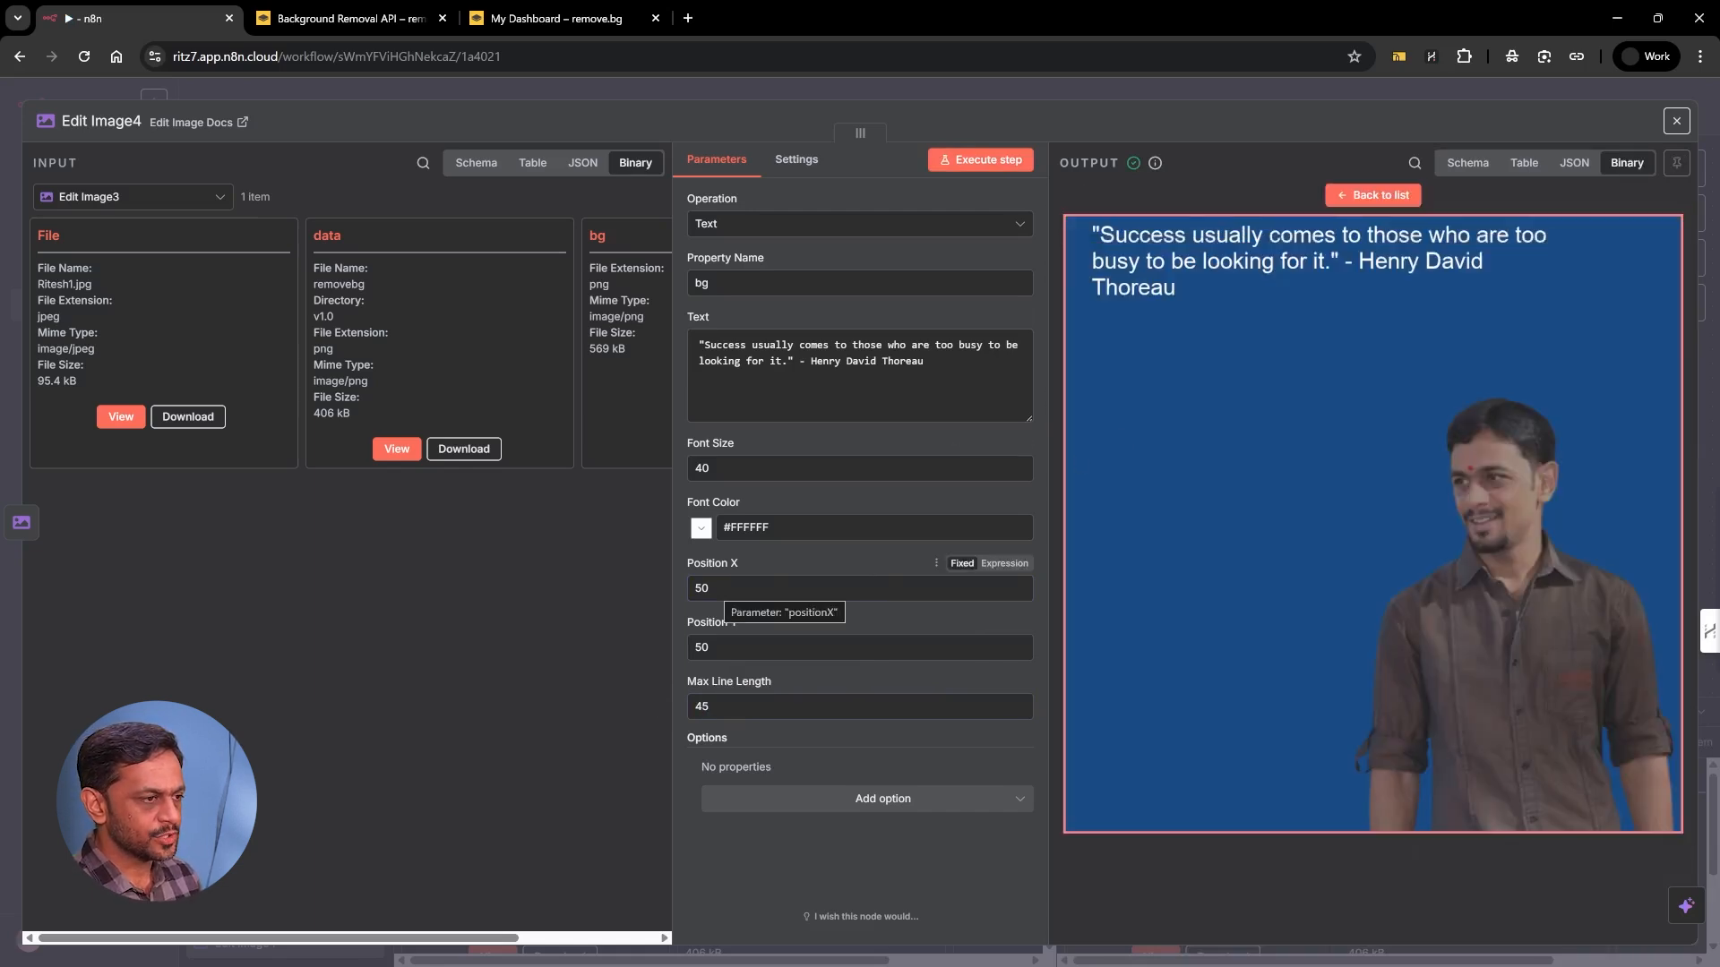
Adjust the quote's horizontal position and preview the image with larger text.
{"action": "type", "text": "200"}
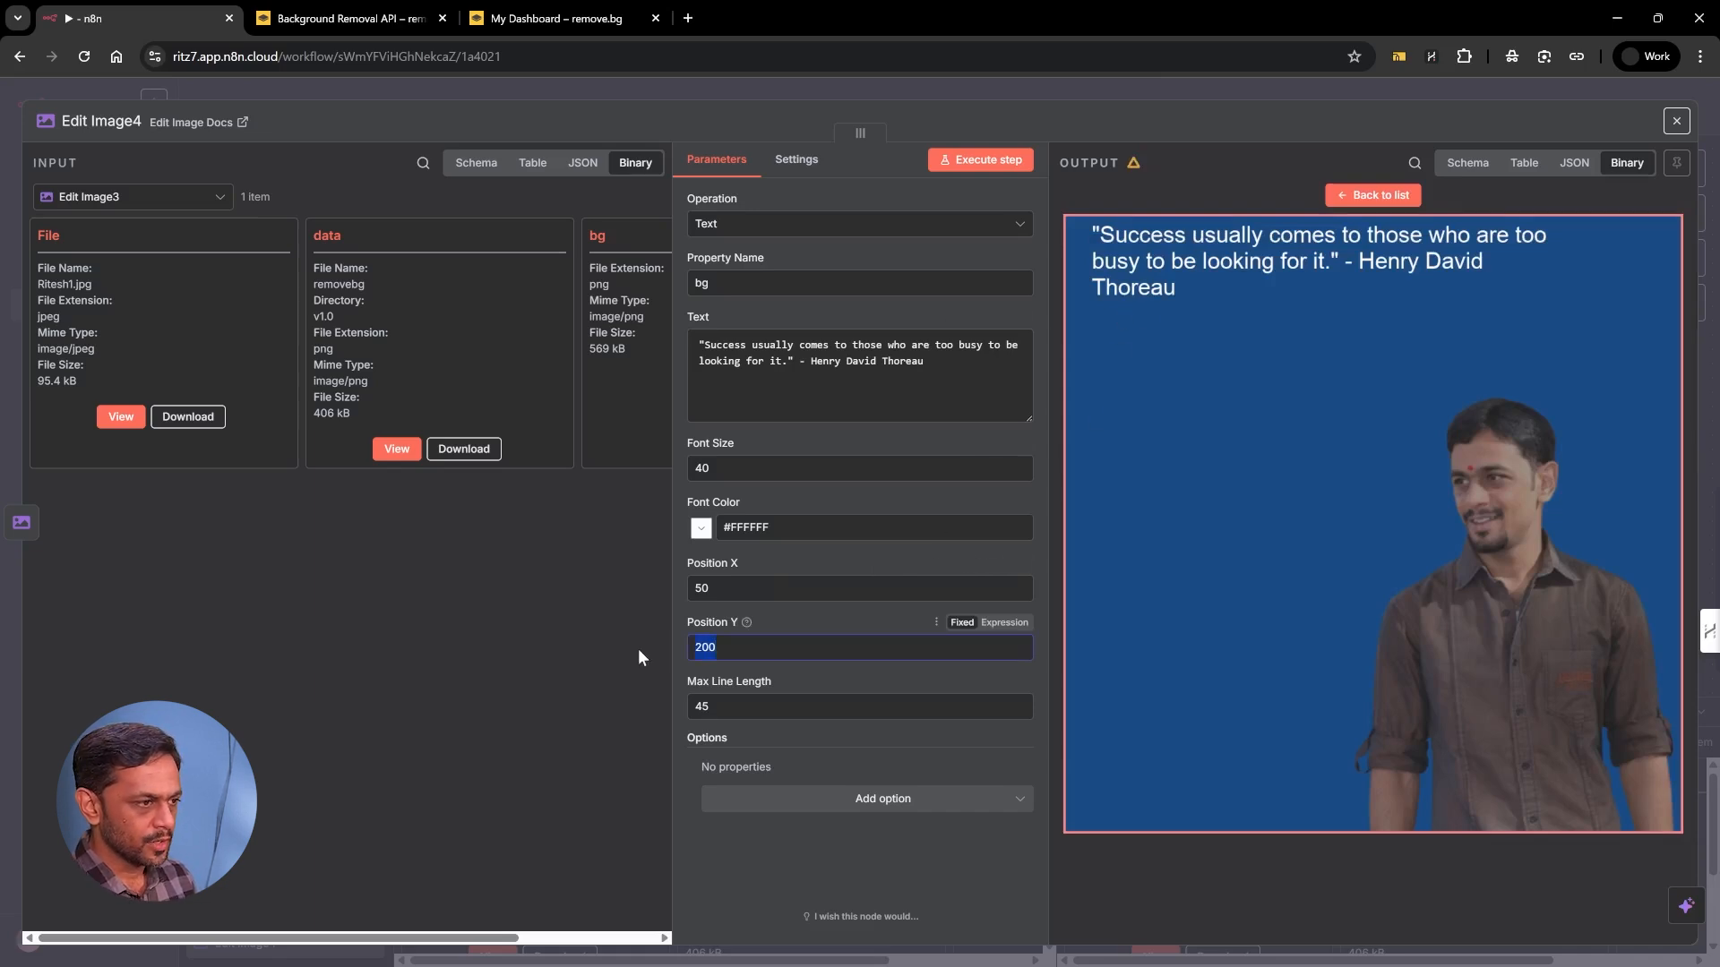
{"action": "left_click", "coordinate": [859, 588]}
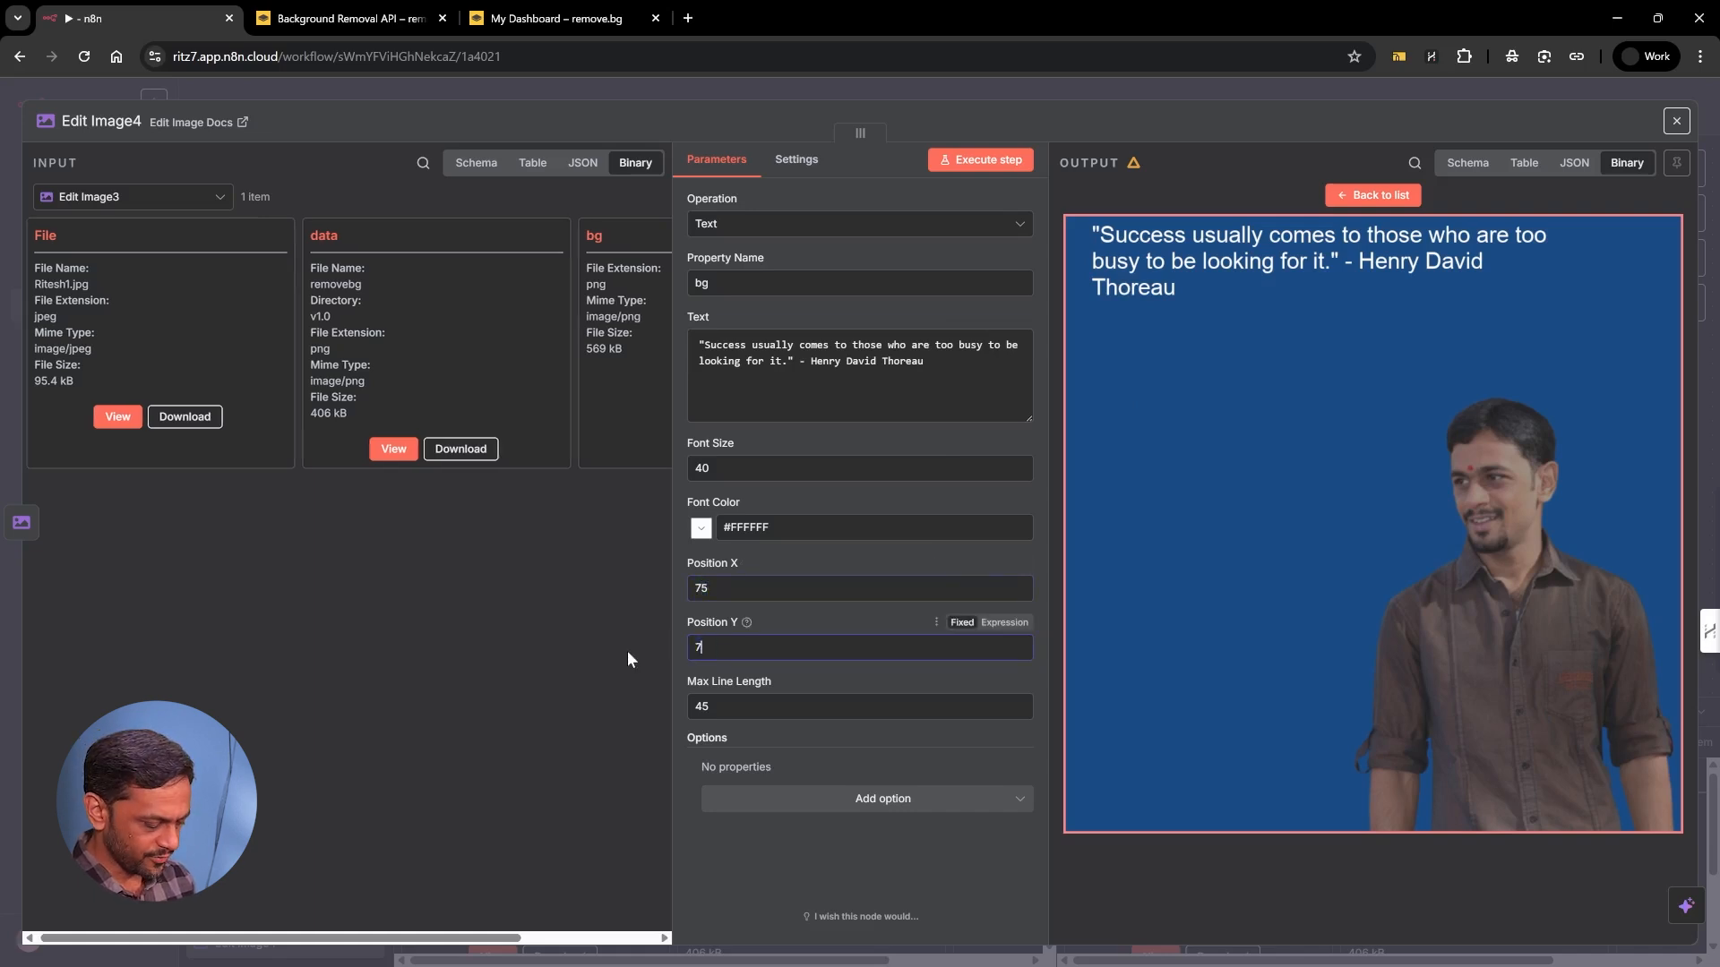
{"action": "type", "text": "5"}
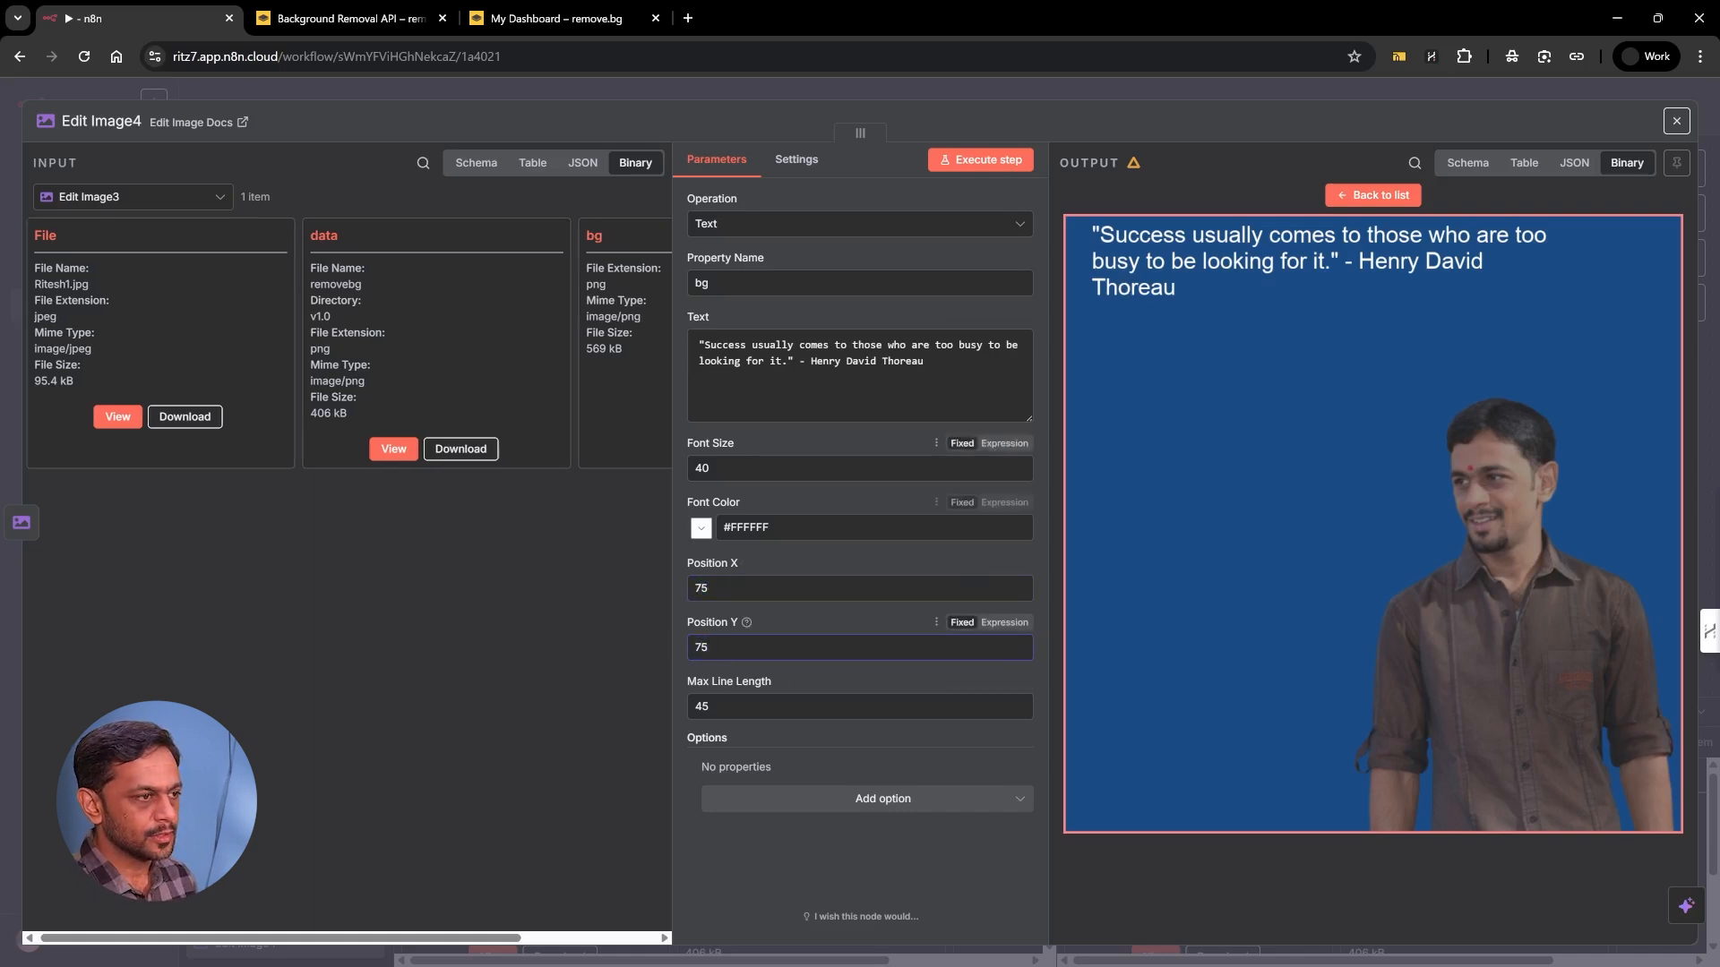
{"action": "type", "text": "85"}
{"action": "left_click", "coordinate": [860, 706]}
{"action": "type", "text": "3"}
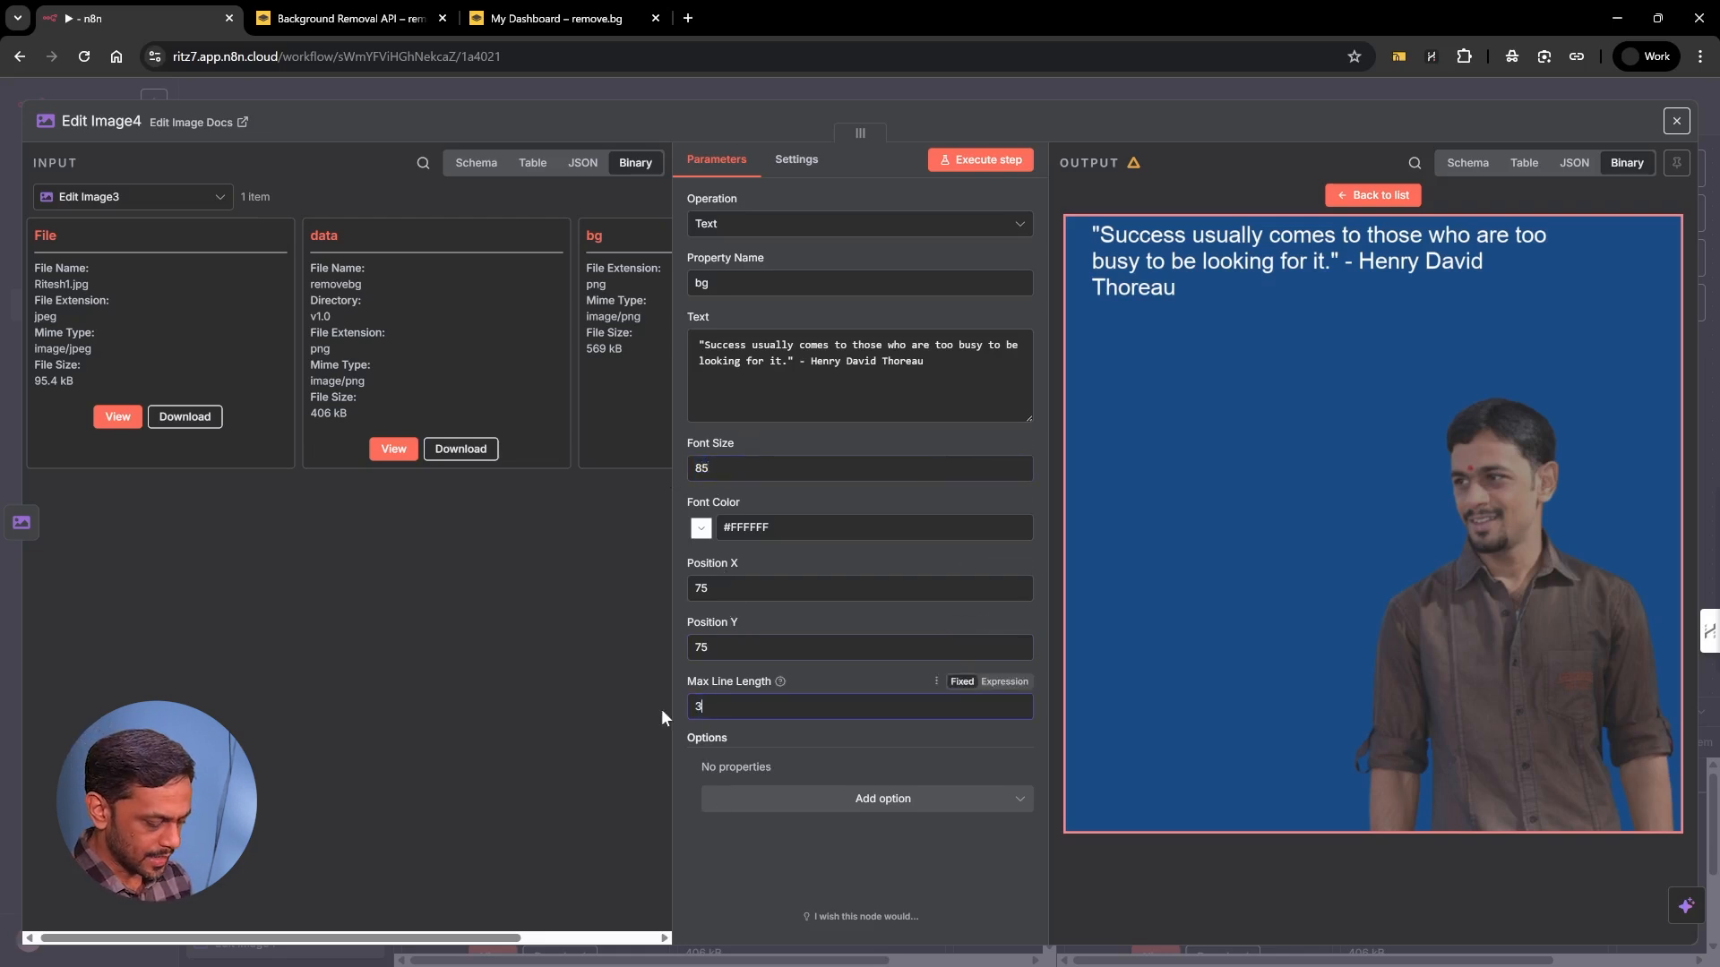
{"action": "type", "text": "5"}
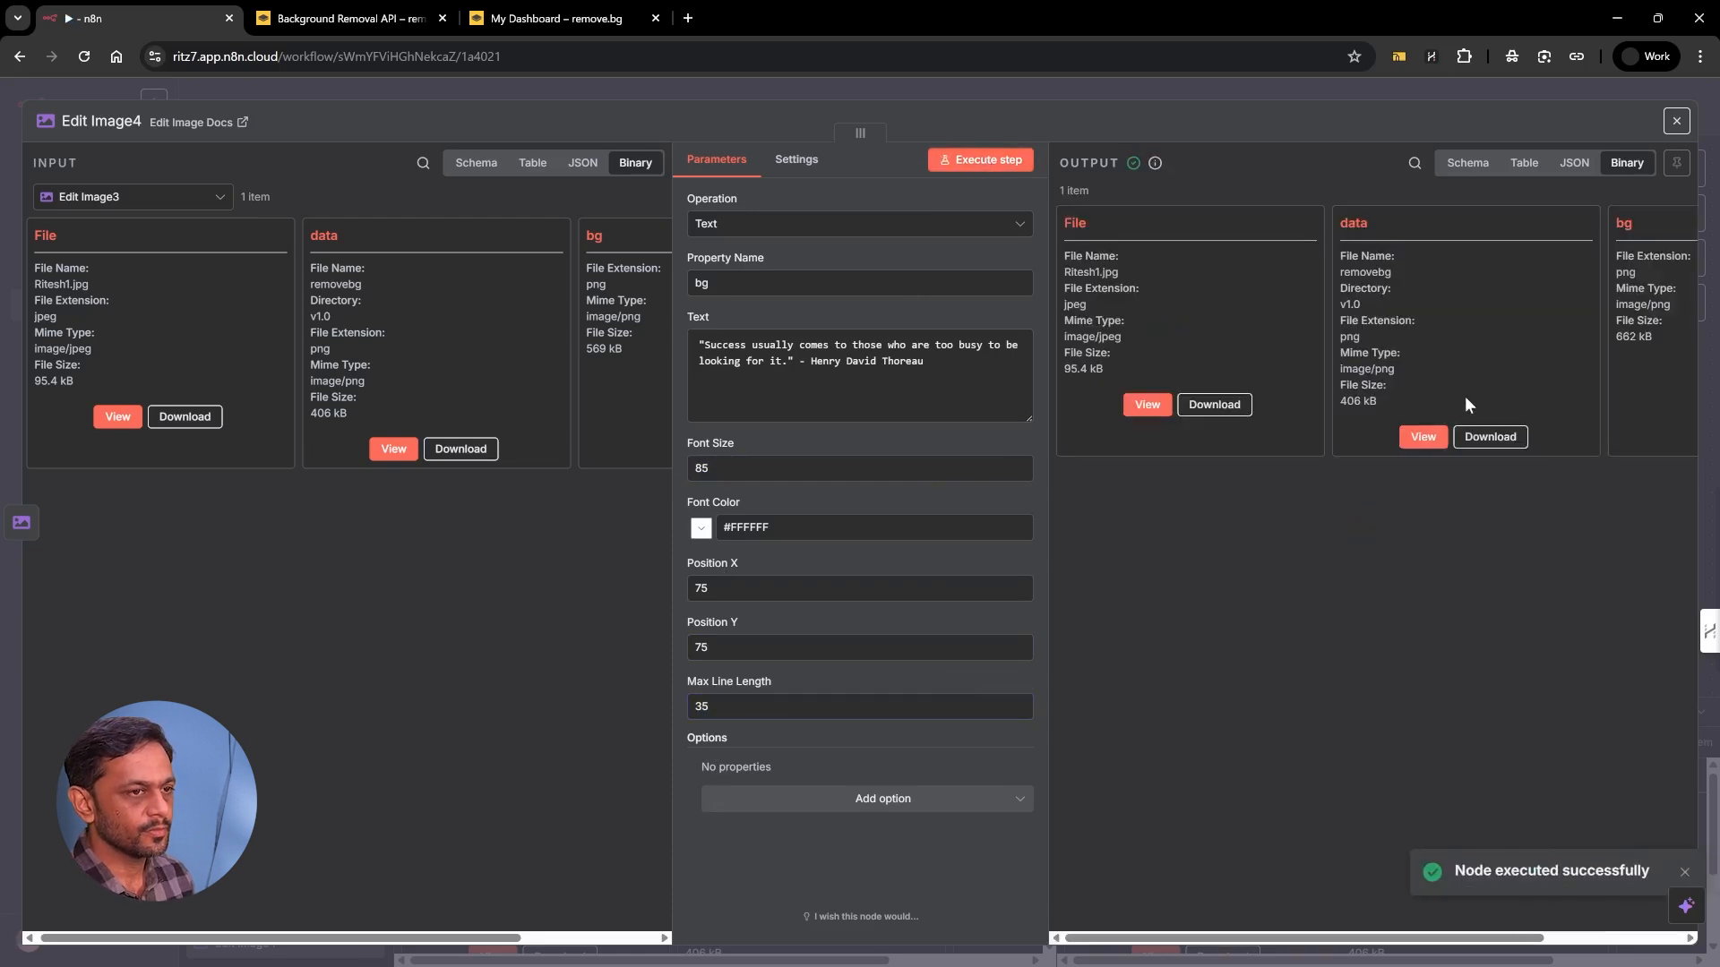
{"action": "left_click", "coordinate": [1422, 436]}
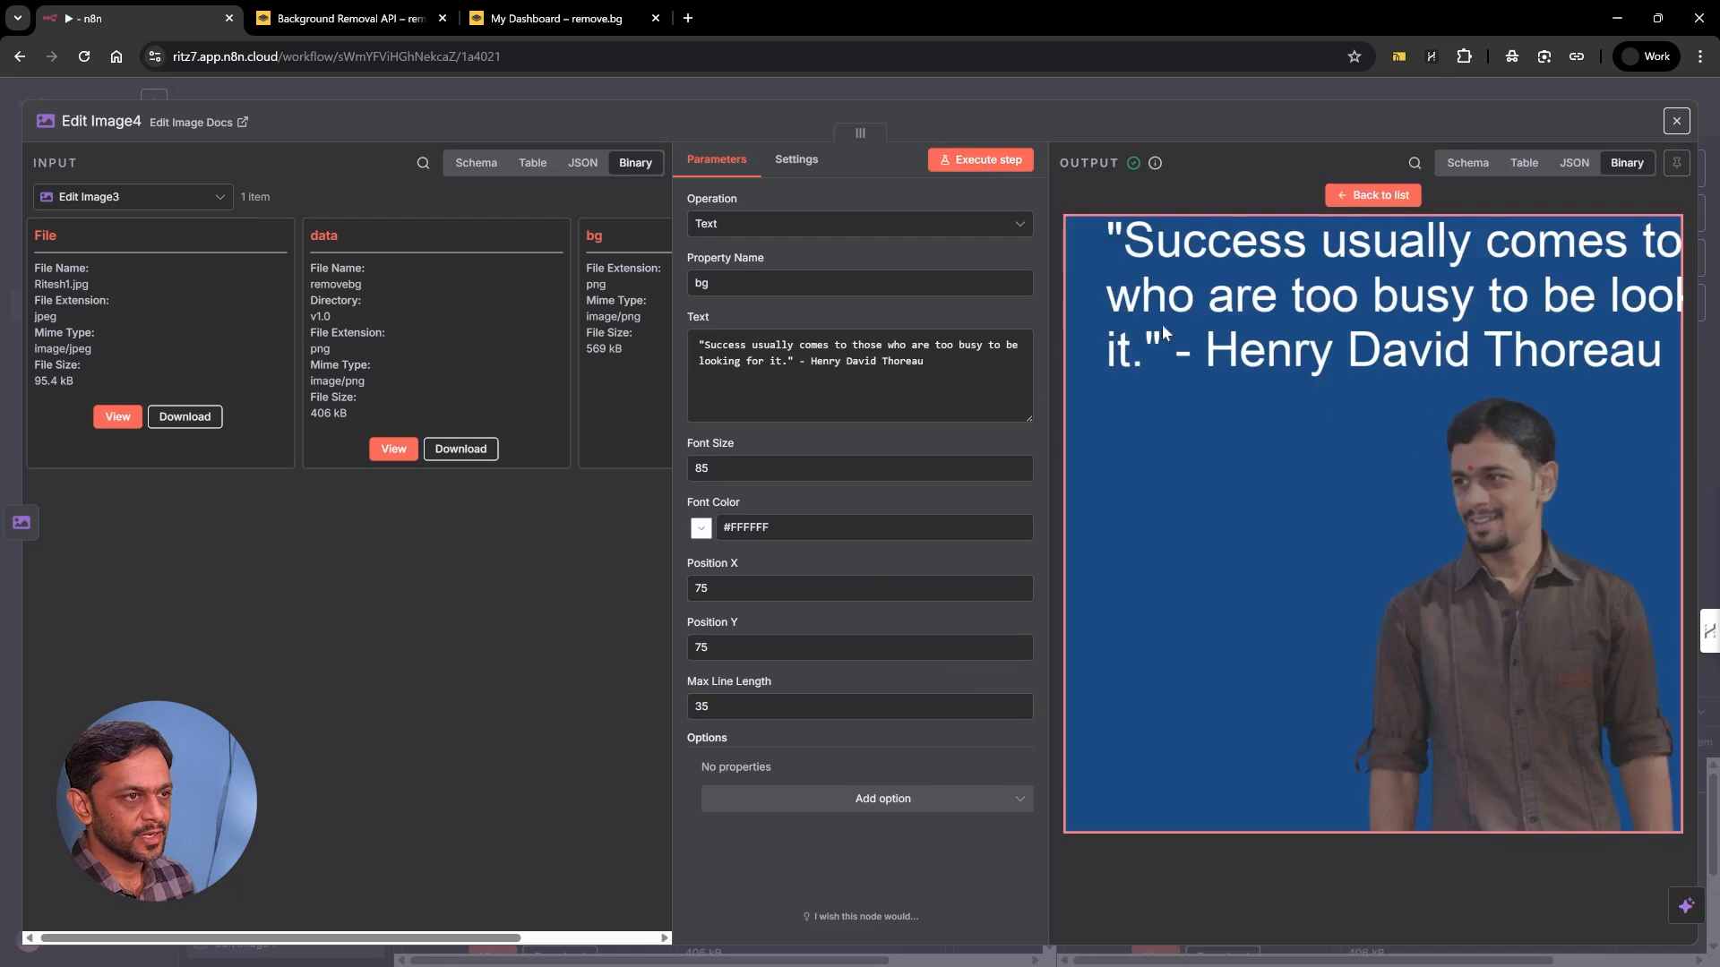
Set Max Line Length to 18 and Font Size to 65, then render the image.
{"action": "left_click", "coordinate": [859, 707]}
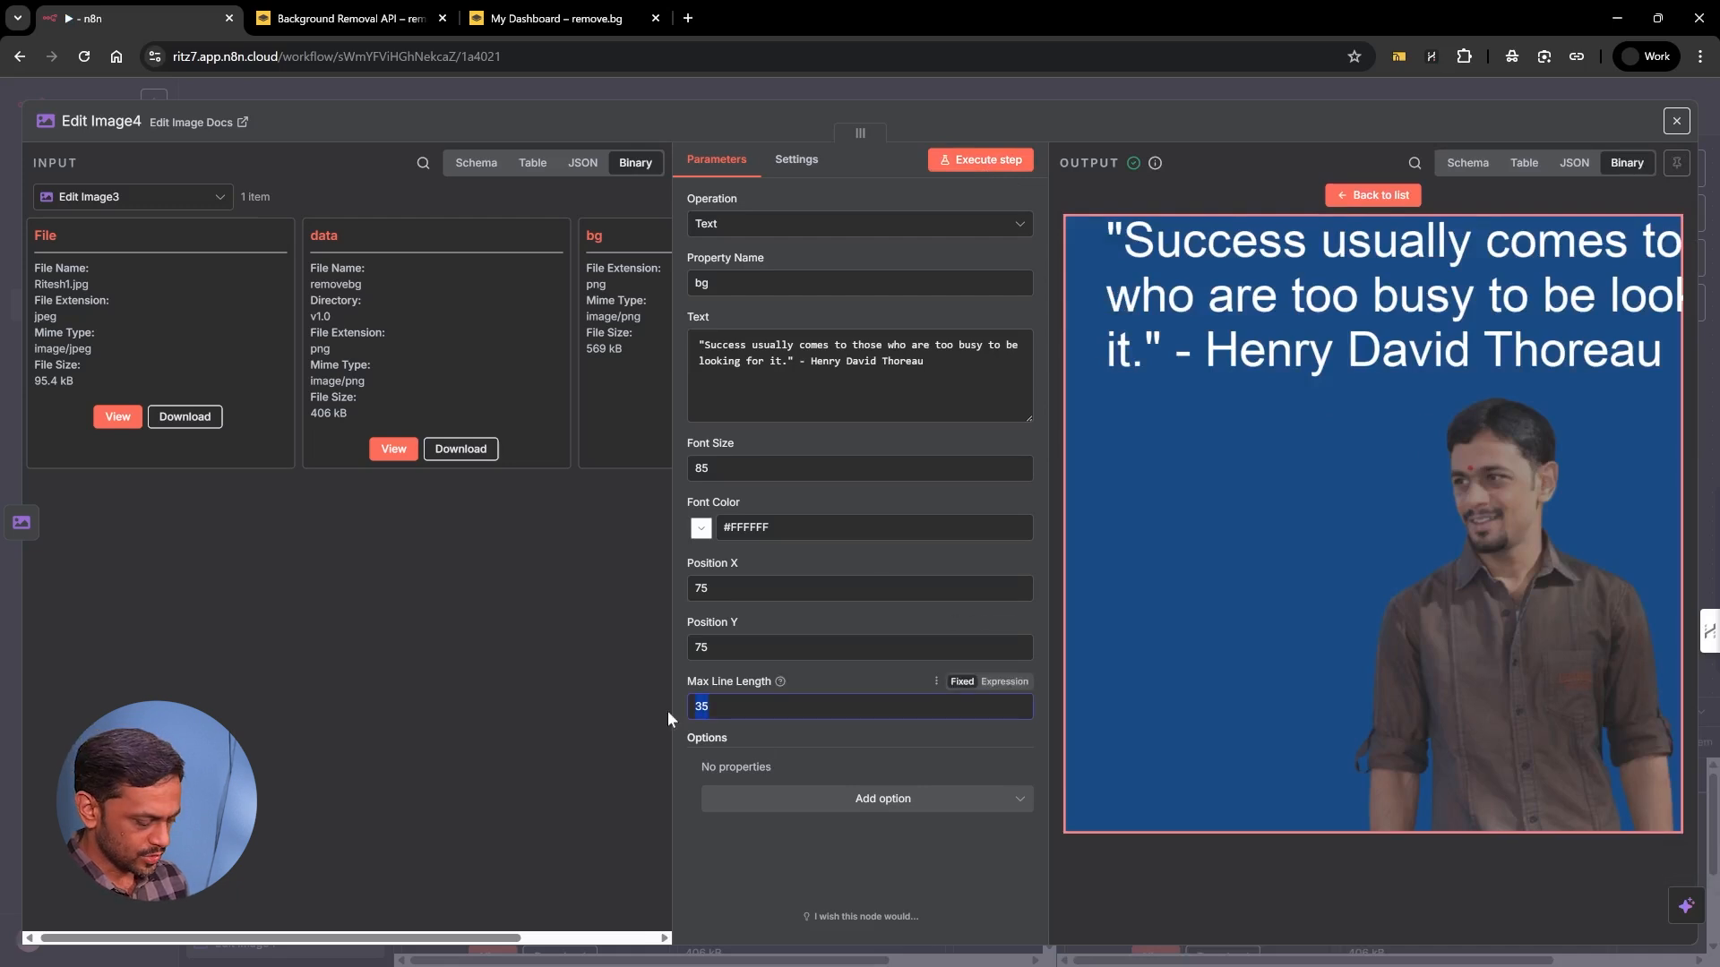
{"action": "type", "text": "25"}
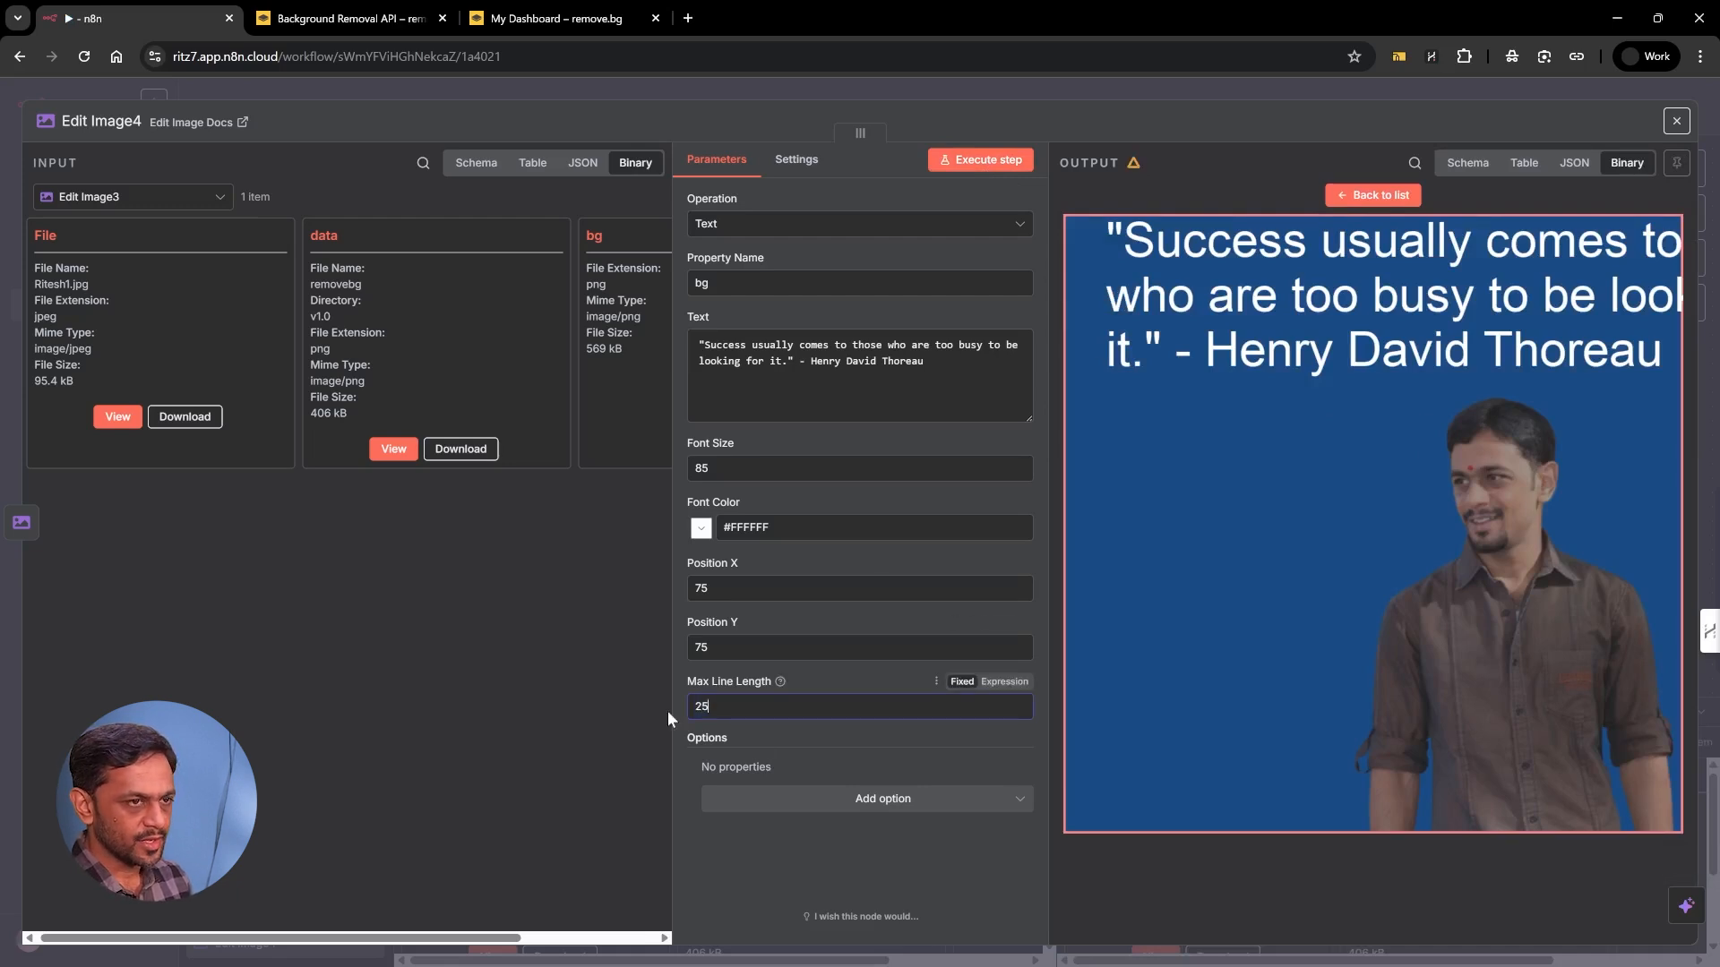
{"action": "type", "text": "10"}
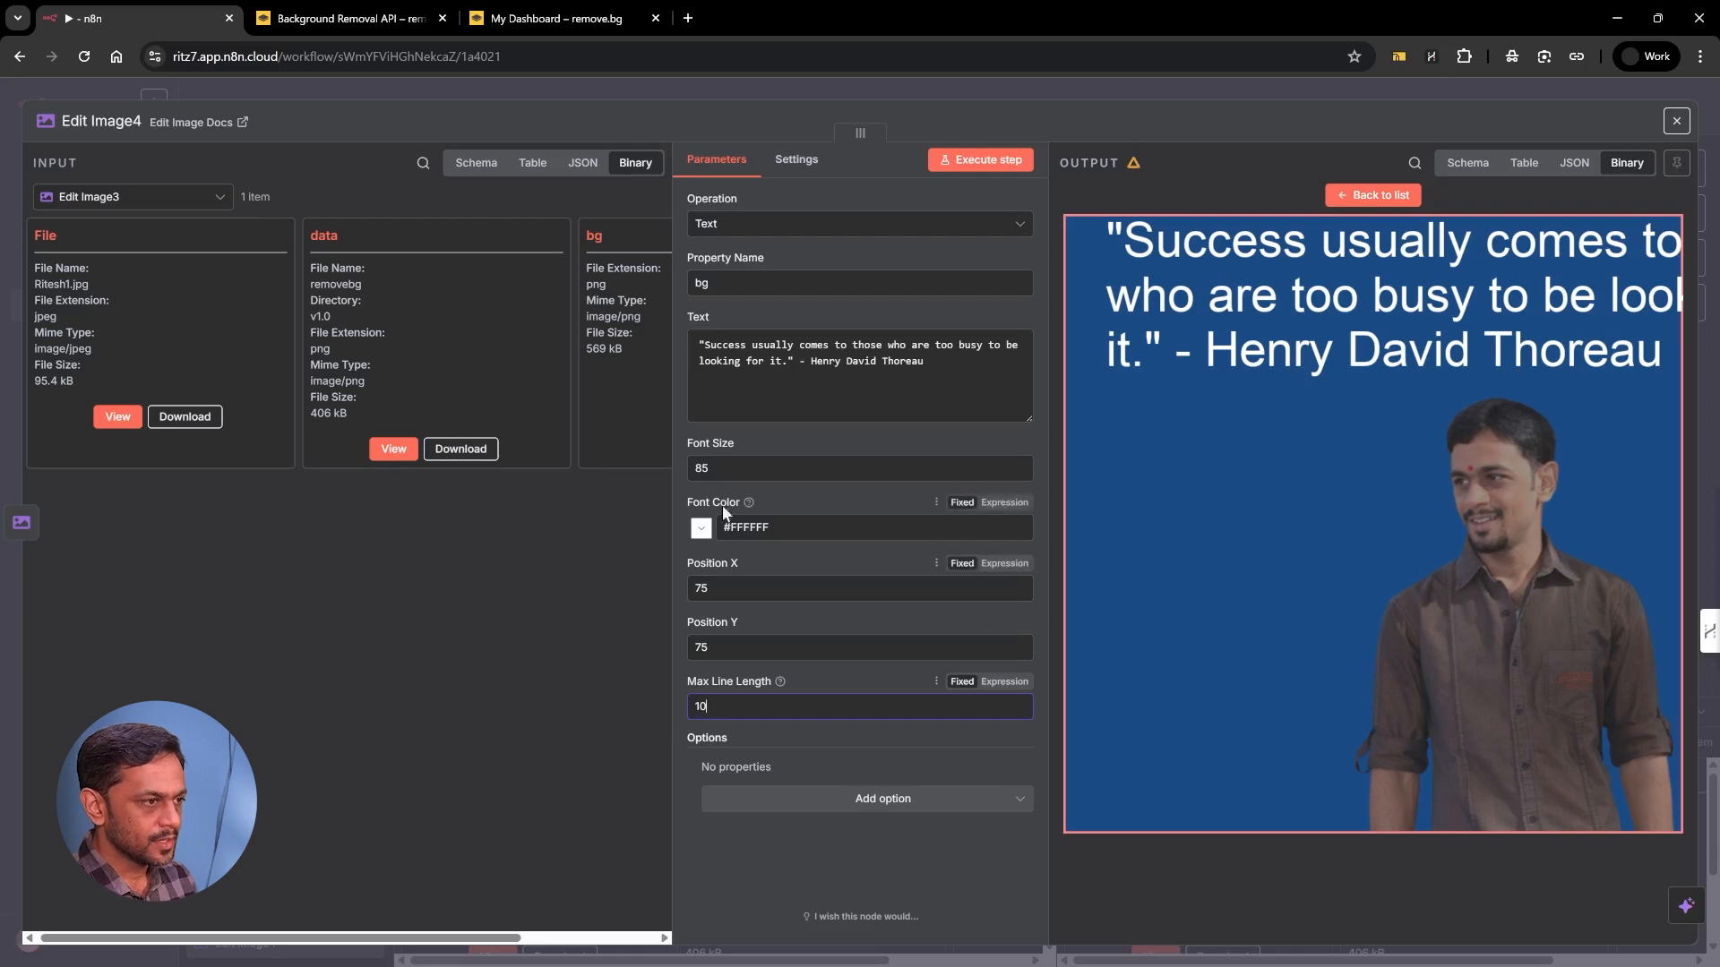
{"action": "left_click", "coordinate": [859, 468]}
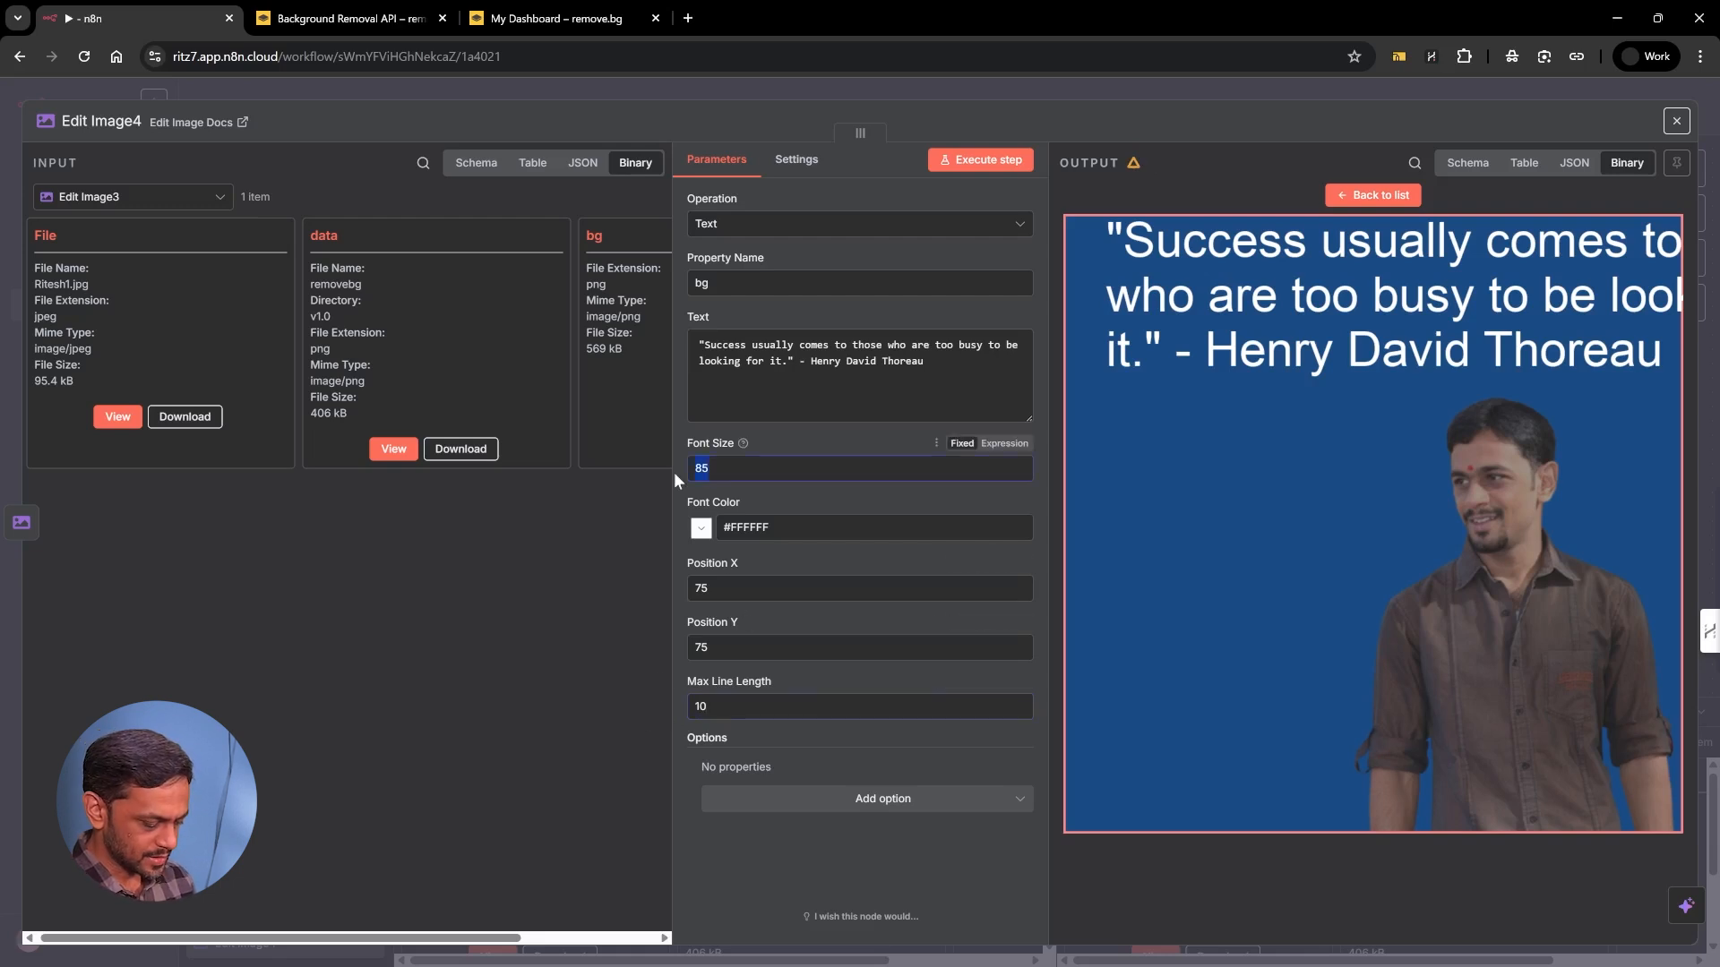
{"action": "type", "text": "65"}
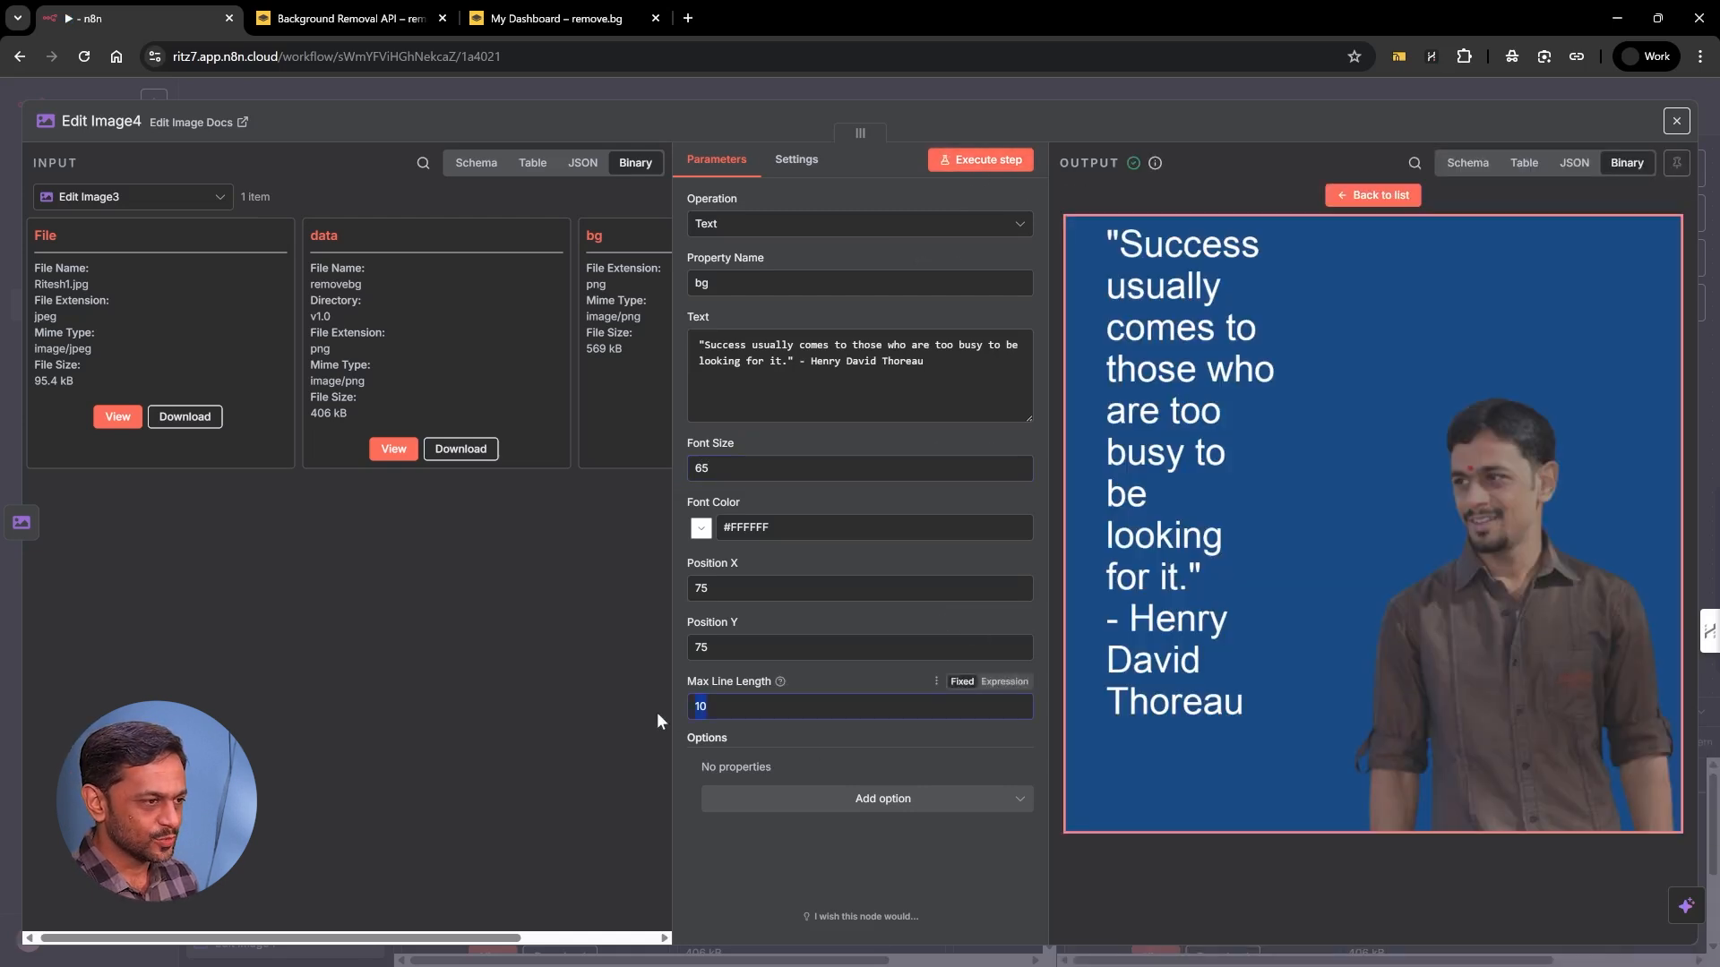
{"action": "type", "text": "15"}
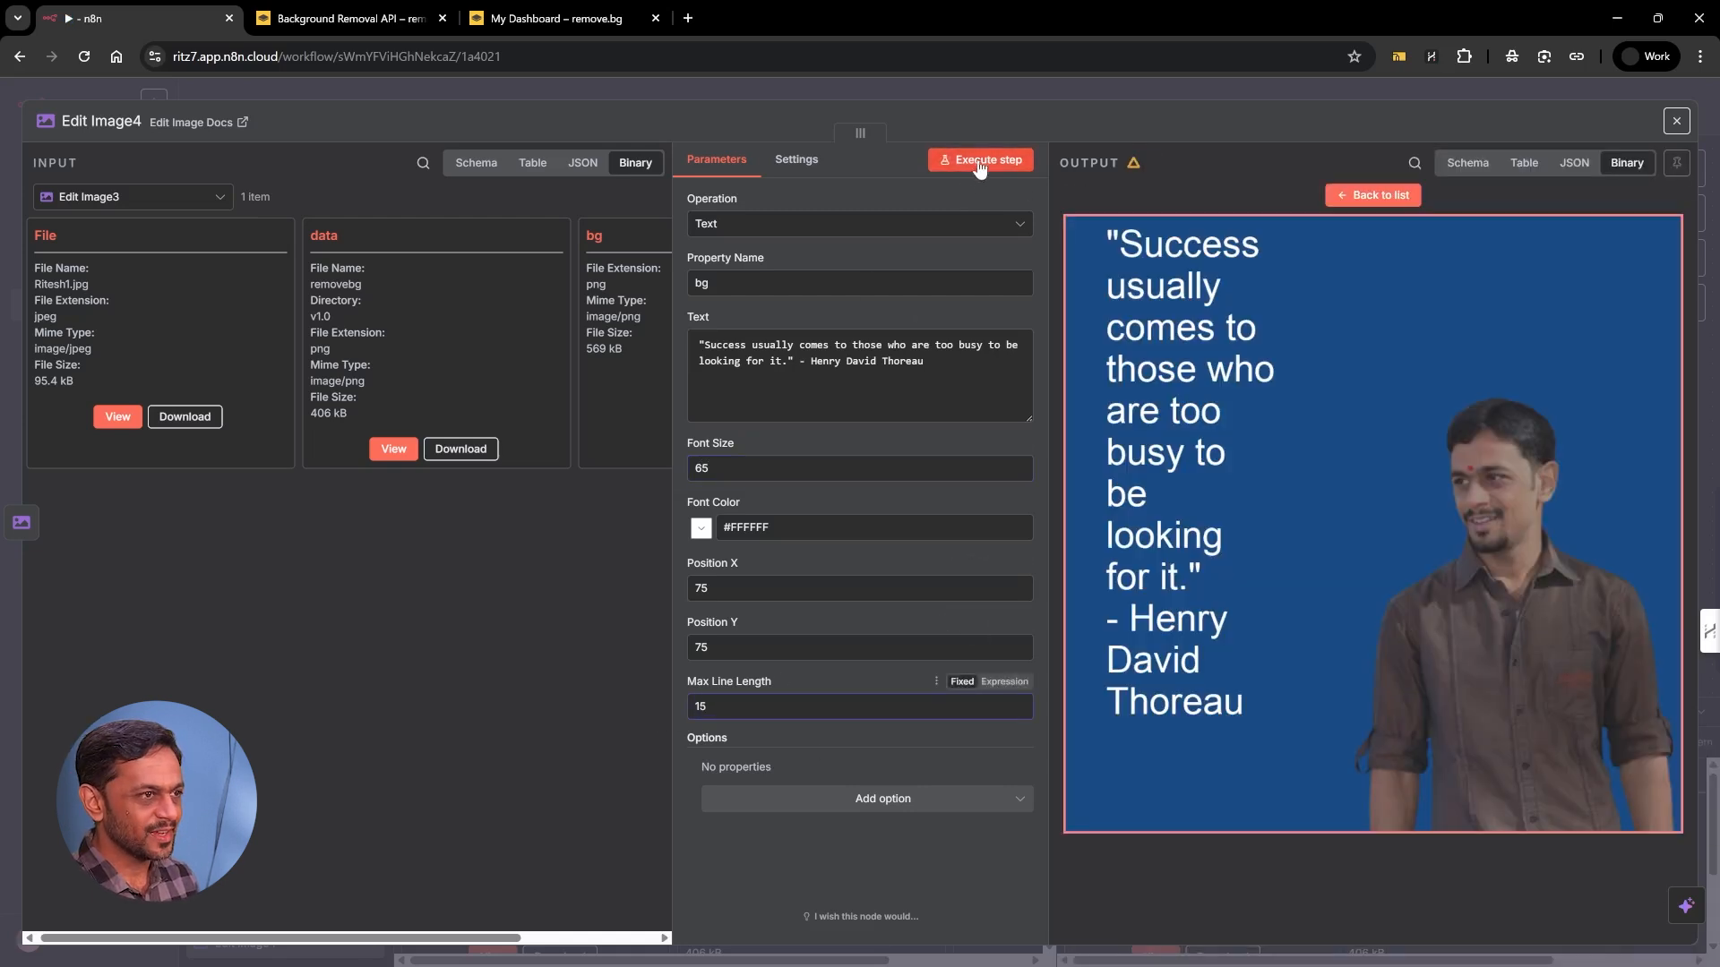
{"action": "left_click", "coordinate": [978, 160]}
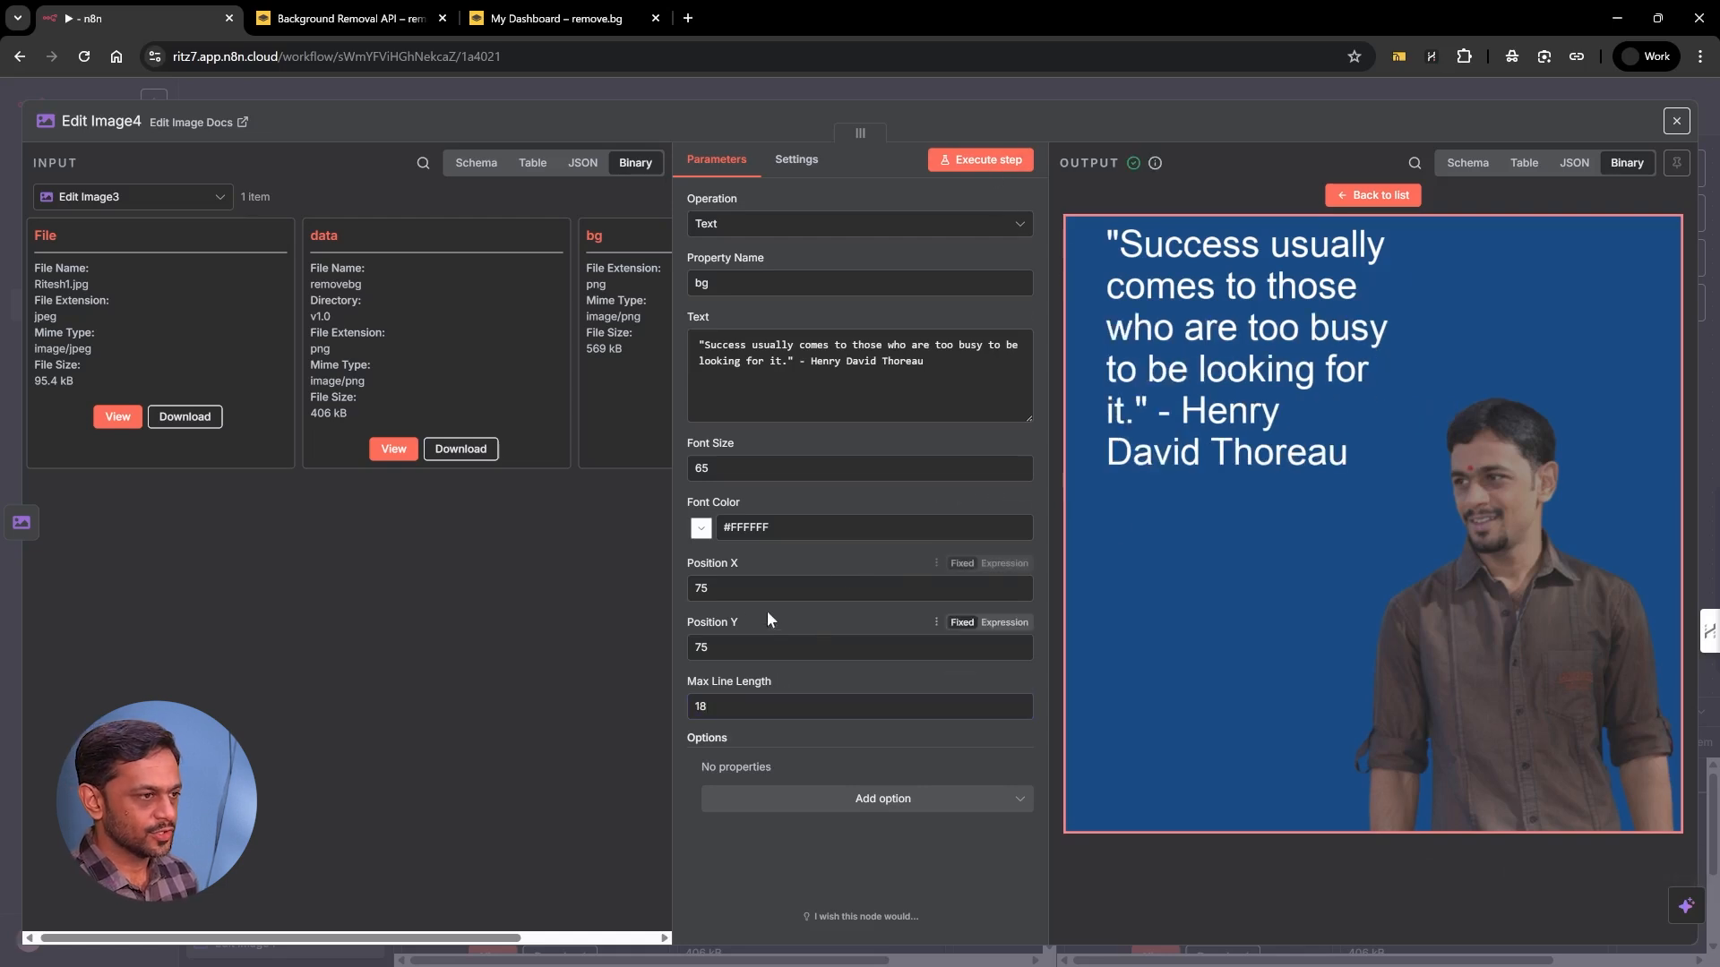
Set the quote's vertical position to 120 and render again.
{"action": "left_click", "coordinate": [859, 647]}
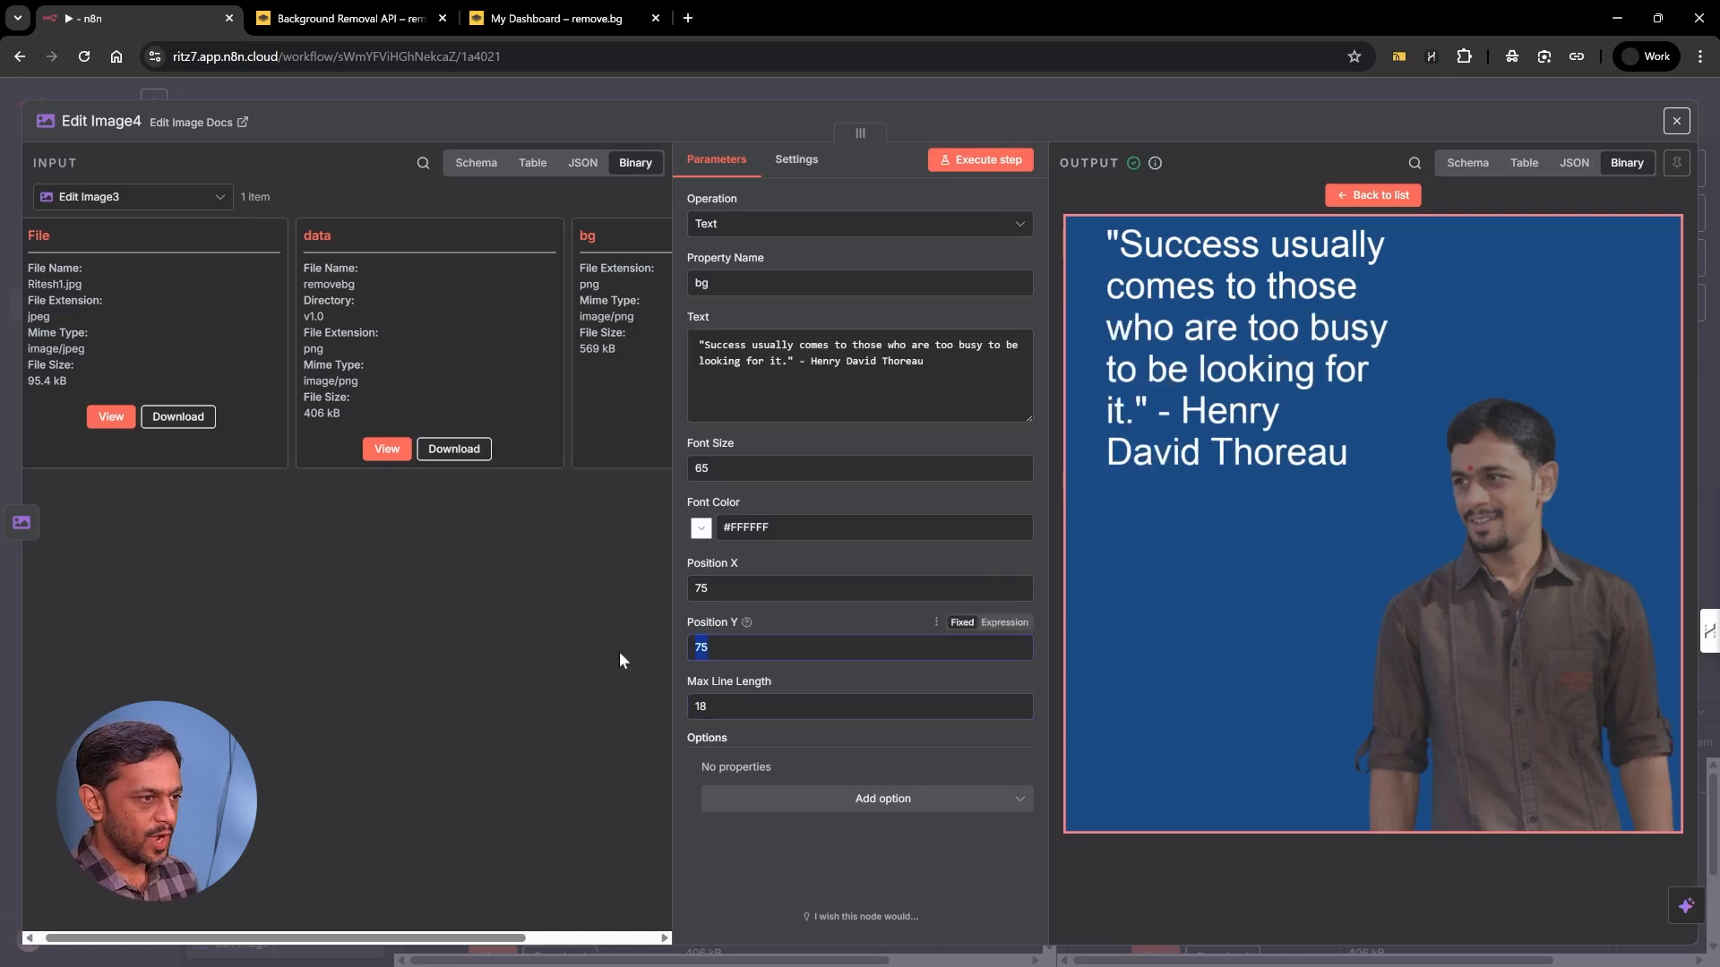
{"action": "type", "text": "200"}
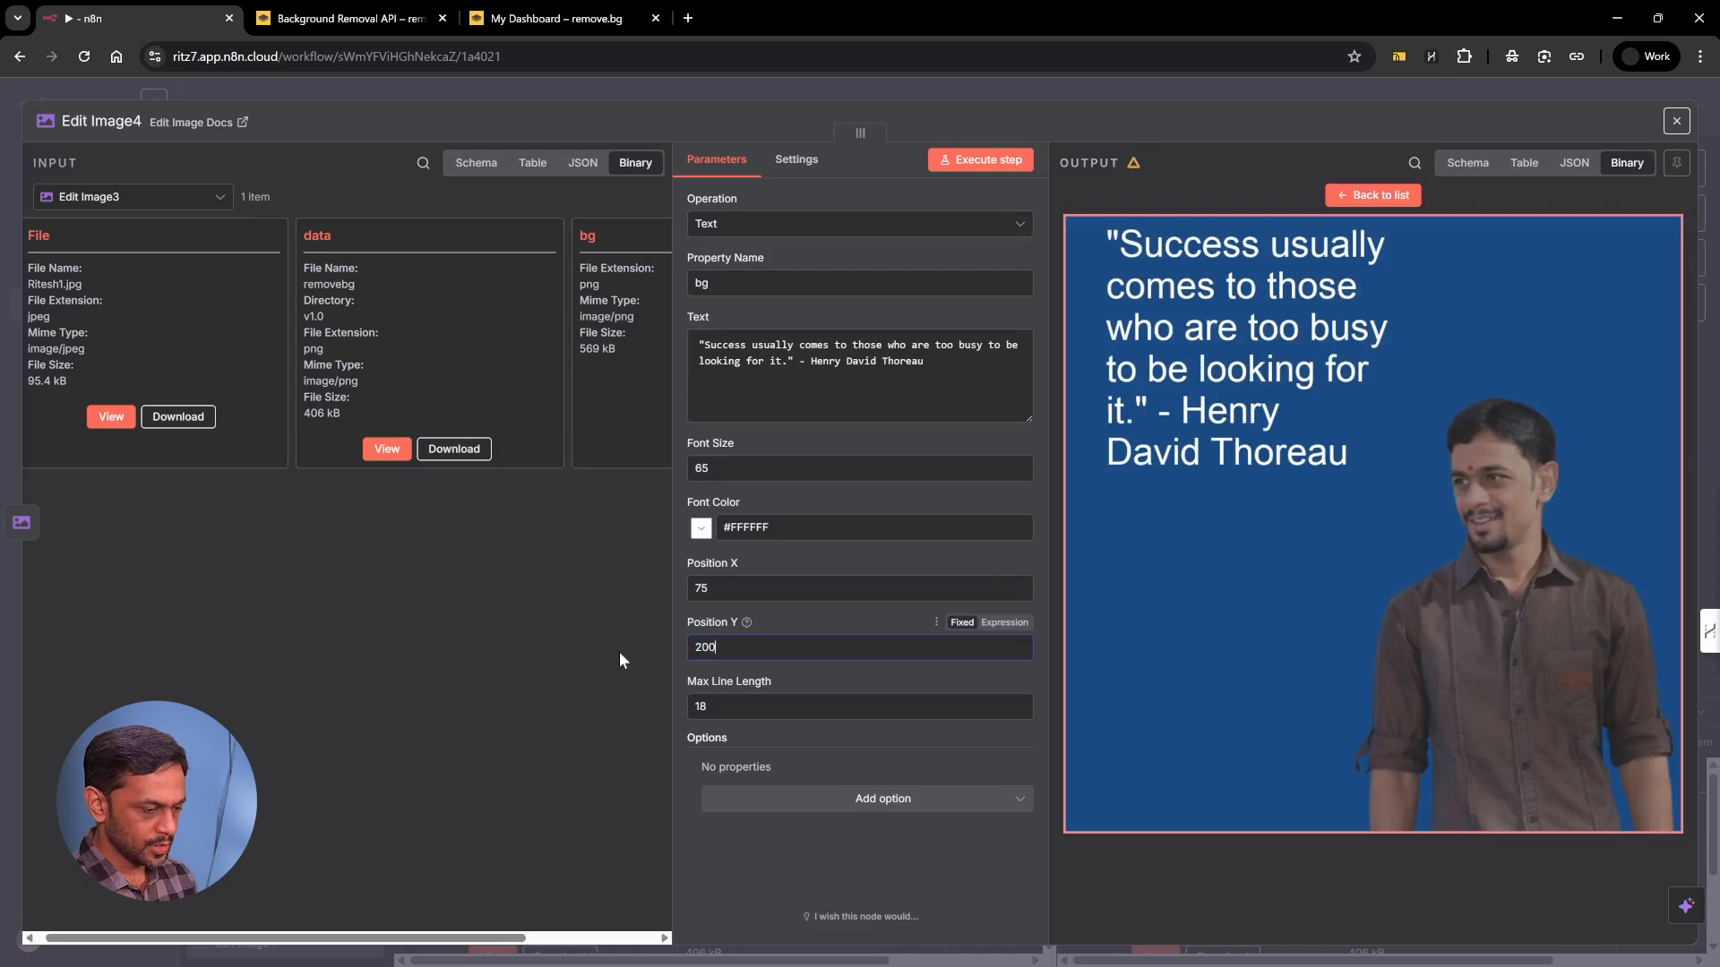
{"action": "left_click", "coordinate": [978, 159]}
{"action": "type", "text": "120"}
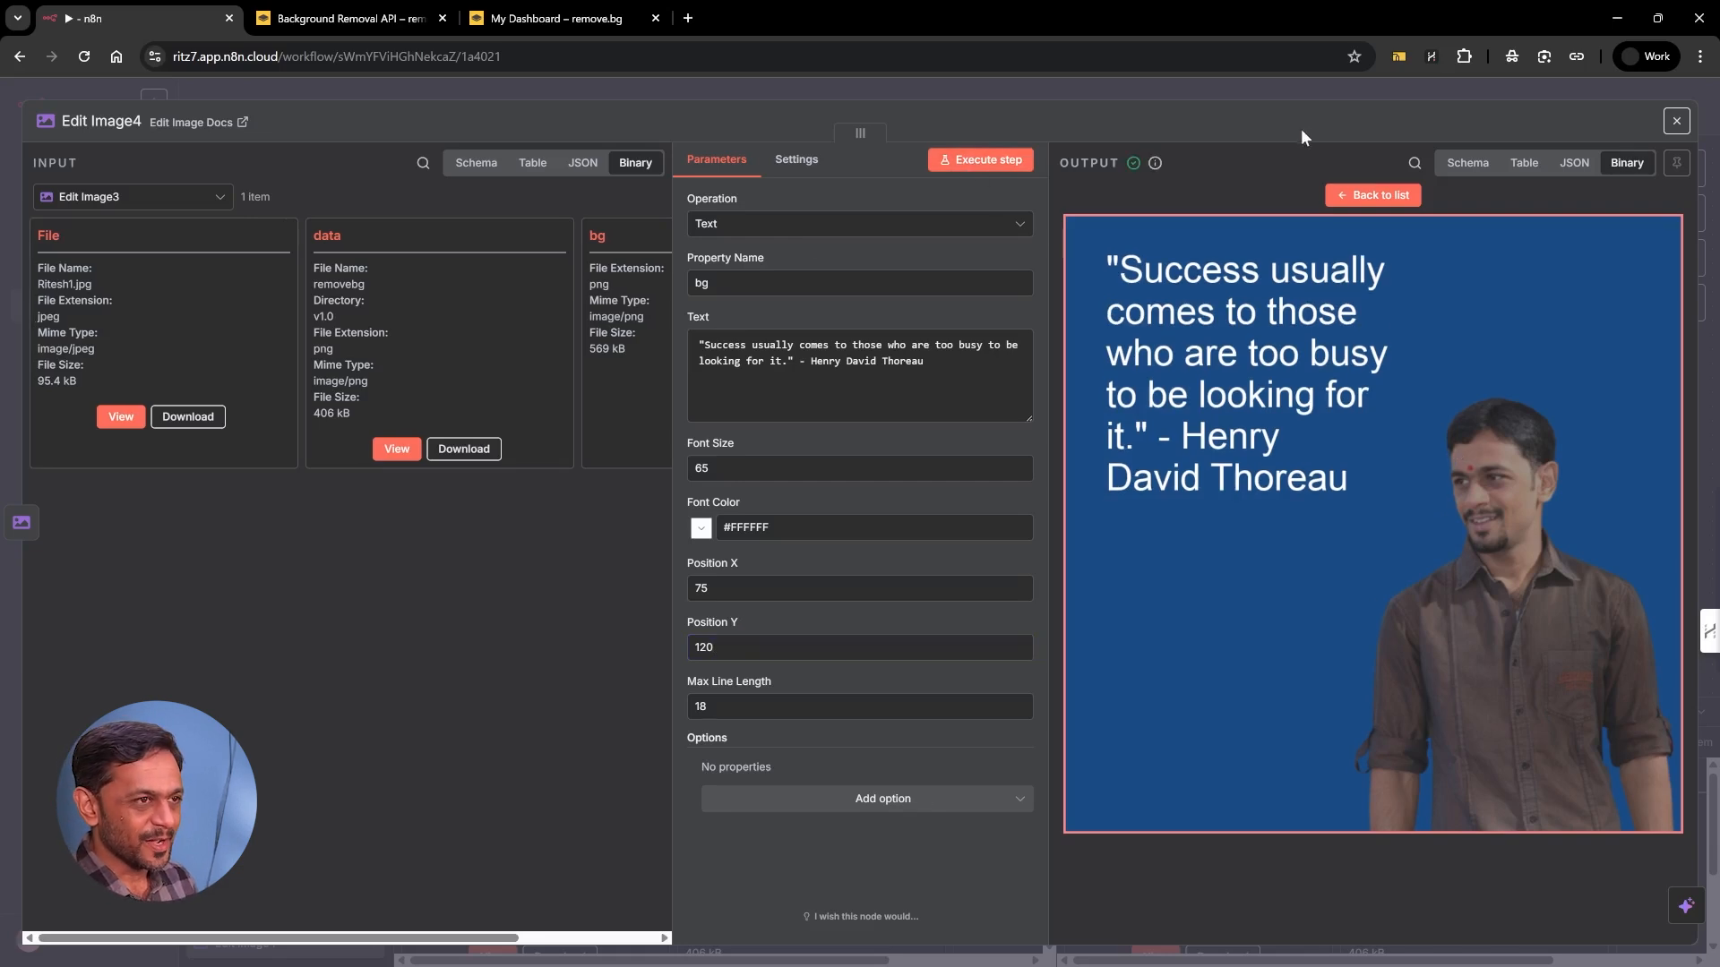
Close Edit Image4, reopen it to check the output, then close it again.
{"action": "left_click", "coordinate": [1675, 121]}
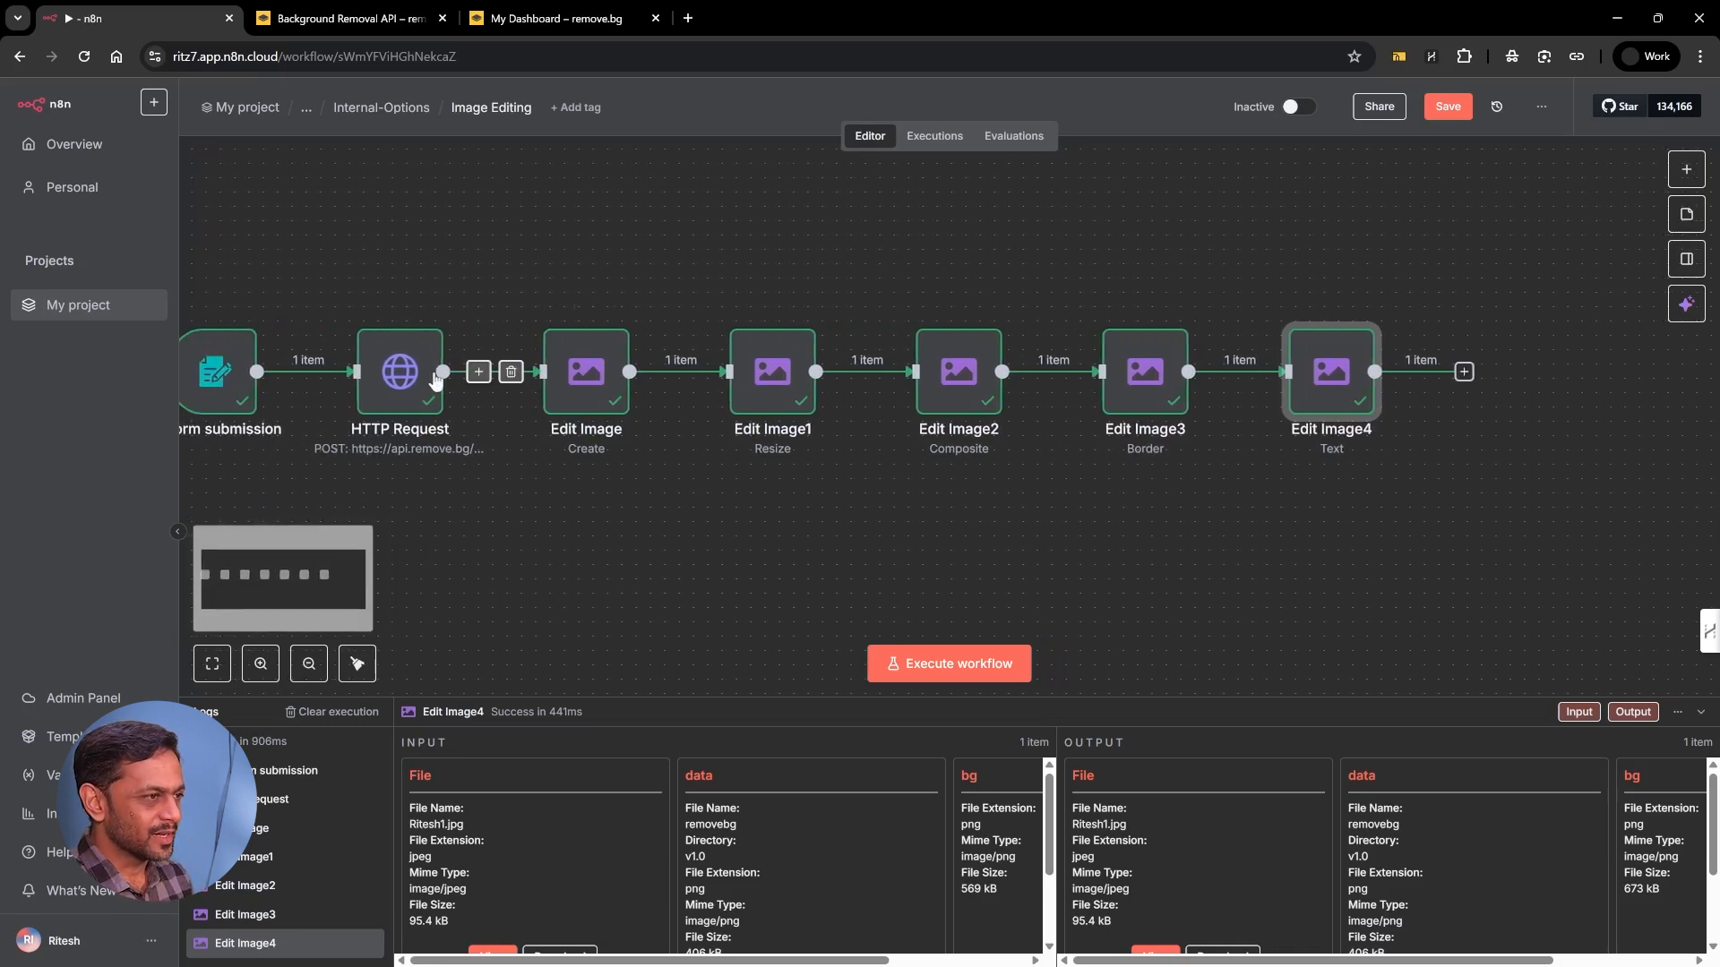
{"action": "mouse_move", "coordinate": [1389, 488]}
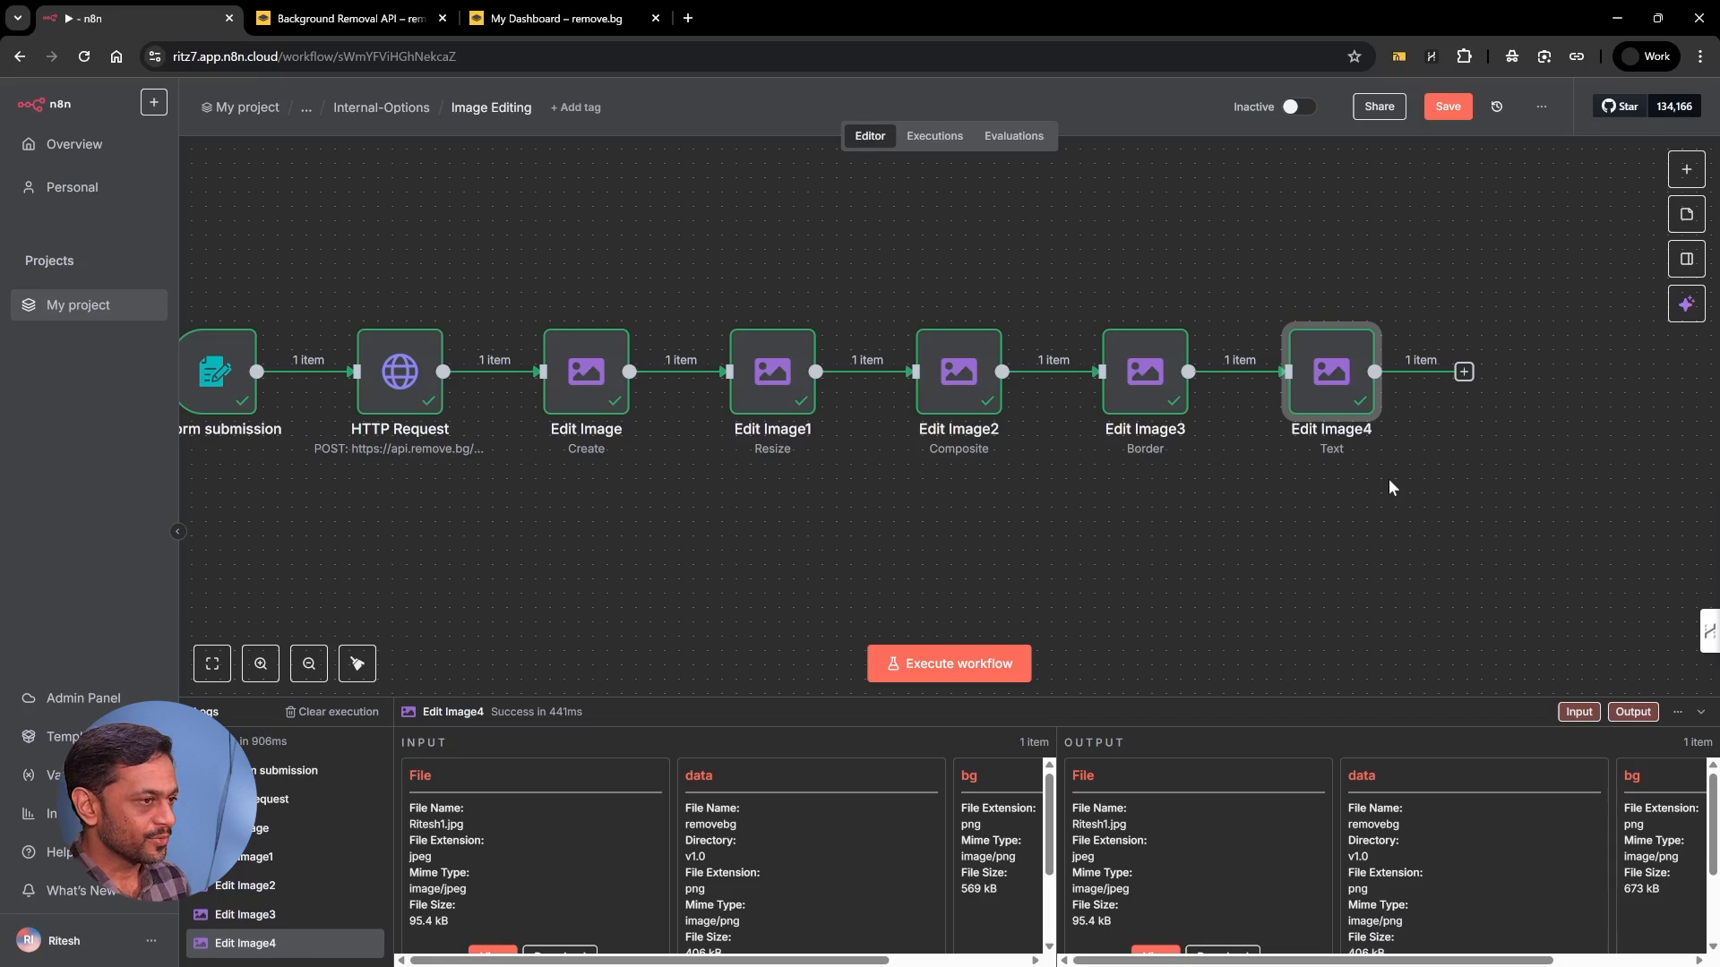
{"action": "mouse_move", "coordinate": [1306, 453]}
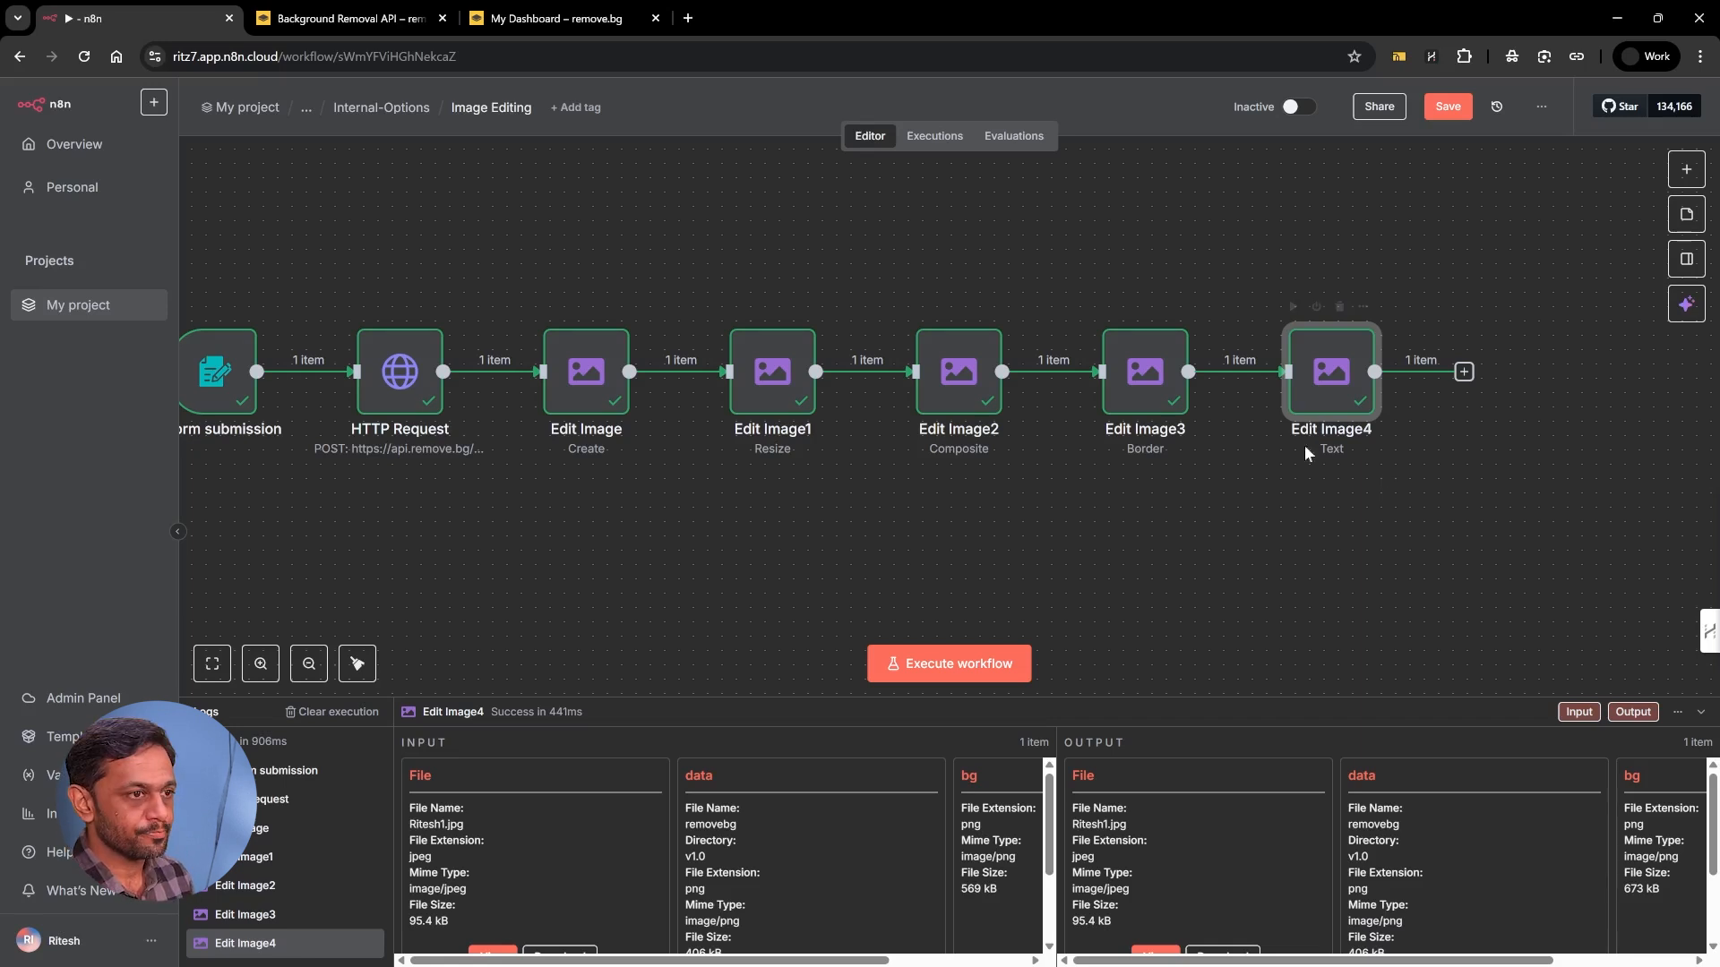
{"action": "mouse_move", "coordinate": [1349, 401]}
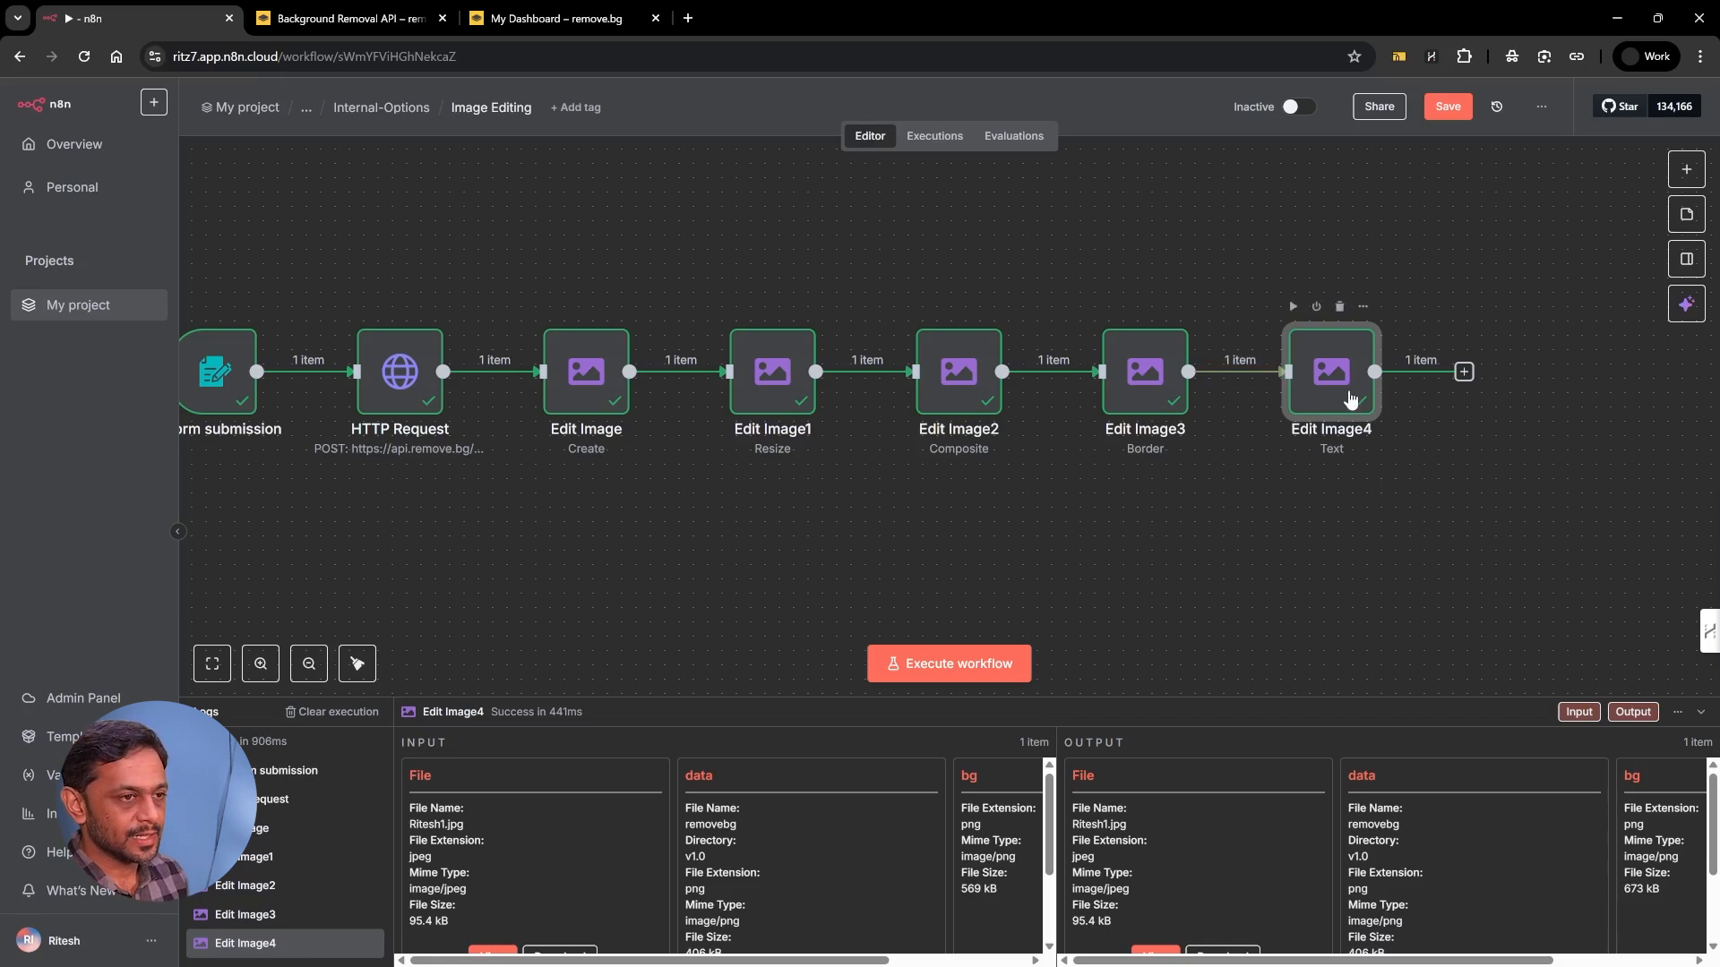
{"action": "double_click", "coordinate": [1330, 370]}
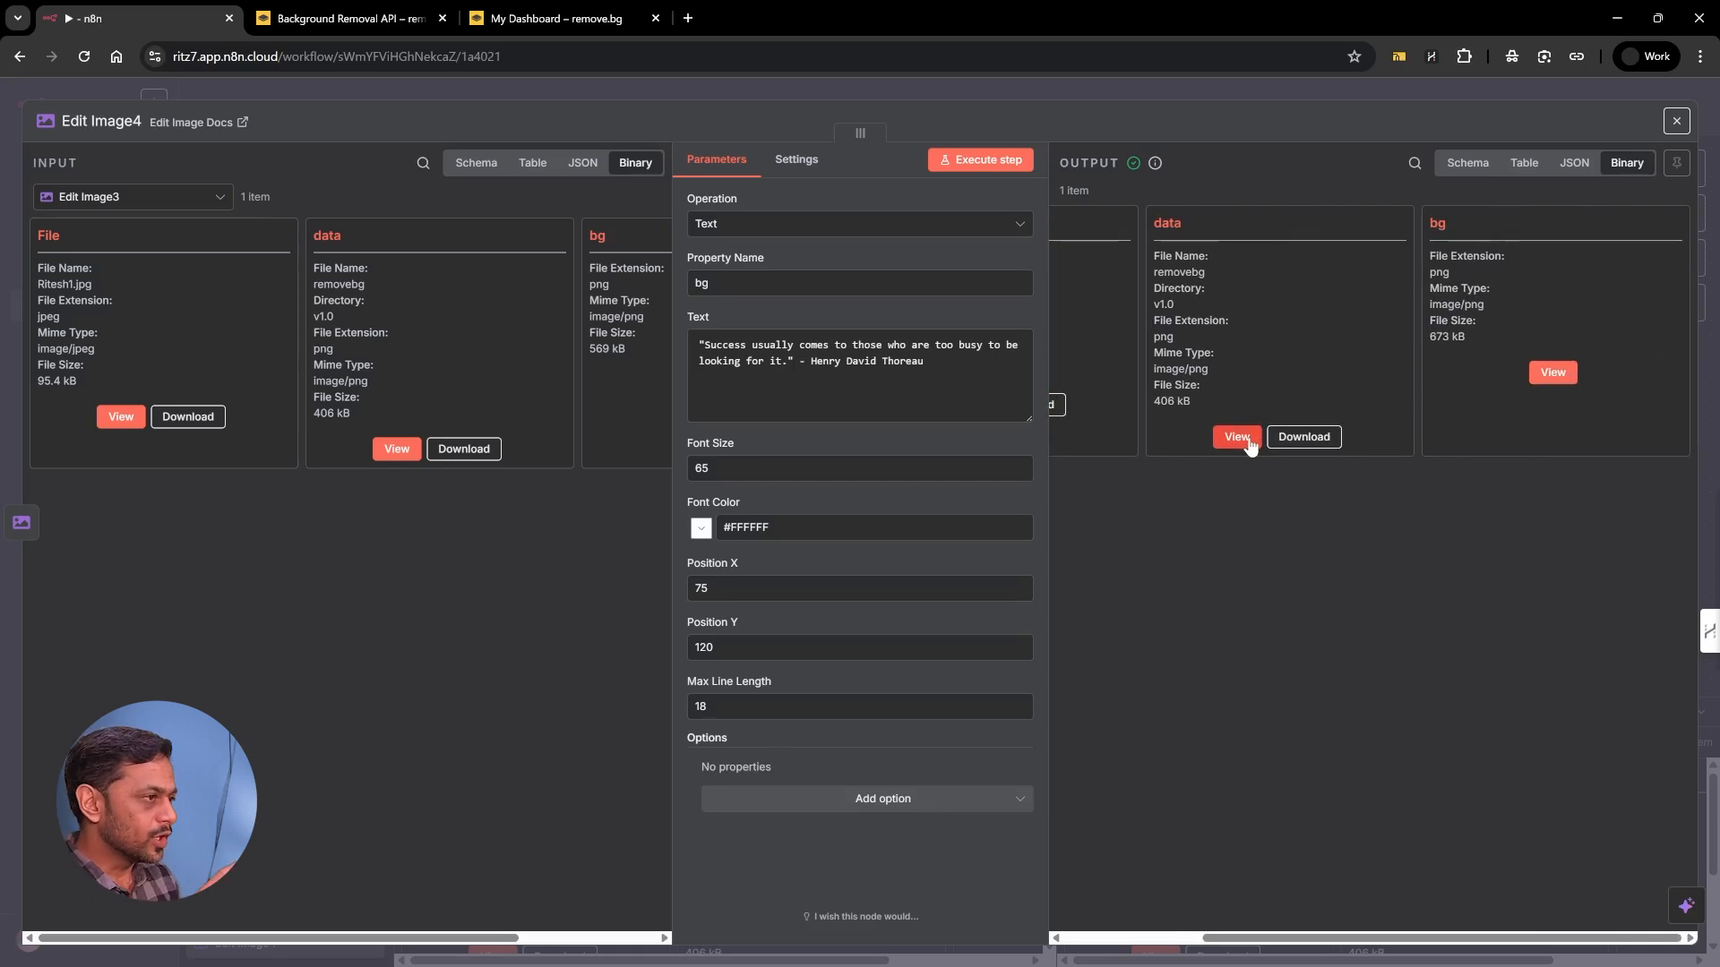
{"action": "mouse_move", "coordinate": [1248, 376]}
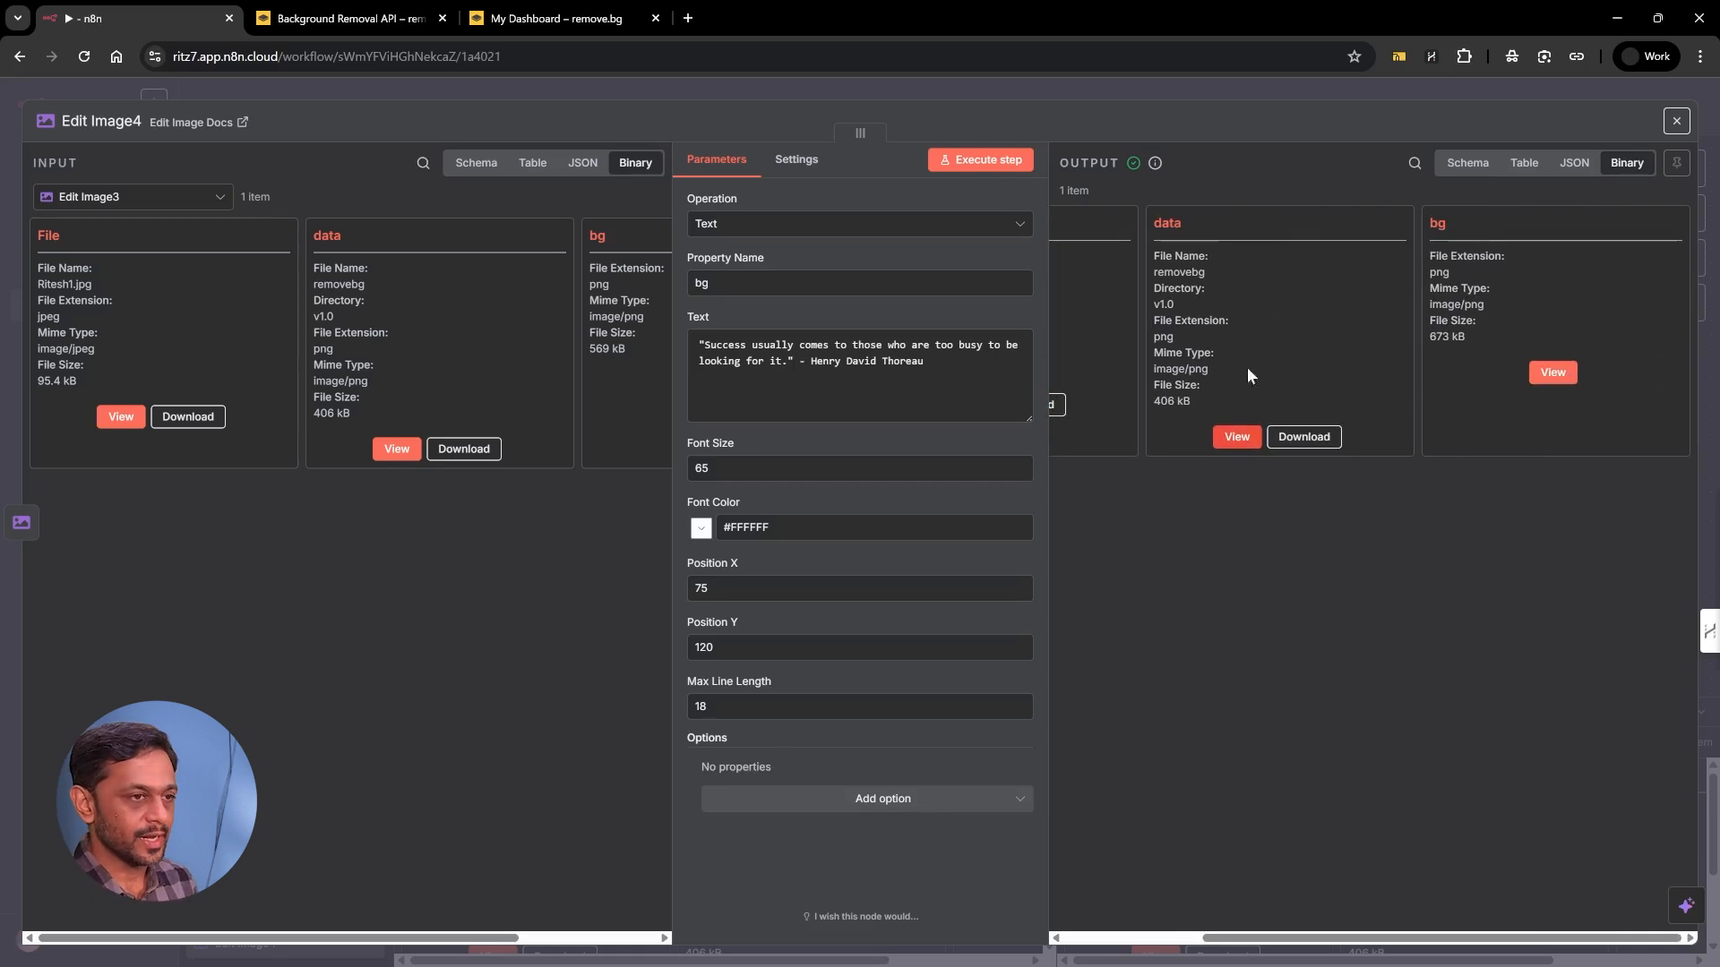
{"action": "left_click", "coordinate": [1676, 121]}
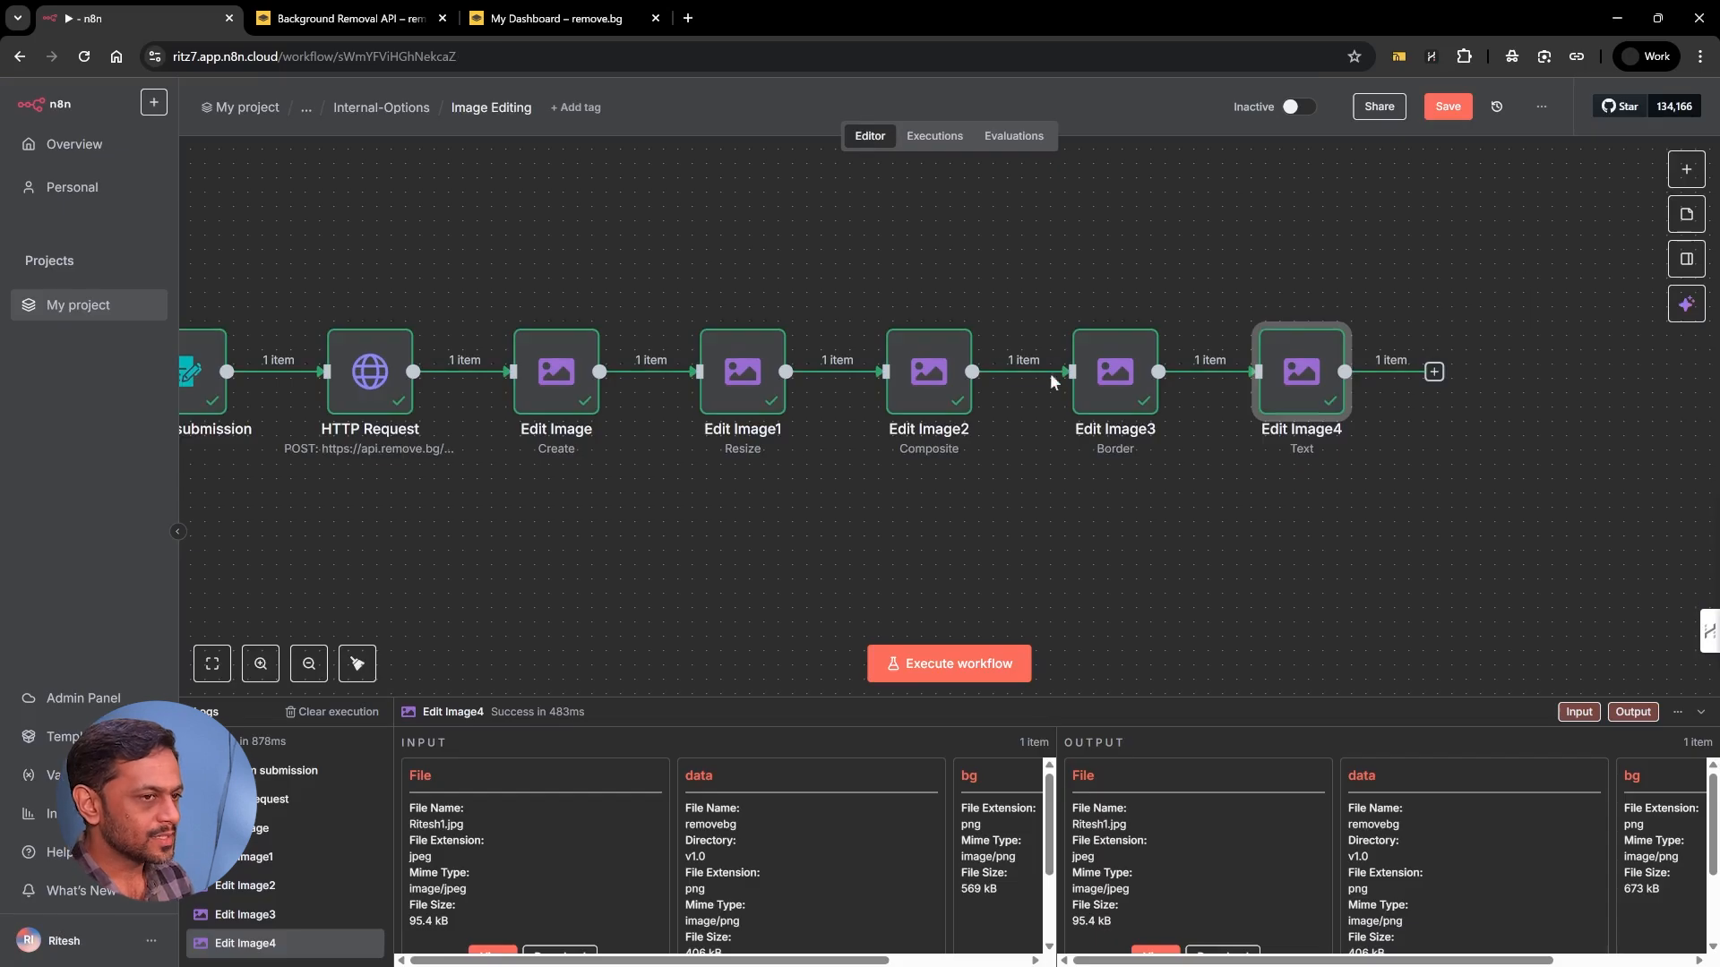
Add a Multi Step Edit Image5 node and add its first operation.
{"action": "left_click_drag", "start_coordinate": [411, 371], "coordinate": [521, 537]}
{"action": "type", "text": "image"}
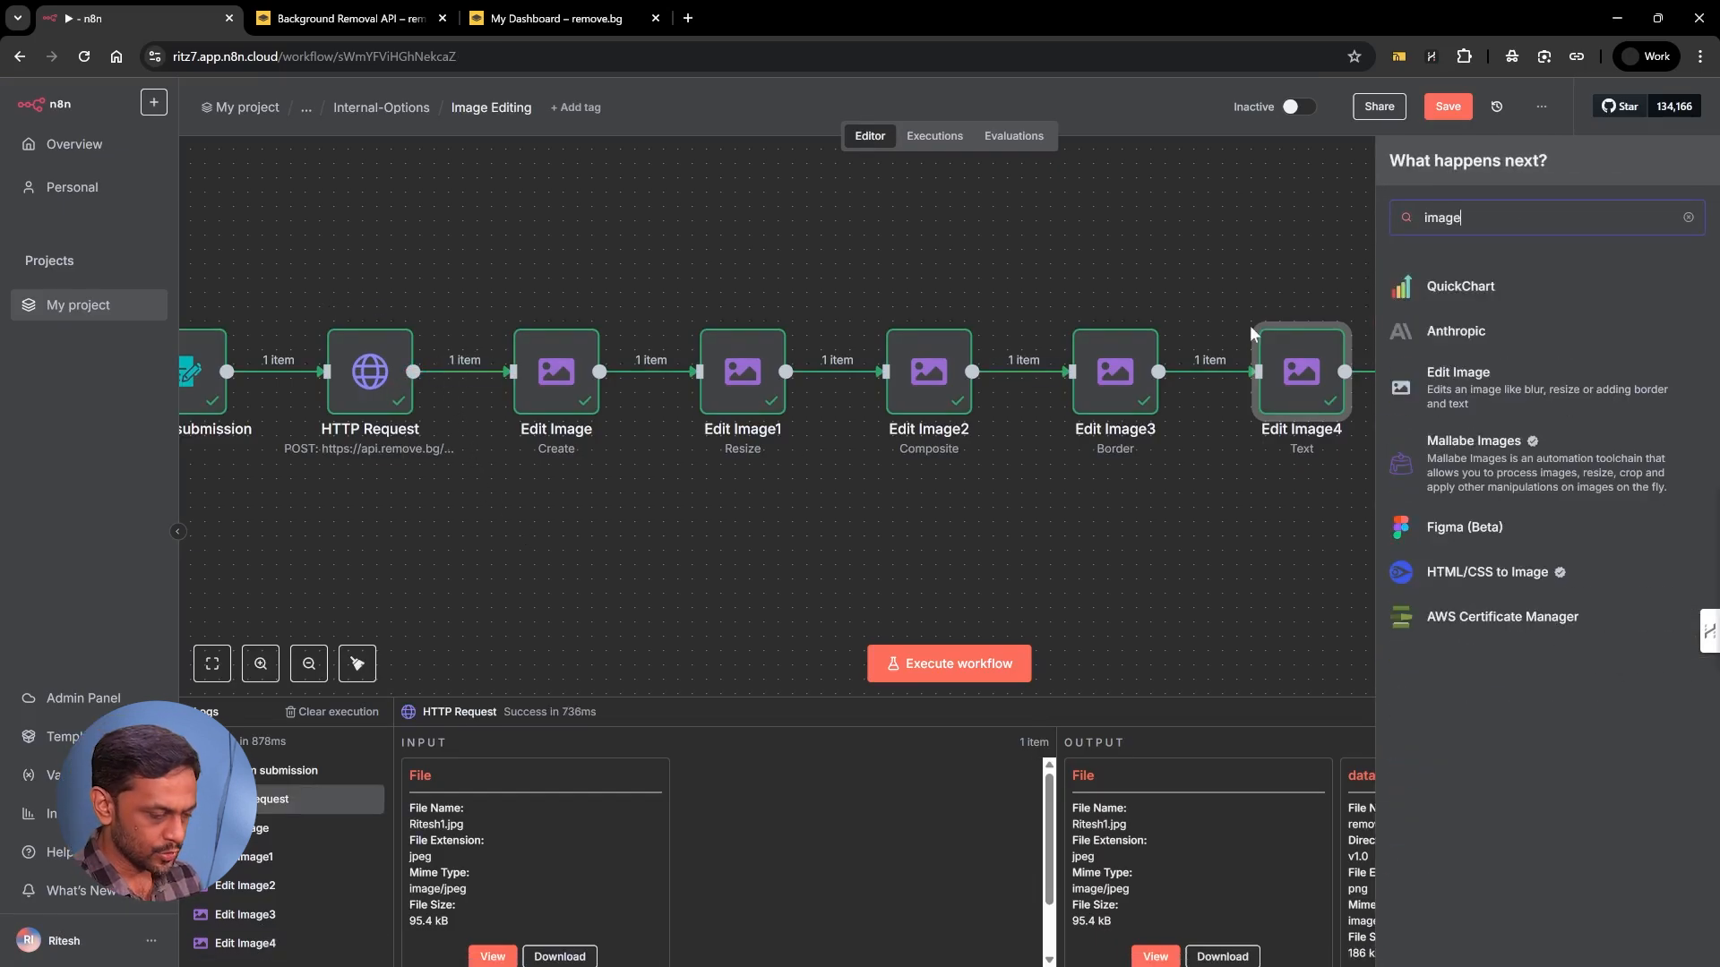
{"action": "left_click", "coordinate": [1458, 387]}
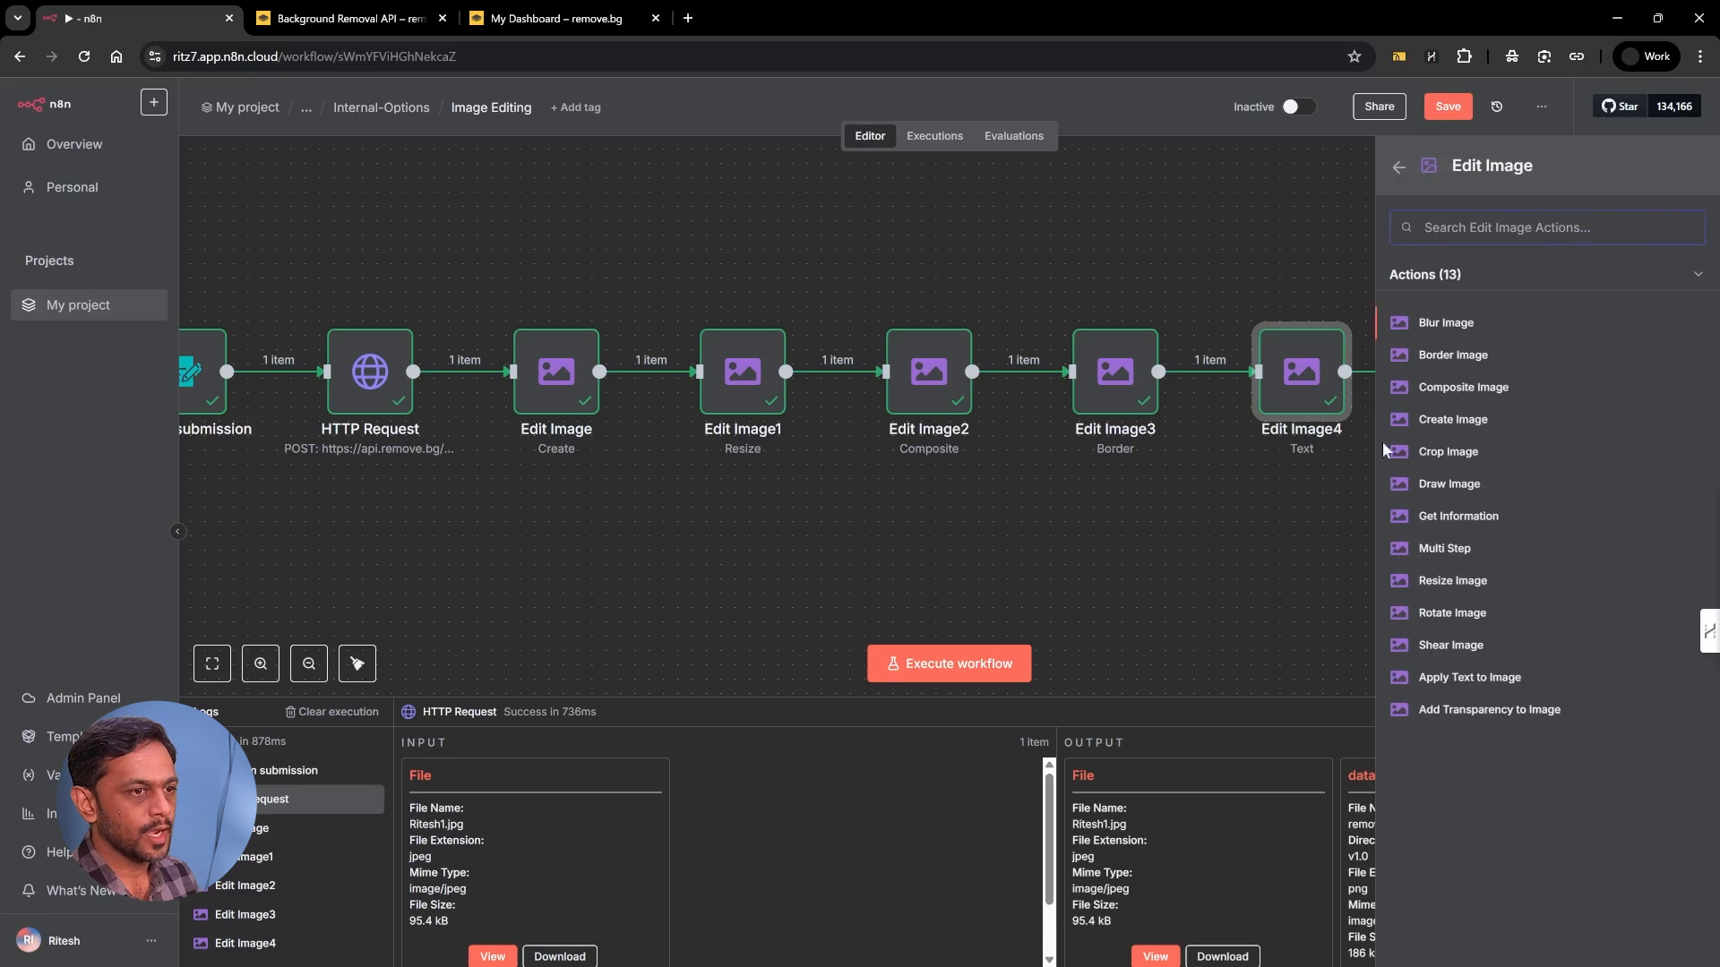
{"action": "left_click", "coordinate": [1443, 548]}
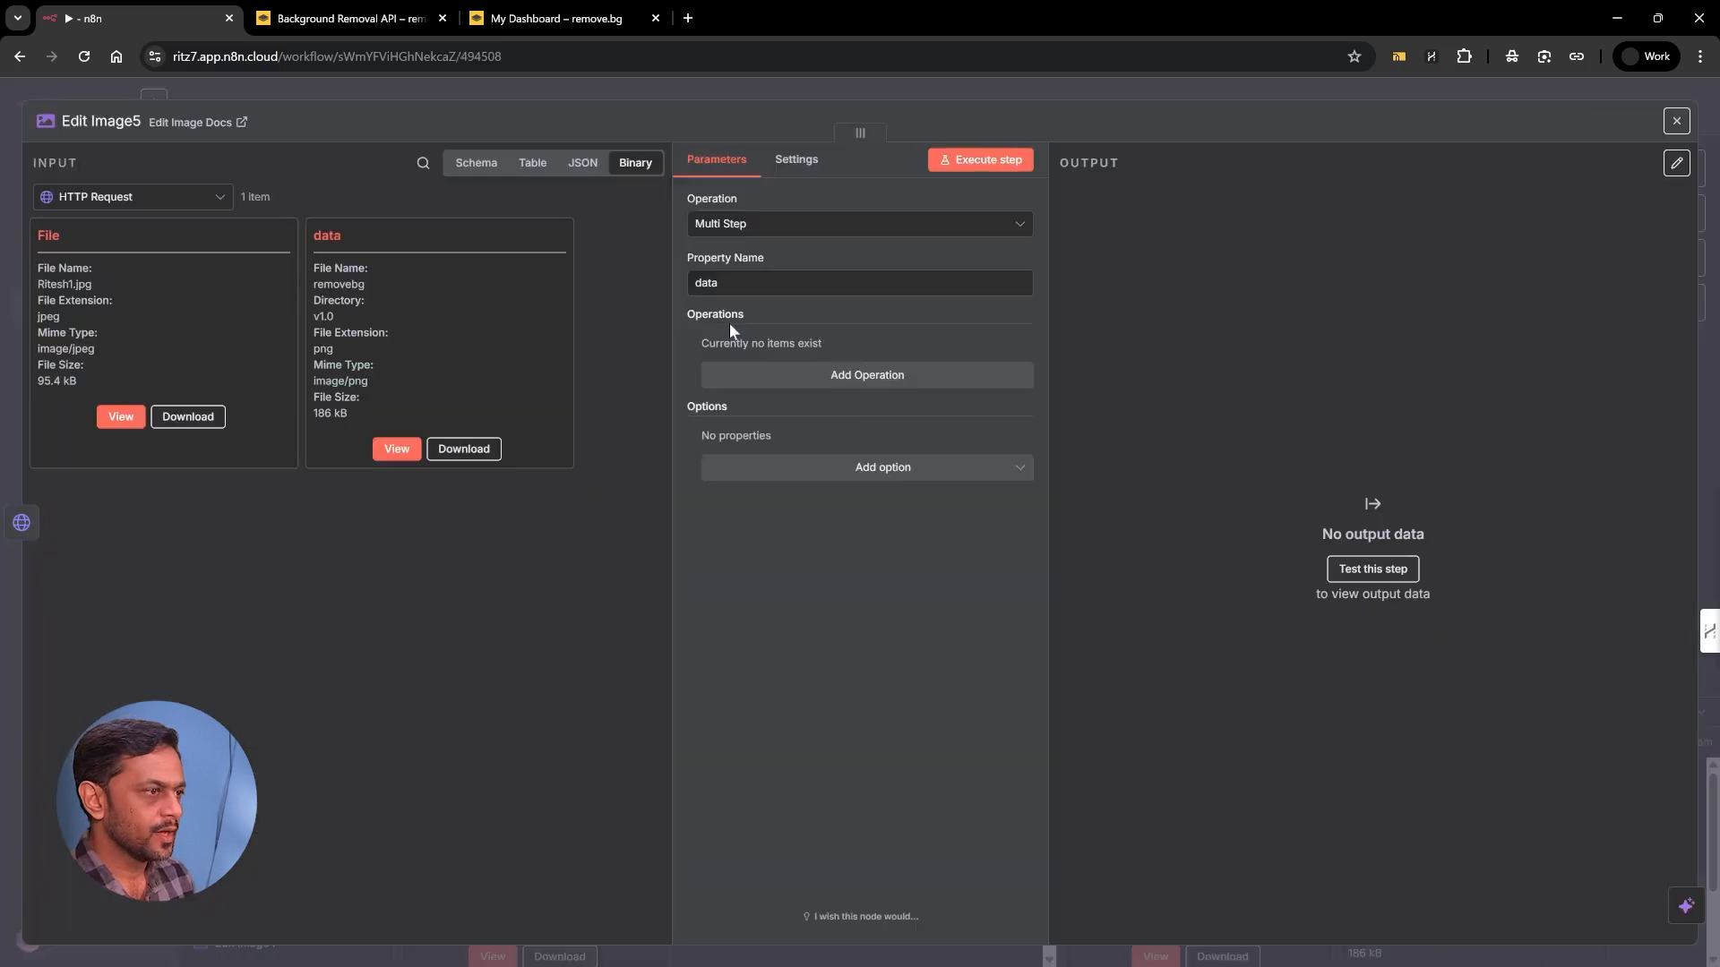
{"action": "mouse_move", "coordinate": [798, 385]}
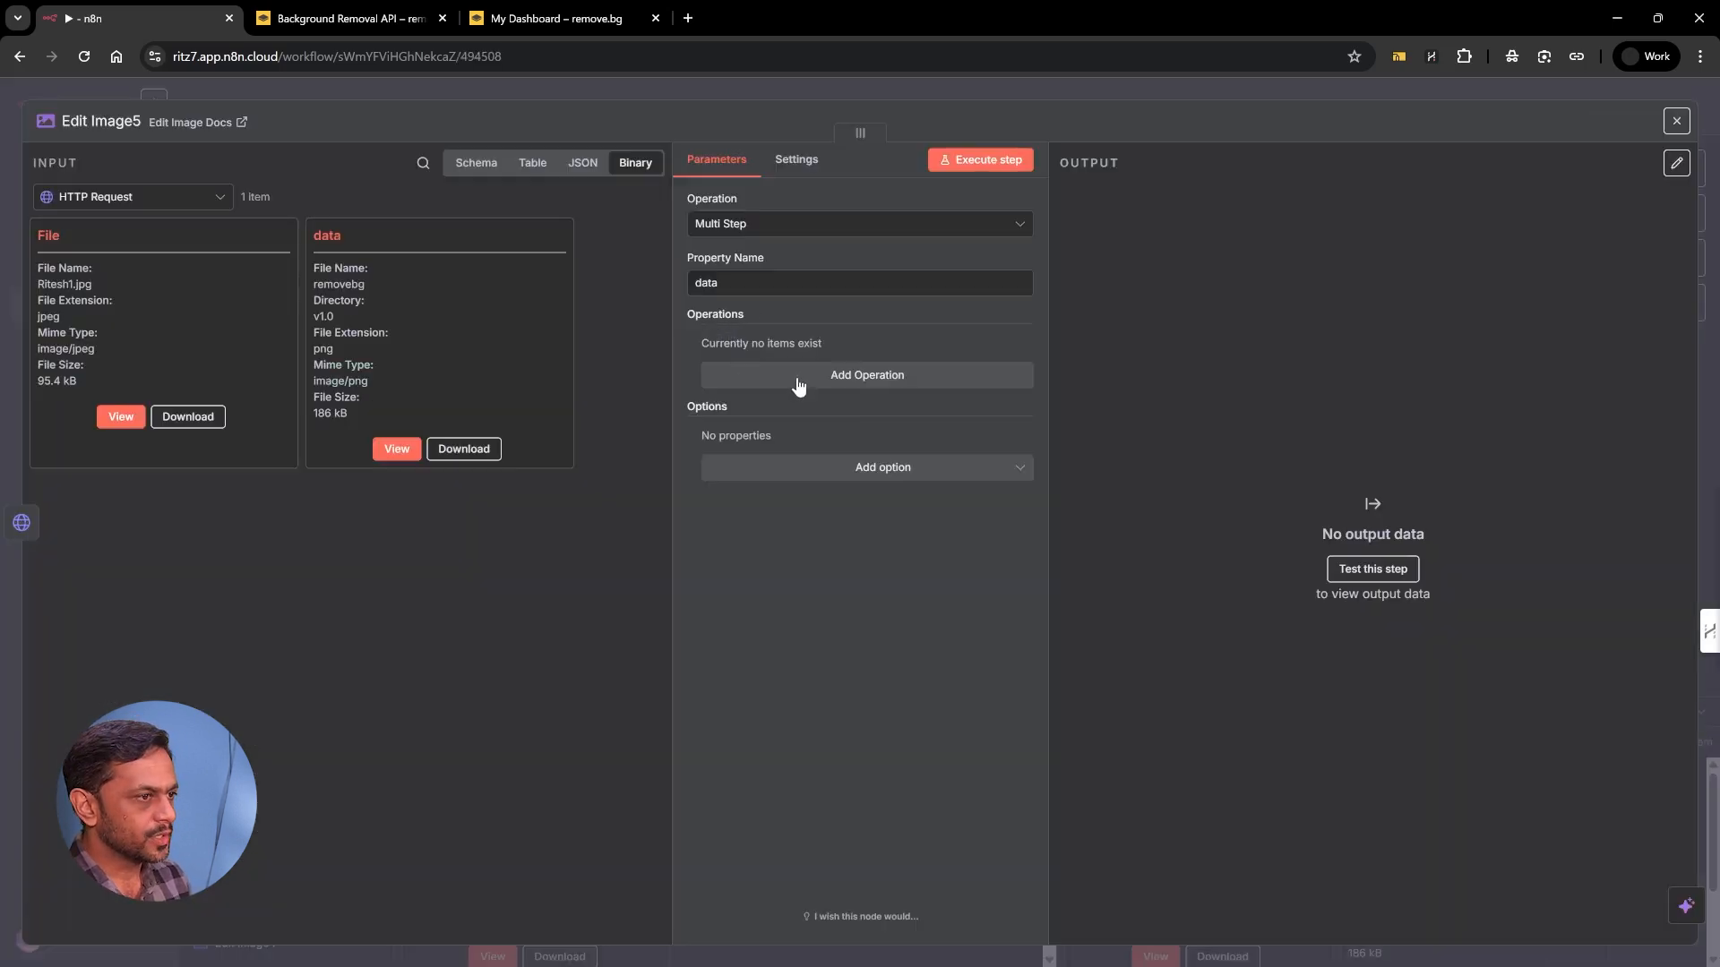
{"action": "left_click", "coordinate": [865, 374]}
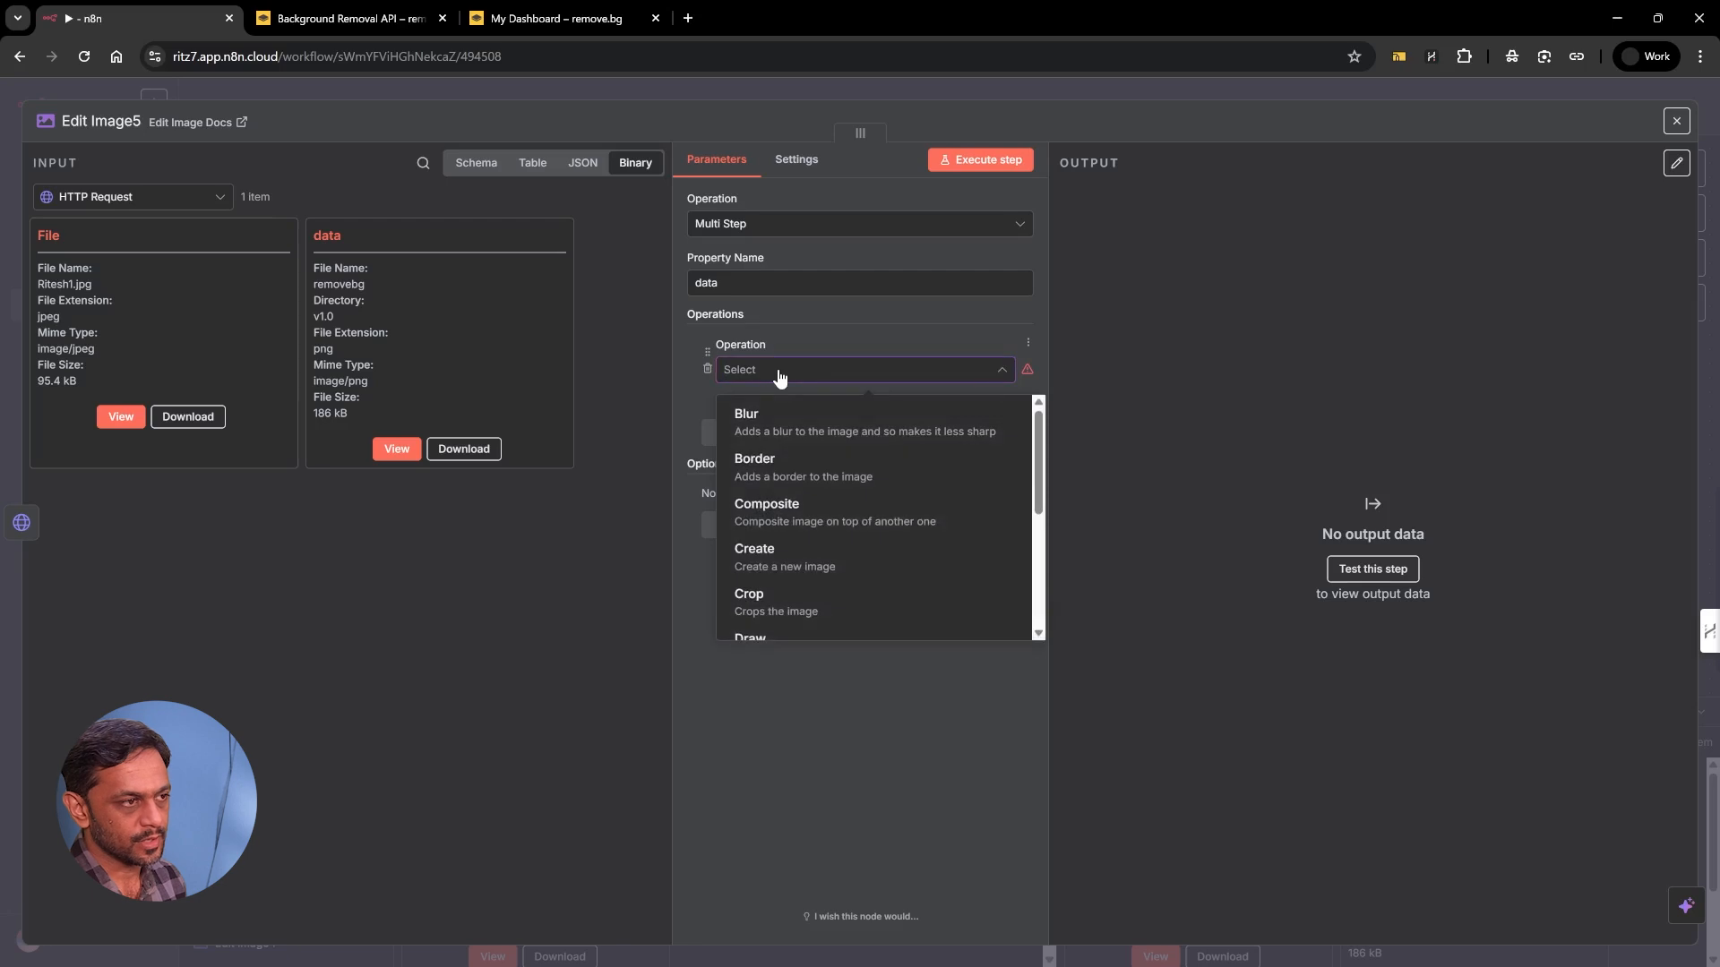
Make the first operation a 5×5 border in red #E87878.
{"action": "left_click", "coordinate": [754, 465]}
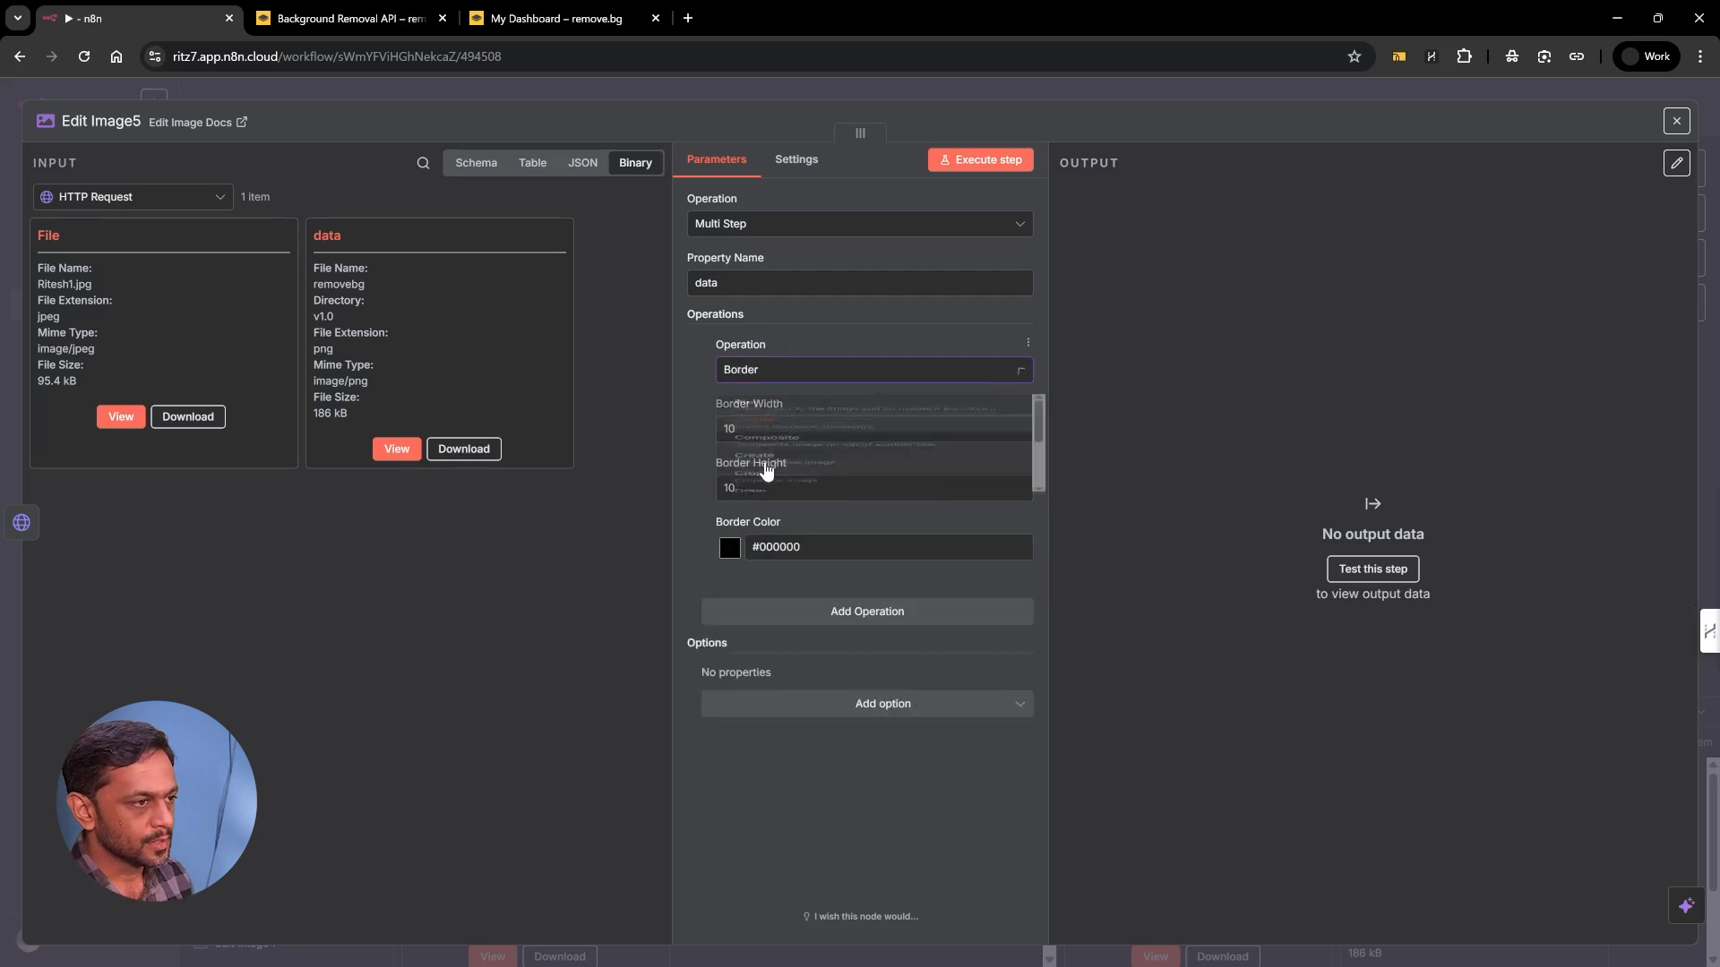
{"action": "type", "text": "5"}
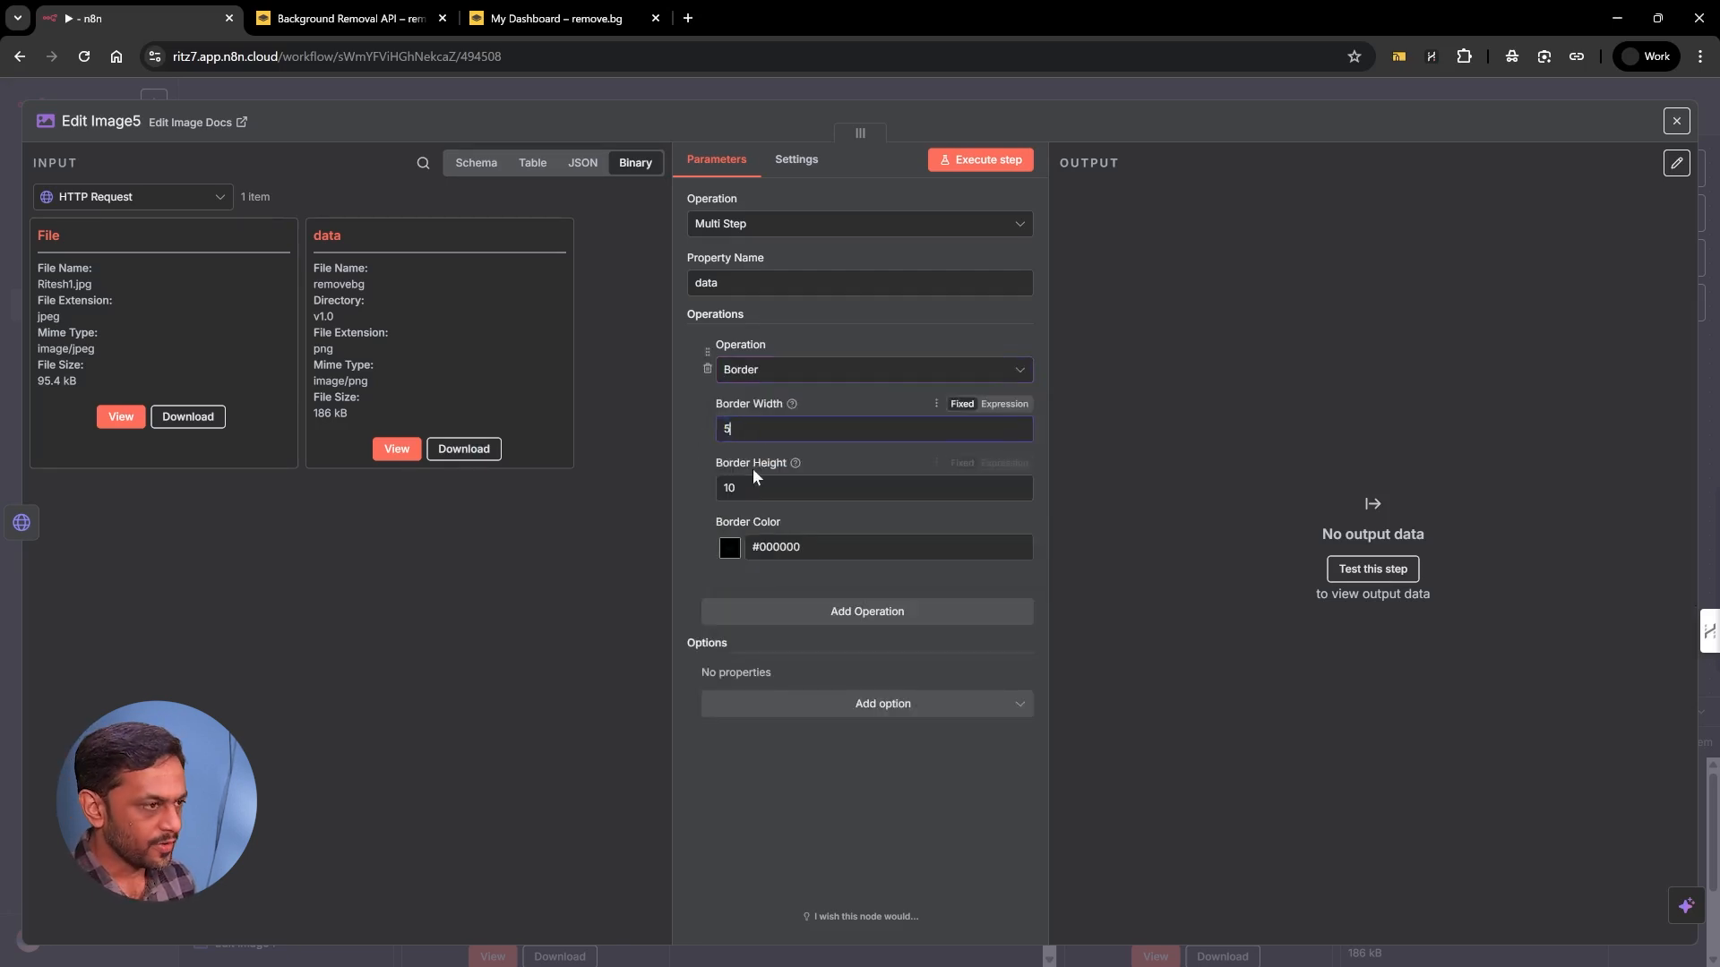
{"action": "left_click", "coordinate": [728, 547]}
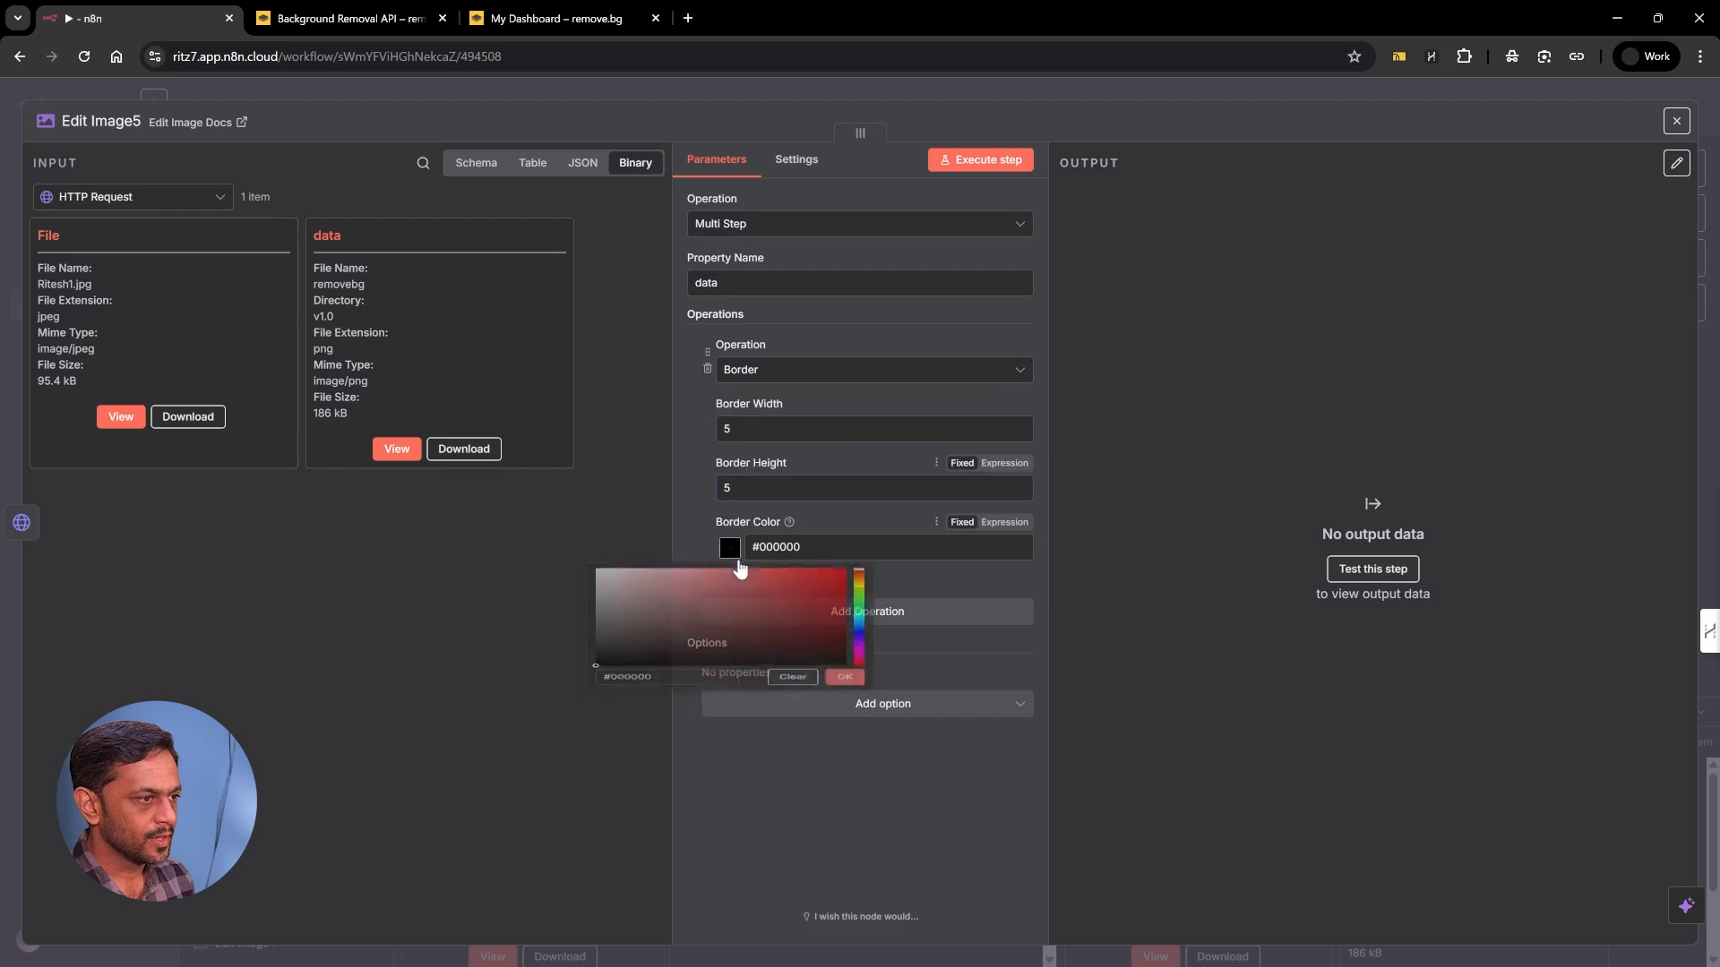
{"action": "left_click", "coordinate": [744, 582]}
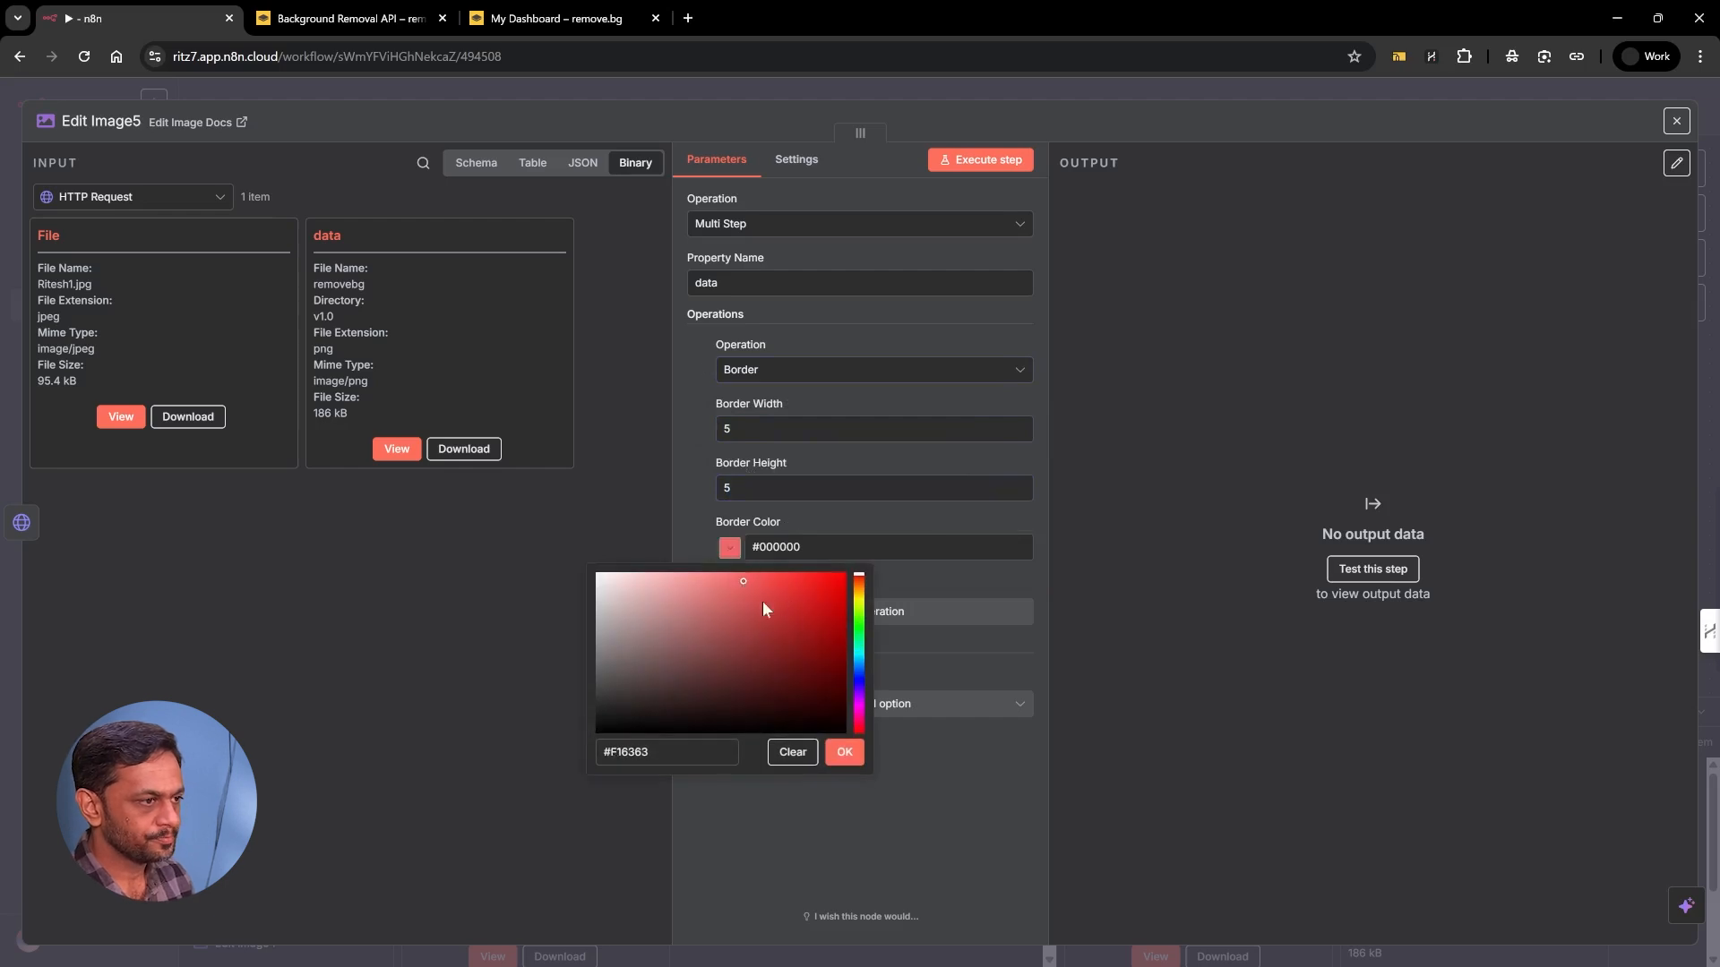
{"action": "left_click", "coordinate": [729, 547]}
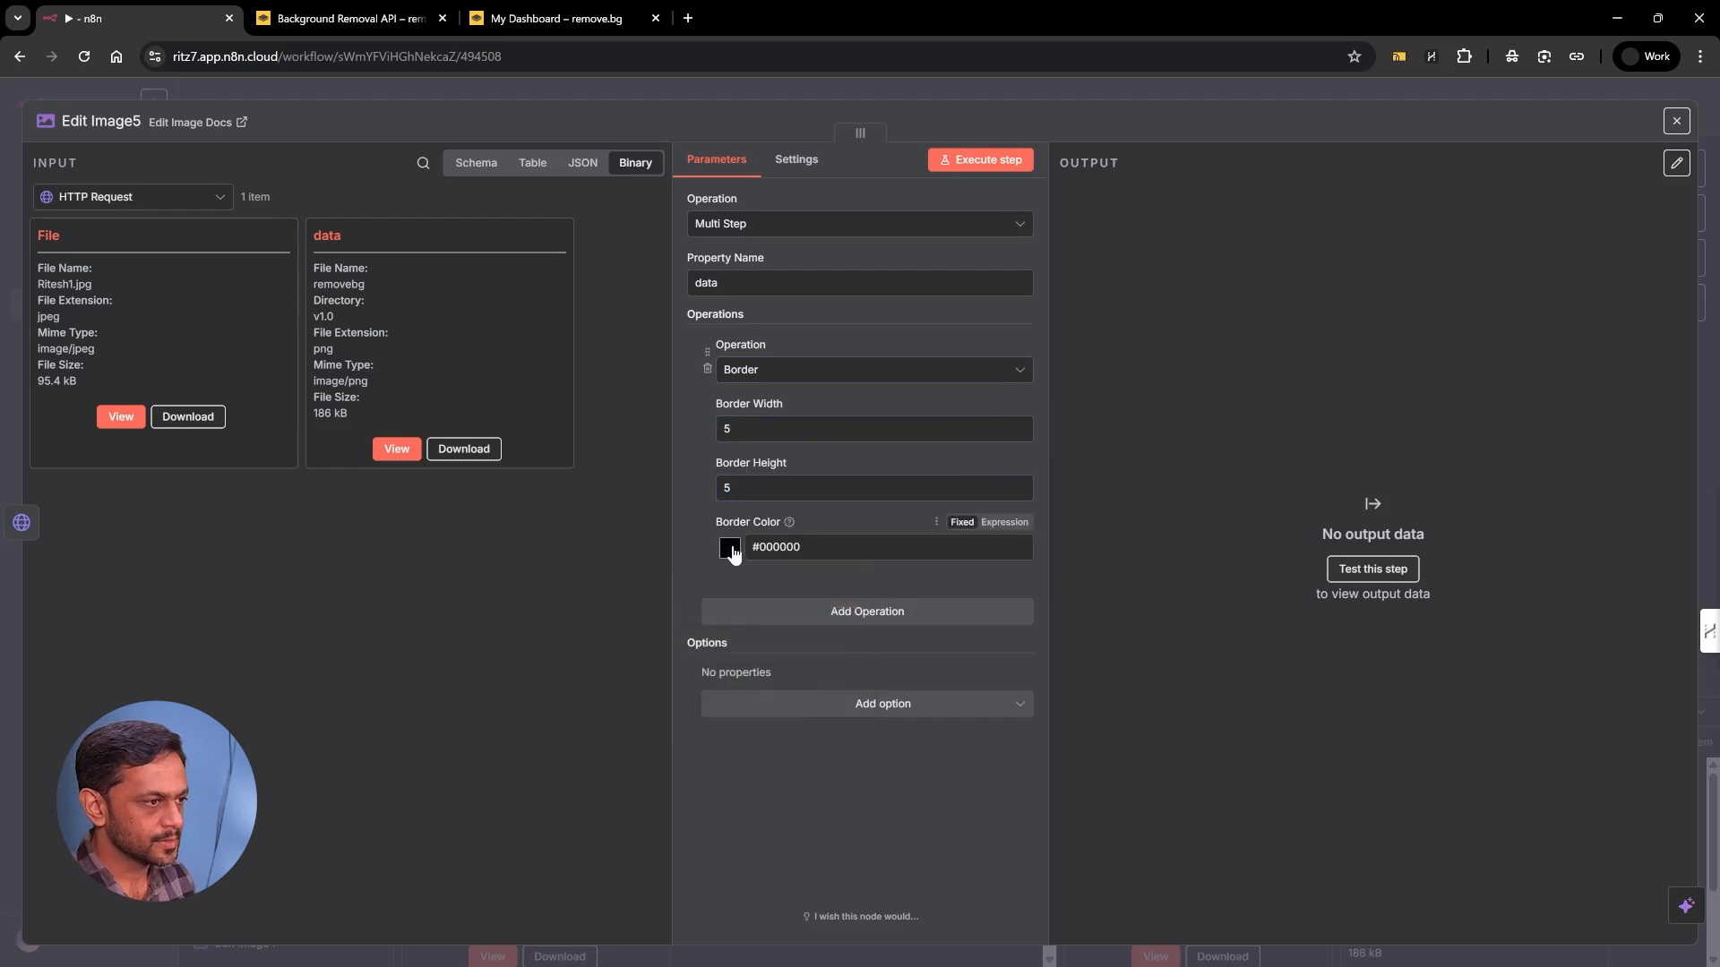
Add a second Draw operation with Primitive set to Circle.
{"action": "left_click", "coordinate": [865, 611]}
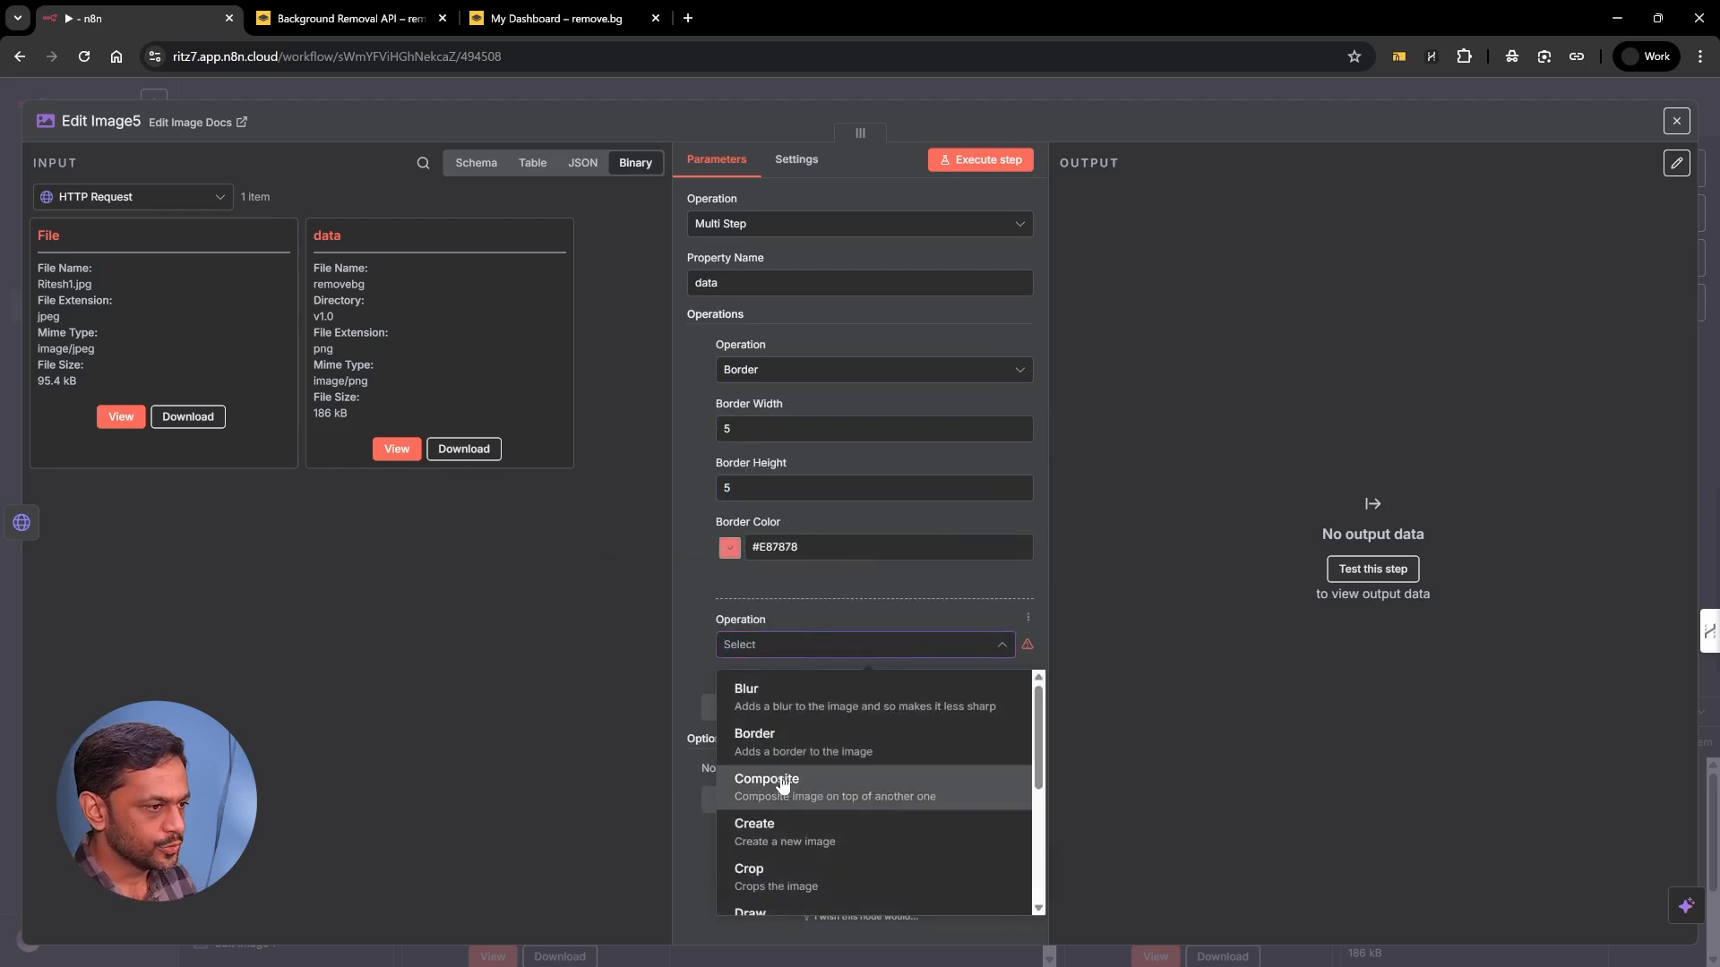
{"action": "scroll", "scroll_direction": "down", "scroll_amount": 3}
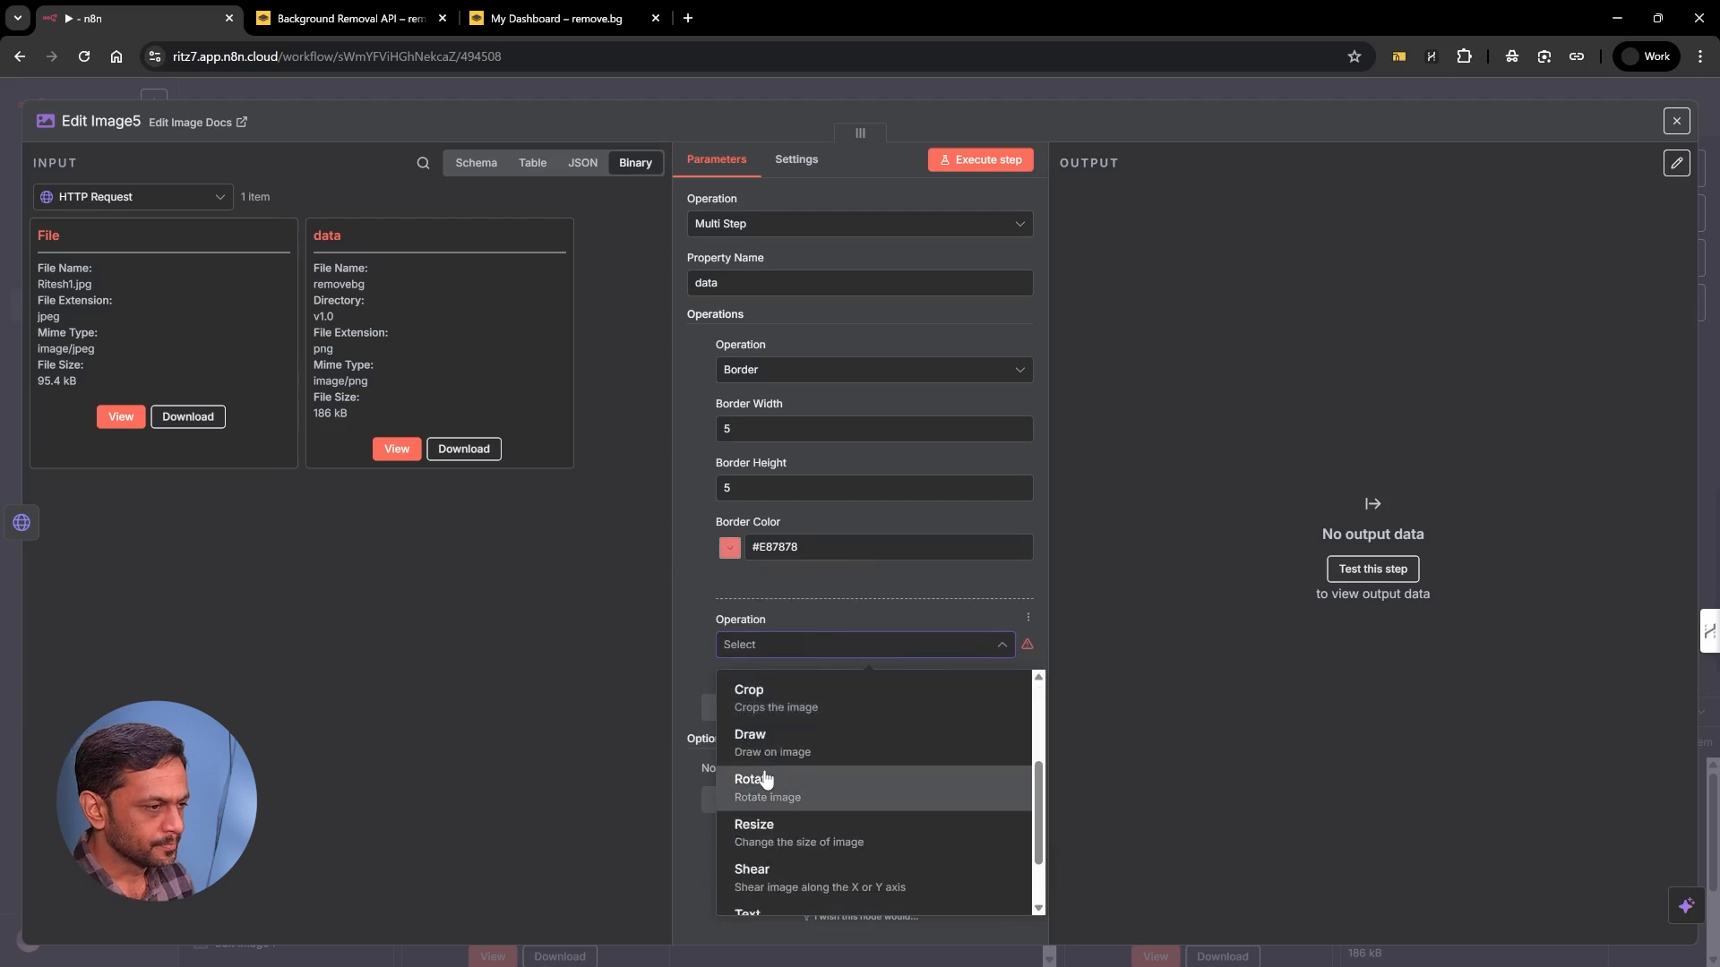
{"action": "left_click", "coordinate": [751, 742]}
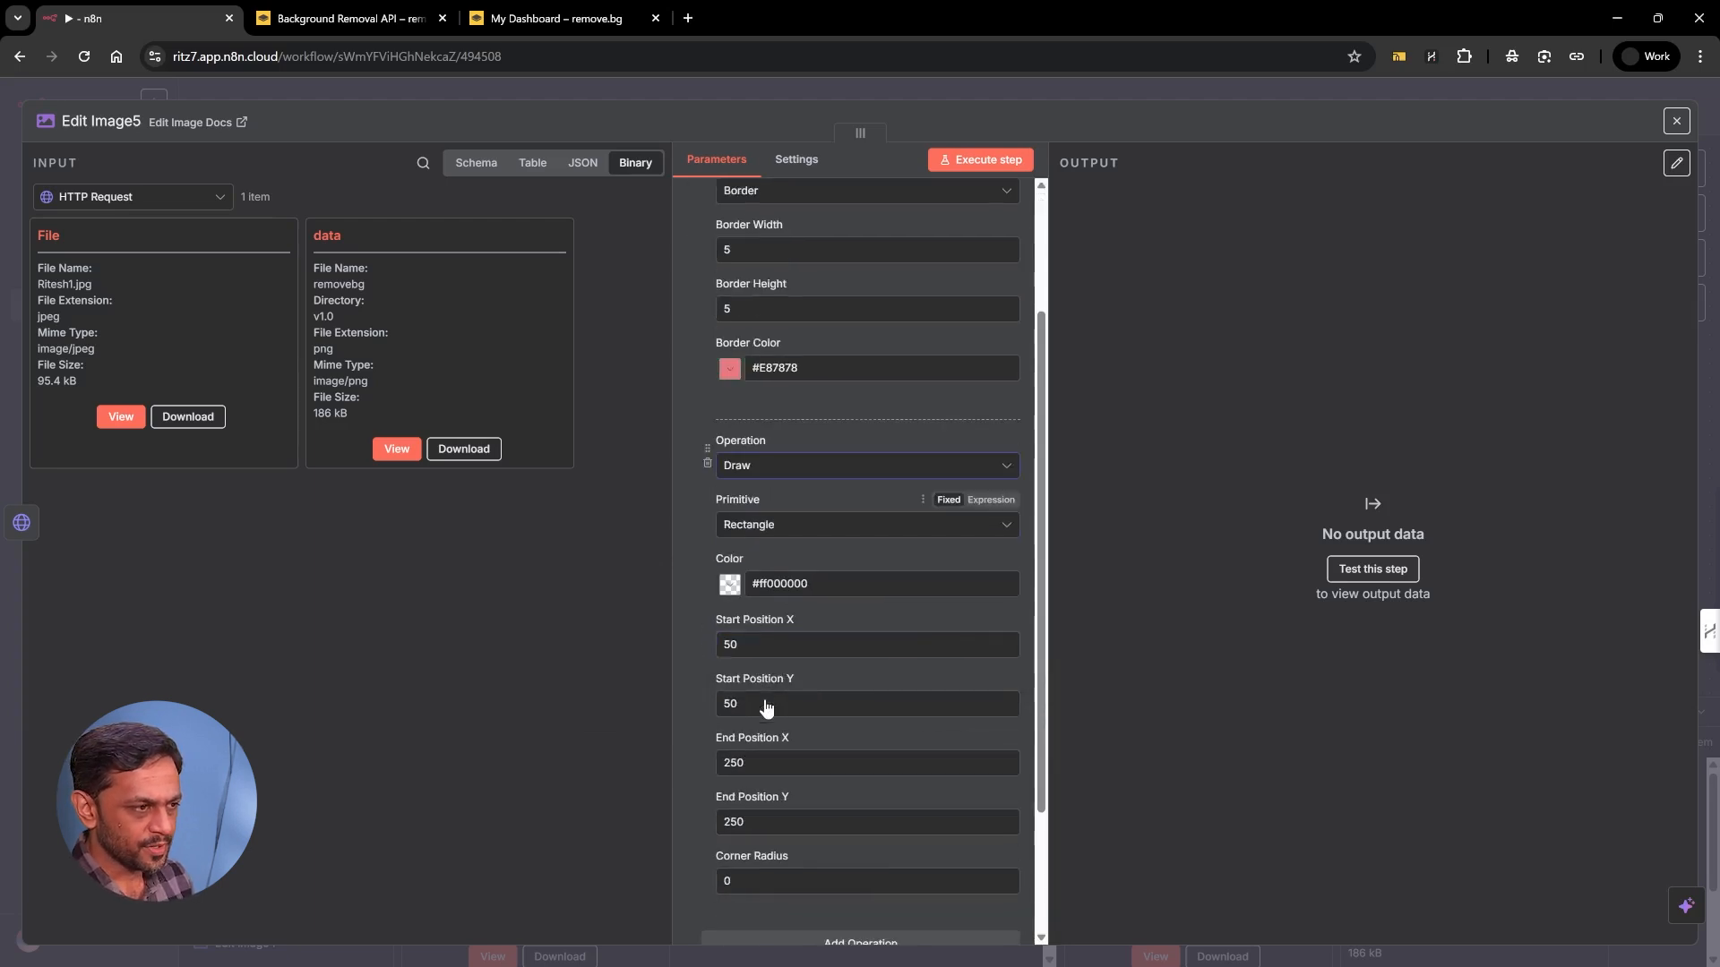
{"action": "left_click", "coordinate": [864, 524]}
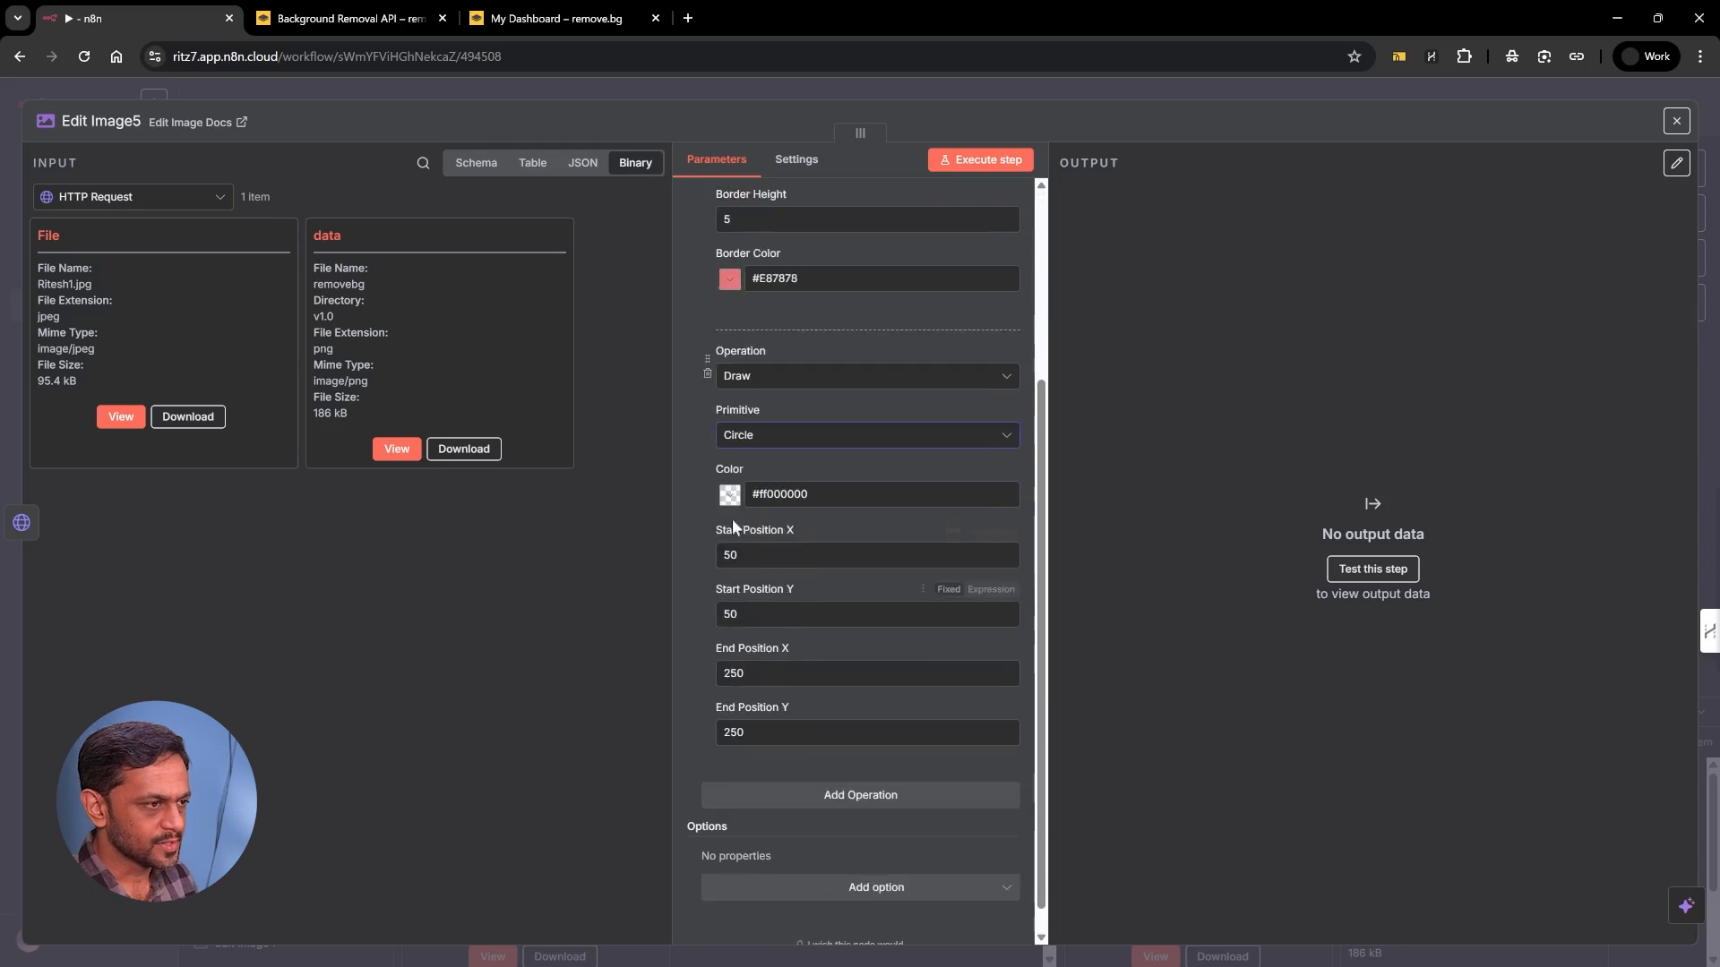
{"action": "left_click", "coordinate": [728, 495]}
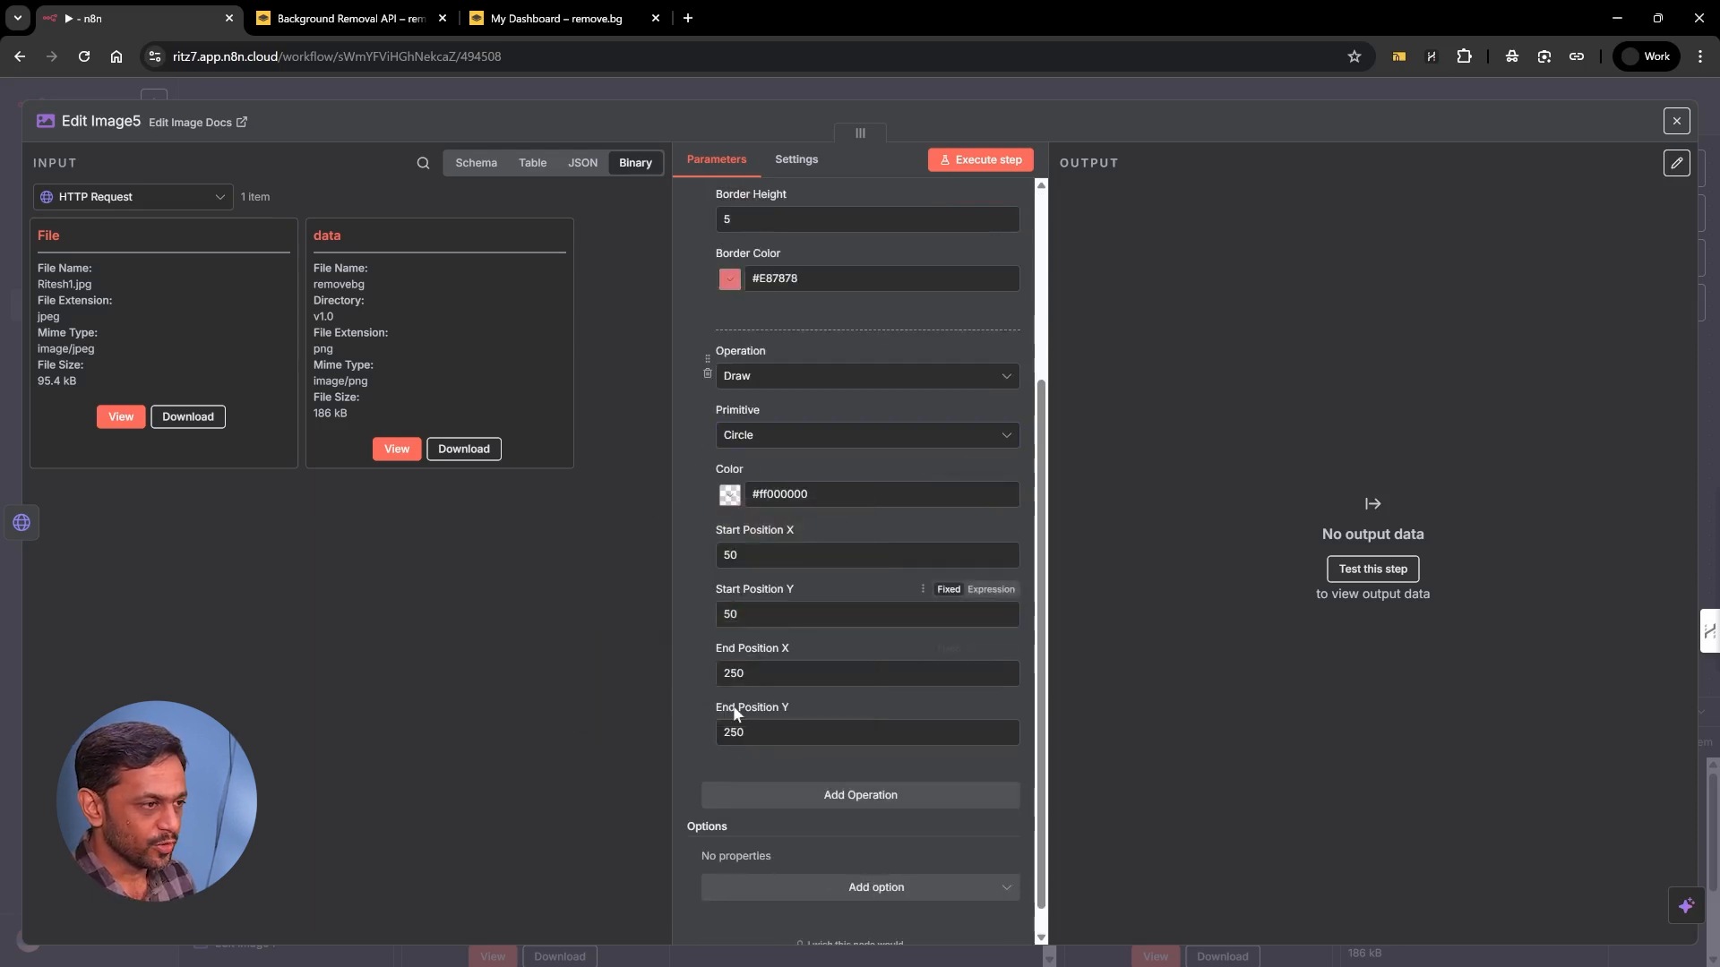
{"action": "scroll", "scroll_direction": "down", "scroll_amount": 3}
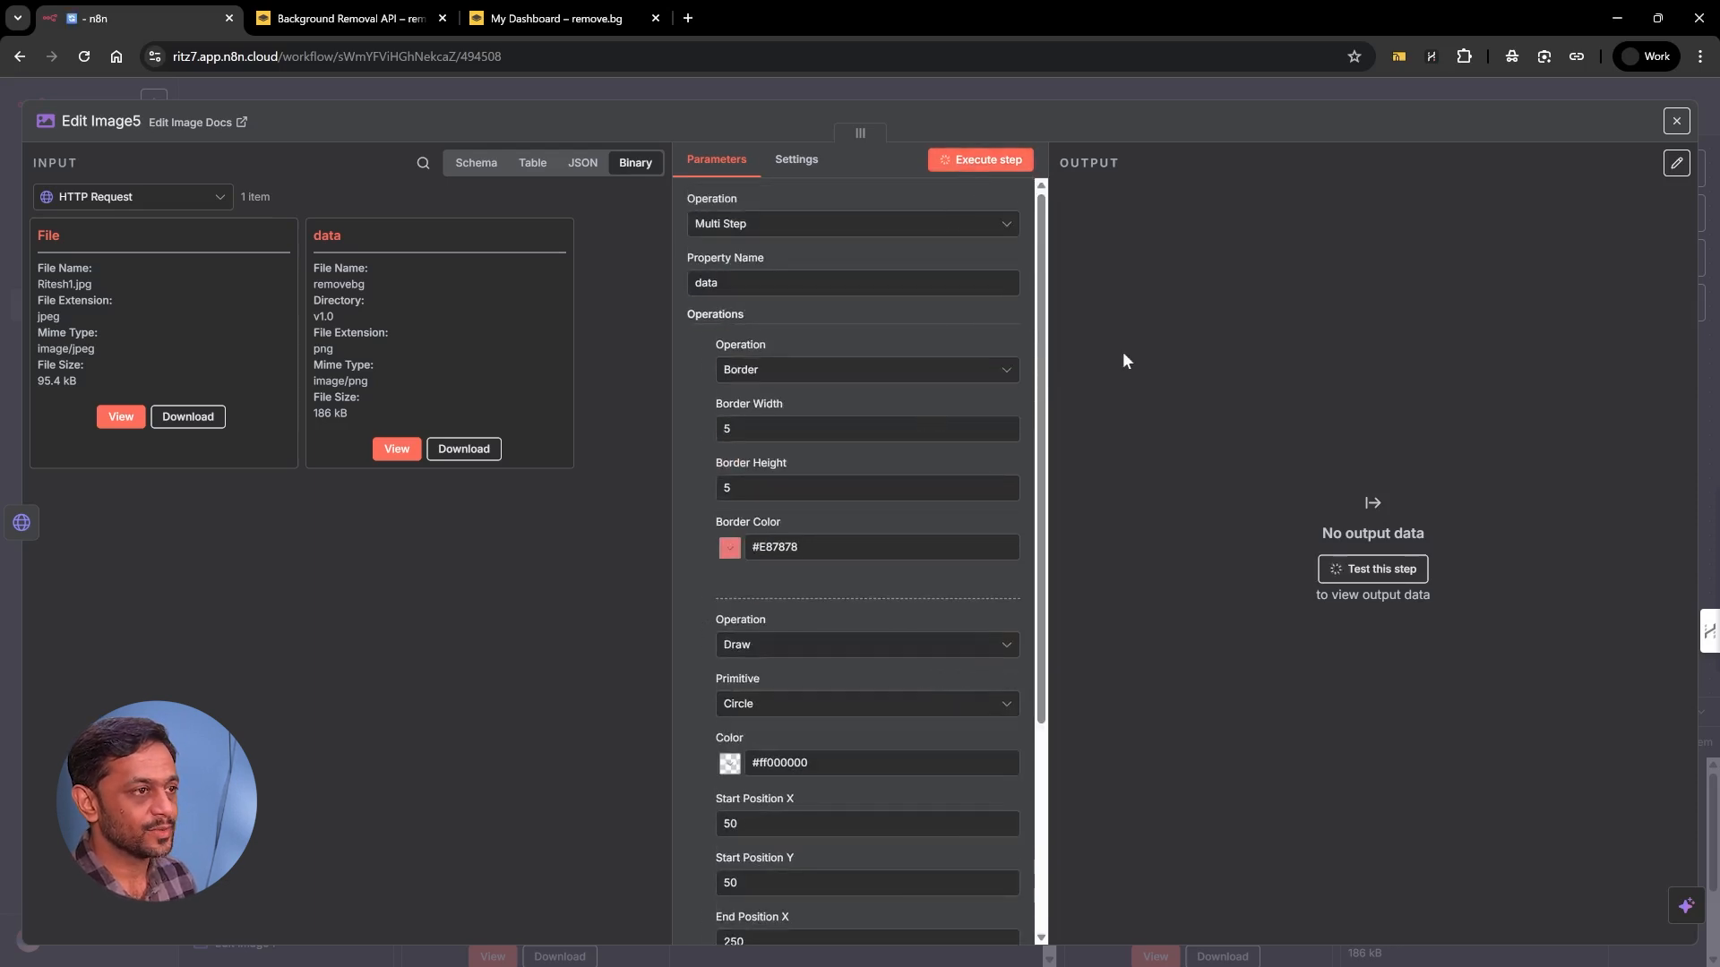
Draw the red circle from start 20,20 to end 75,75 and rerun the node.
{"action": "left_click", "coordinate": [979, 159]}
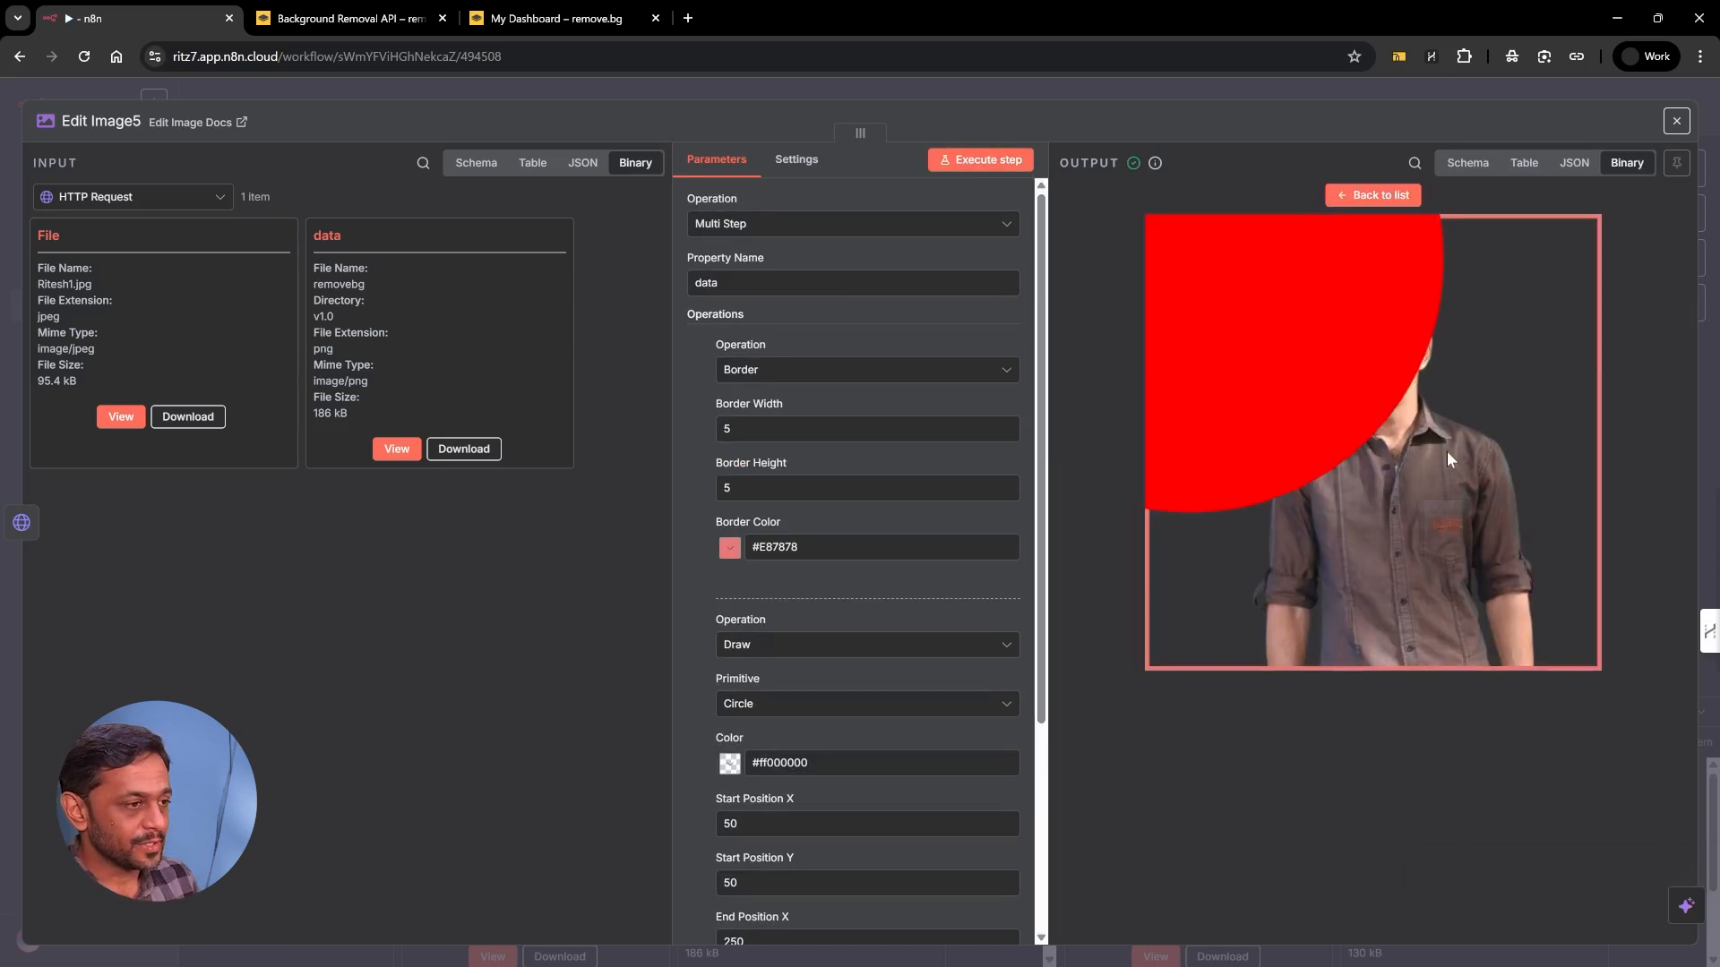
{"action": "scroll", "scroll_direction": "down", "scroll_amount": 3}
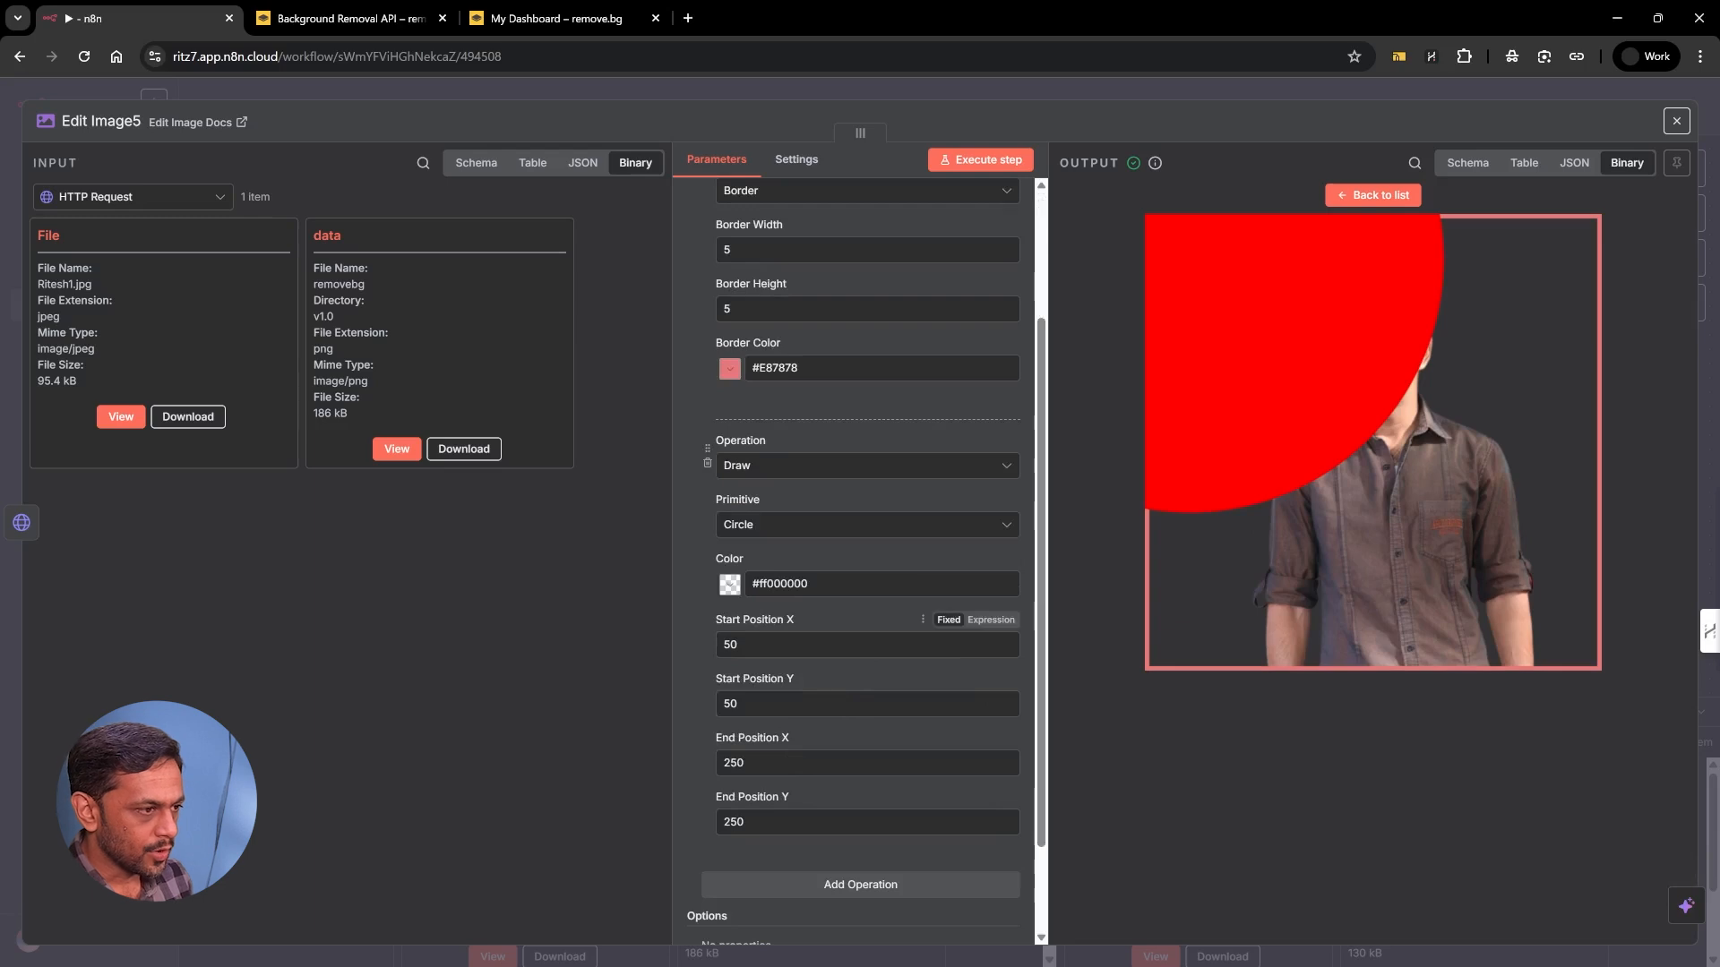
{"action": "type", "text": "20"}
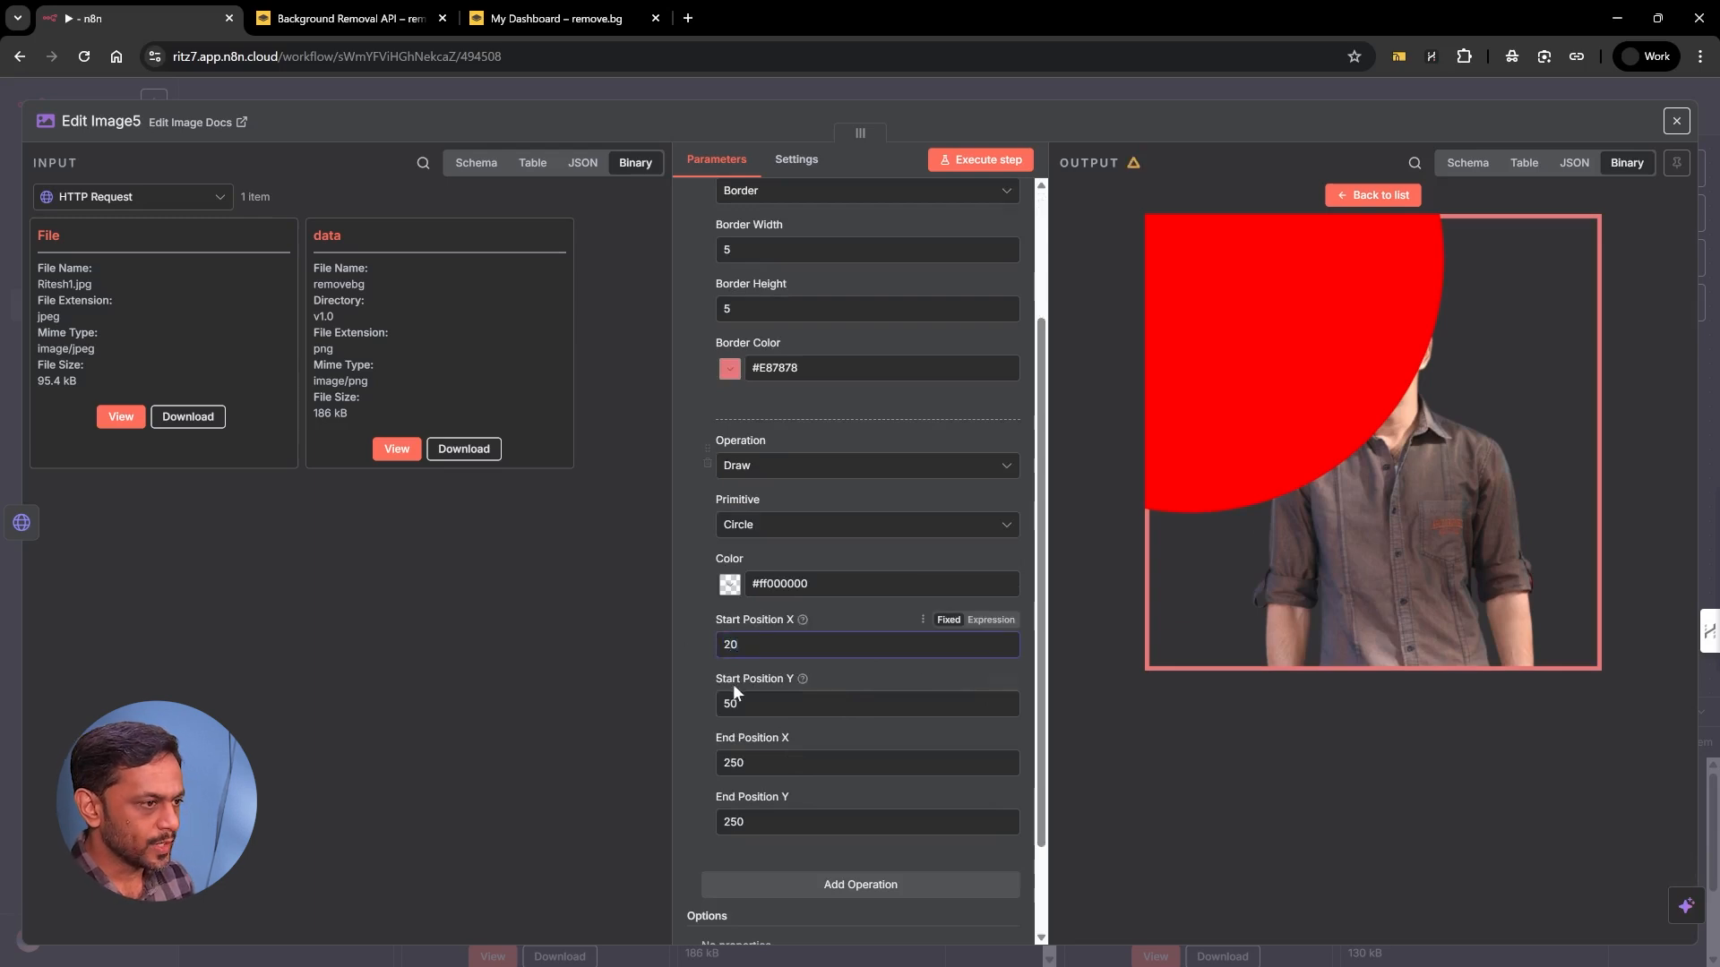
{"action": "type", "text": "20"}
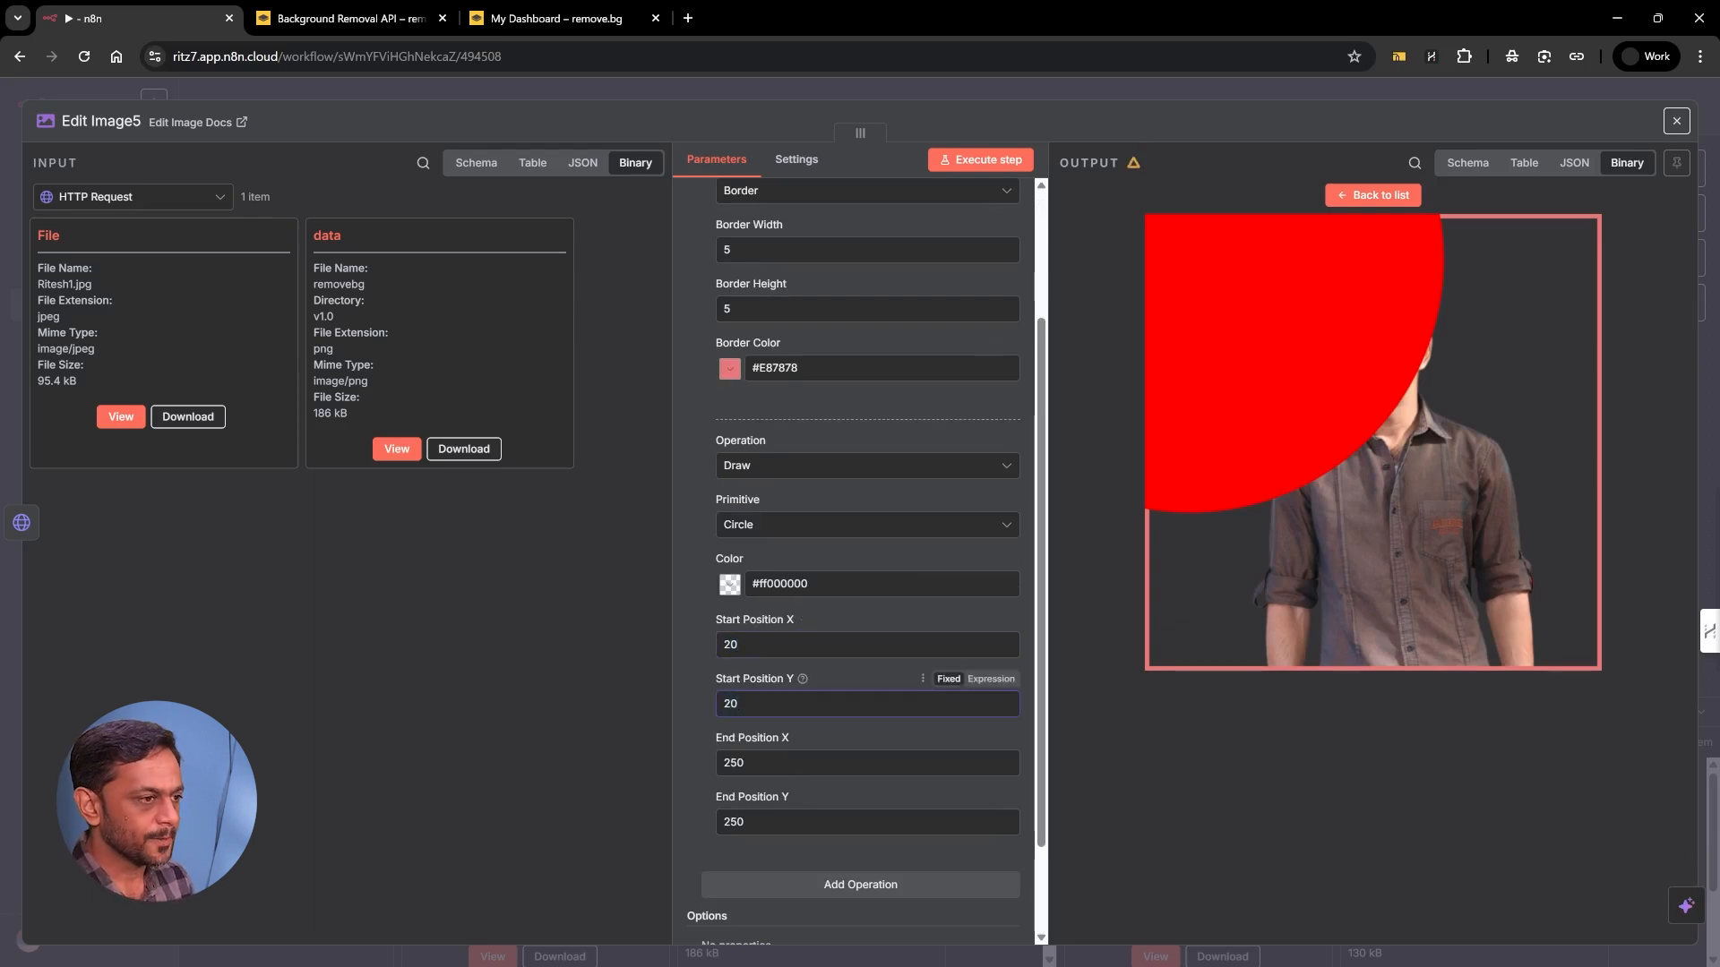
{"action": "left_click", "coordinate": [865, 763]}
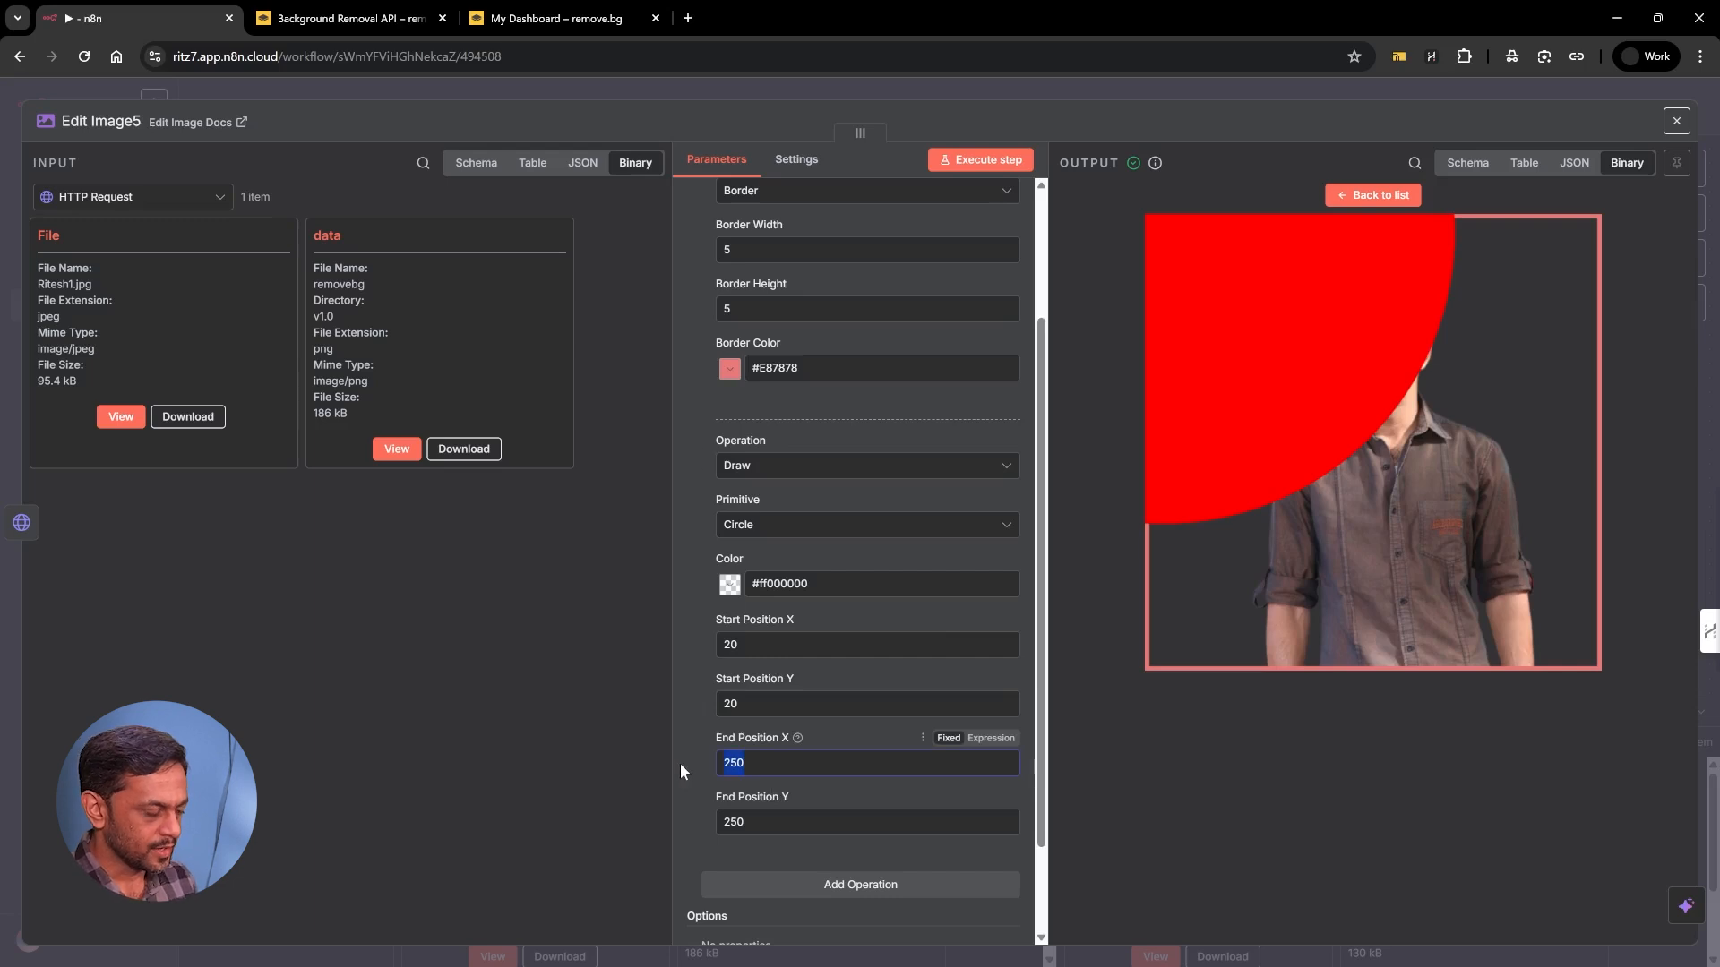
{"action": "type", "text": "75"}
{"action": "left_click", "coordinate": [867, 822]}
{"action": "type", "text": "7"}
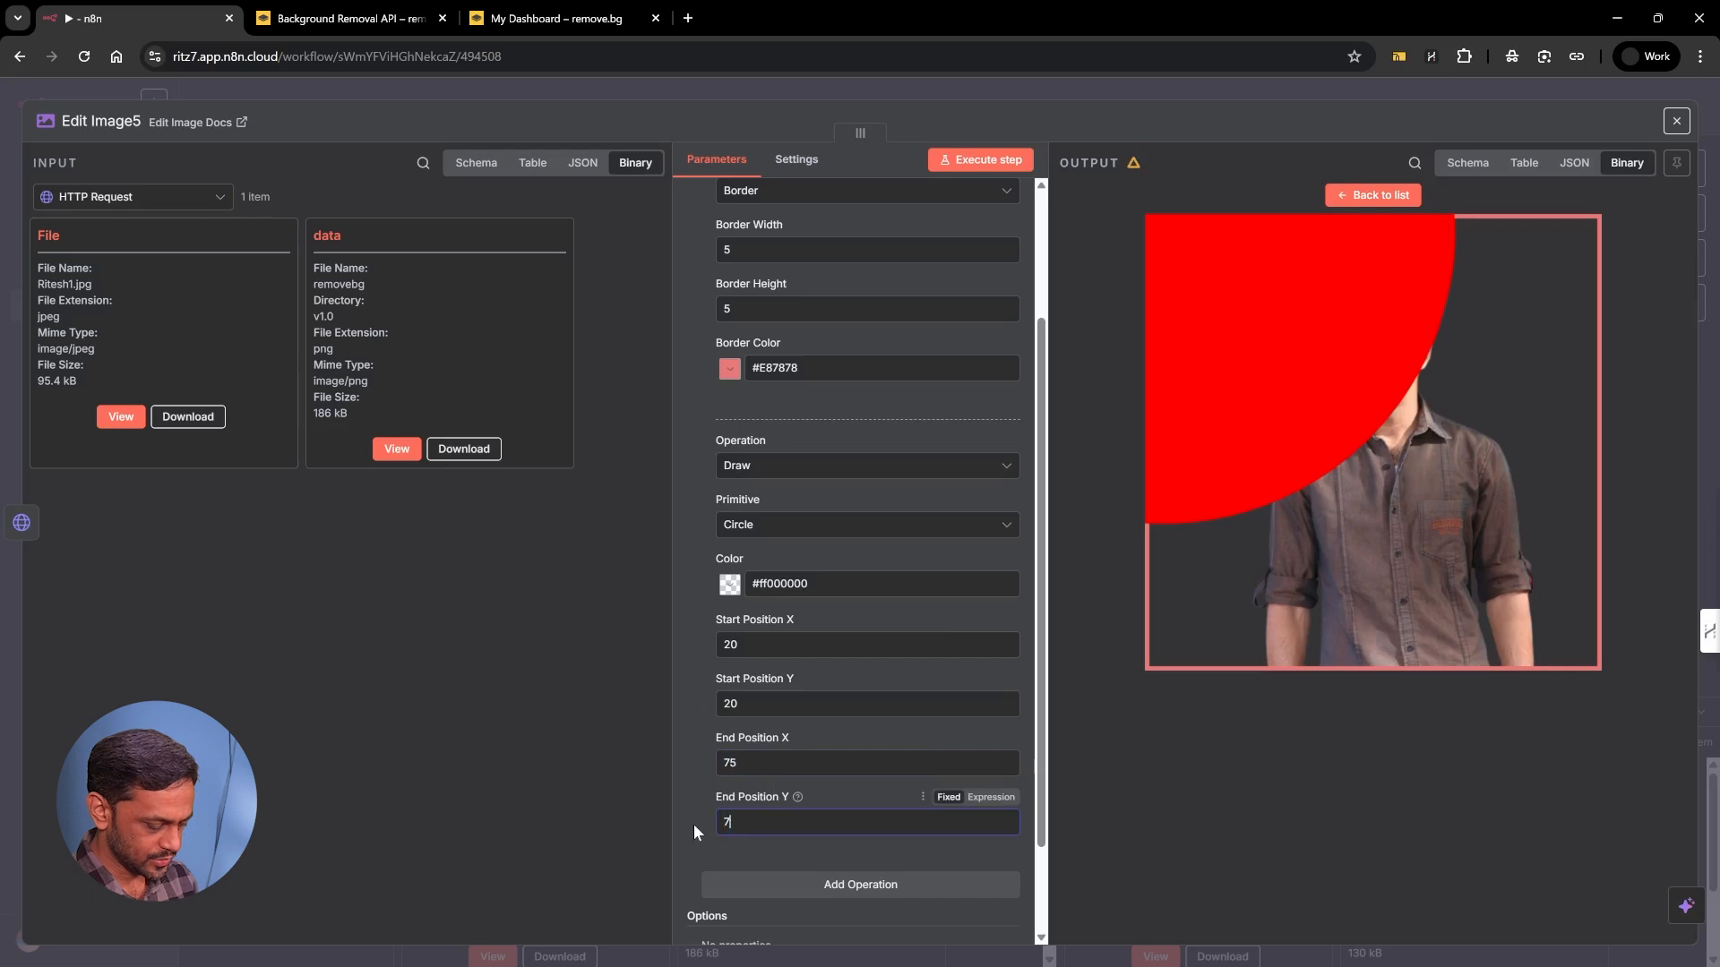
{"action": "type", "text": "5"}
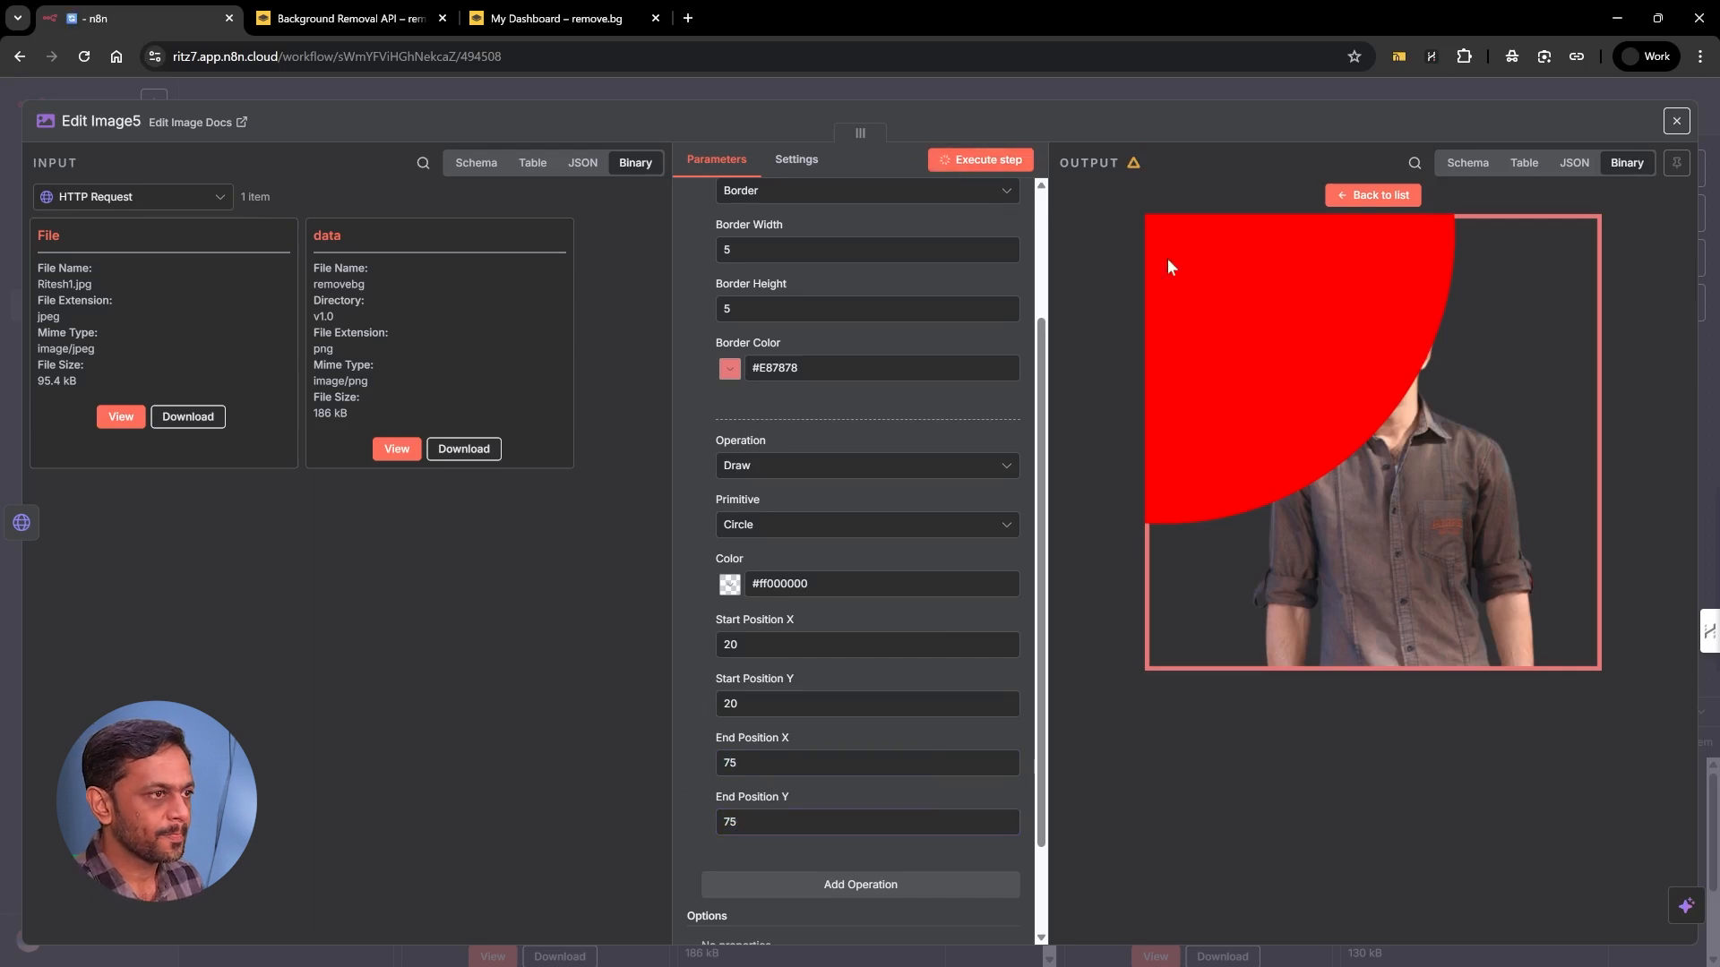
{"action": "left_click", "coordinate": [978, 159]}
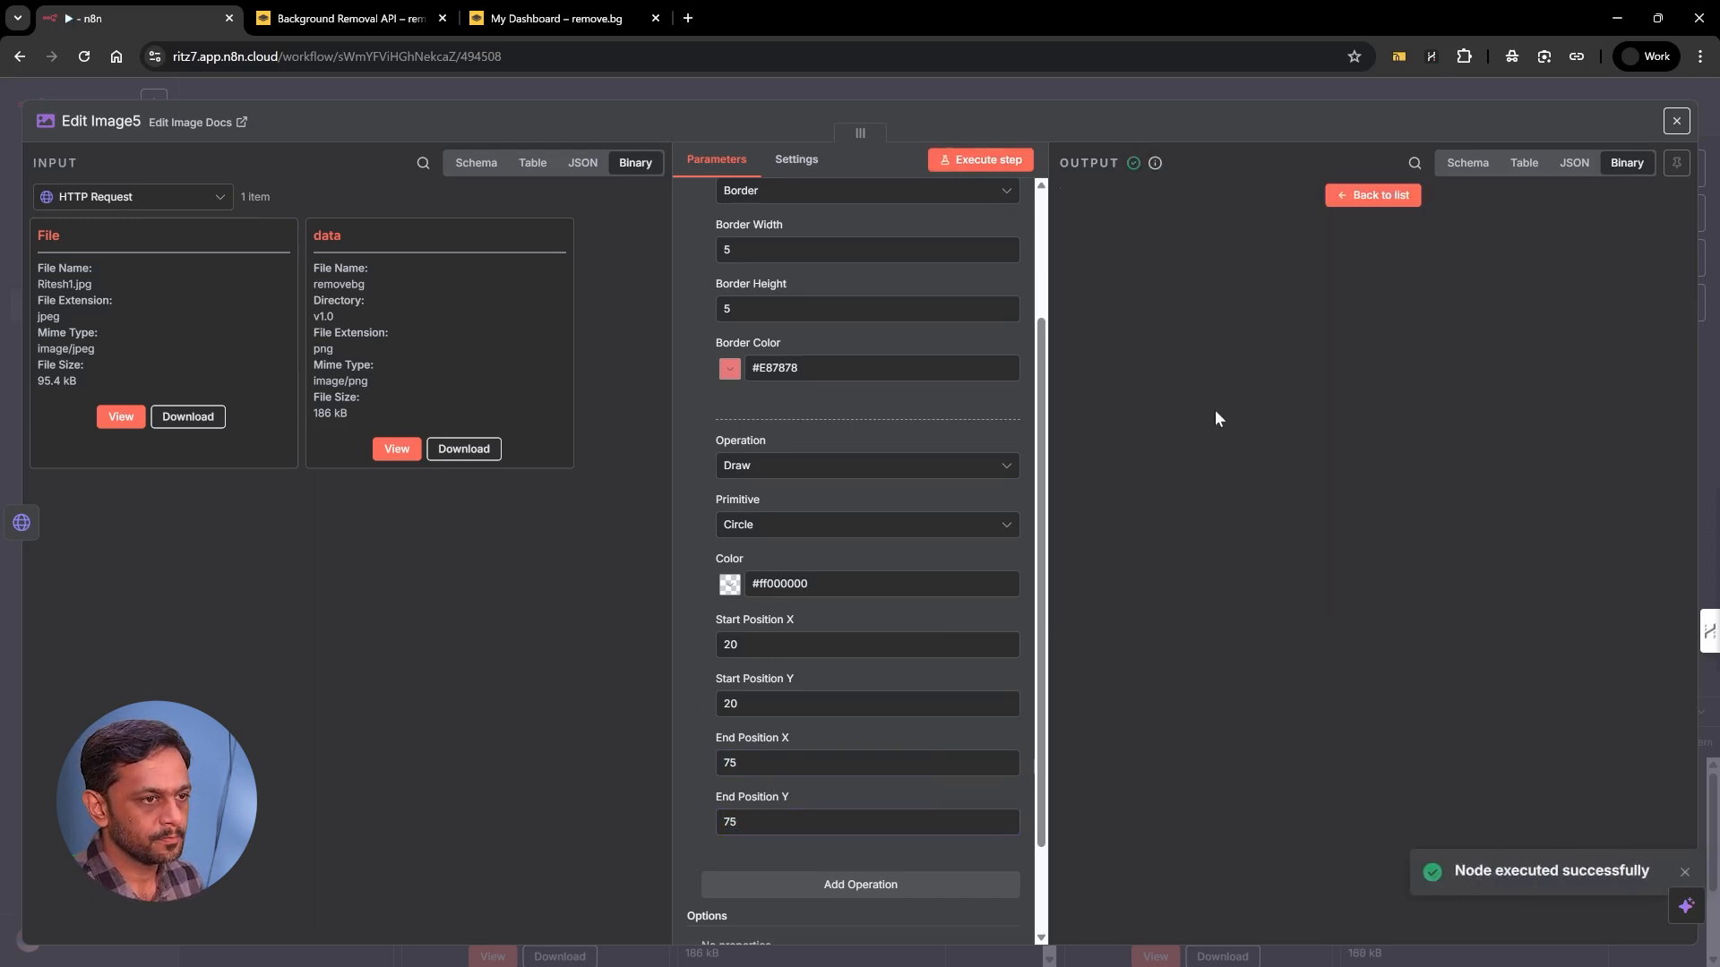
{"action": "left_click", "coordinate": [979, 160]}
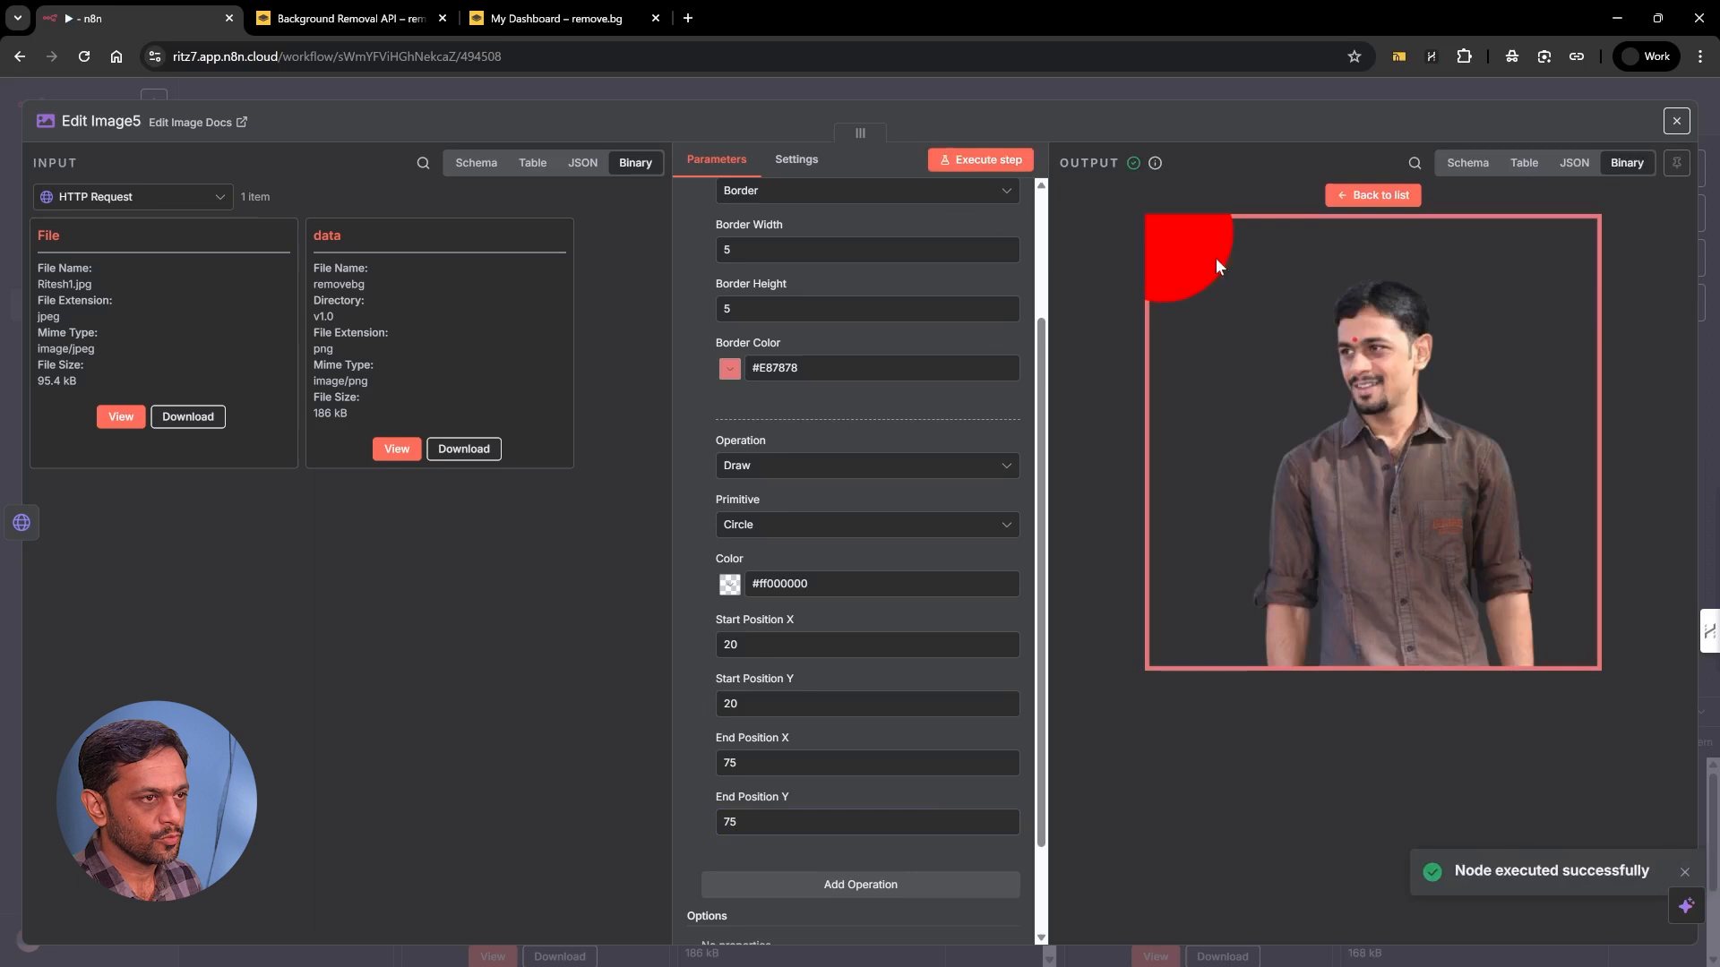